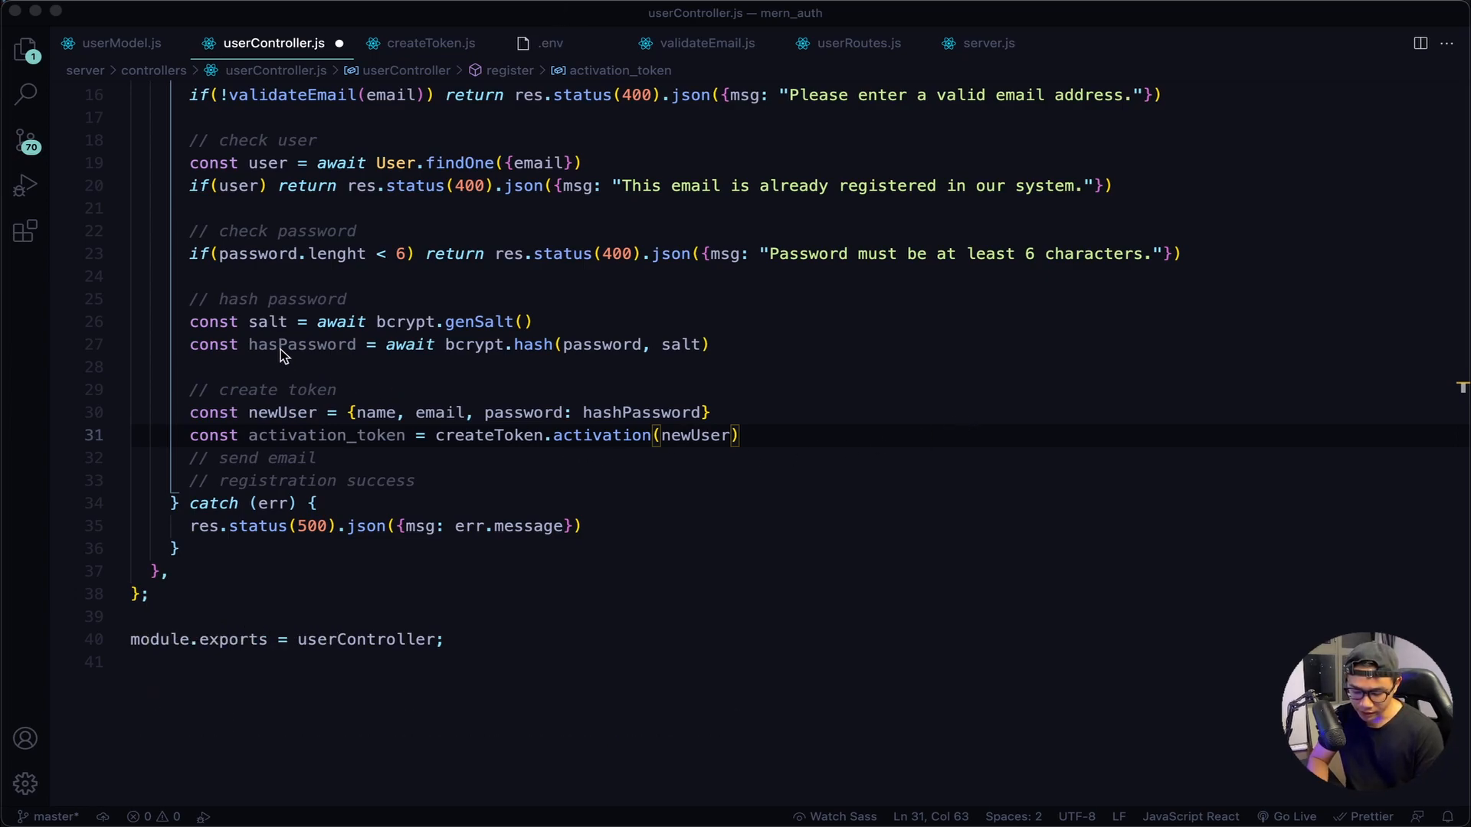
Add empty G_CLIENT_ID=, G_CLIENT_SECRET= and G_REFRESH_TOKEN= lines to the .env file
left_click(285, 344)
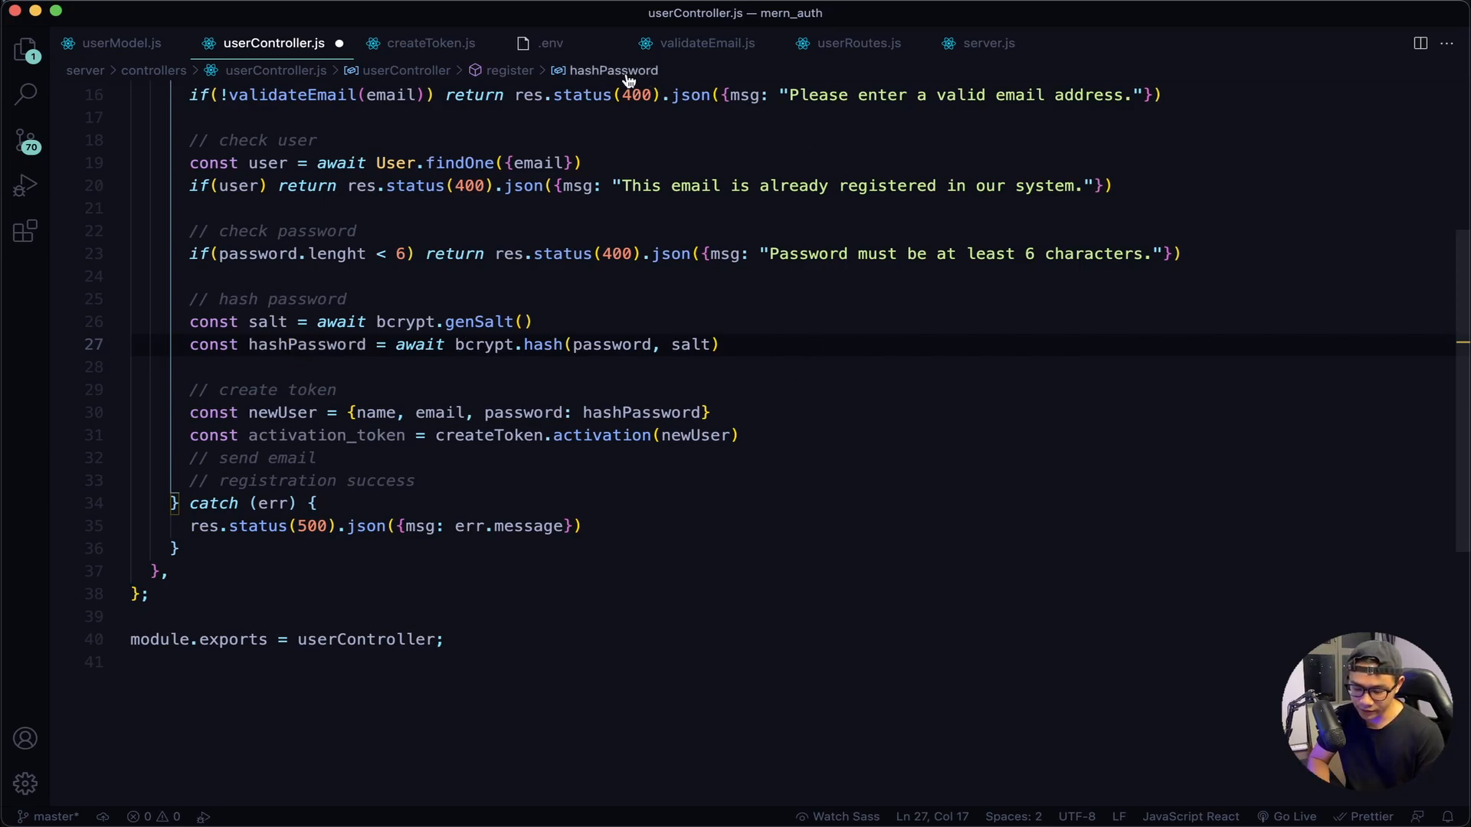
left_click(549, 43)
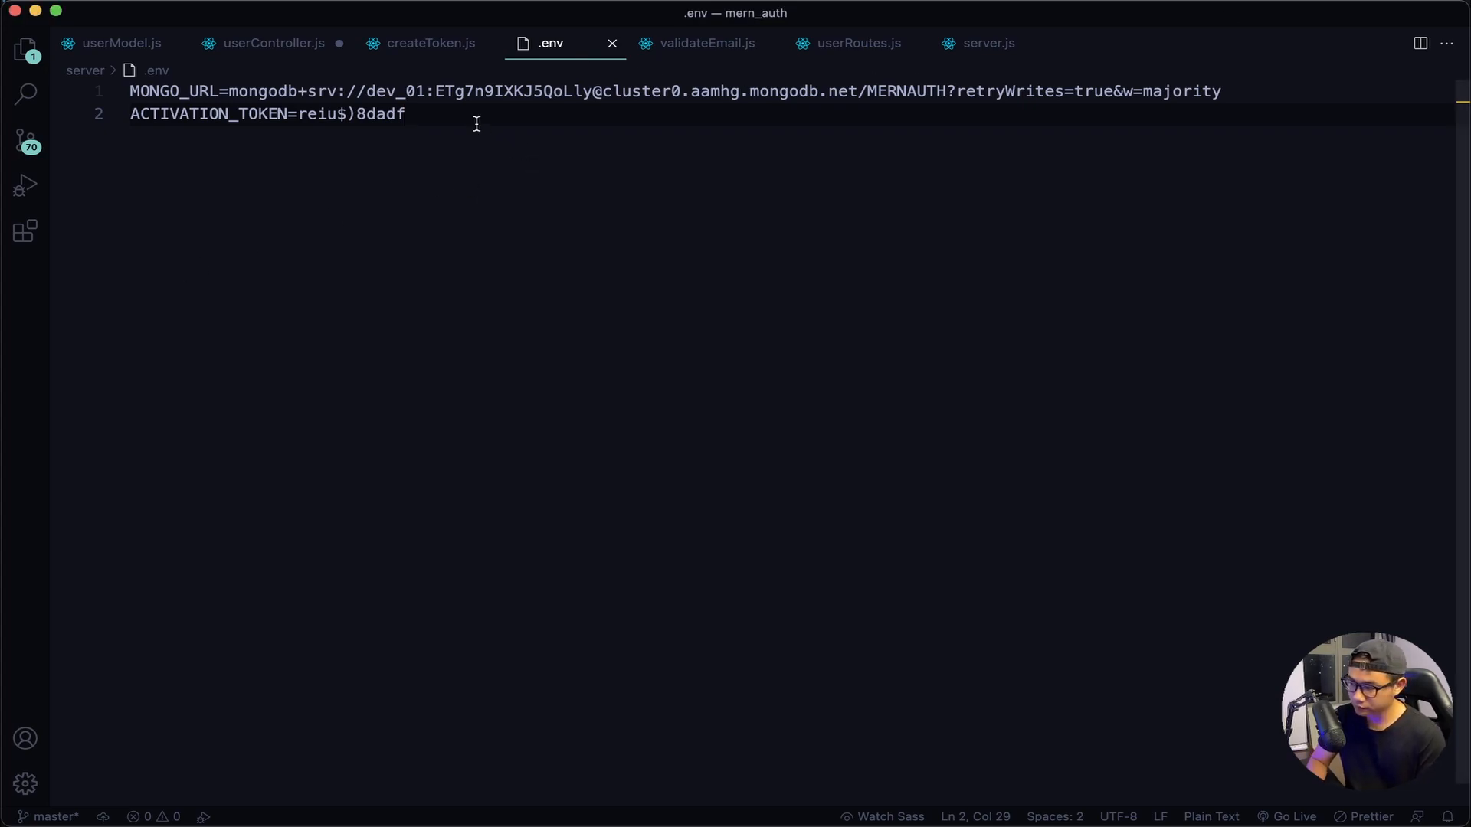
key("Enter")
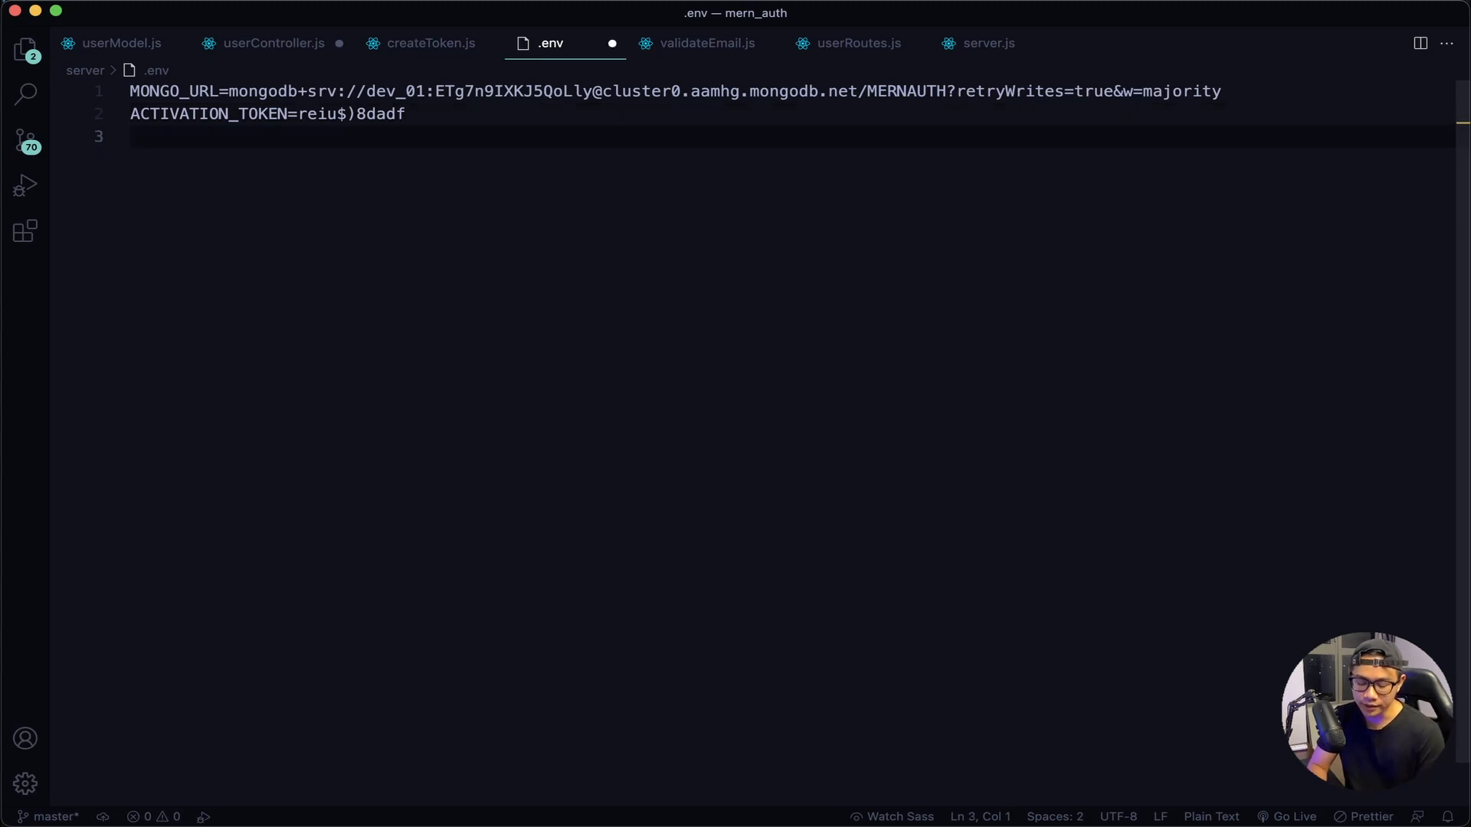
type("G_")
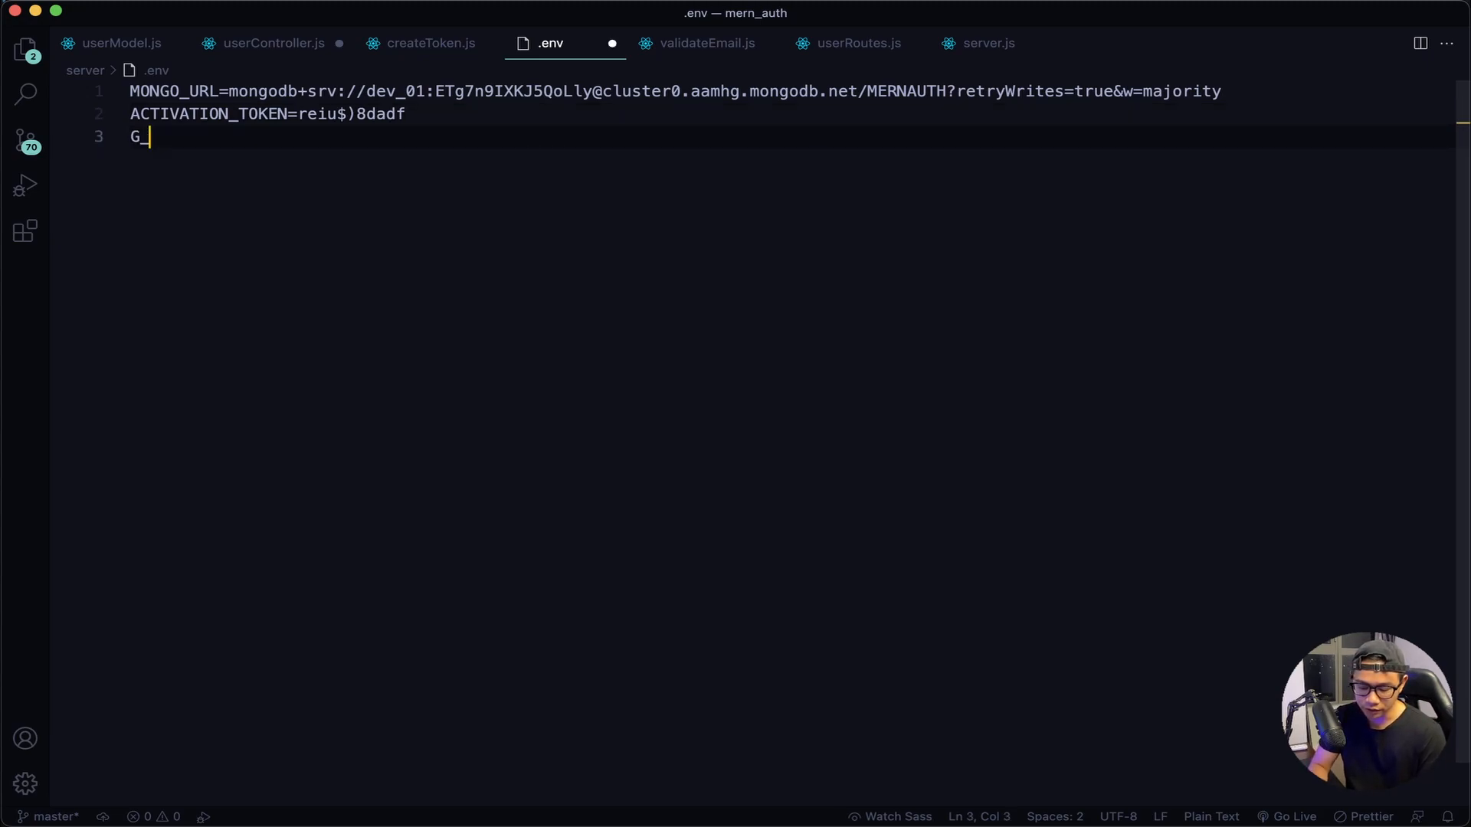
type("CLIENT_ID=")
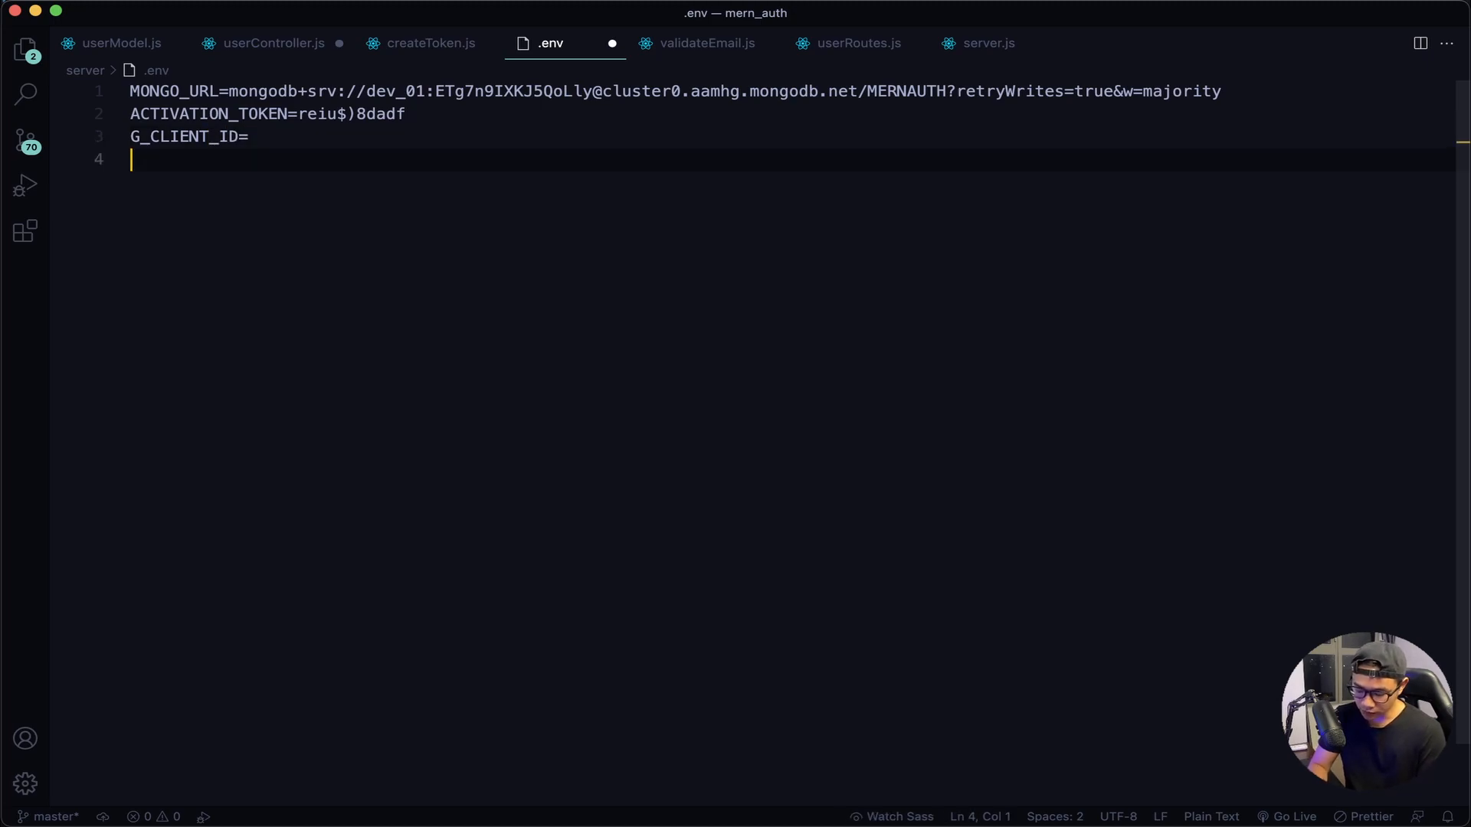
type("G_CLIENT")
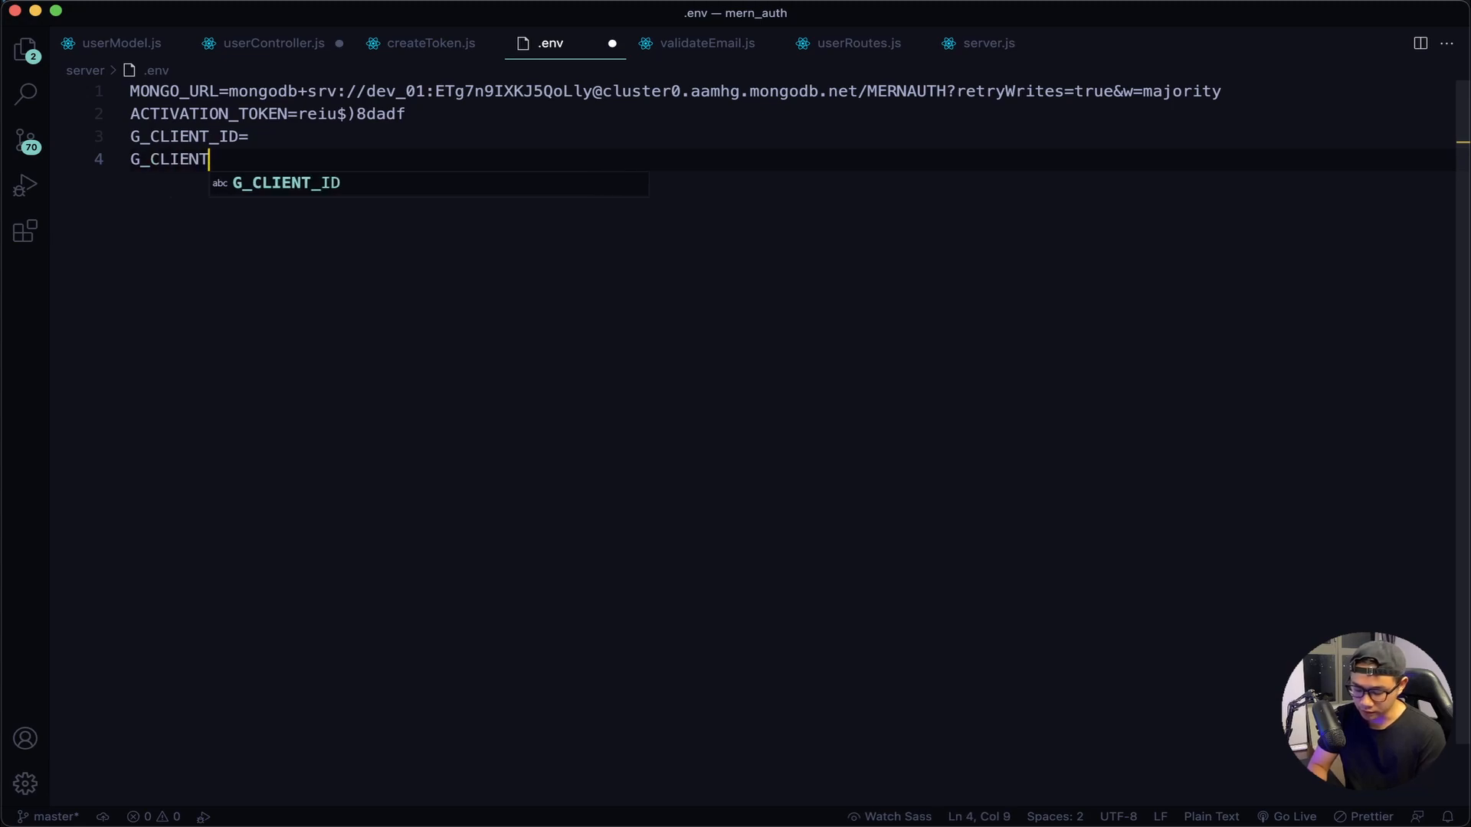
type("_SECRET=")
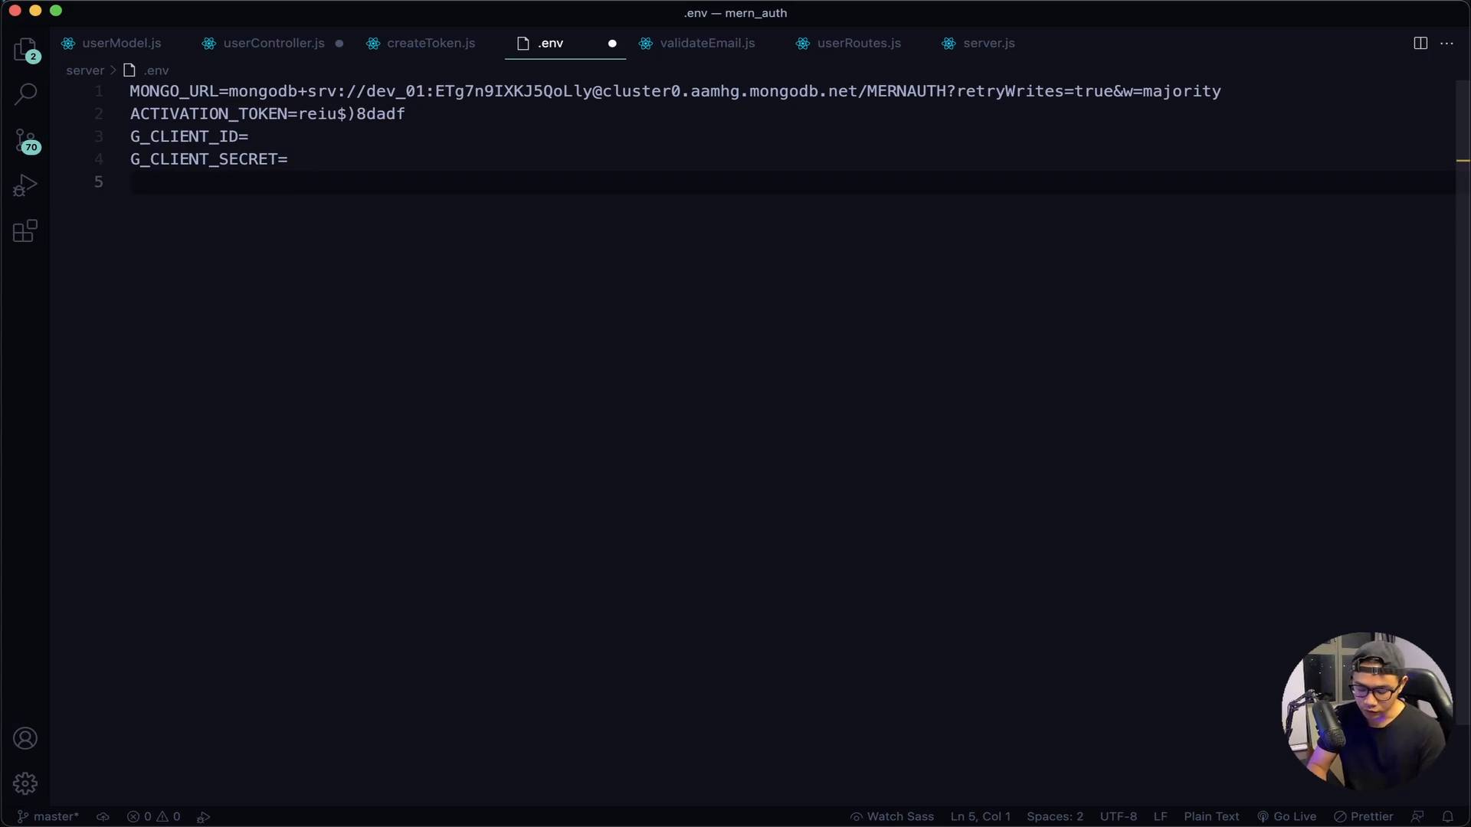
type("G_REF")
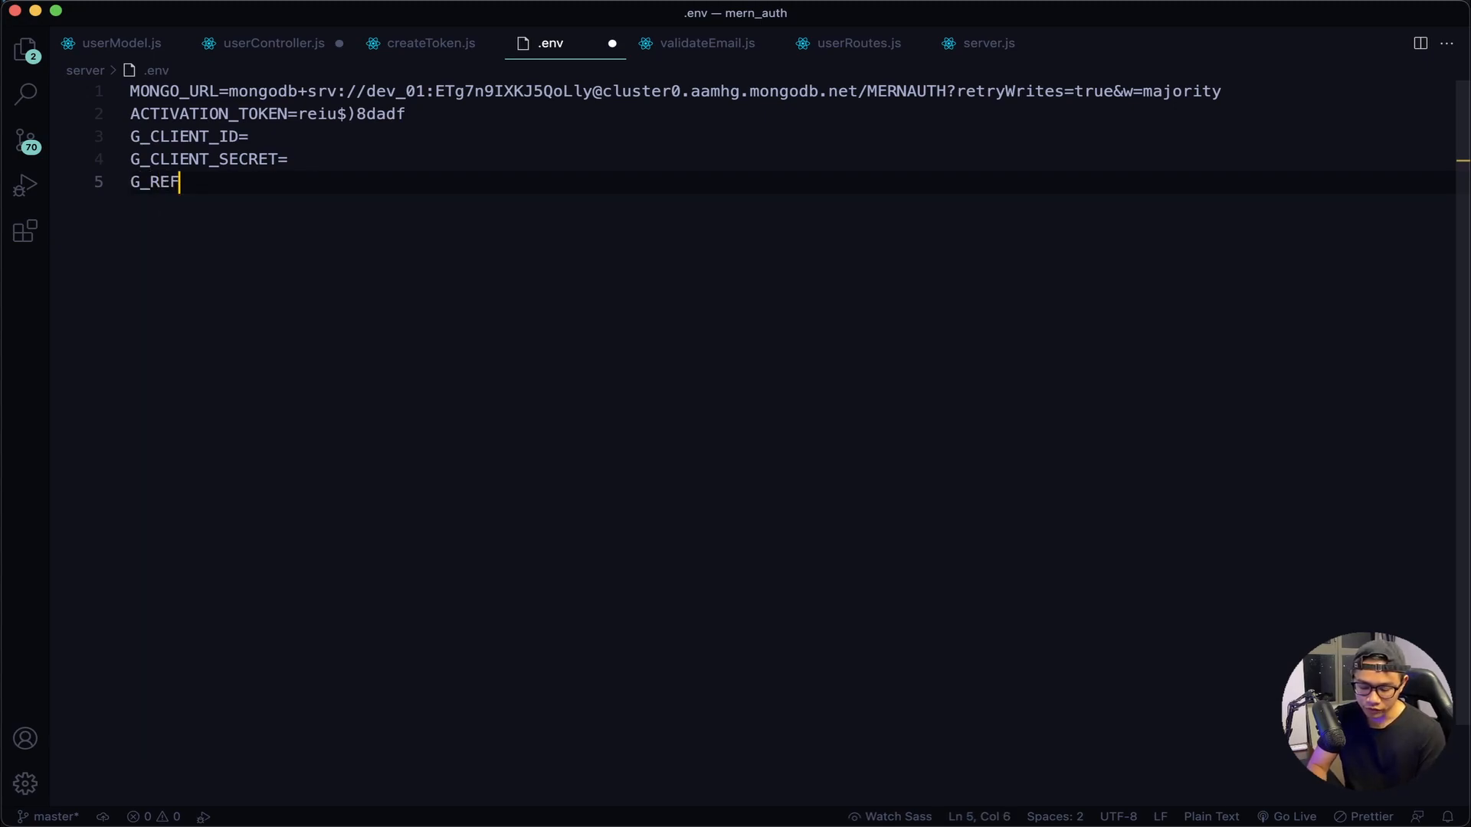
type("RESH_TOKE")
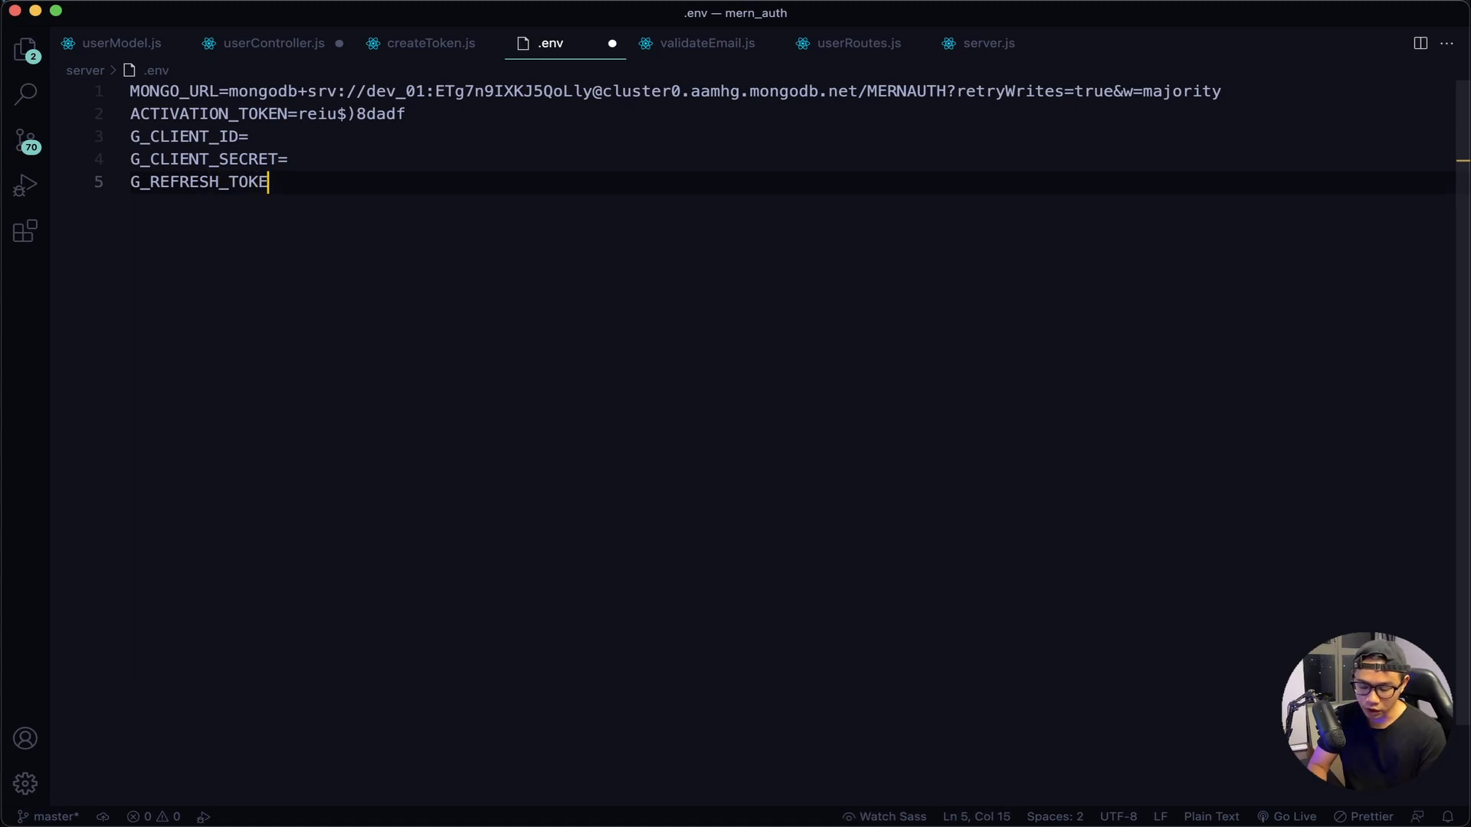
type("N=")
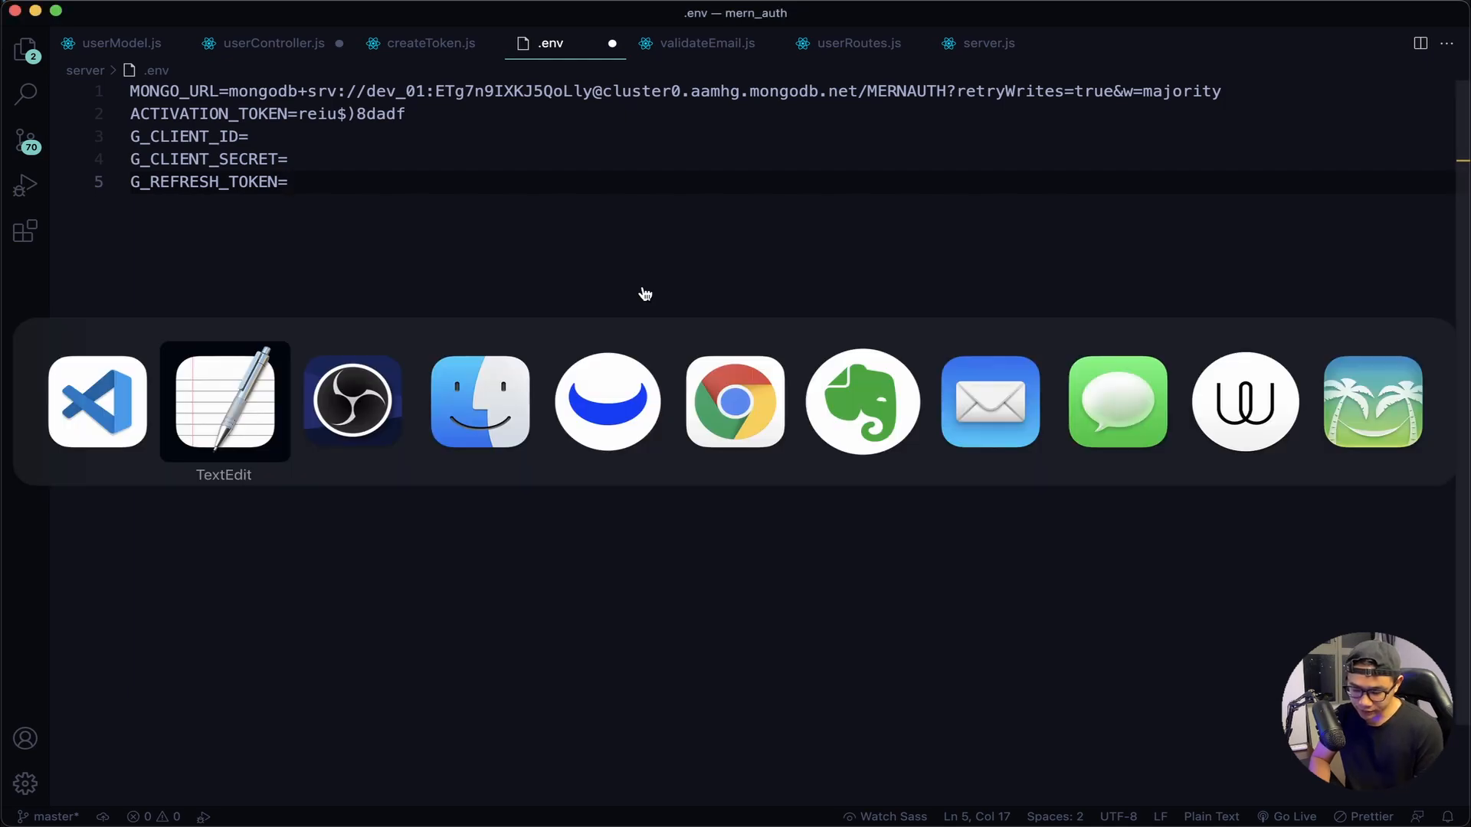
From the Google Cloud APIs & Services dashboard in Chrome, start a new project
left_click(733, 401)
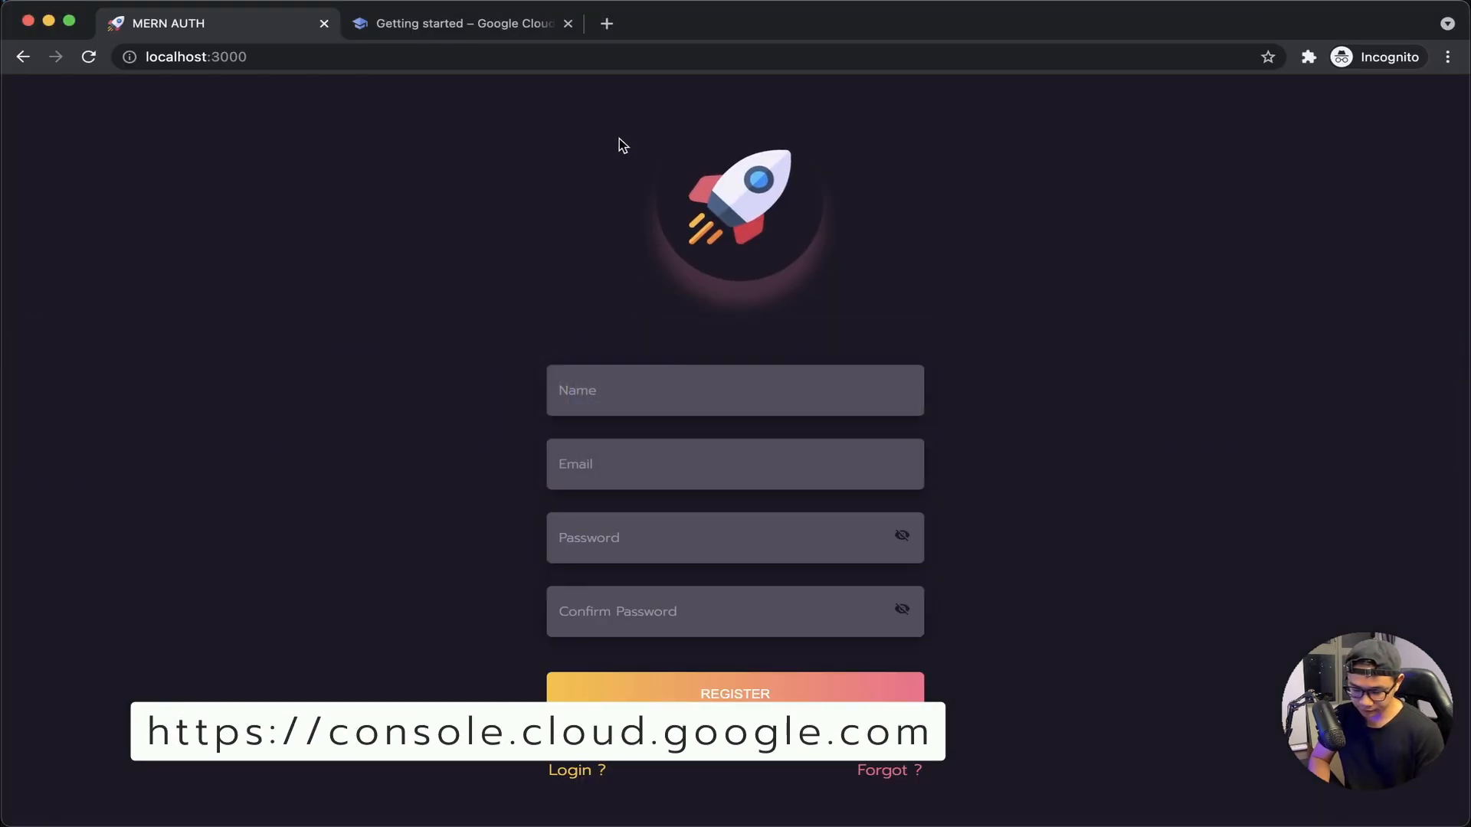
left_click(460, 23)
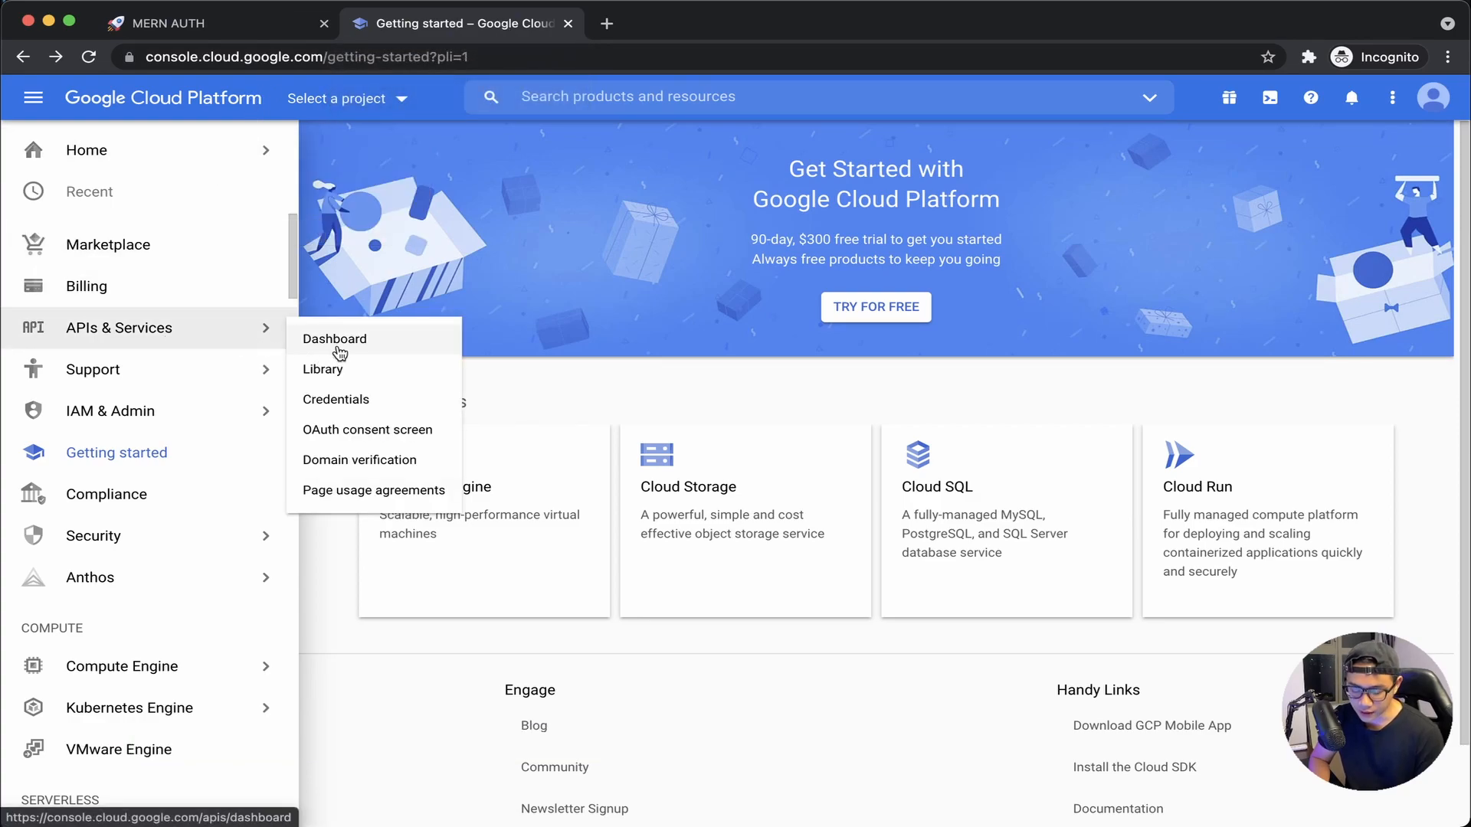
left_click(334, 338)
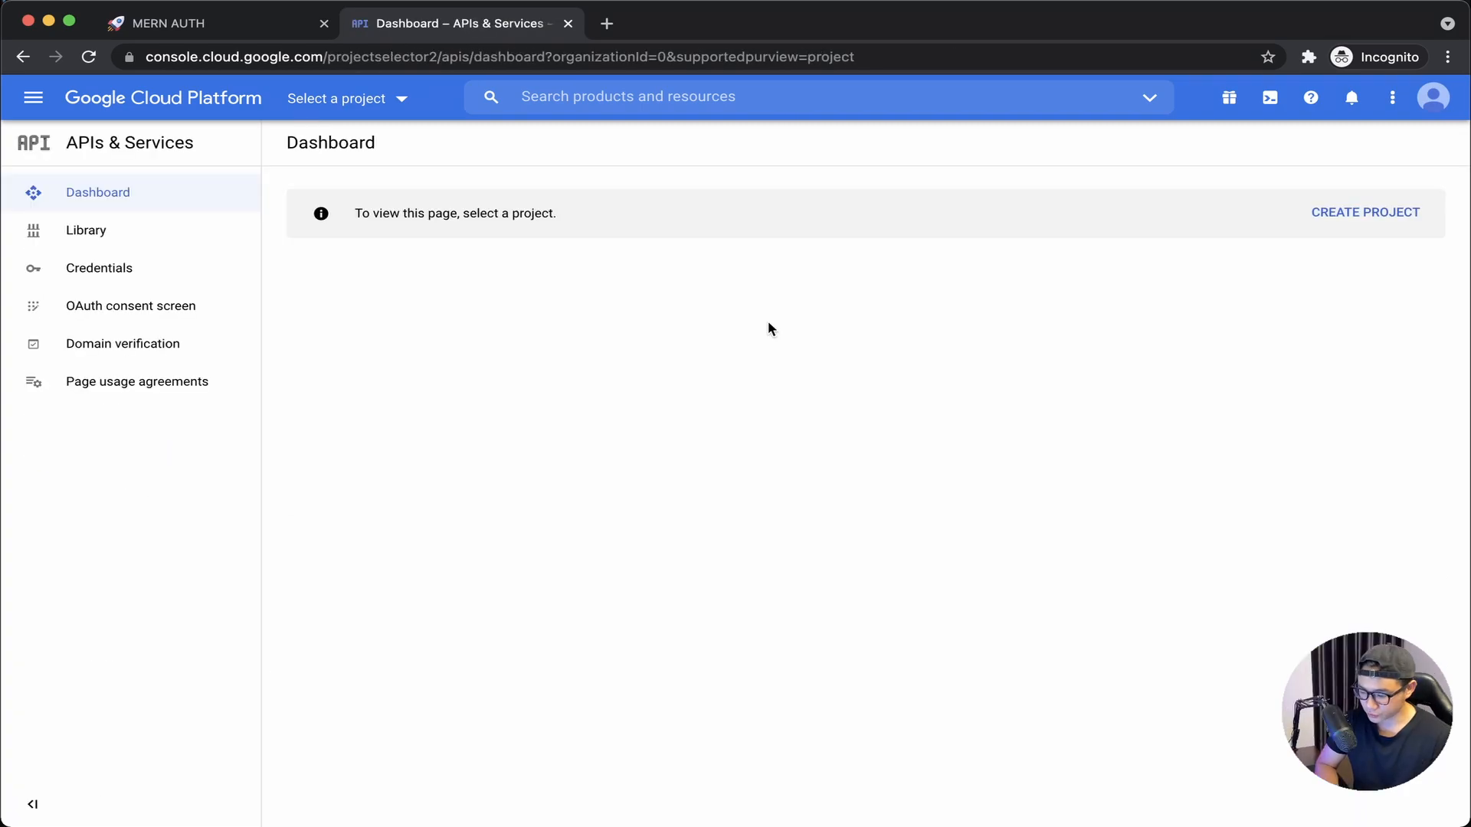
left_click(1365, 212)
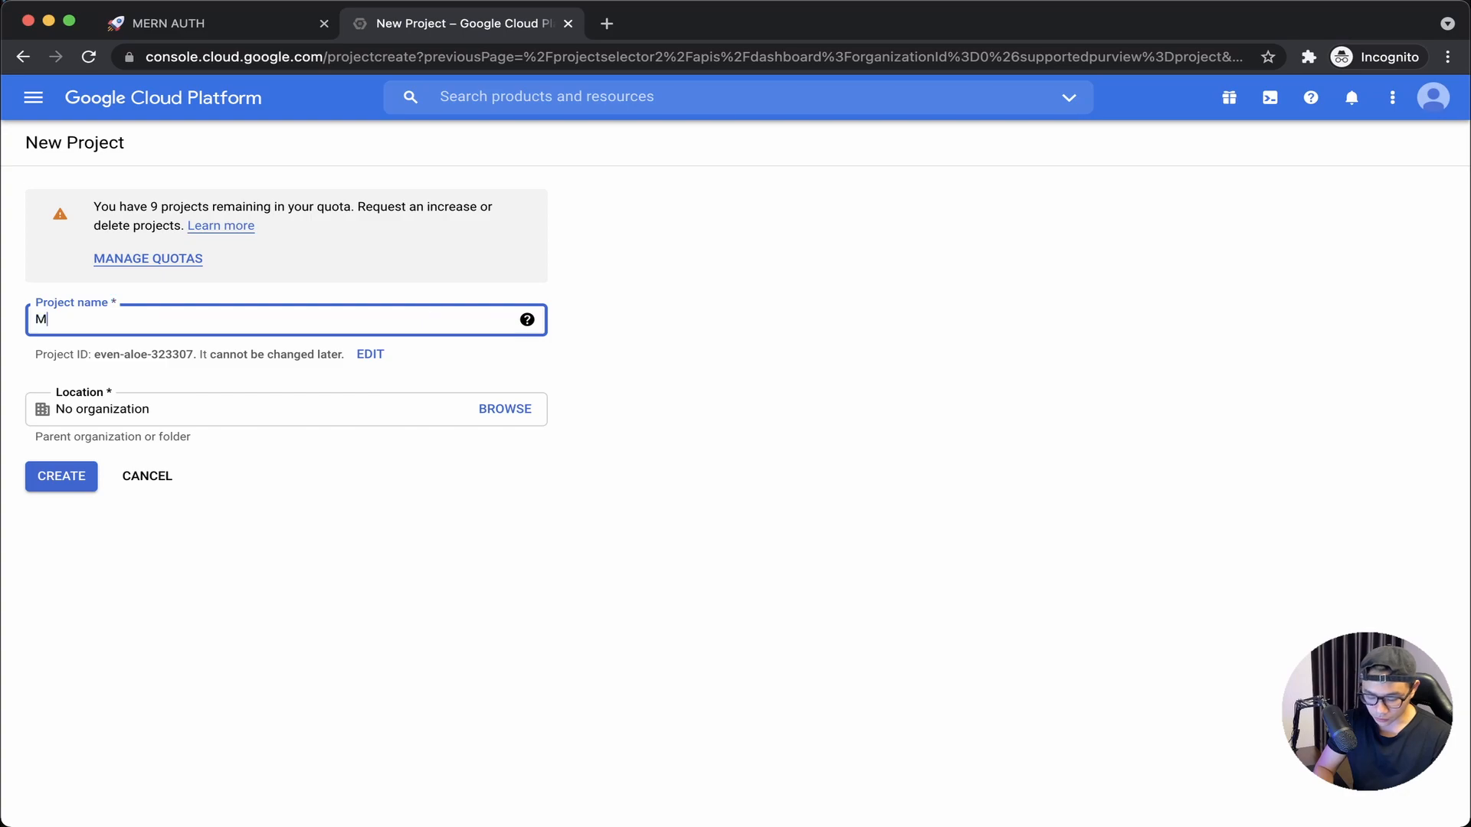
Create the project named MERN API 01 and go to its OAuth consent screen
type("ERN API 01")
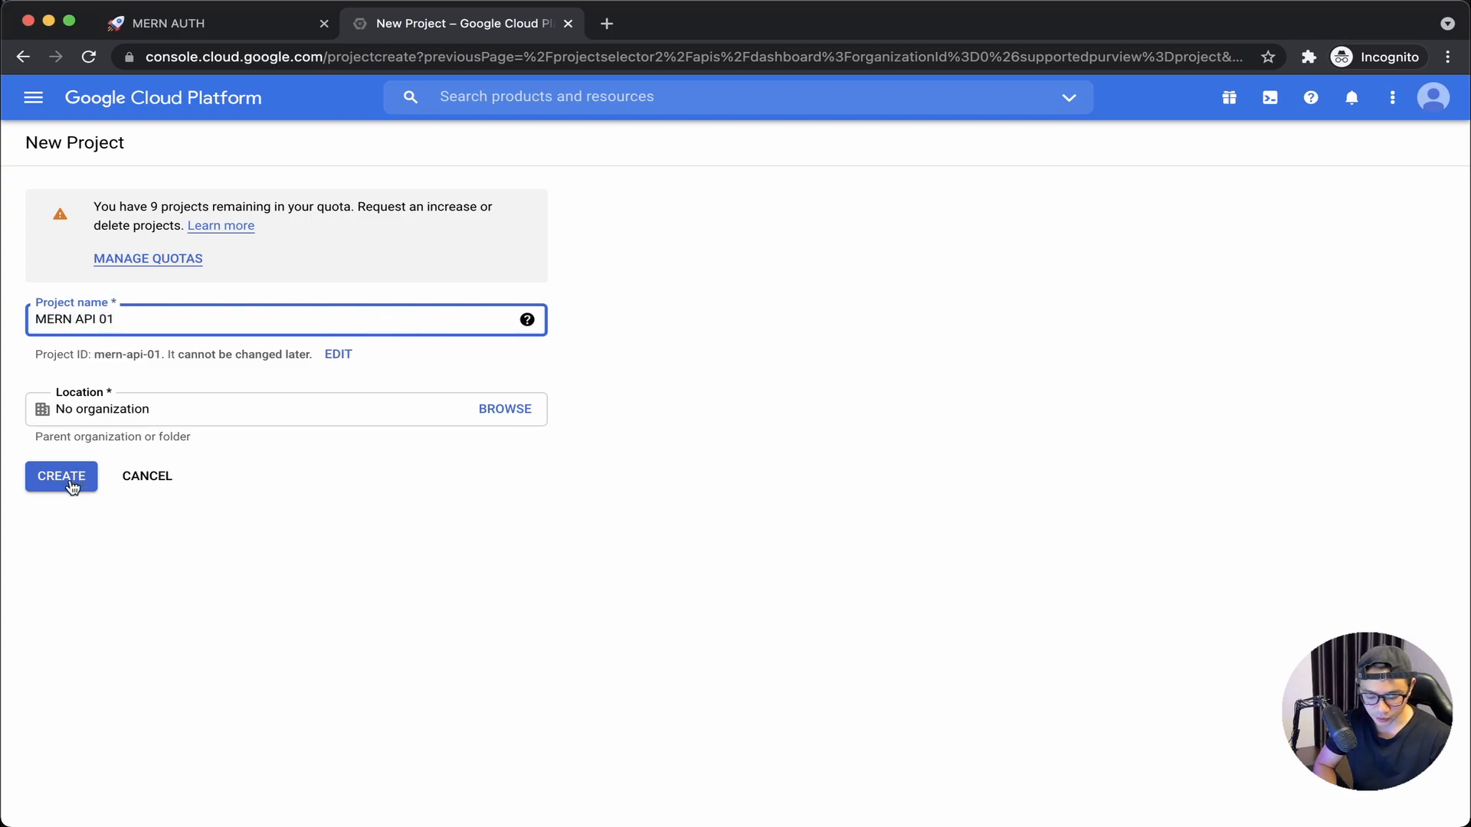
left_click(62, 477)
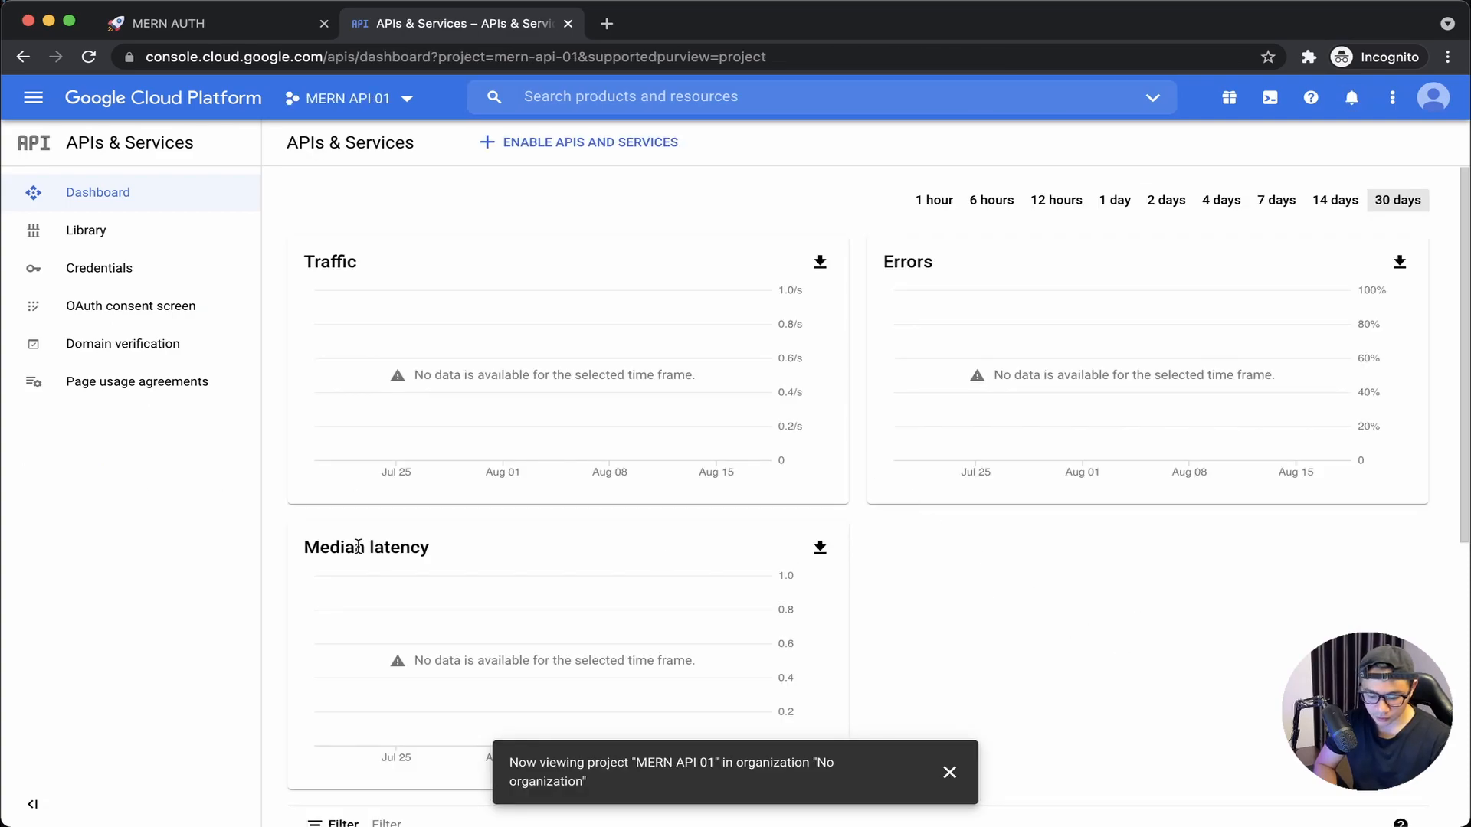
left_click(130, 305)
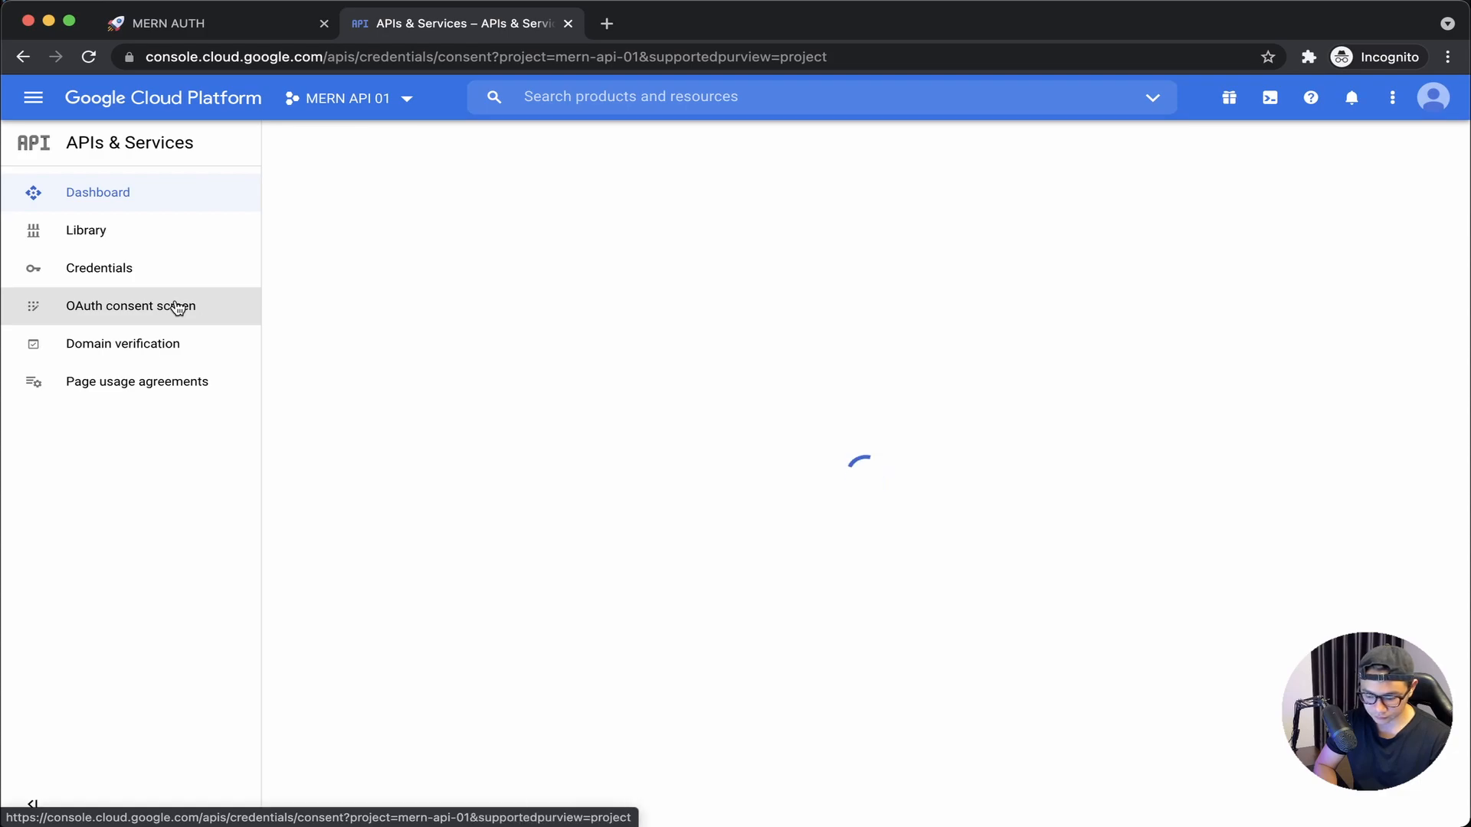
left_click(129, 306)
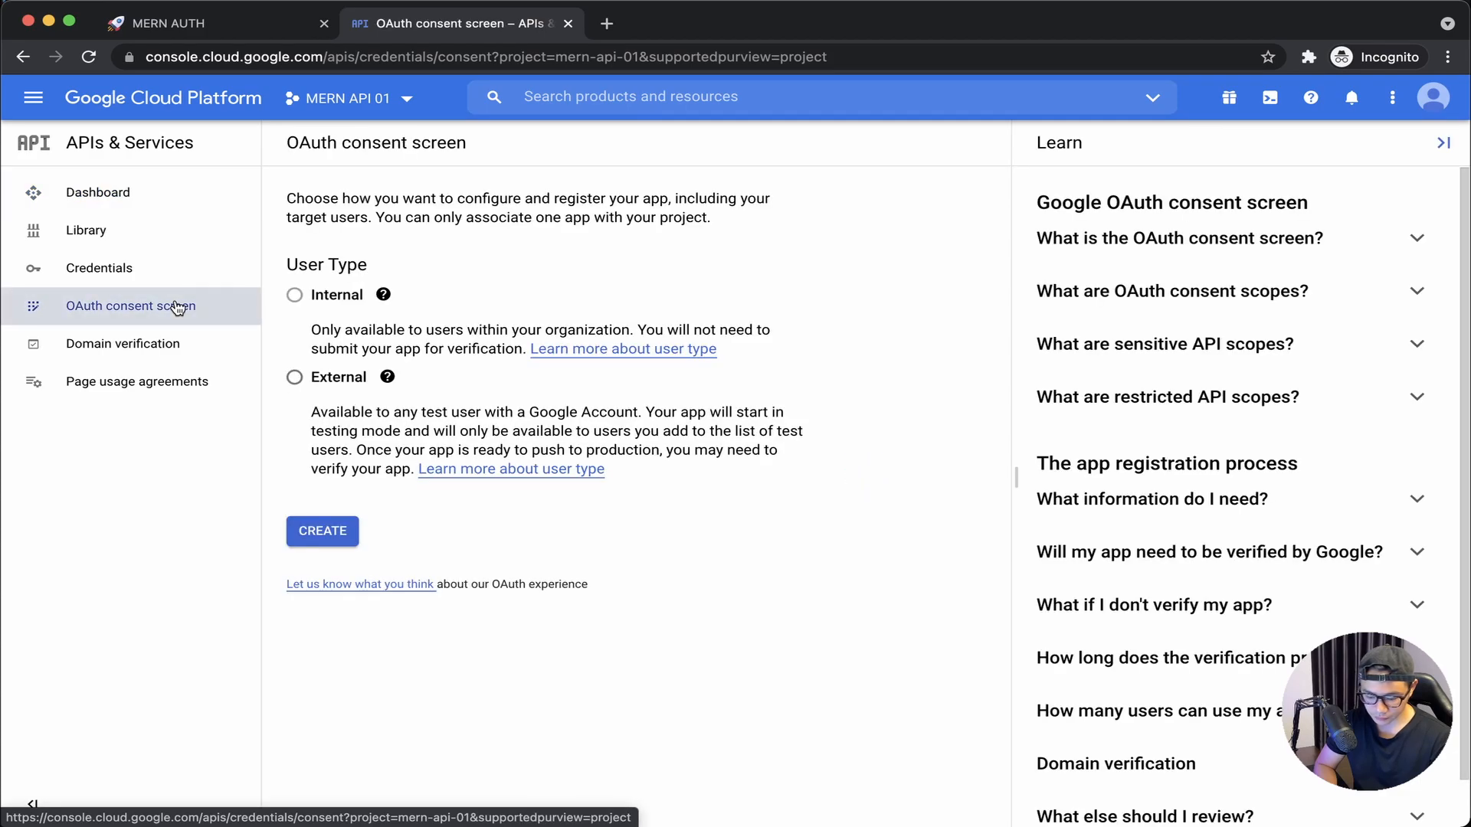
left_click(322, 531)
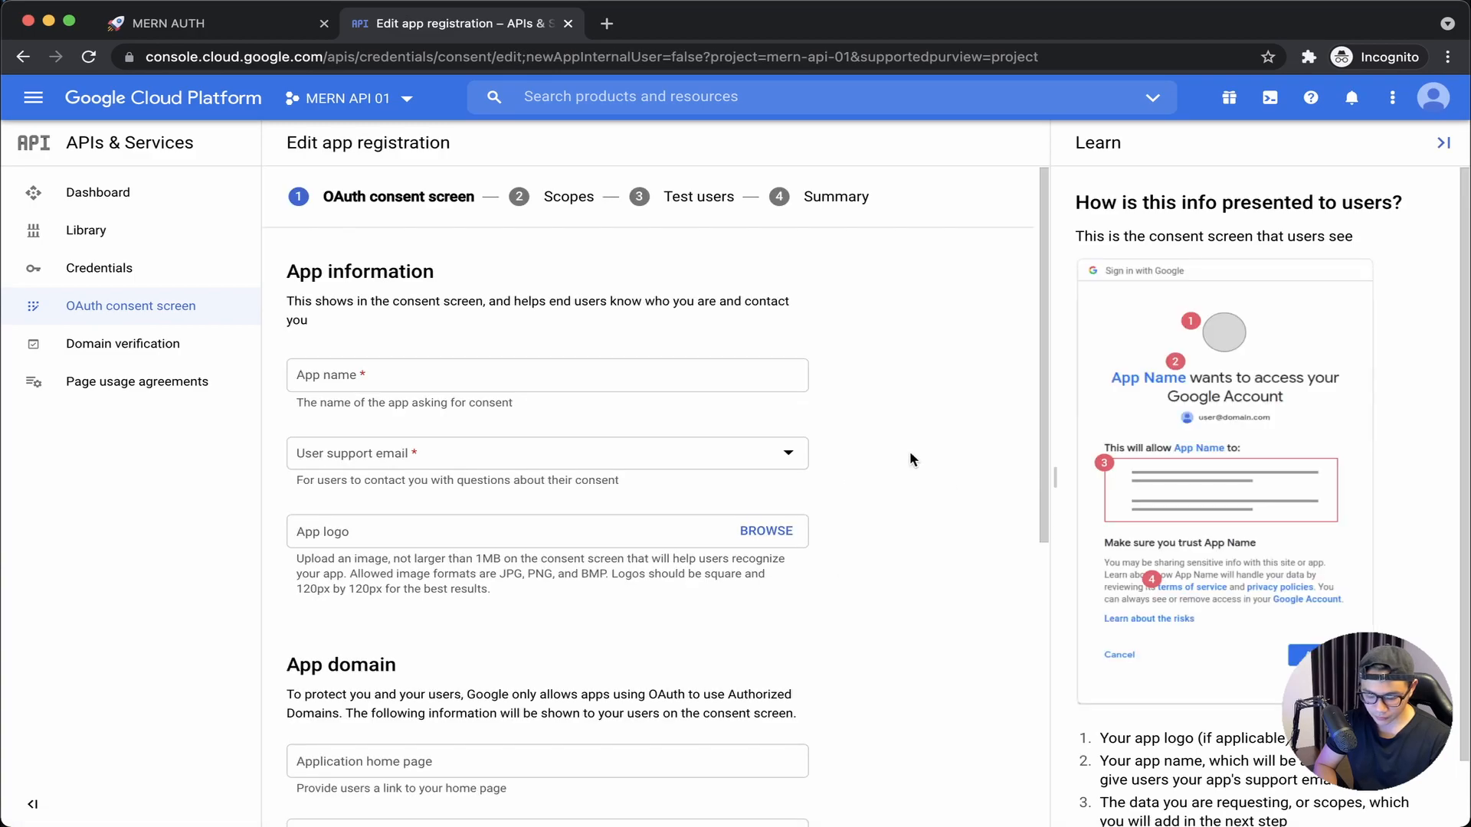
type("MERN AUTH")
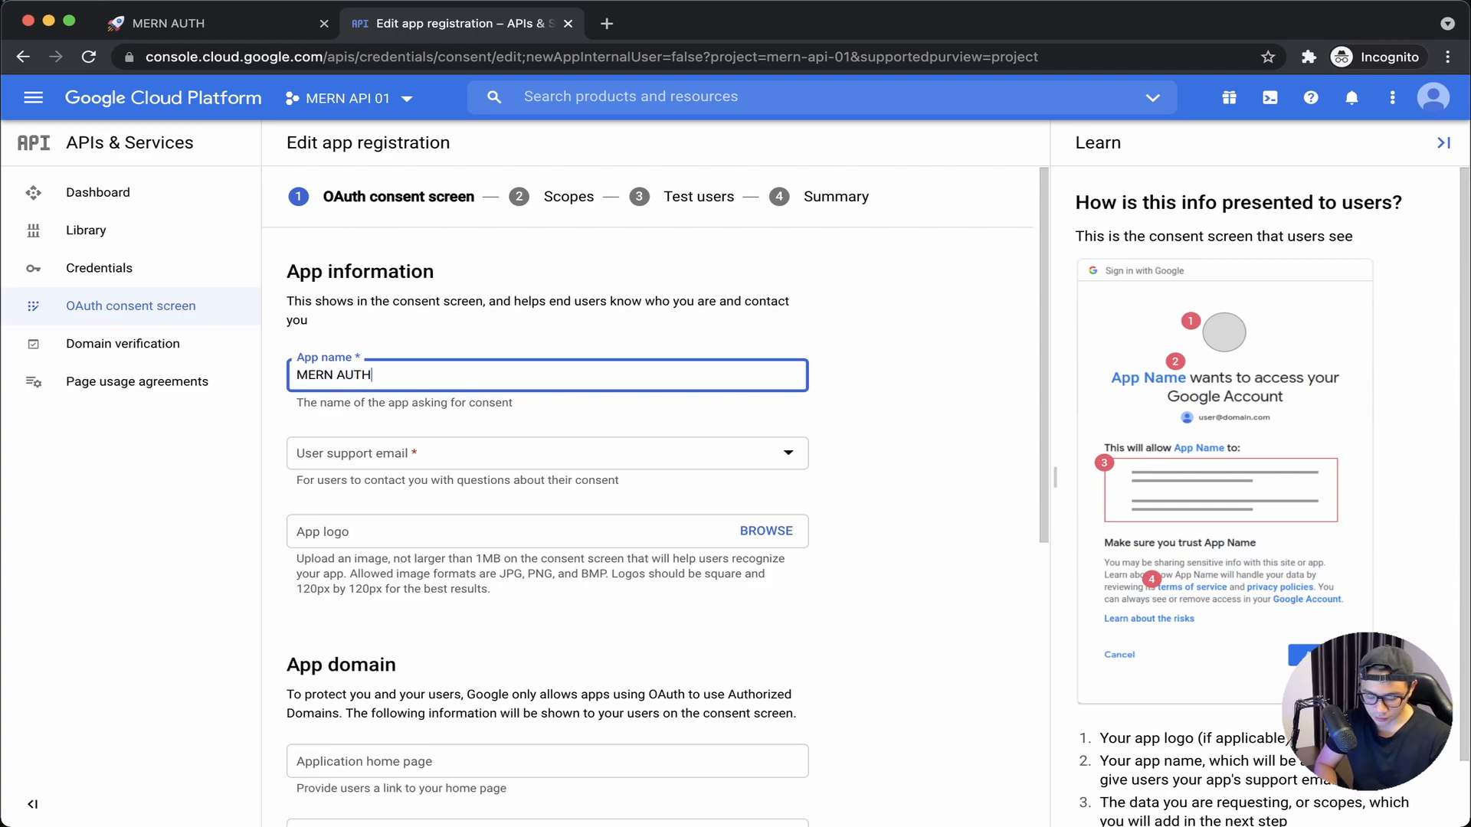
left_click(547, 454)
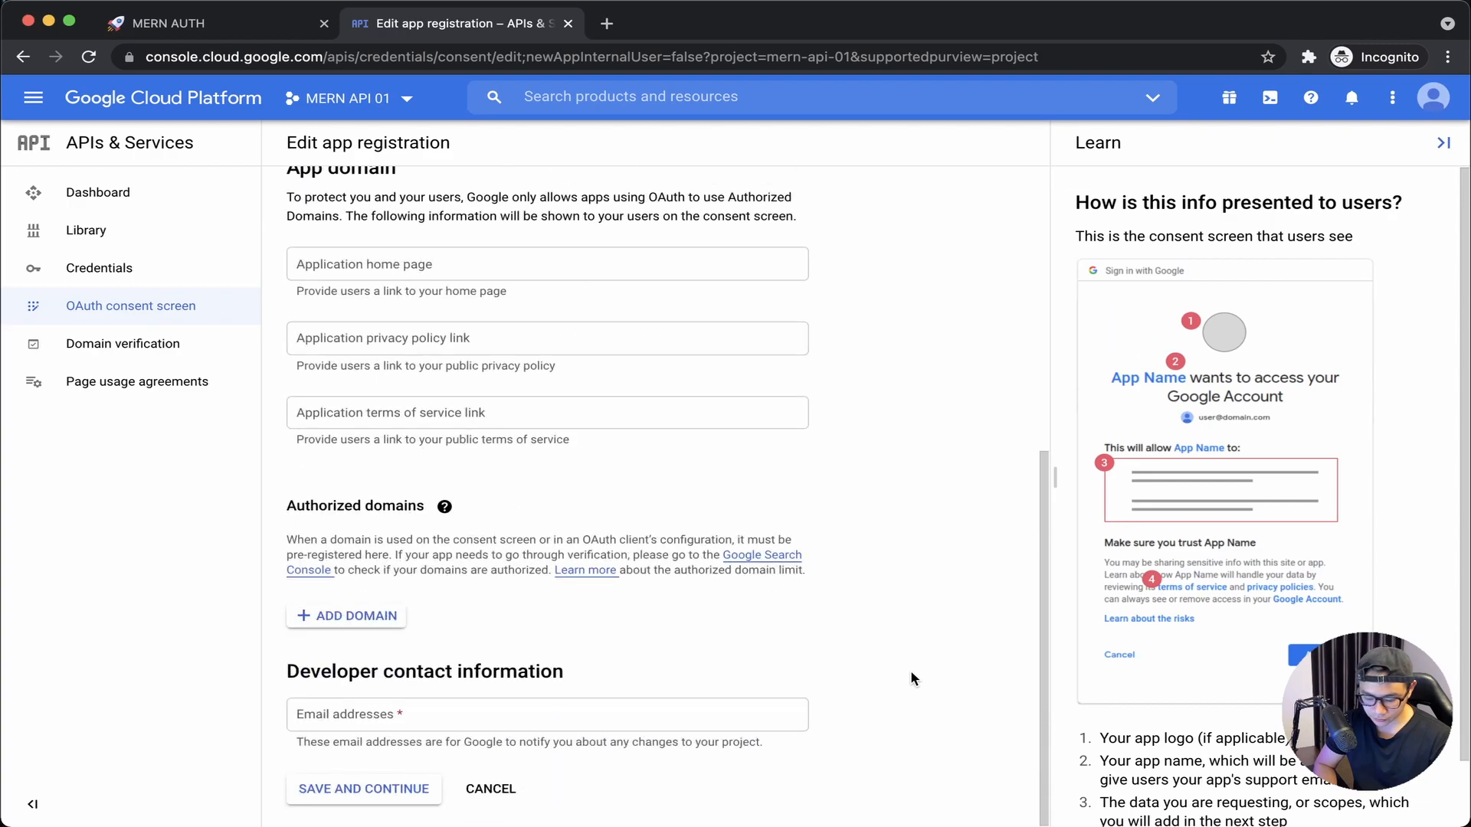
left_click(547, 714)
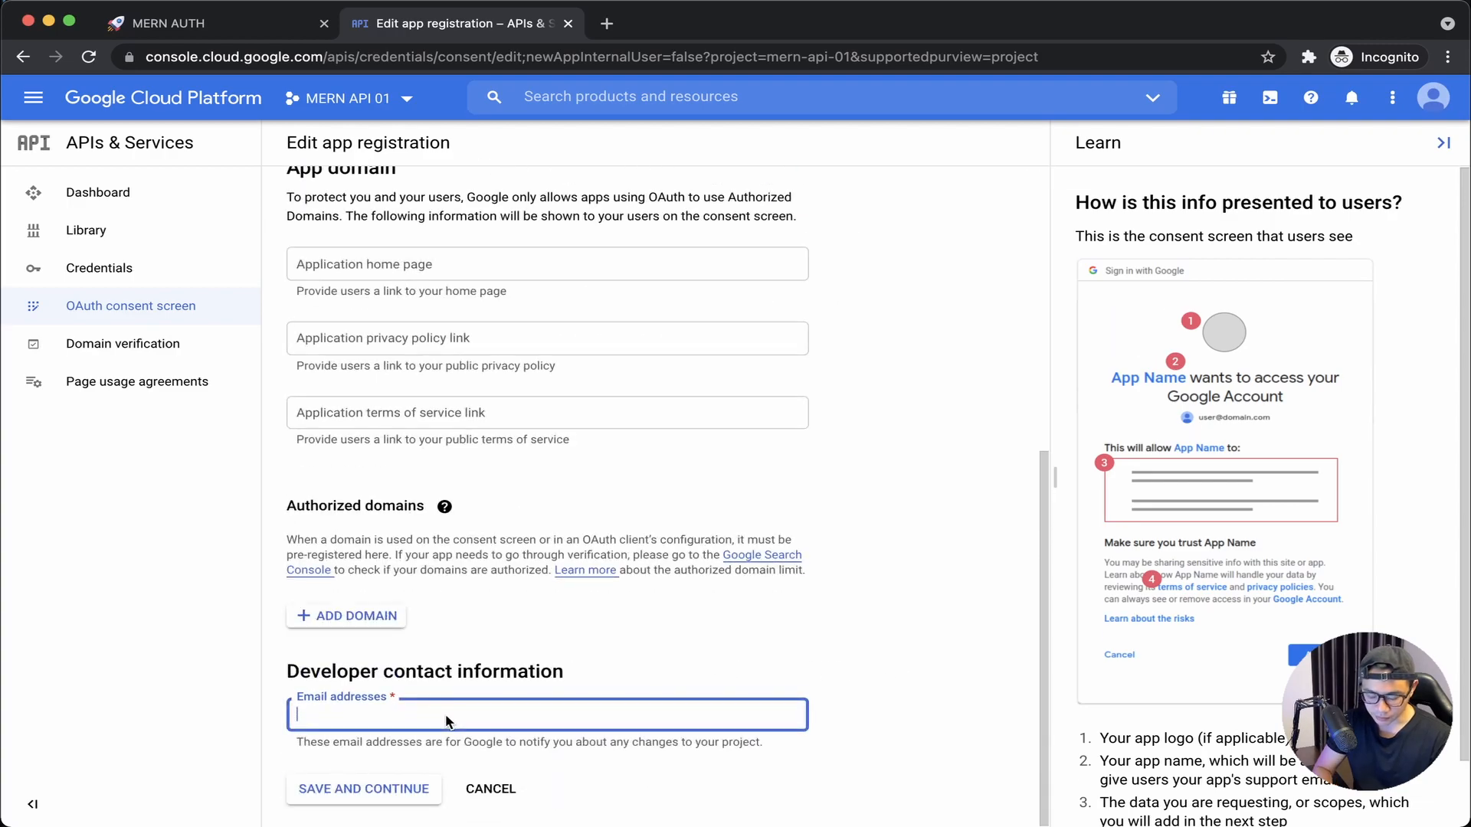
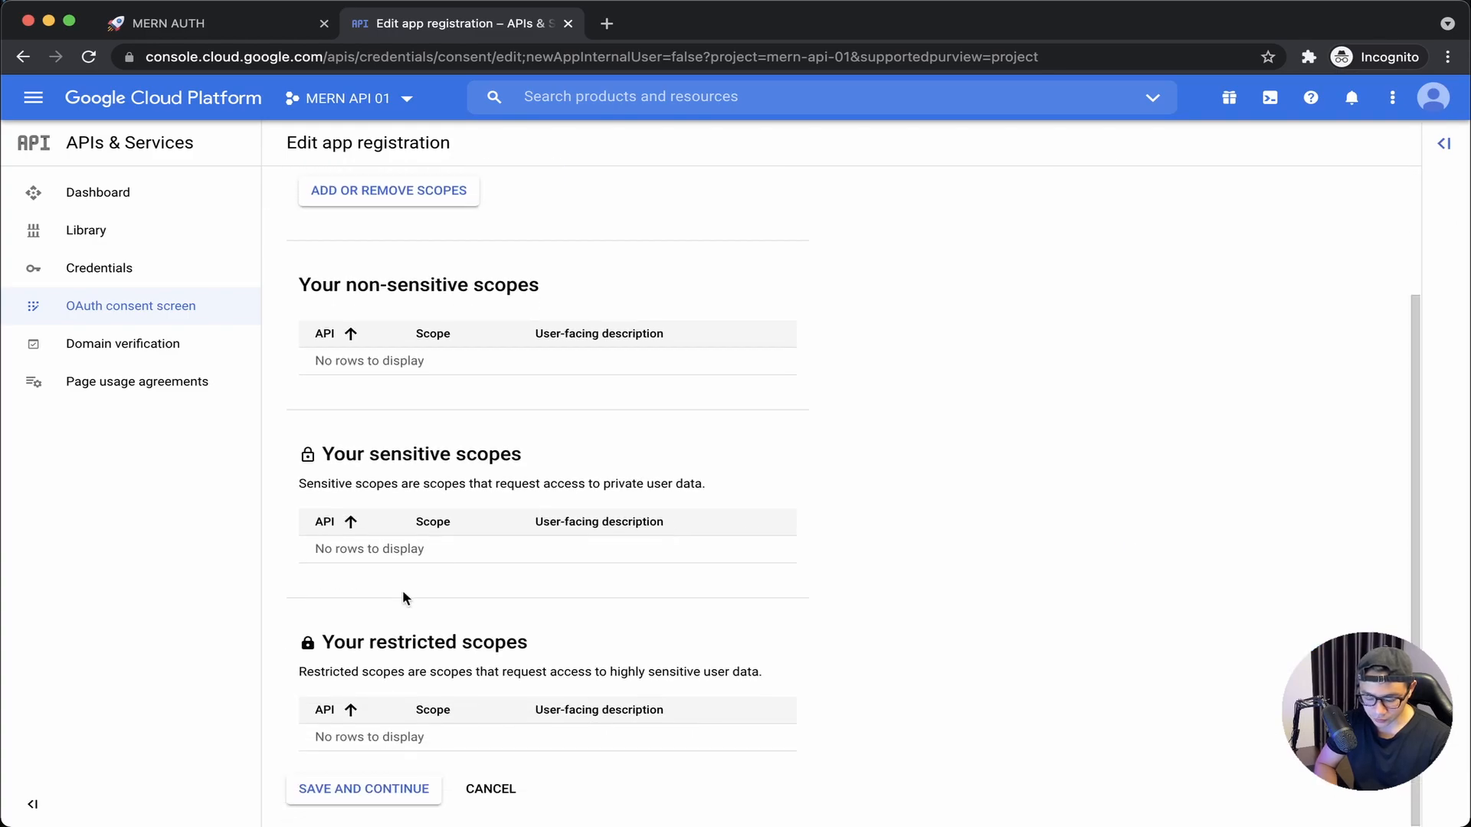
Save the Scopes and Test users steps and return to the consent screen overview
left_click(363, 788)
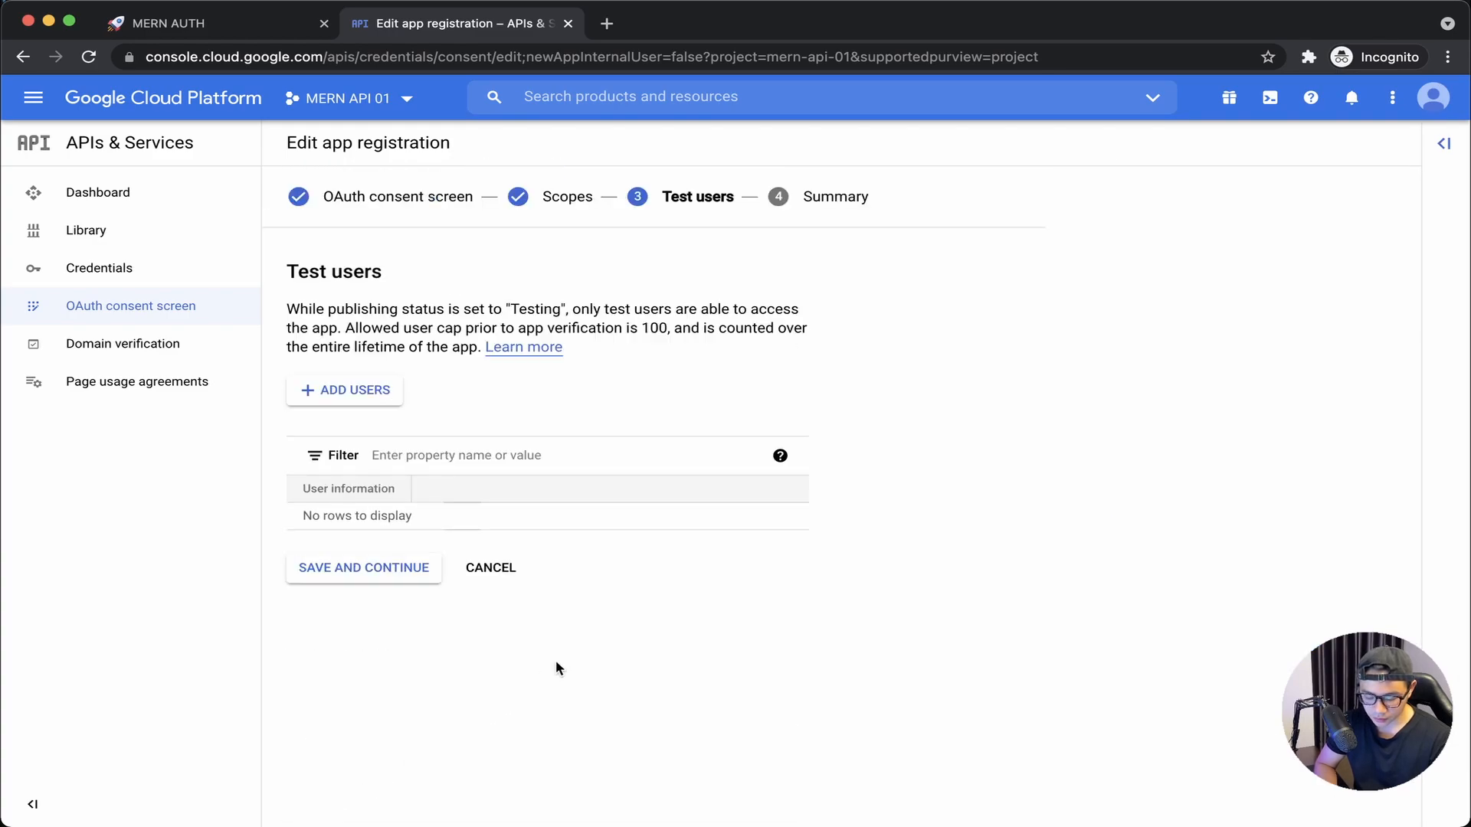
left_click(363, 567)
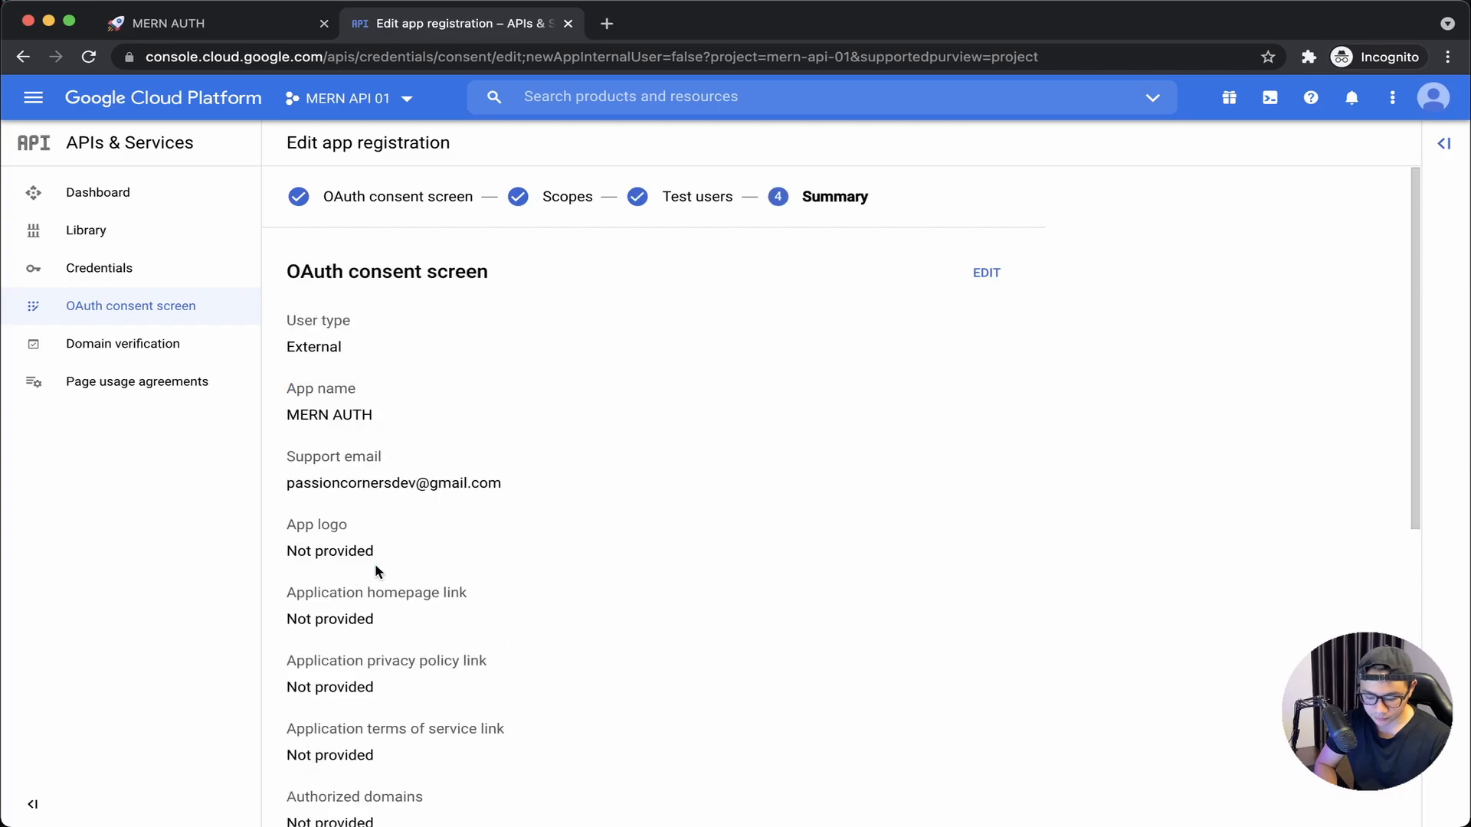
scroll("down", 3)
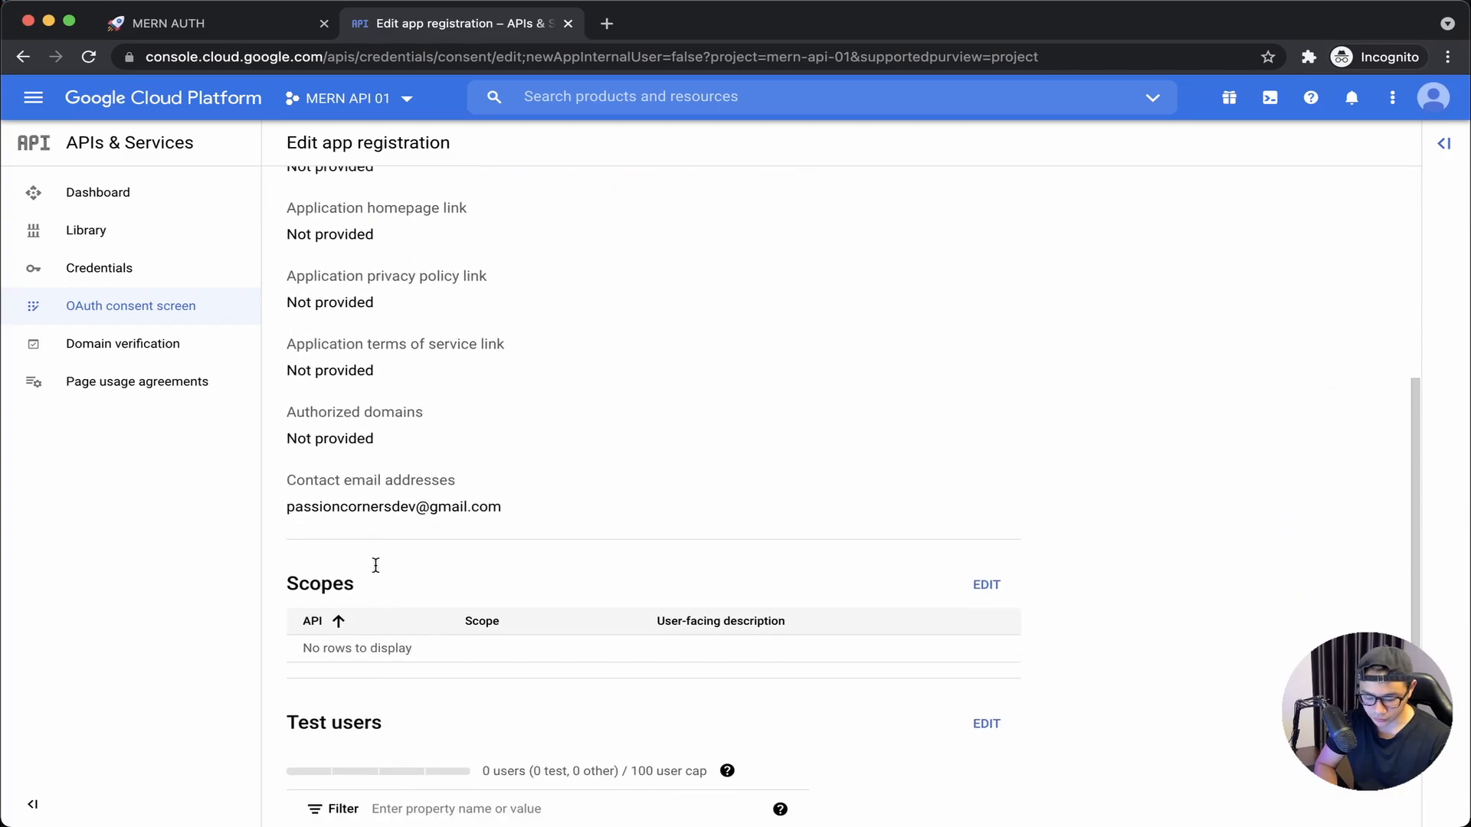
scroll("down", 3)
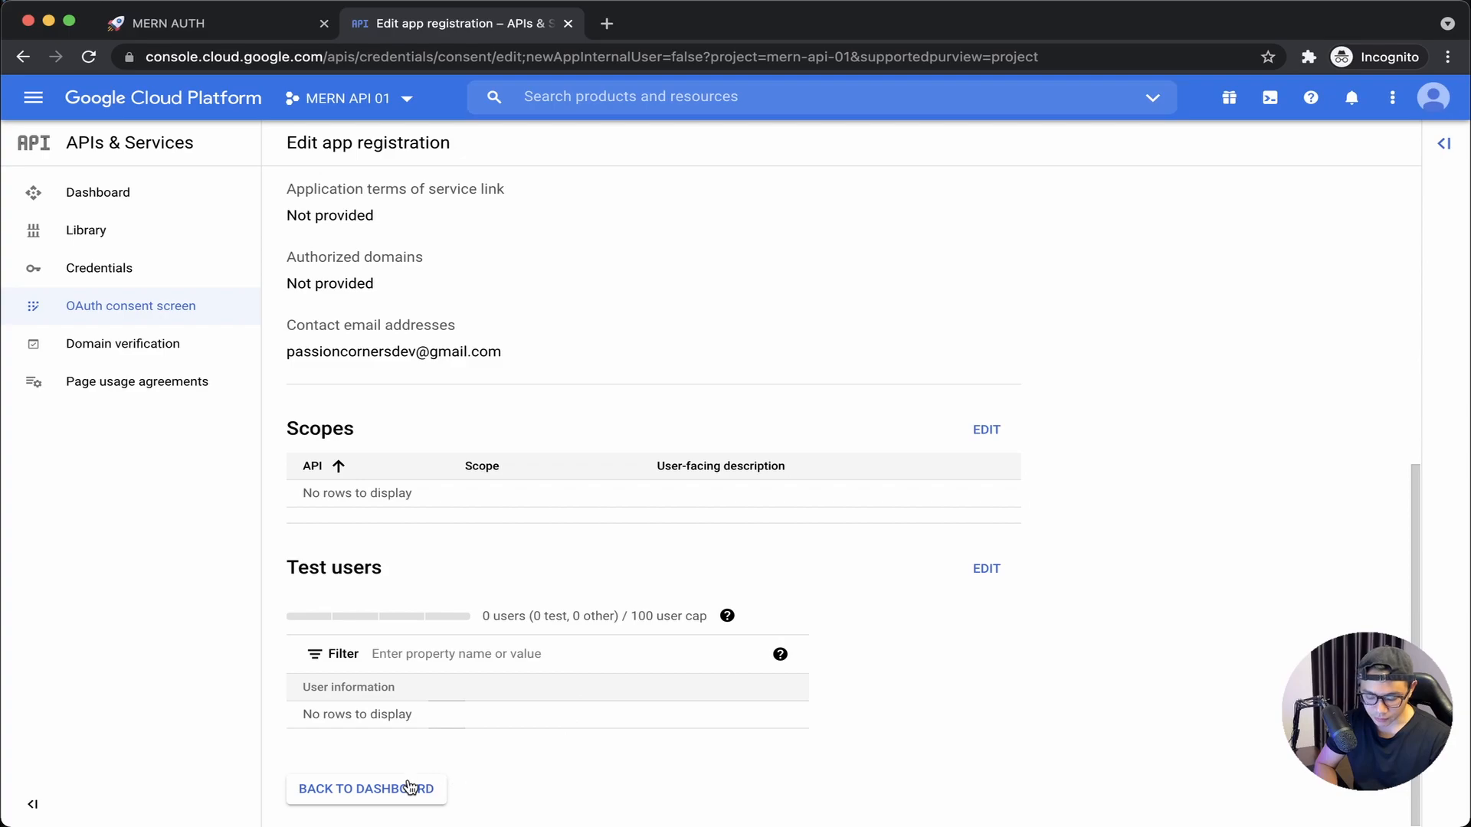
left_click(366, 787)
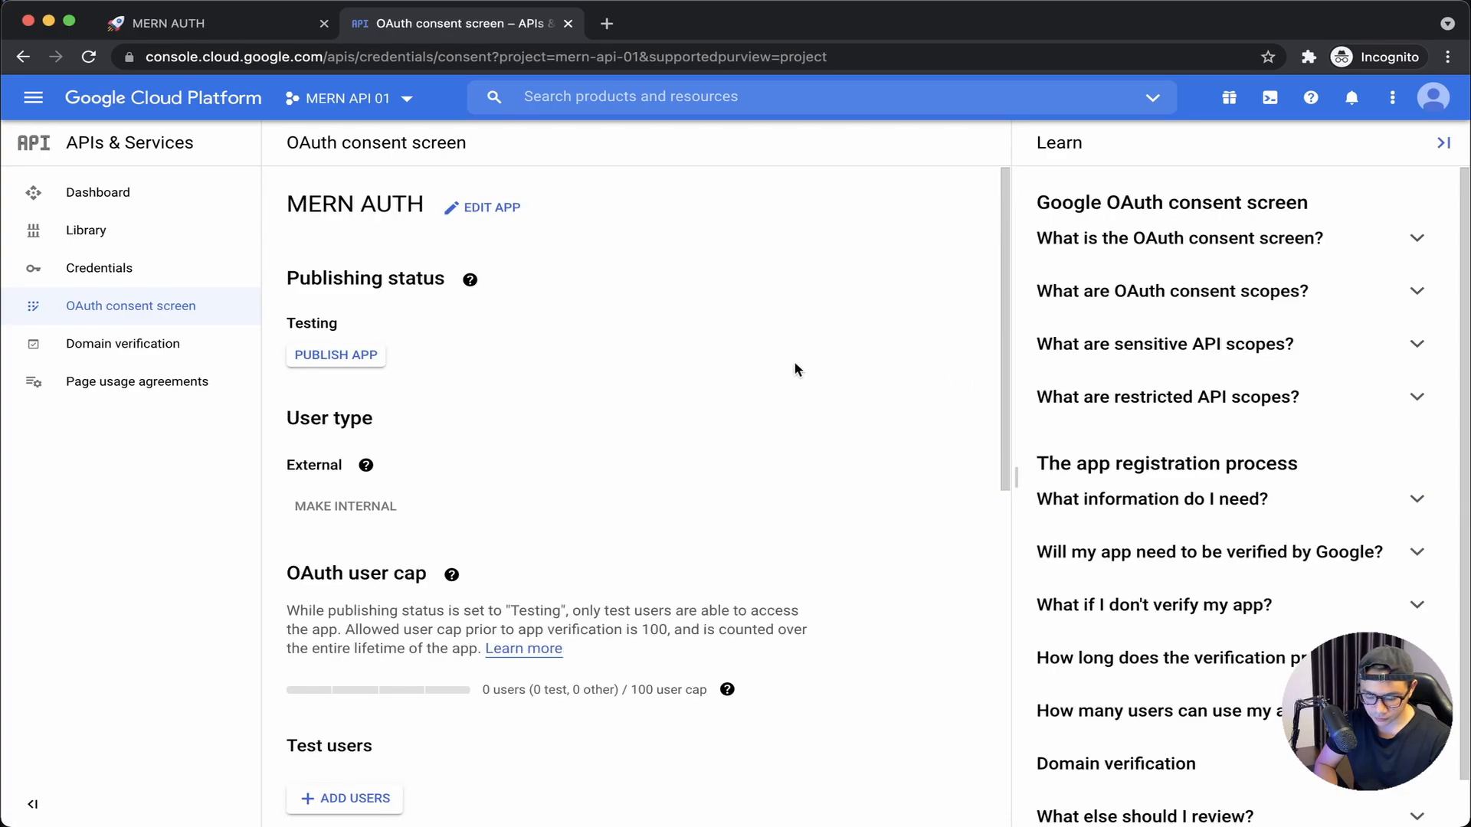
Publish the MERN AUTH app to production and go to the Credentials page
left_click(336, 354)
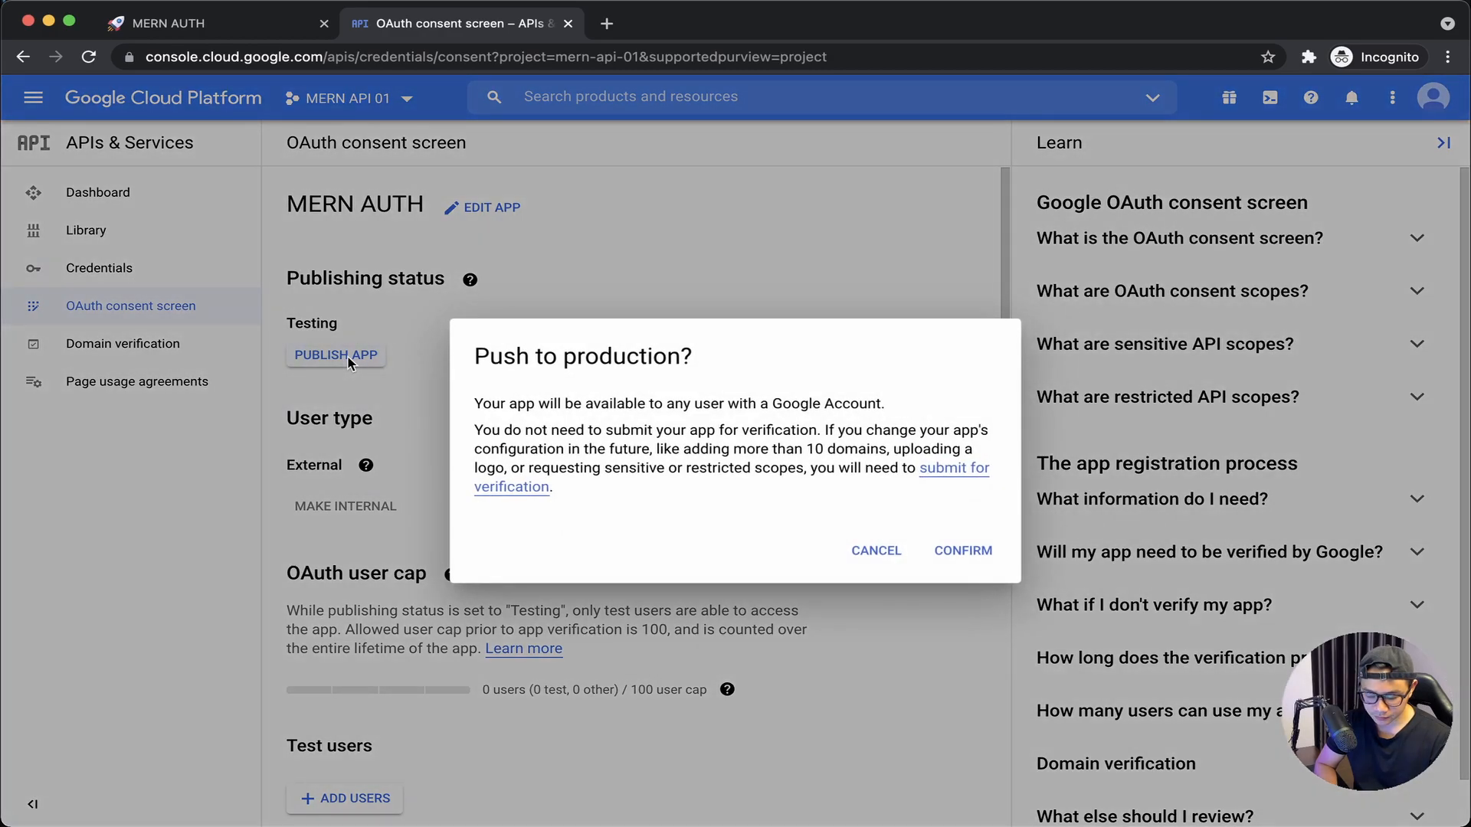
left_click(962, 550)
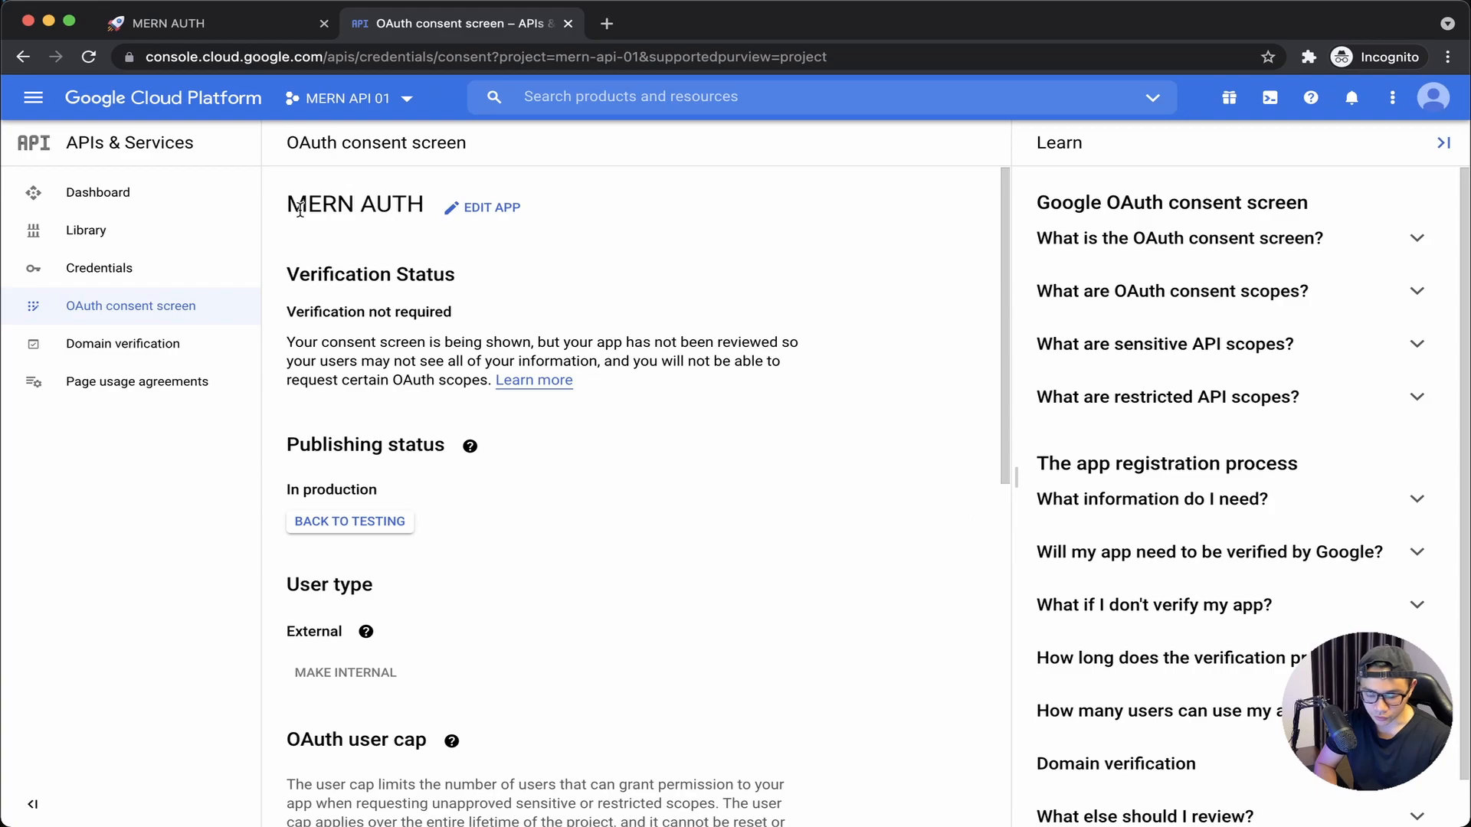
left_click(98, 266)
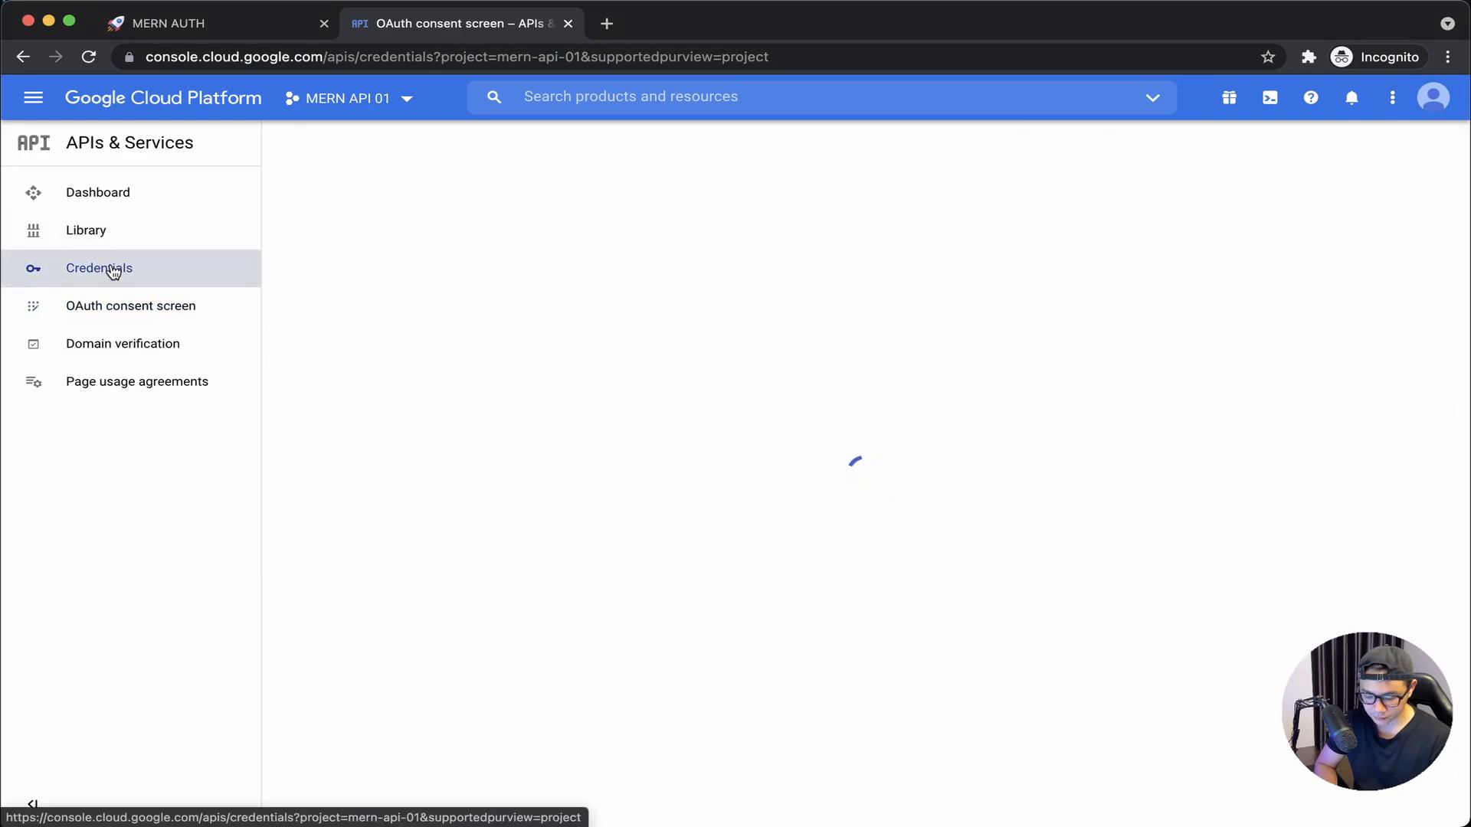
Start a new OAuth client ID with Web application as the application type
left_click(99, 267)
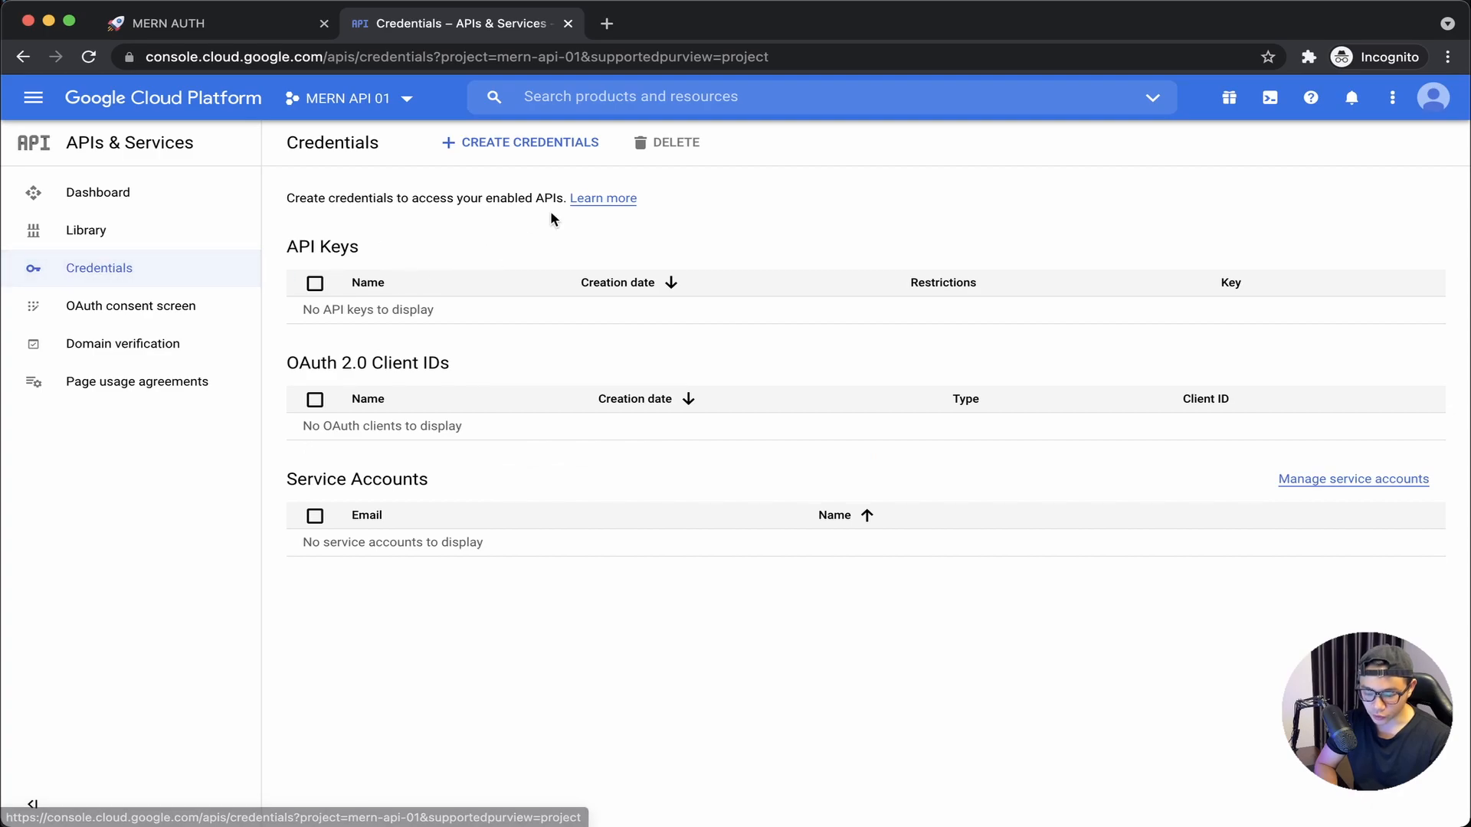
left_click(530, 141)
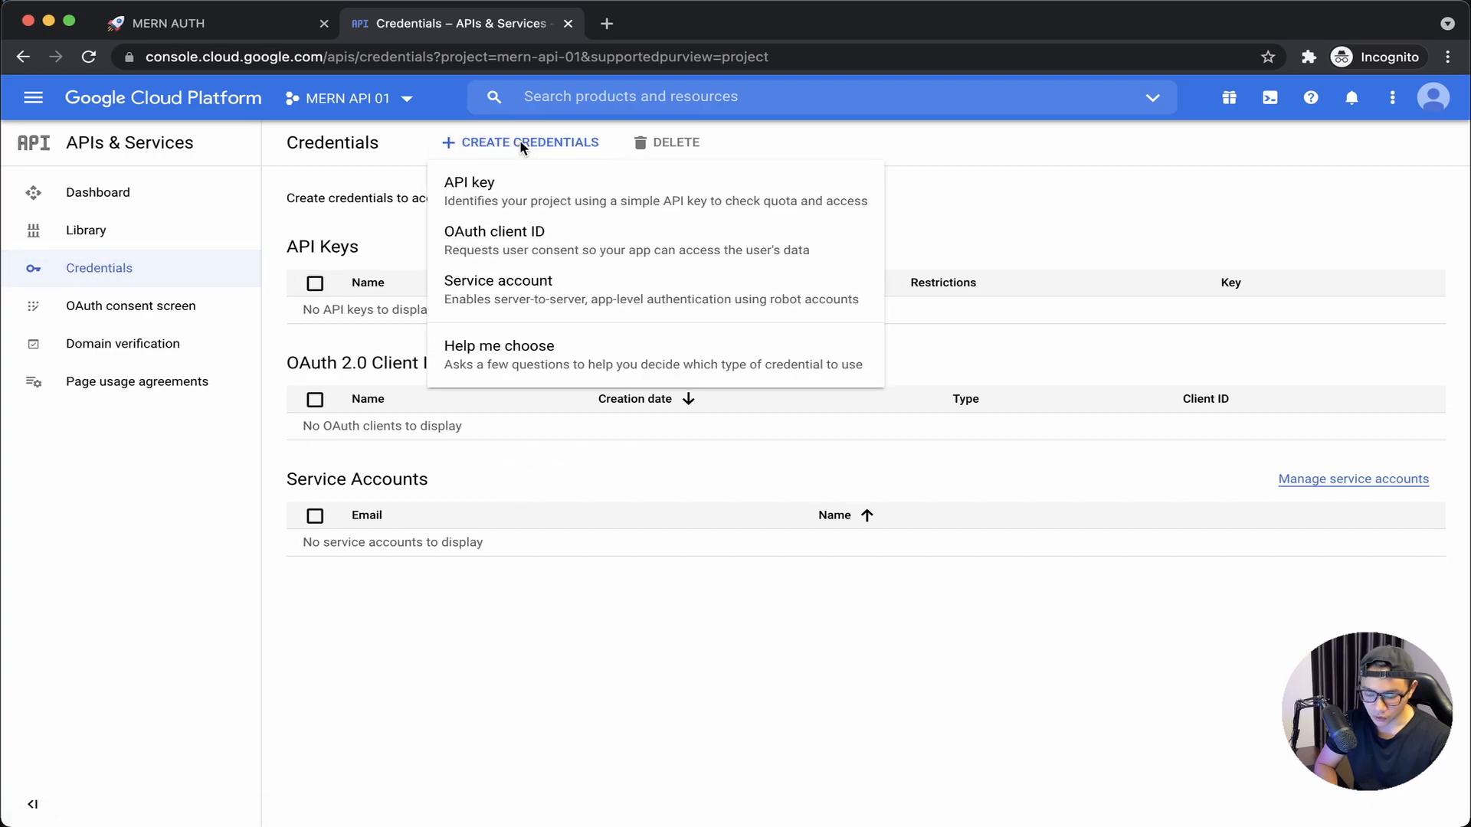
left_click(495, 240)
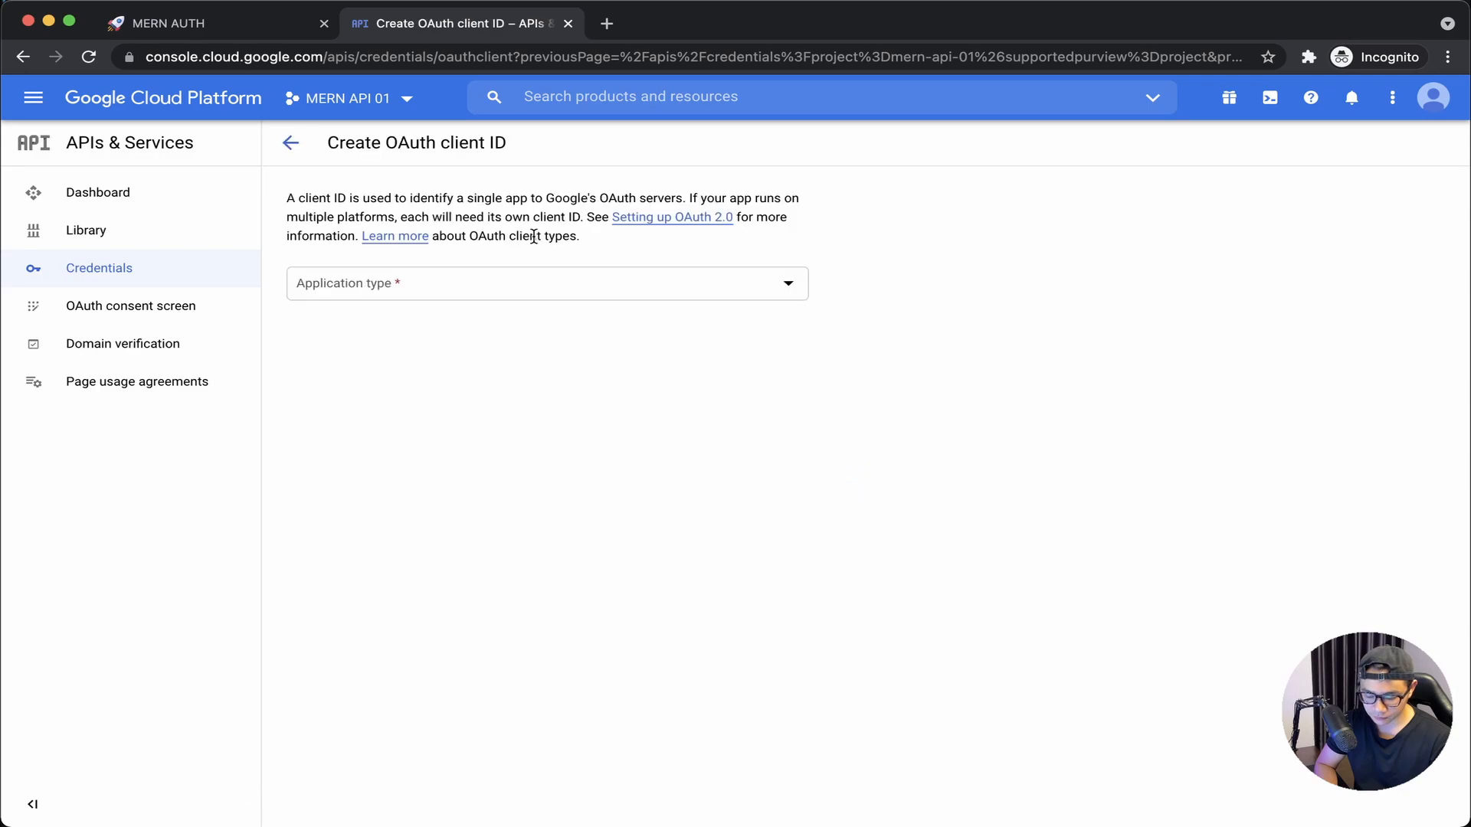
left_click(545, 284)
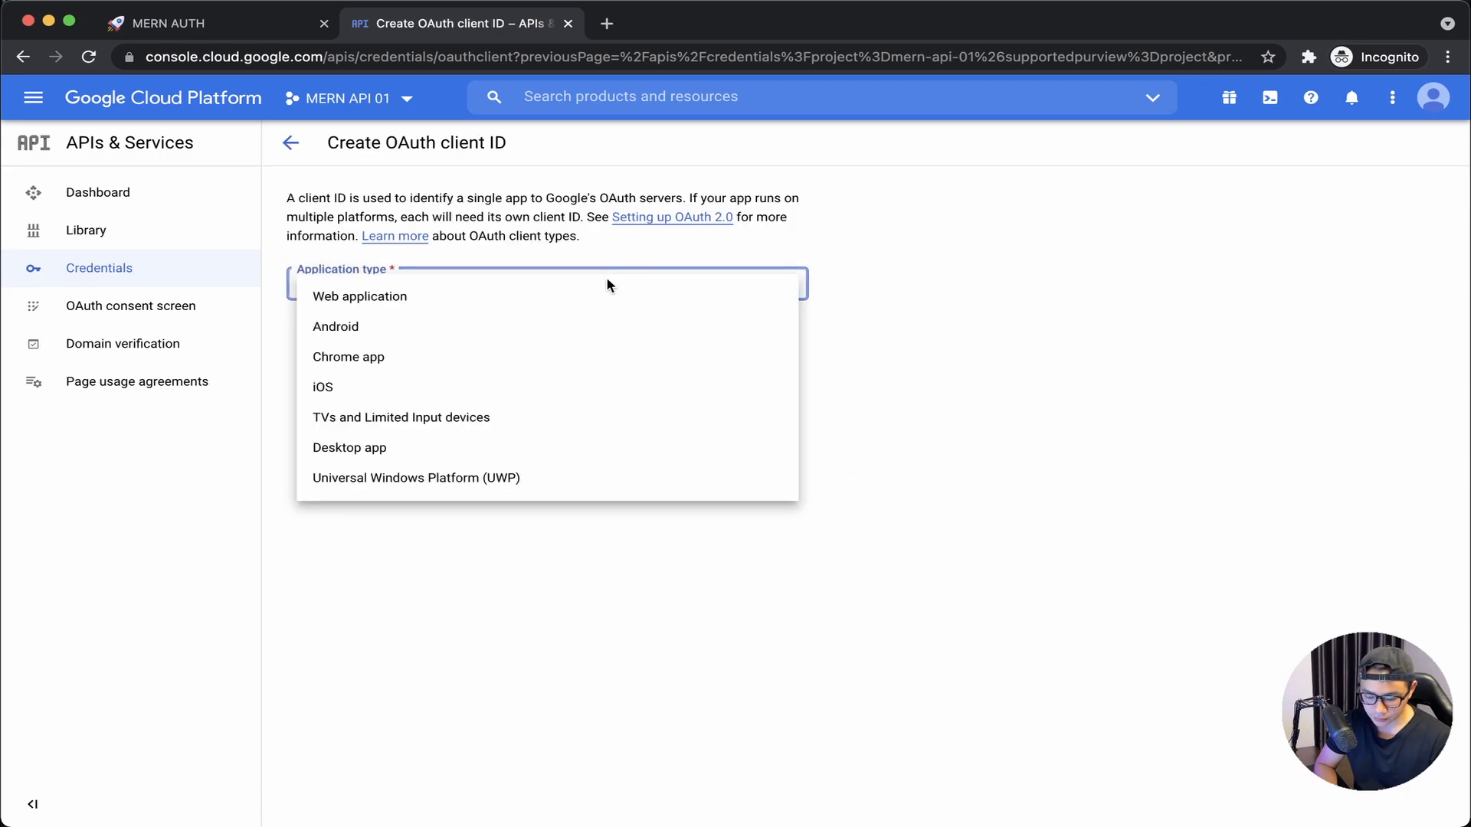
left_click(360, 296)
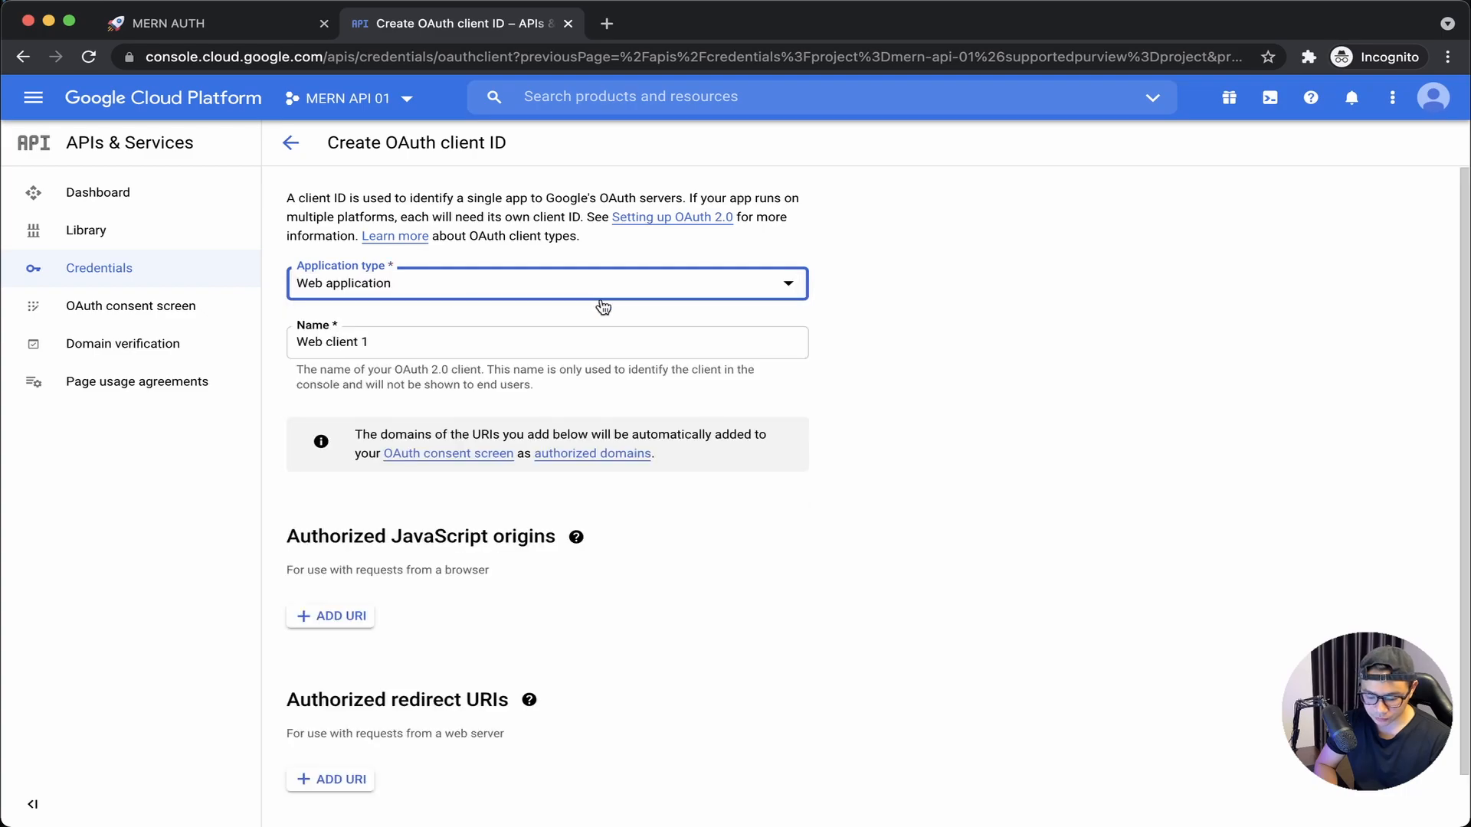
mouse_move(574, 596)
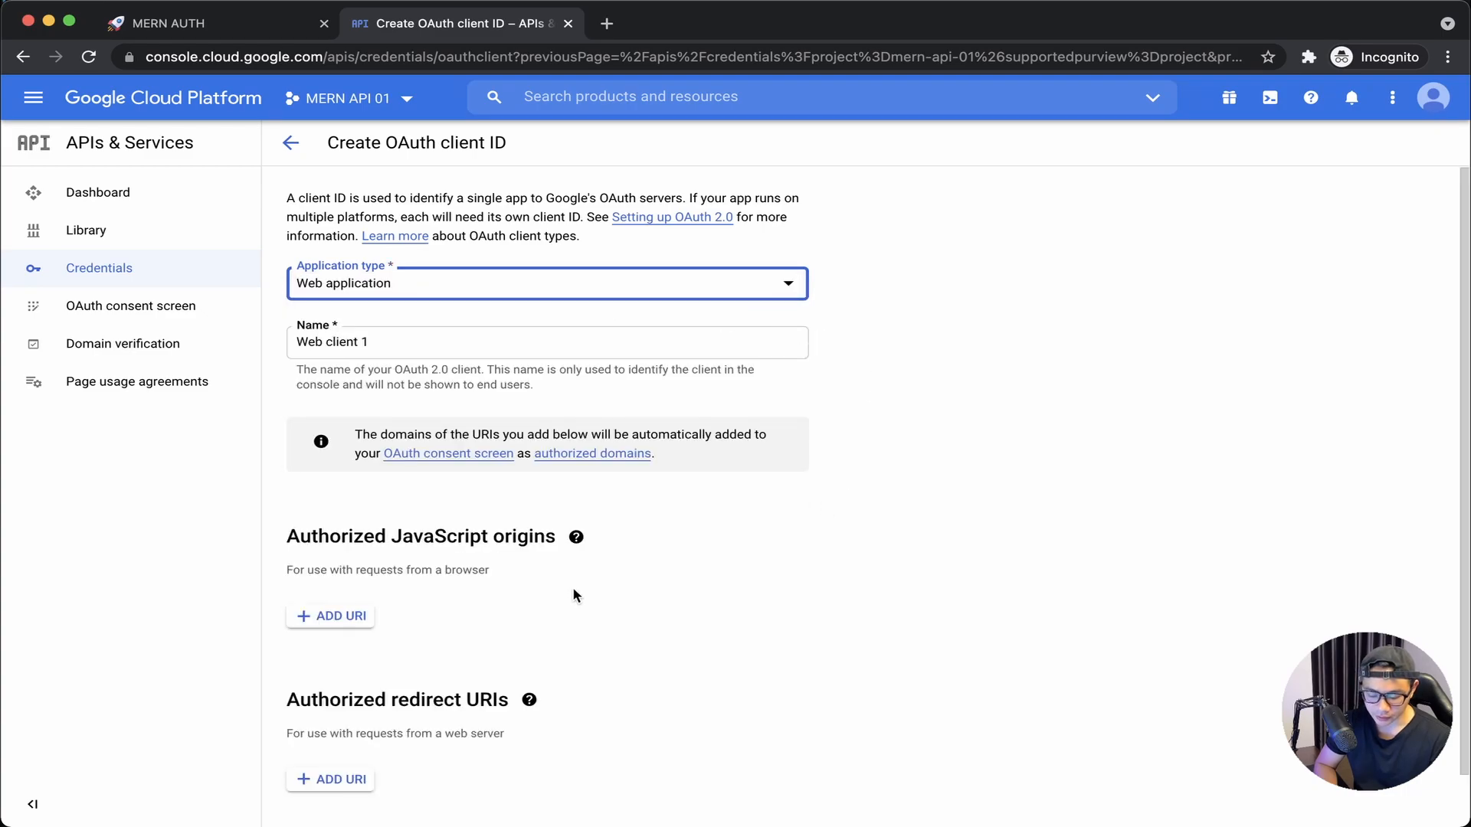
left_click(331, 616)
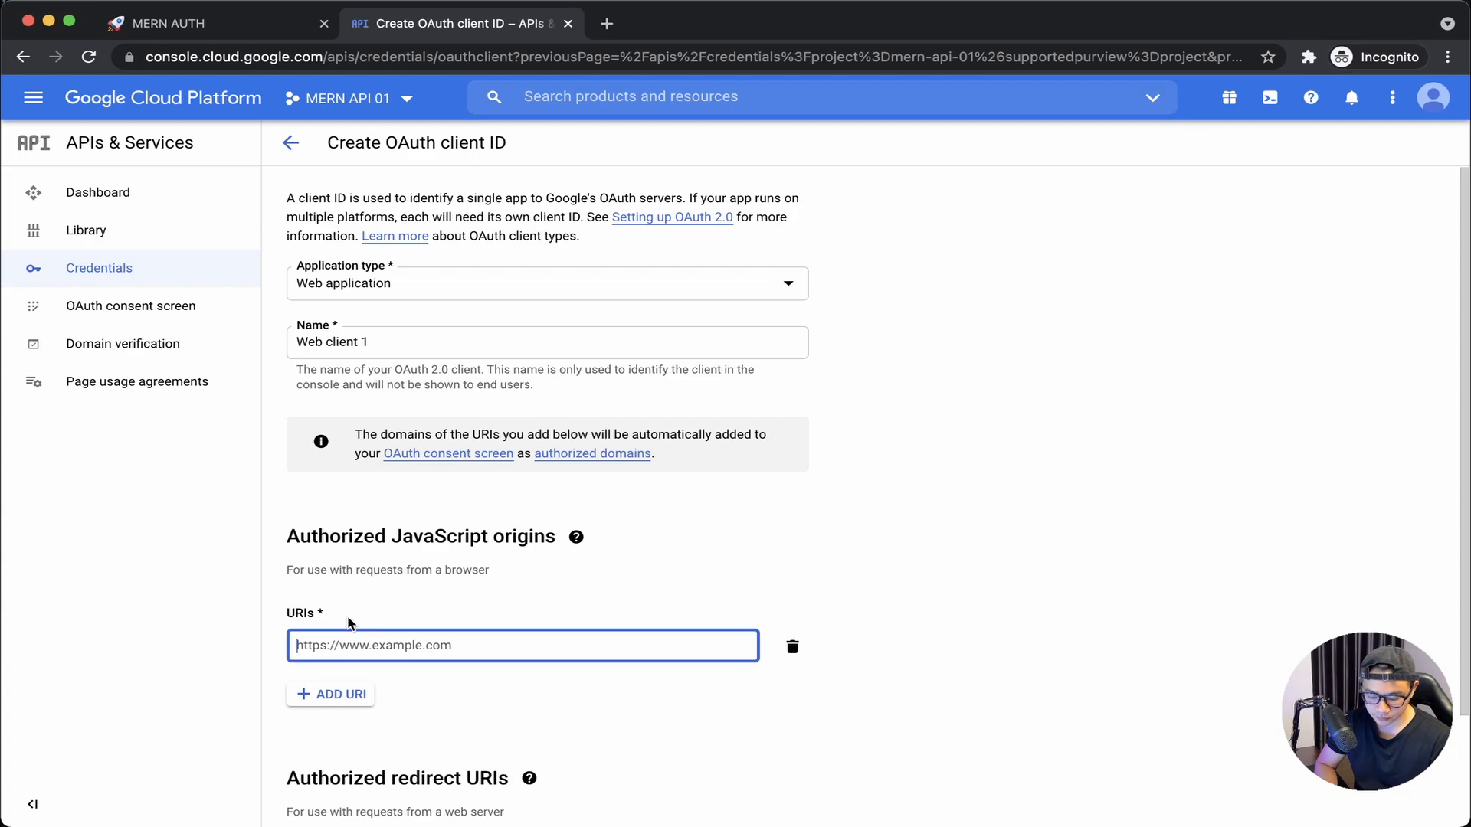
type("http")
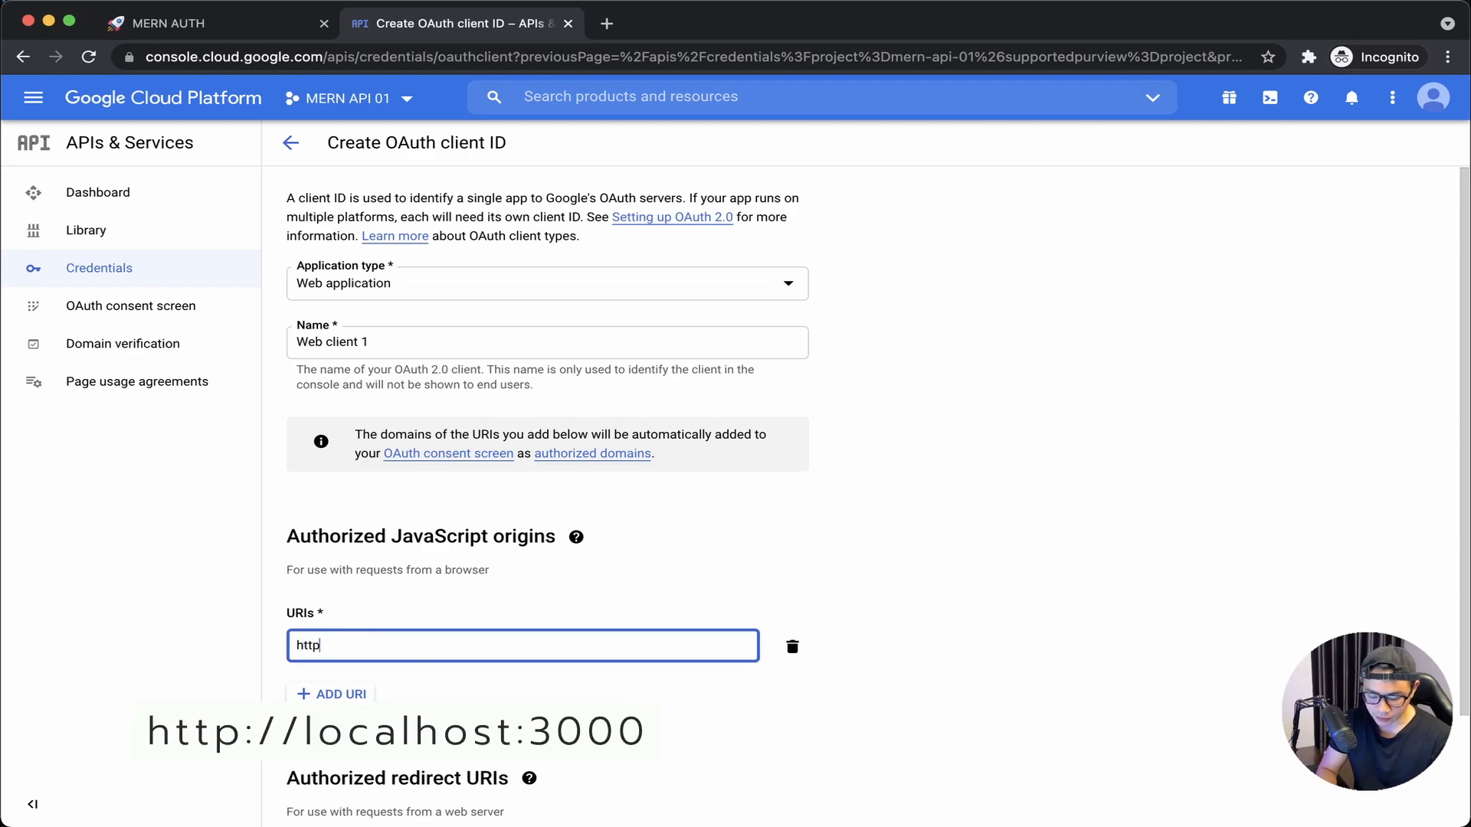
type("://localhost:3")
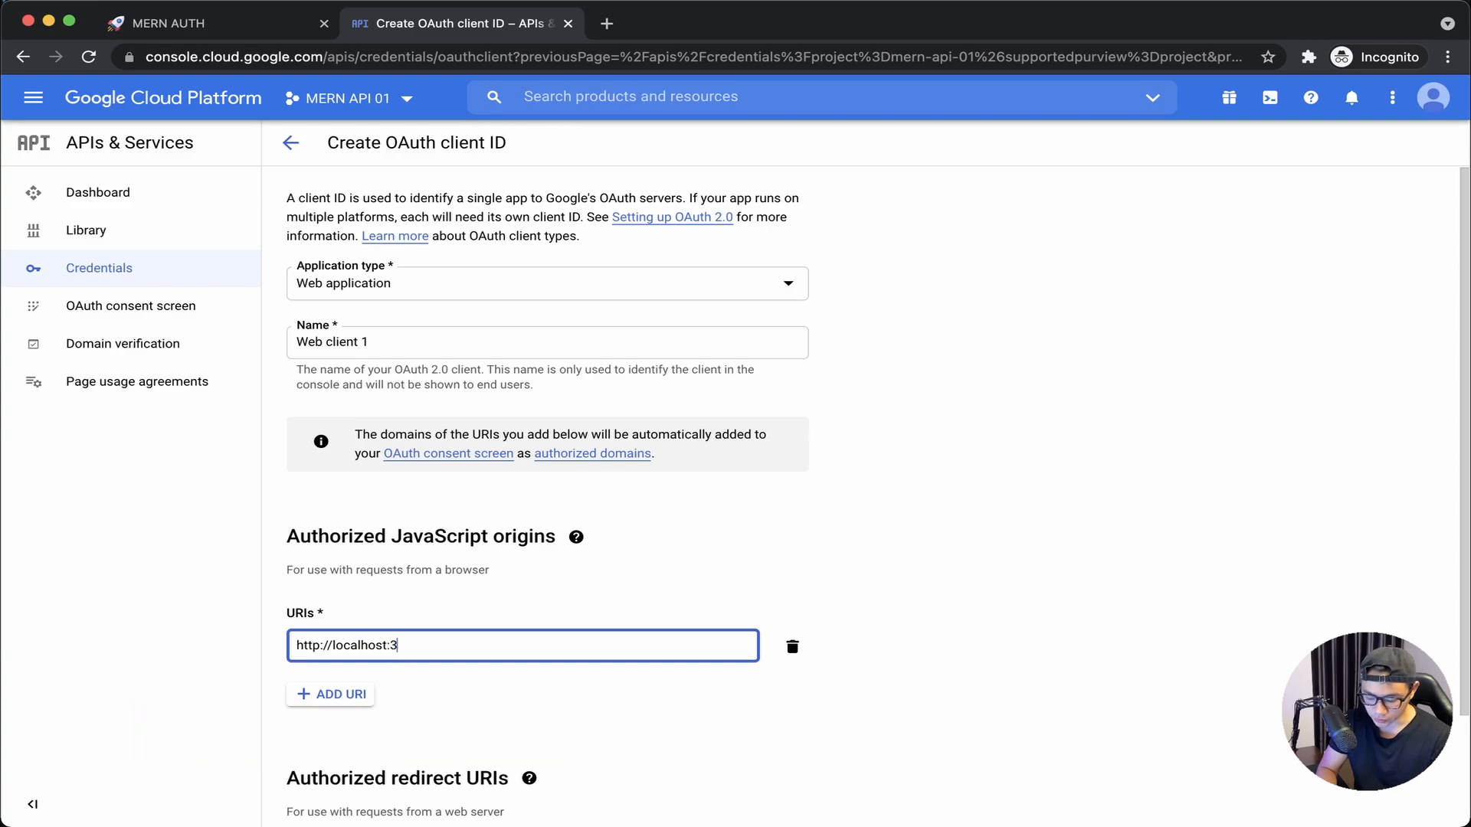
type("000")
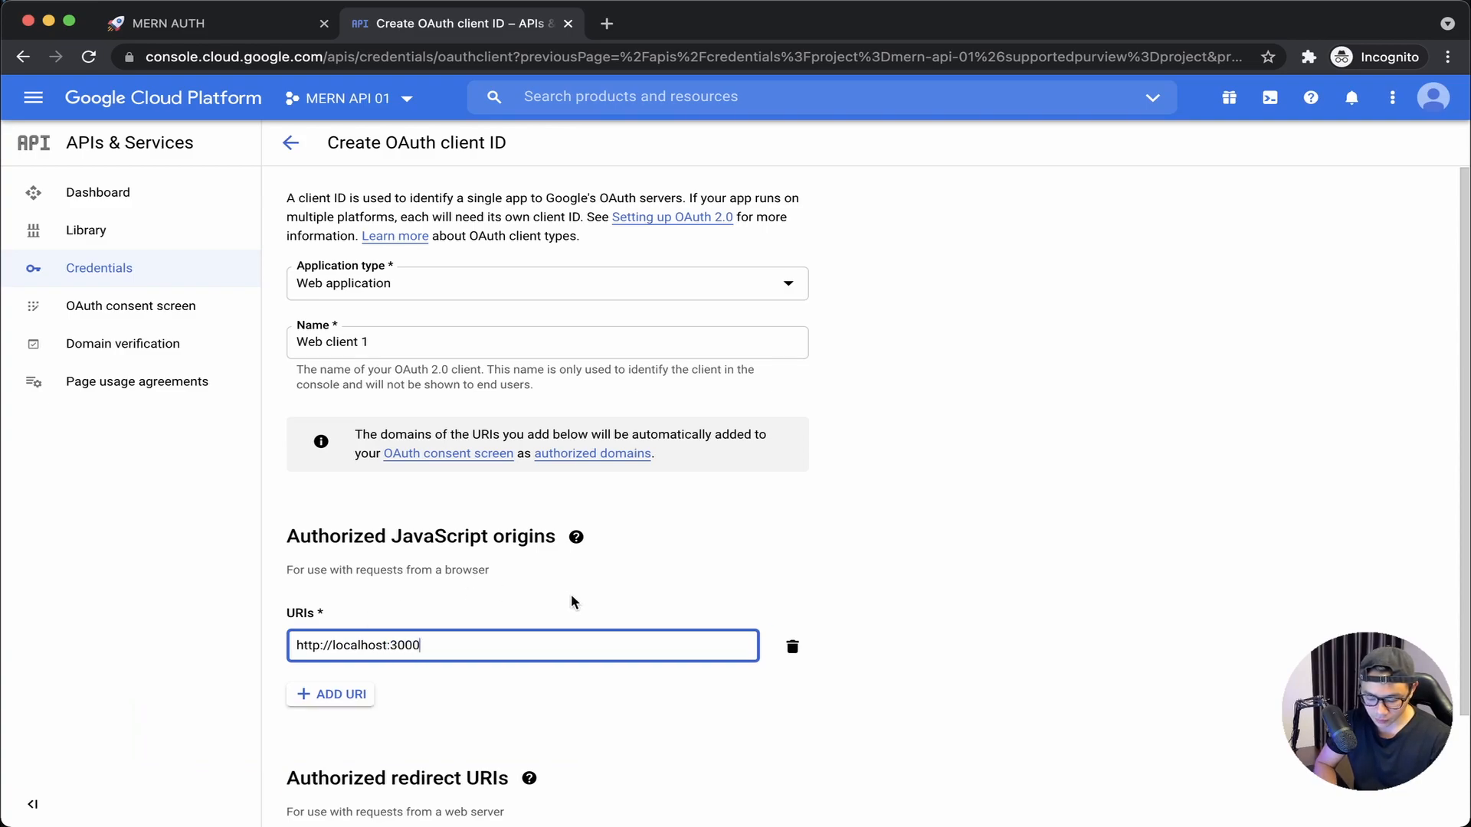
scroll("down", 3)
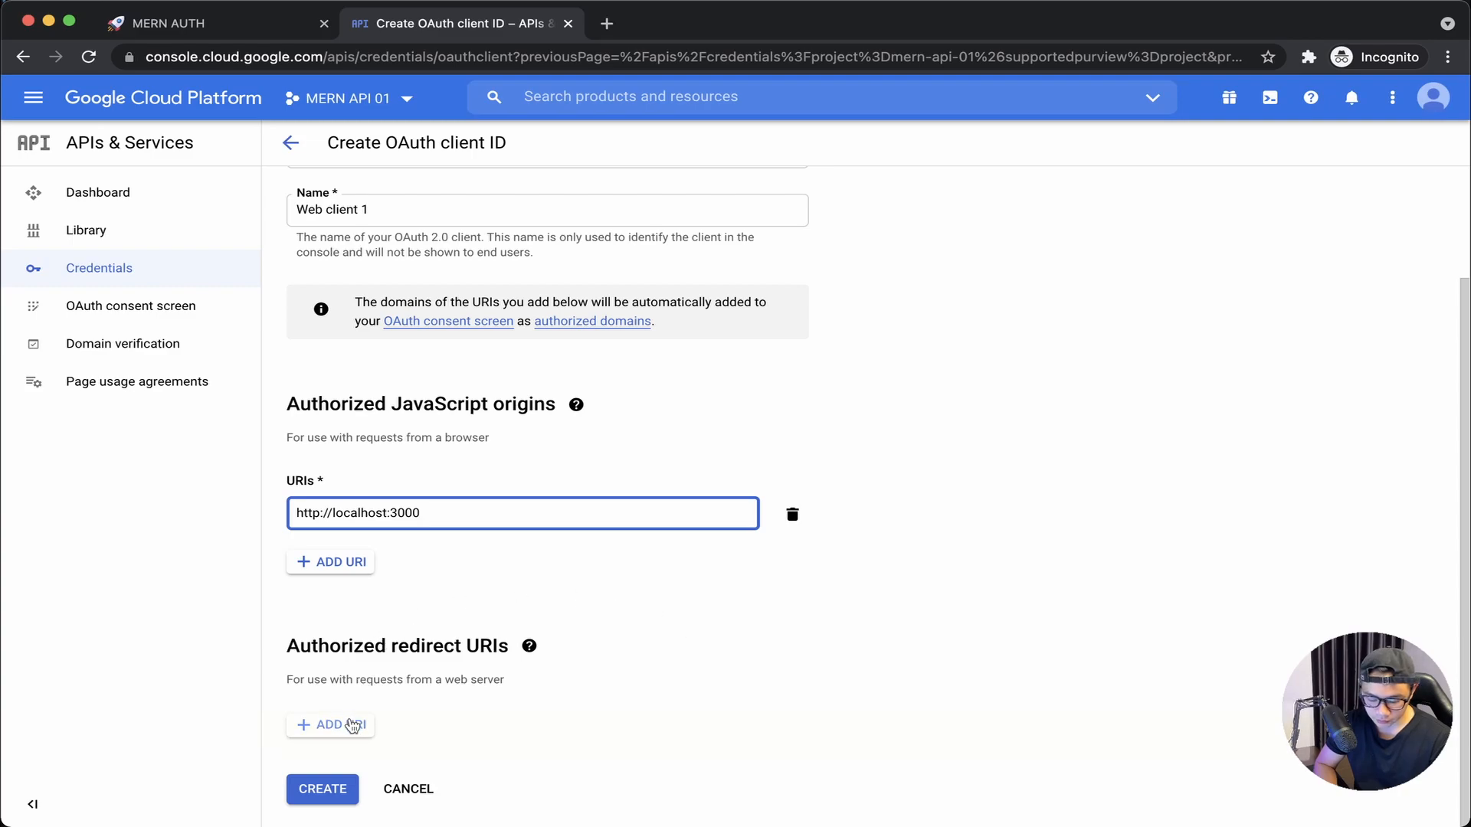
type("https://developers.google.com/oauthplayground")
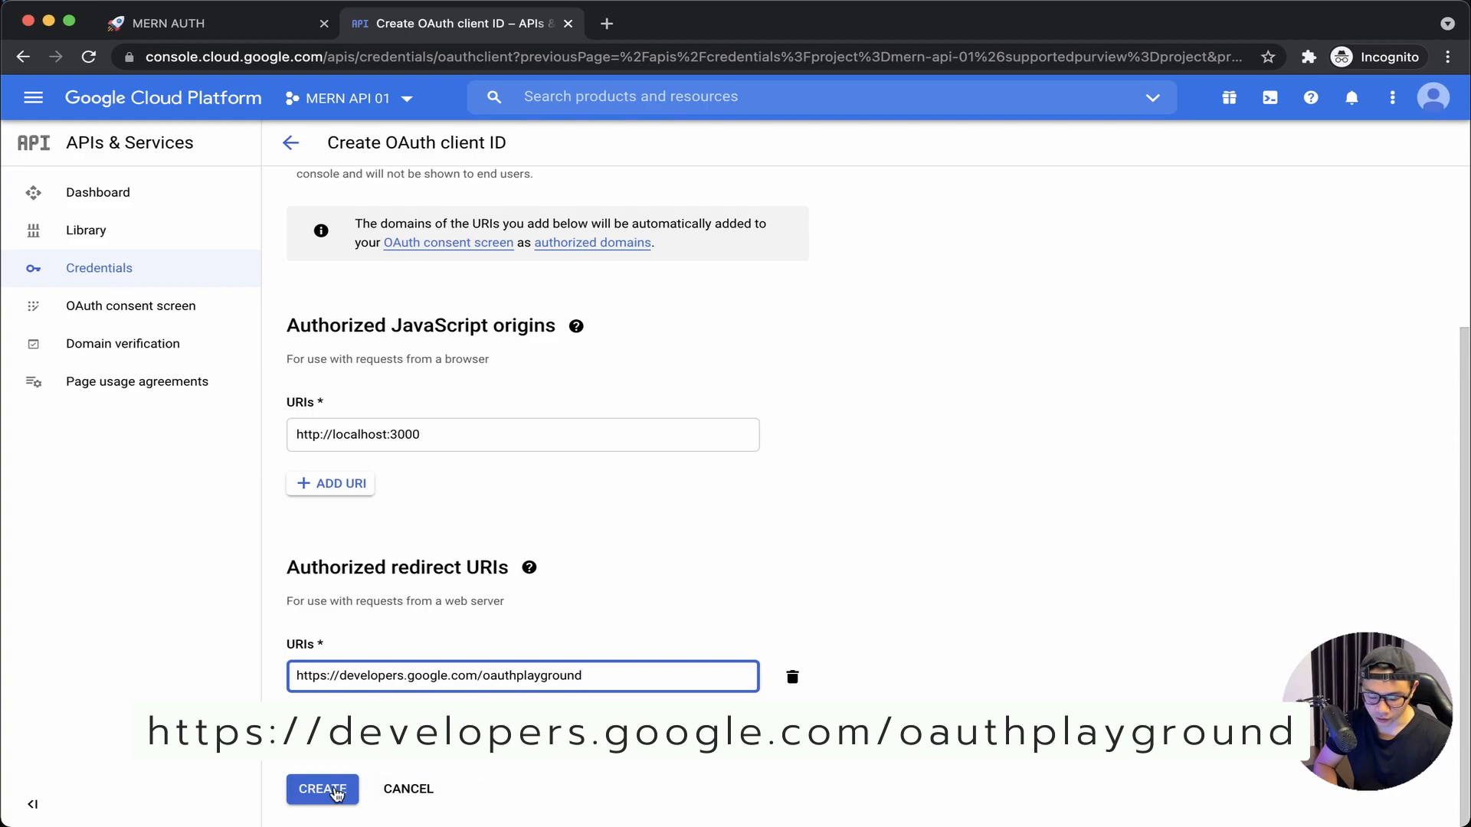
Create the OAuth client and paste its client ID and secret into .env
left_click(321, 789)
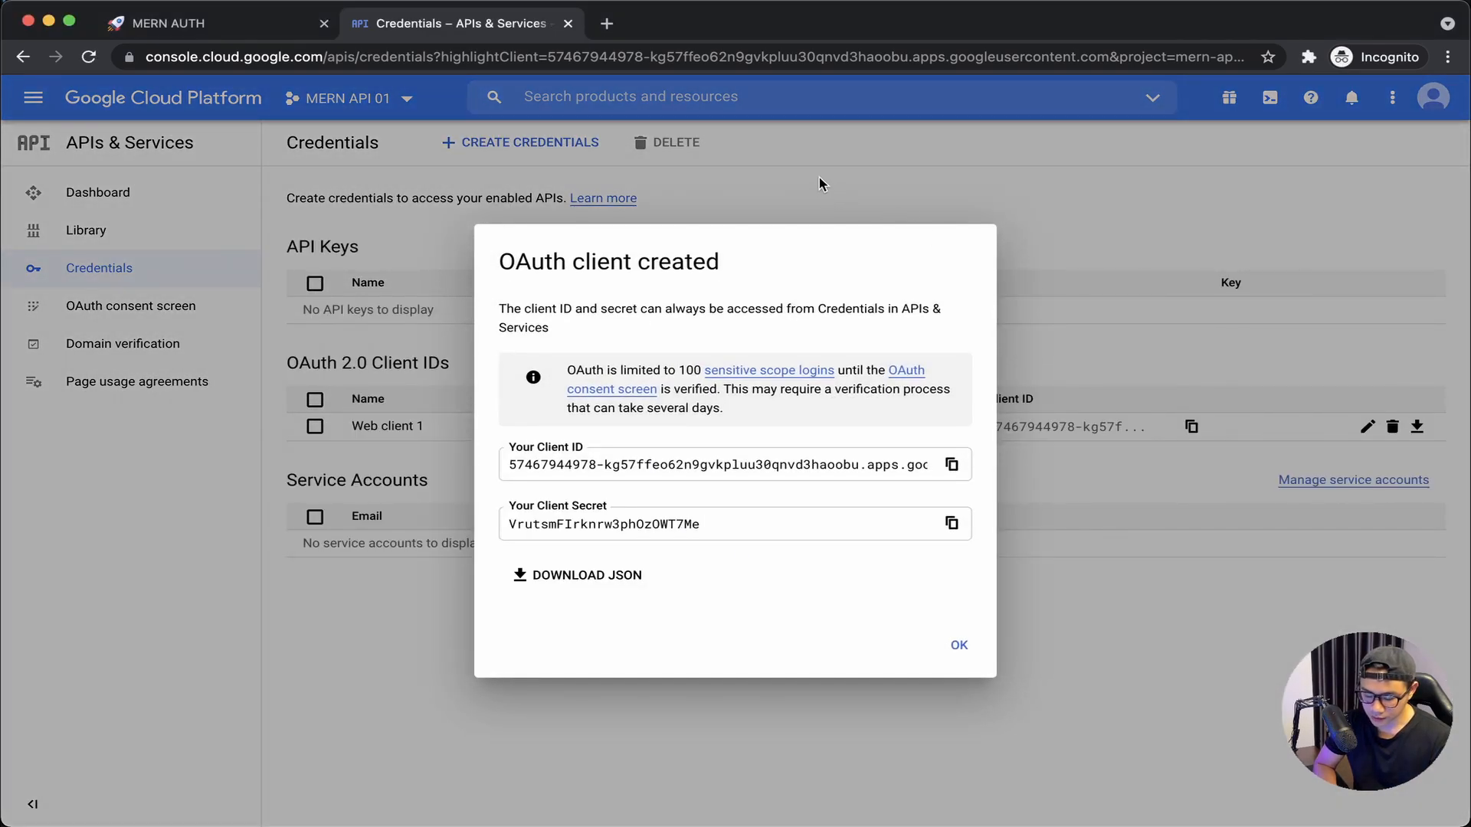
left_click(952, 464)
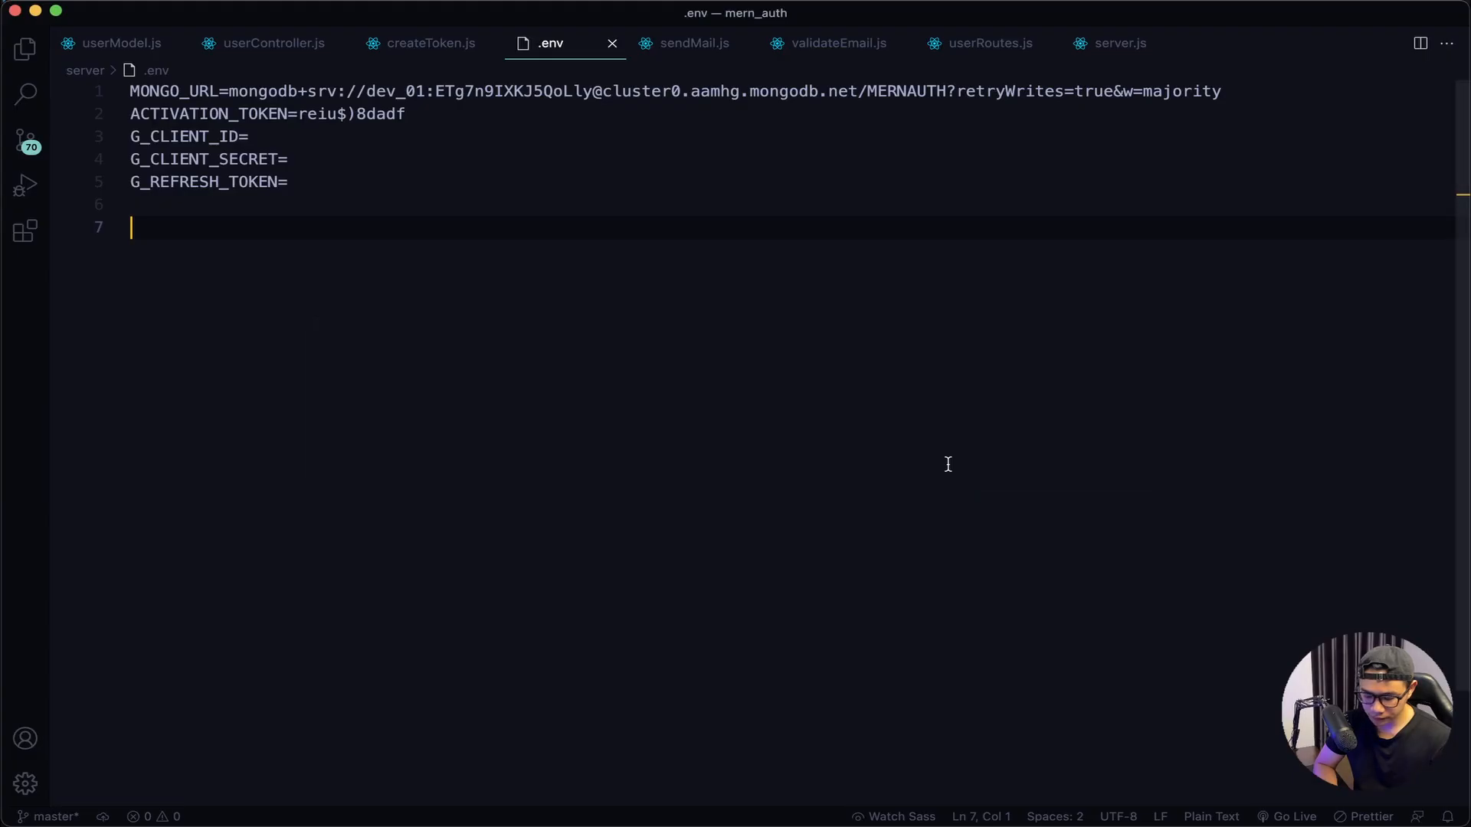
left_click(272, 137)
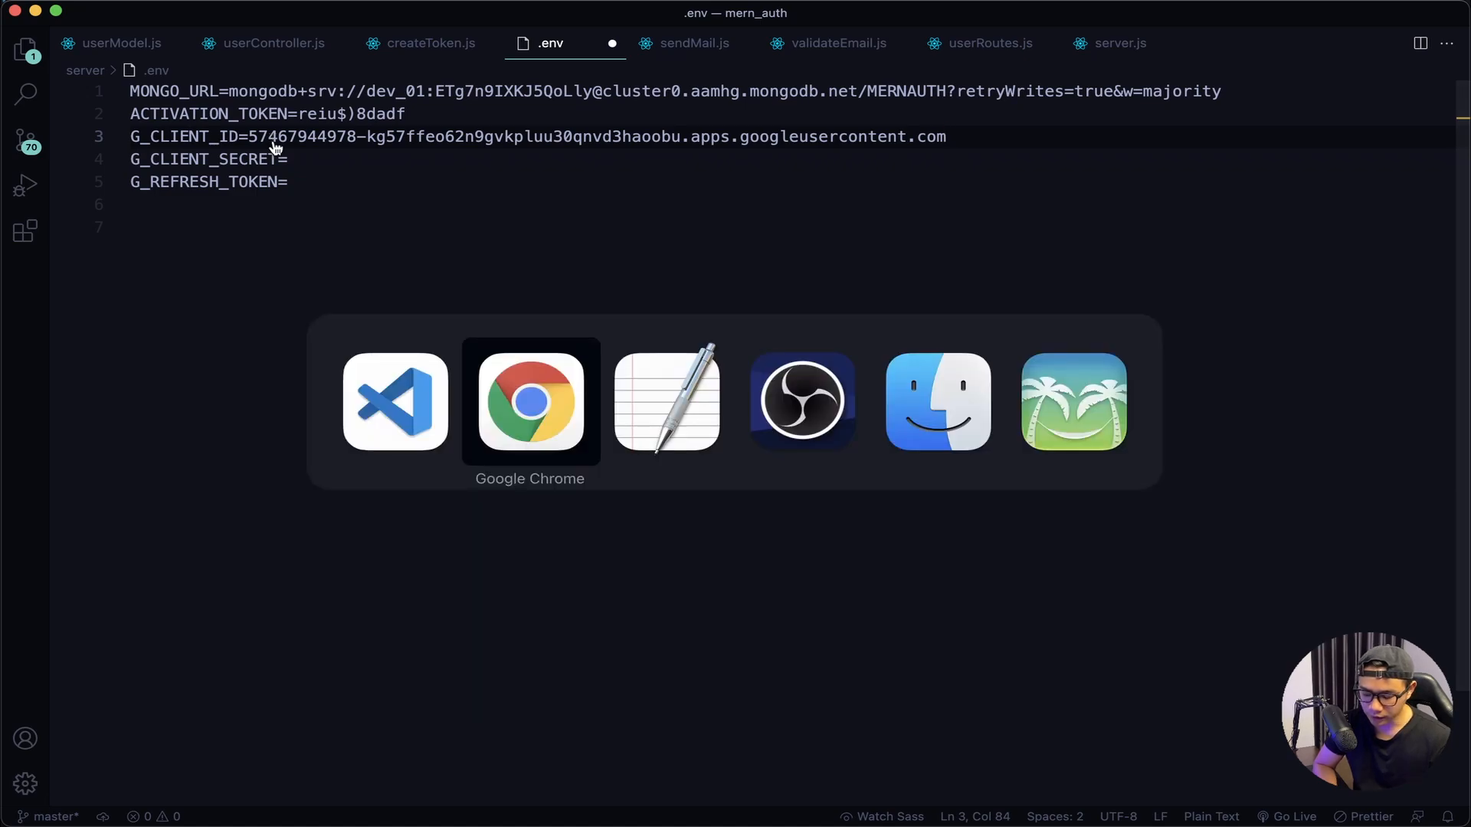
left_click(529, 401)
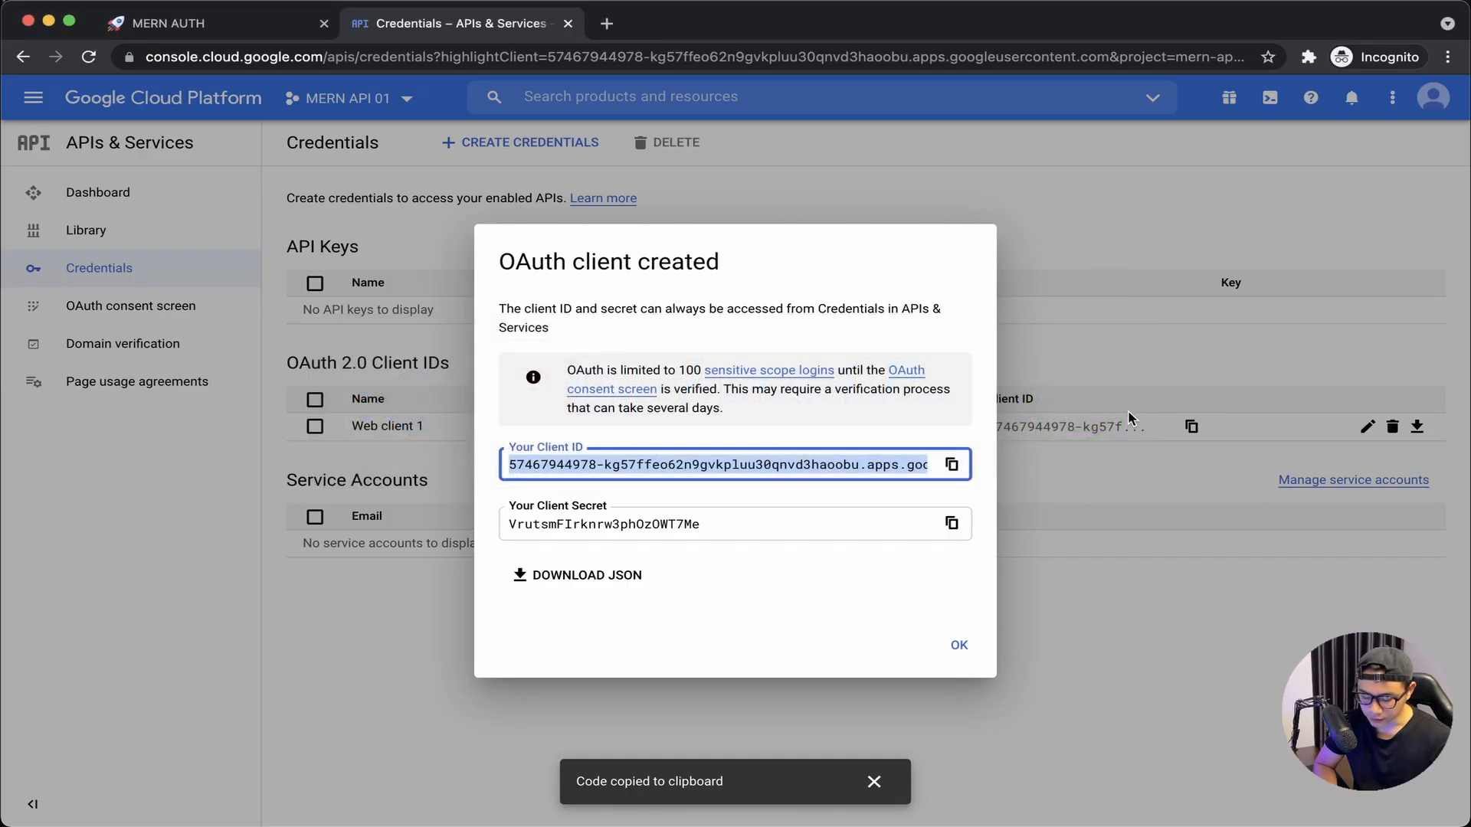
left_click(951, 524)
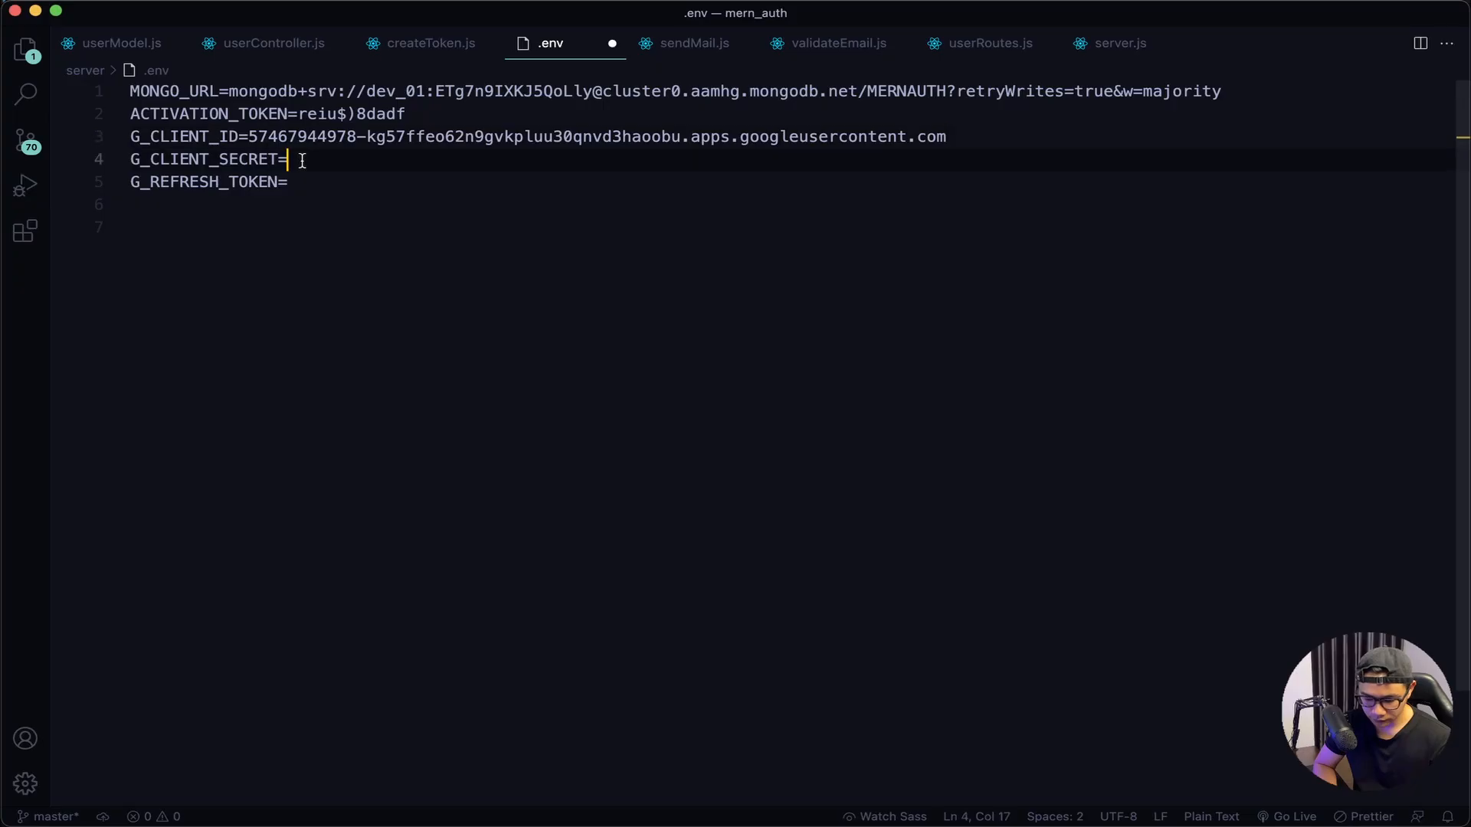
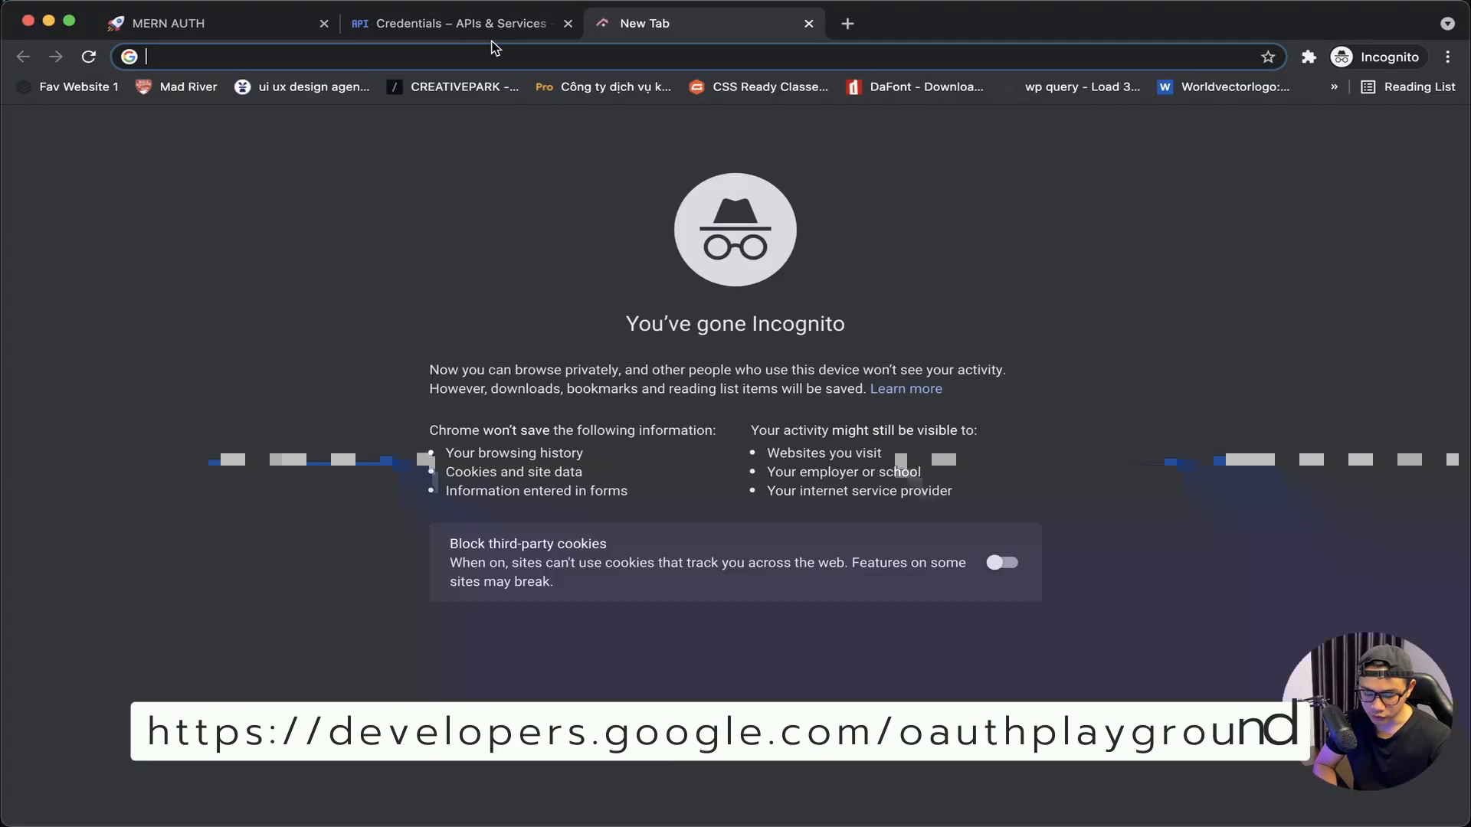
Configure OAuth 2.0 Playground to use the new client's own ID and secret
key("Enter")
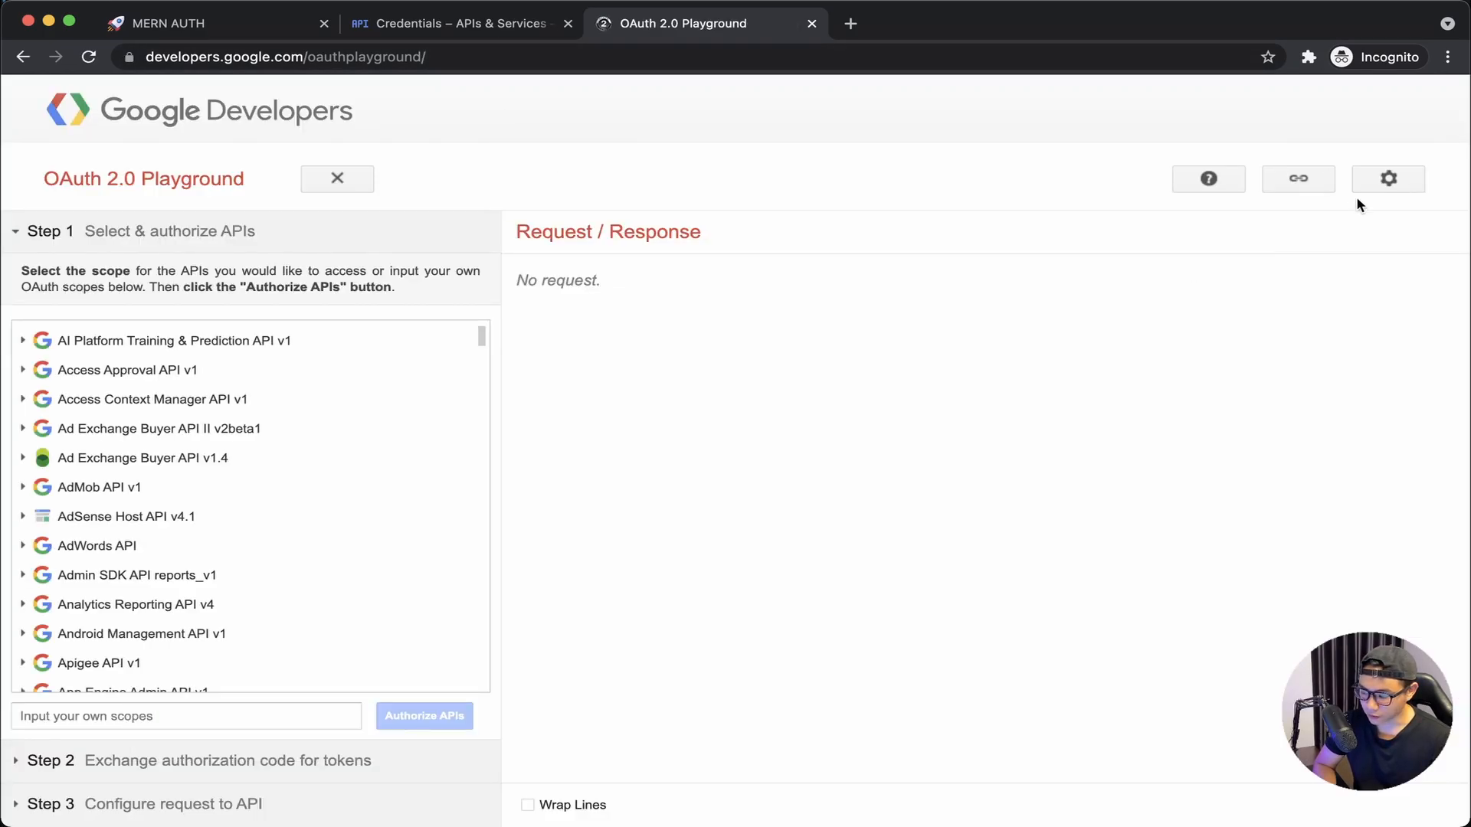
left_click(1388, 178)
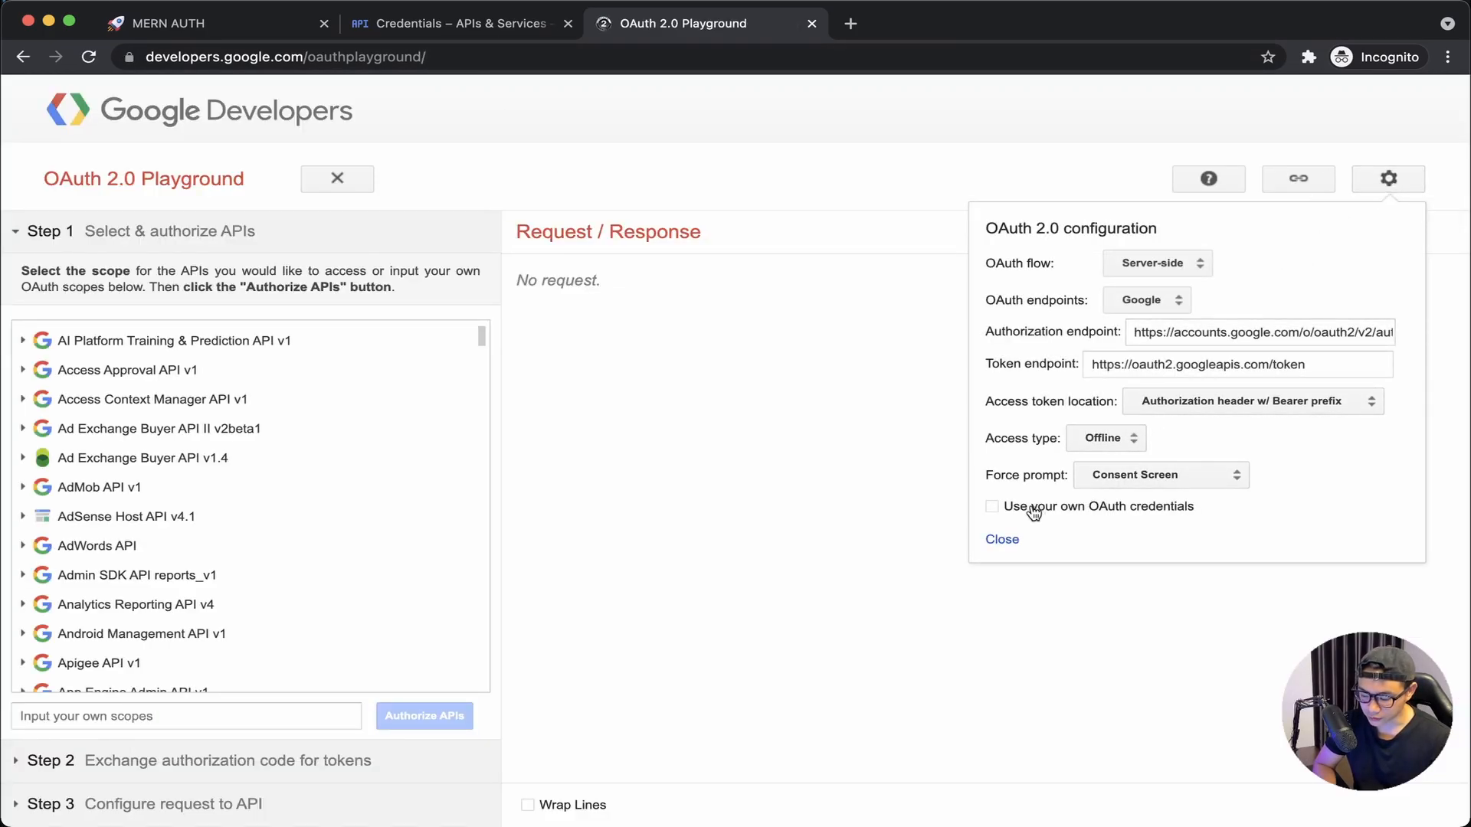
left_click(991, 507)
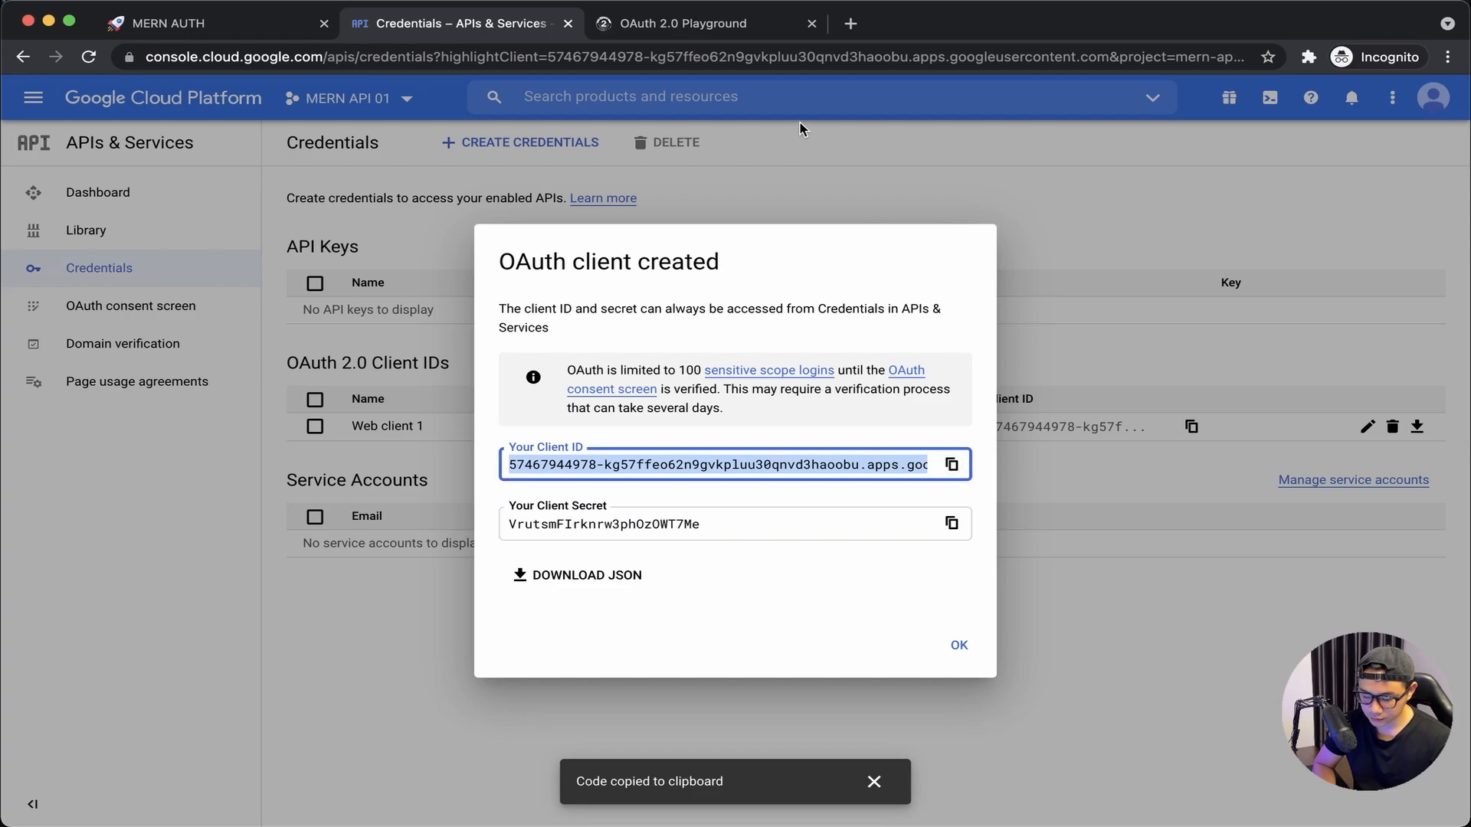
left_click(687, 23)
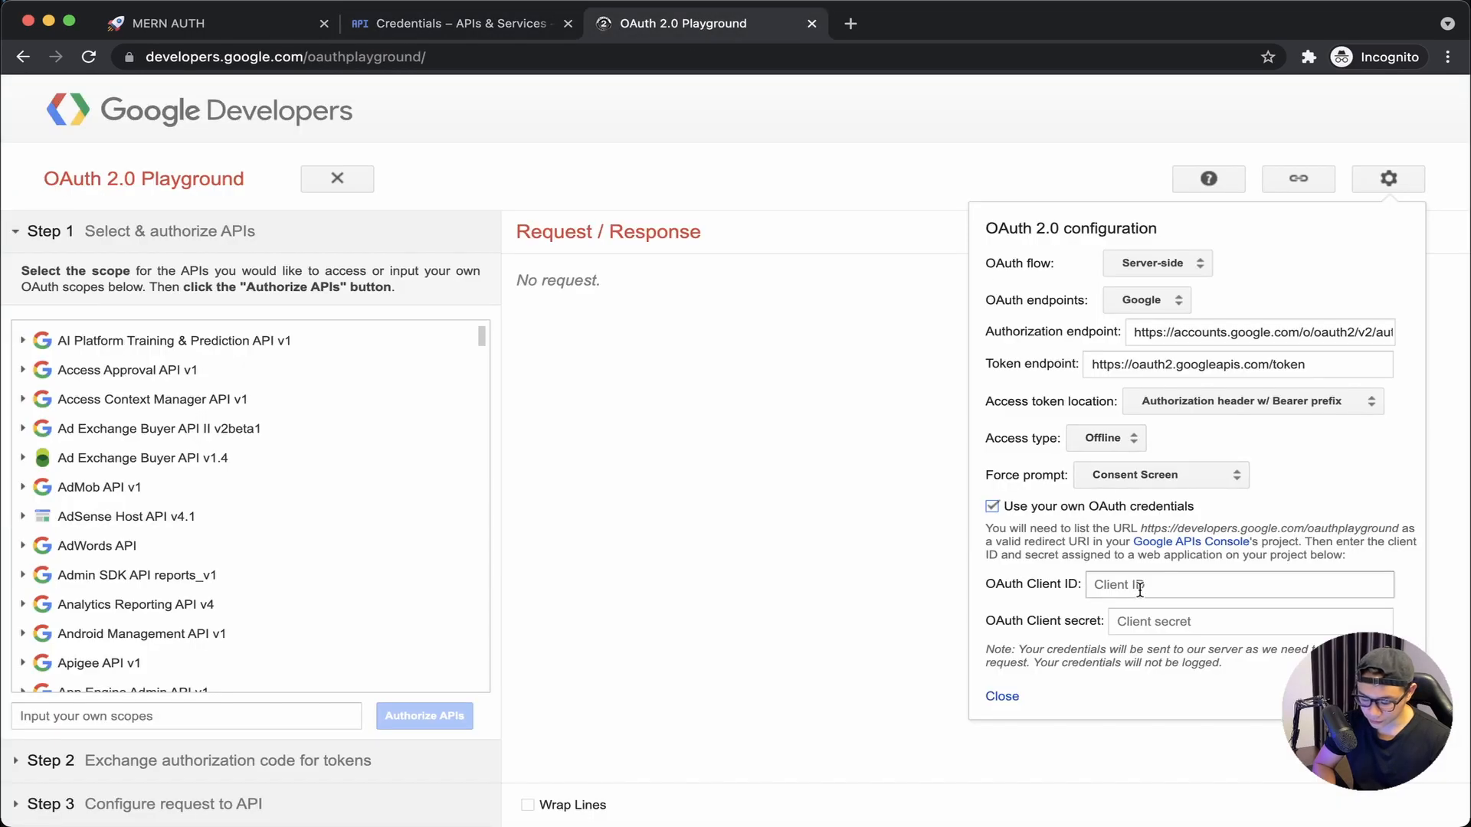
type("pluu30qnvd3haoobu.apps.googleusercontent.com")
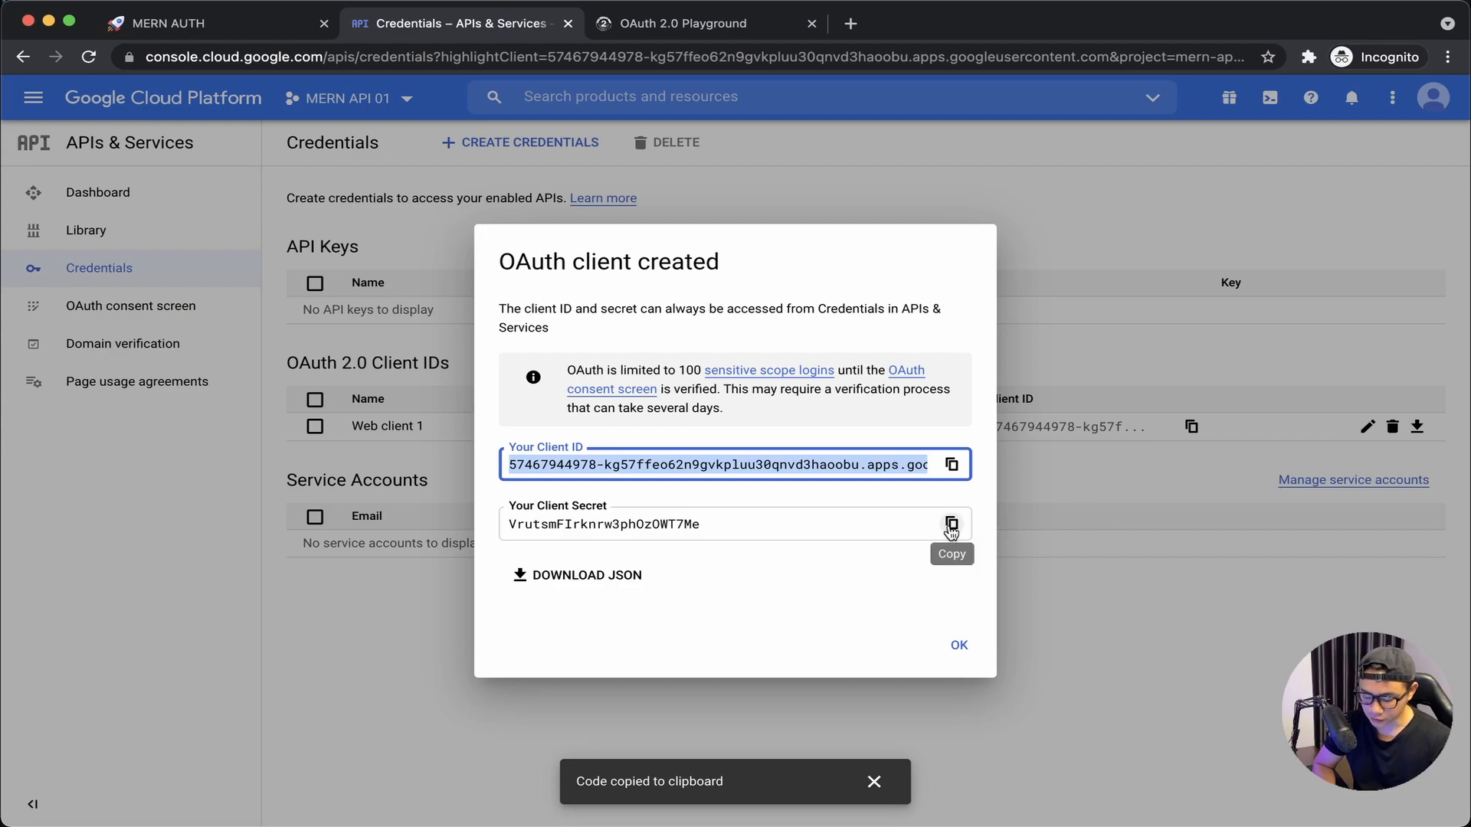
left_click(688, 23)
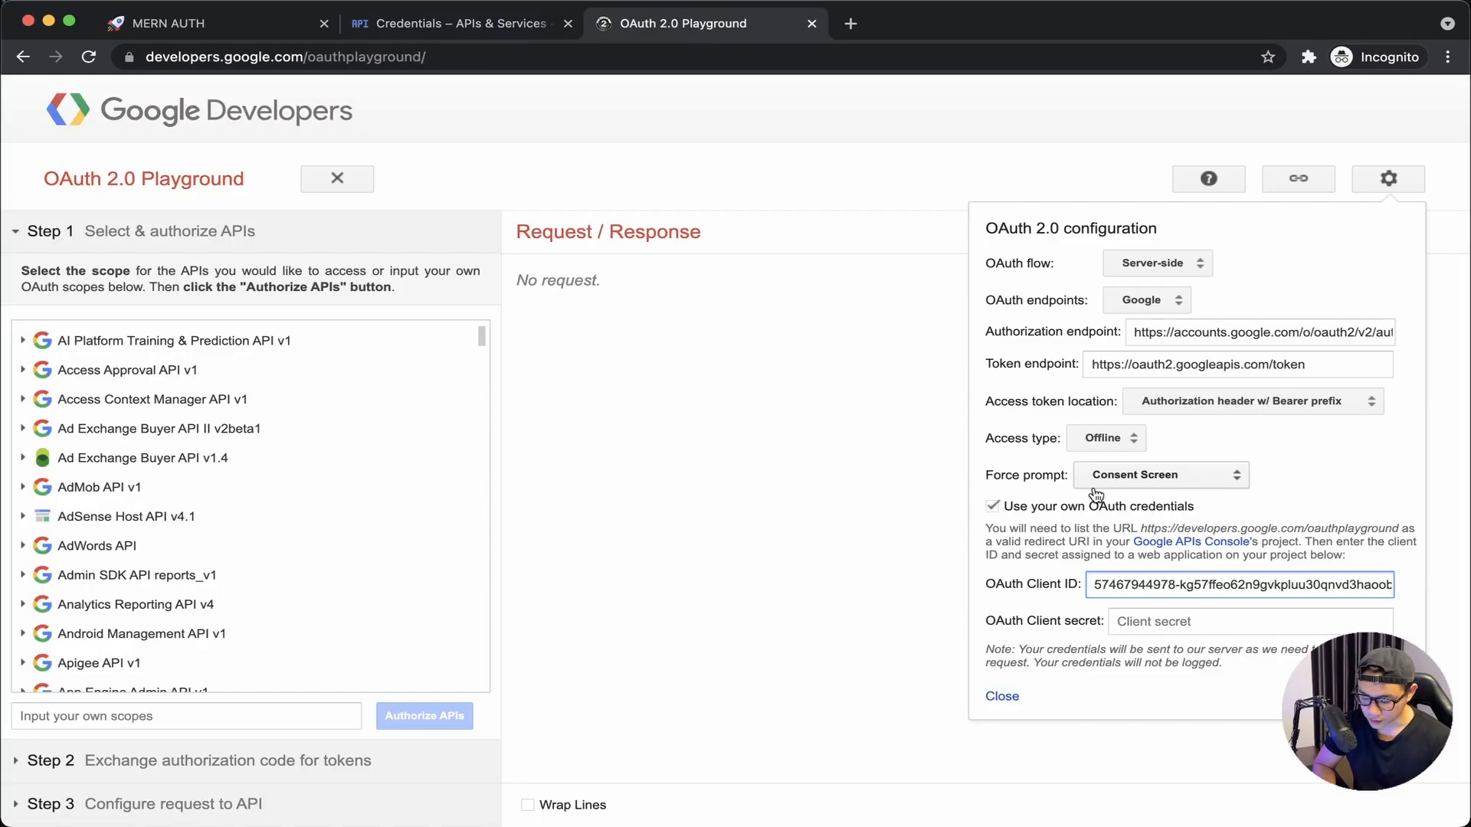
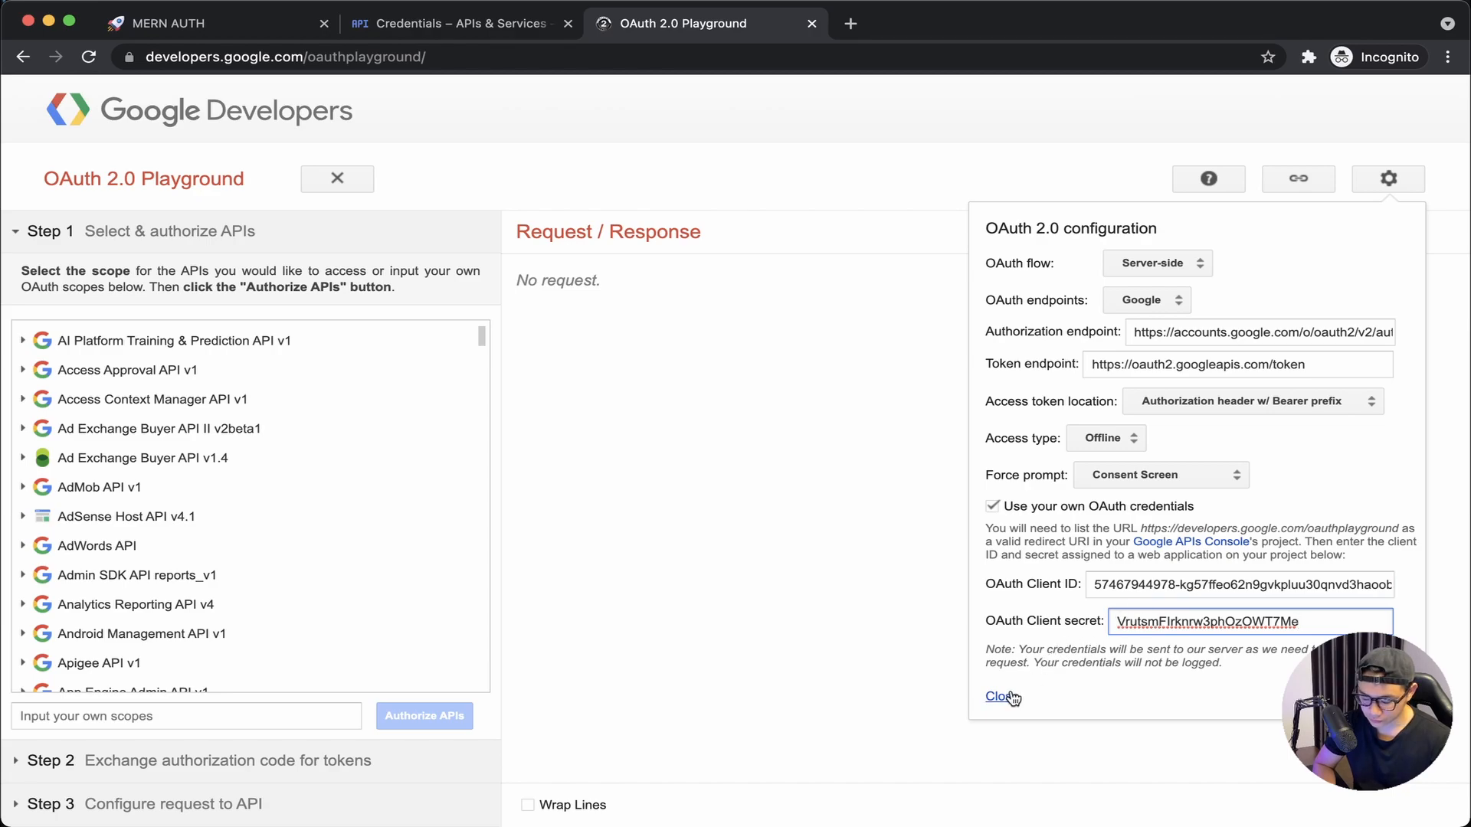
left_click(999, 695)
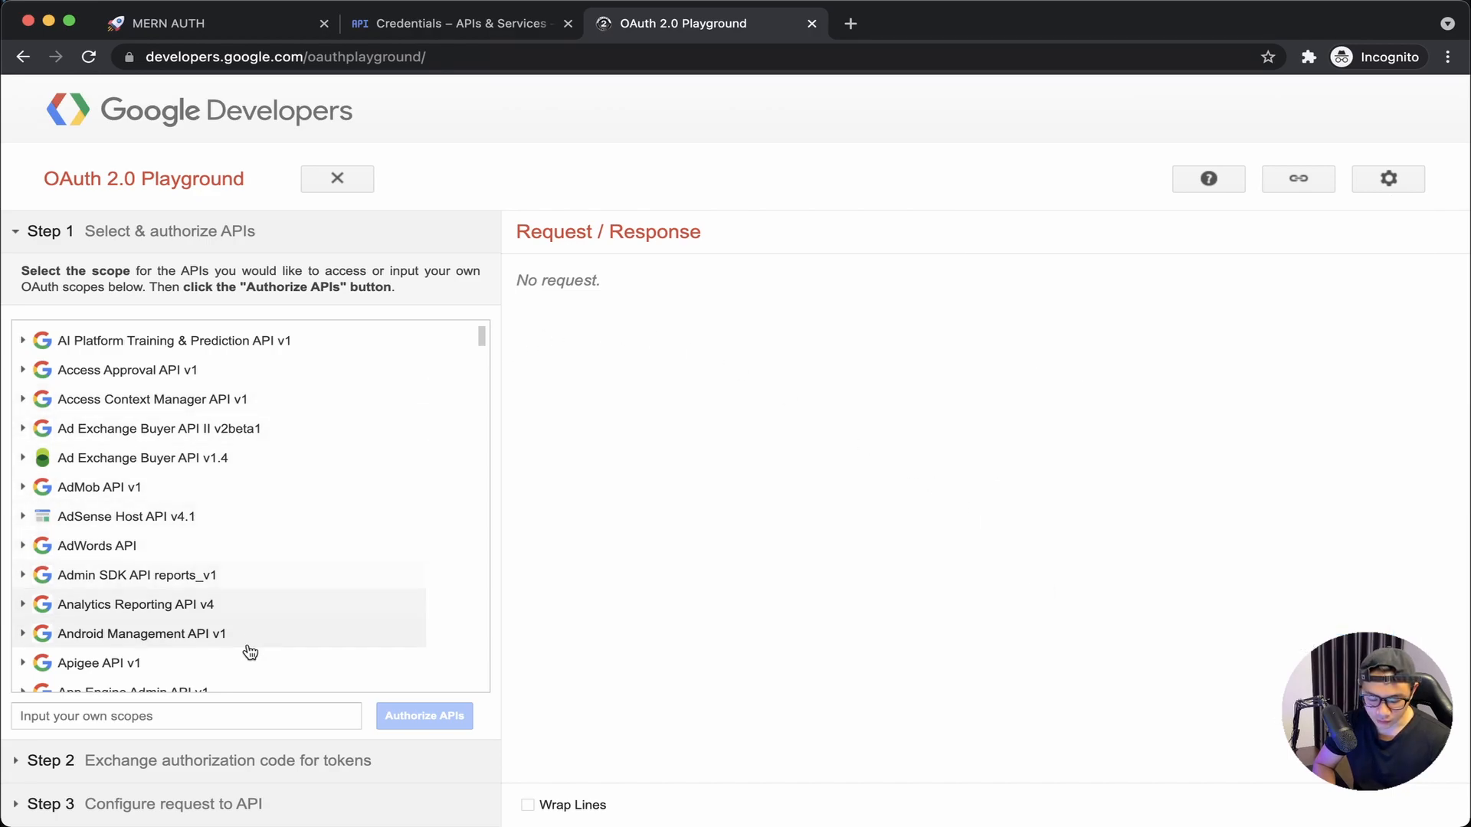
left_click(185, 716)
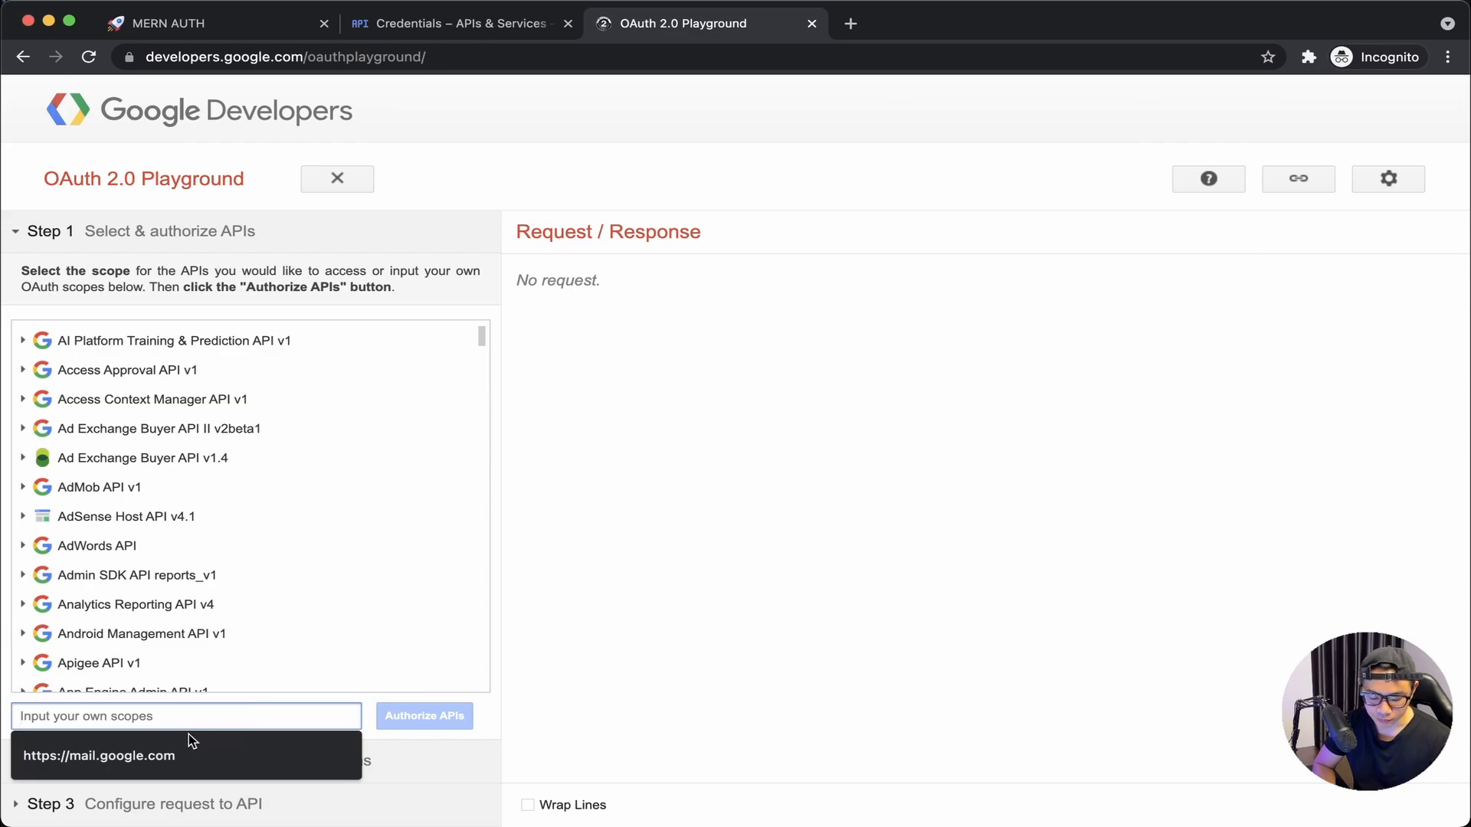
left_click(98, 755)
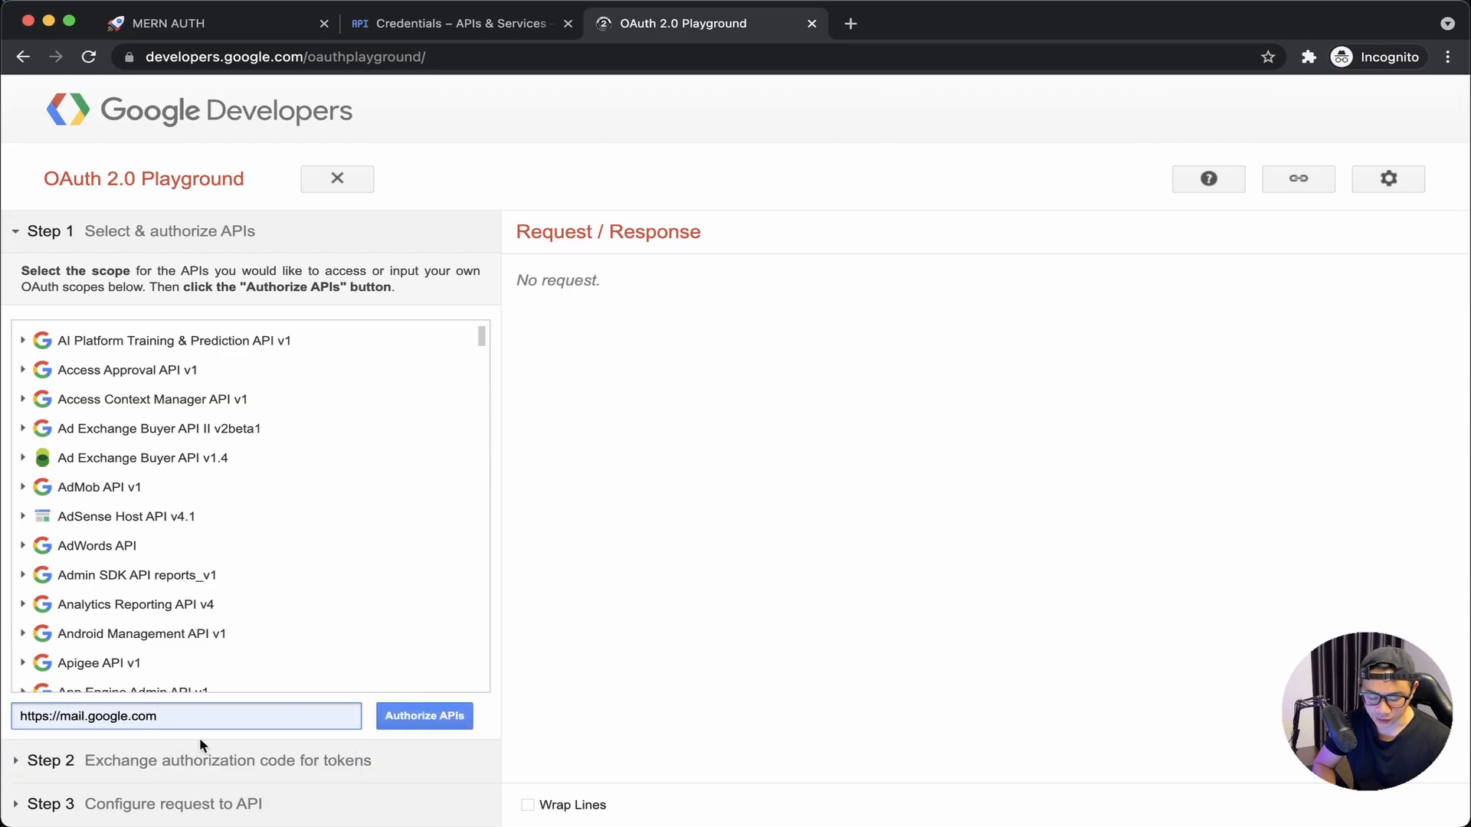
left_click(423, 715)
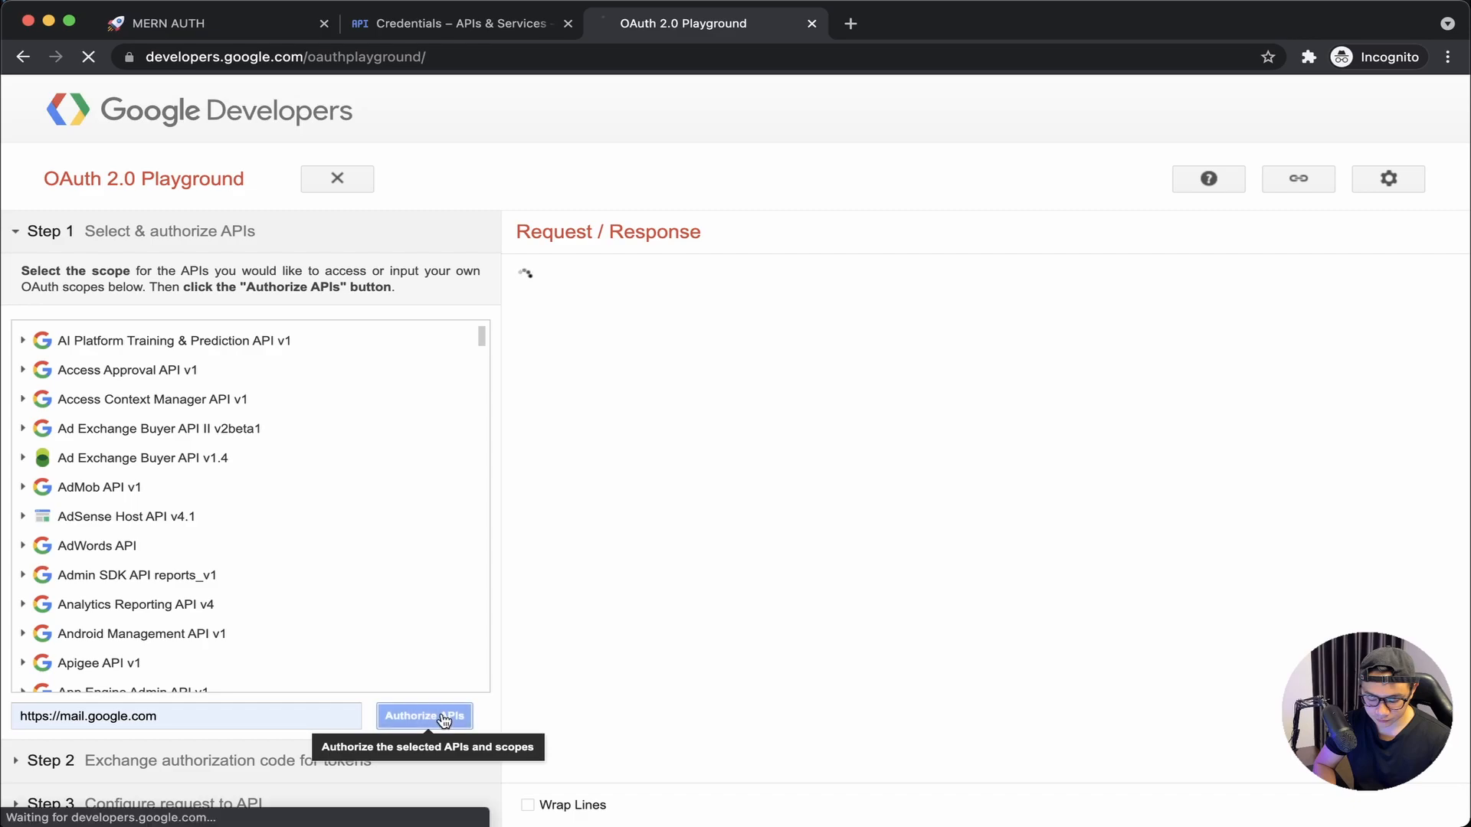
left_click(425, 715)
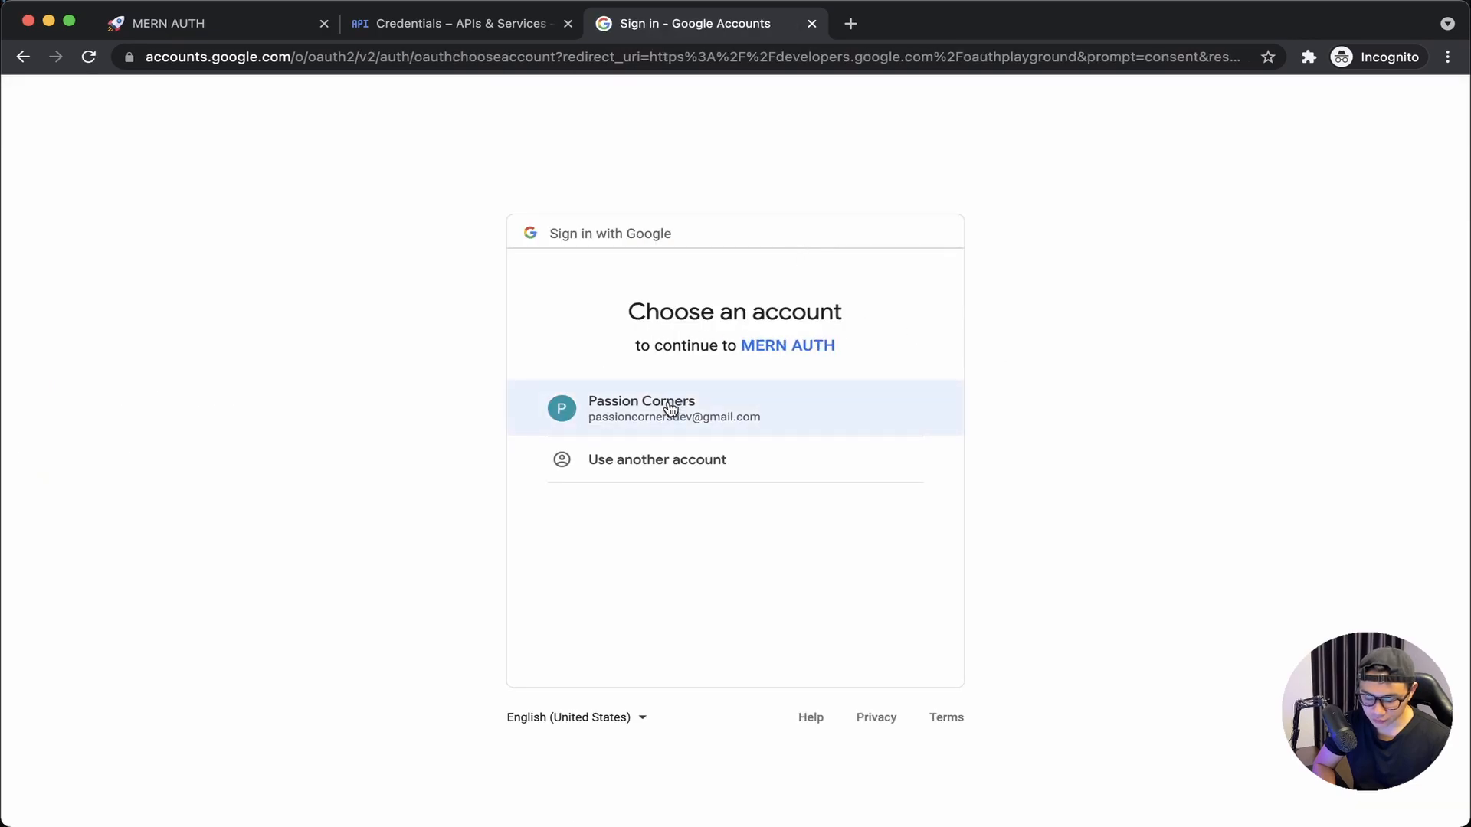
Sign in, proceed past the unverified-app warning and grant MERN AUTH Gmail access
left_click(658, 408)
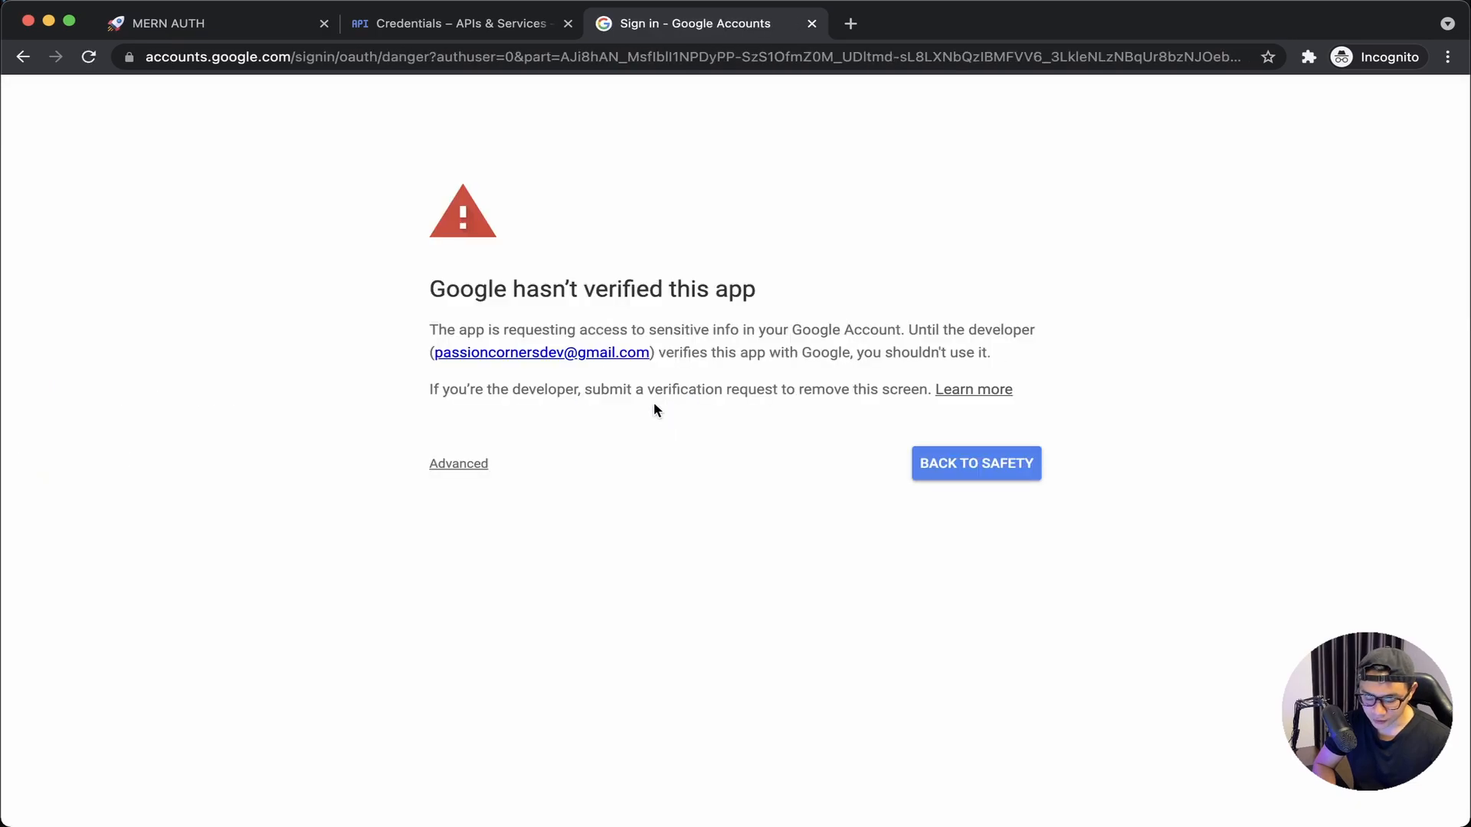
left_click(458, 463)
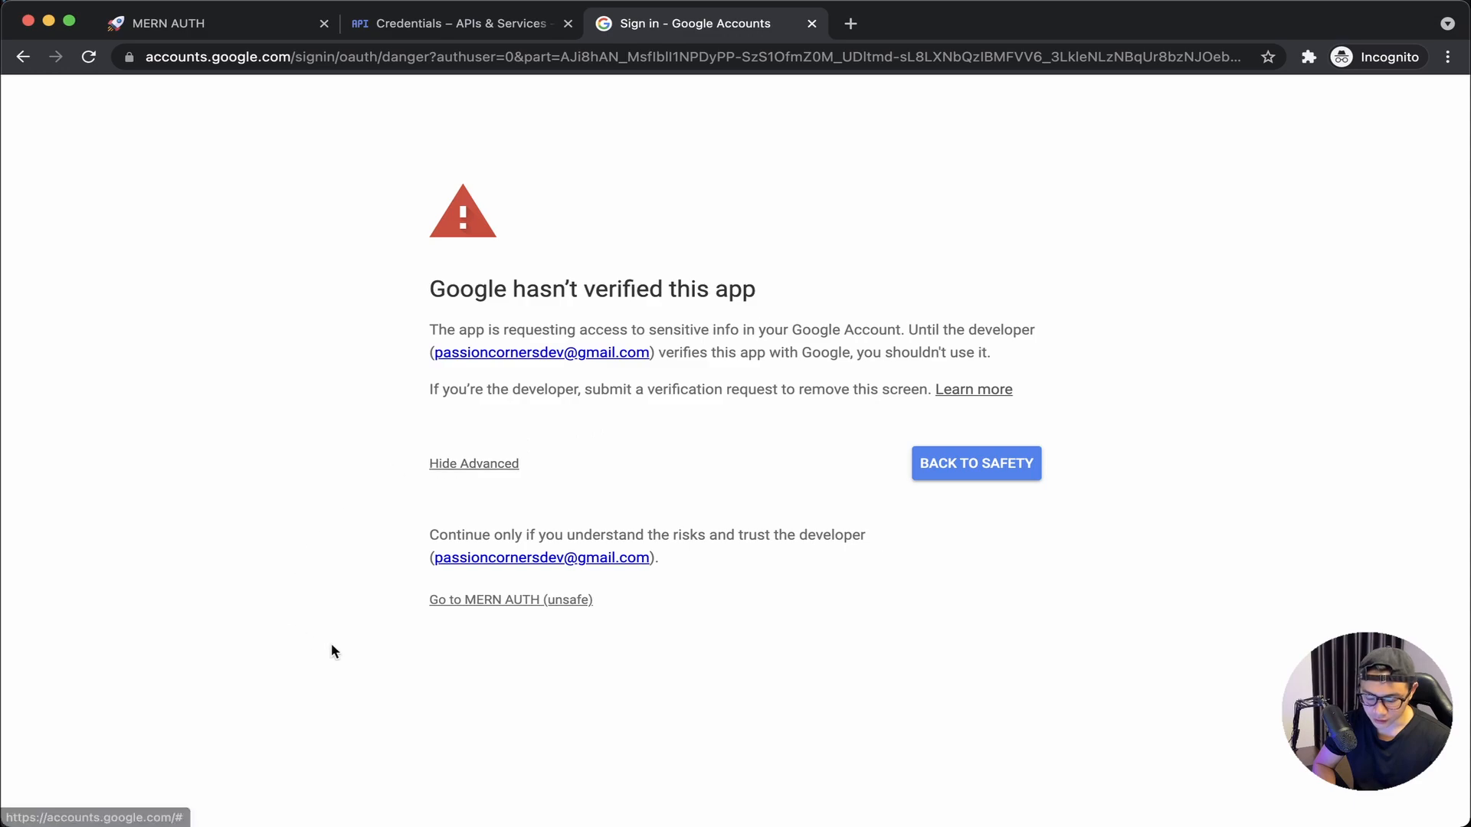
left_click(510, 599)
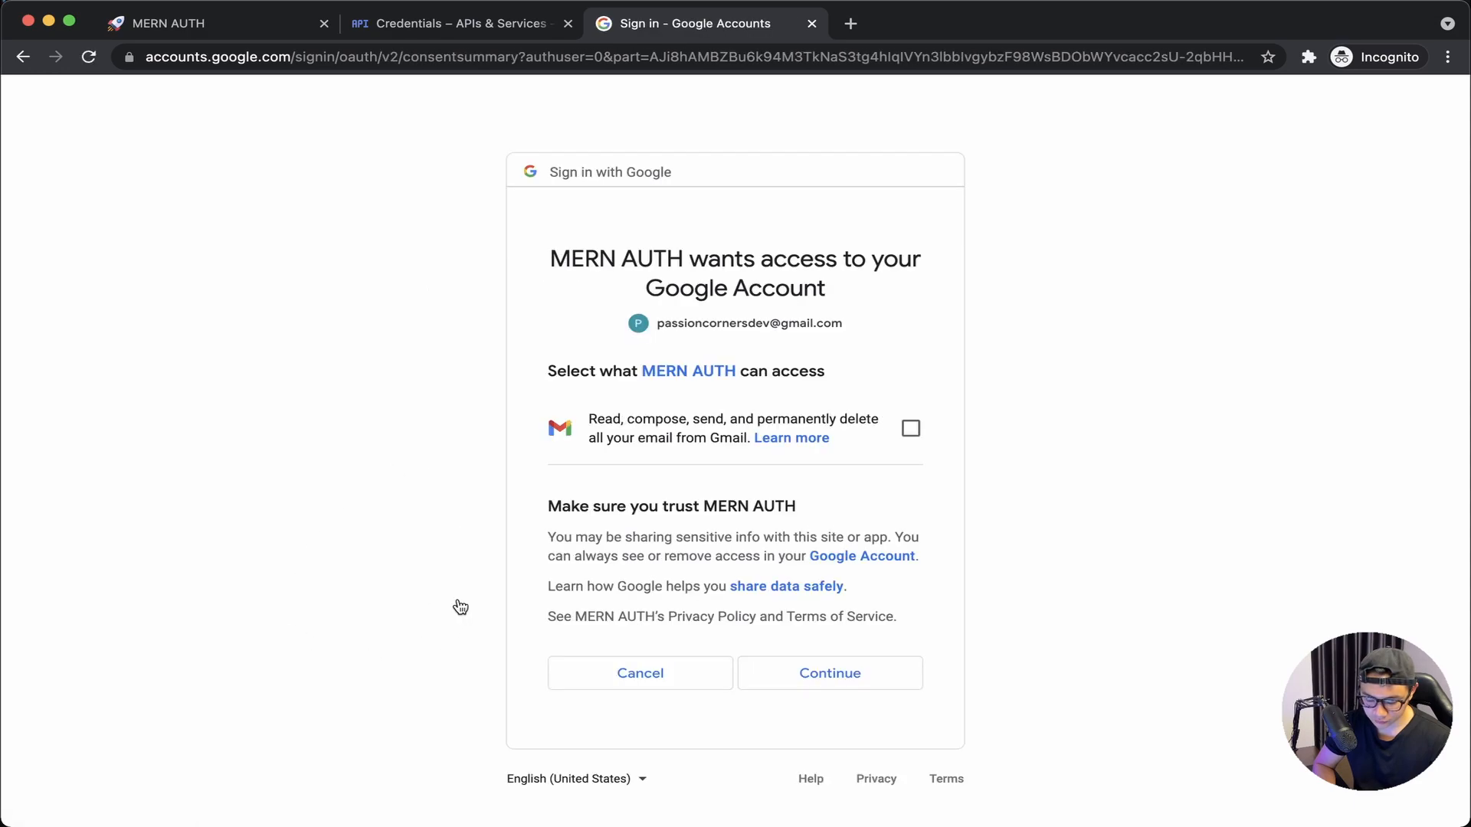
left_click(910, 429)
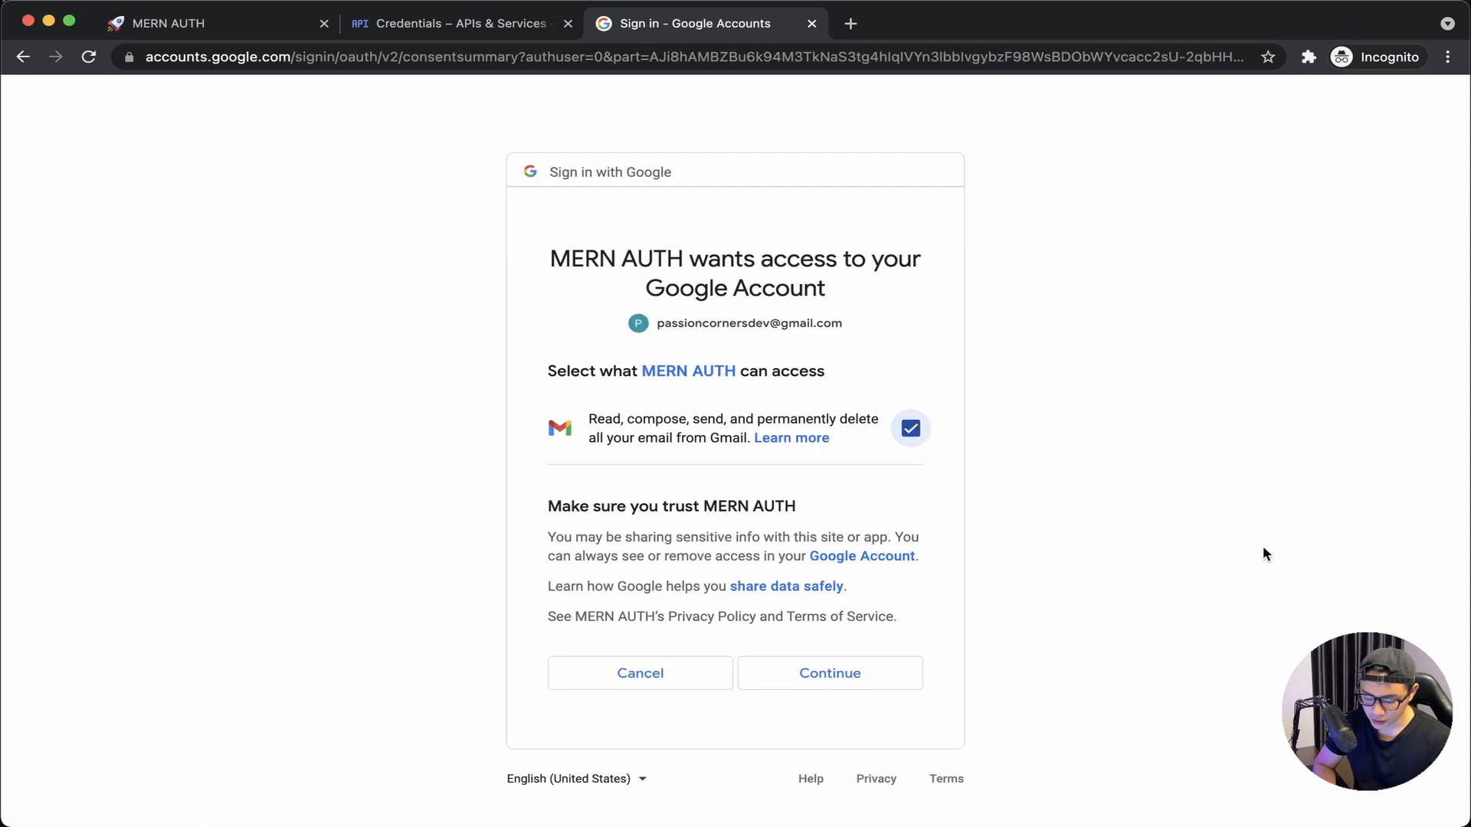
left_click(829, 673)
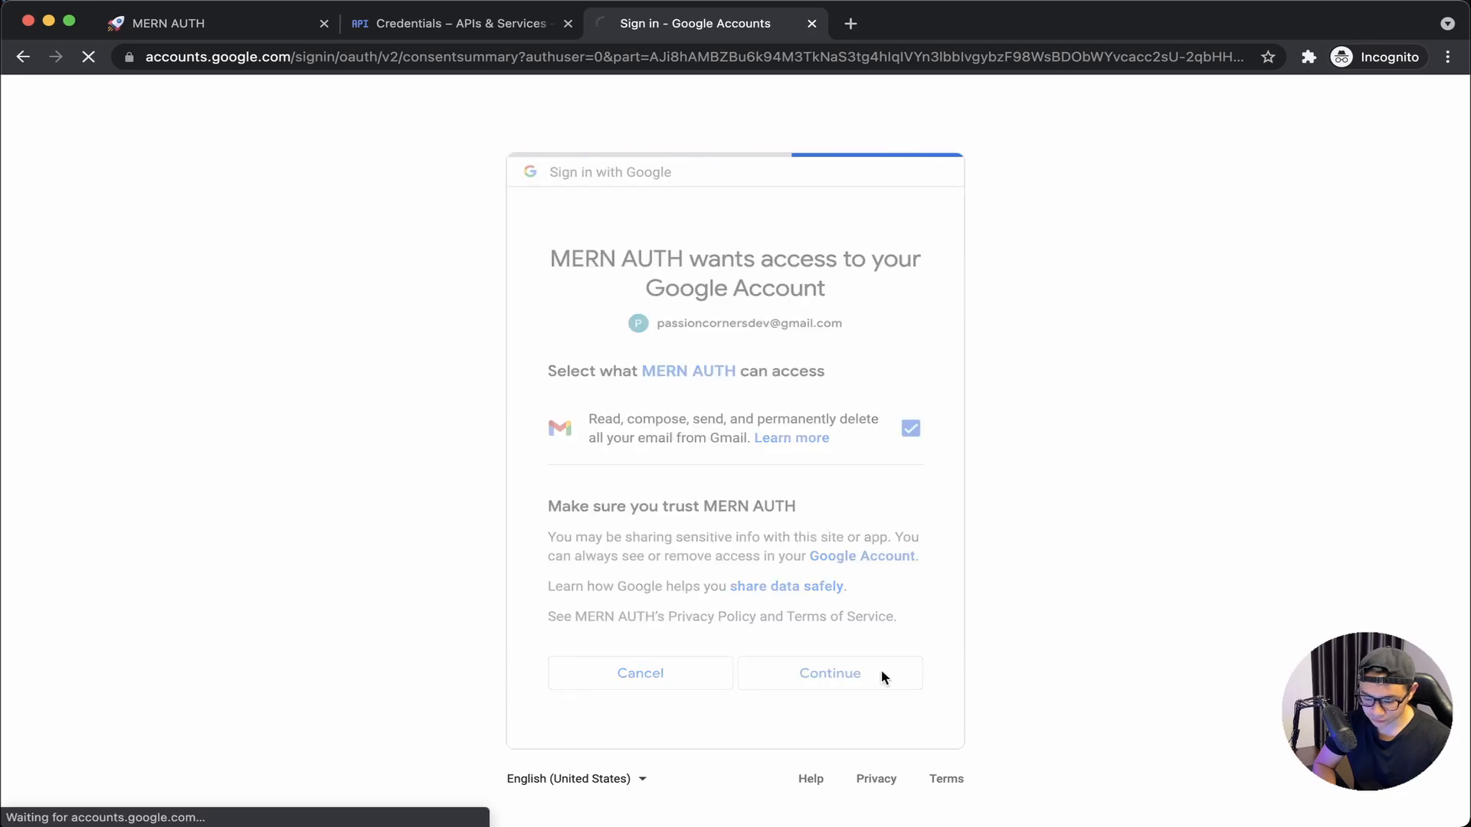
left_click(829, 672)
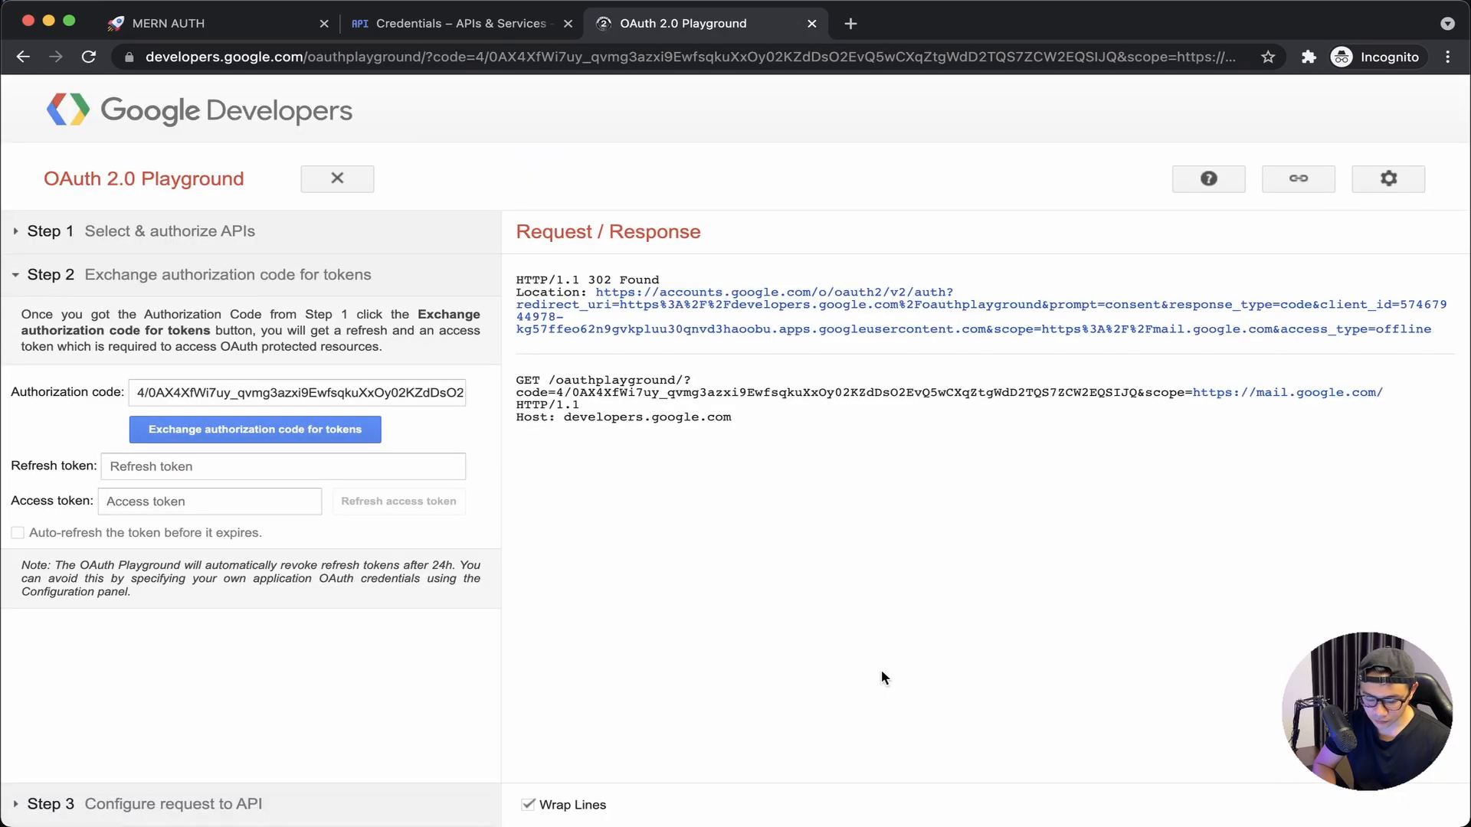
Exchange the authorization code for tokens and select the refresh token to copy it
left_click(255, 429)
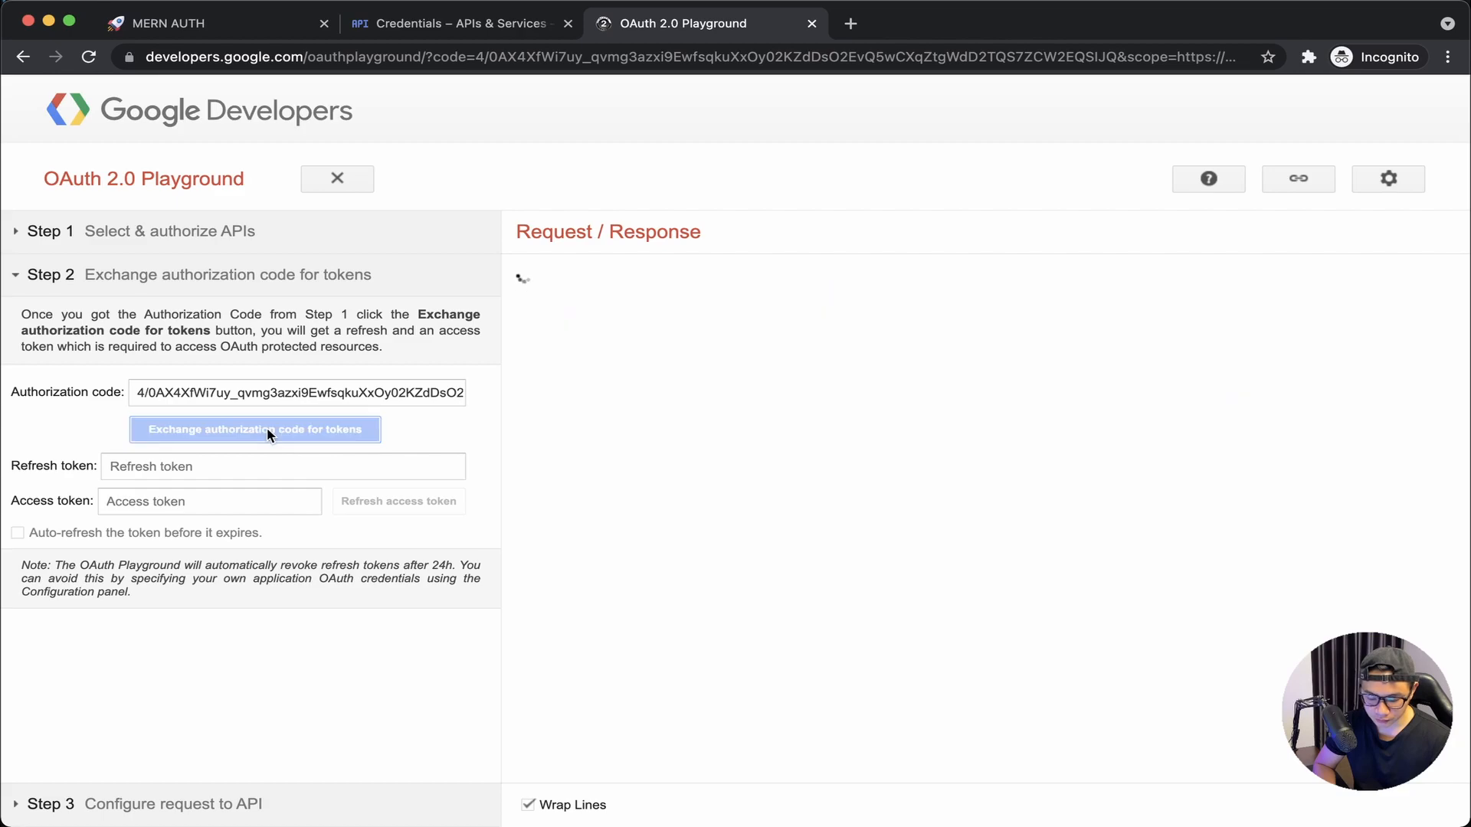
left_click(254, 429)
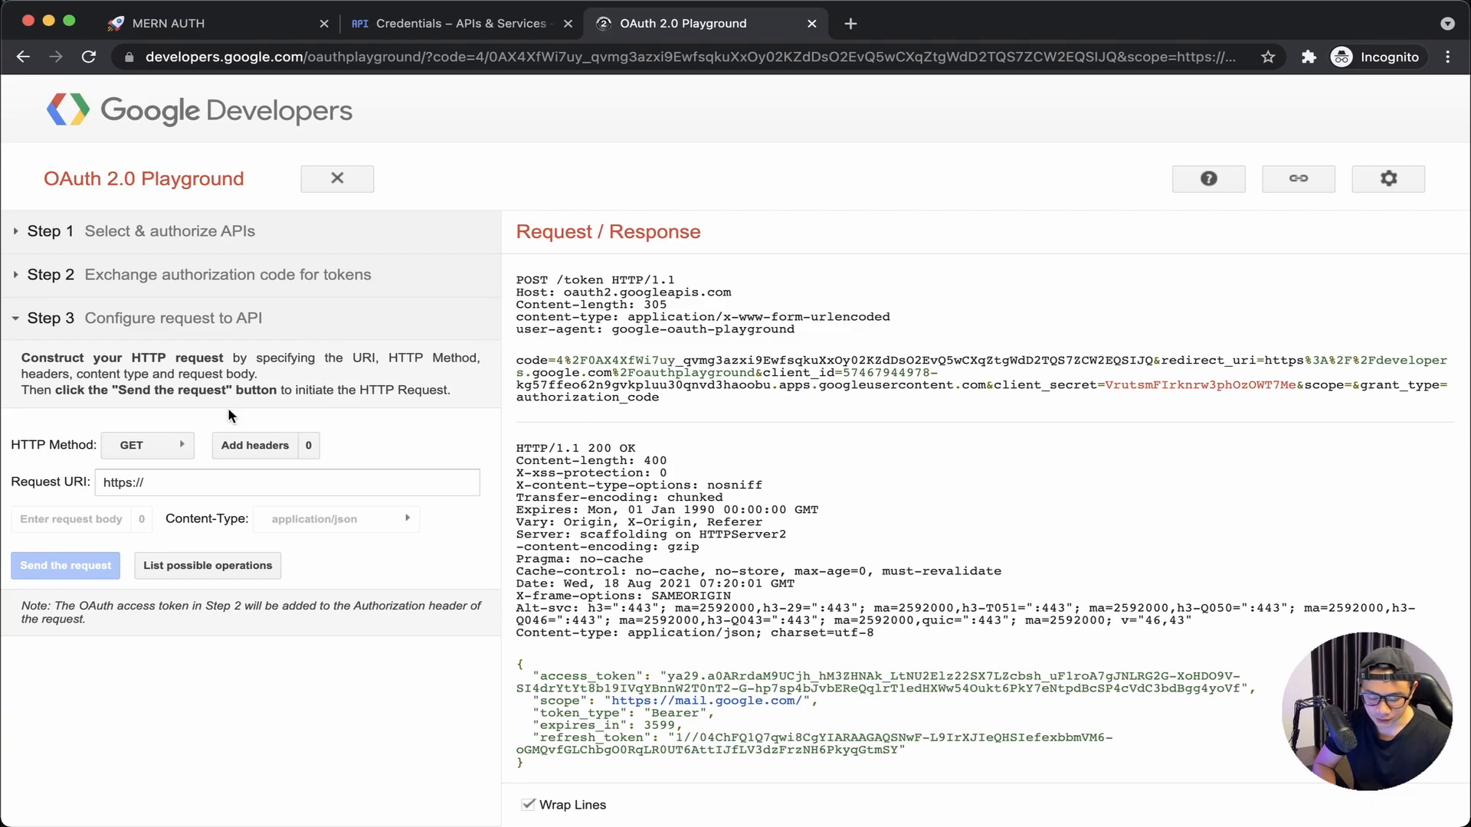
left_click(226, 274)
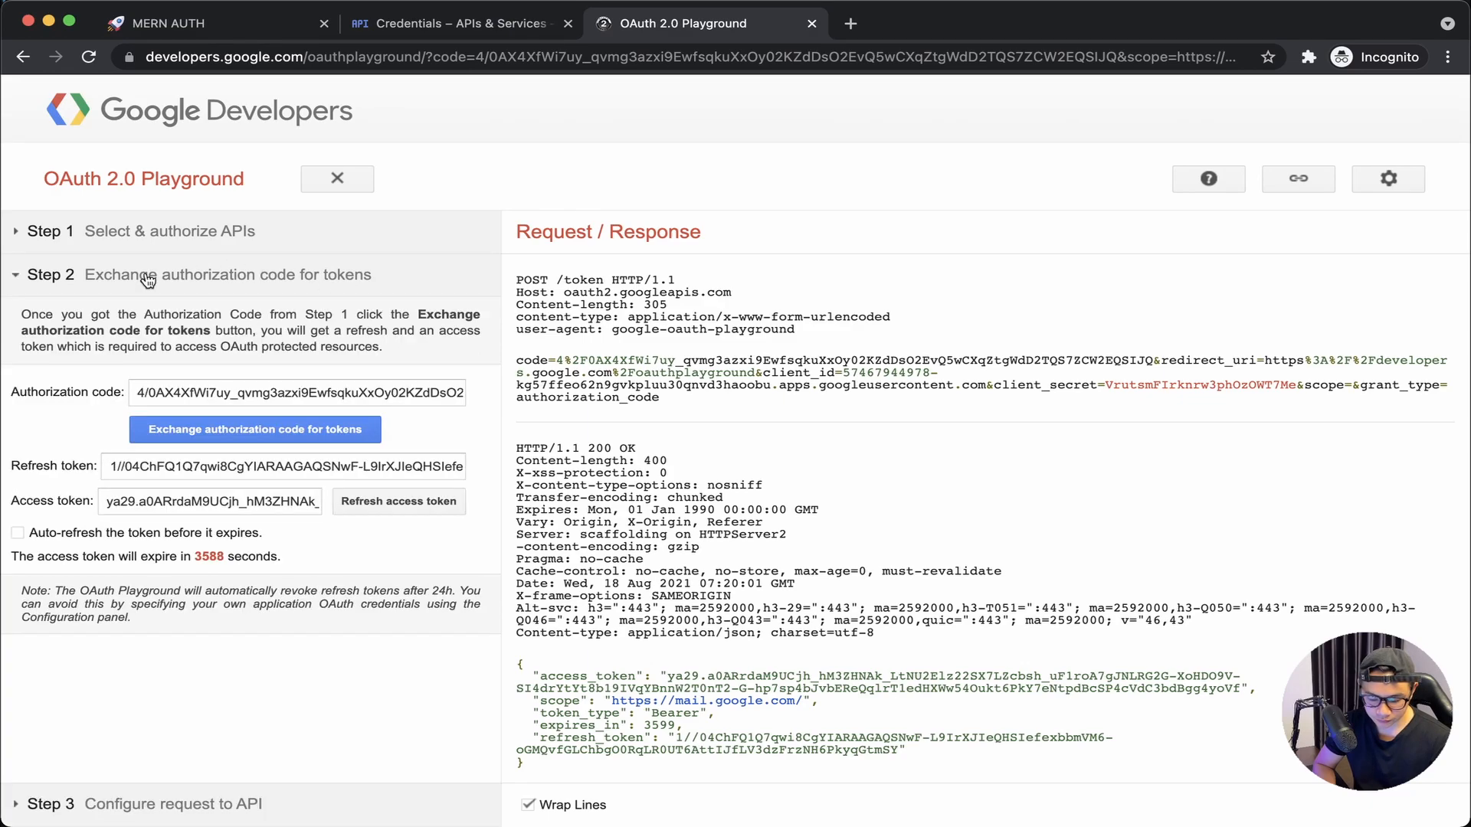
mouse_move(275, 466)
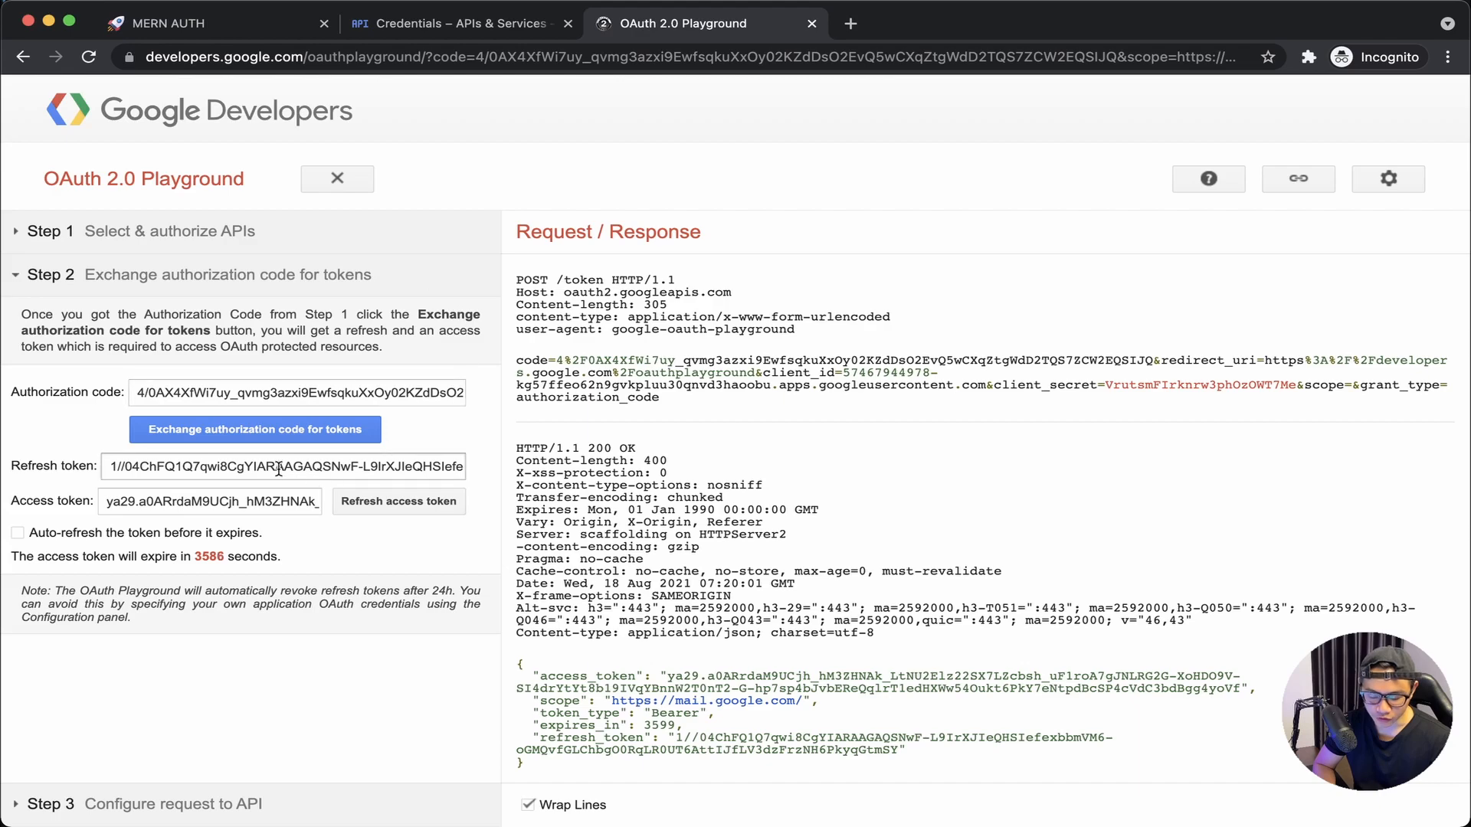
double_click(282, 465)
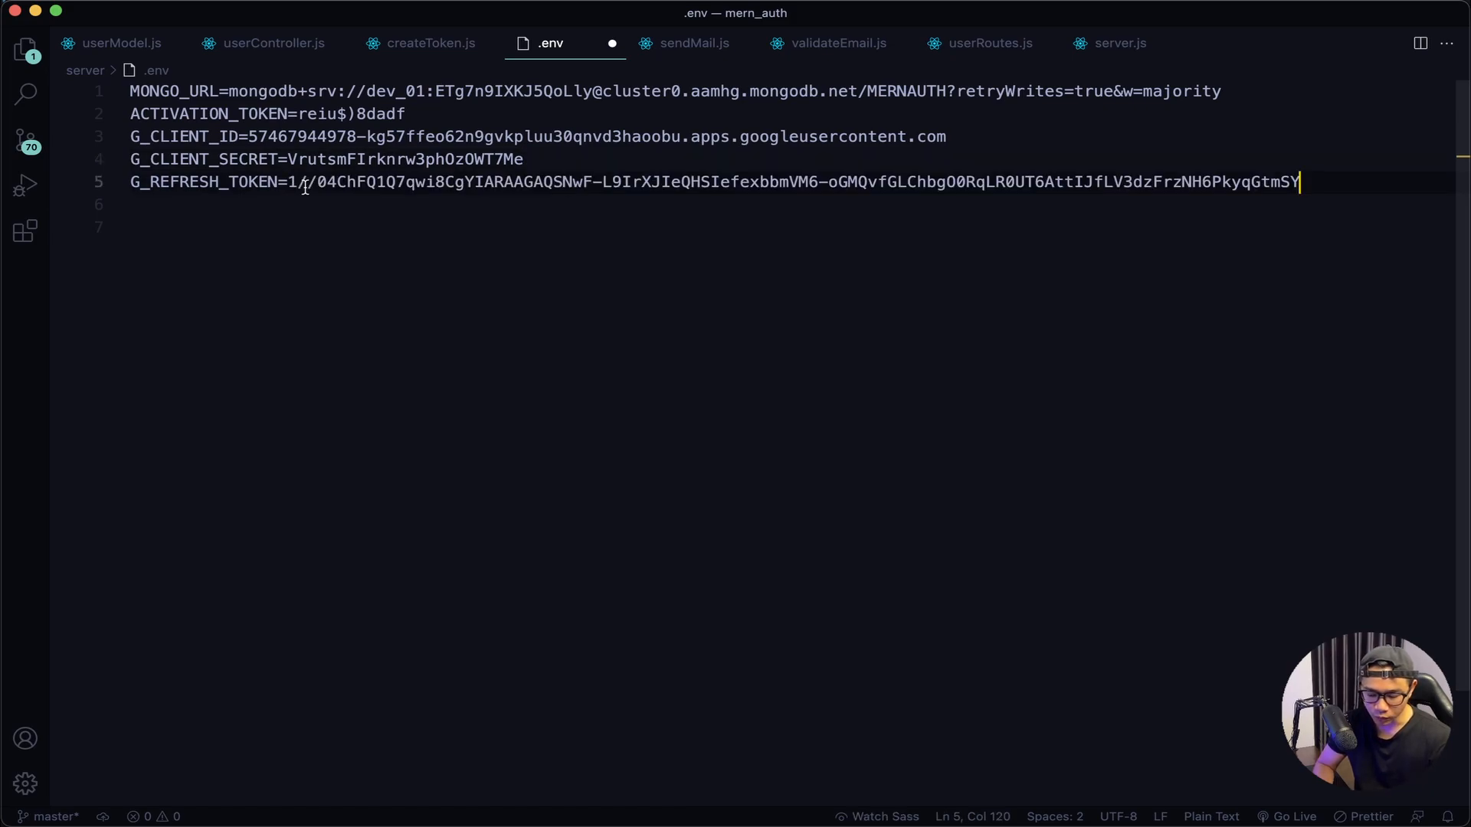
type("ADMIN")
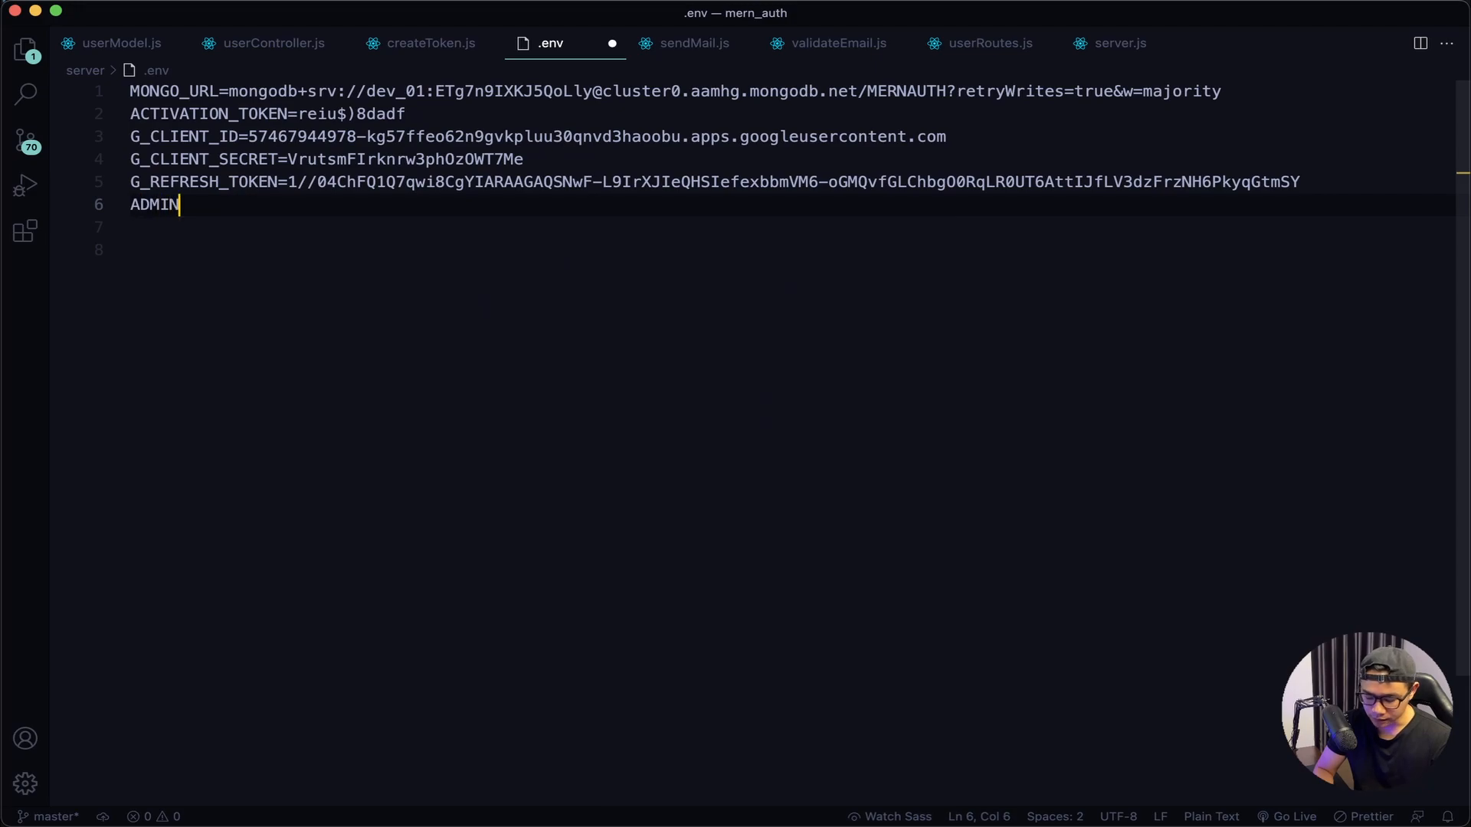
type("_EMAIL=")
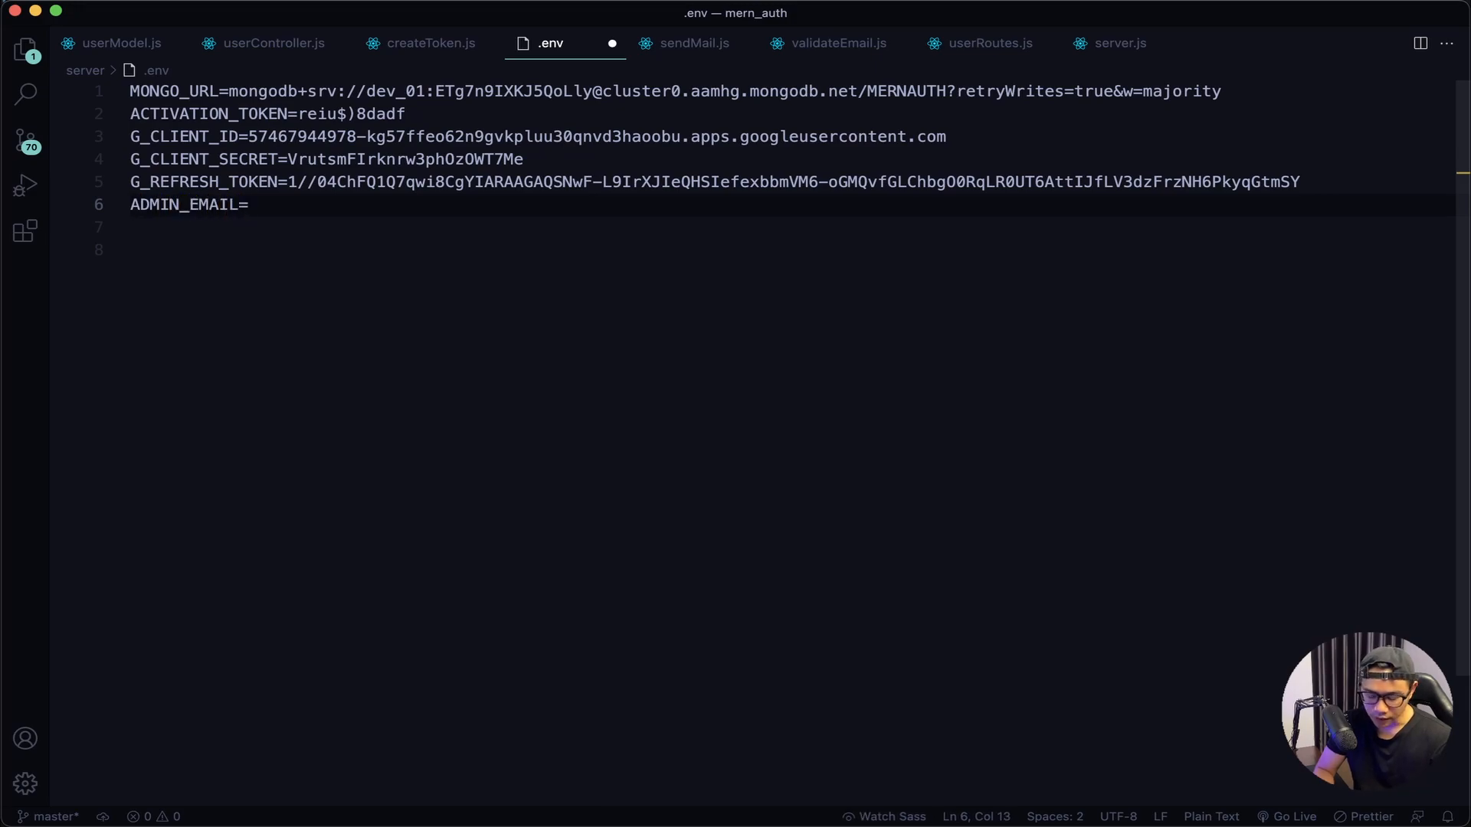
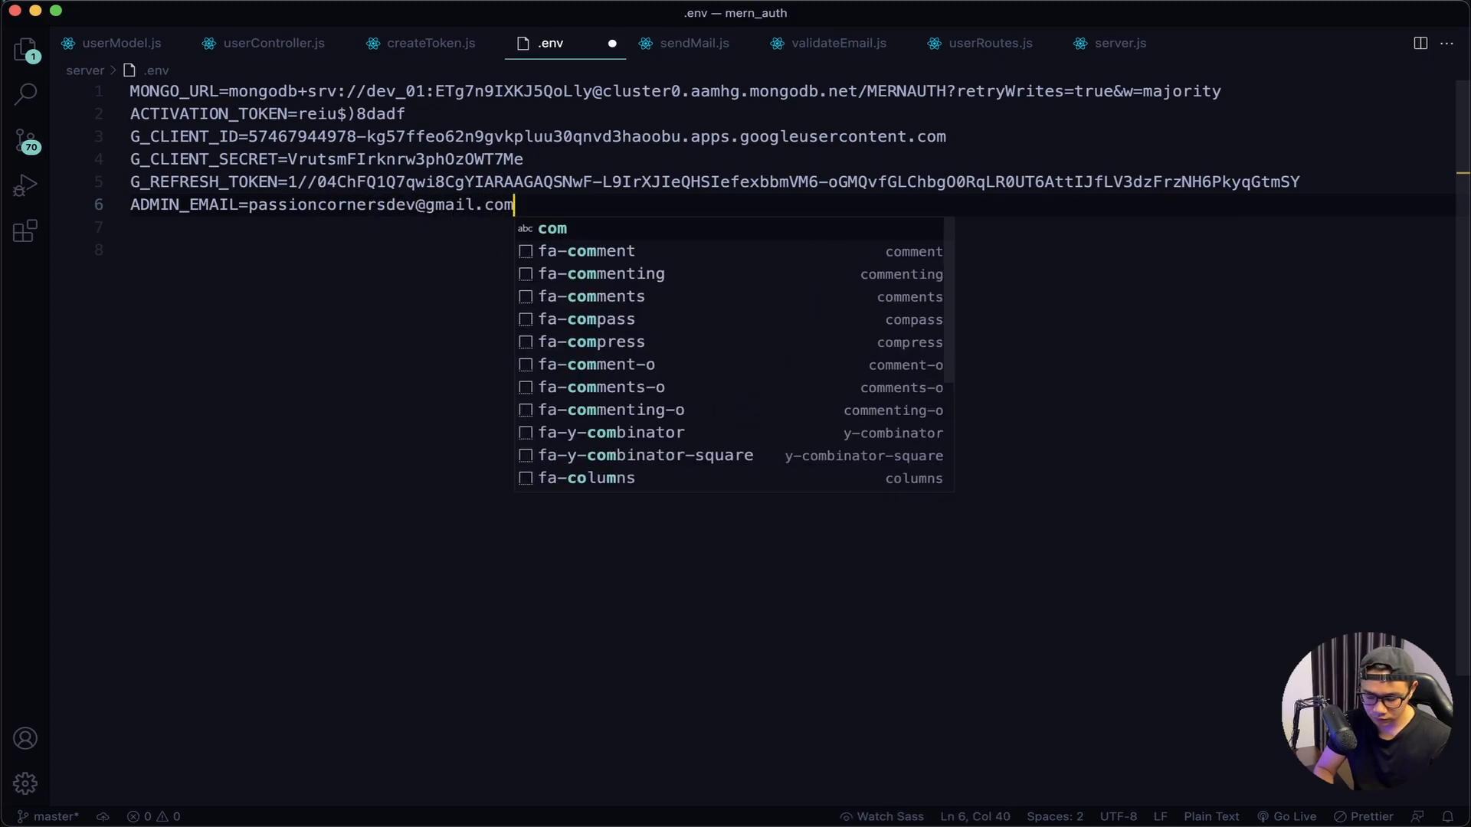
key("Escape")
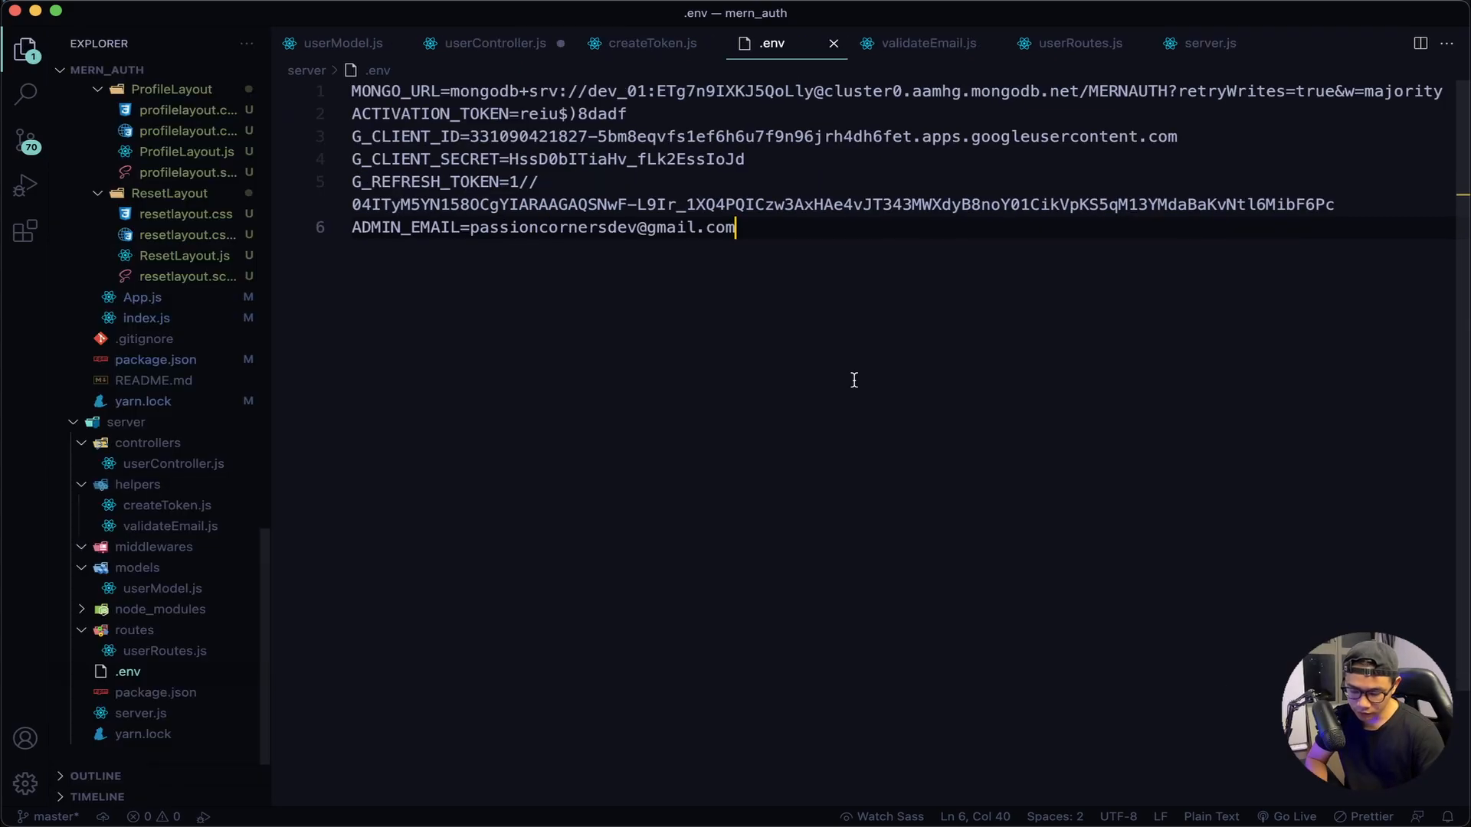
mouse_move(199, 358)
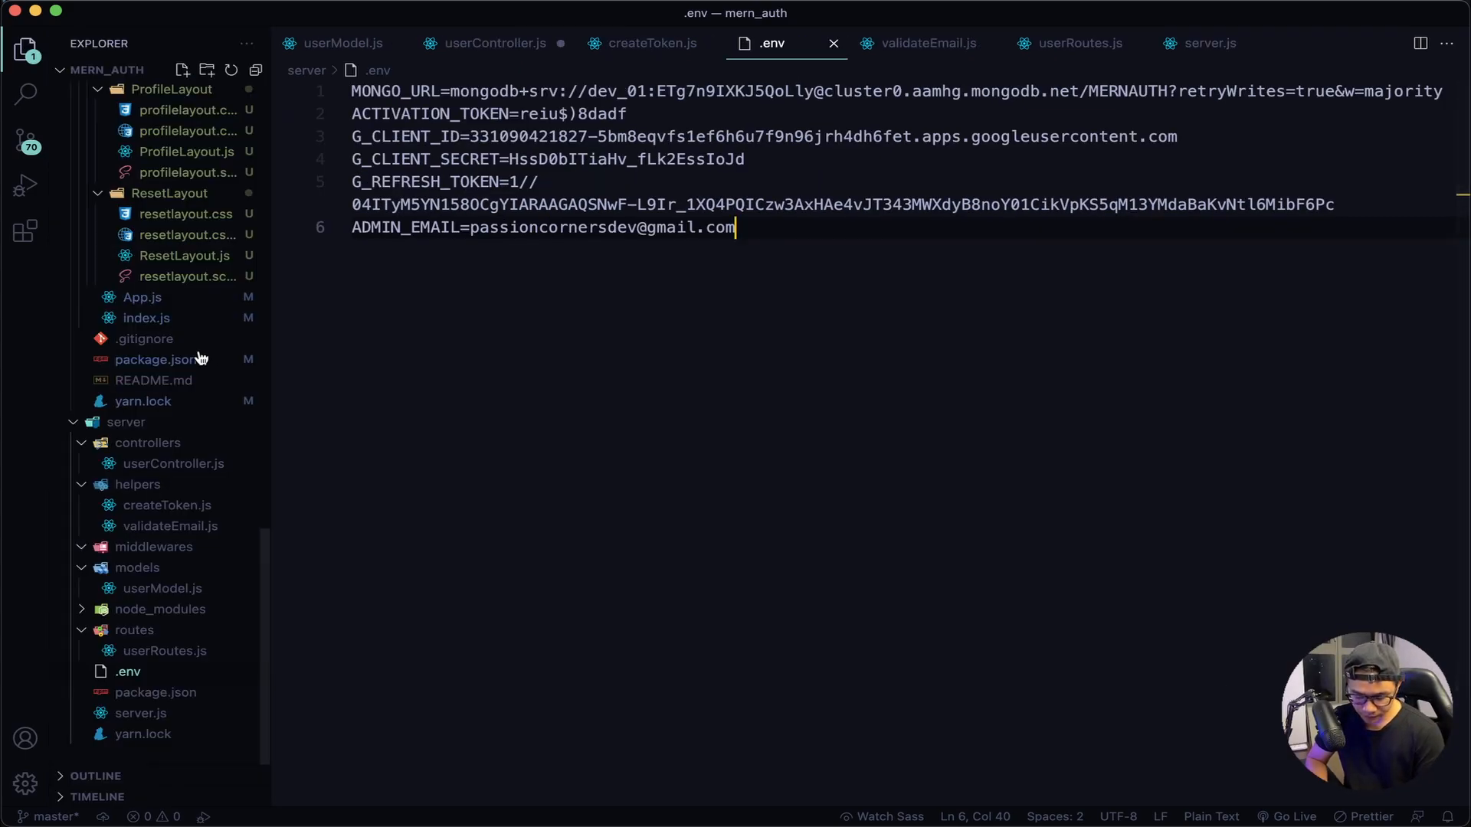
Create sendMail.js in the server helpers folder and require nodemailer
right_click(136, 484)
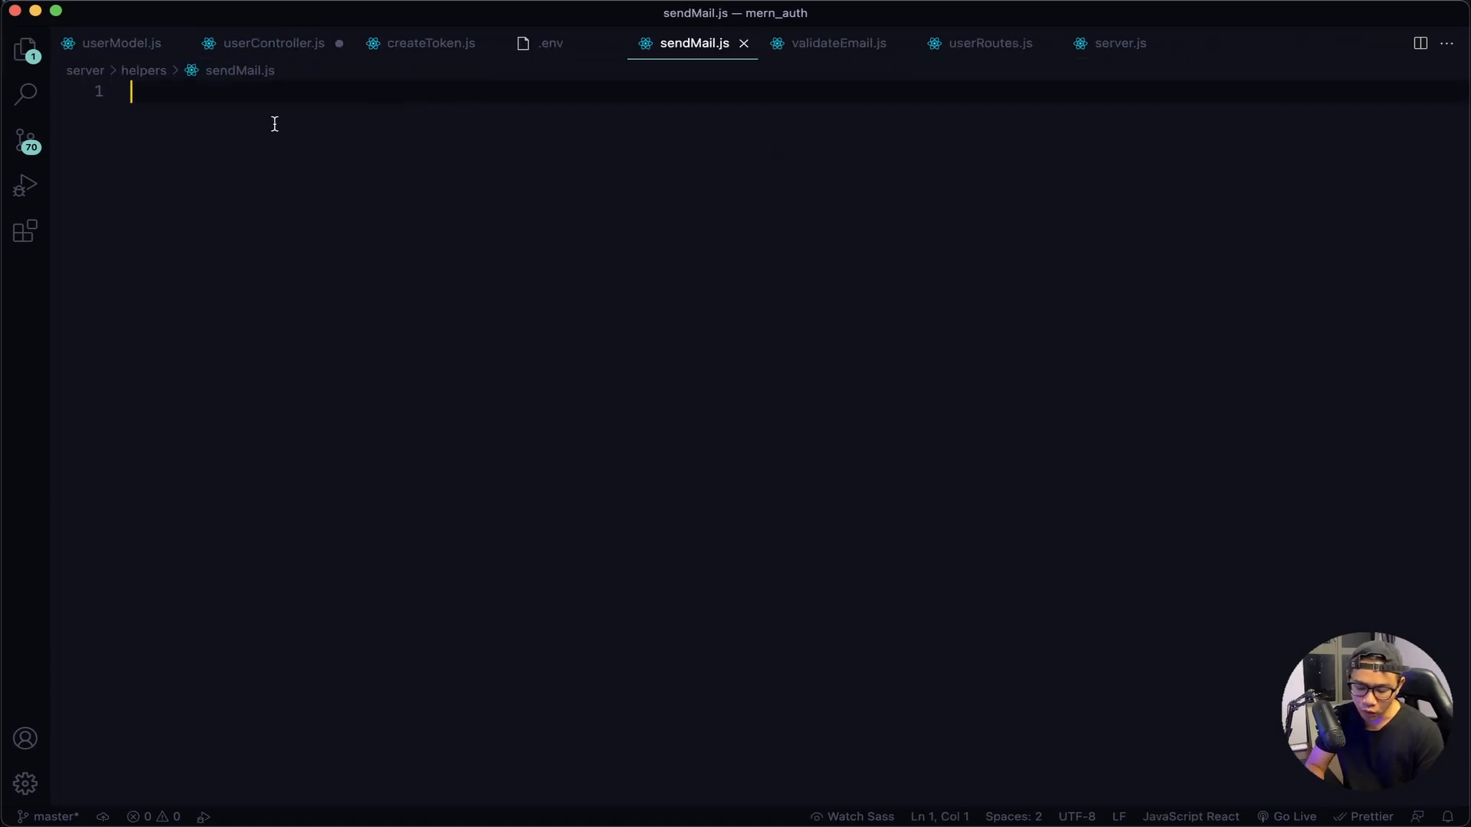
type("const no")
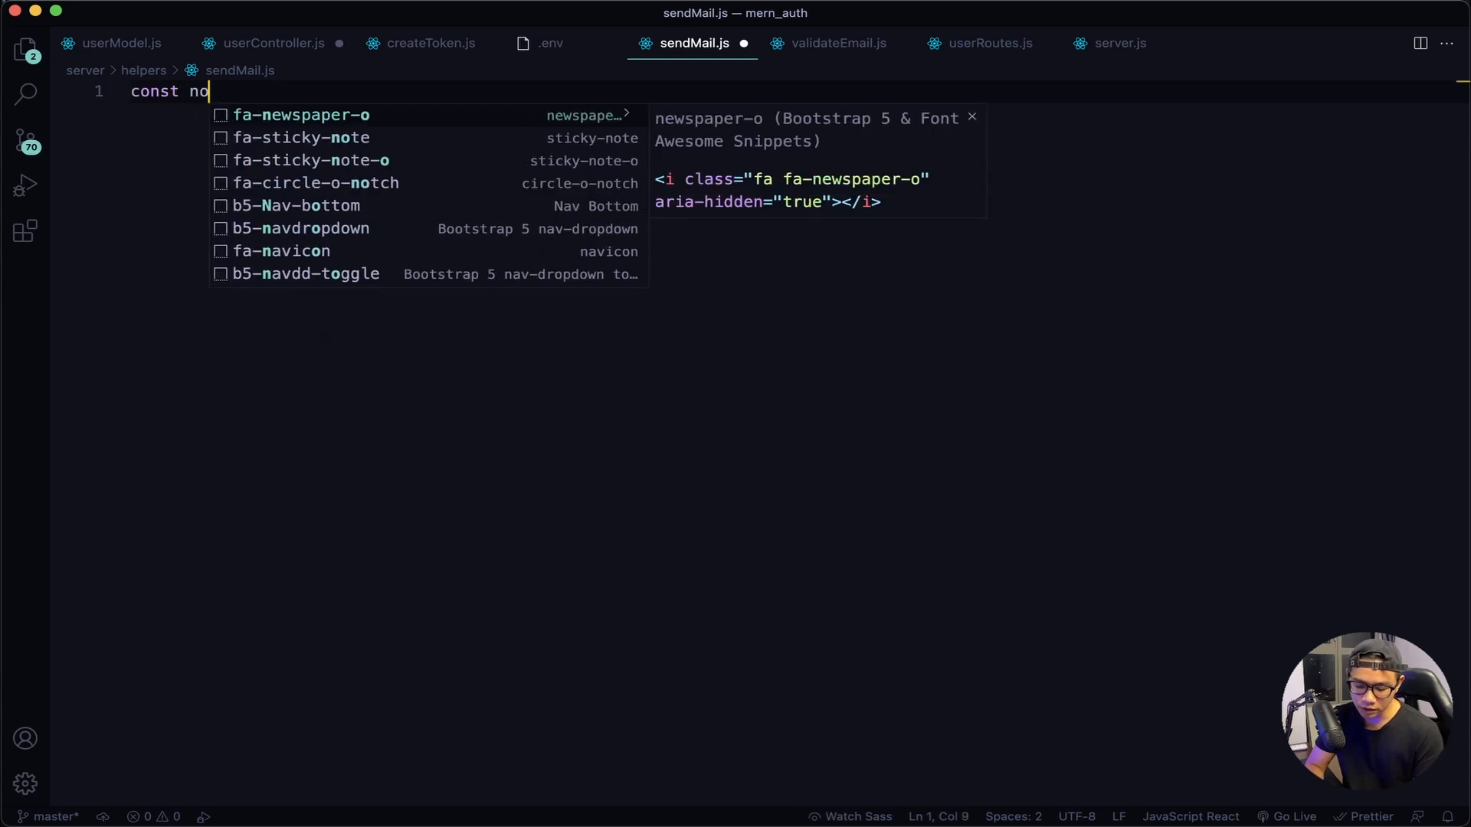
type("demailer = require('no")
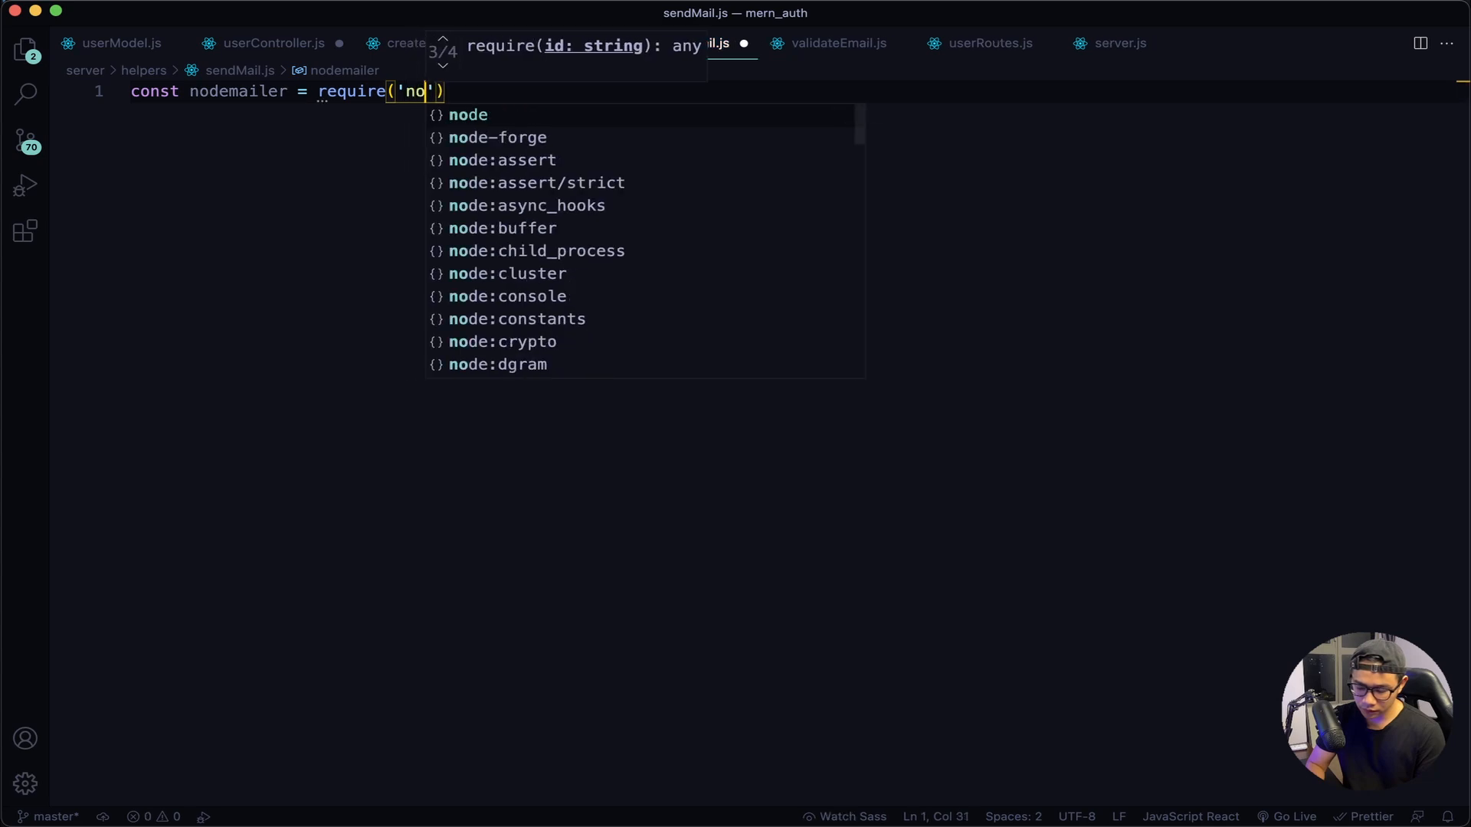
type("demailer")
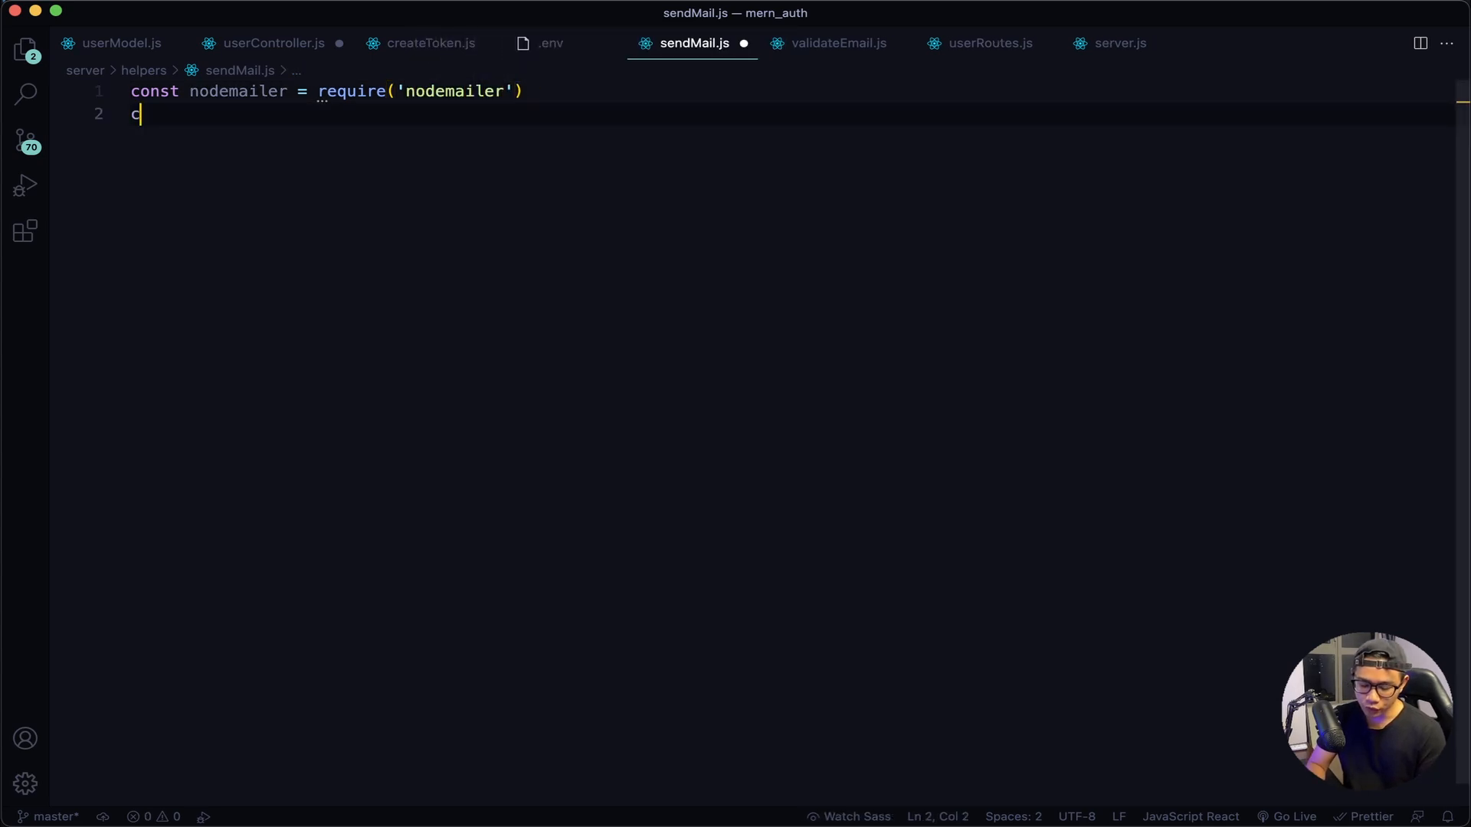
Require google from 'googleapis' and destructure OAuth2 from google.auth
type("{goog")
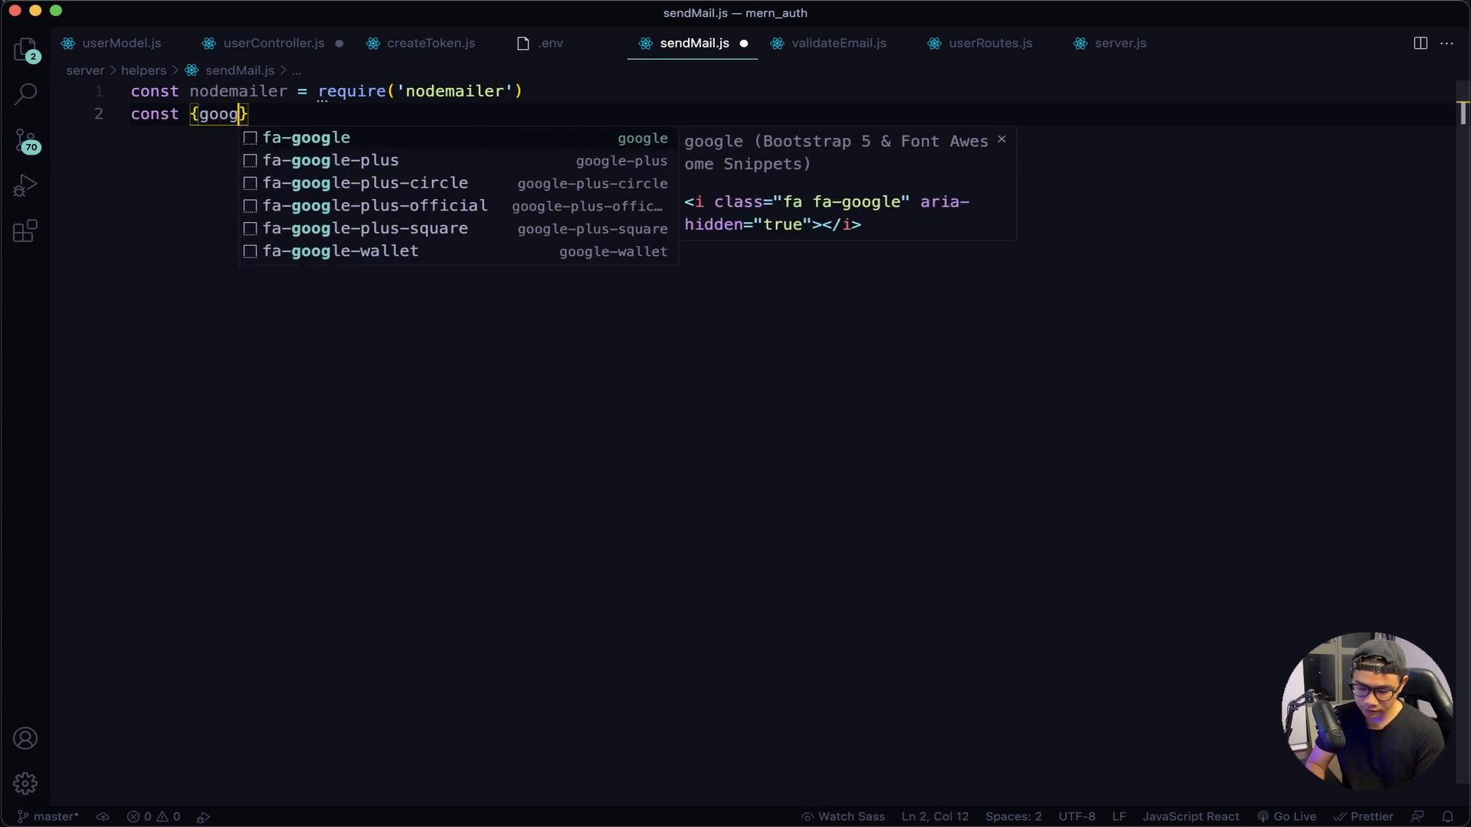
type("le} =")
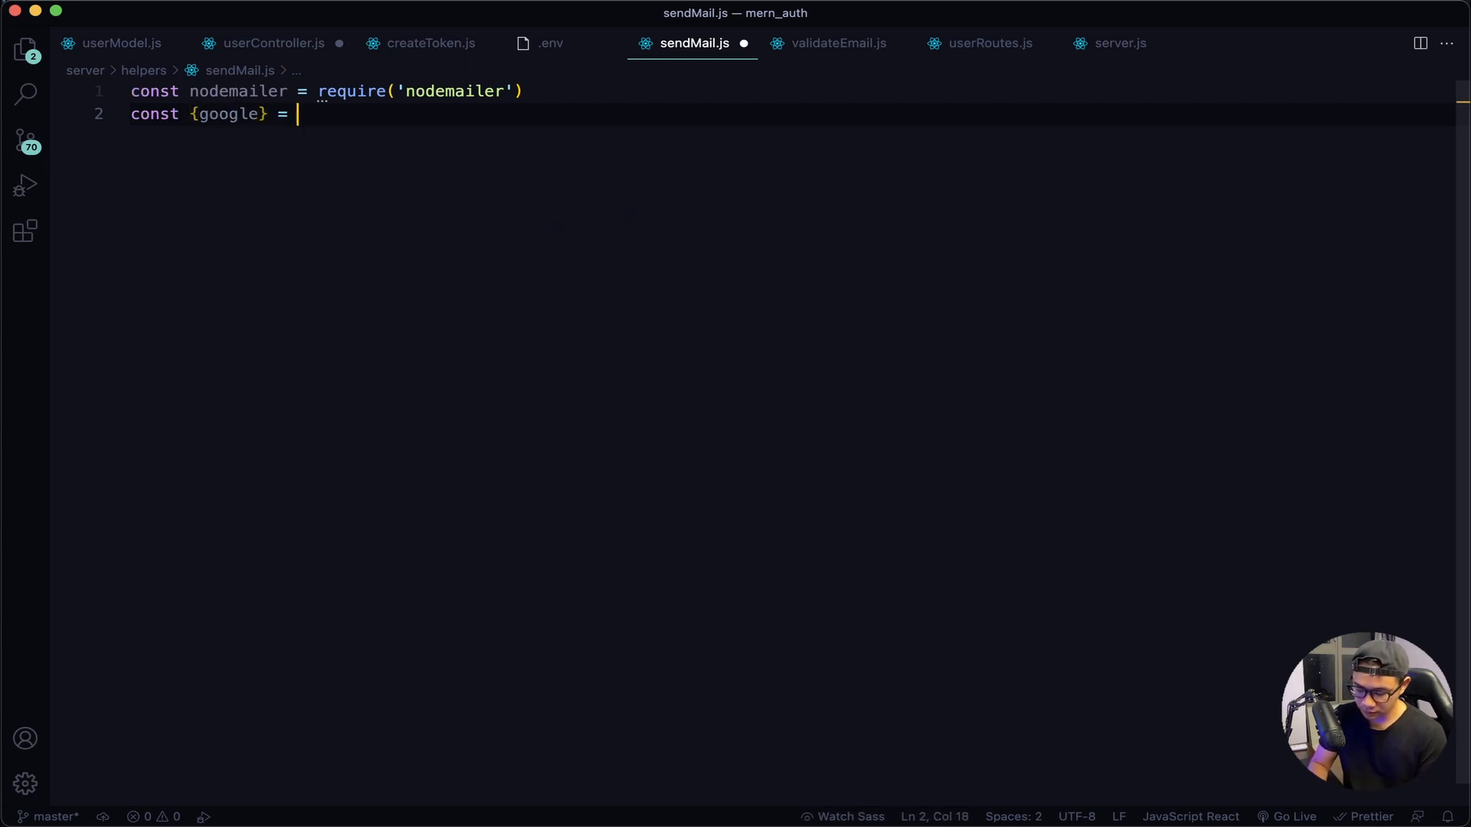
type("require('')")
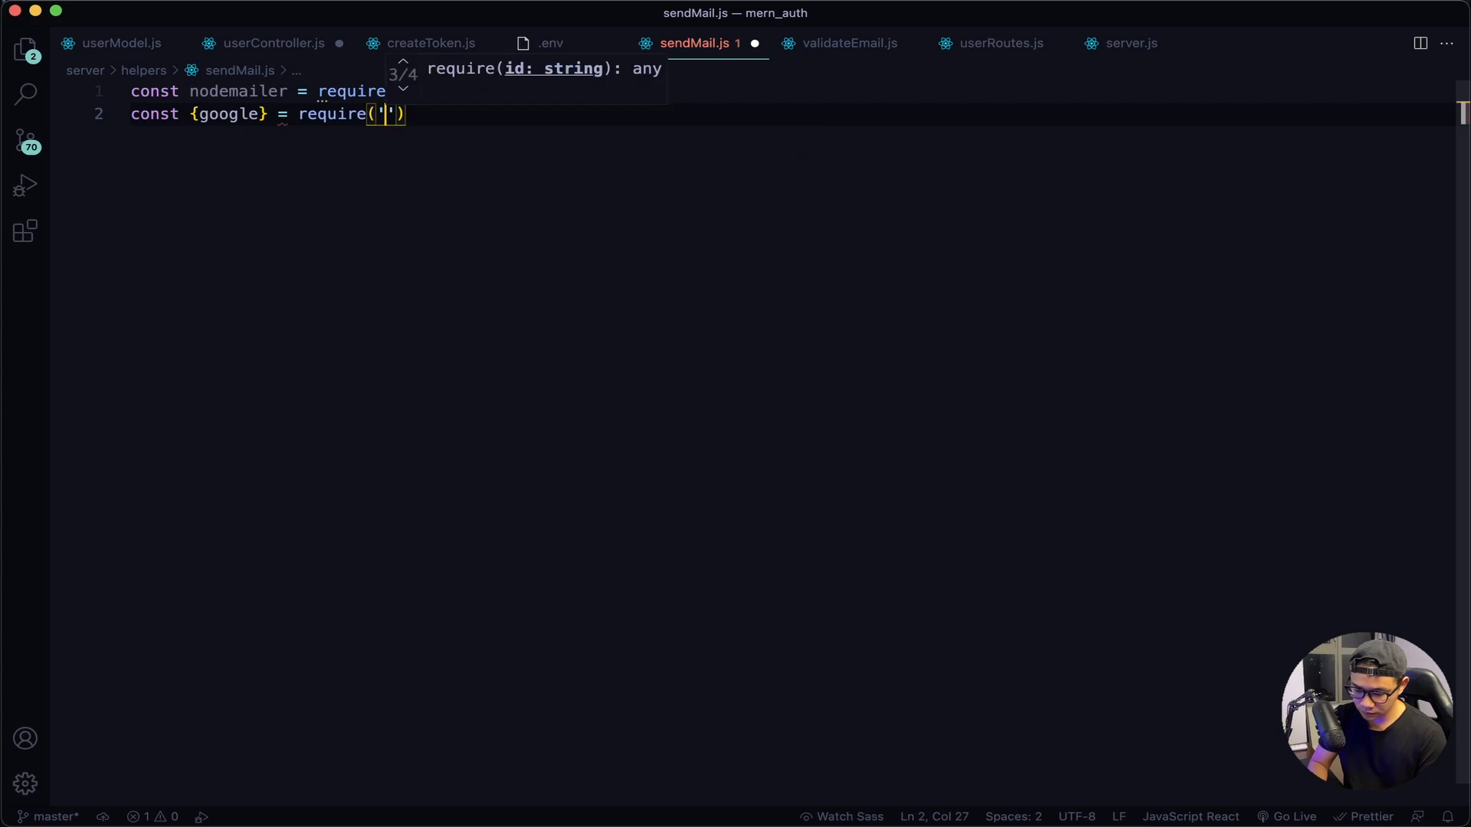
type("googleapis")
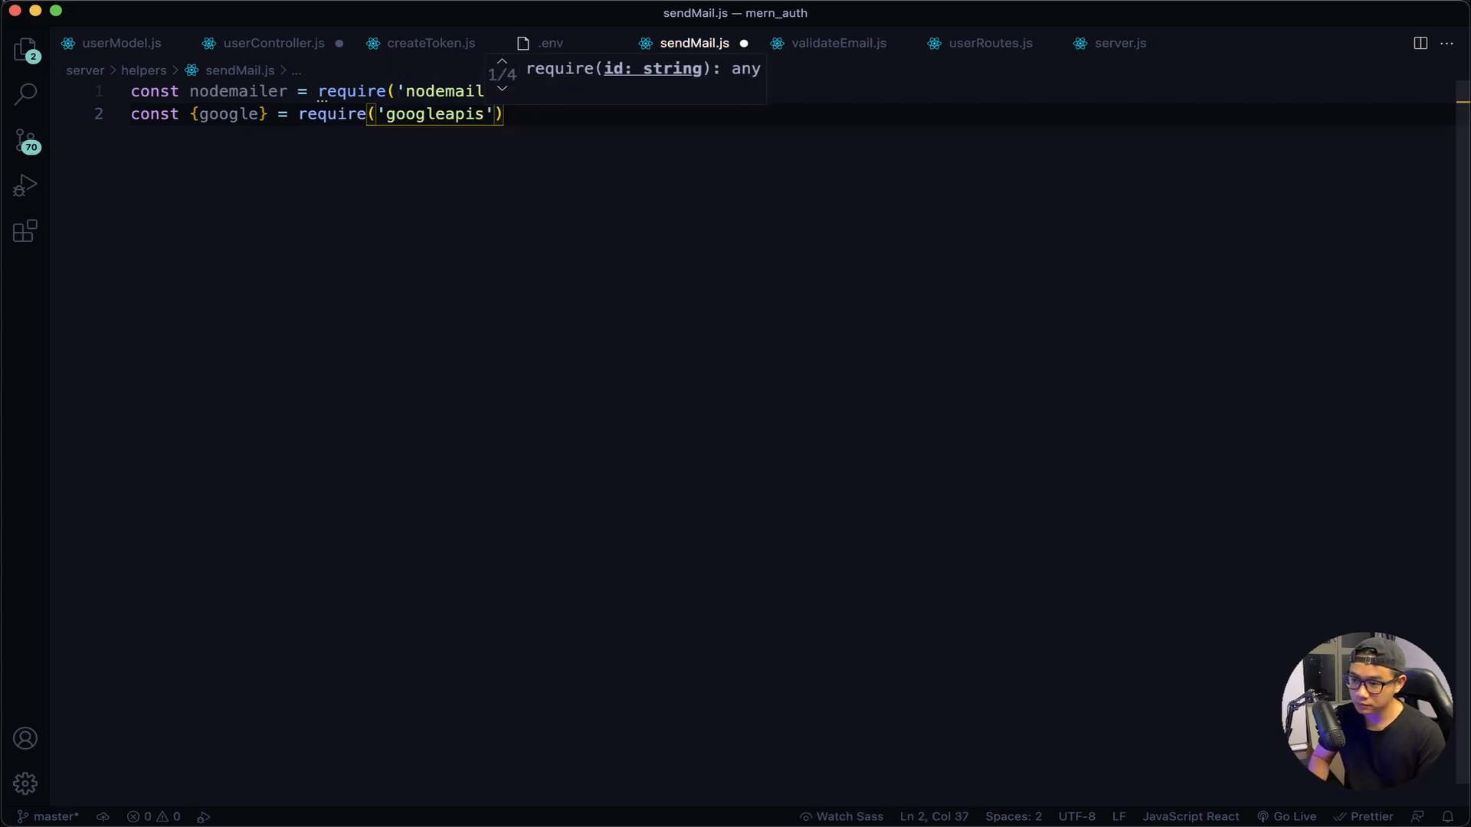
type("const")
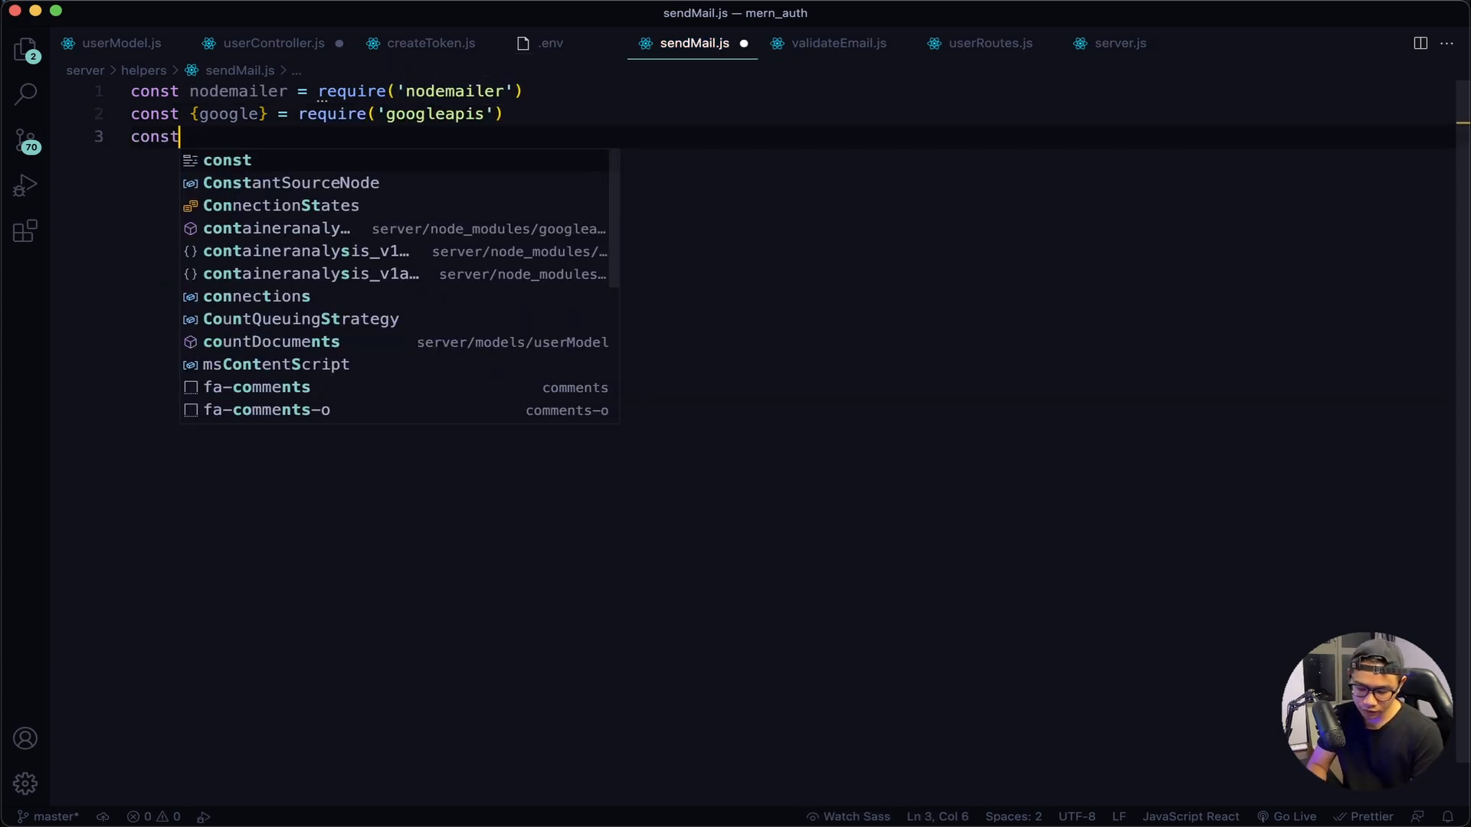
type("{")
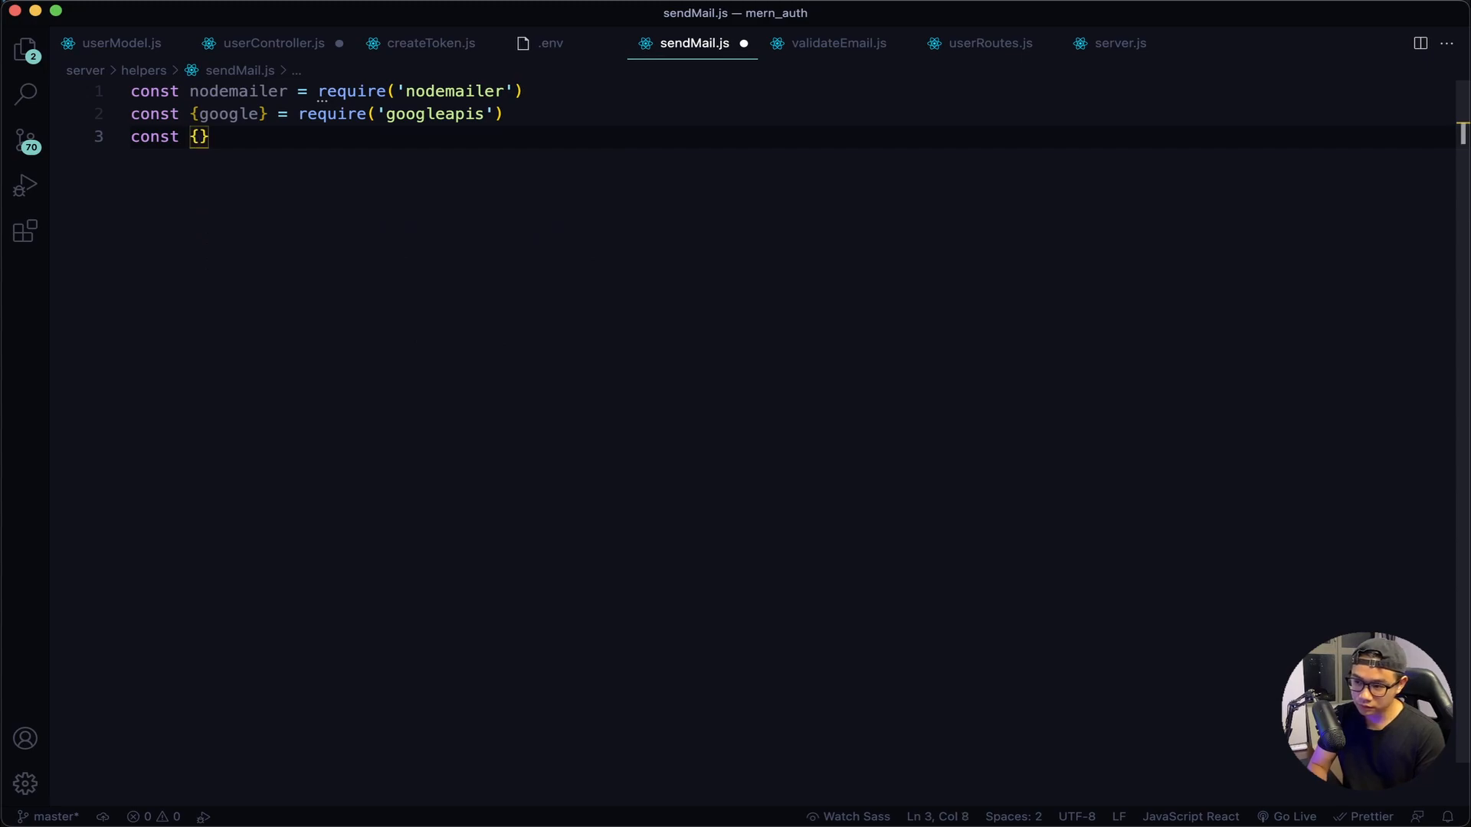
type("OAuth2")
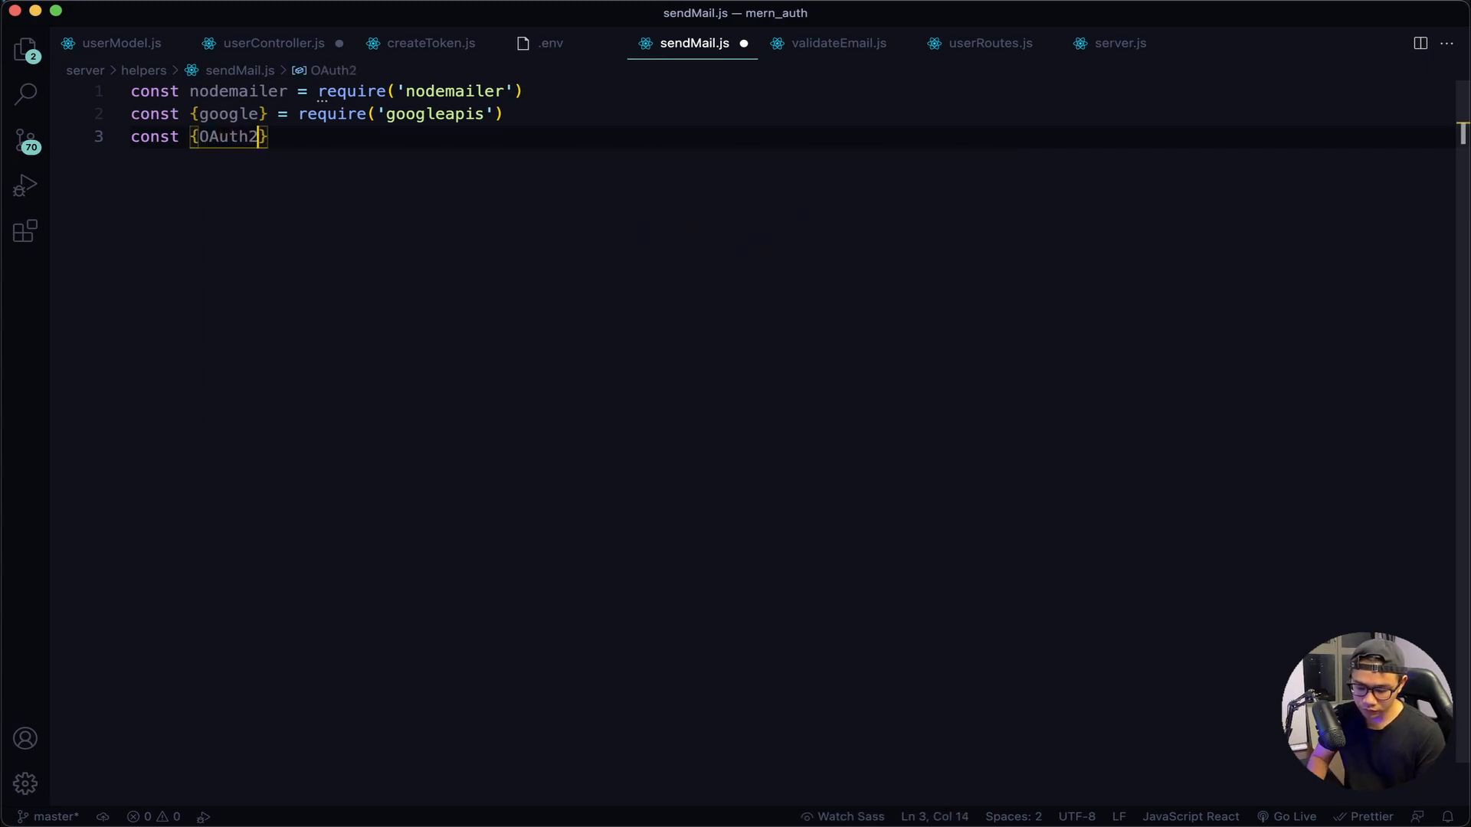
type("= go")
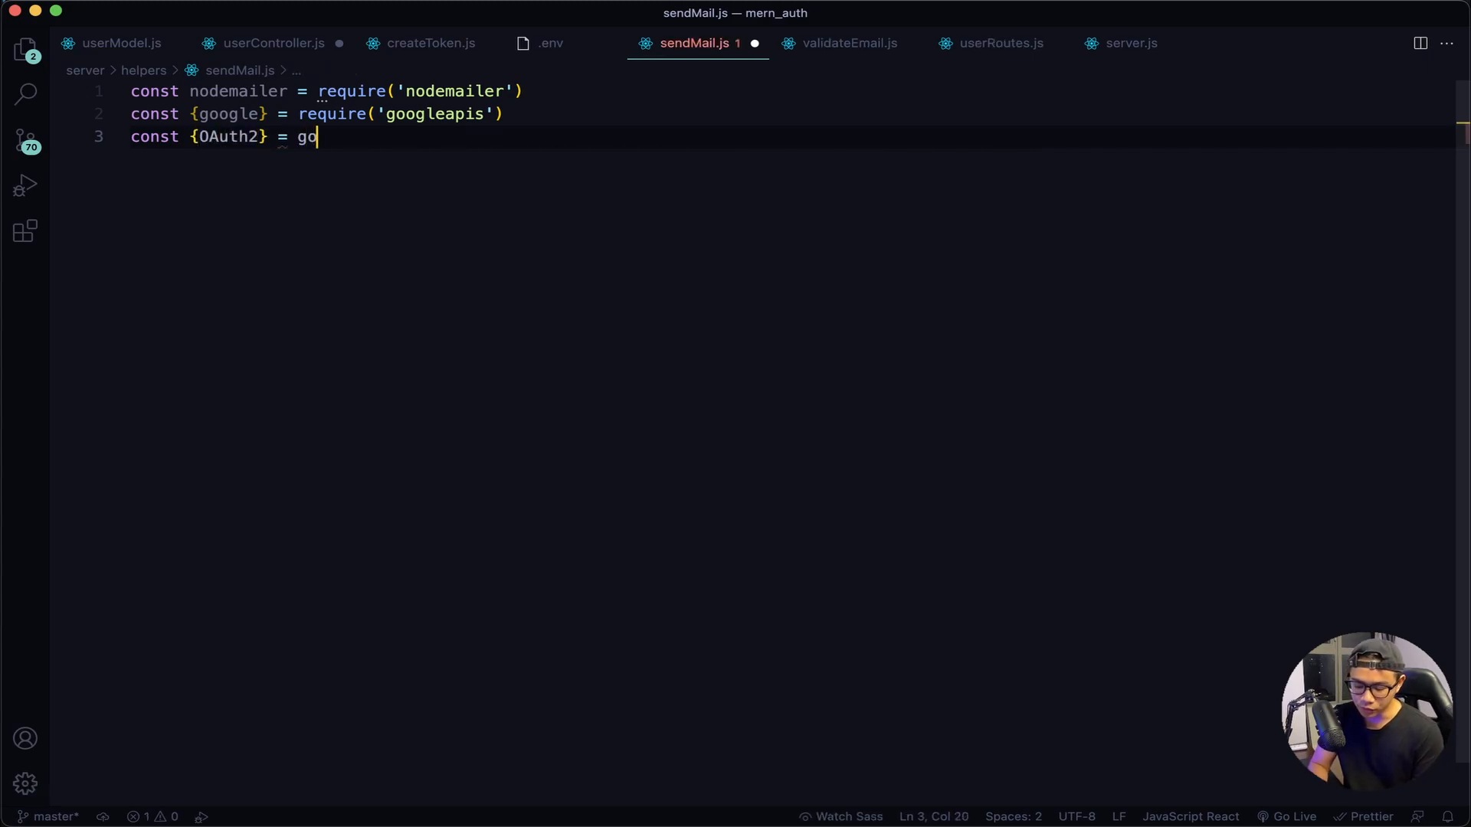
type("ogle.auth")
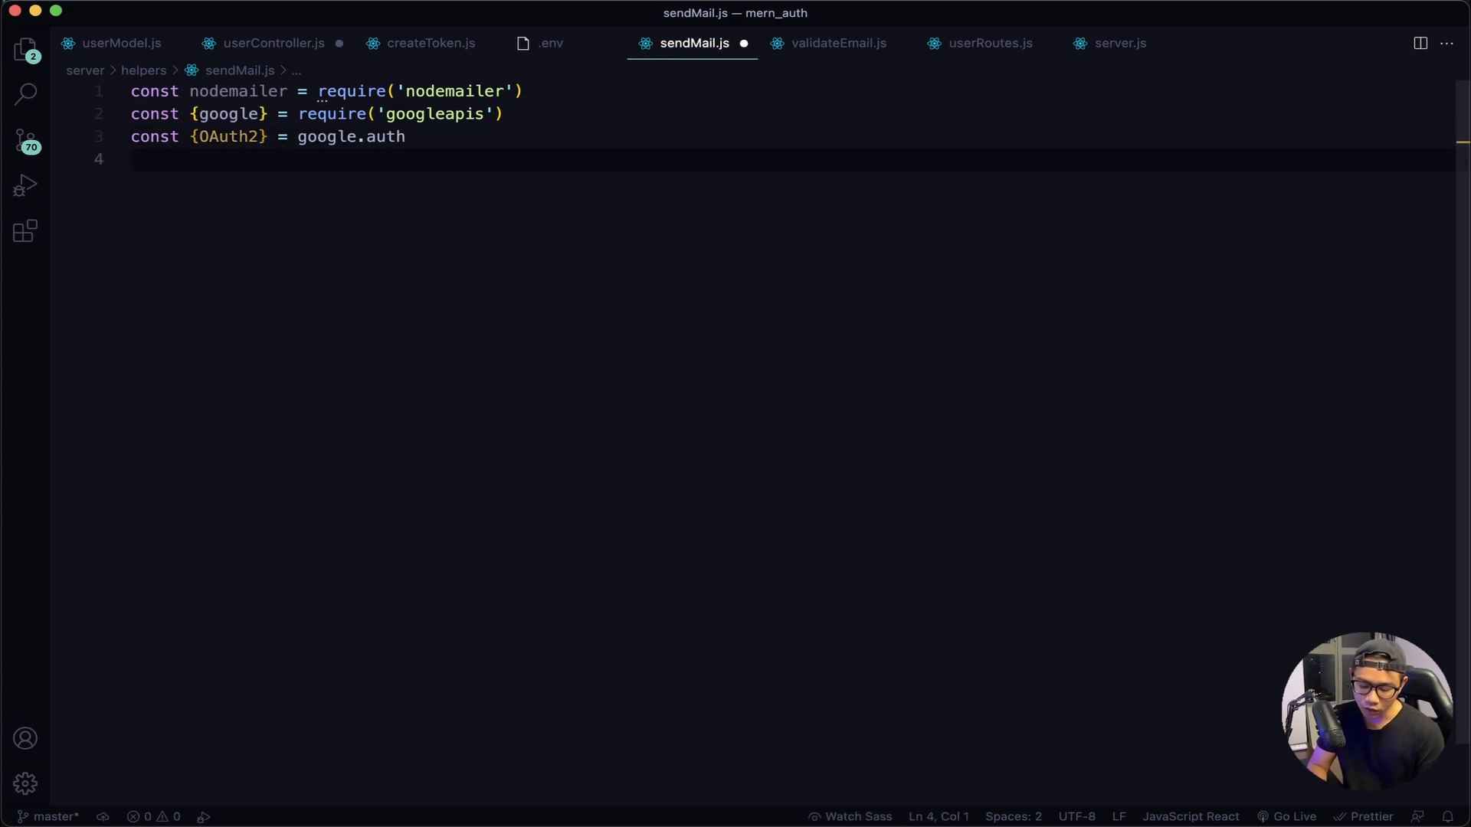
type("const")
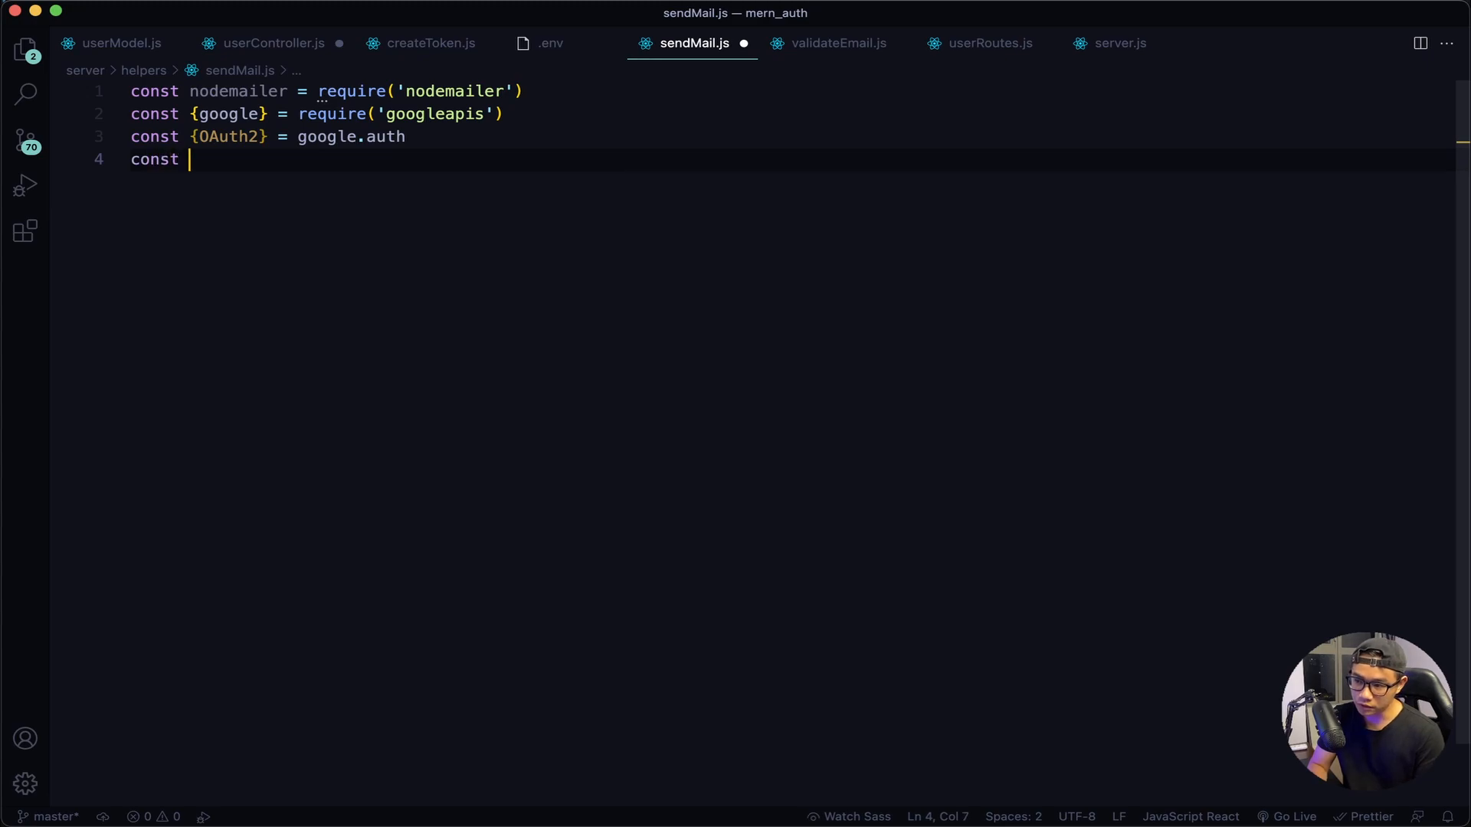
type("OAUTH_P")
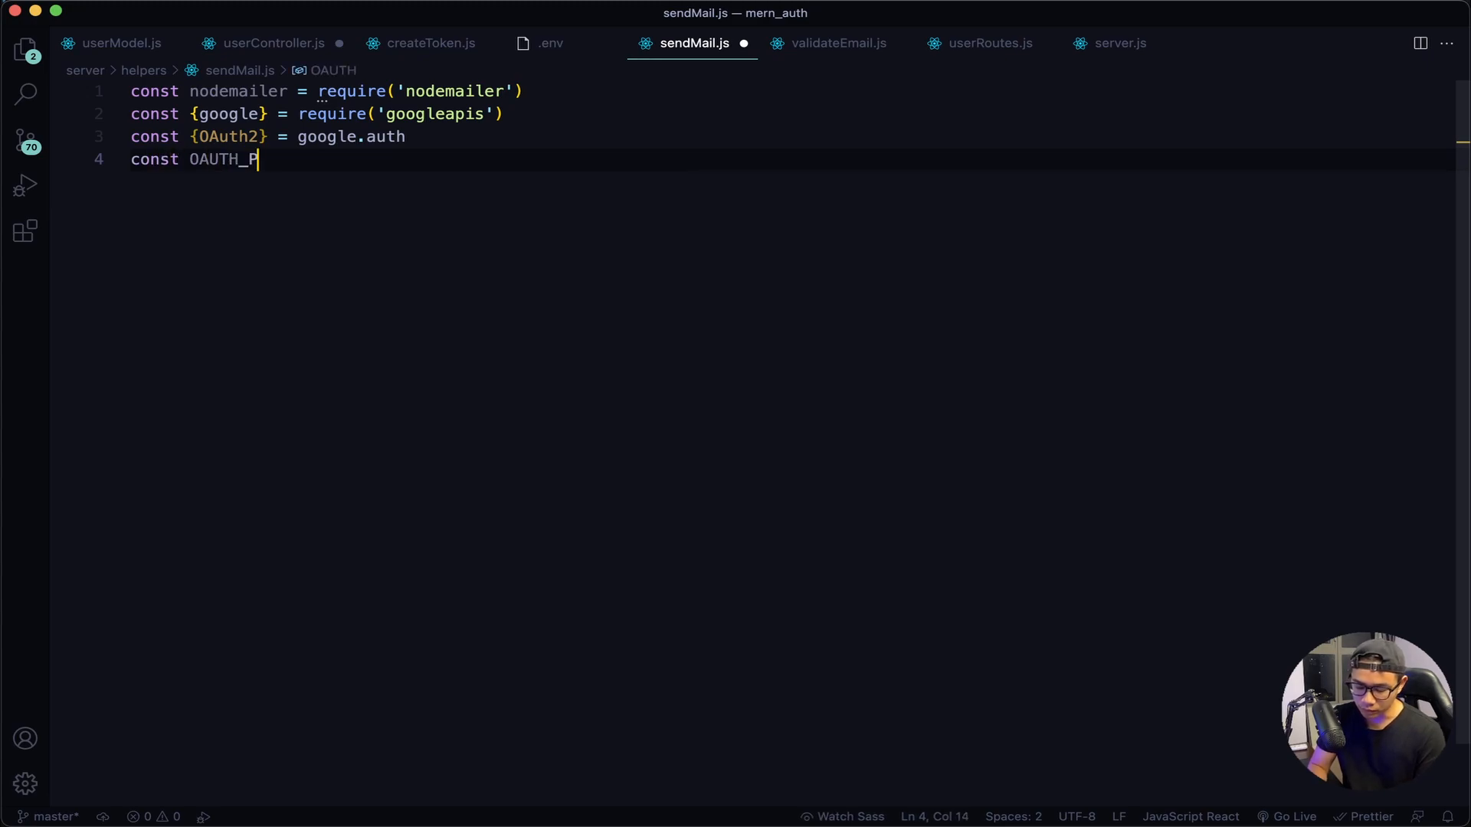
type("LAYGROUND = \"https://developers.google.com/oauthplayground")
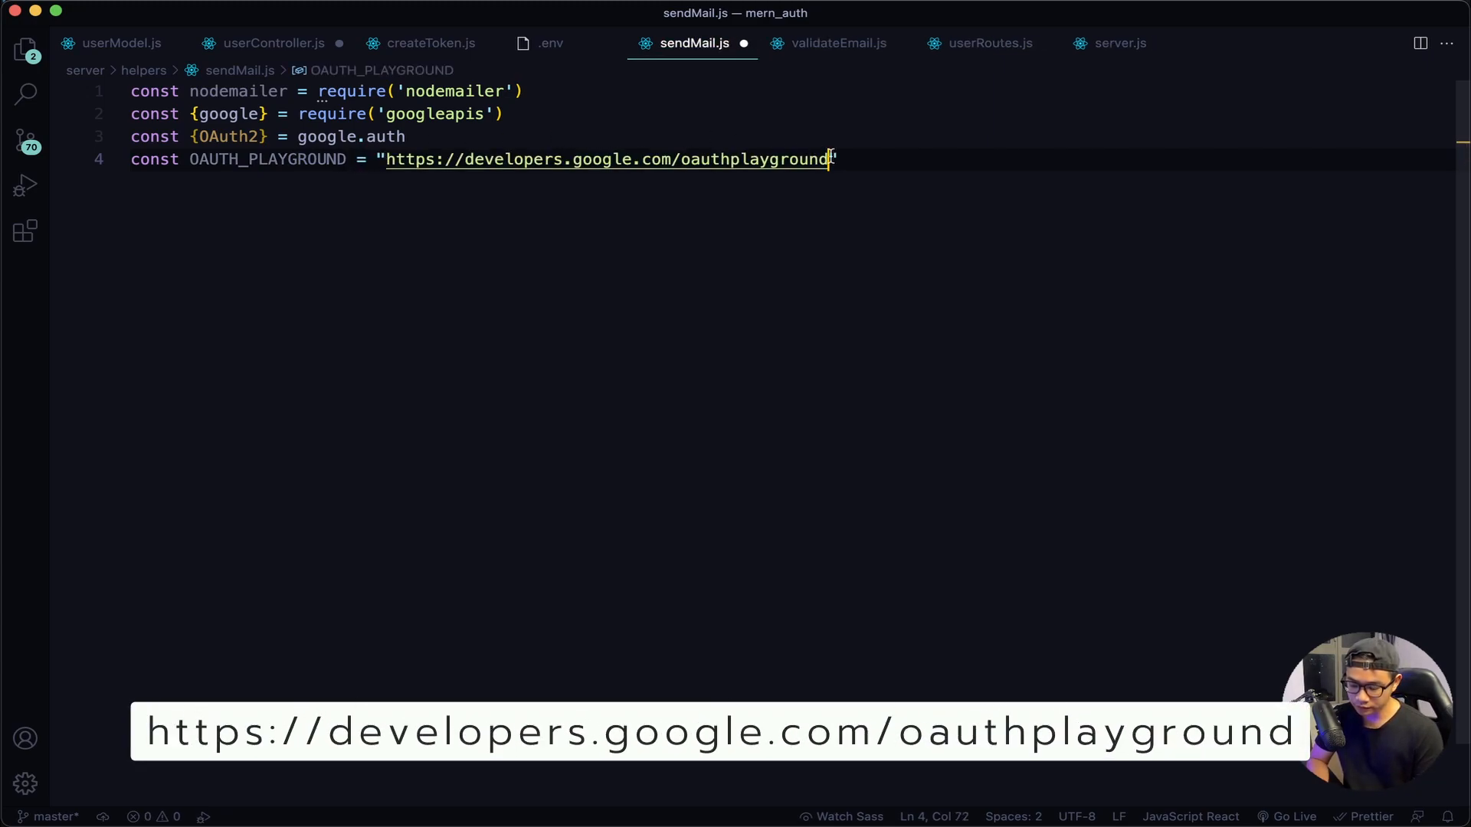
key("Enter")
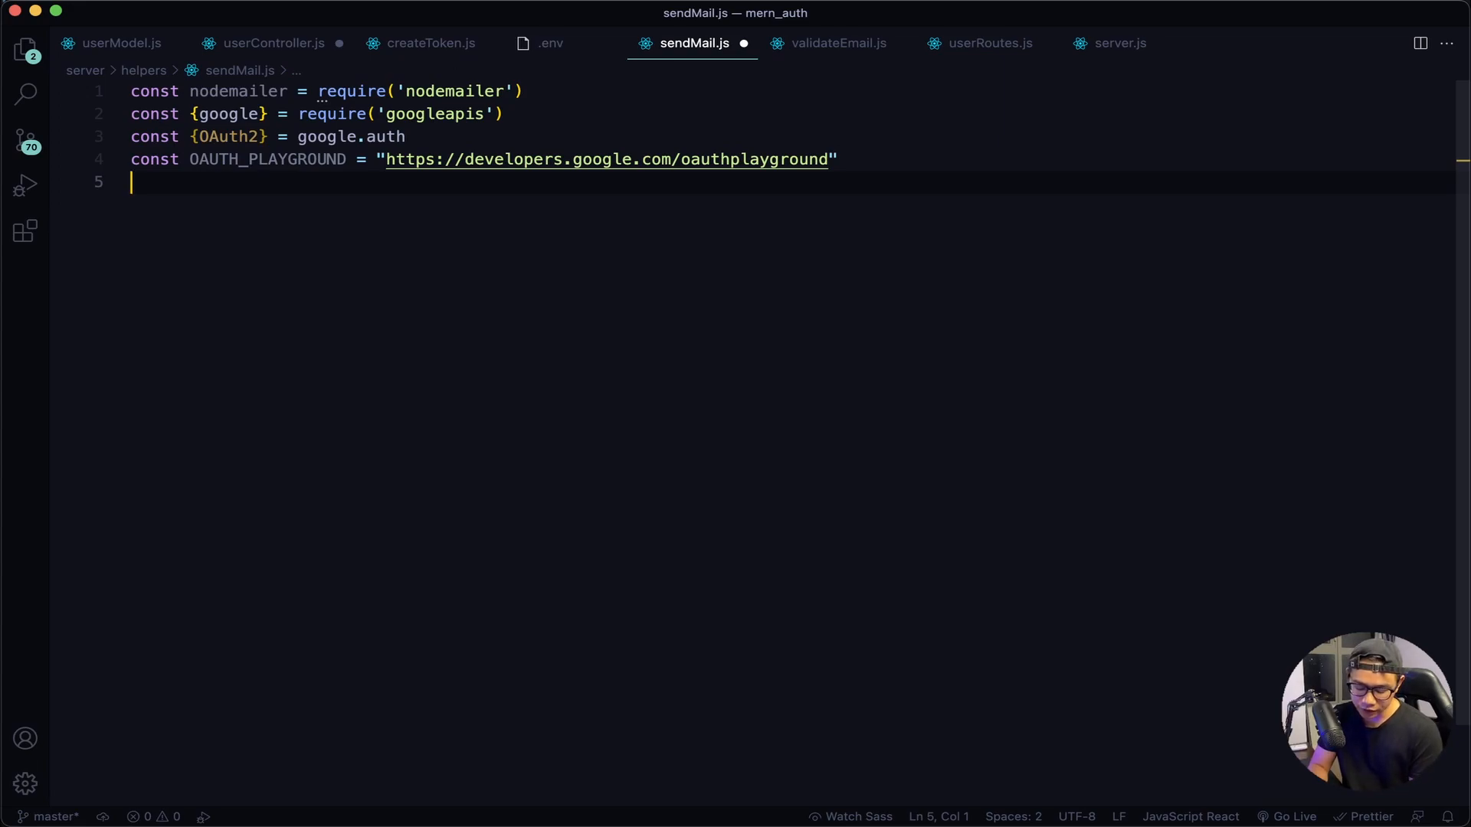
Load environment variables with require('dotenv').config()
type("require")
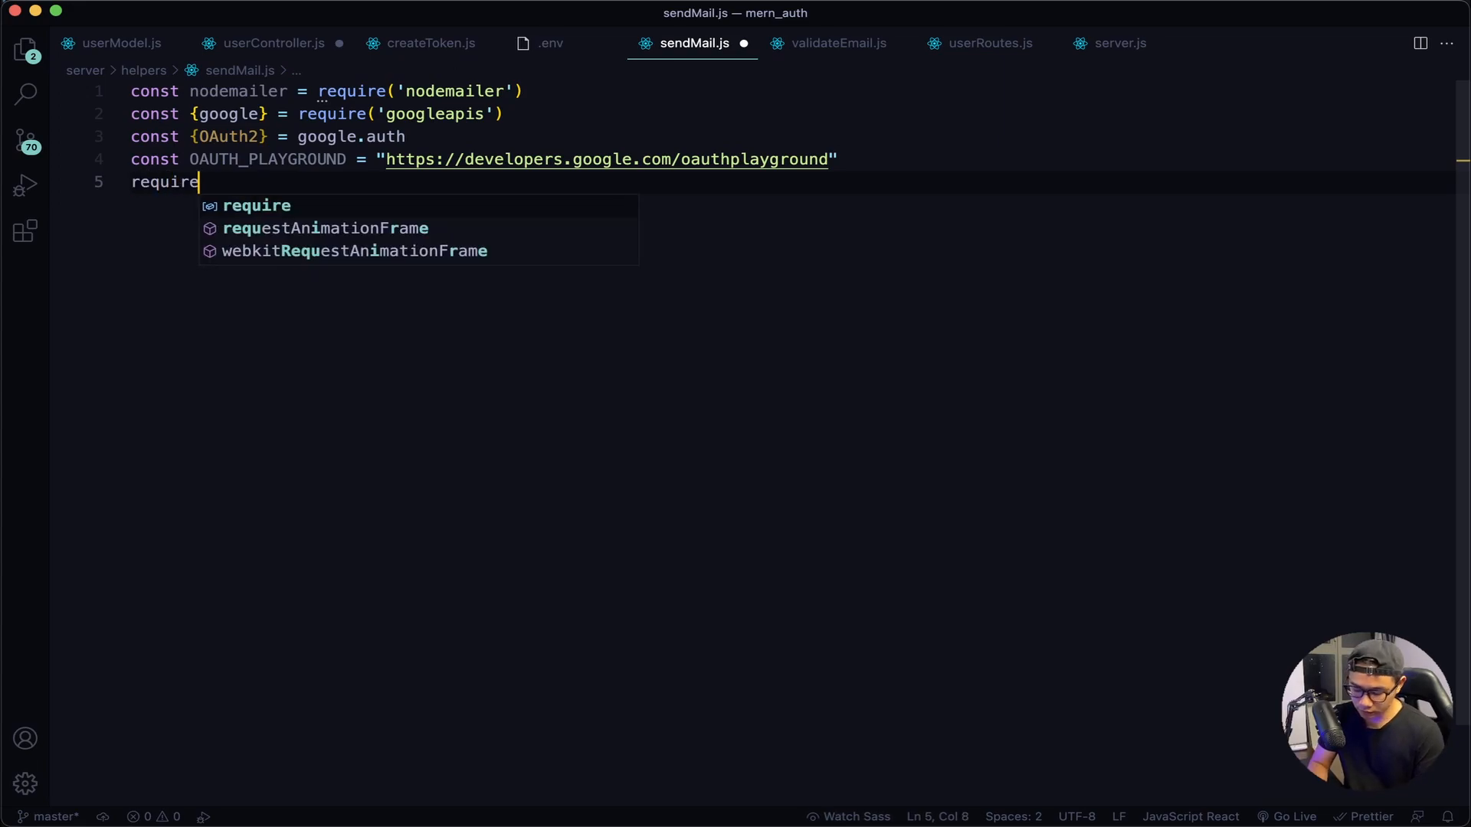
type("('dote')")
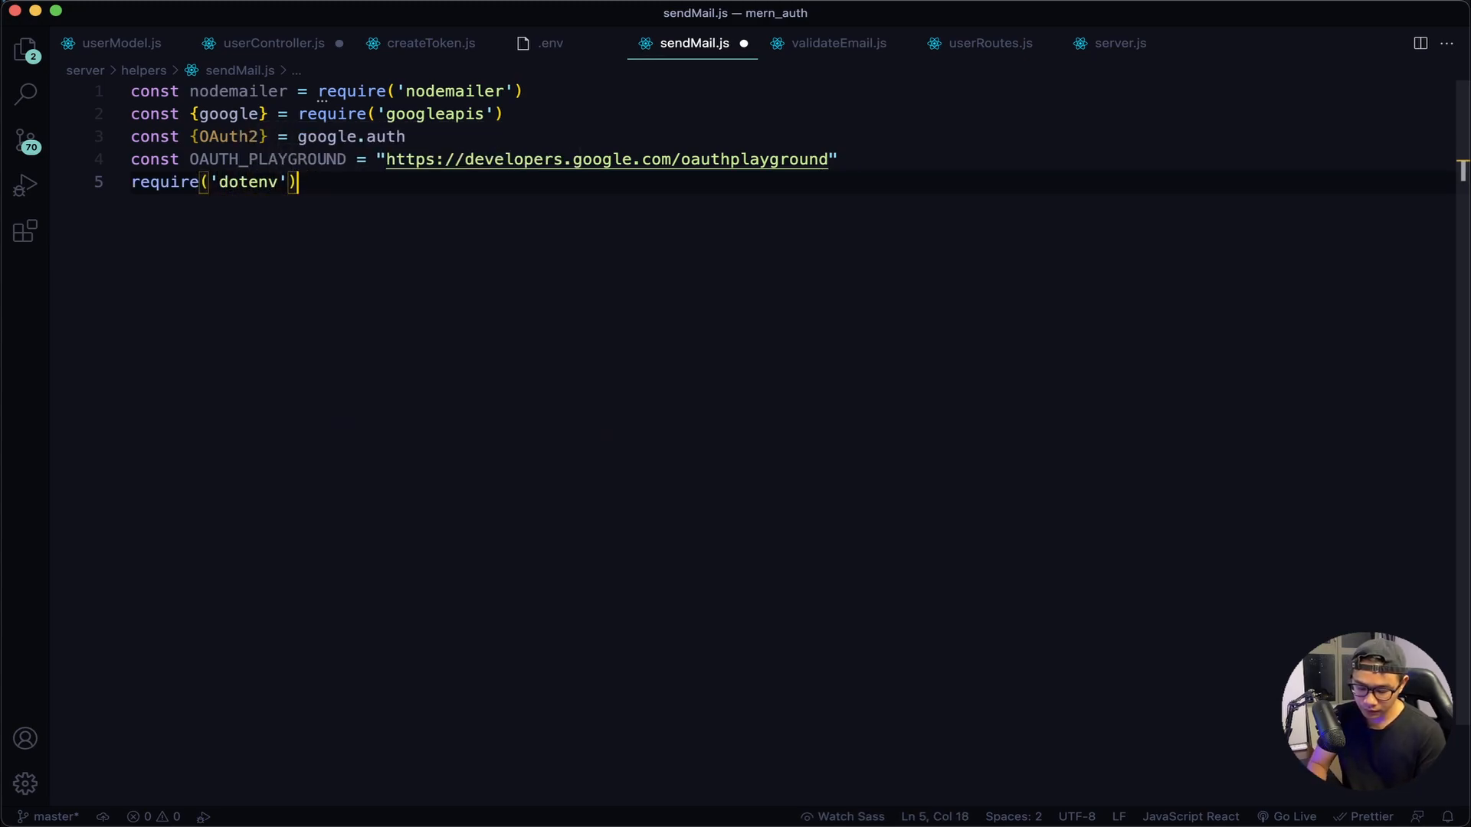
type(".config(")
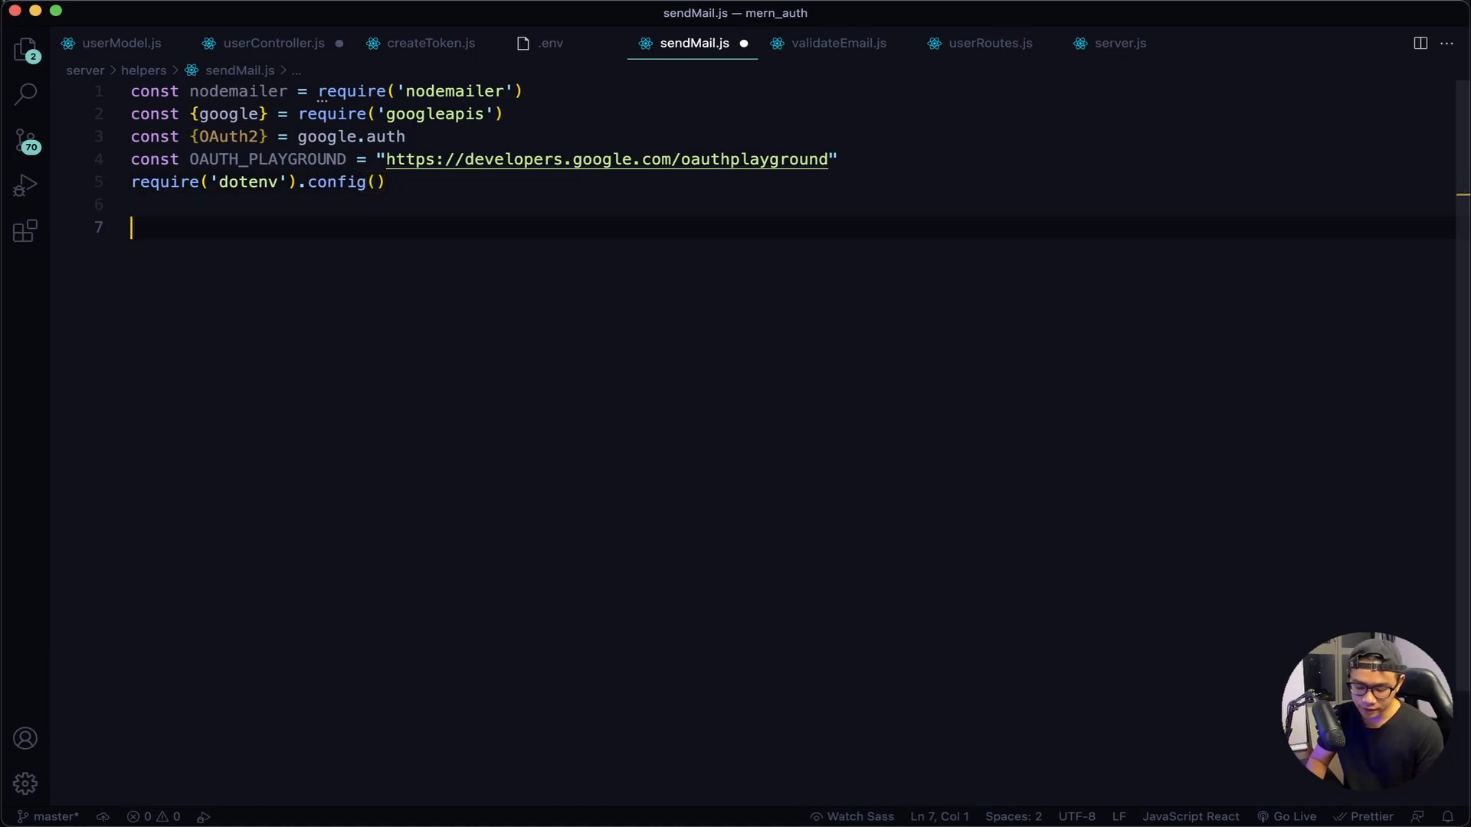
Destructure G_CLIENT_ID, G_CLIENT_SECRET, G_REFRESH_TOKEN and AMIND_EMAIL from process.env
type("const {")
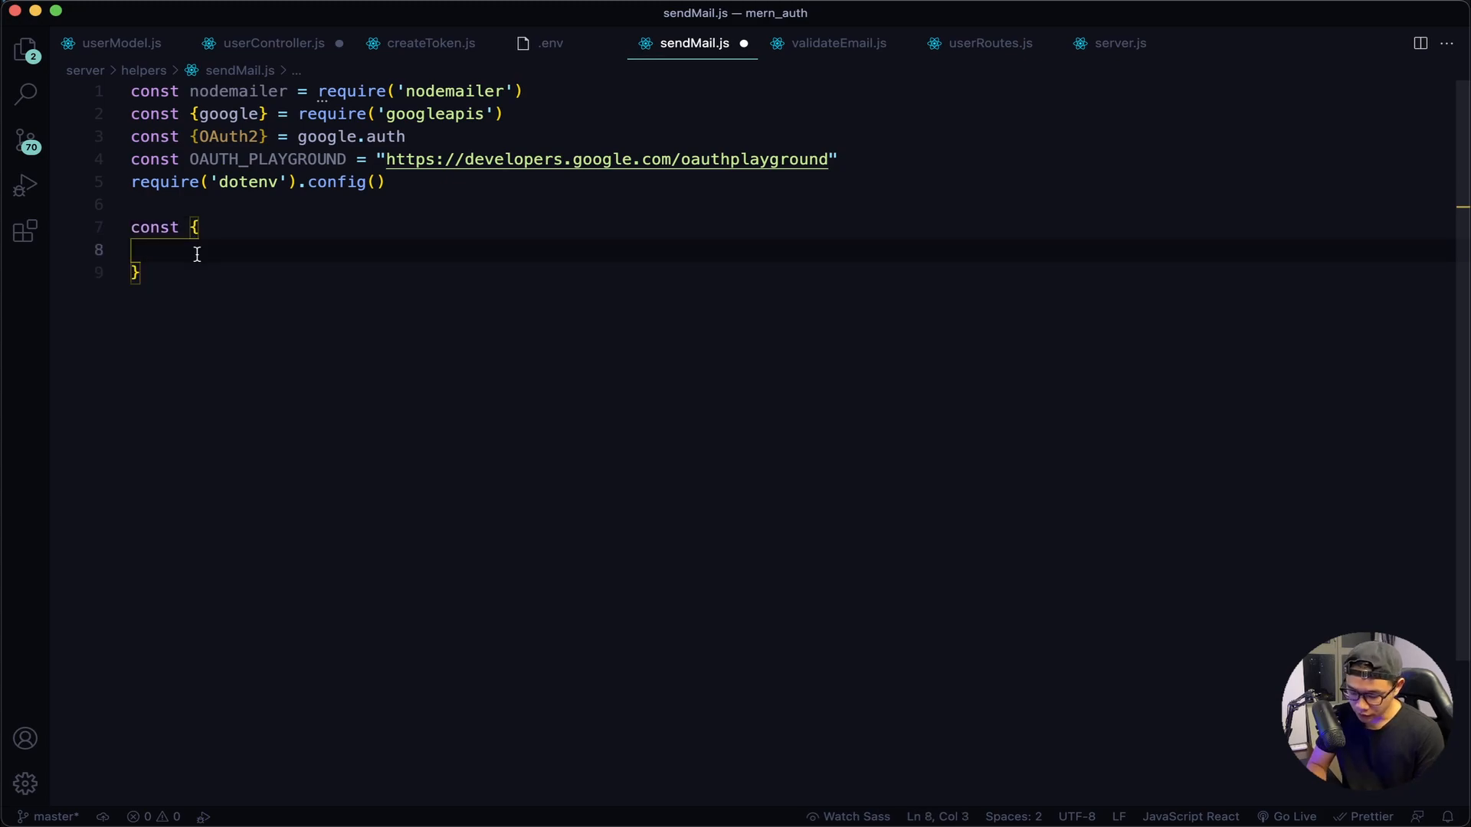
type("G_CLIENT_ID,")
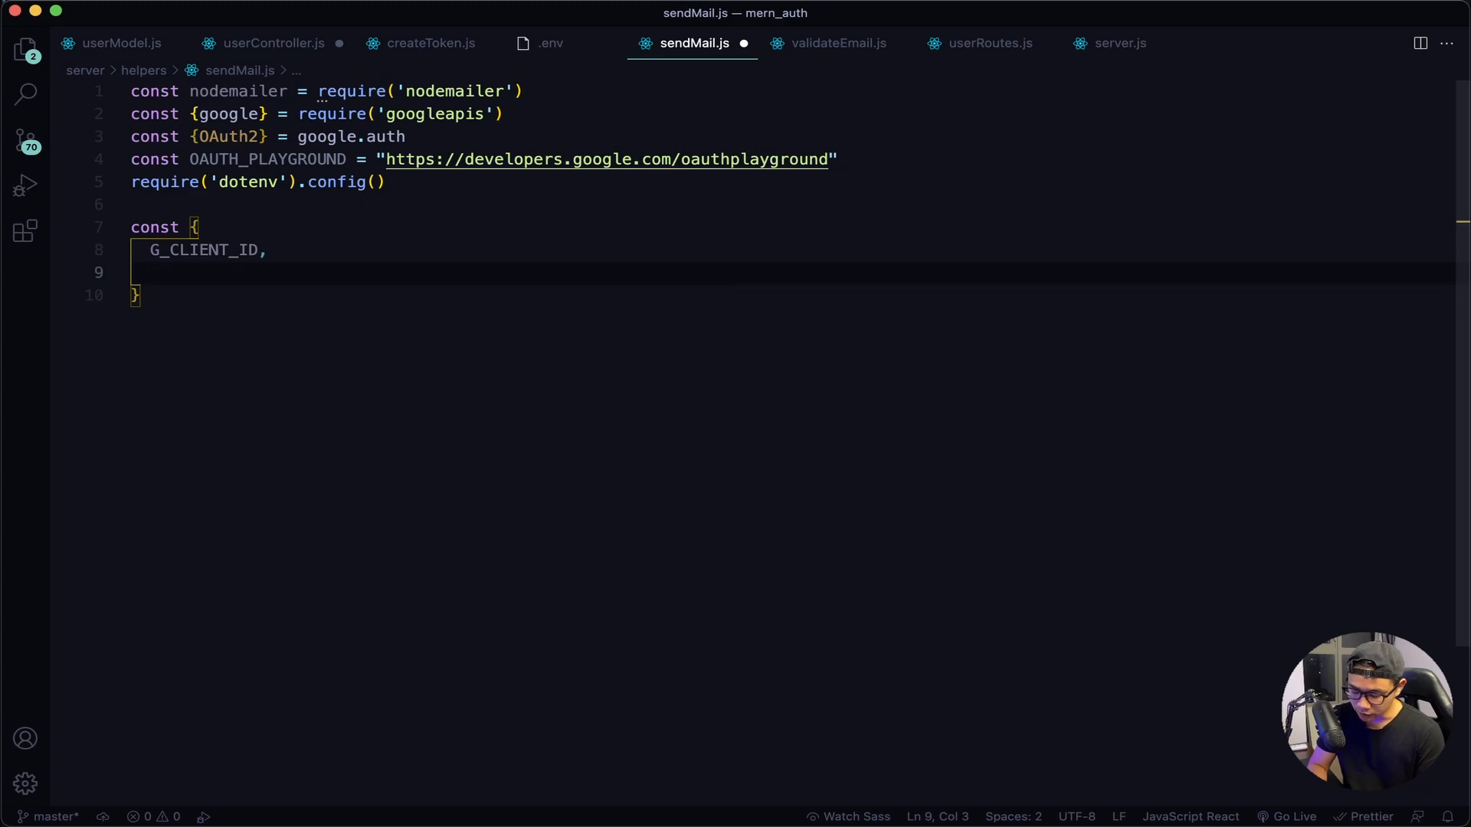
type("G_CLIENT")
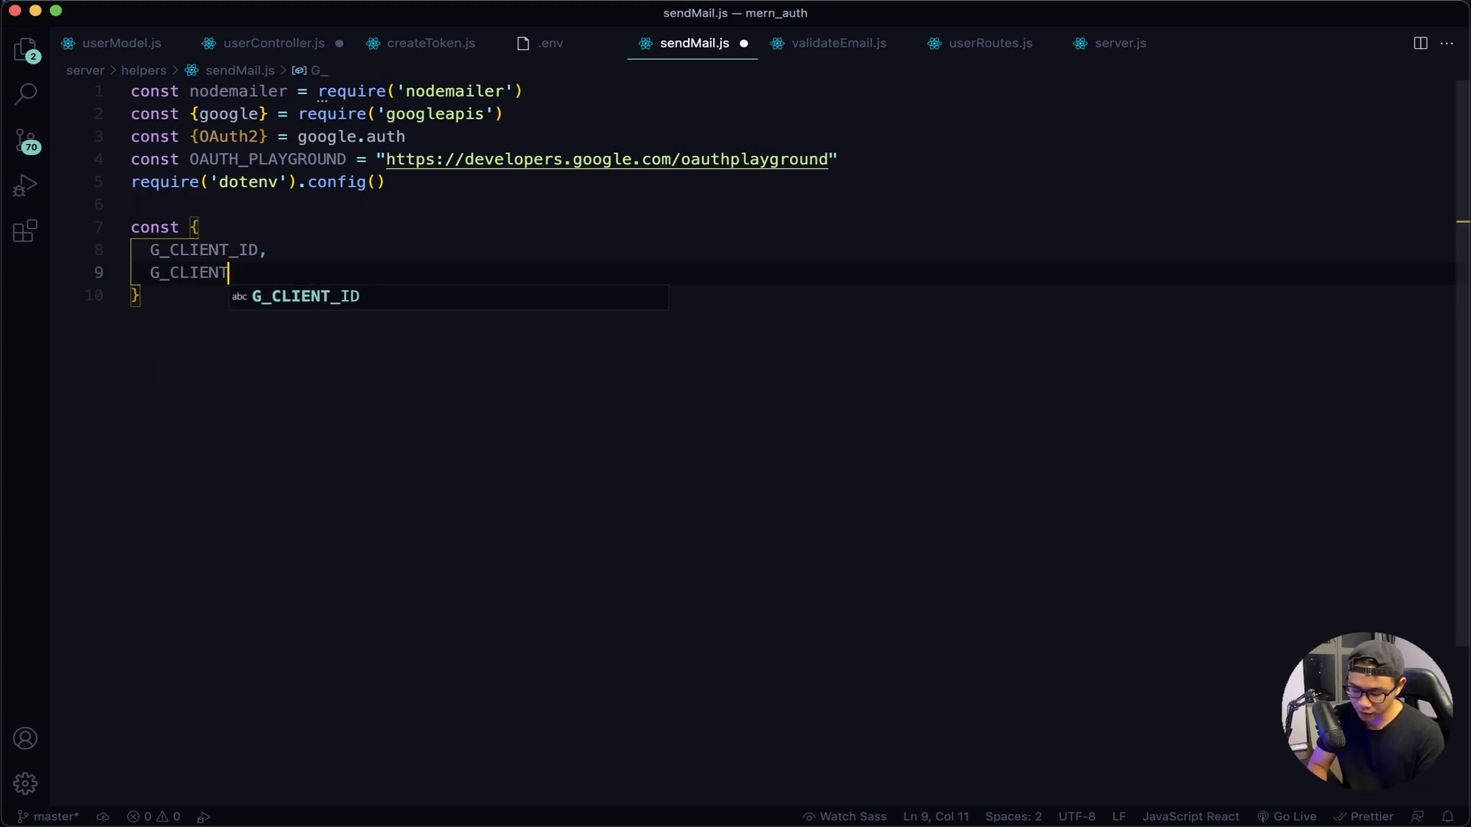
type("_SEC")
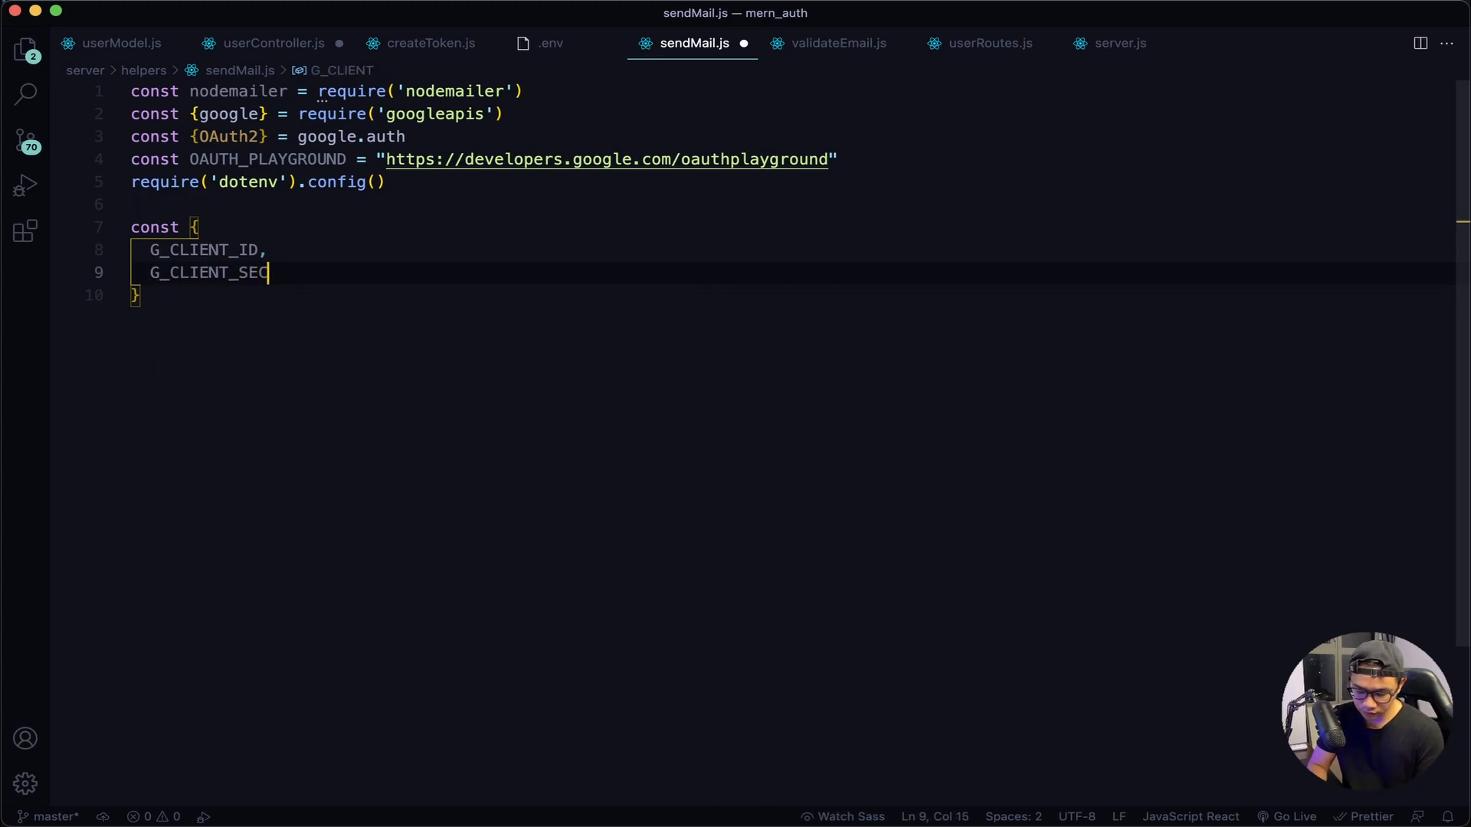
type("RET,")
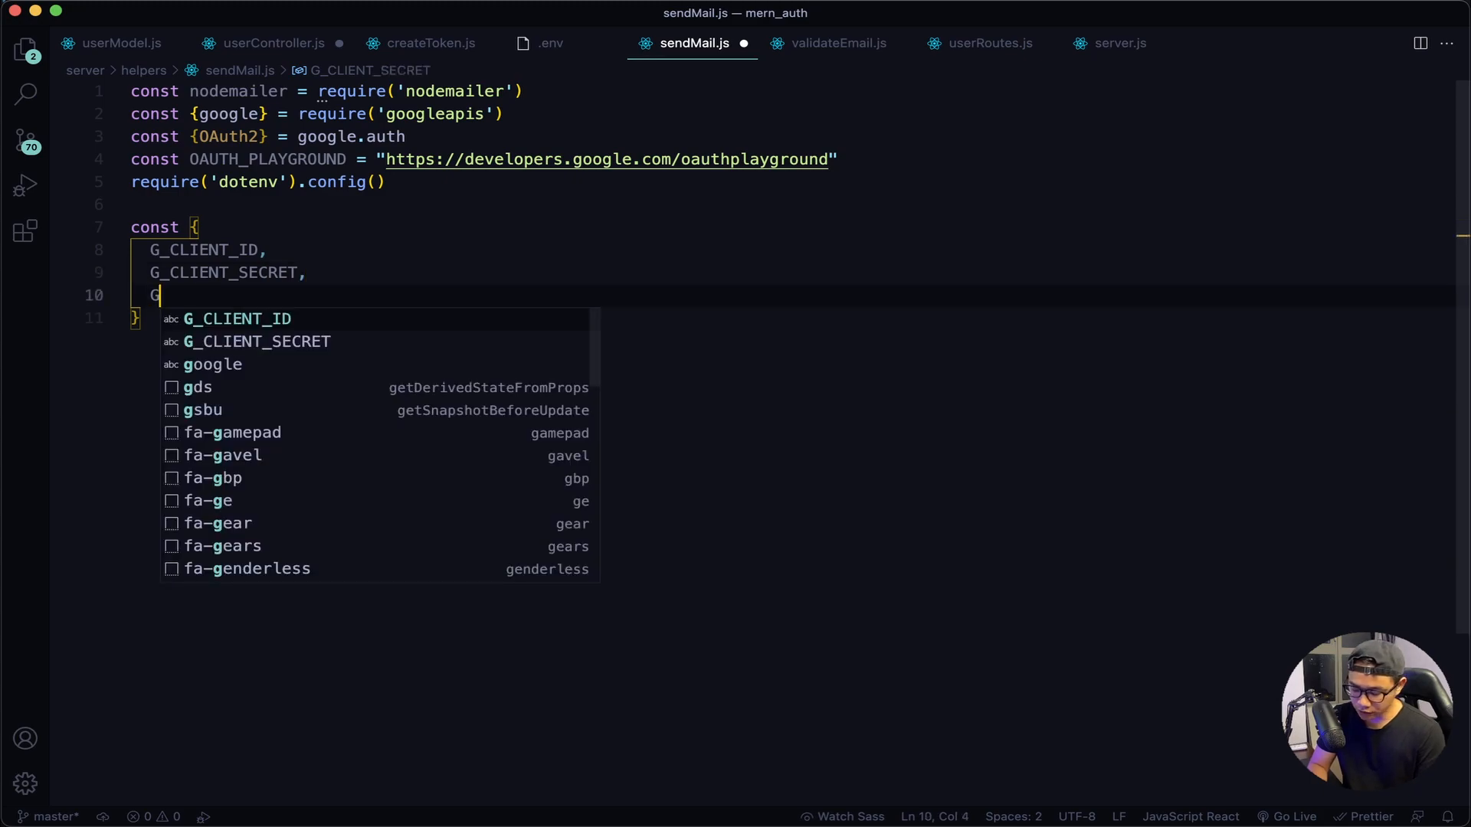
type("REFRE")
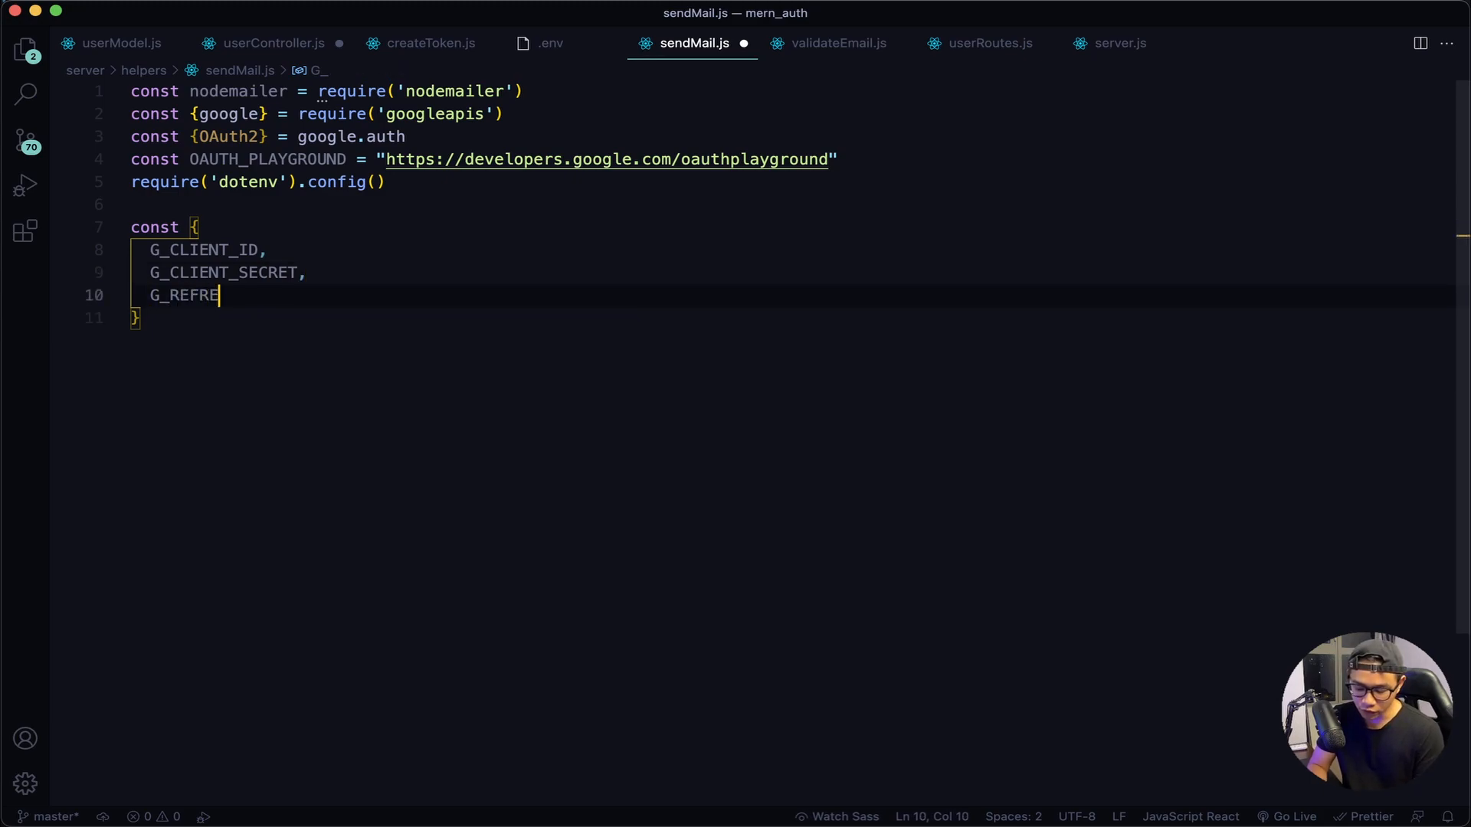
type("SH_TO")
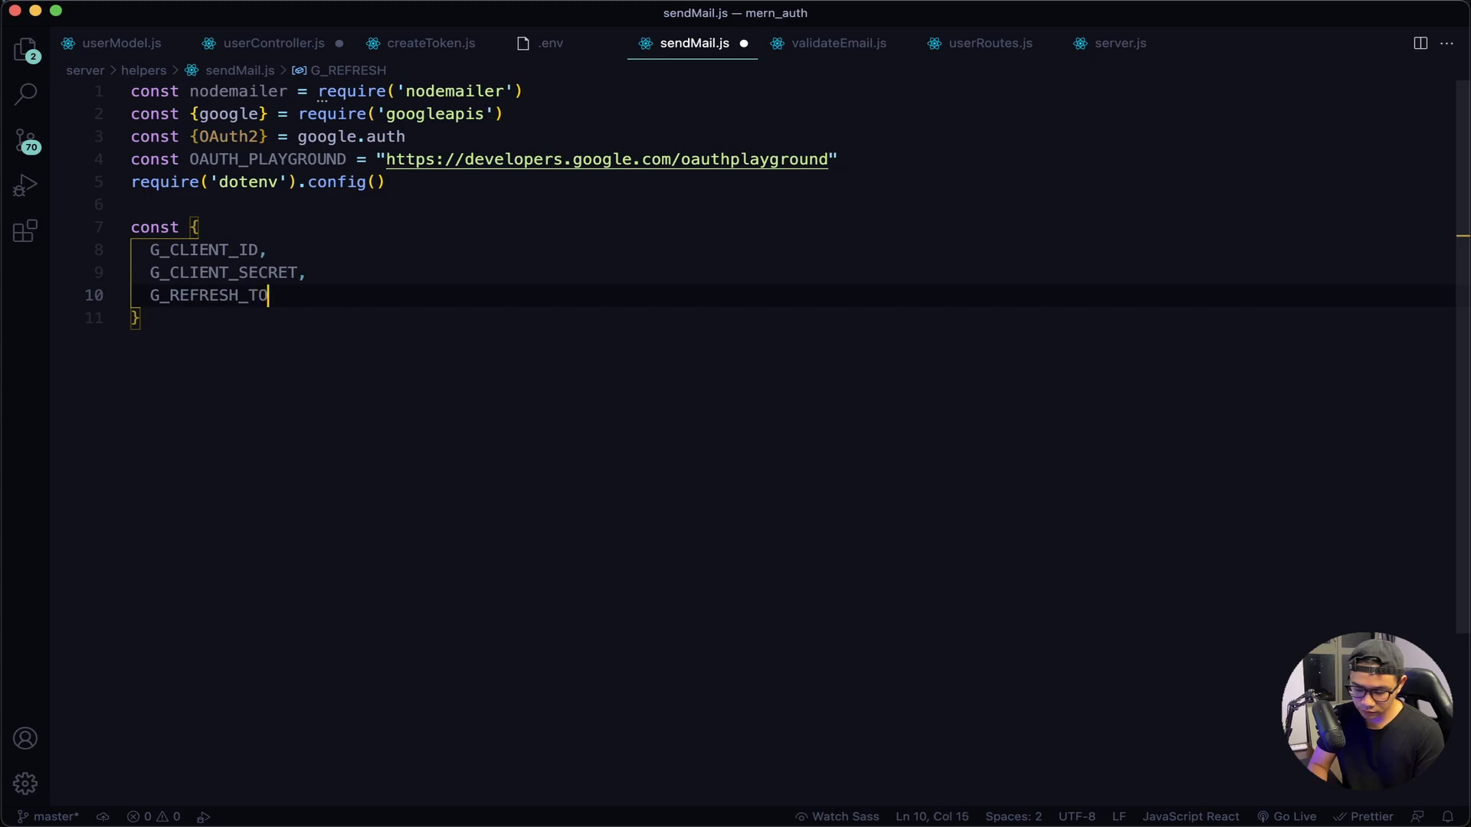
type("KEN")
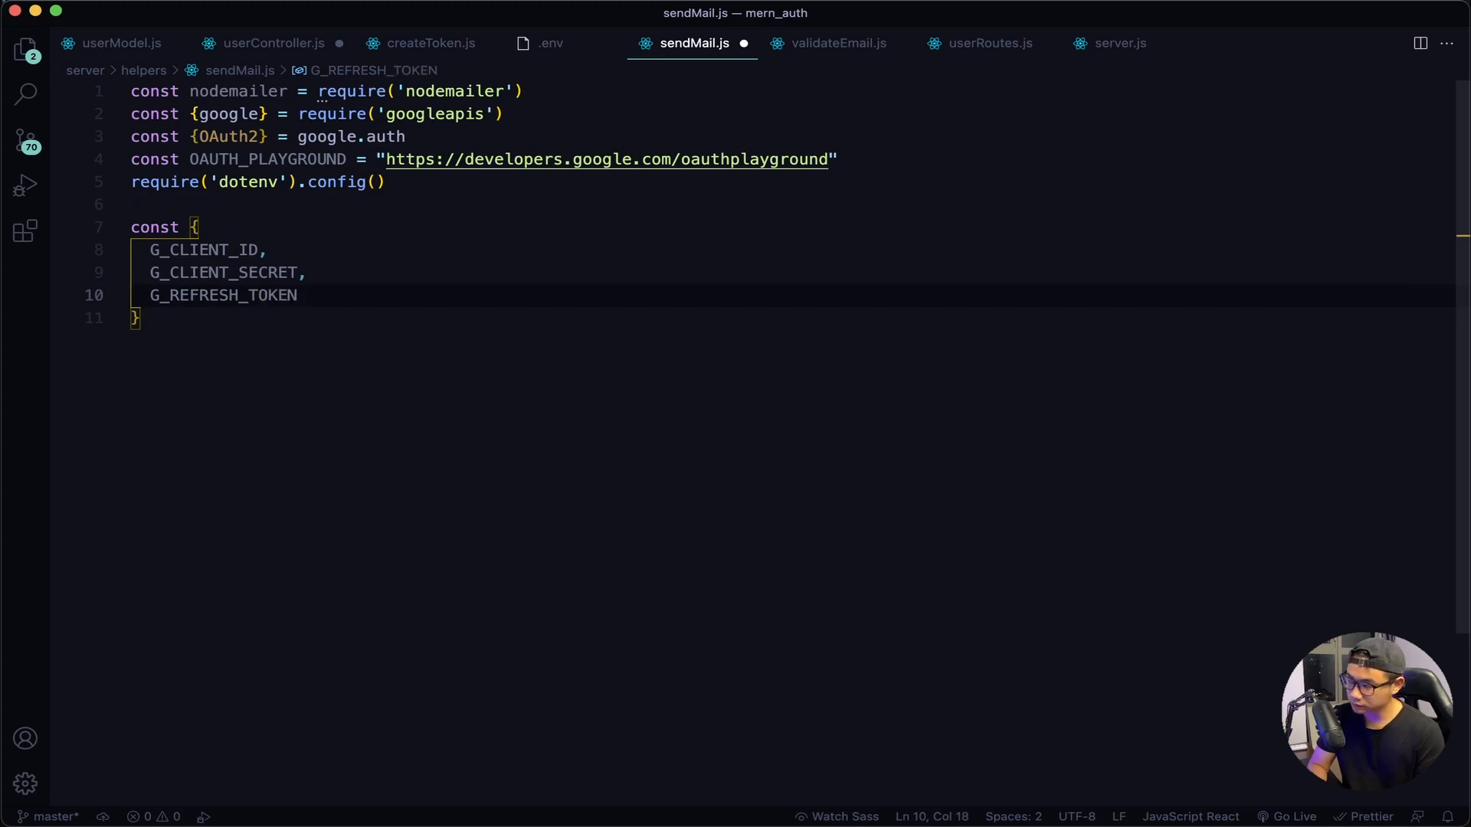
type("AMIN")
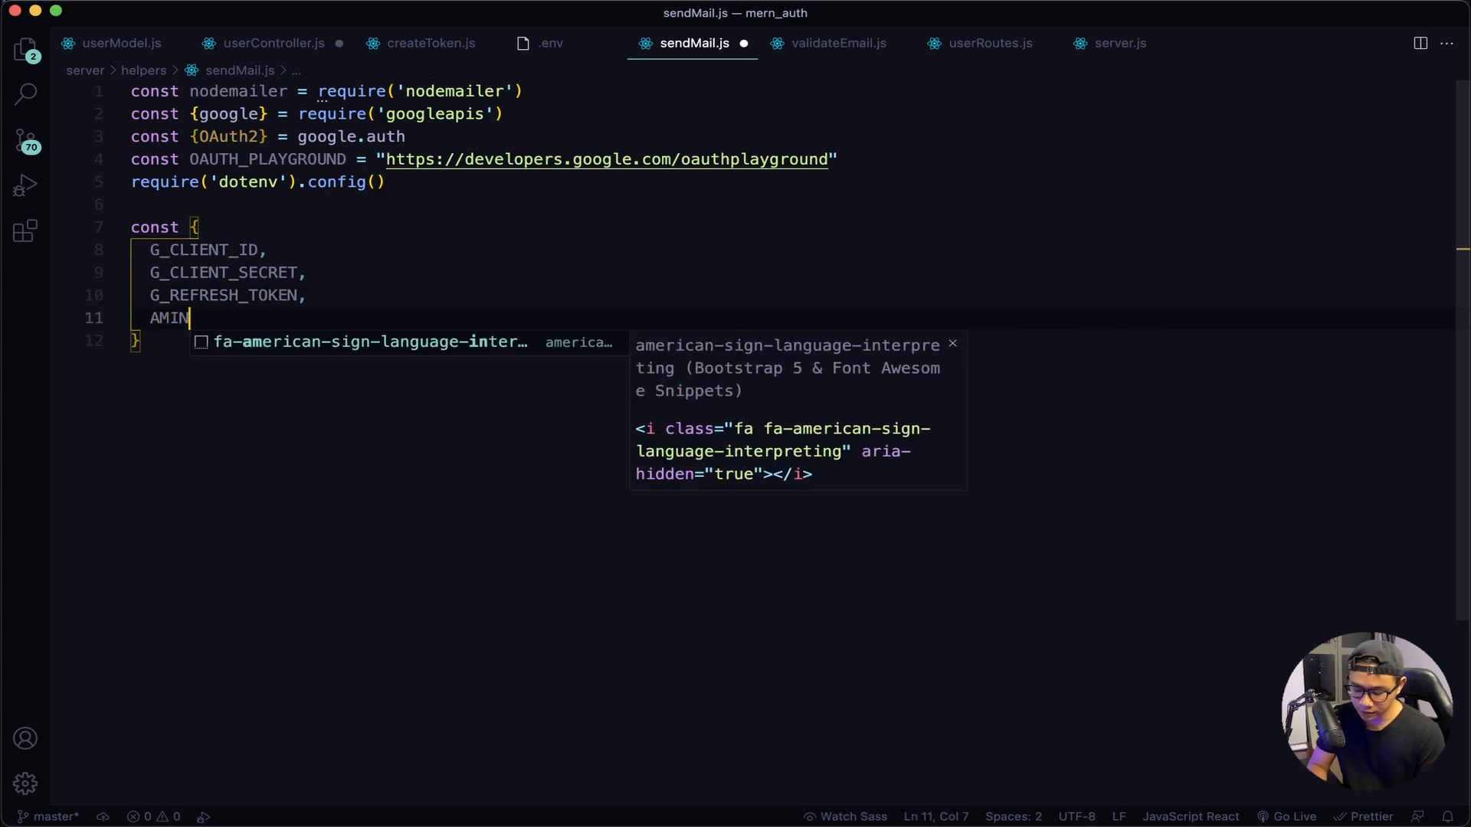
type("D_EMAIL")
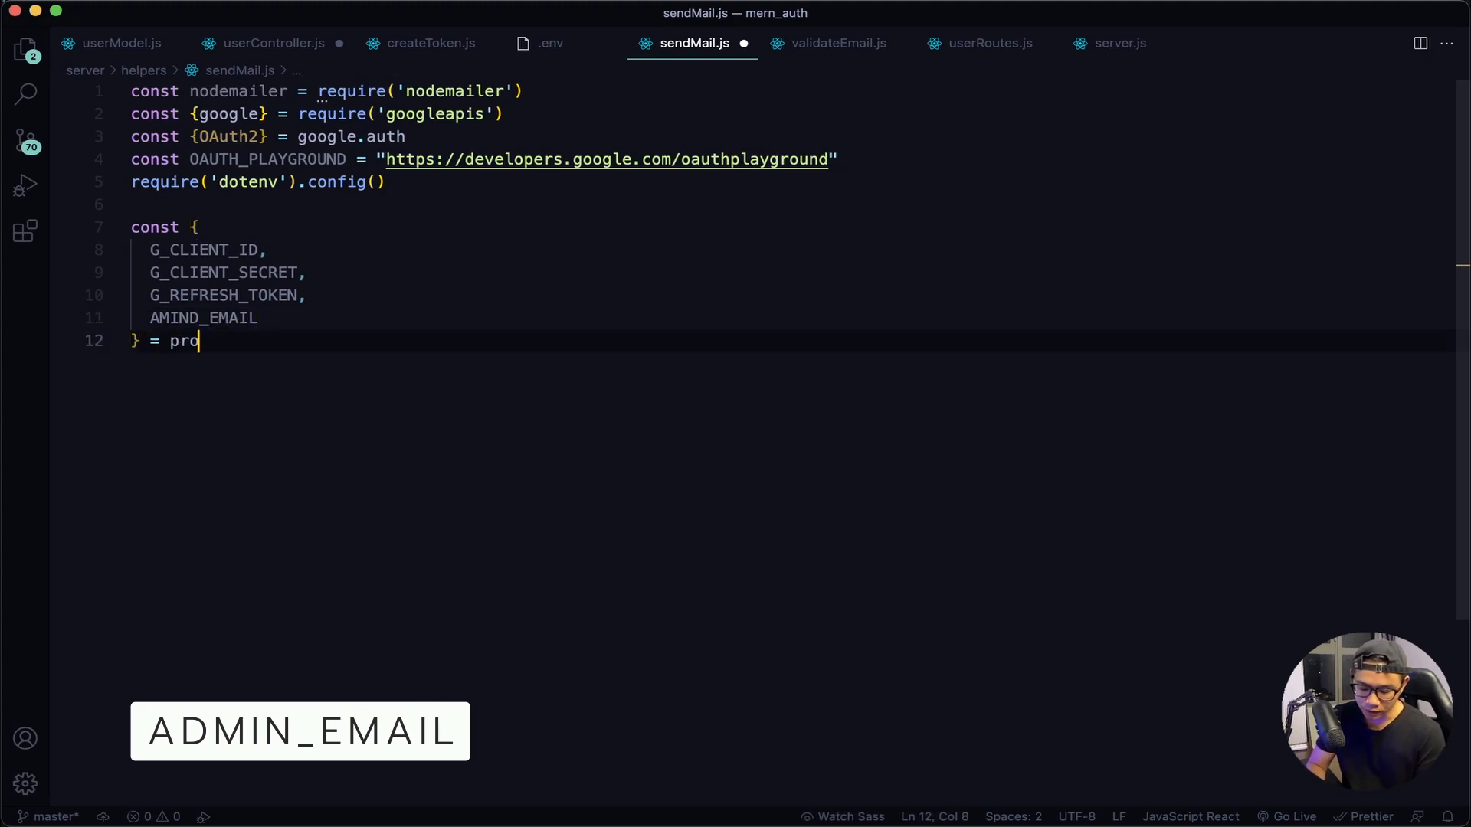
type("cess.")
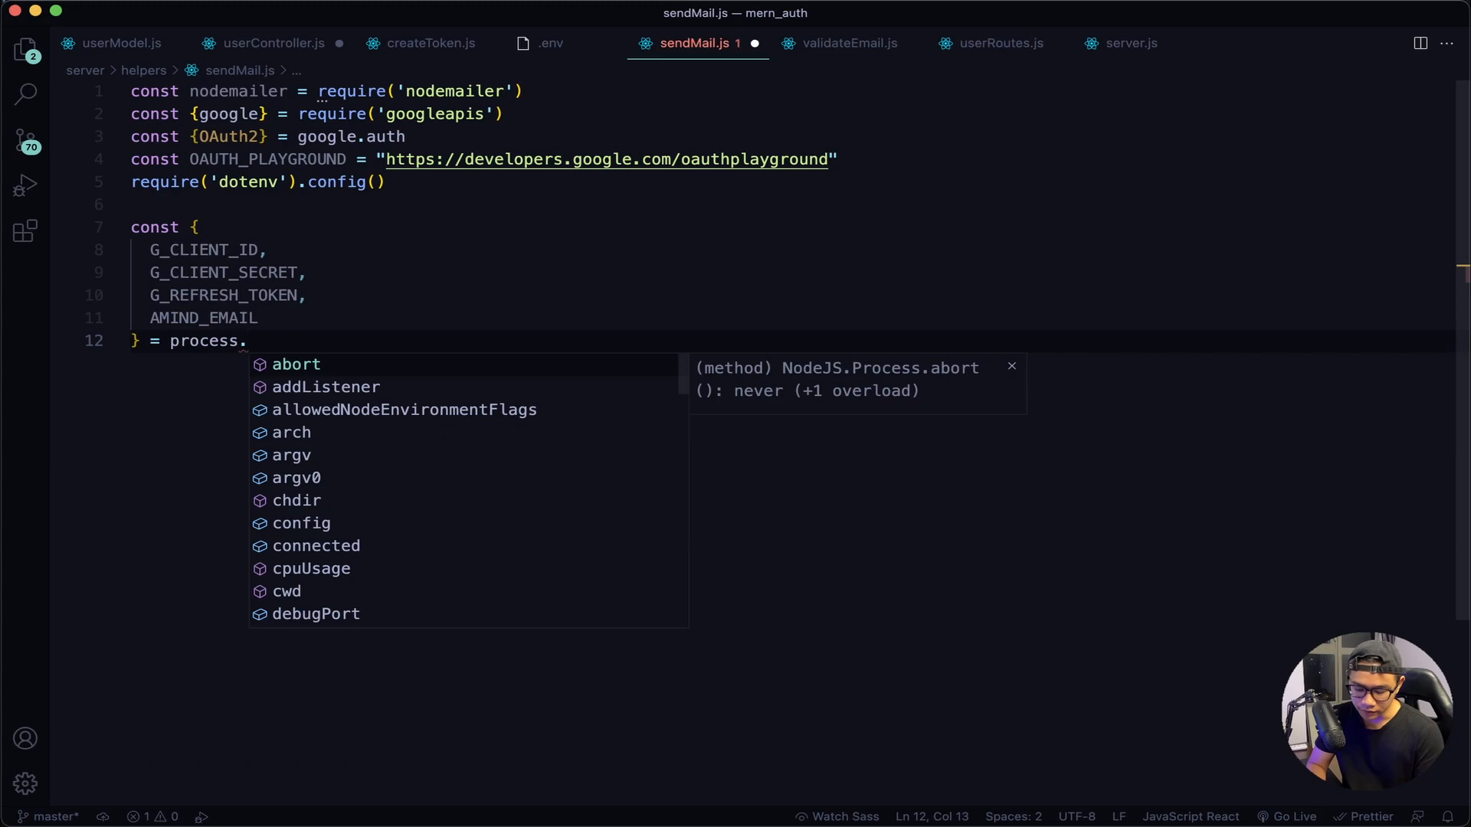
type("env")
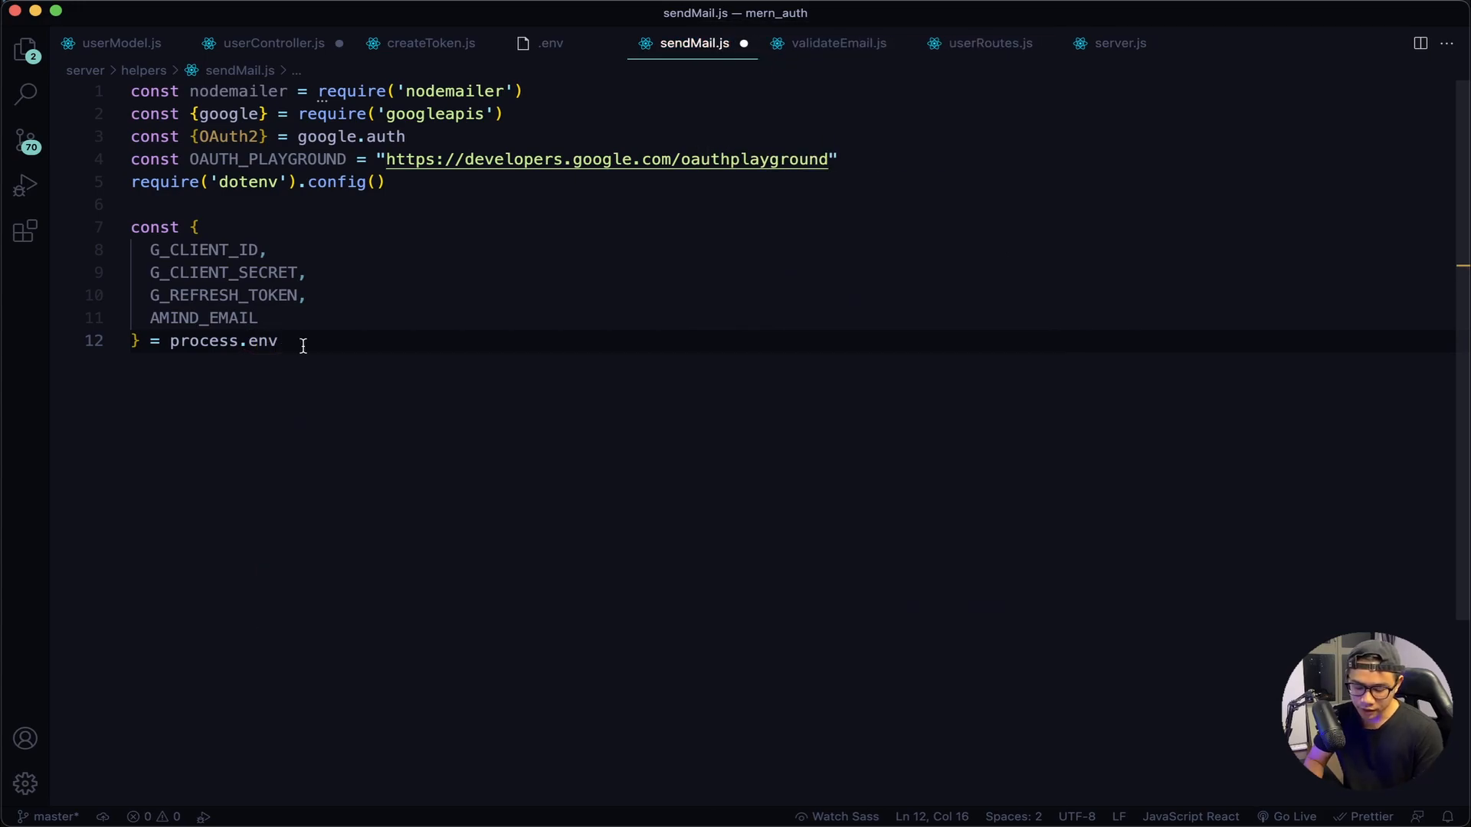
key("Enter")
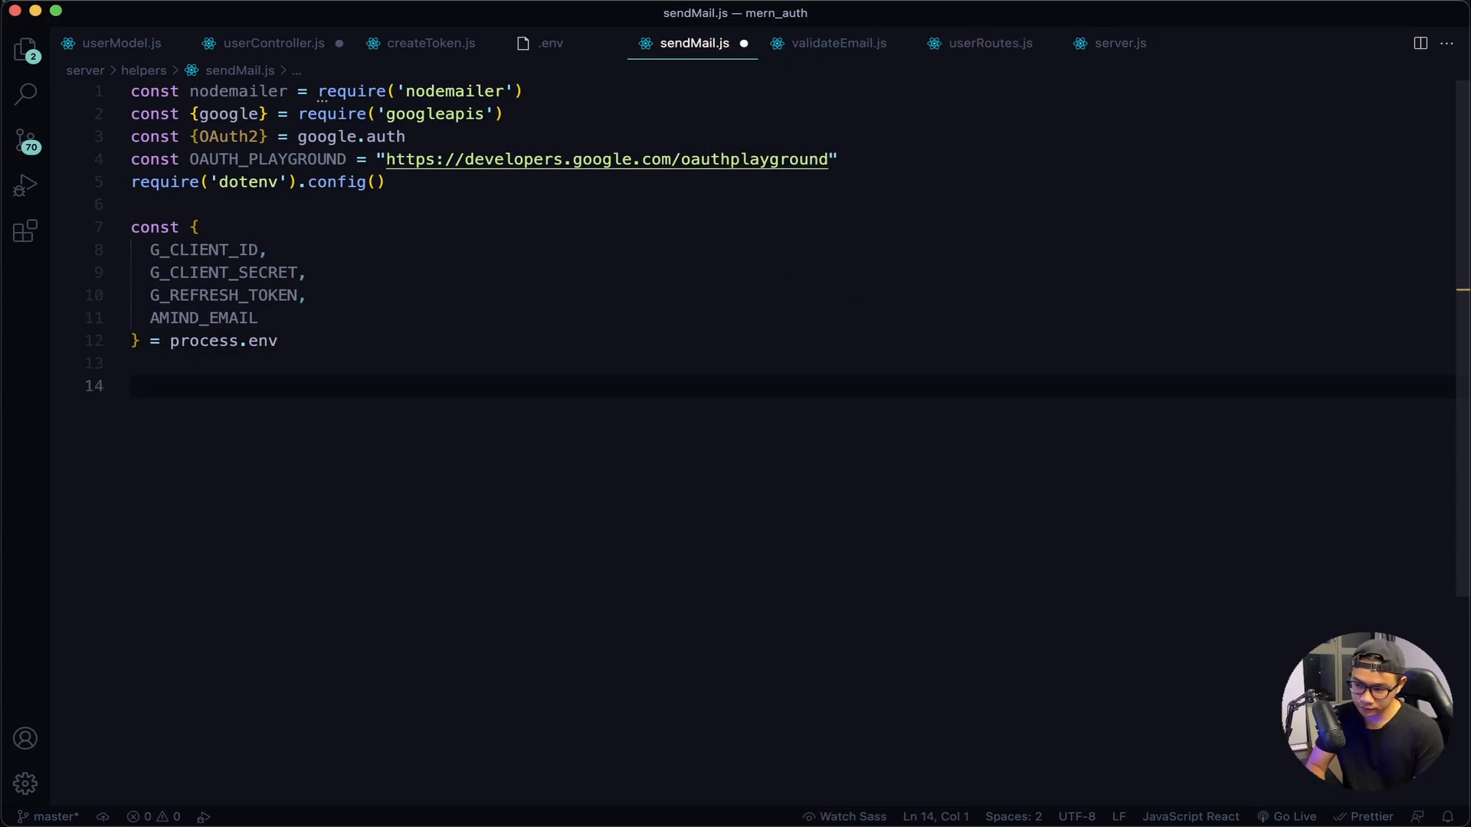
Create oauth2client = new OAuth2(G_CLIENT_ID, G_CLIENT_SECRET, G_REFRESH_TOKEN, OAUTH_PLAYGROUND)
type("const oauth2")
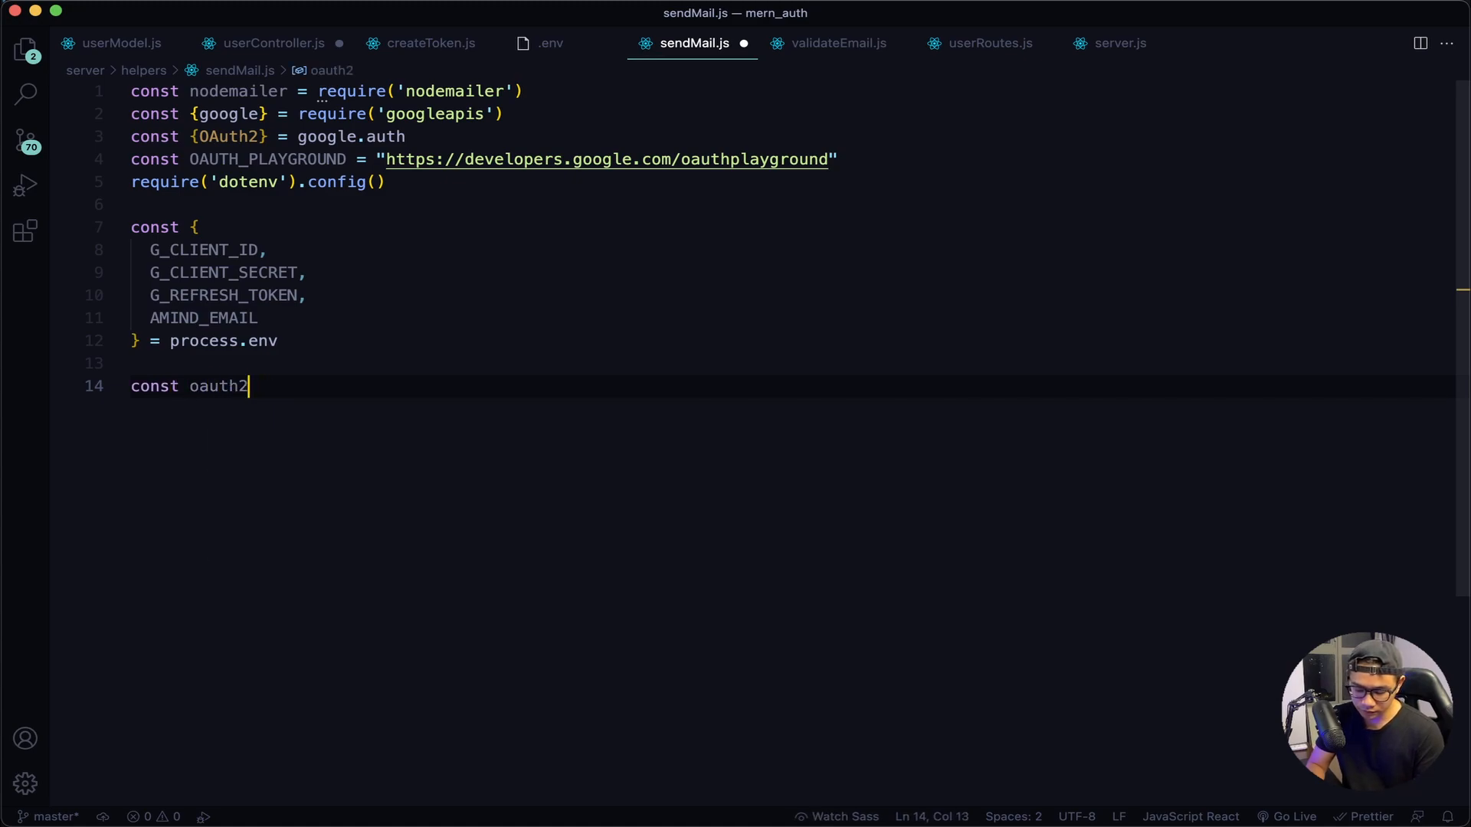
type("client = new")
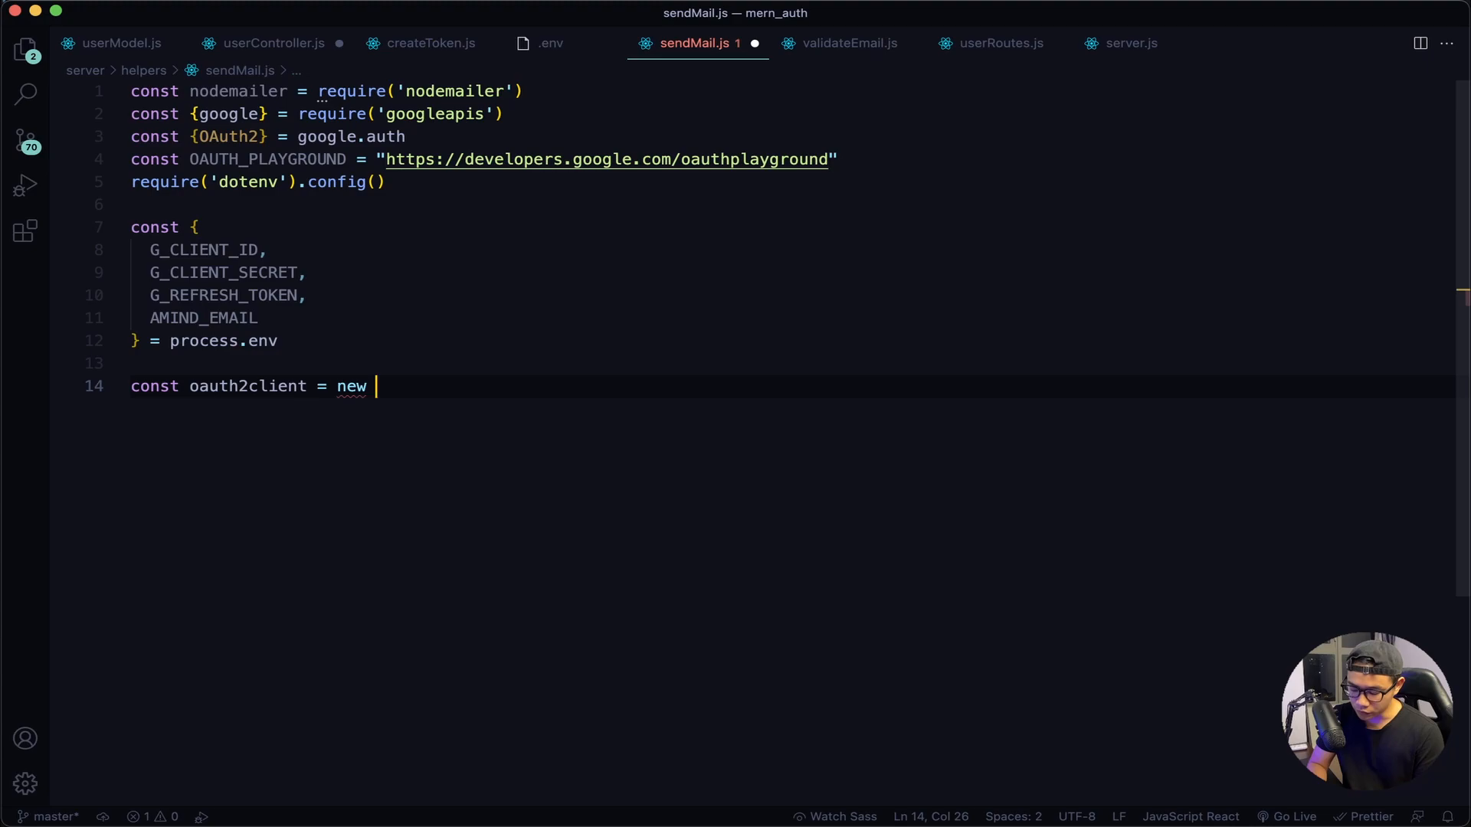
type("OAuth")
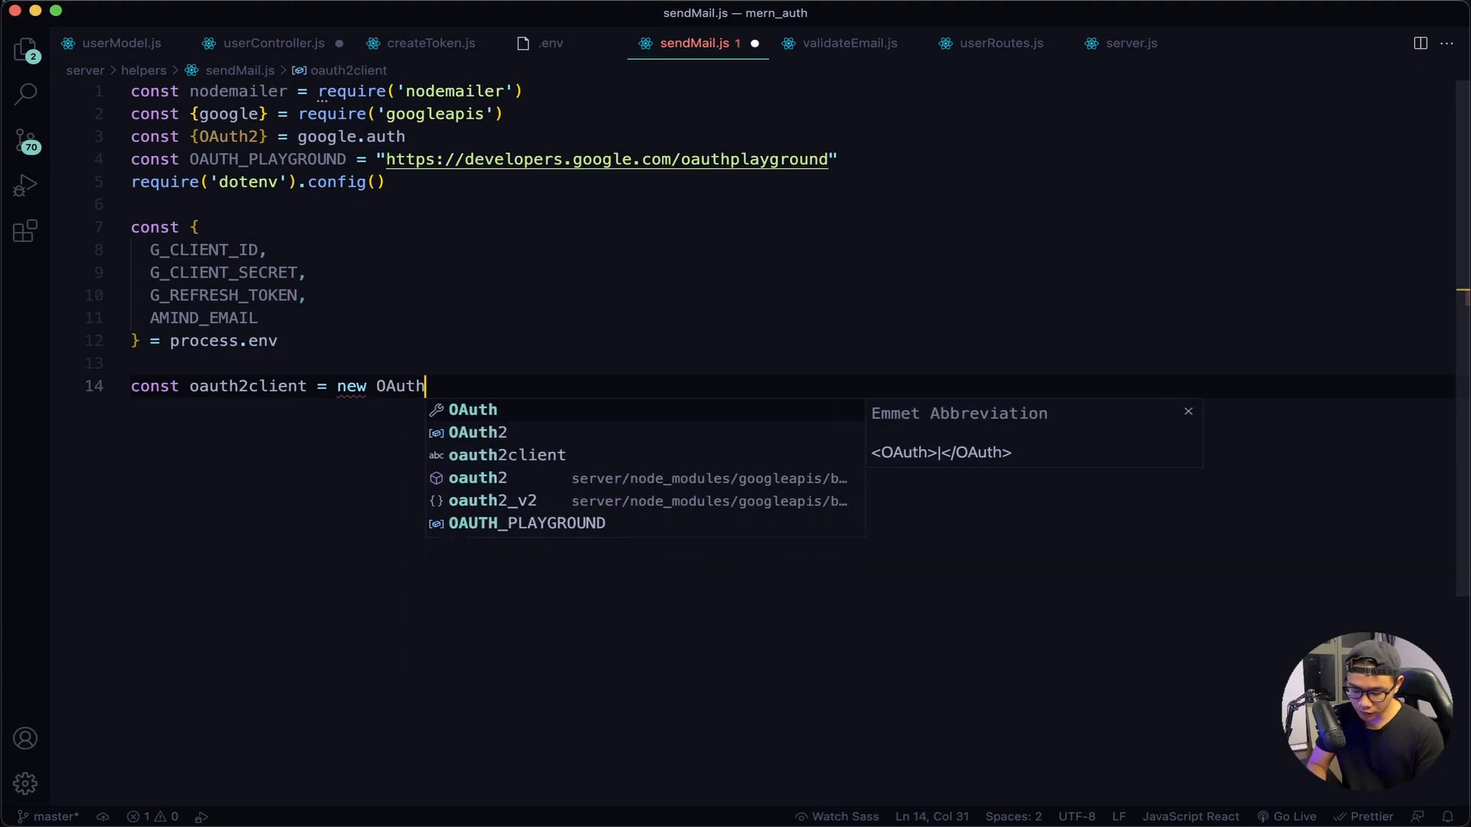
type("2(")
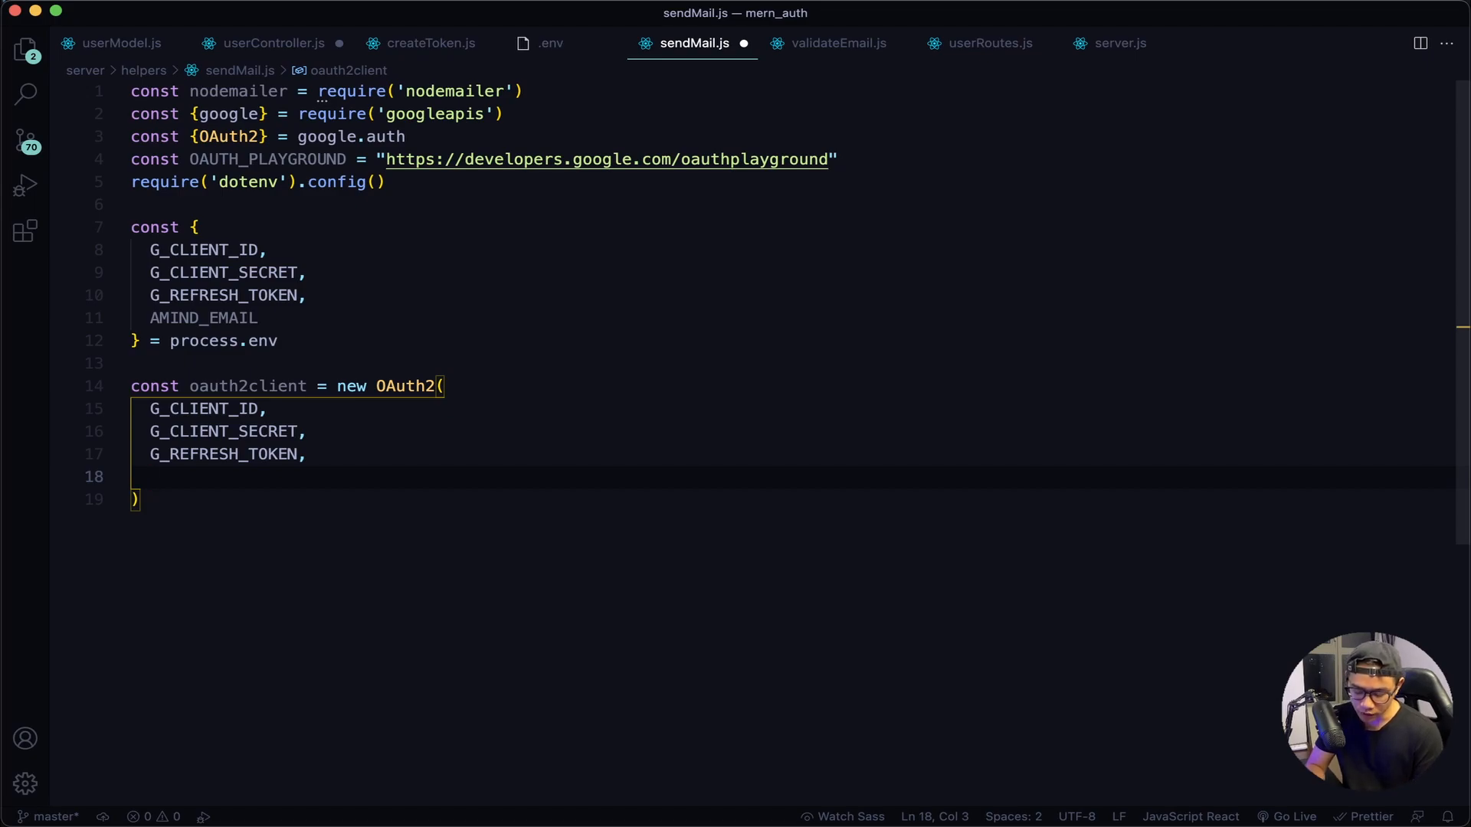
type("OAUTH_PLAYGROUND")
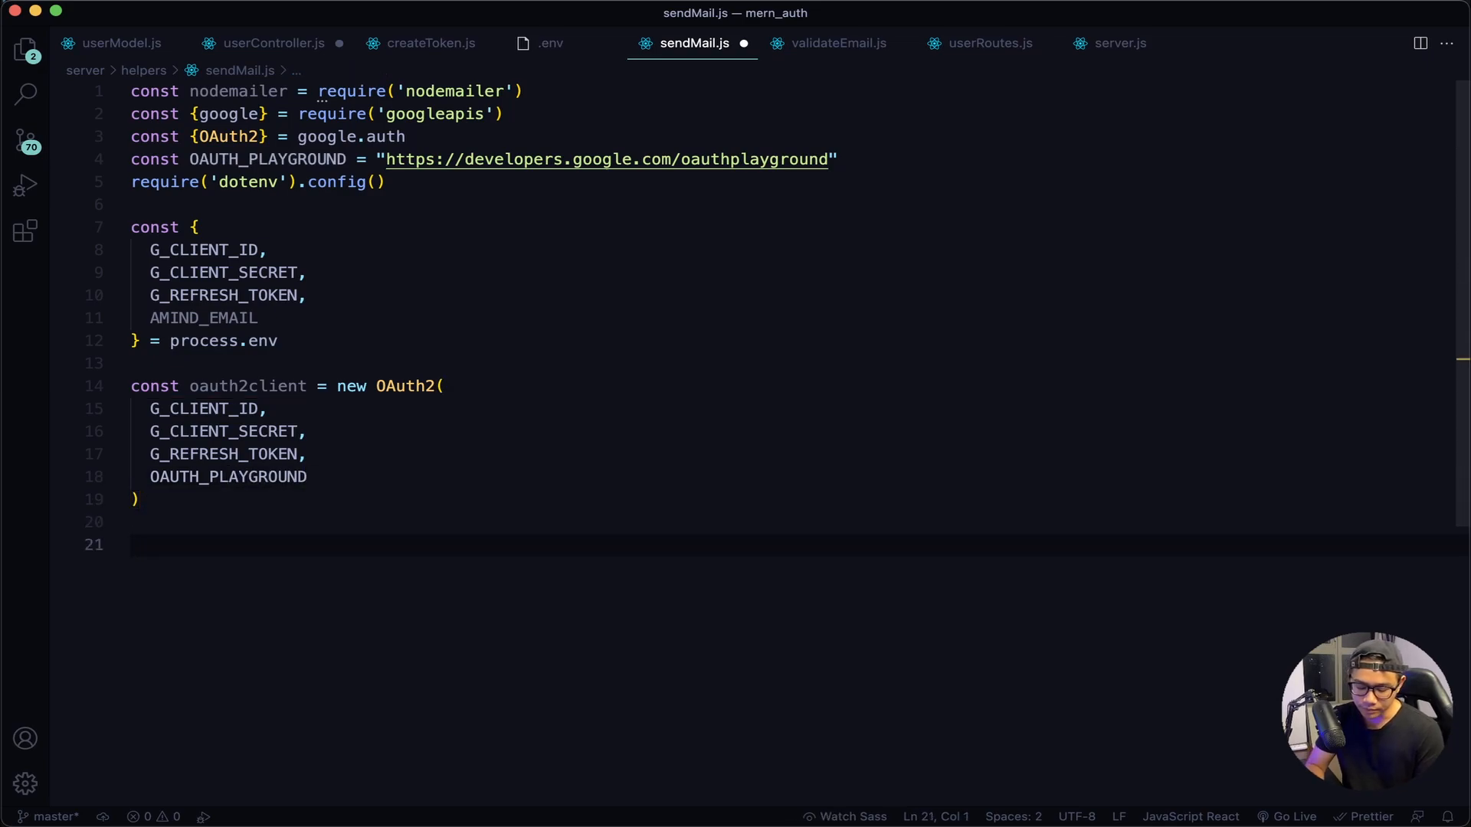
Declare sendEmailRegister as an arrow function taking to, url and text with an empty body
type("const")
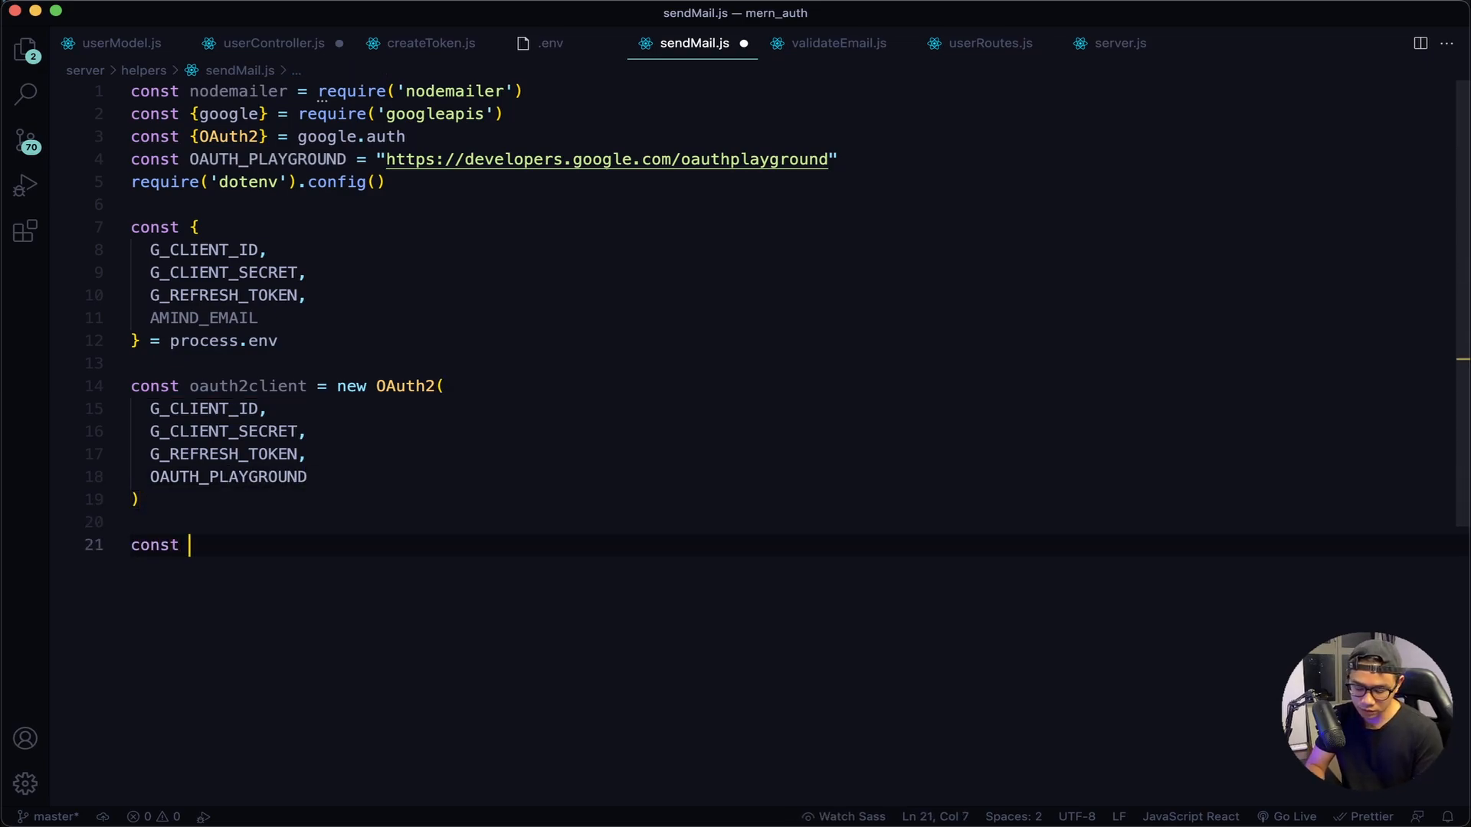
type("sendD")
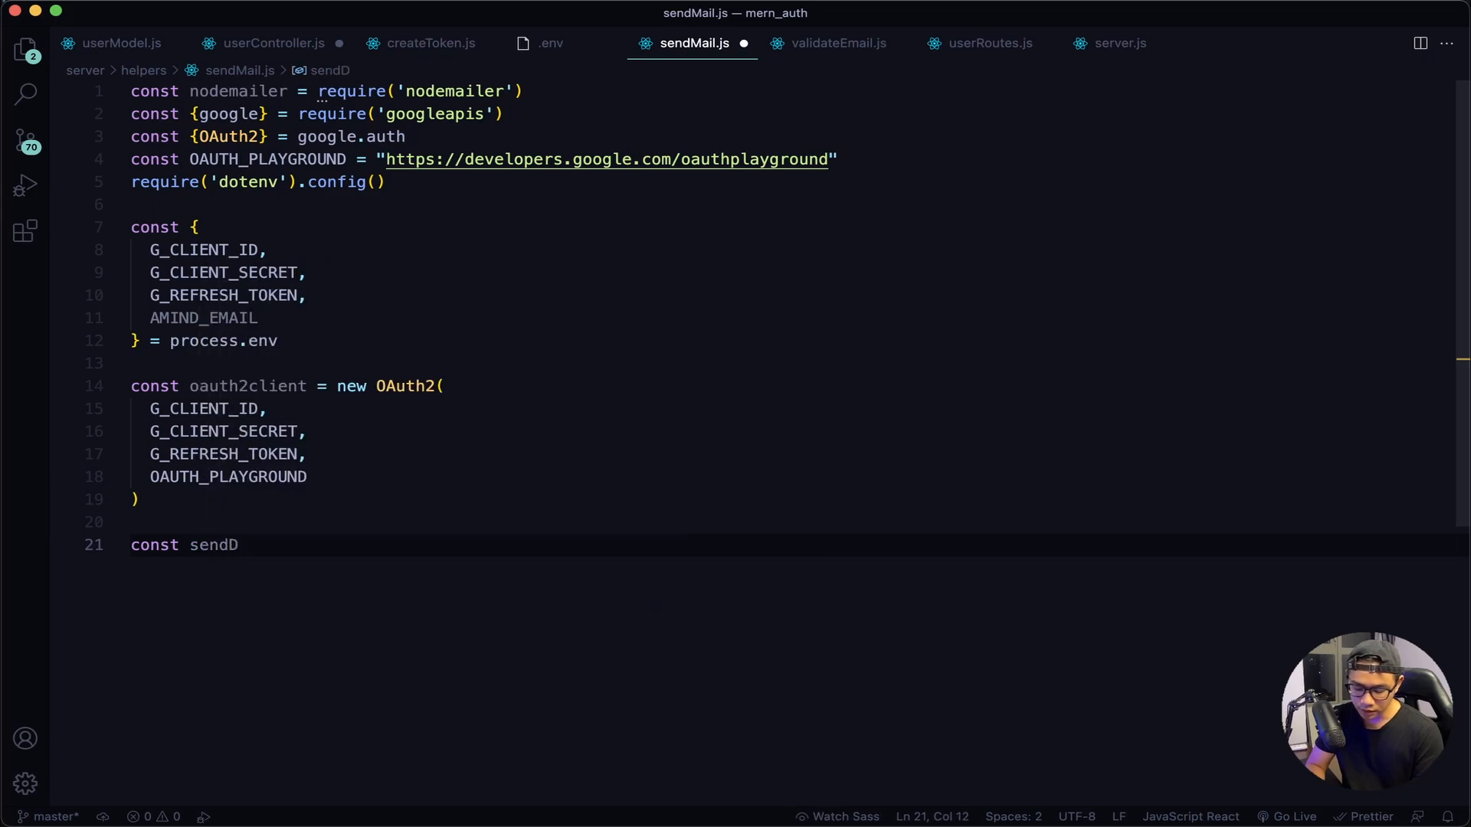
type("EmailREg")
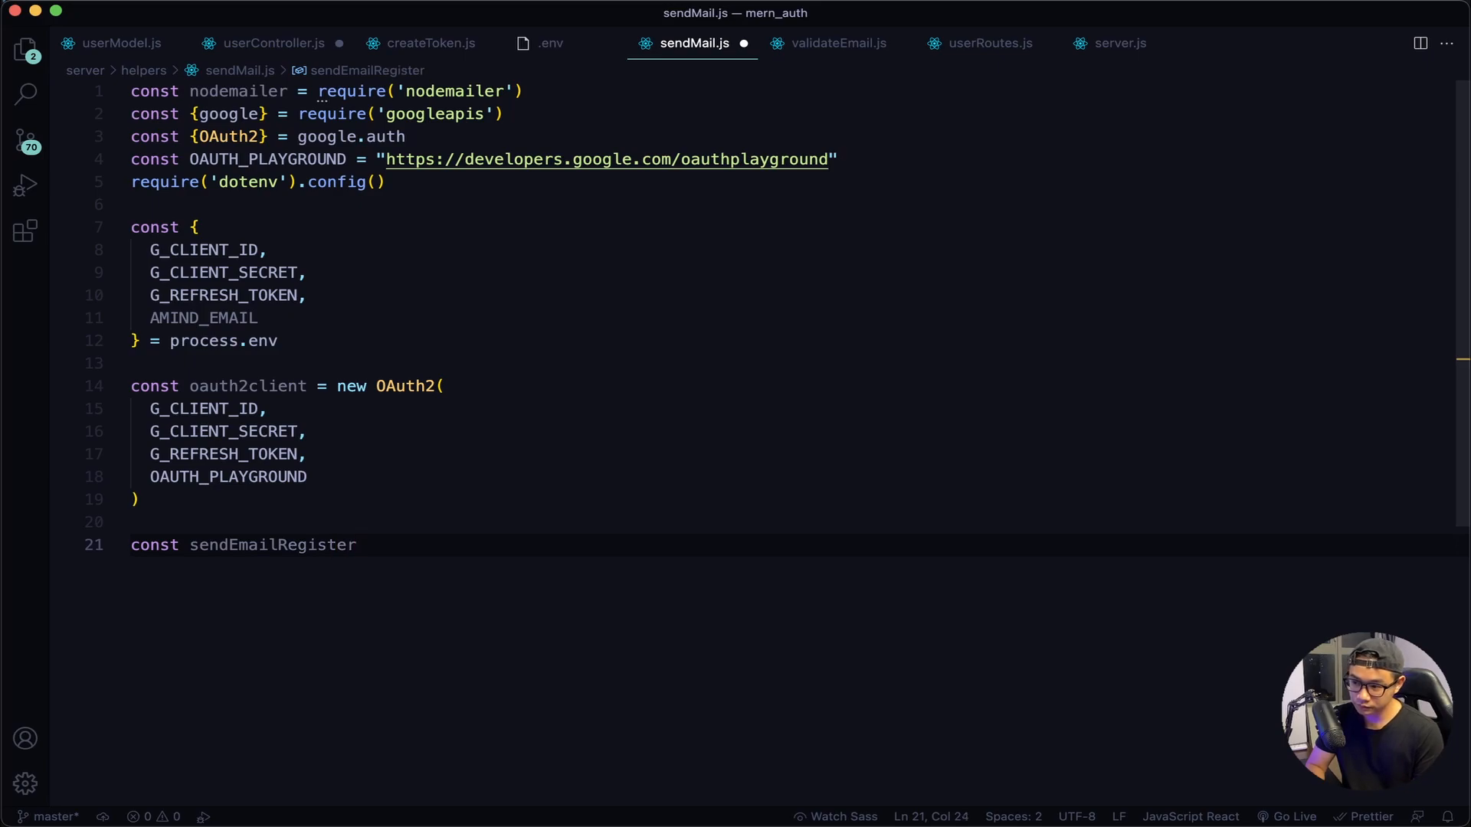
type("= ()=>")
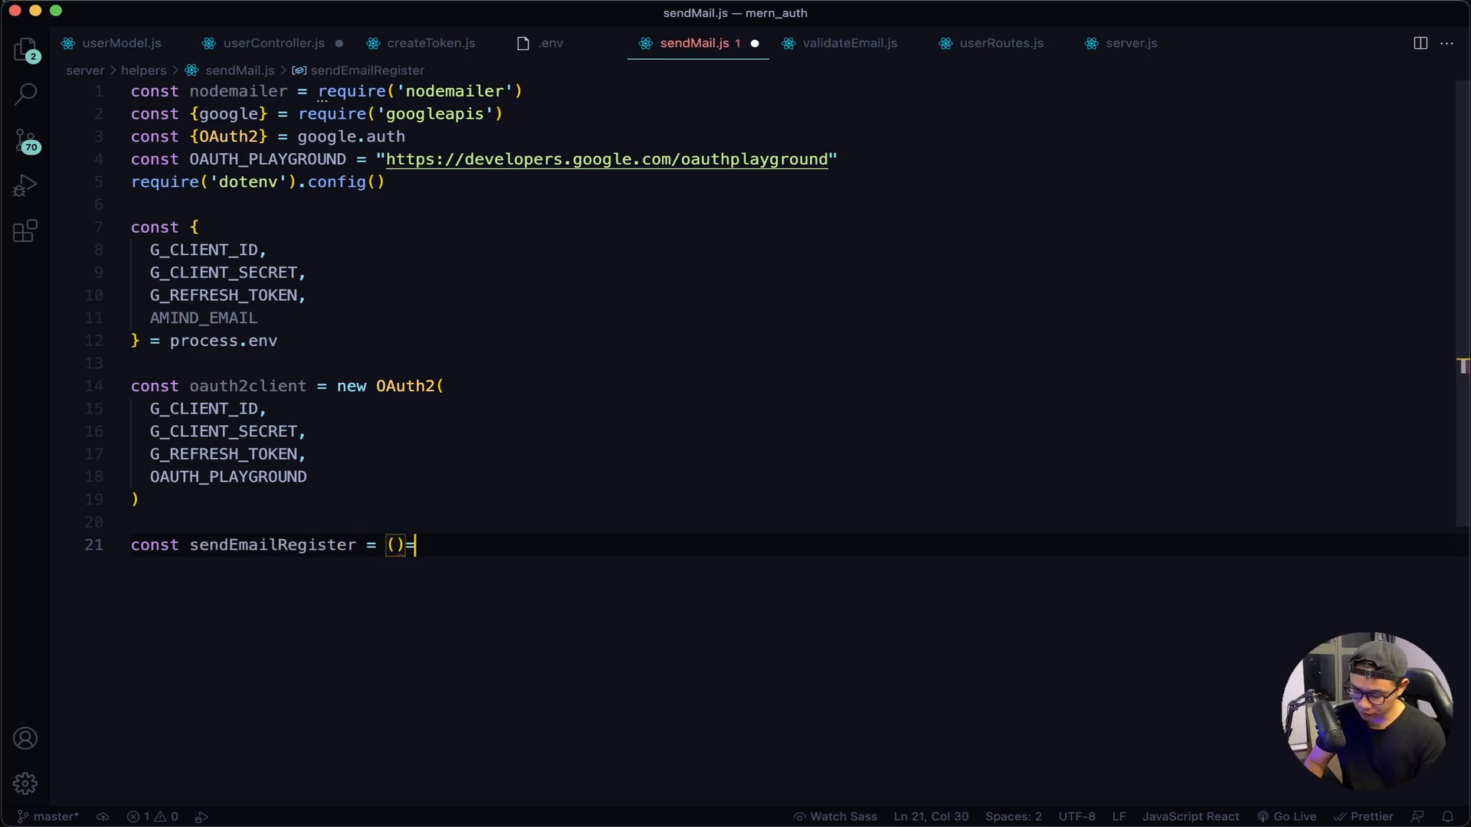
type(">{")
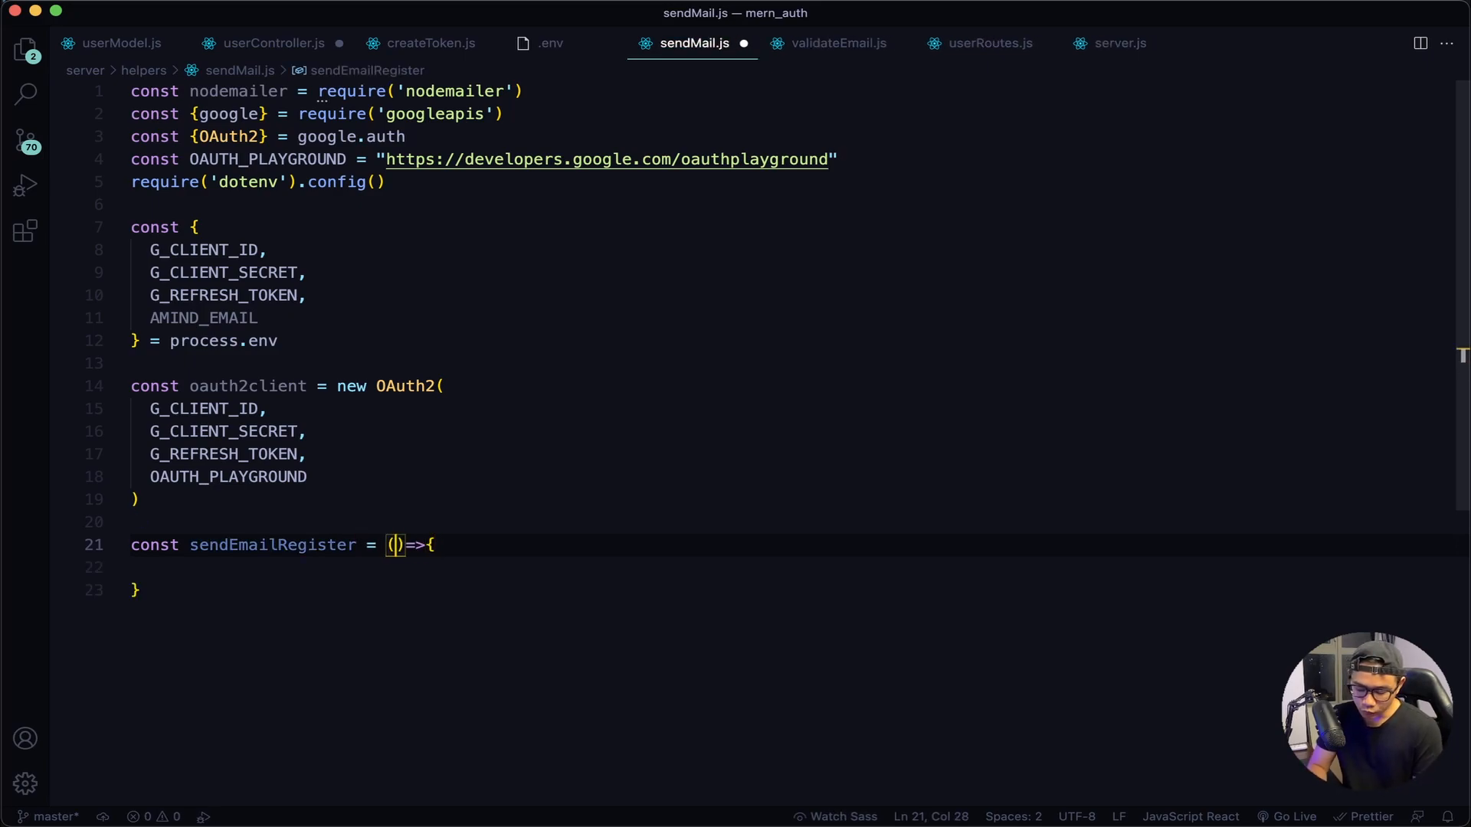
type("to, url")
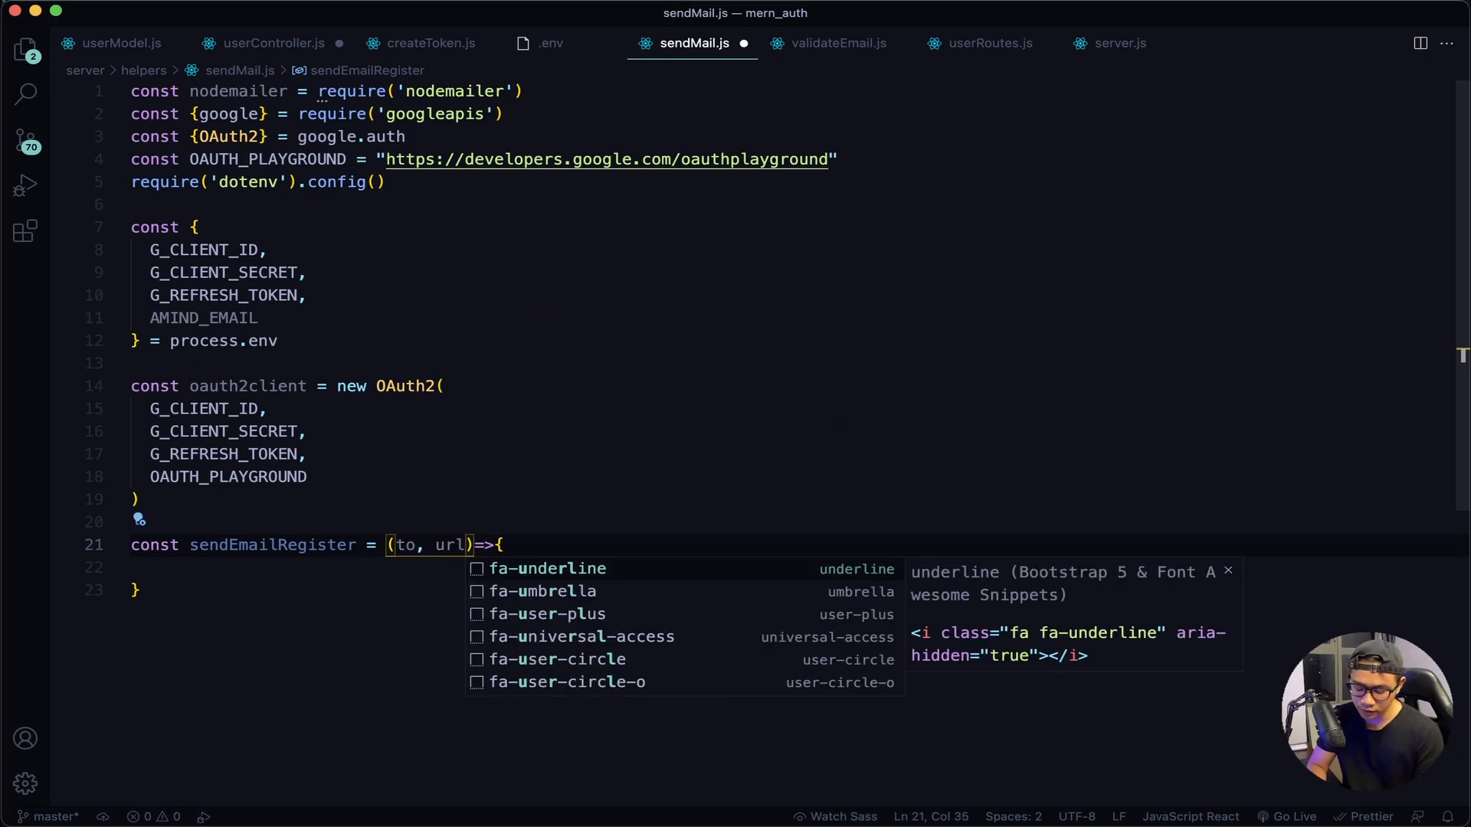
type(", text")
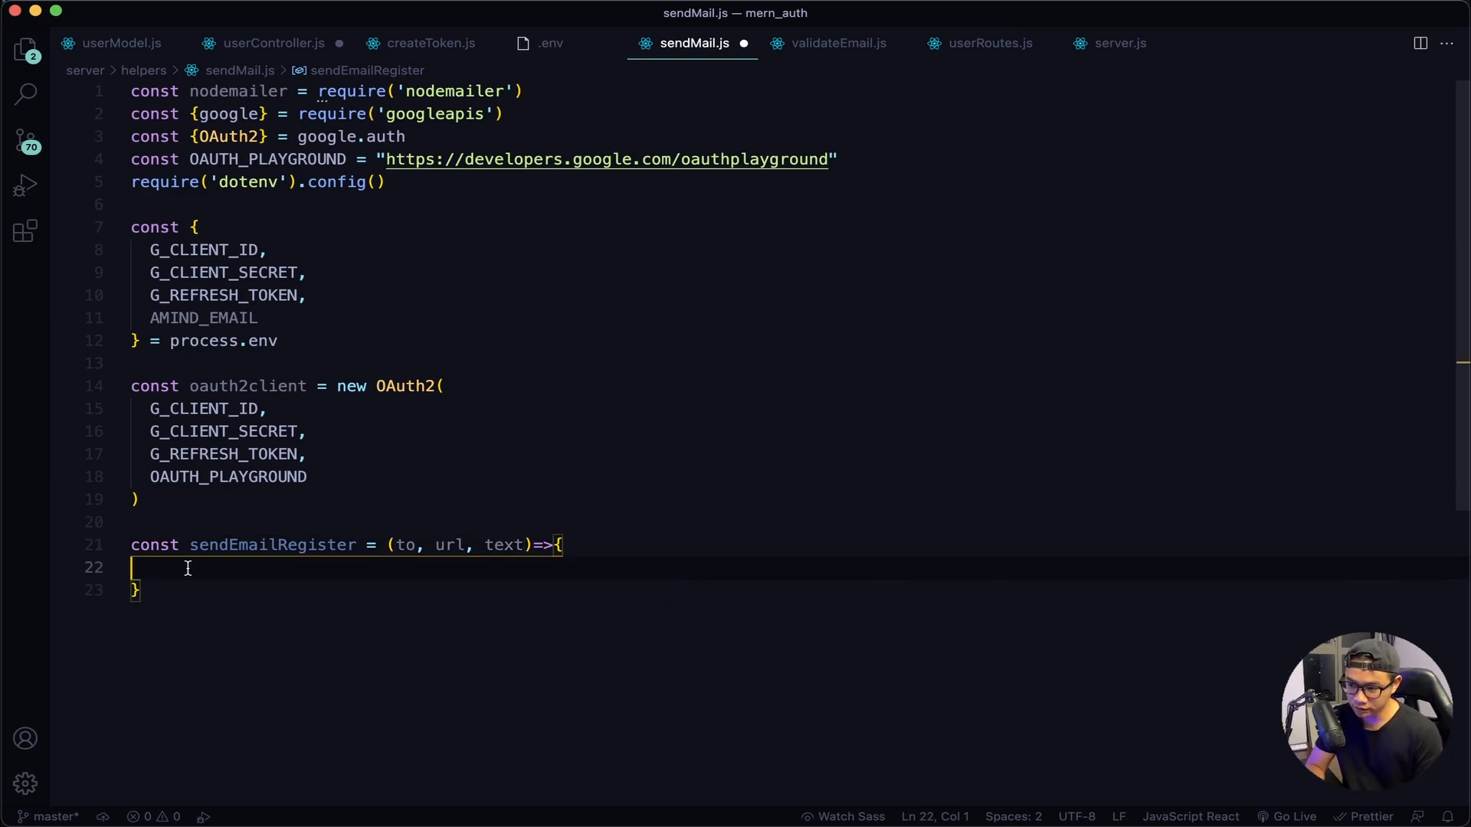
Set oauth2client credentials with refresh_token G_REFRESH_TOKEN and begin const accessToken = oauth2client
type("oauth2client")
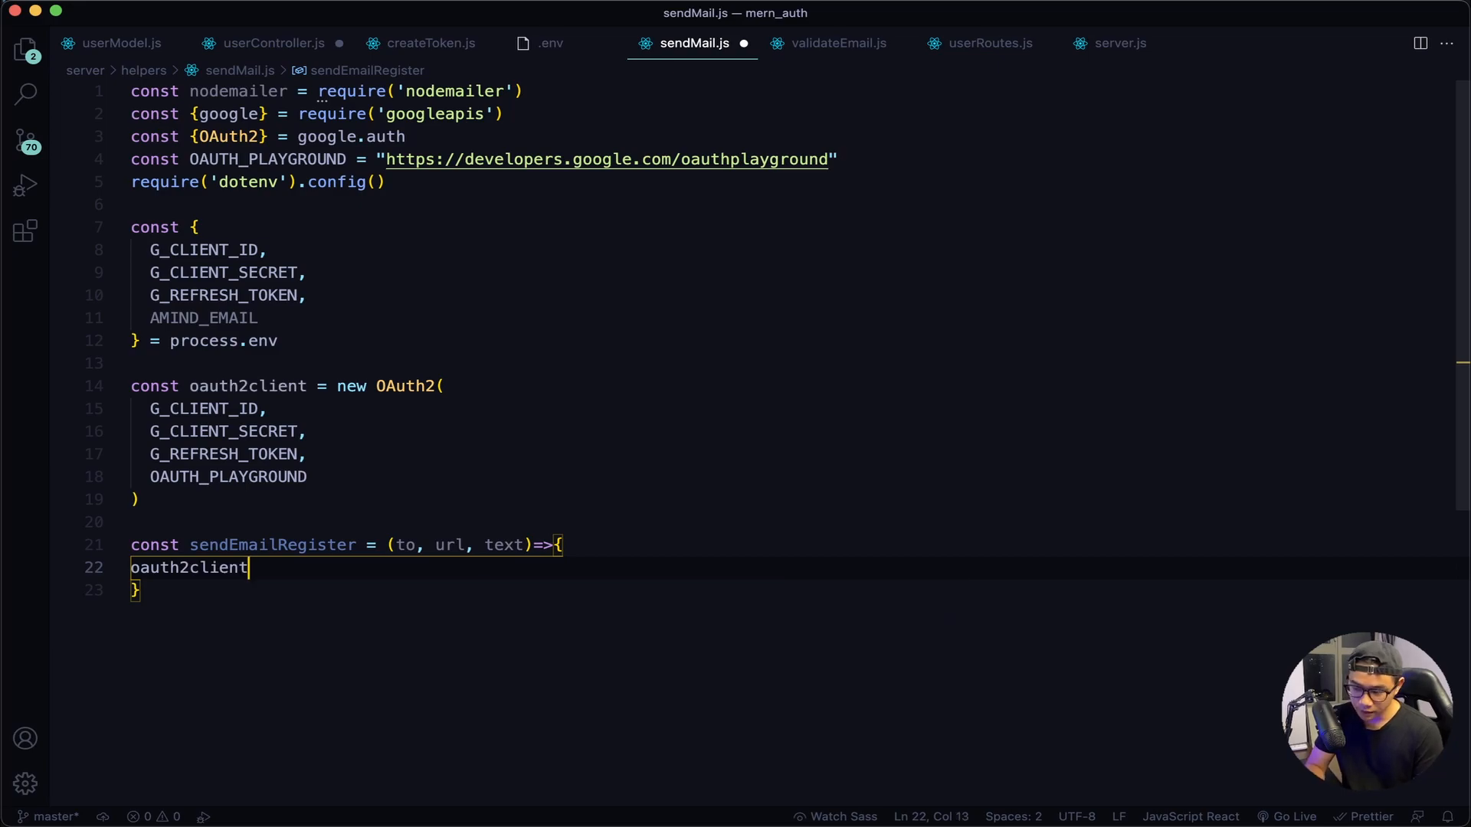
type(".setCredentials")
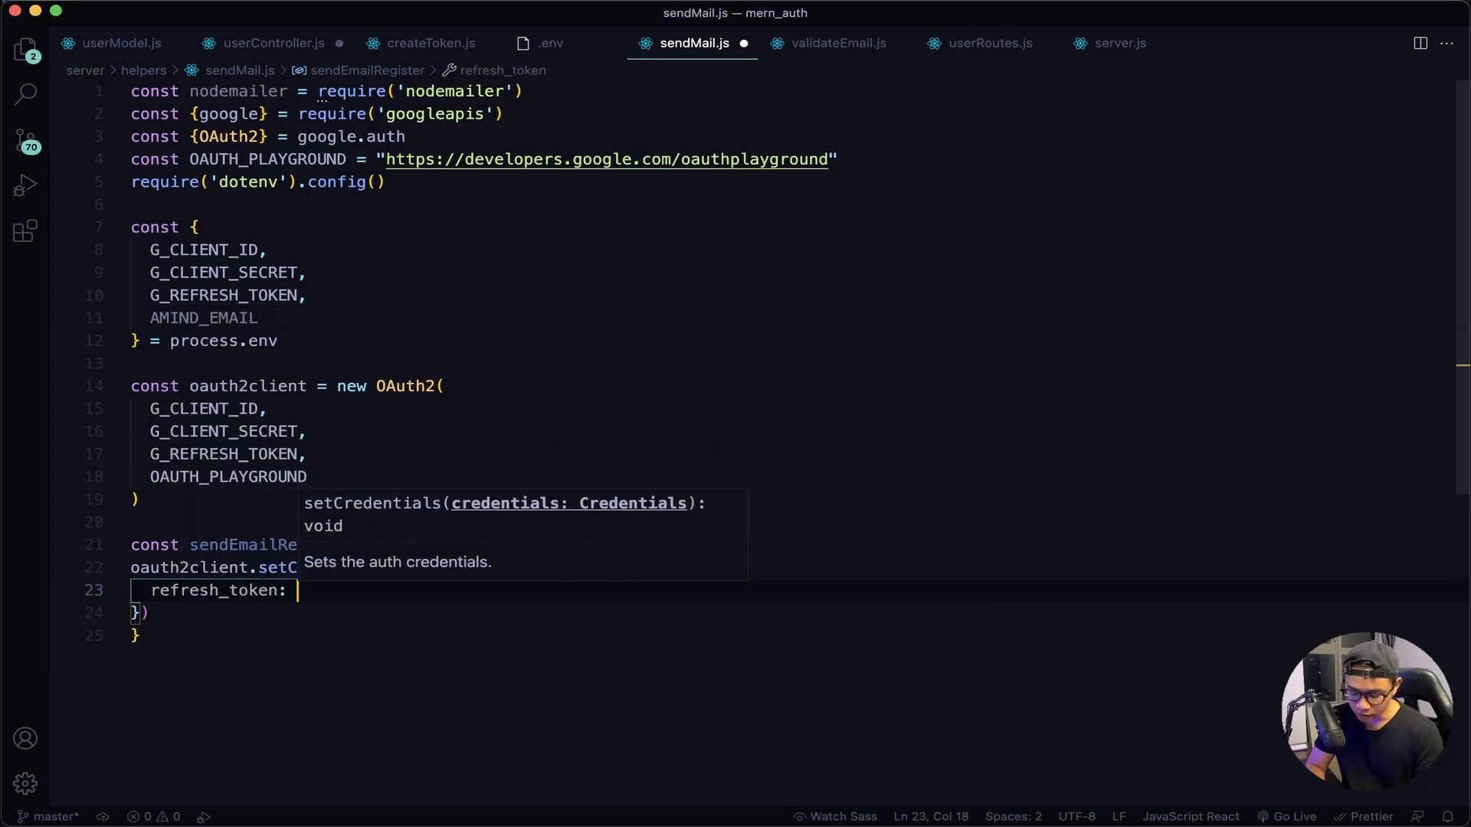
type("G_REFRESH_TOKEN")
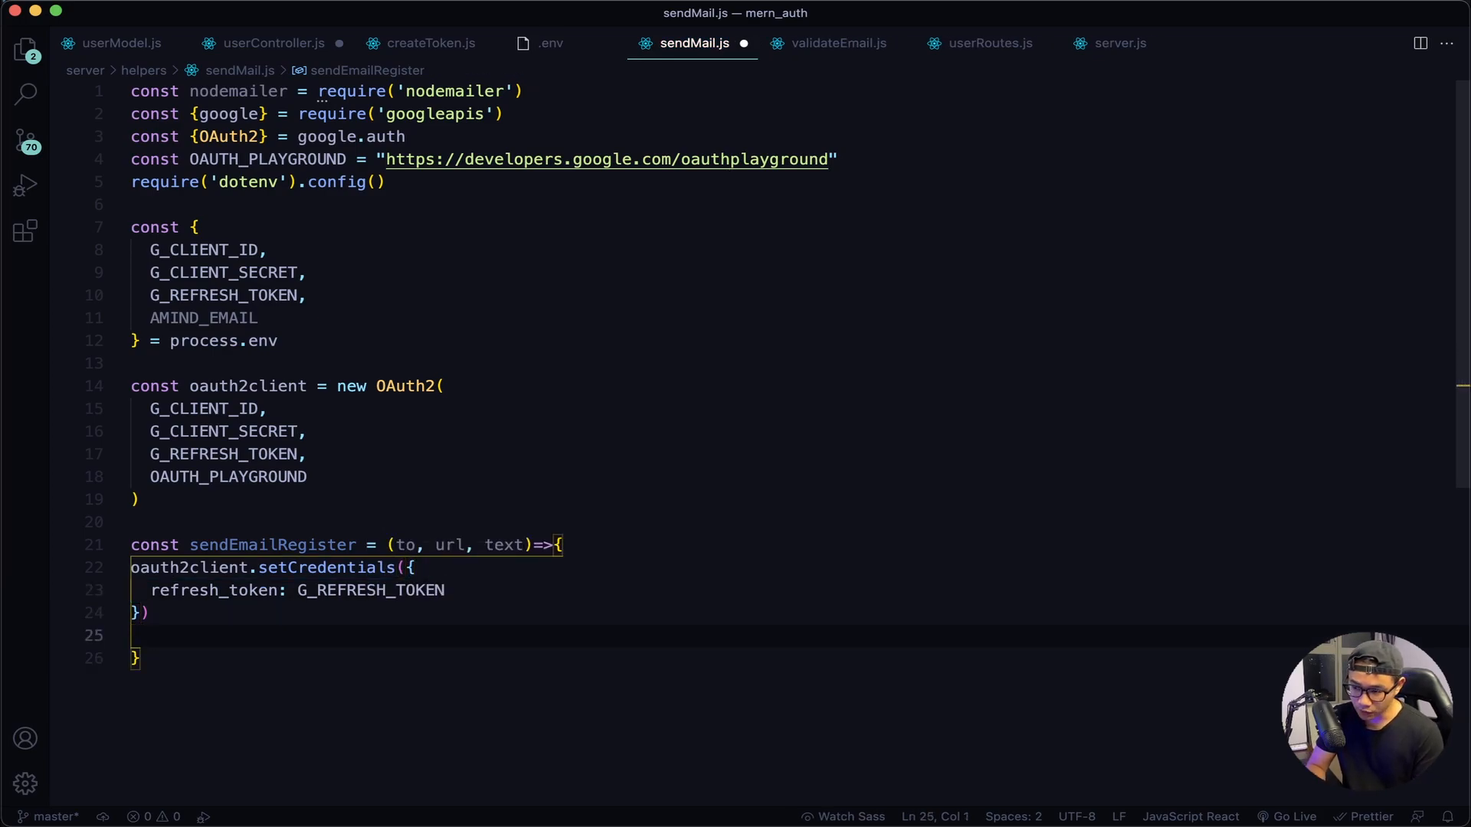
type("const a")
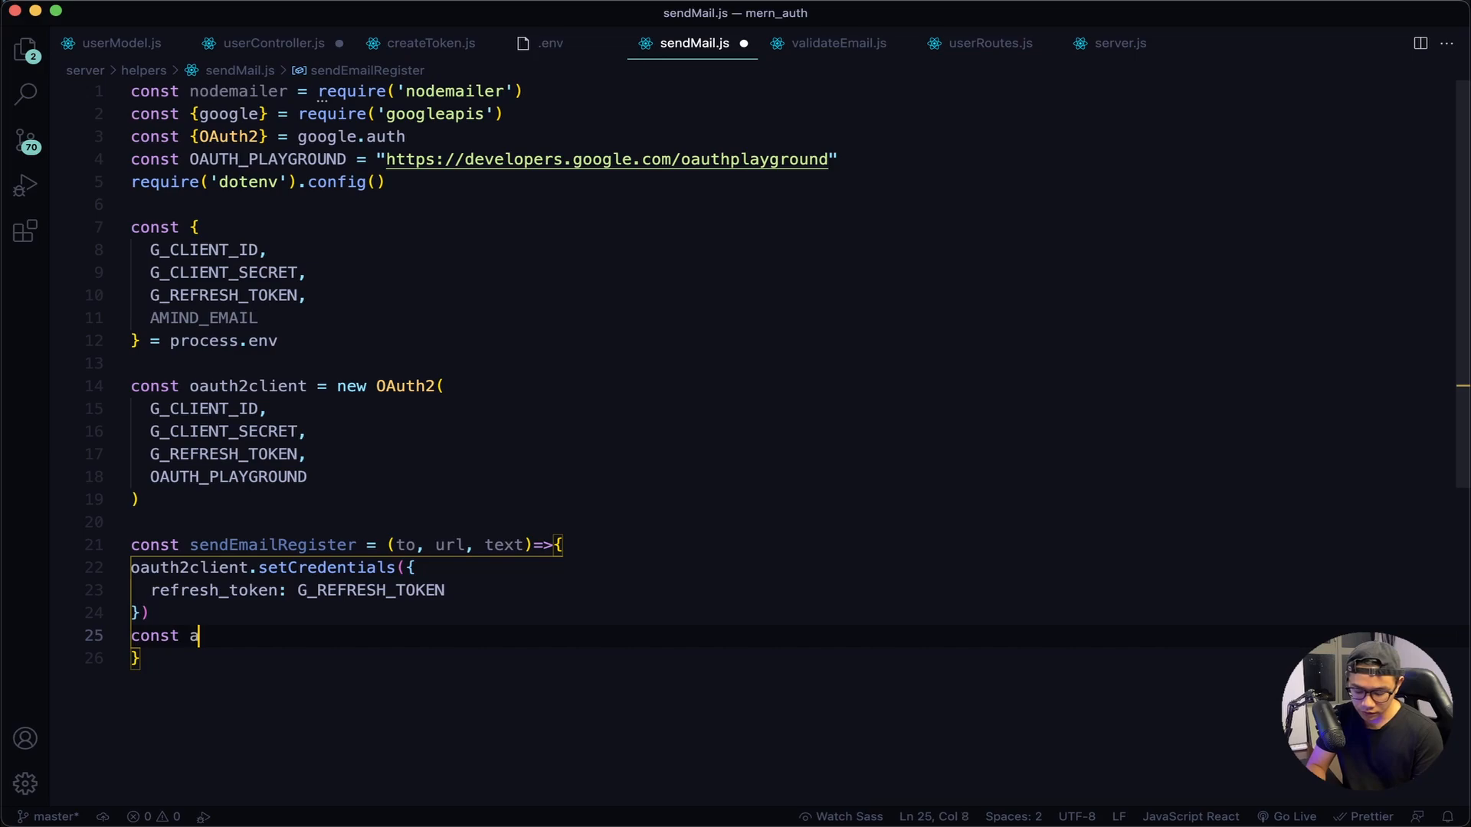
type("ccessToken")
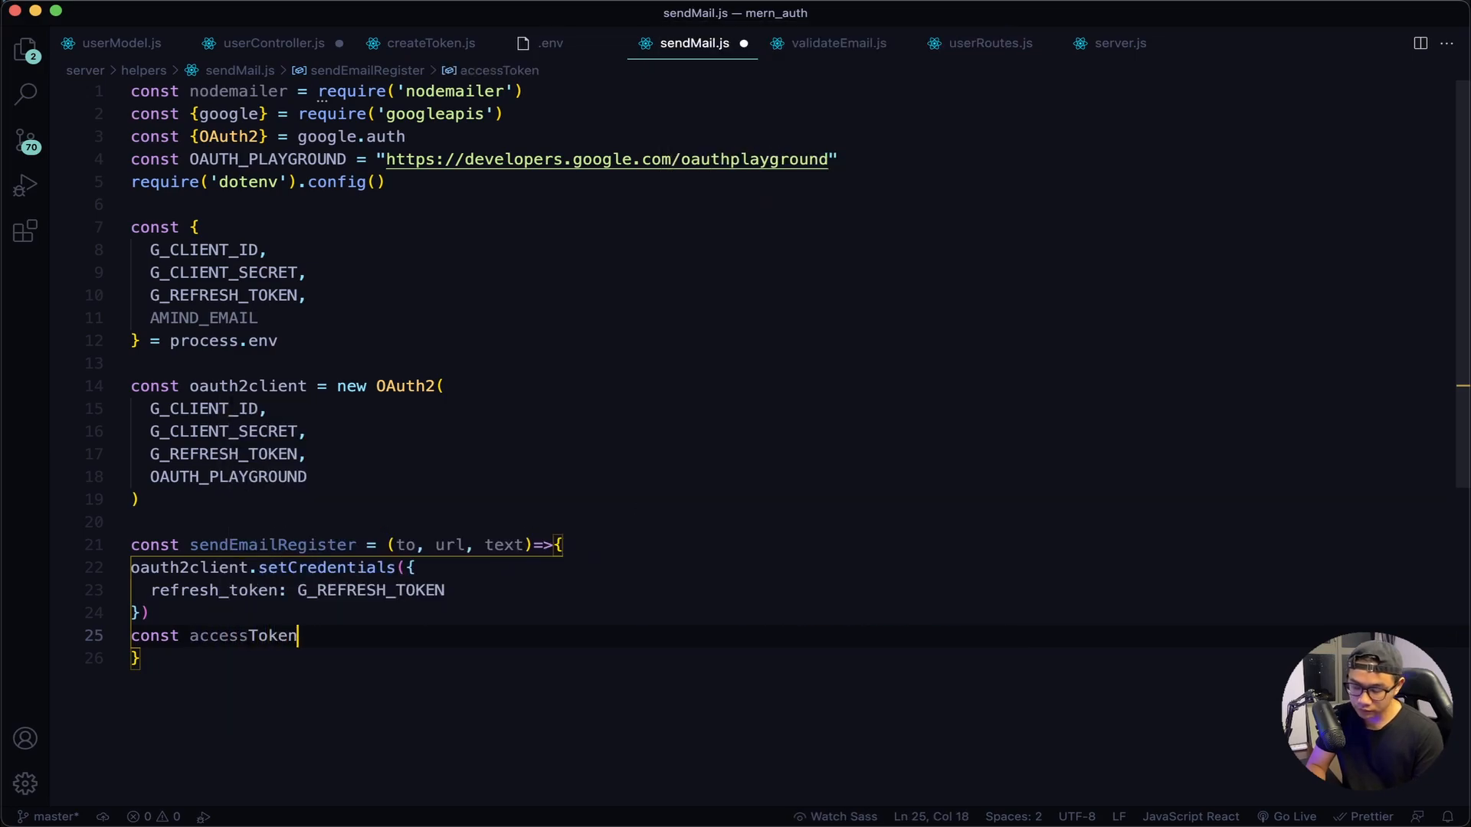
type("= oa")
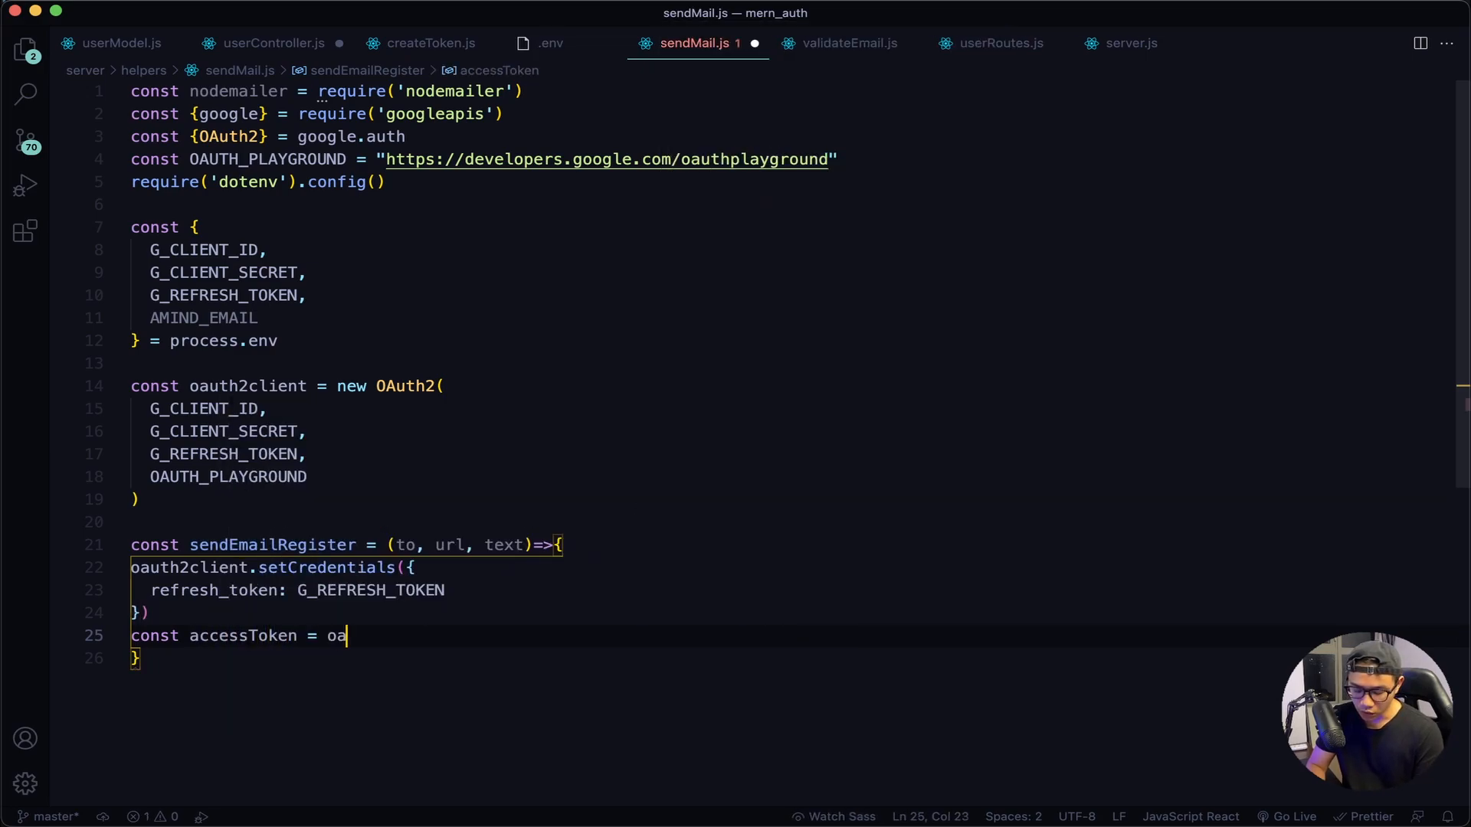
type("uth2client")
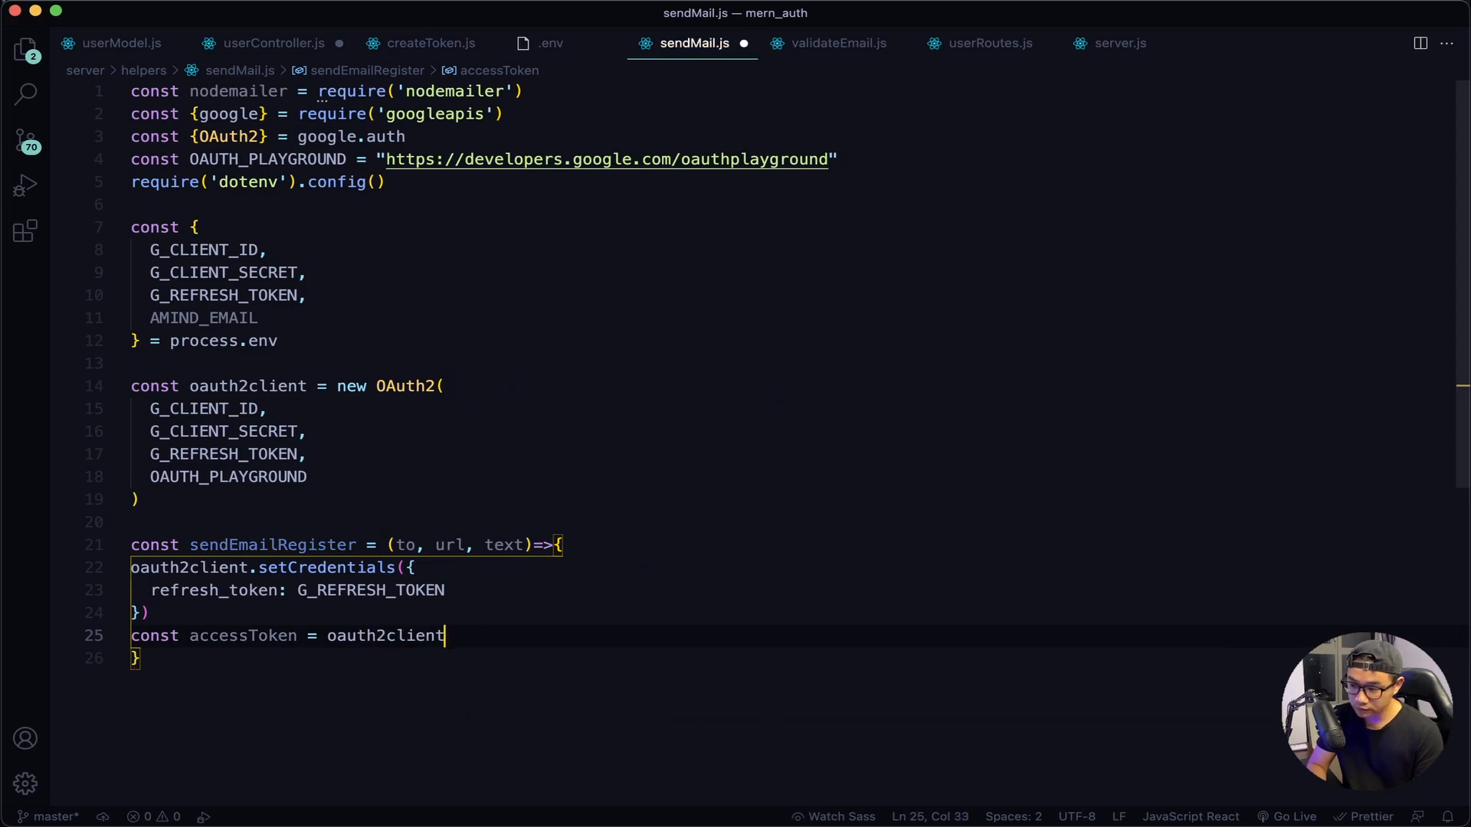
Finish accessToken with getAccessToken() and start smtpTransport = nodemailer.createTransport
type(".getAccessToken")
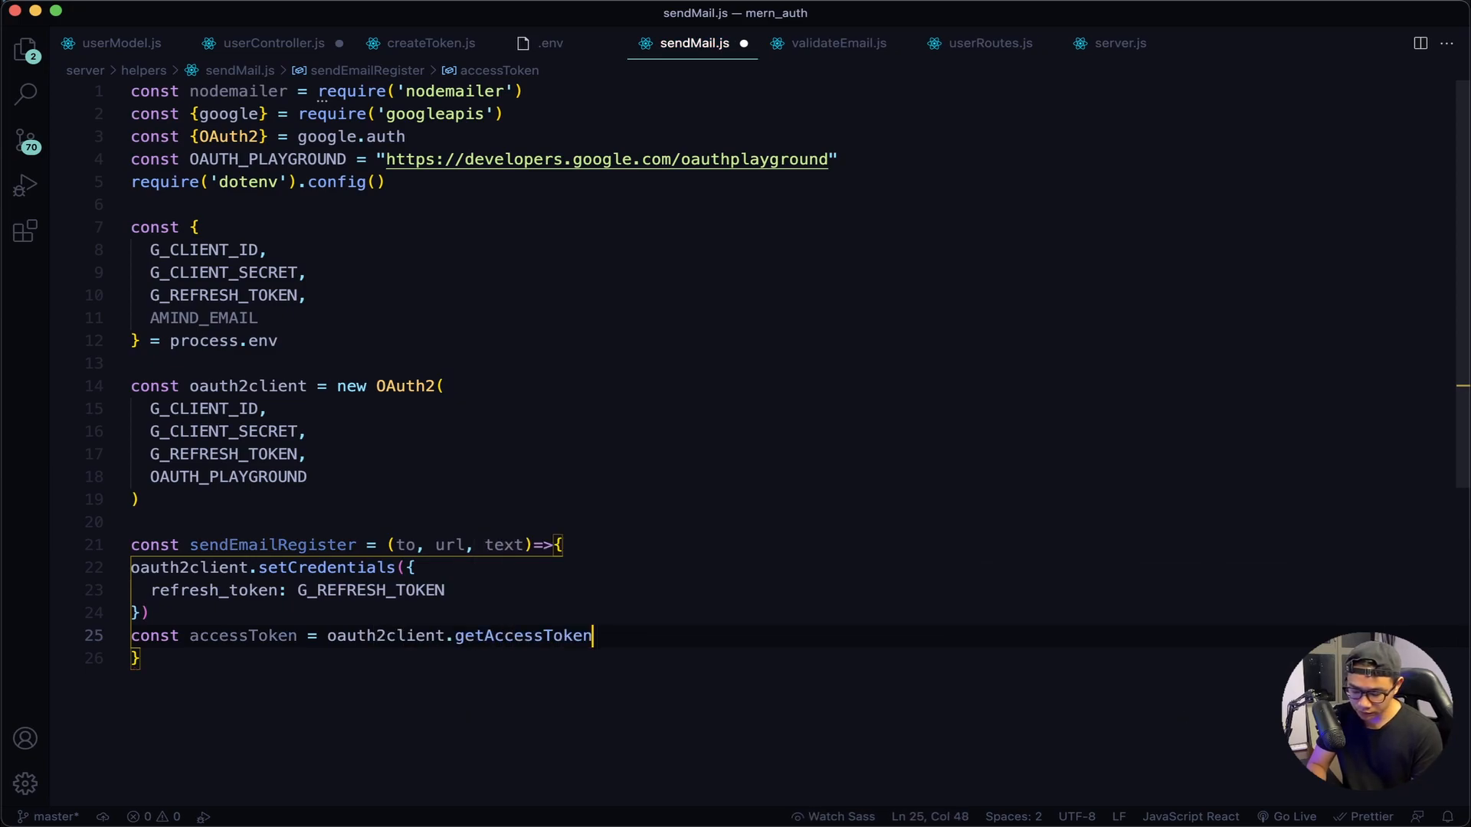
type("()")
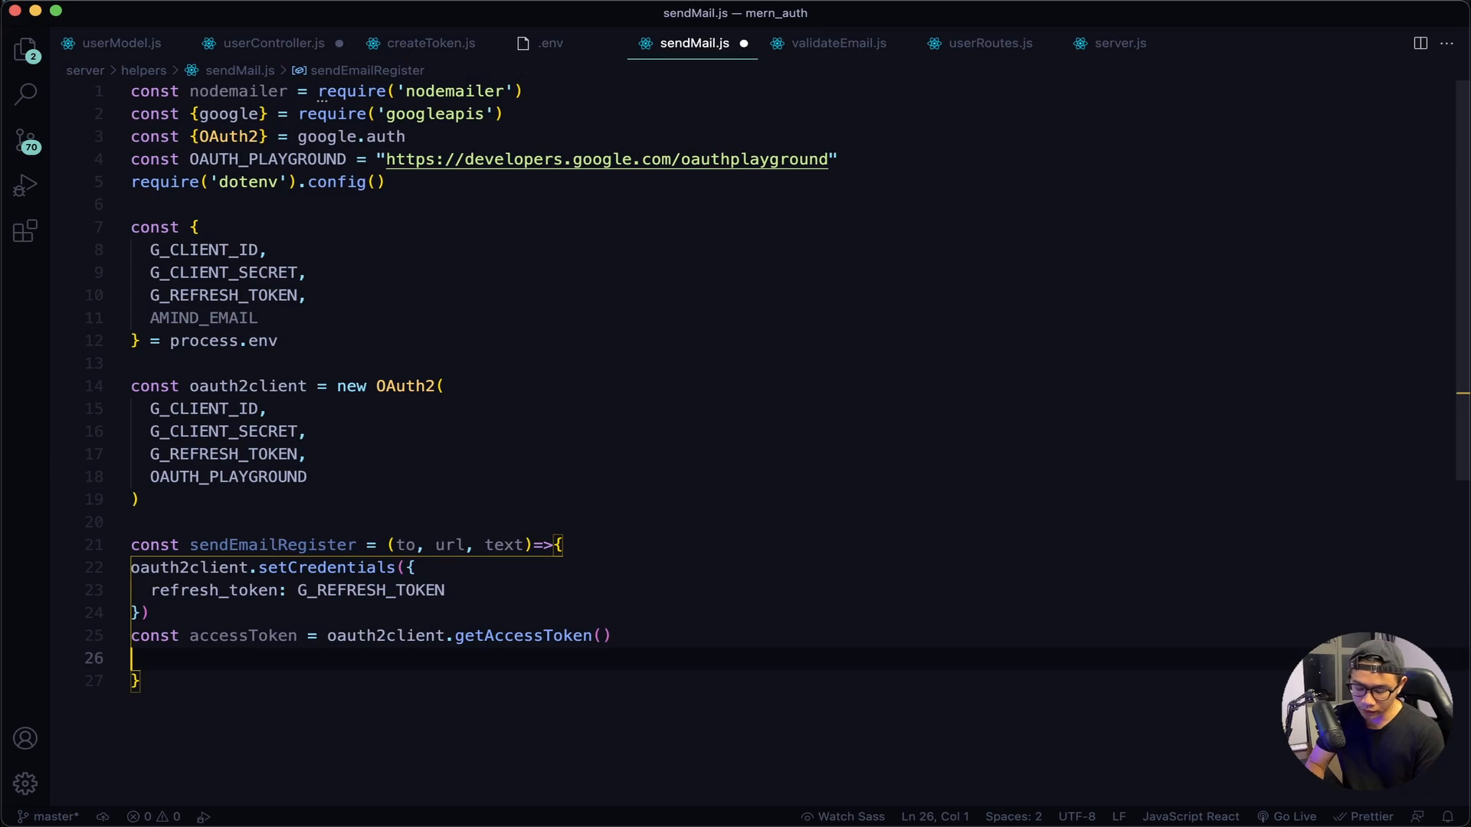
type("const sm")
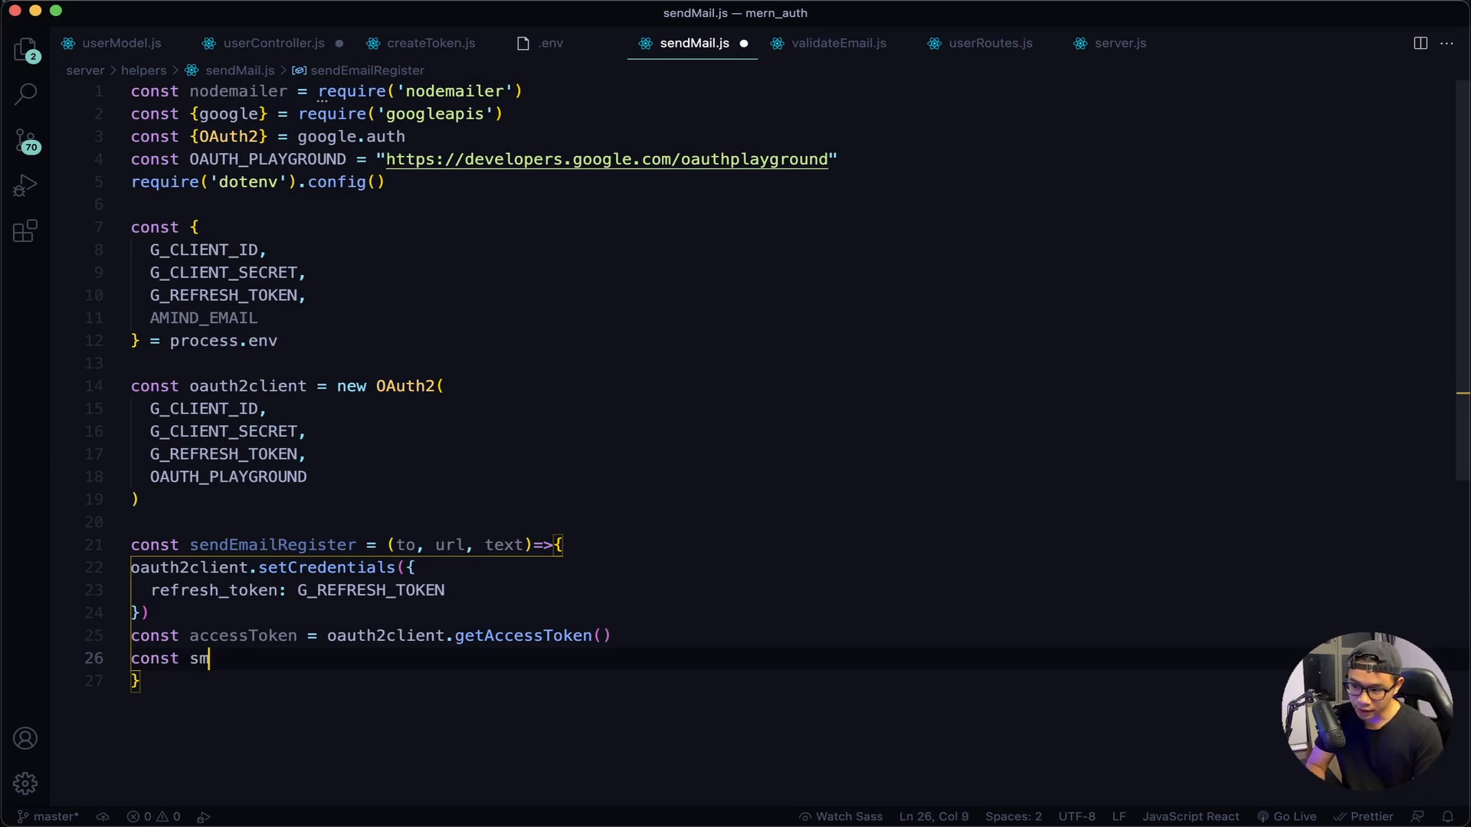
type("tpTran")
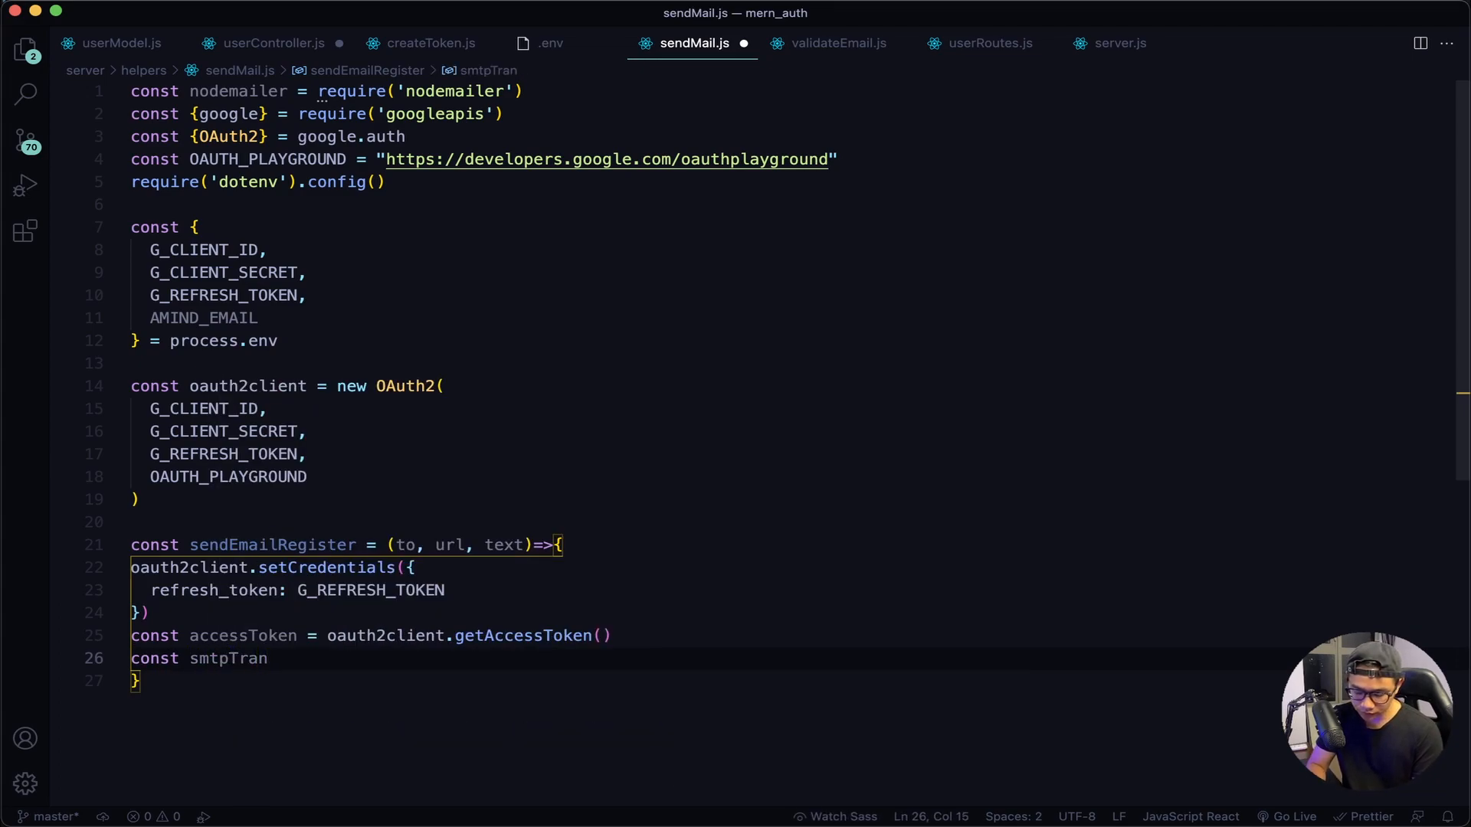
type("sport = no")
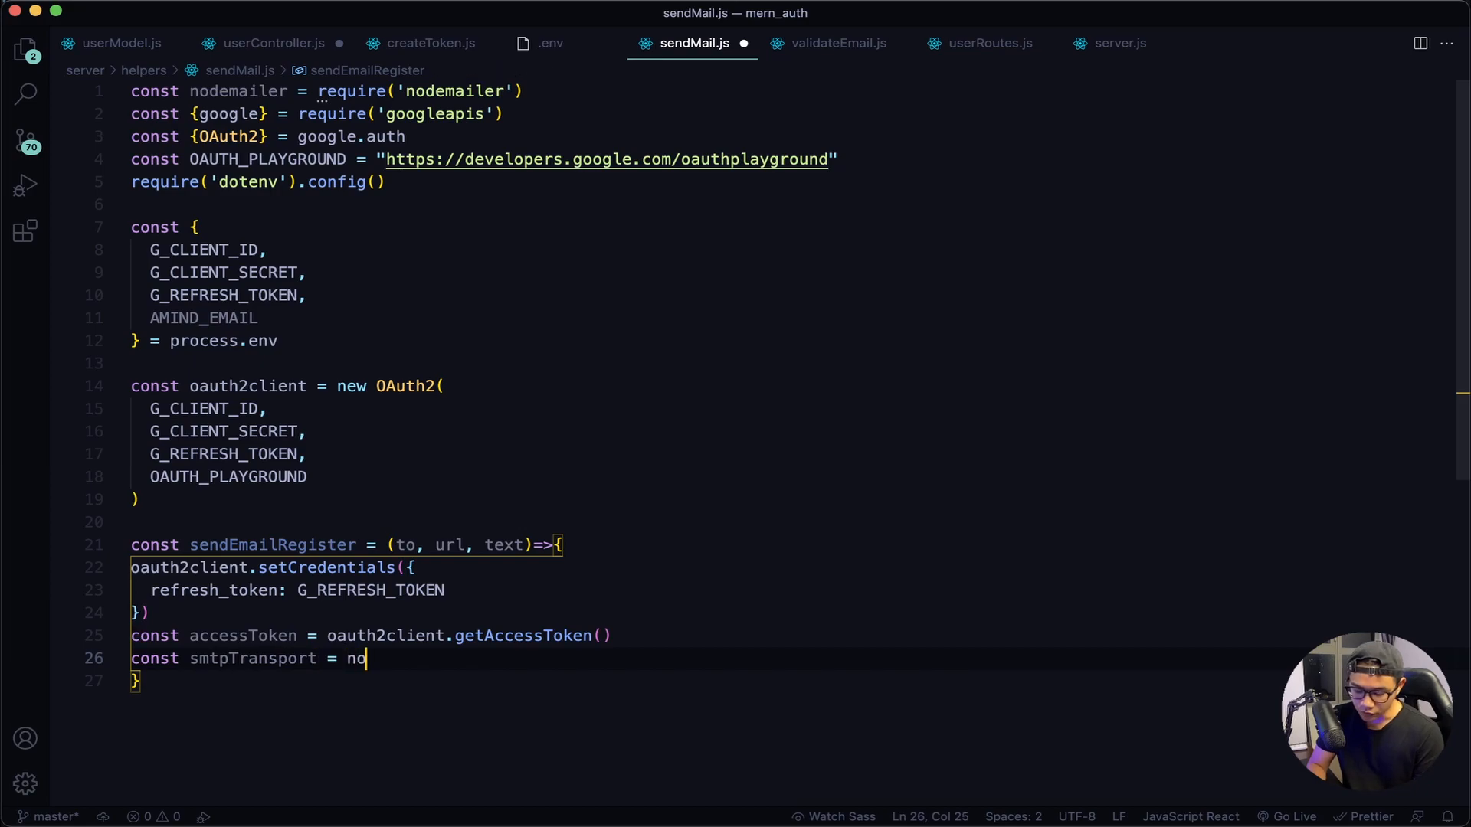
type("demailer")
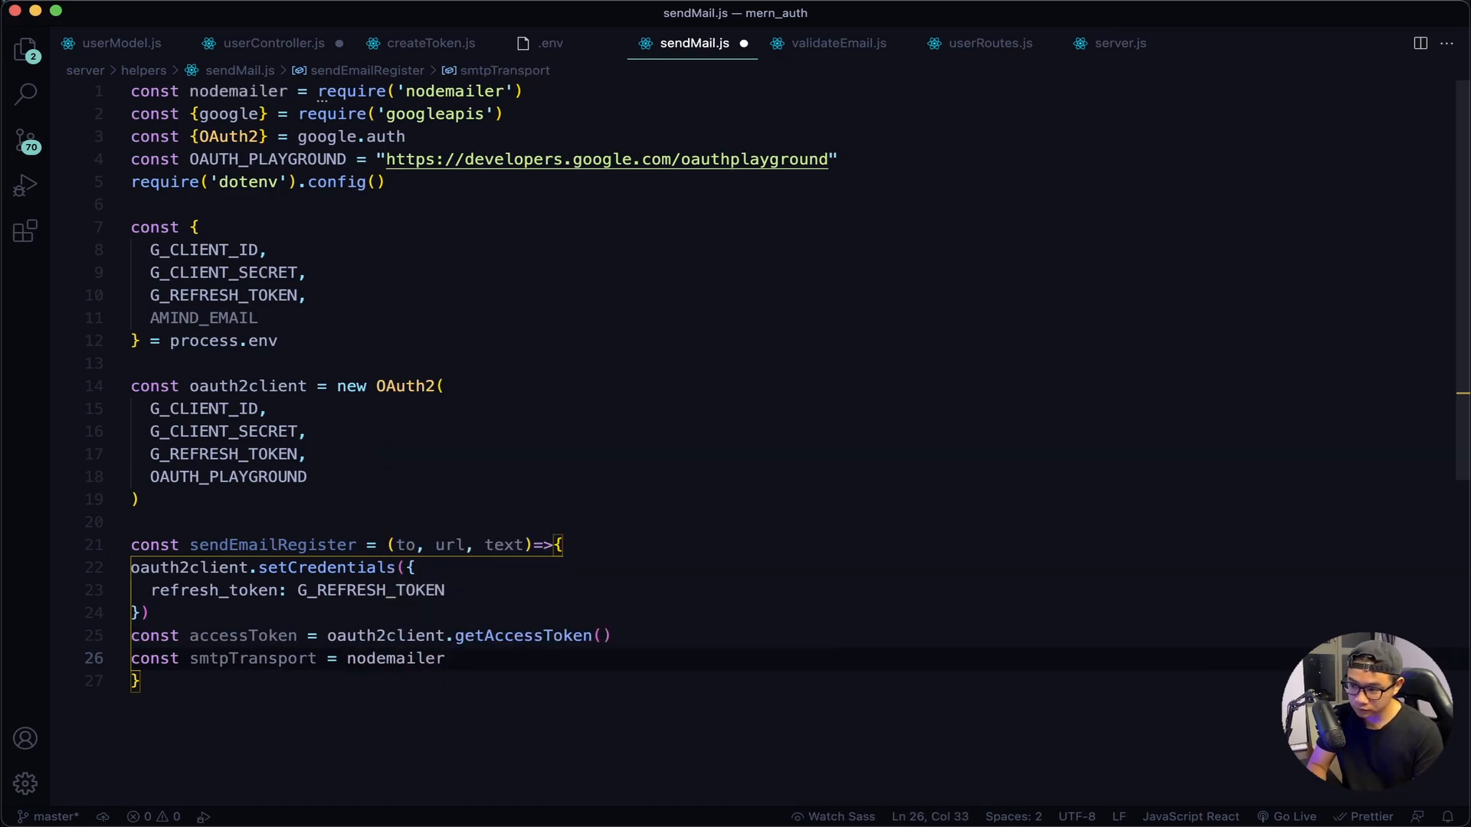
type(".createTransport({")
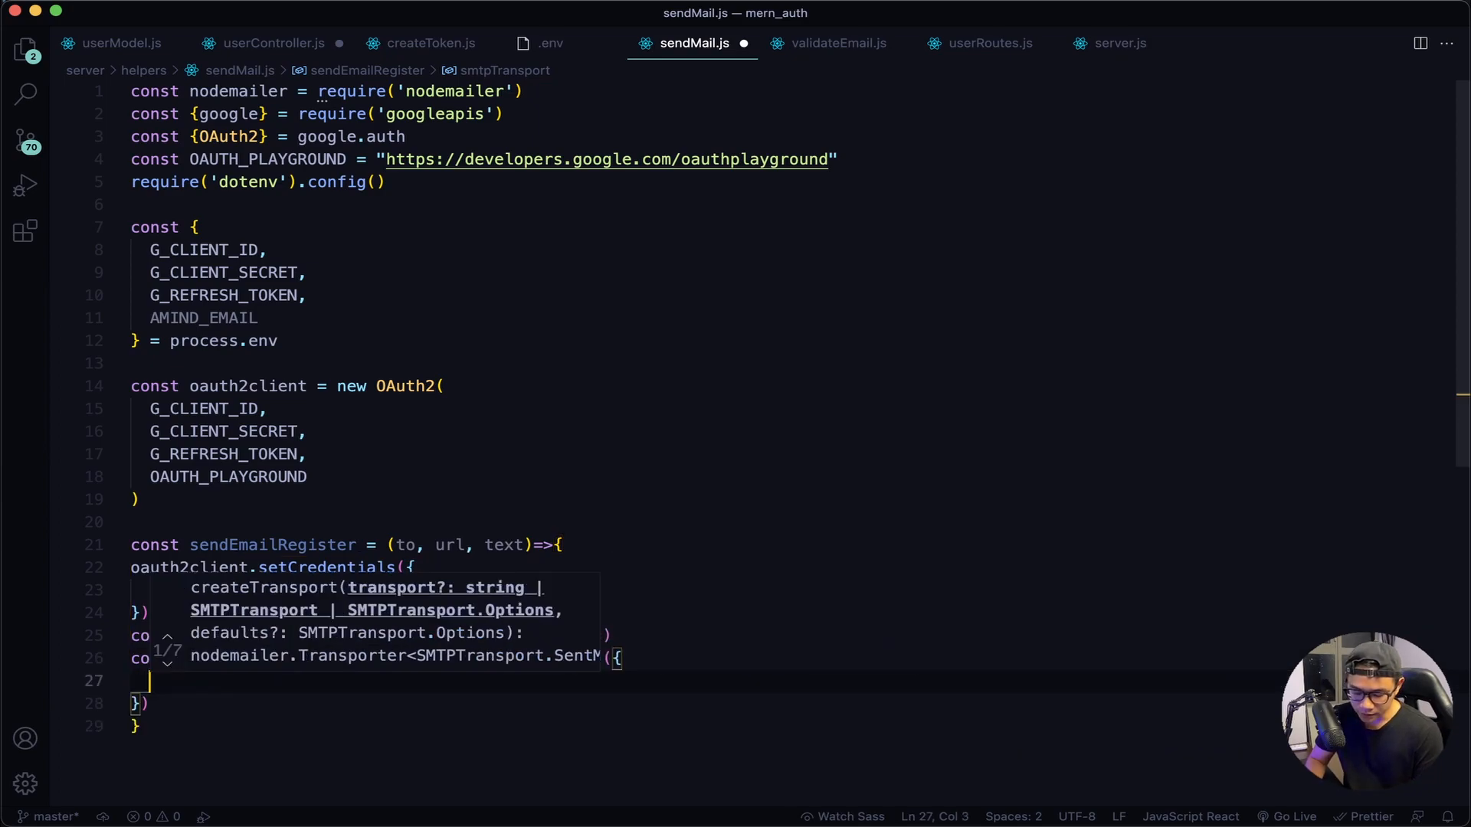
Configure service 'gmail' with OAuth2 auth: user ADMIN_EMAIL, clientId, clientSecret and refreshToken G_REFRESH_TOKEN
type("service: 'gmail")
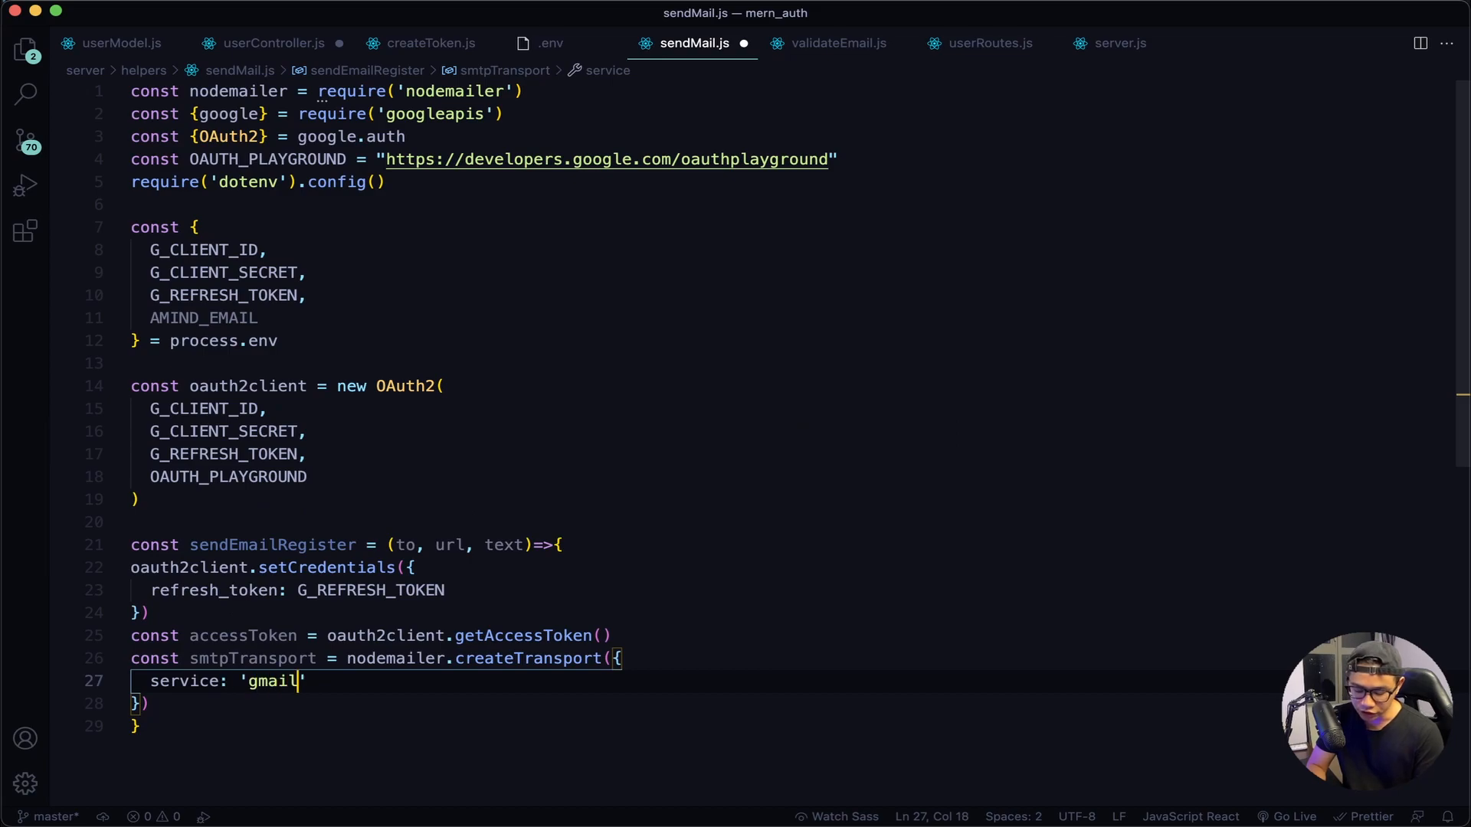
type("auth: {")
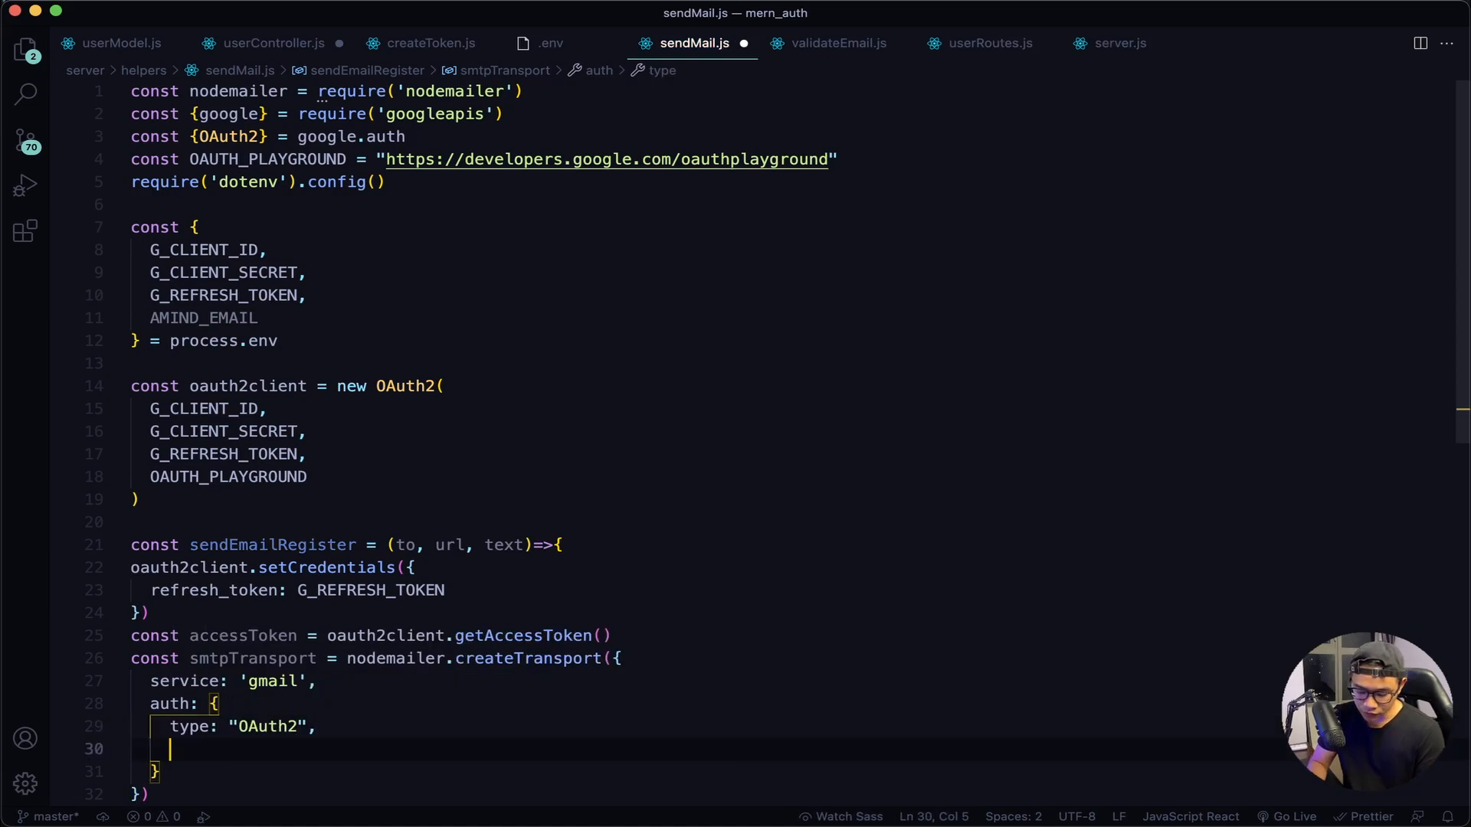
type("user:")
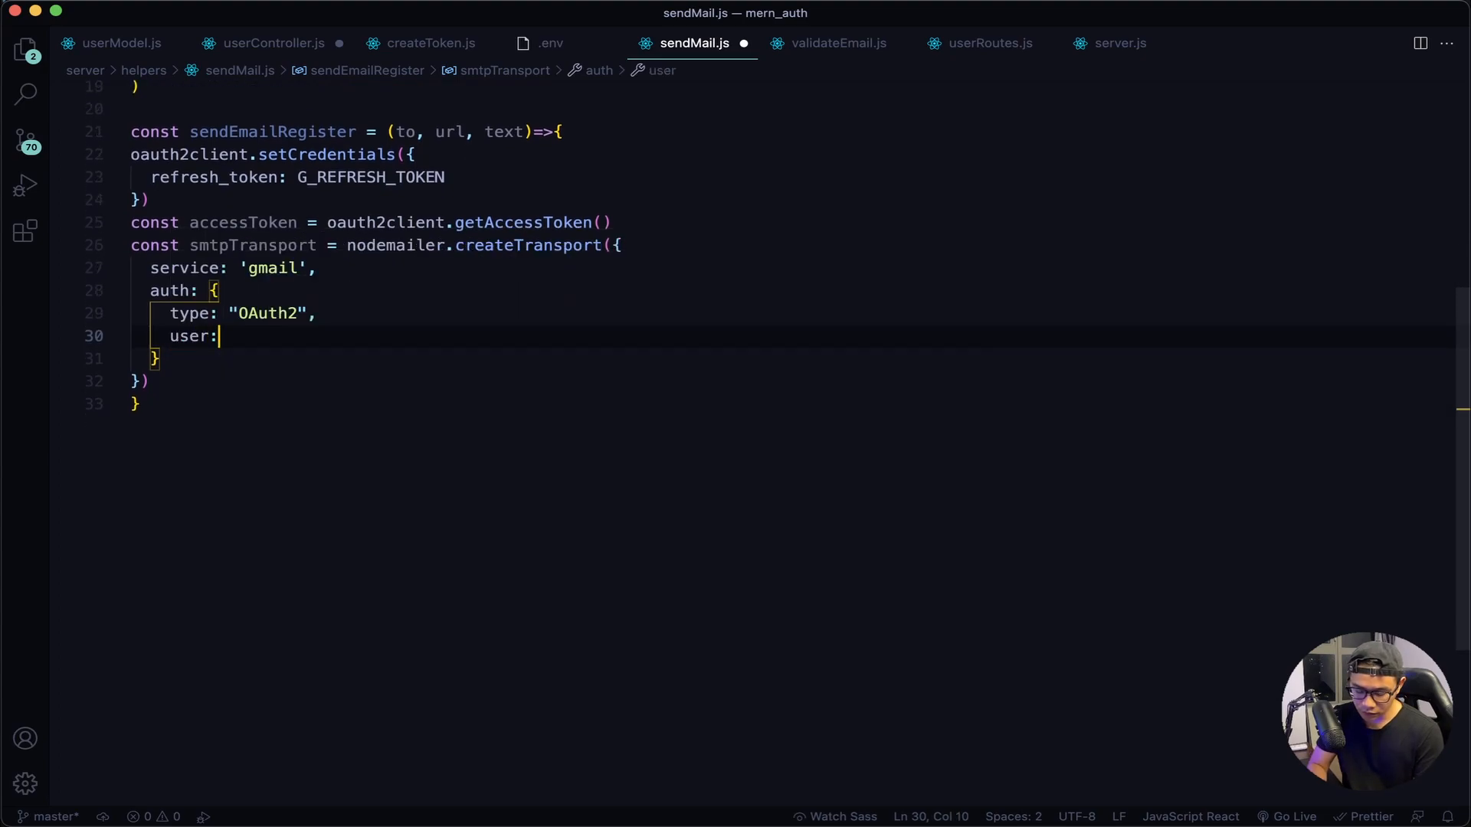
type("A")
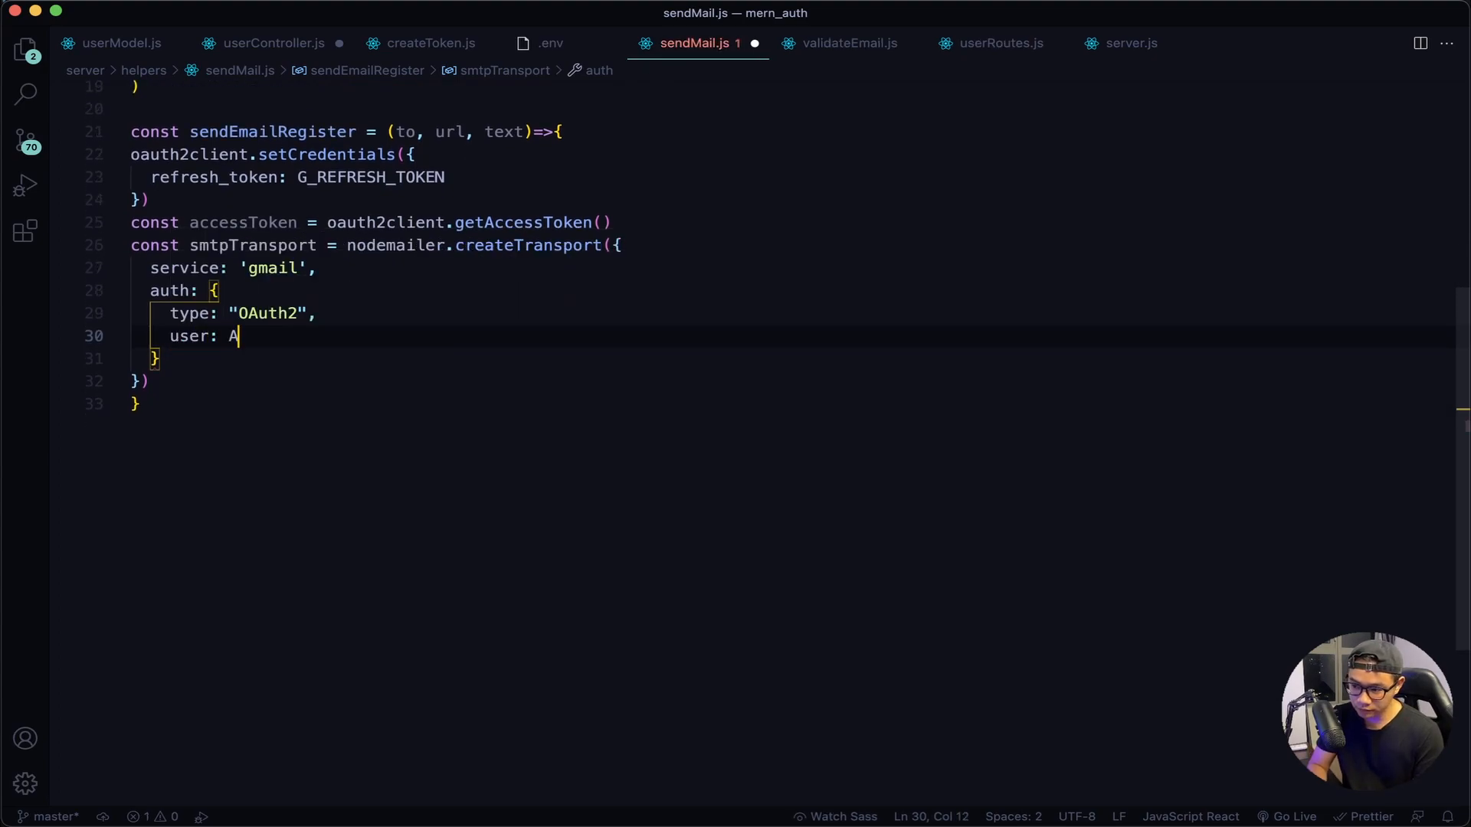
type("DMIN_")
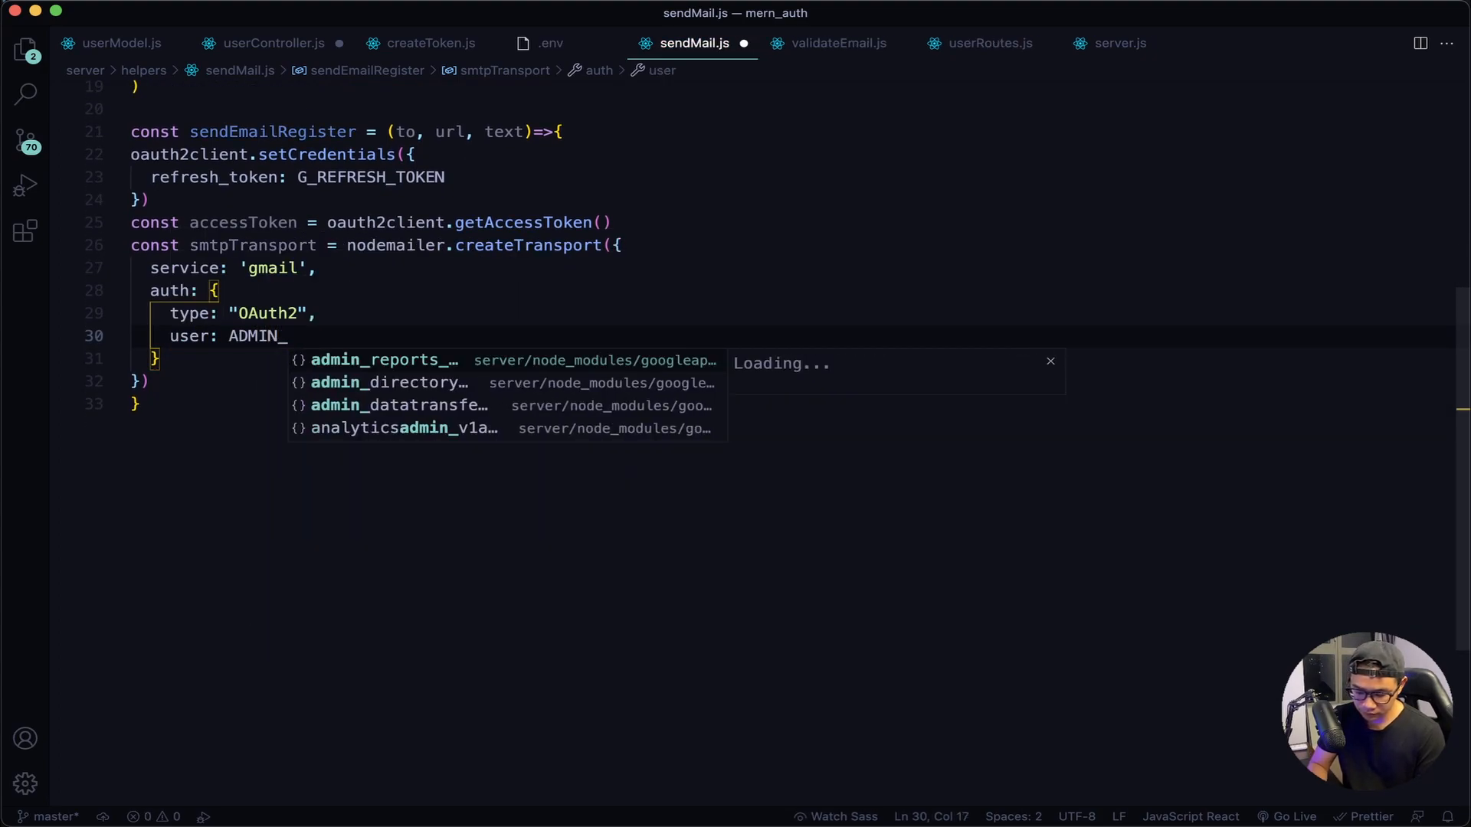
type("clientId: G_")
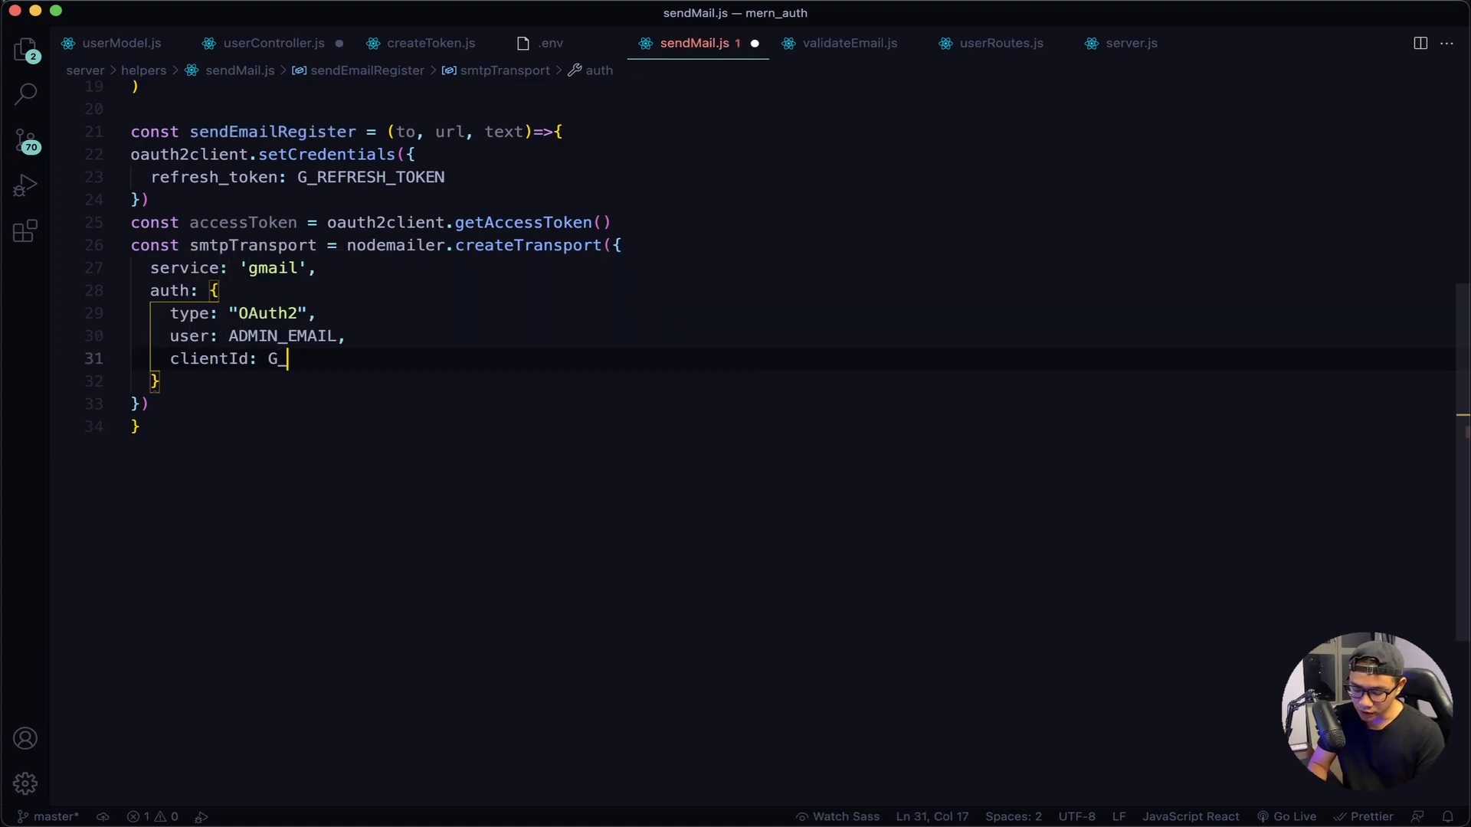
type("CLIENT_ID")
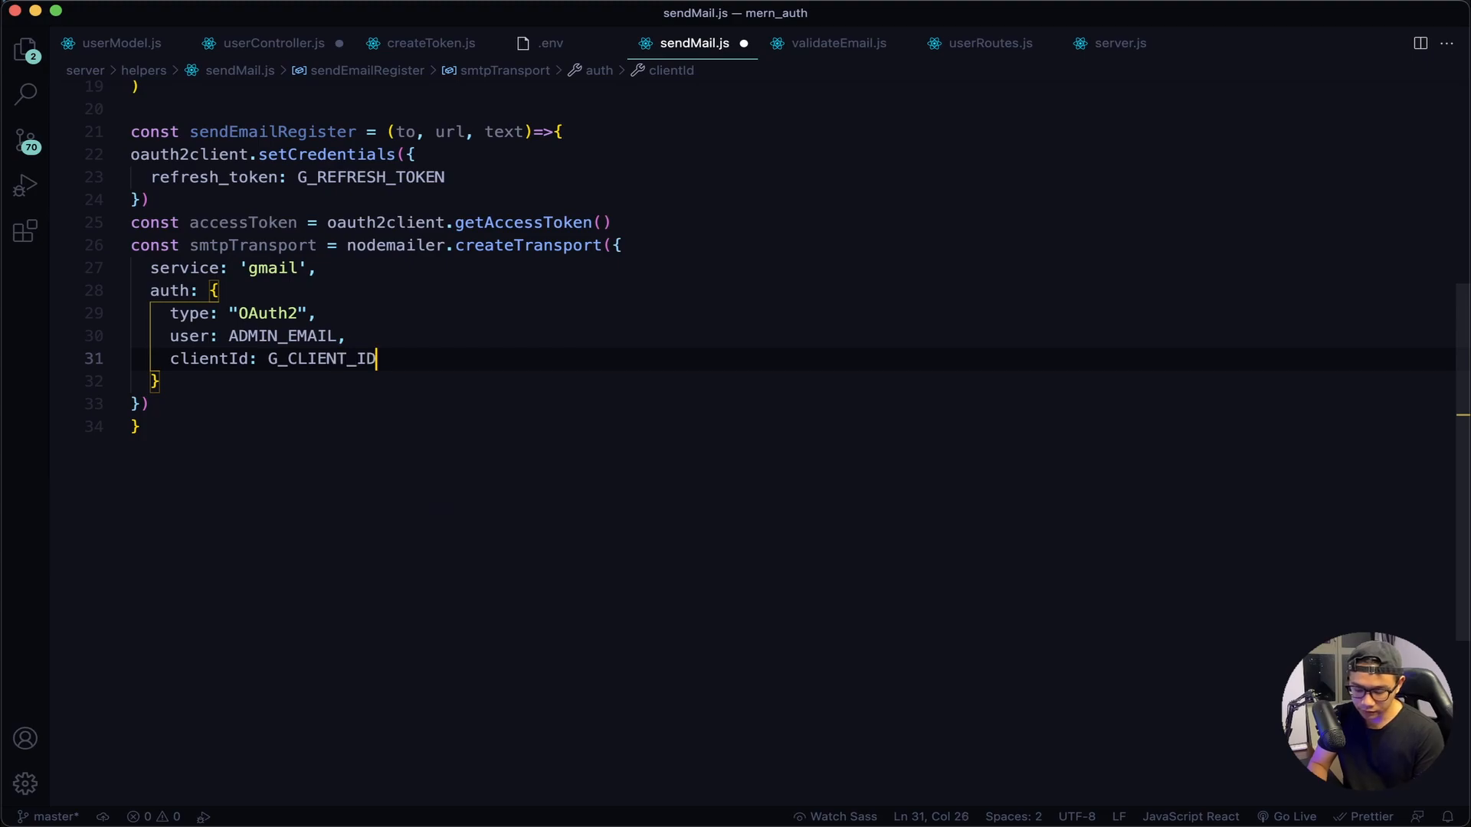
type("clientSecret: G_")
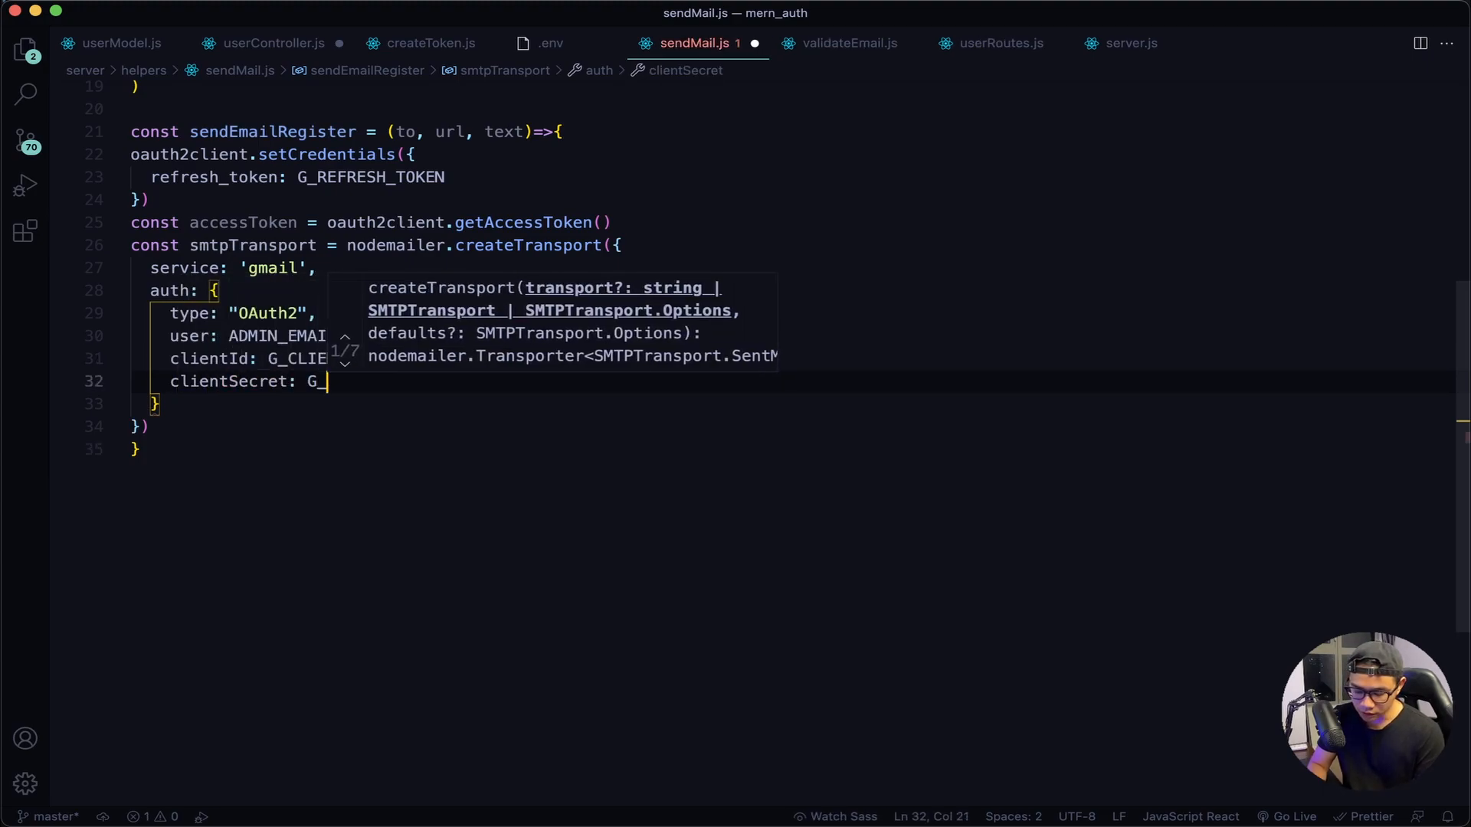
type("CLIENT_SECRET")
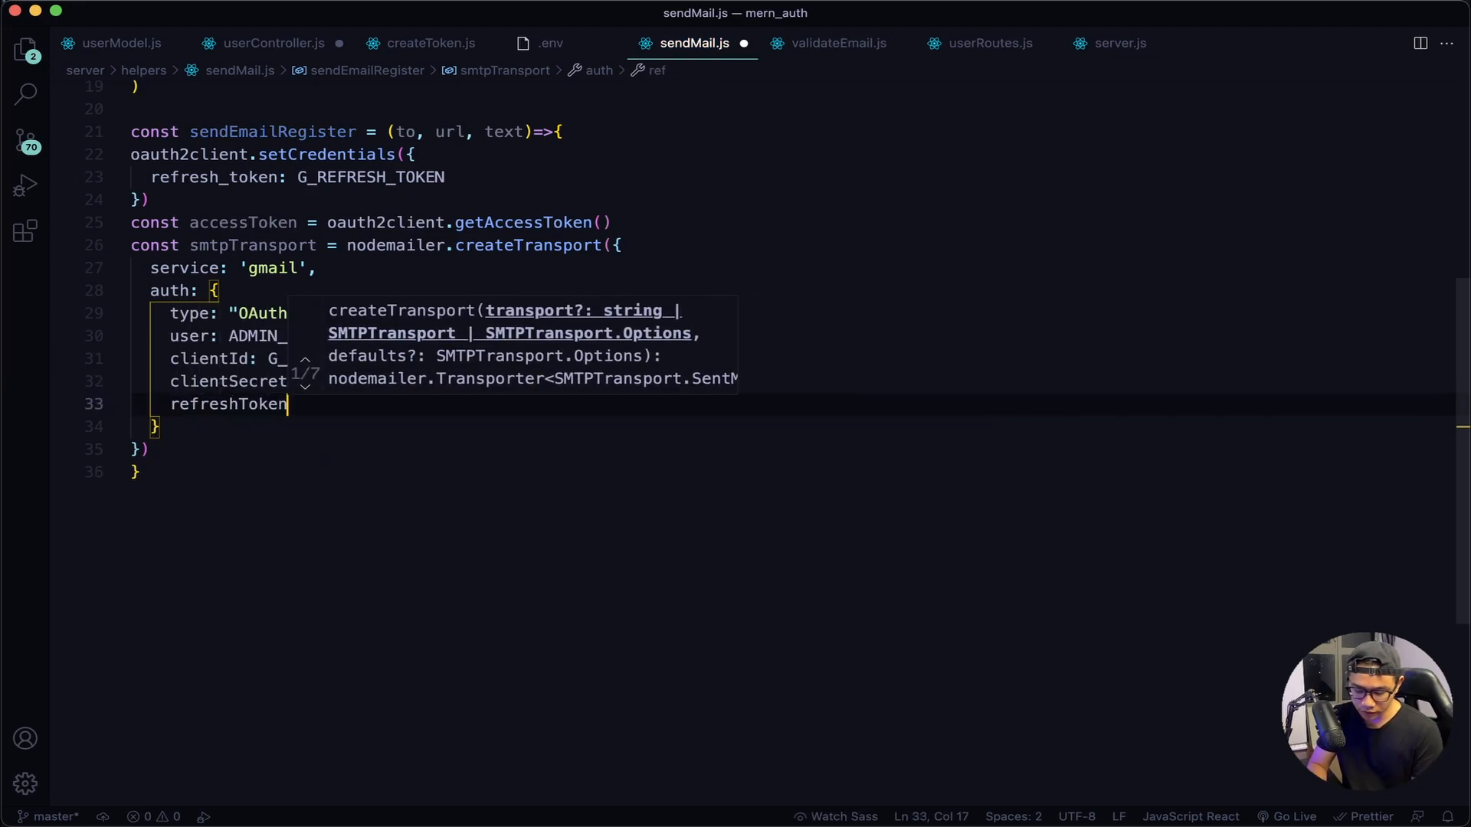
type("G_")
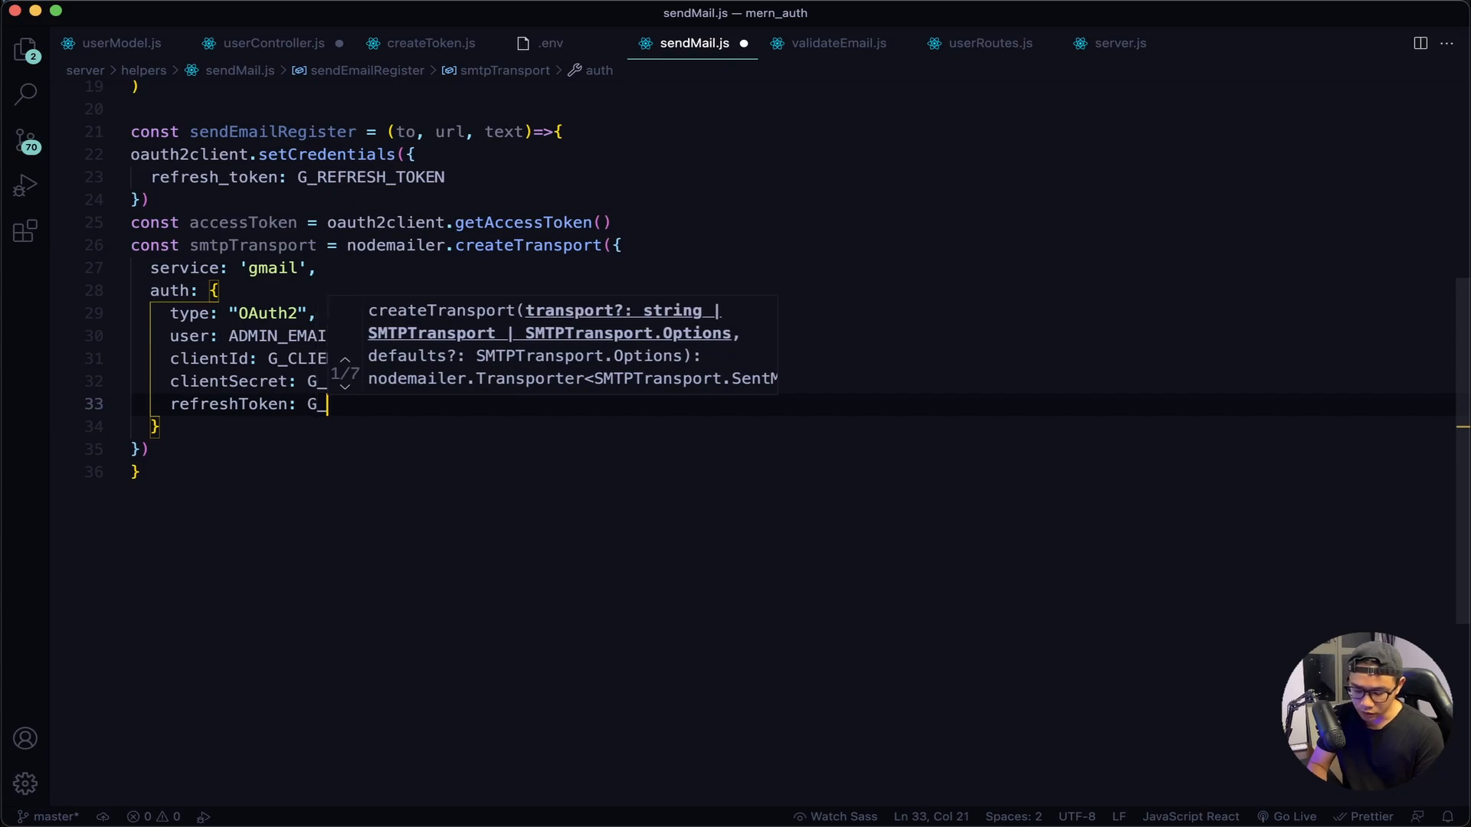
type("REFRESH_TOKEN,")
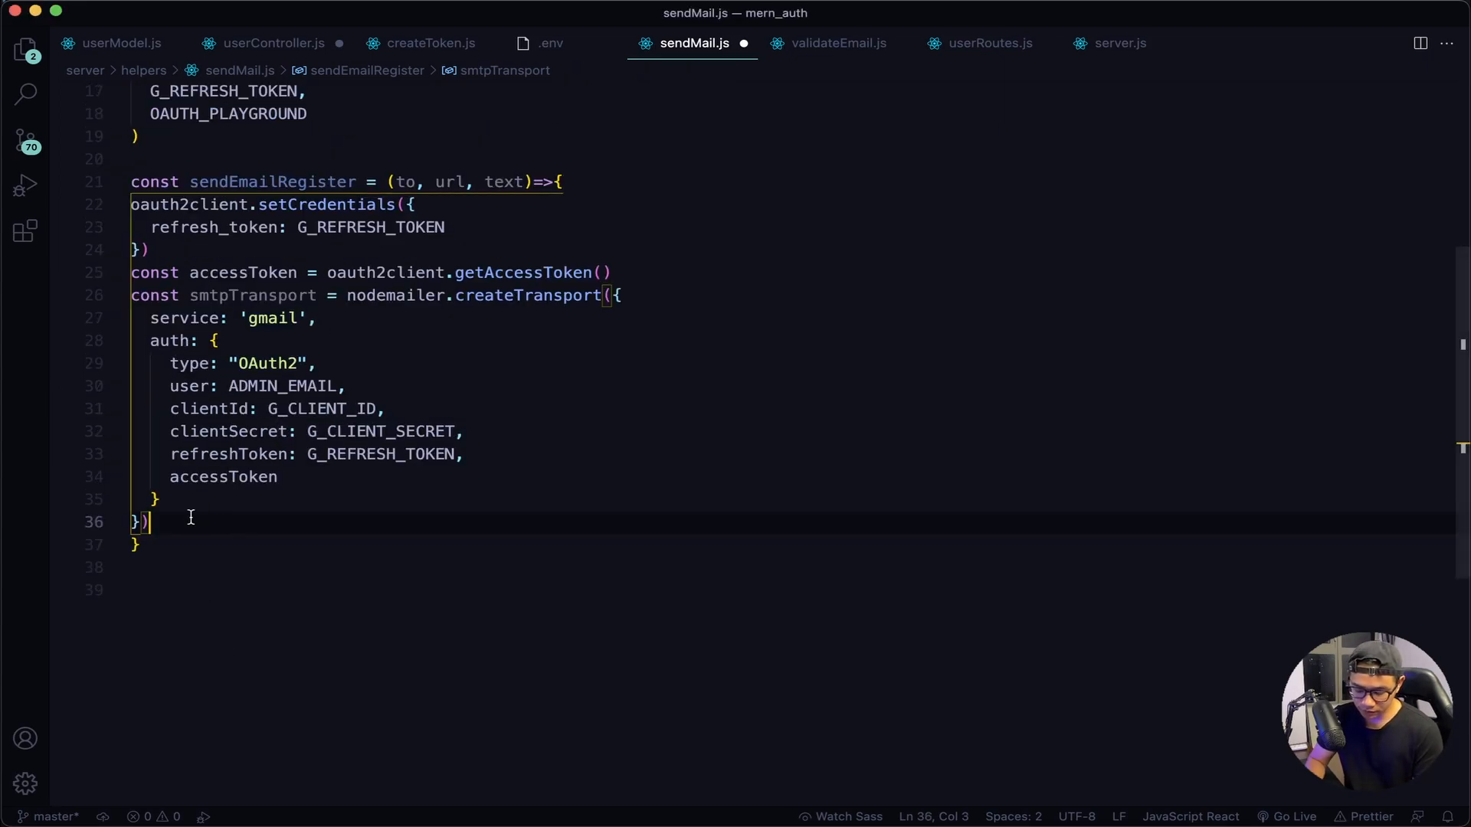
Define mailOptions with from ADMIN_EMAIL, to, subject "ACTIVATE YOUR ACCOUNT" and an html template literal begun
type("const")
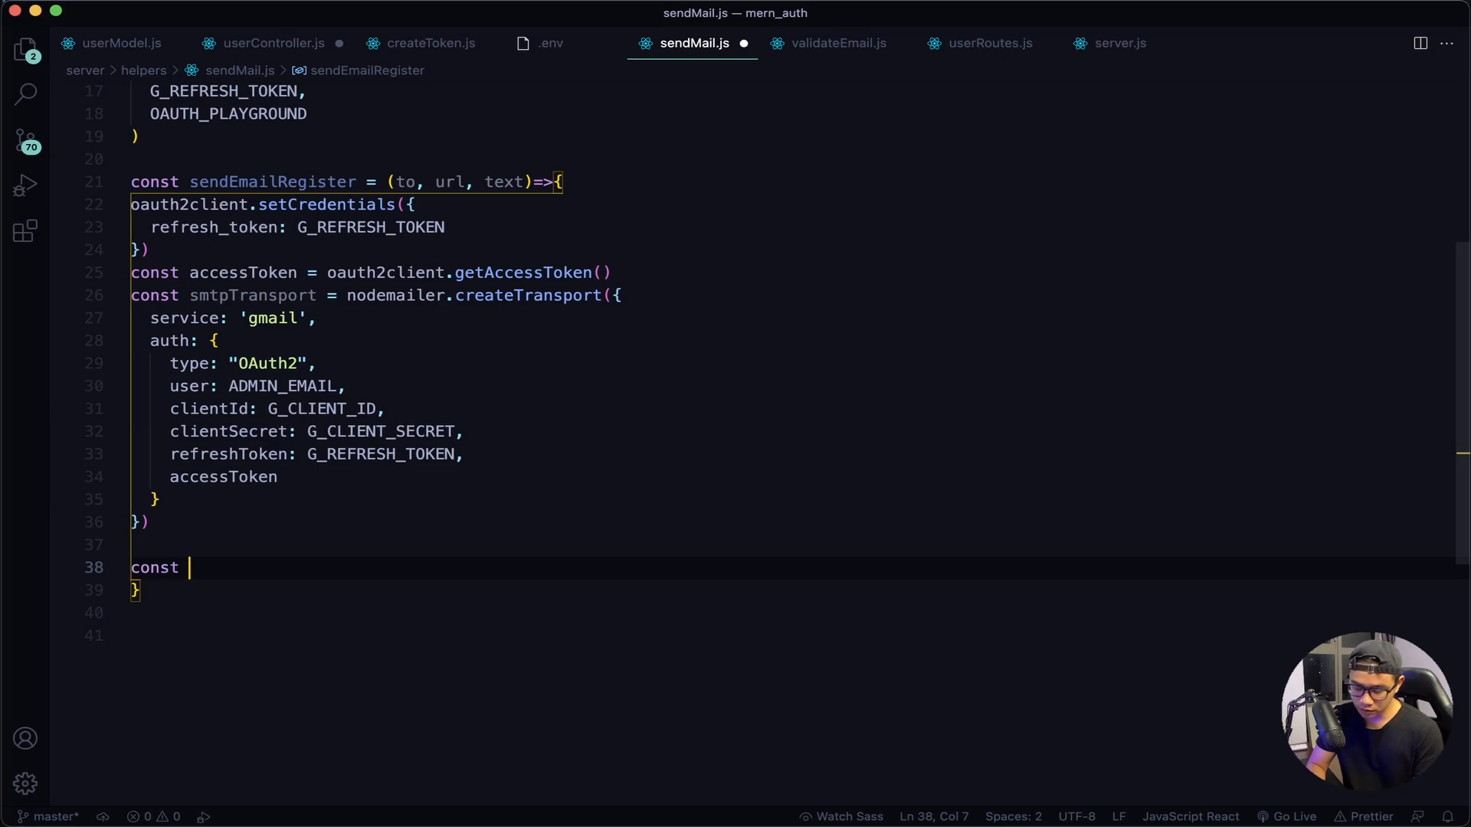
type("mailOp")
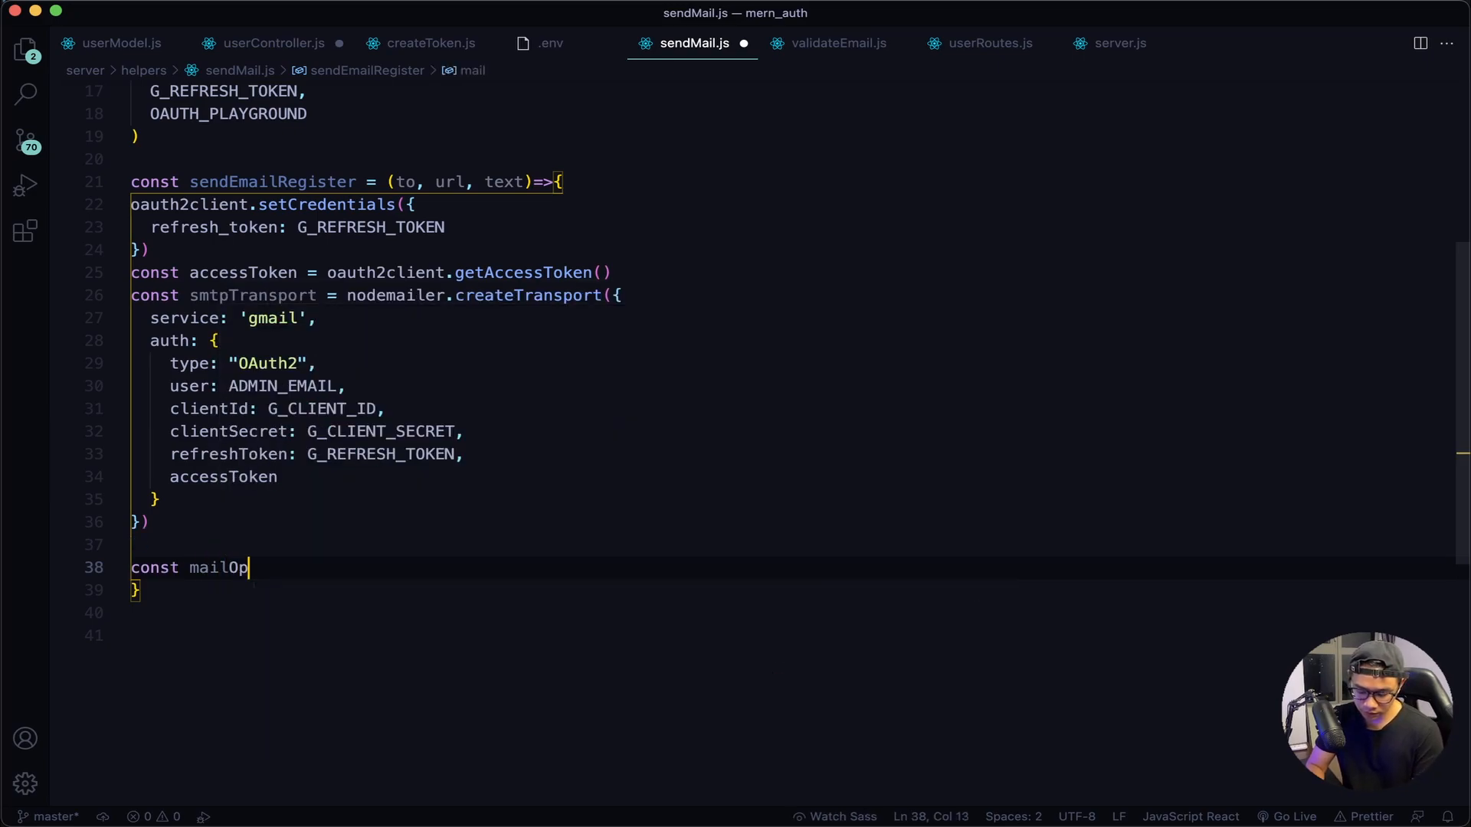
type("tions = {}")
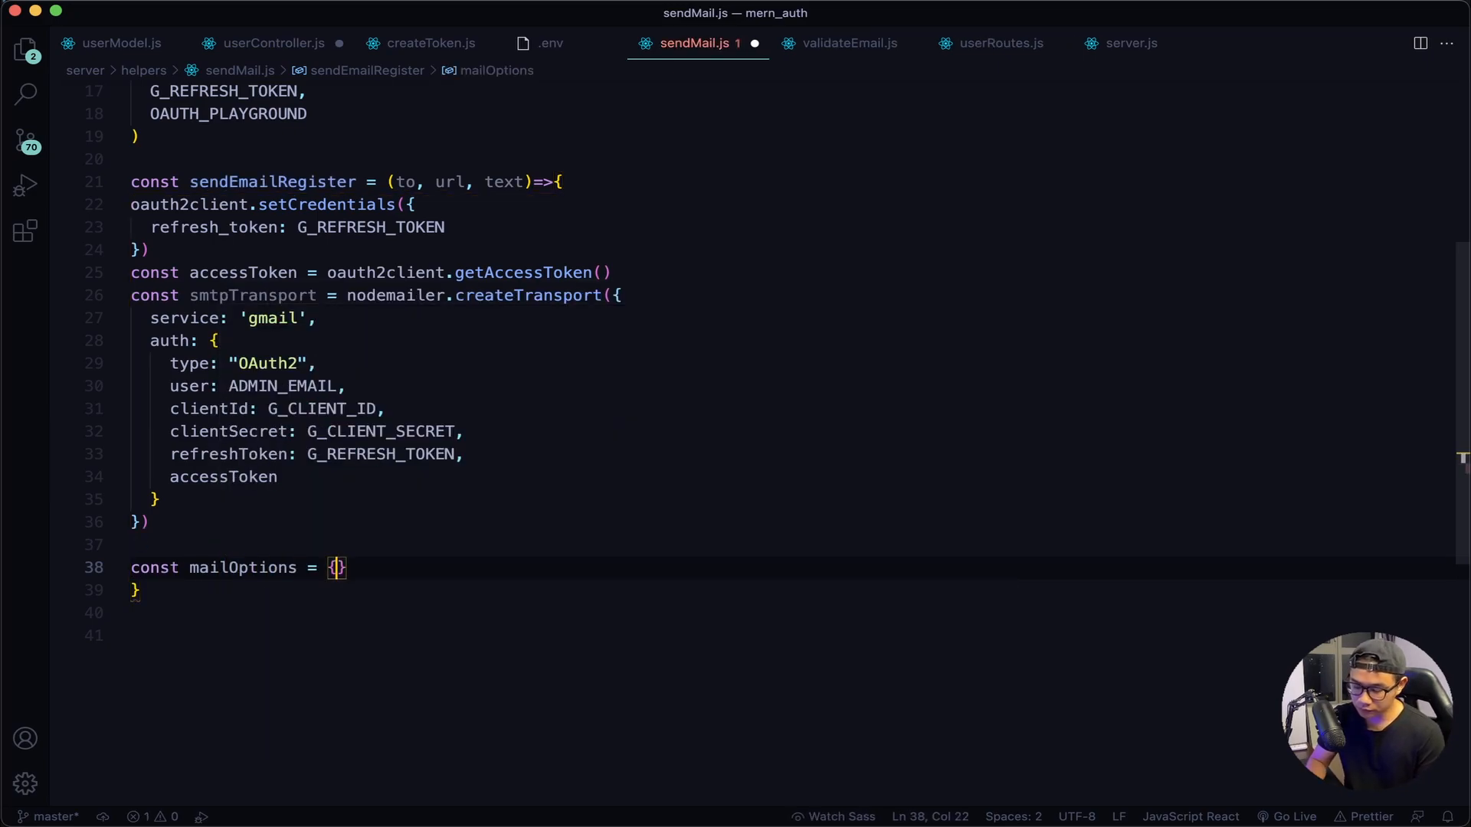
type("from:")
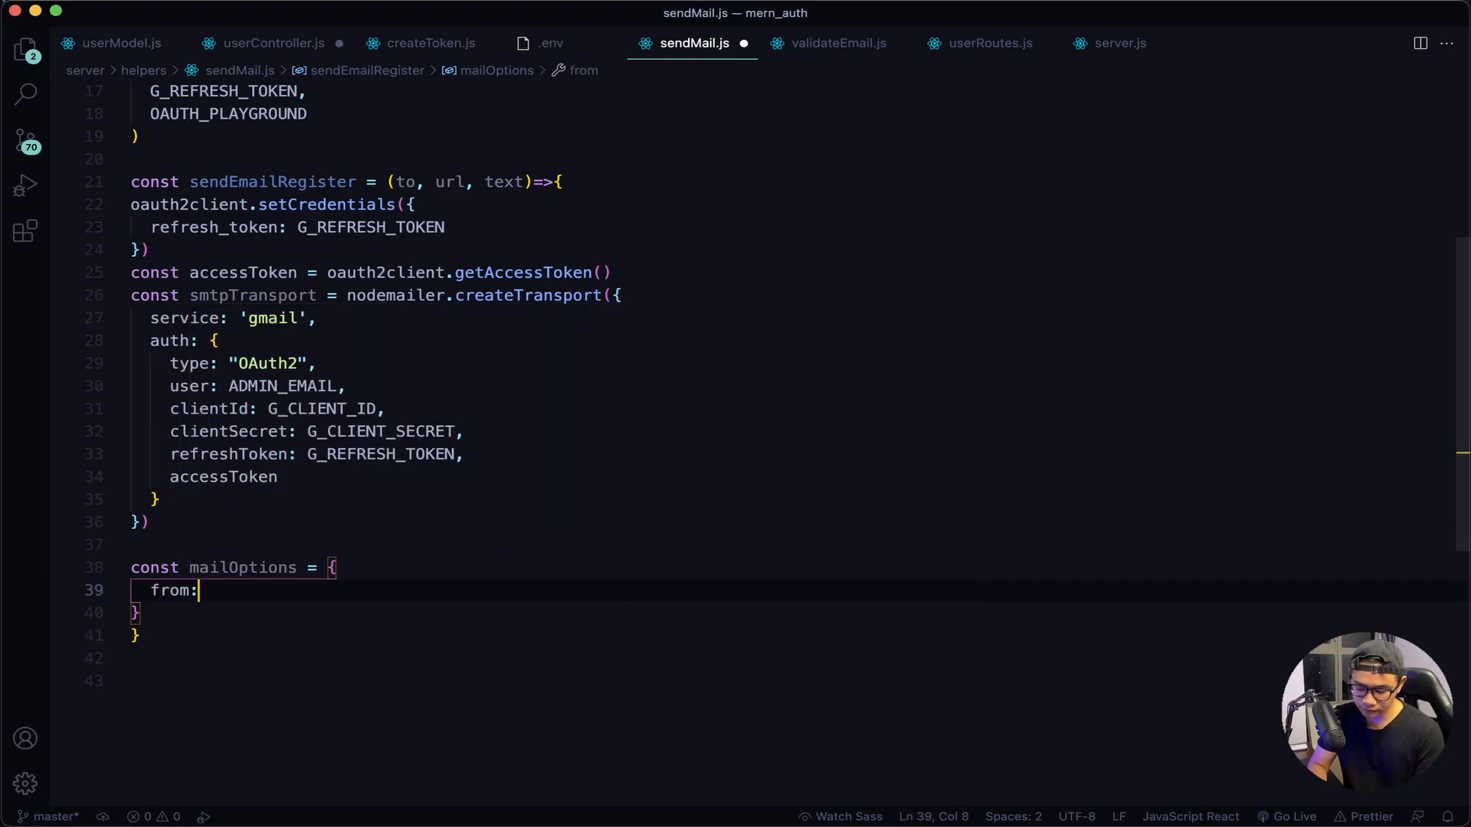
type("ADMIN_EMAIL,")
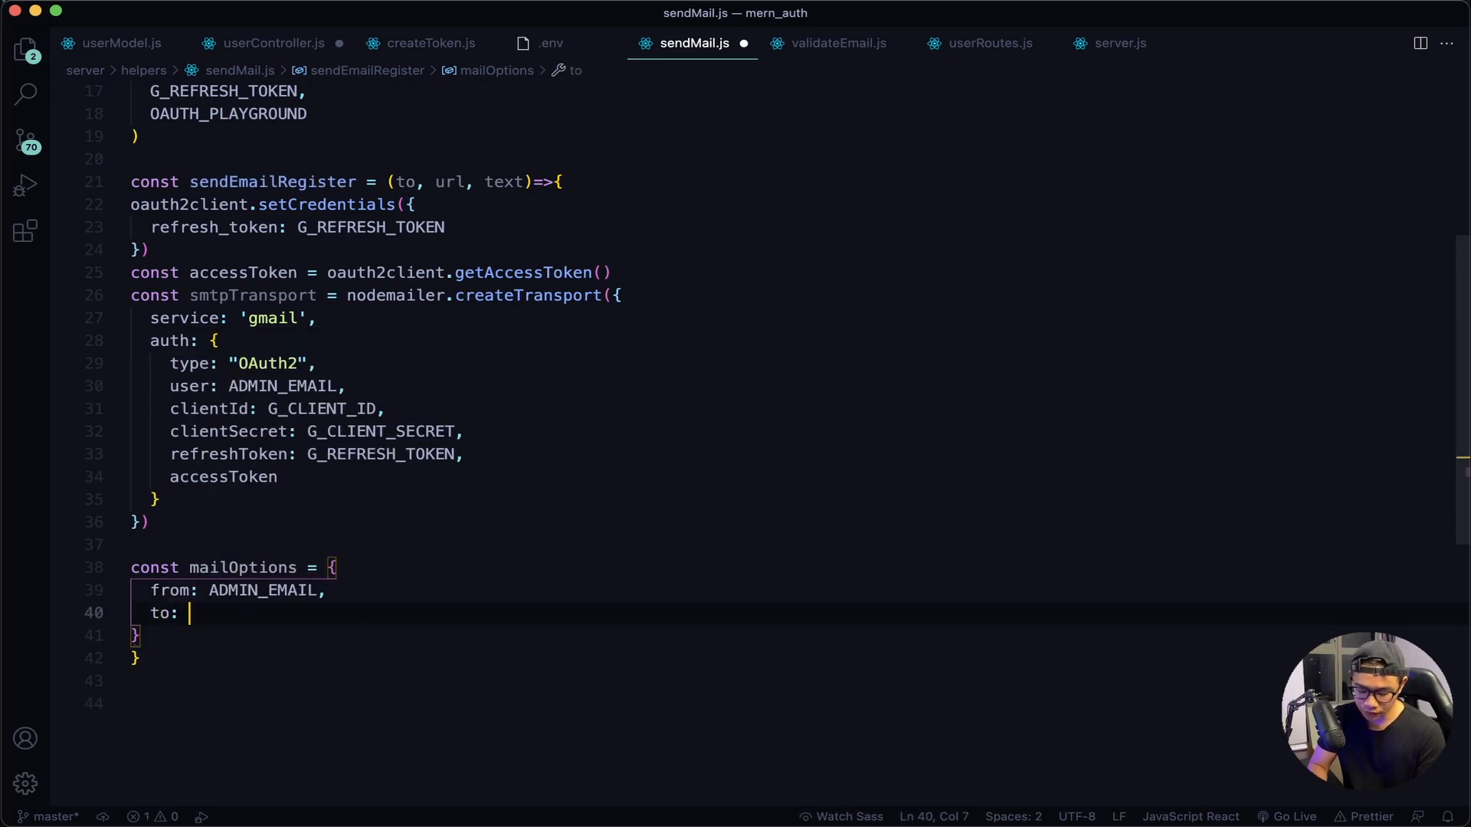
type("subject: \"ACTI")
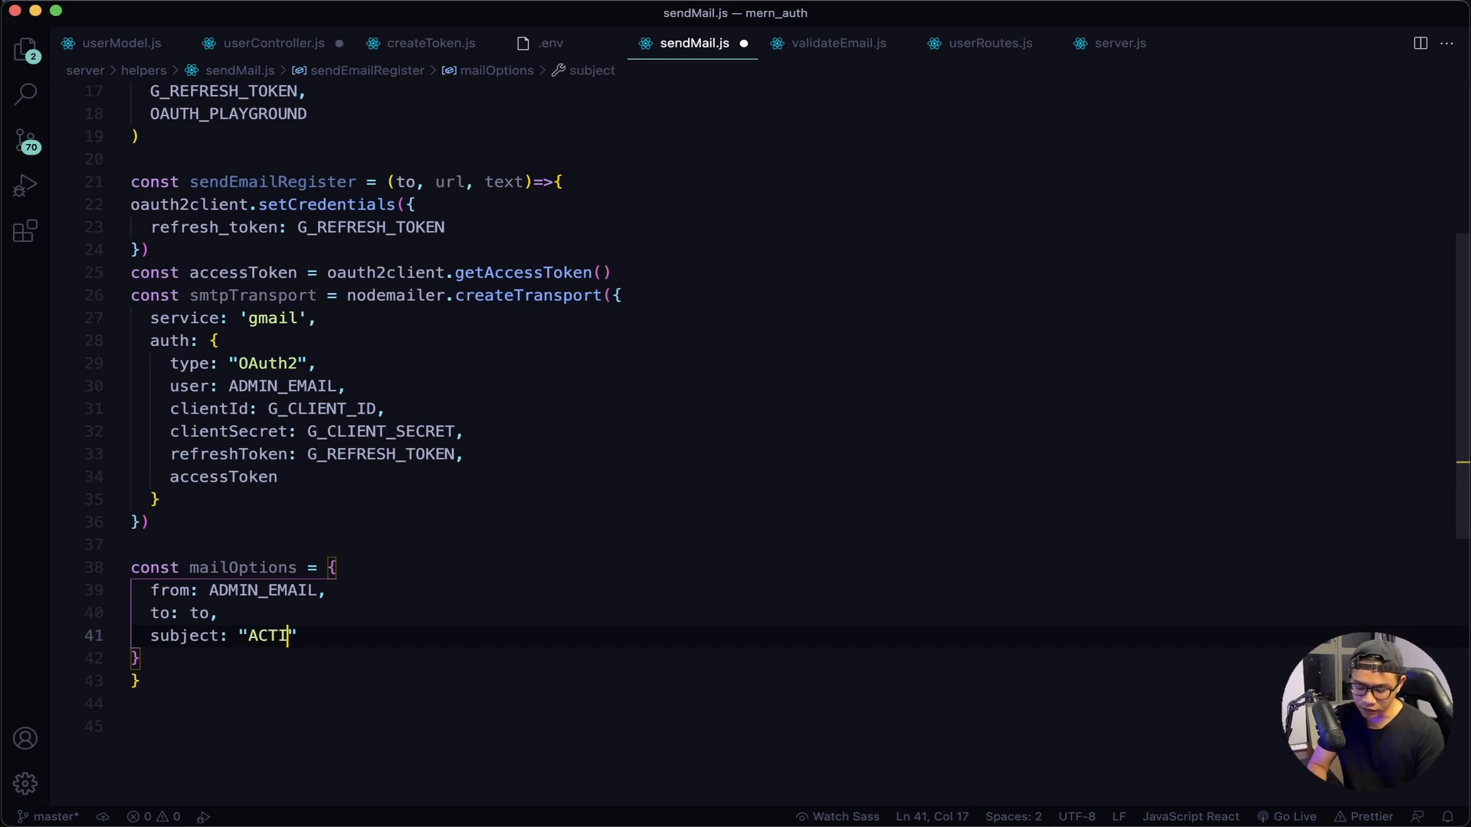
type("VATE YOUR")
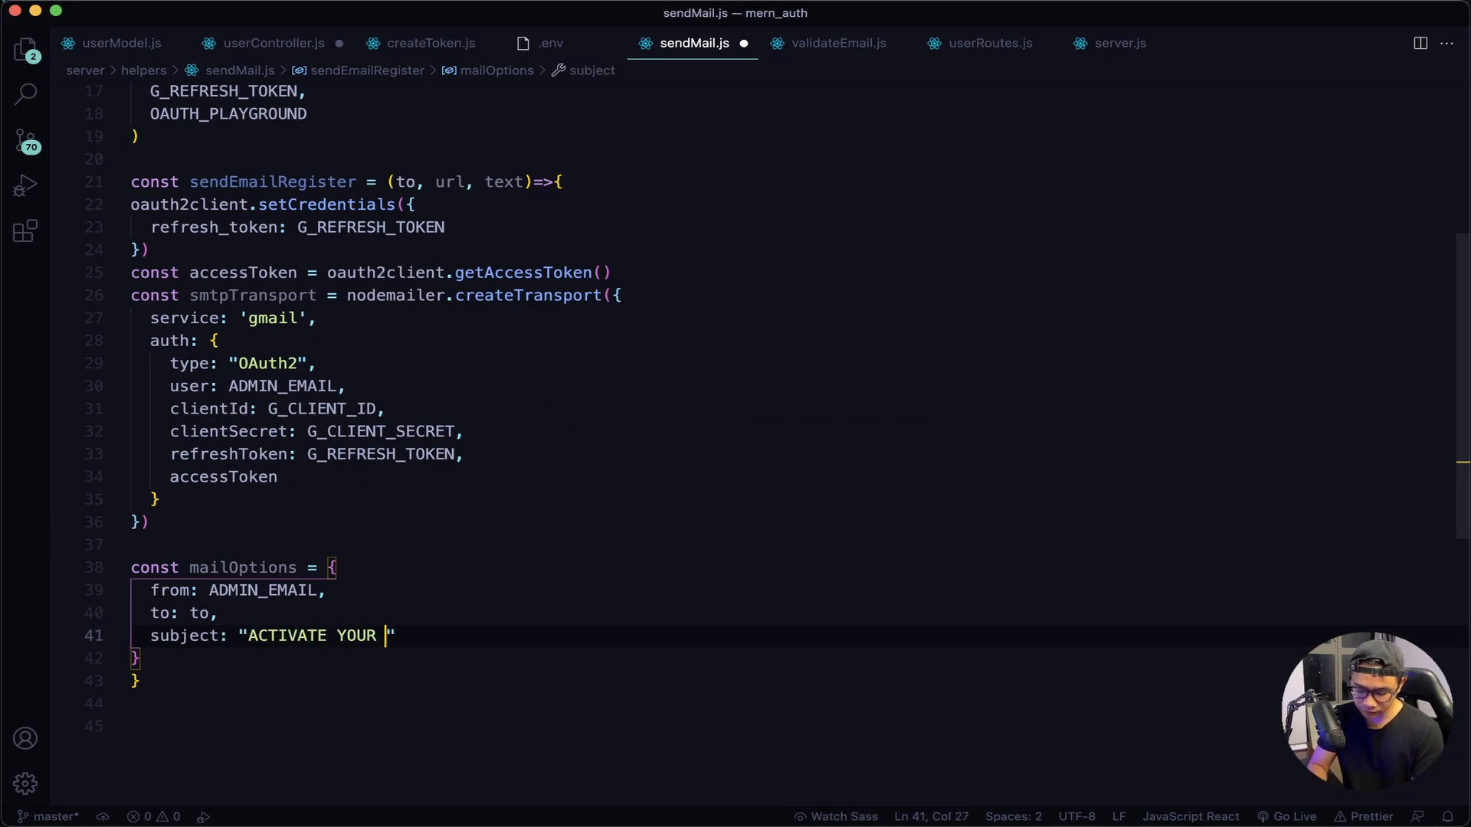
type("ACCOUNT")
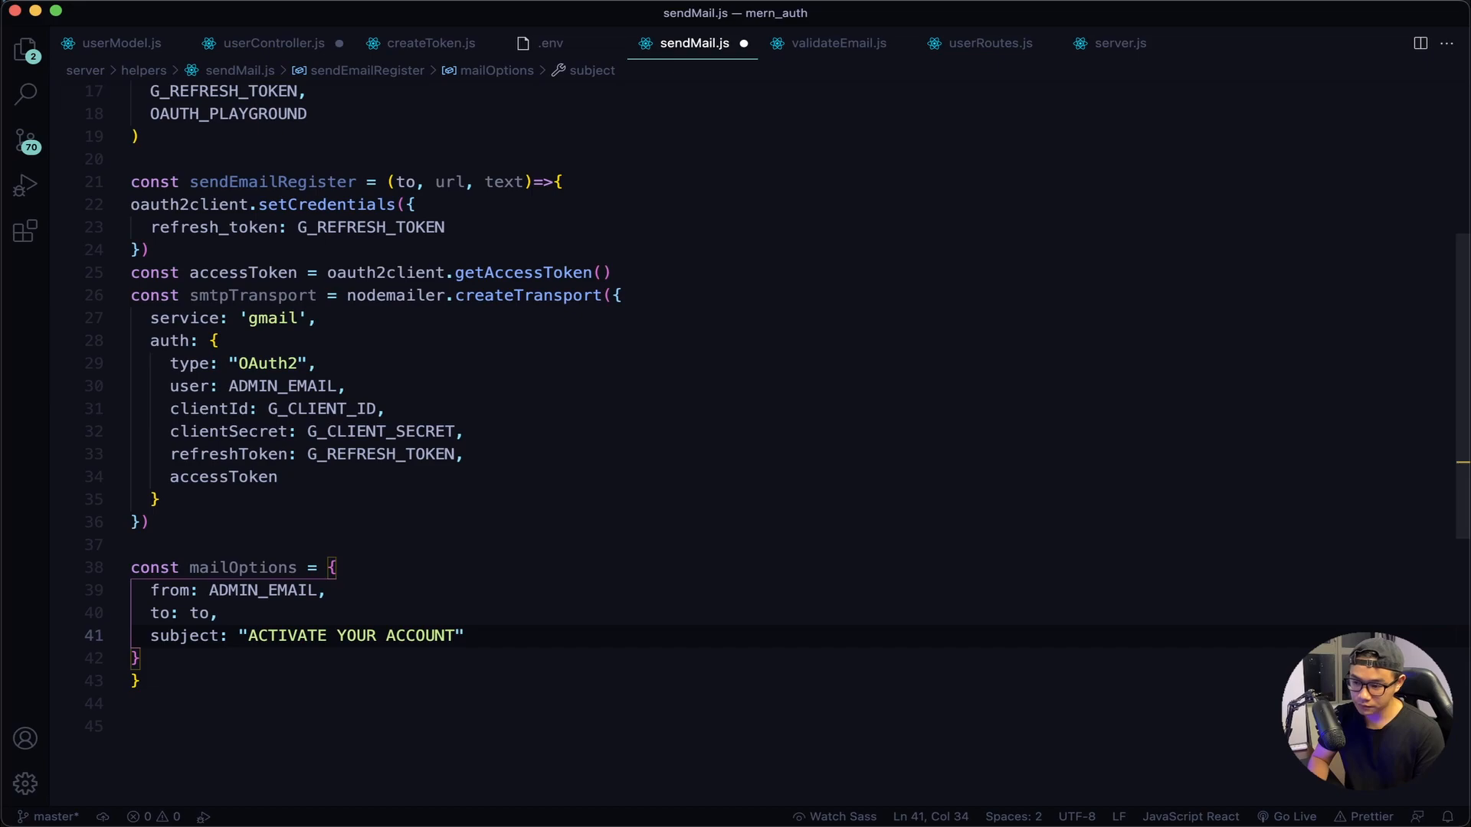
type("html:")
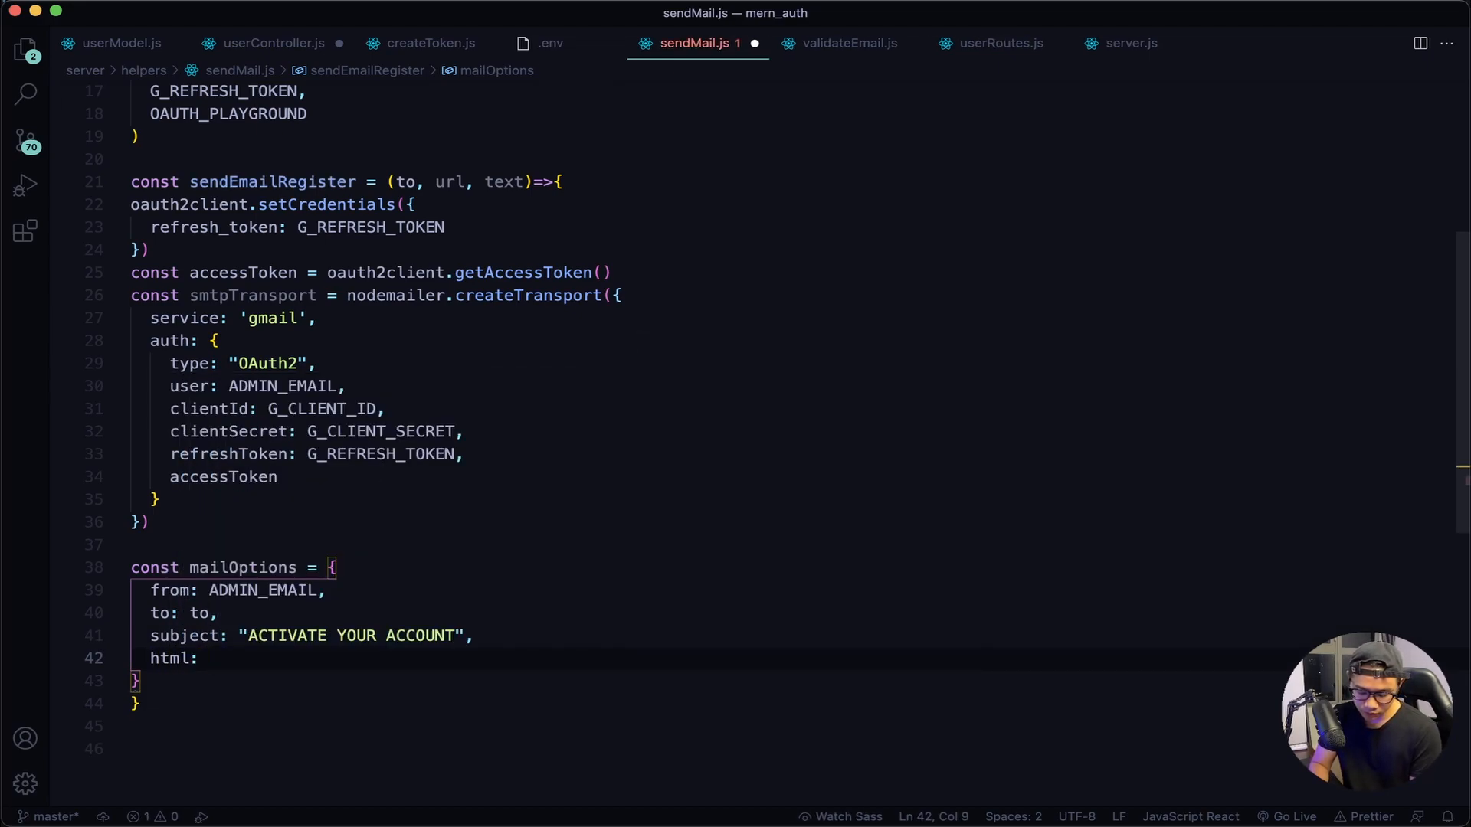
type("`")
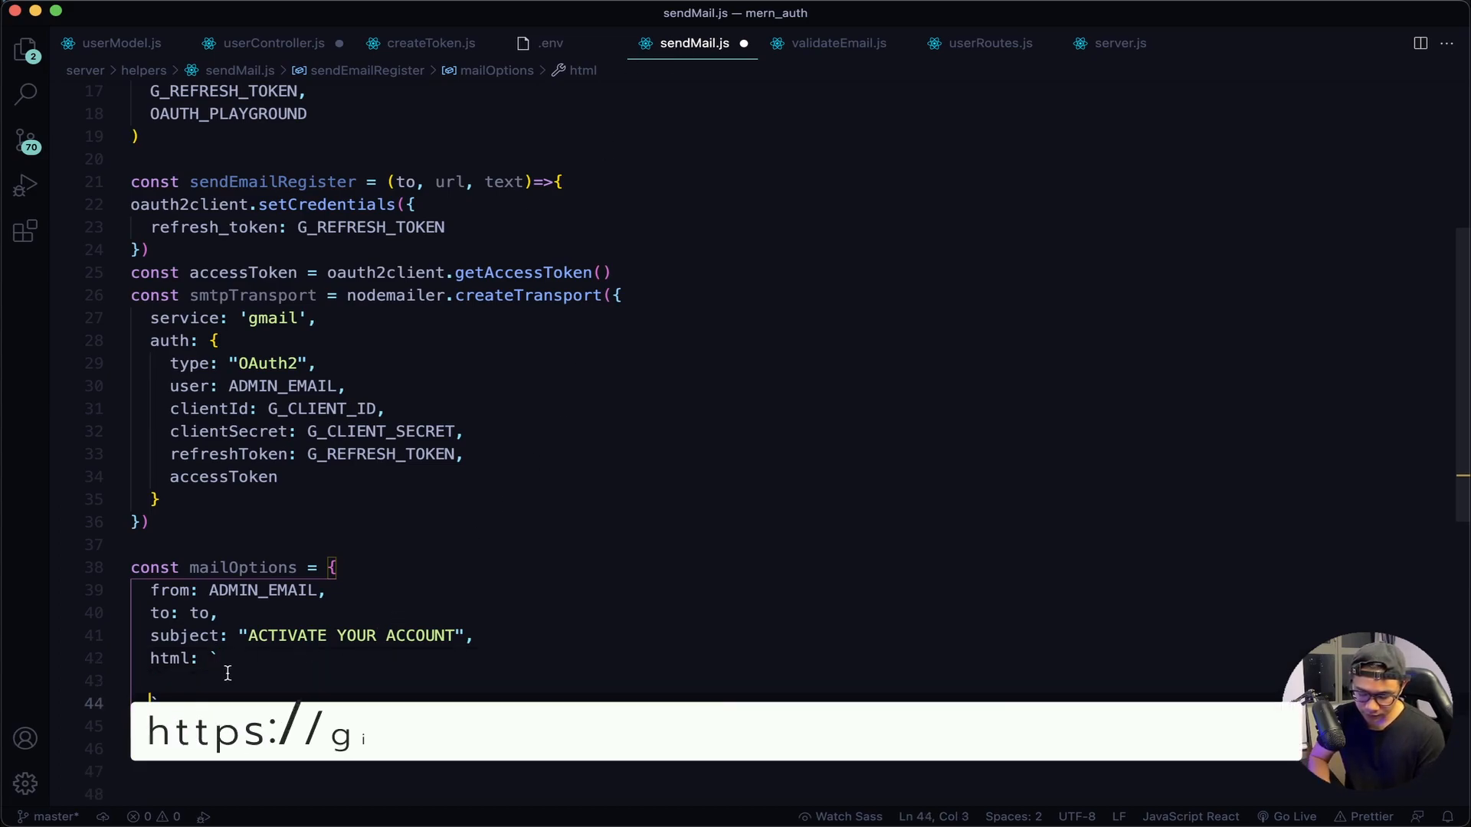
Fill html with the styled activation email template including the ${url} button and fallback link
type("ithub.com/PASSIONCORNERS/mern_auth")
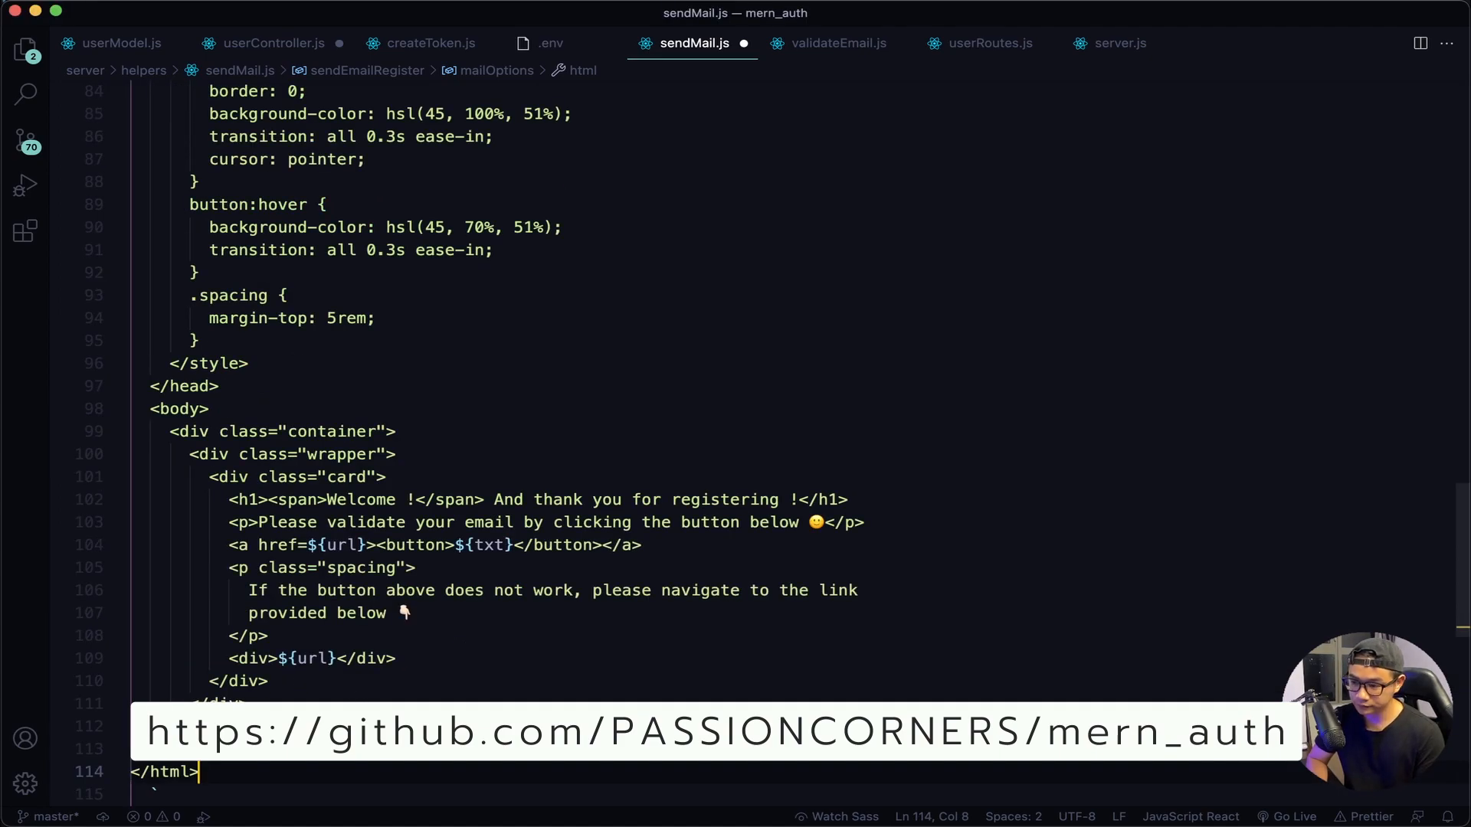
scroll("down", 3)
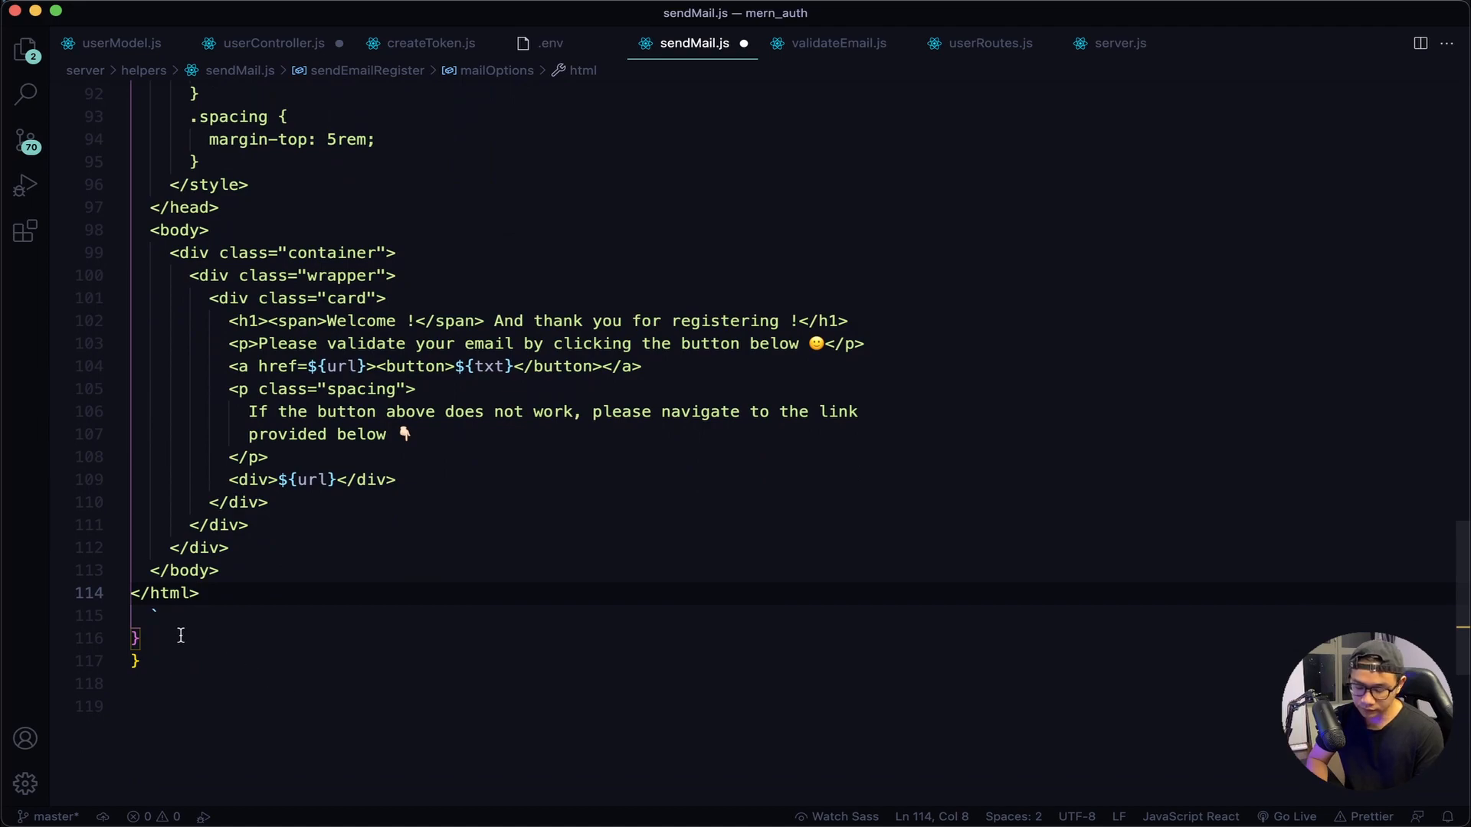
type("sm")
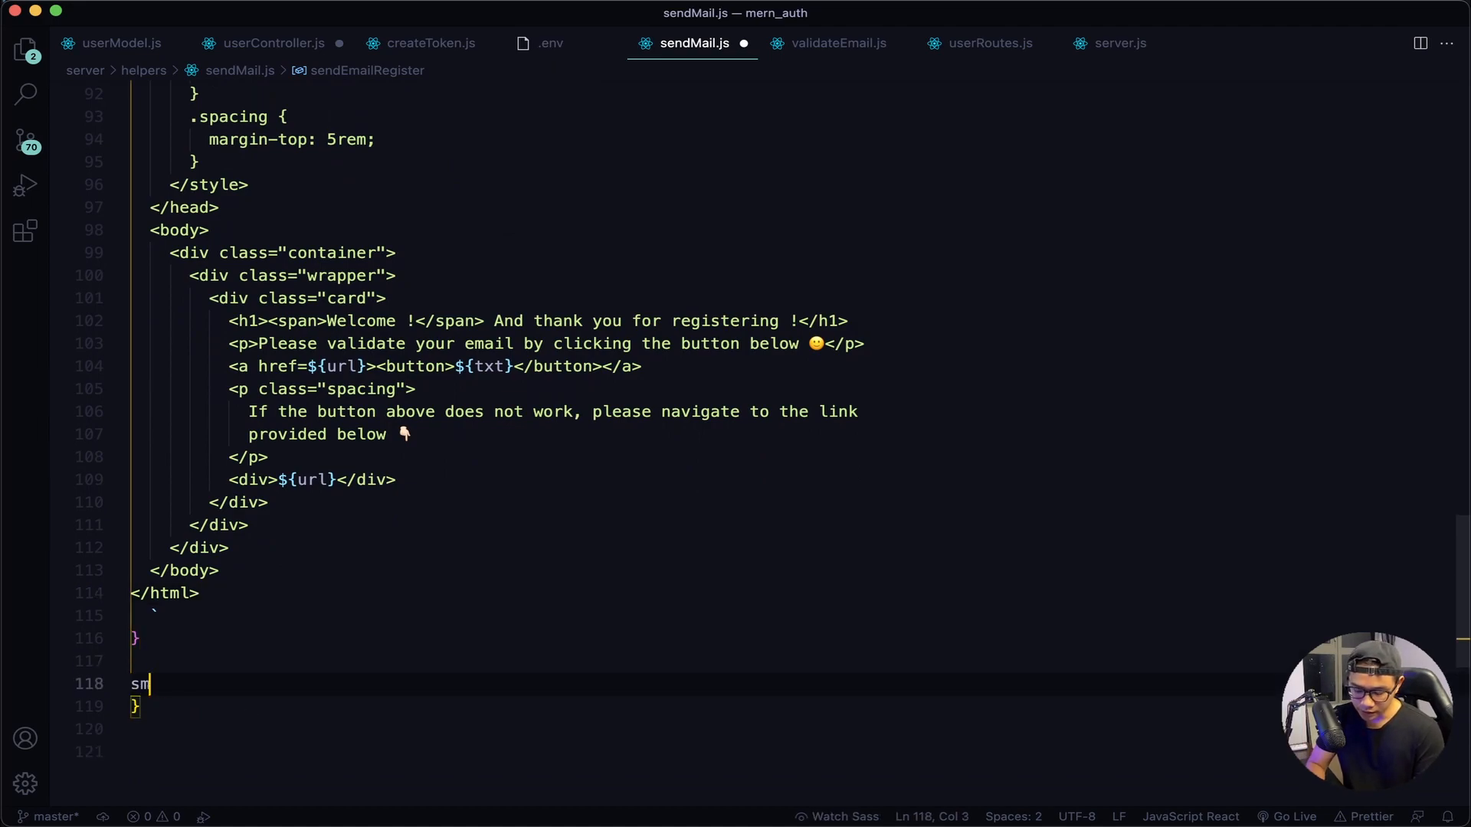
Call smtpTransport.sendMail(mailOptions) with an (err, info) callback returning the error or info, then save
type("tpTransport")
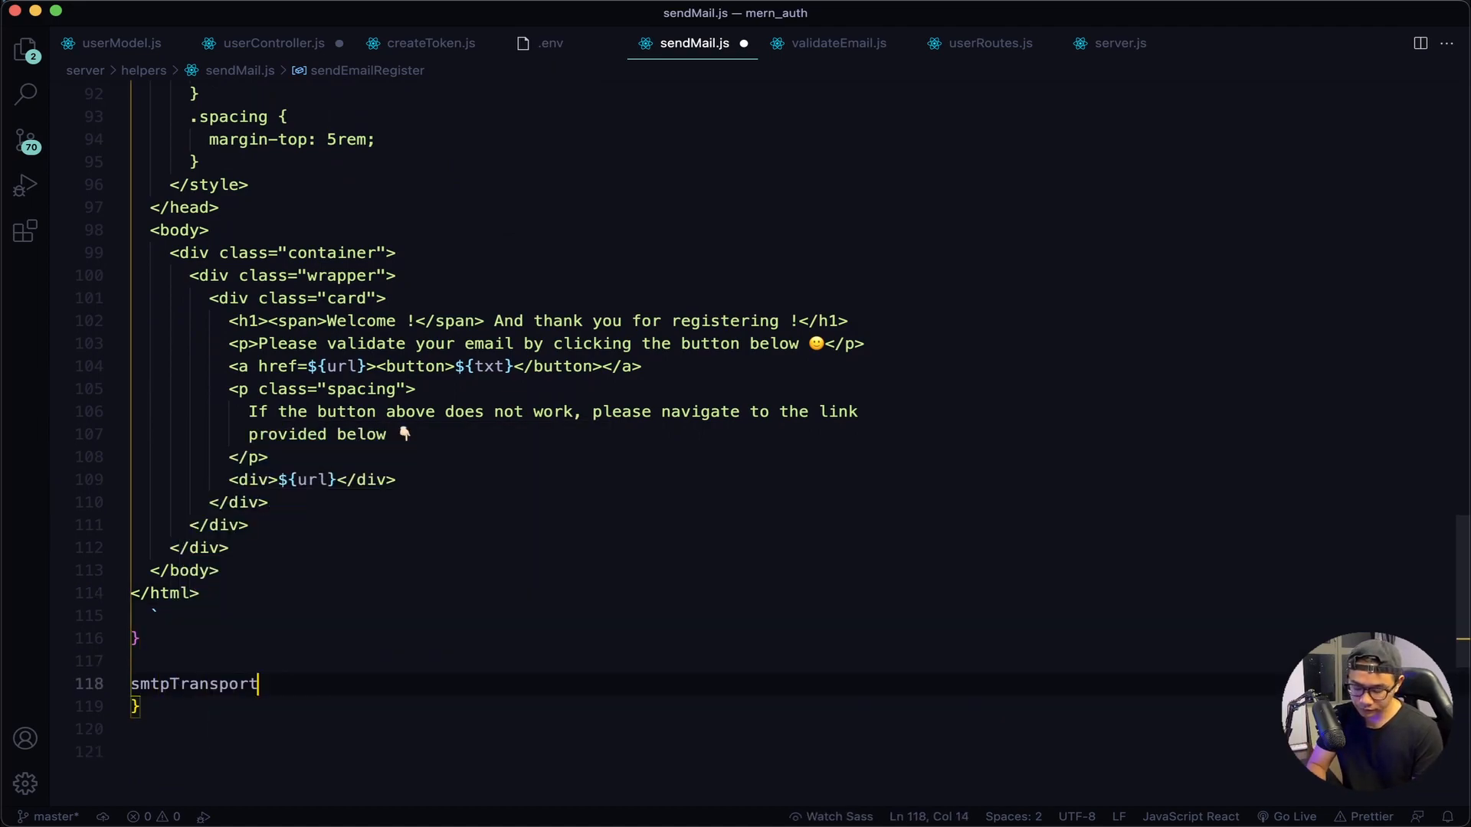
type(".sendMail")
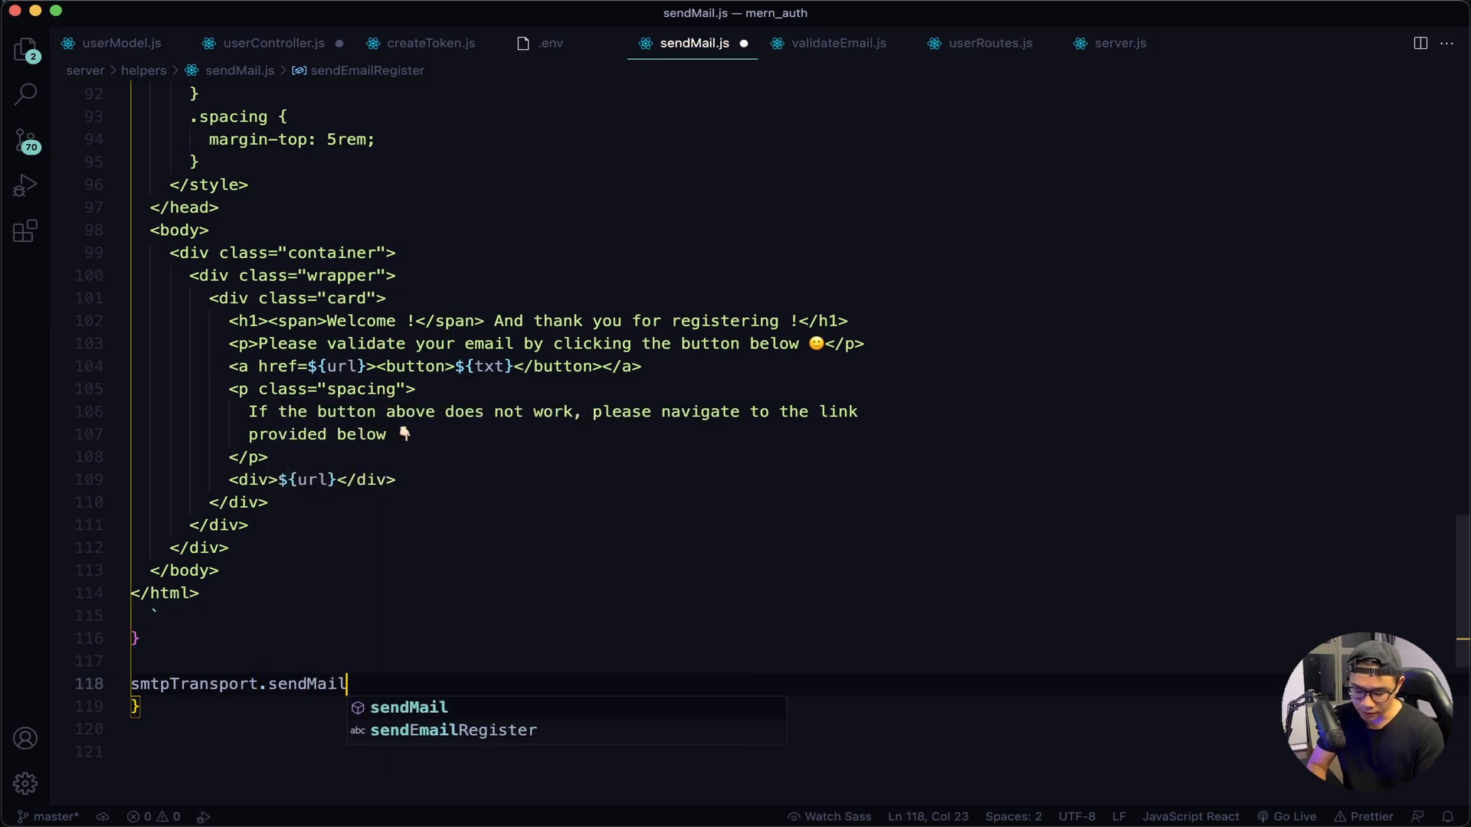
type("(ma")
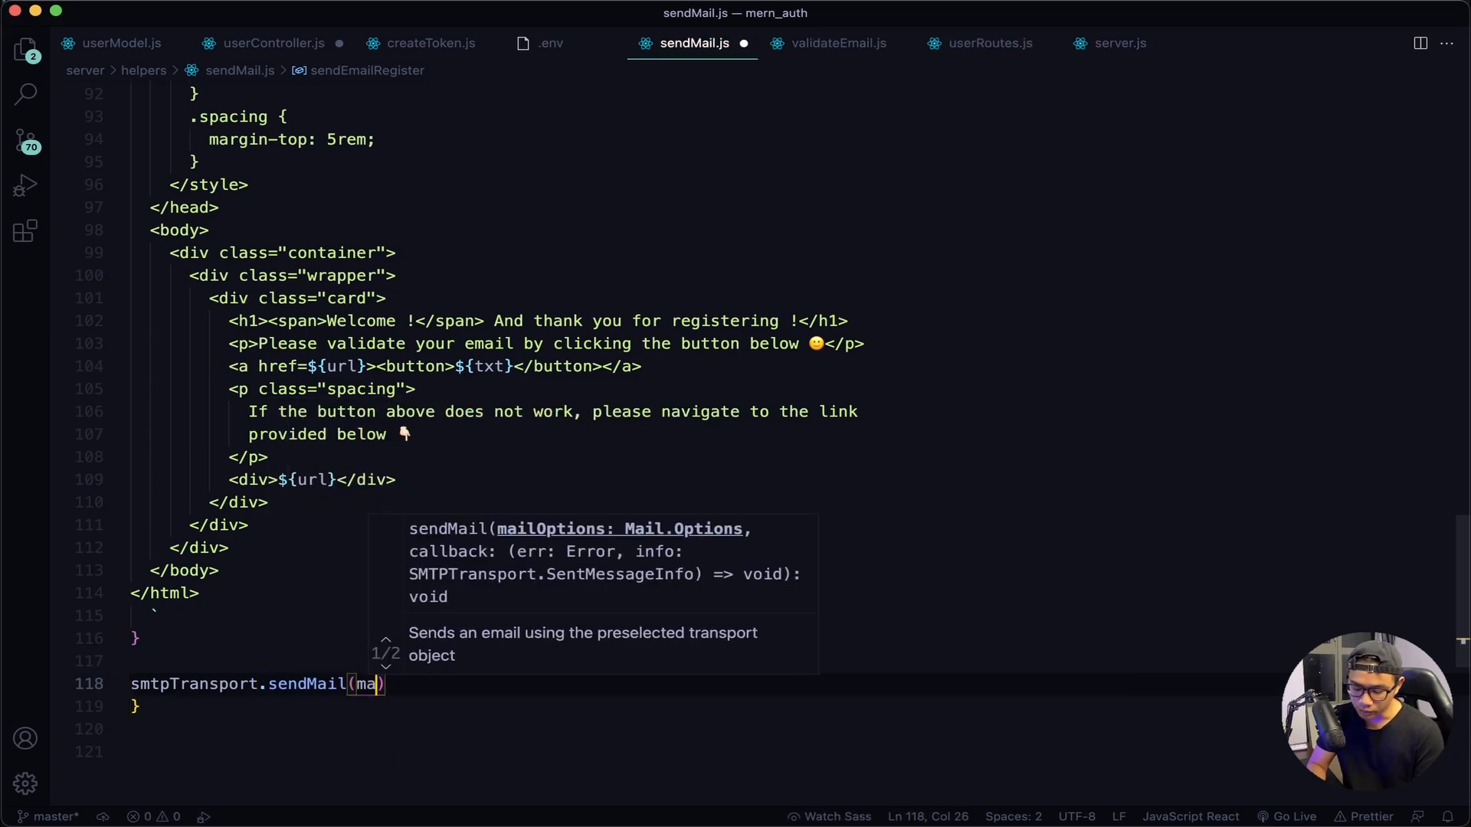
type("ilOptions")
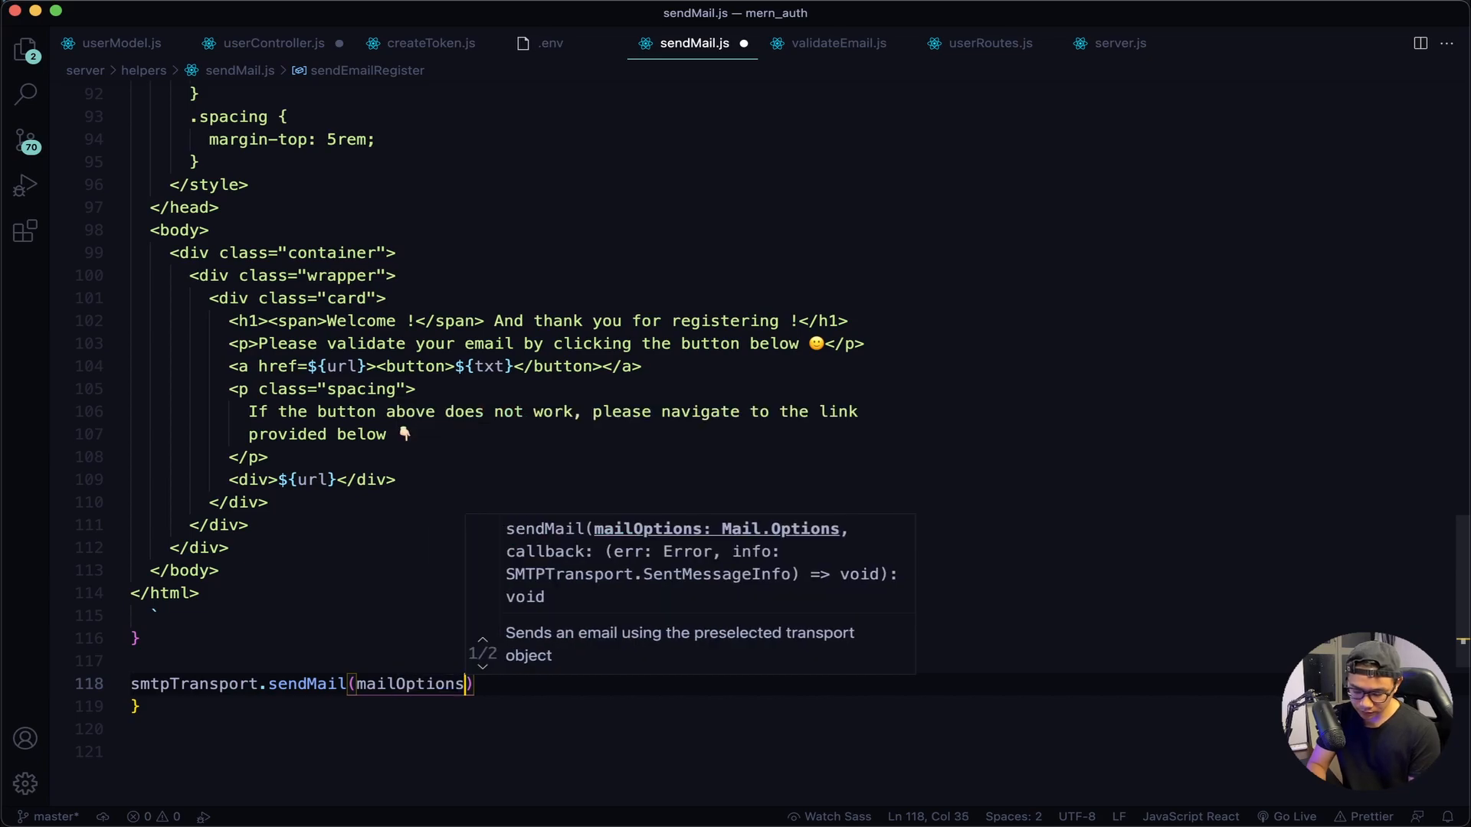
type(", ()=>")
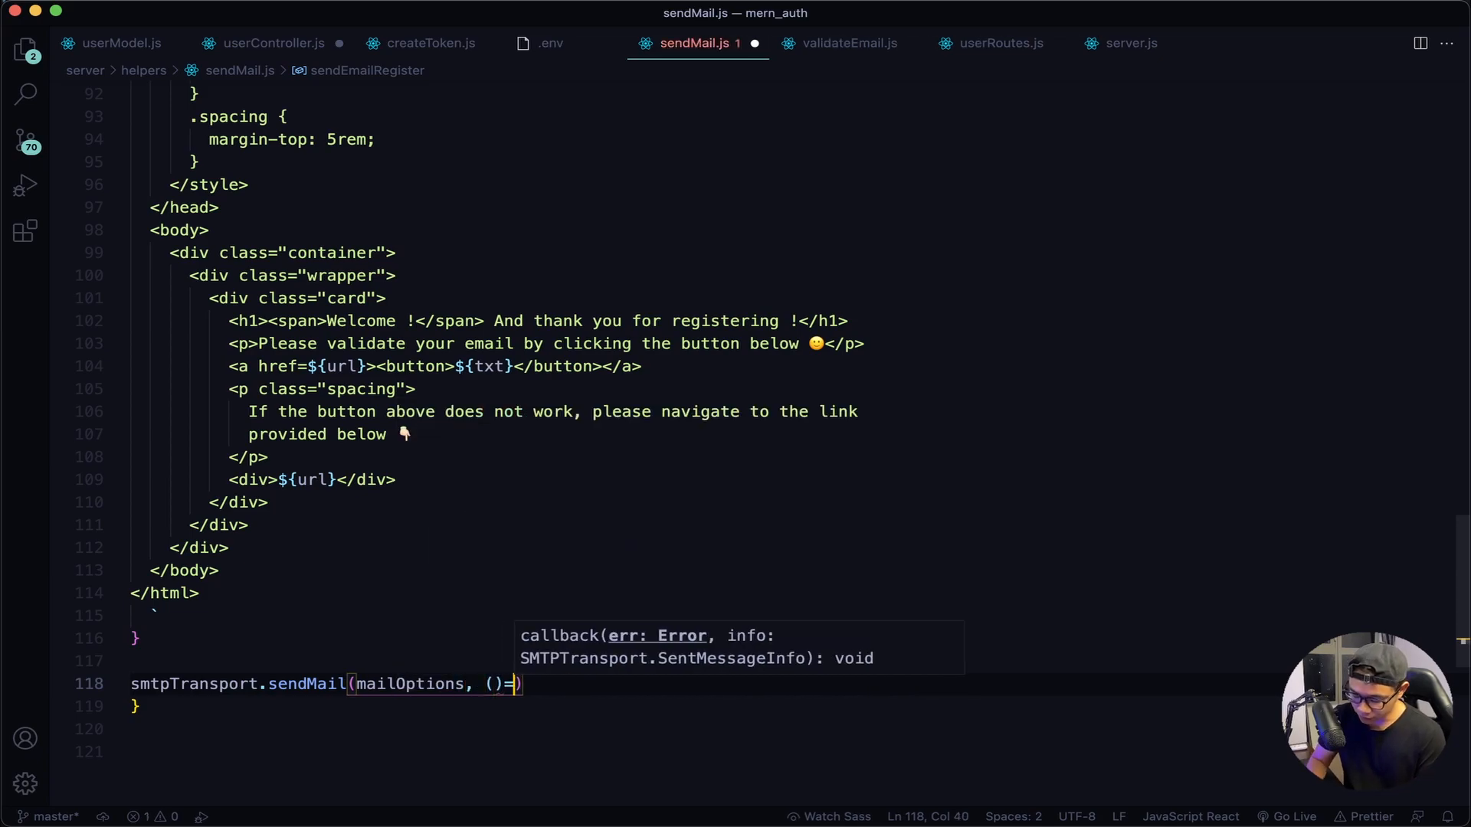
type(">{")
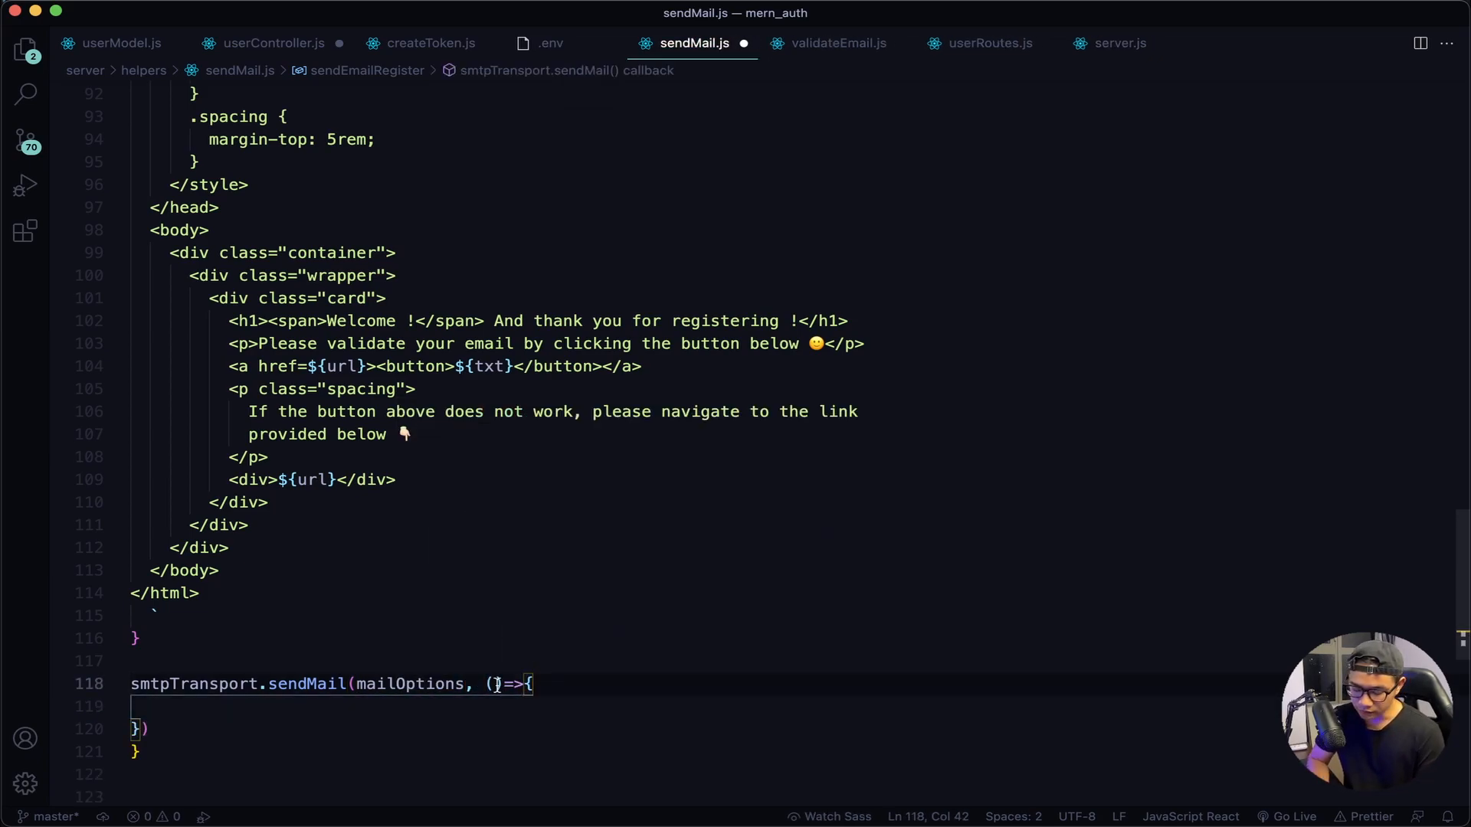
type("err, info")
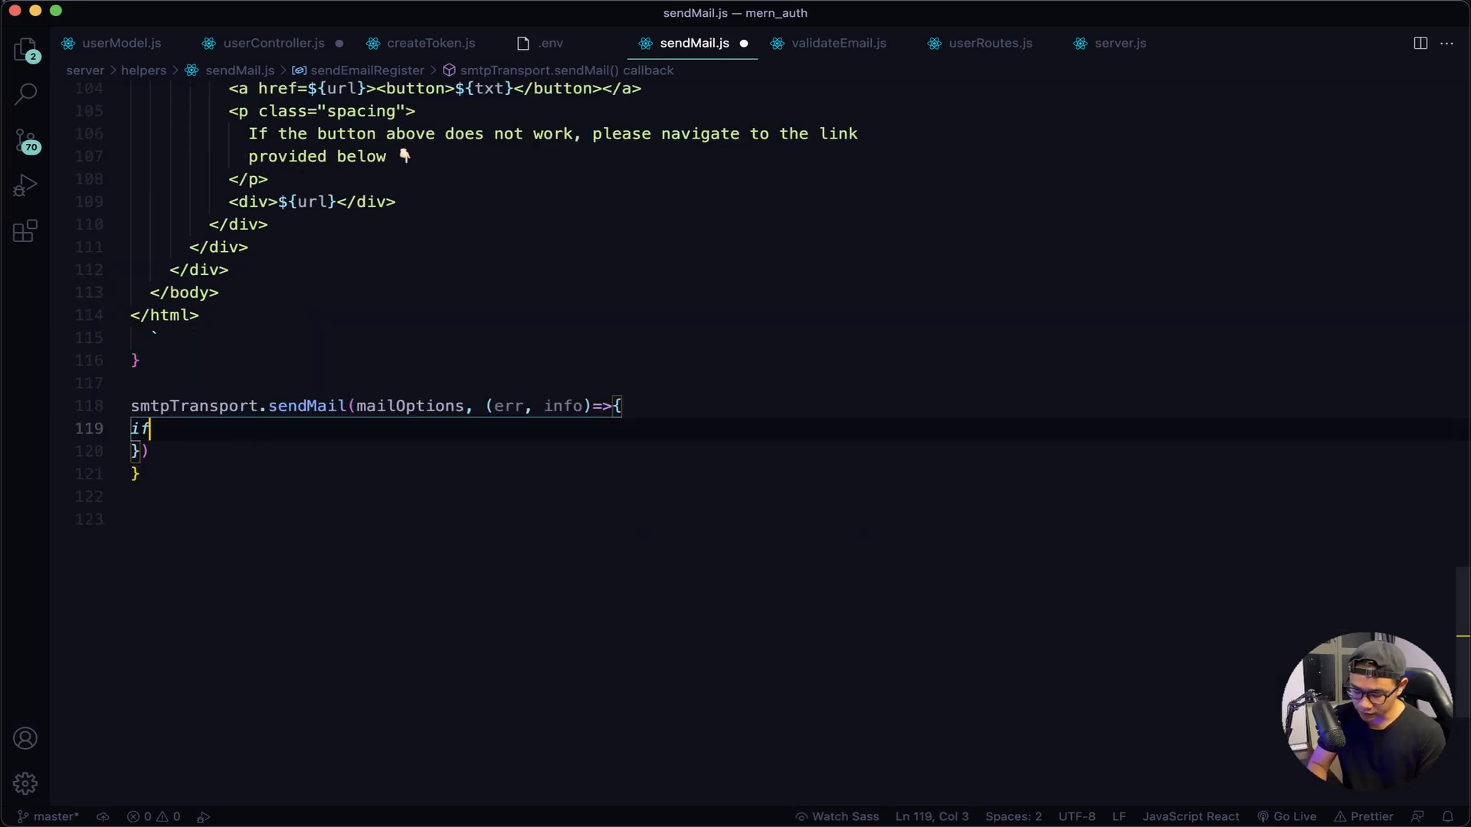
type("(err) return {err")
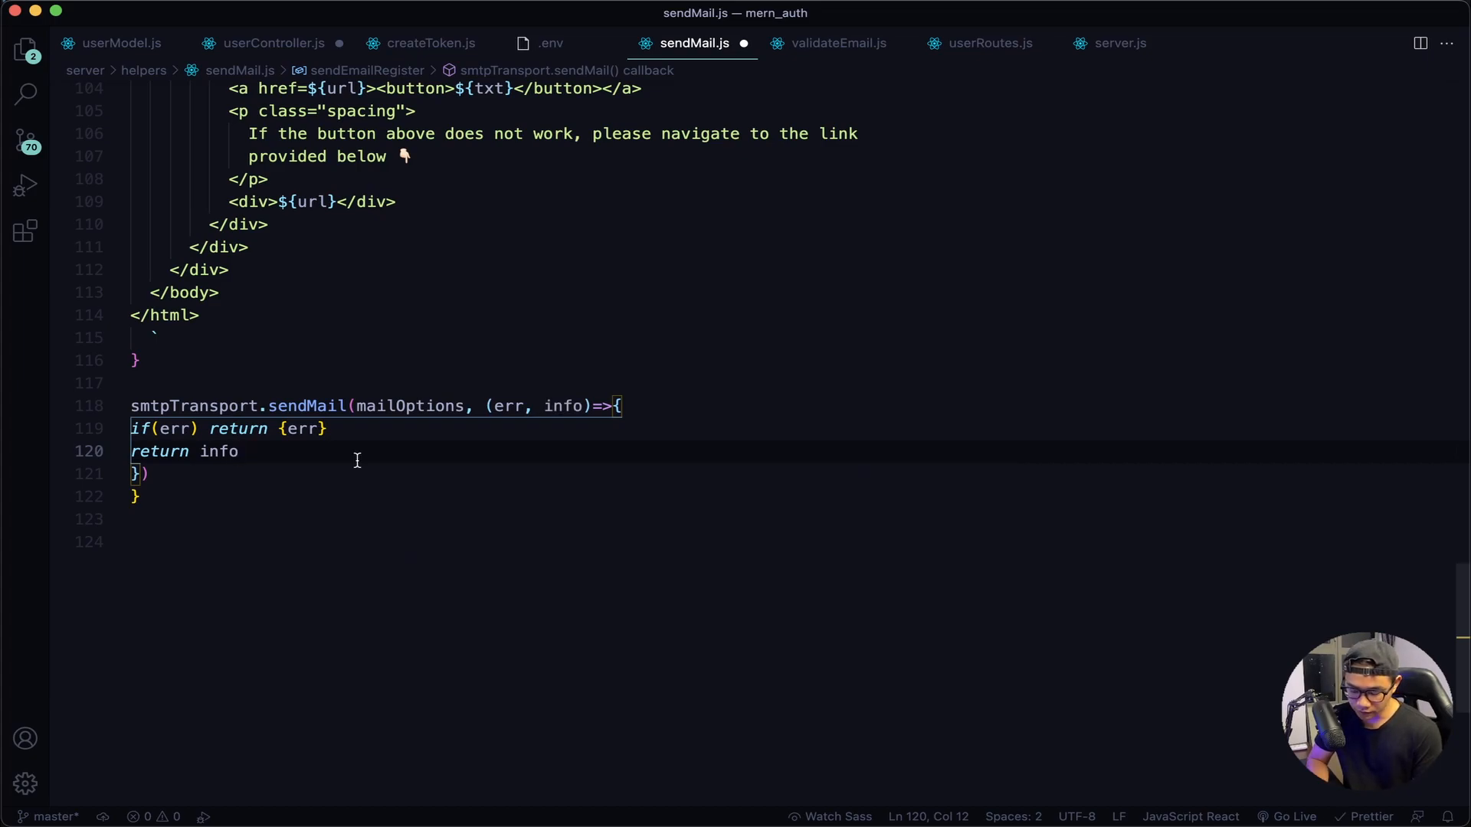
key("Cmd+s")
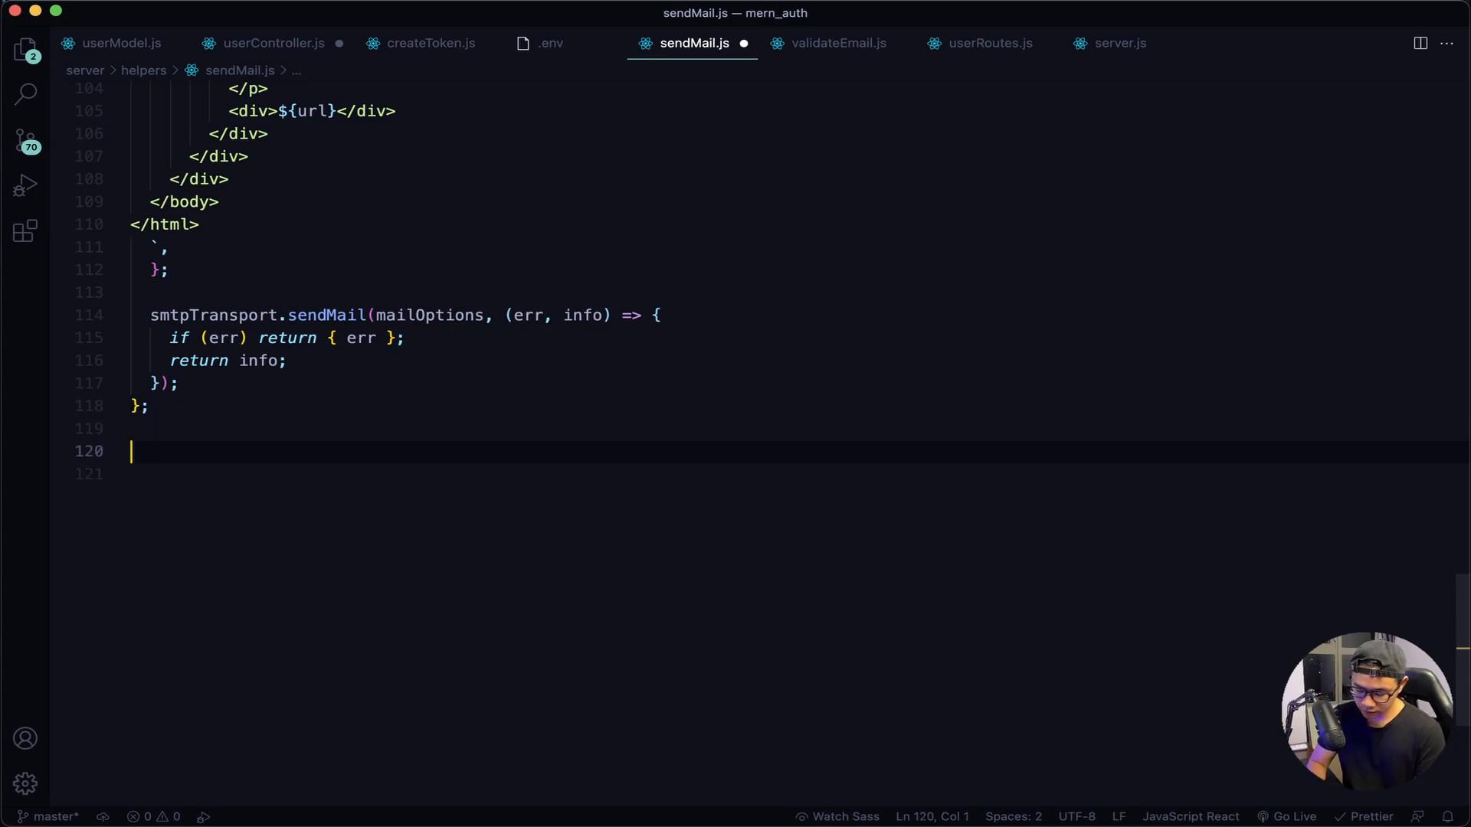
Add module.exports = sendEmailRegister at the bottom of sendMail.js
type("module.exports = send")
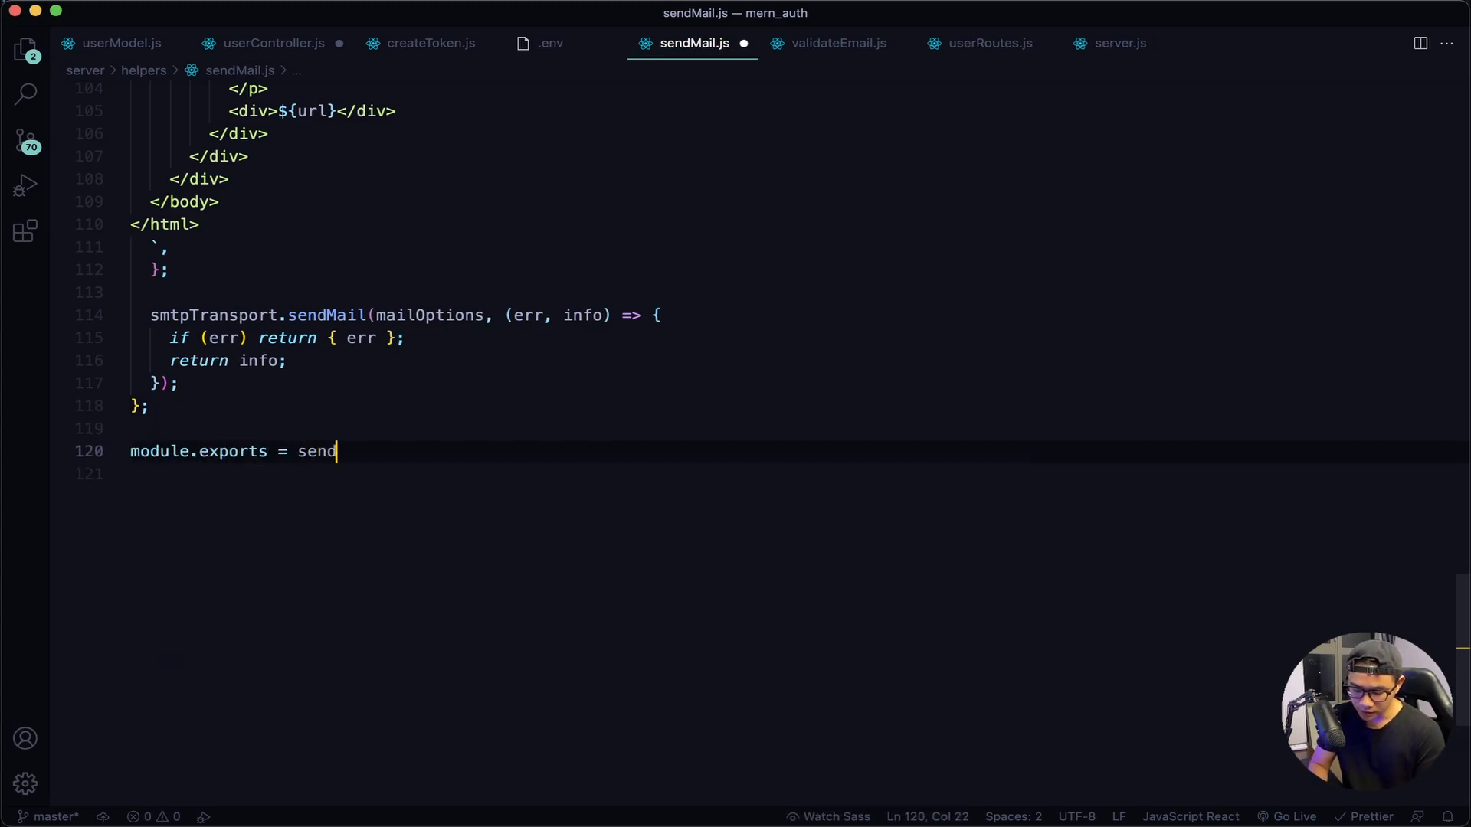
type("EmailRegister")
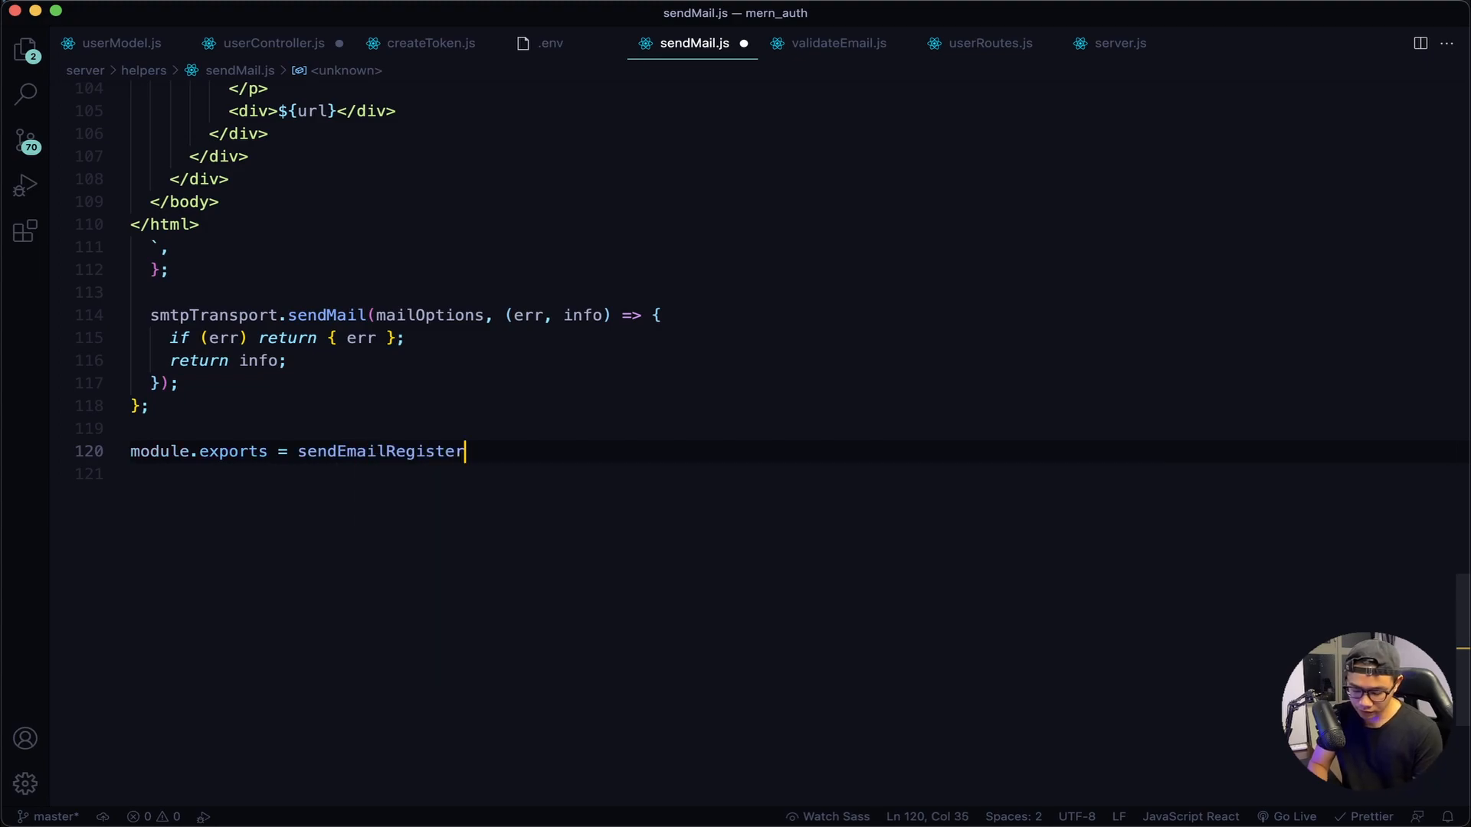
Switch to userController.js and start a const url declaration under the send email comment
type(";")
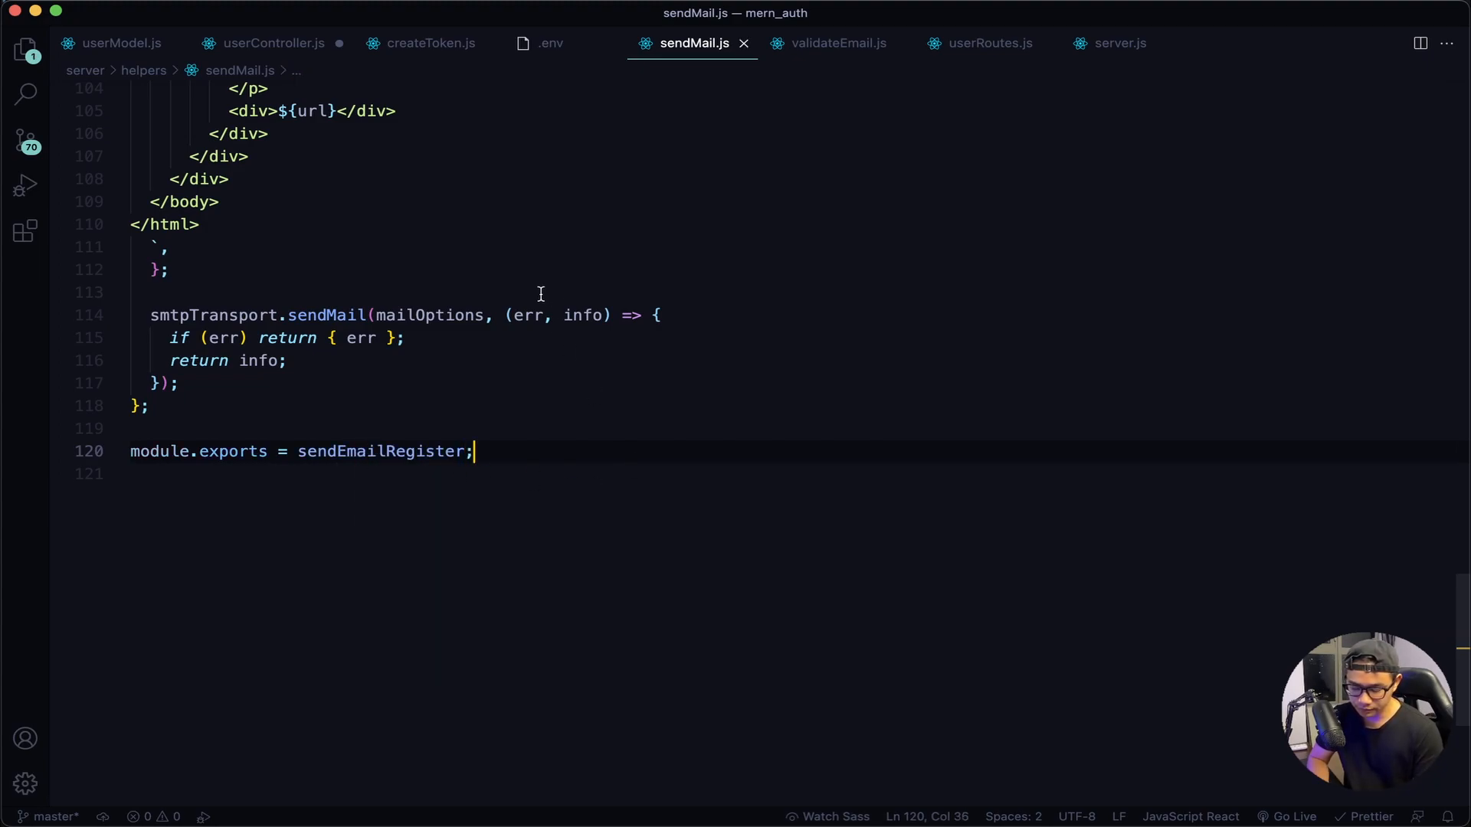
left_click(273, 43)
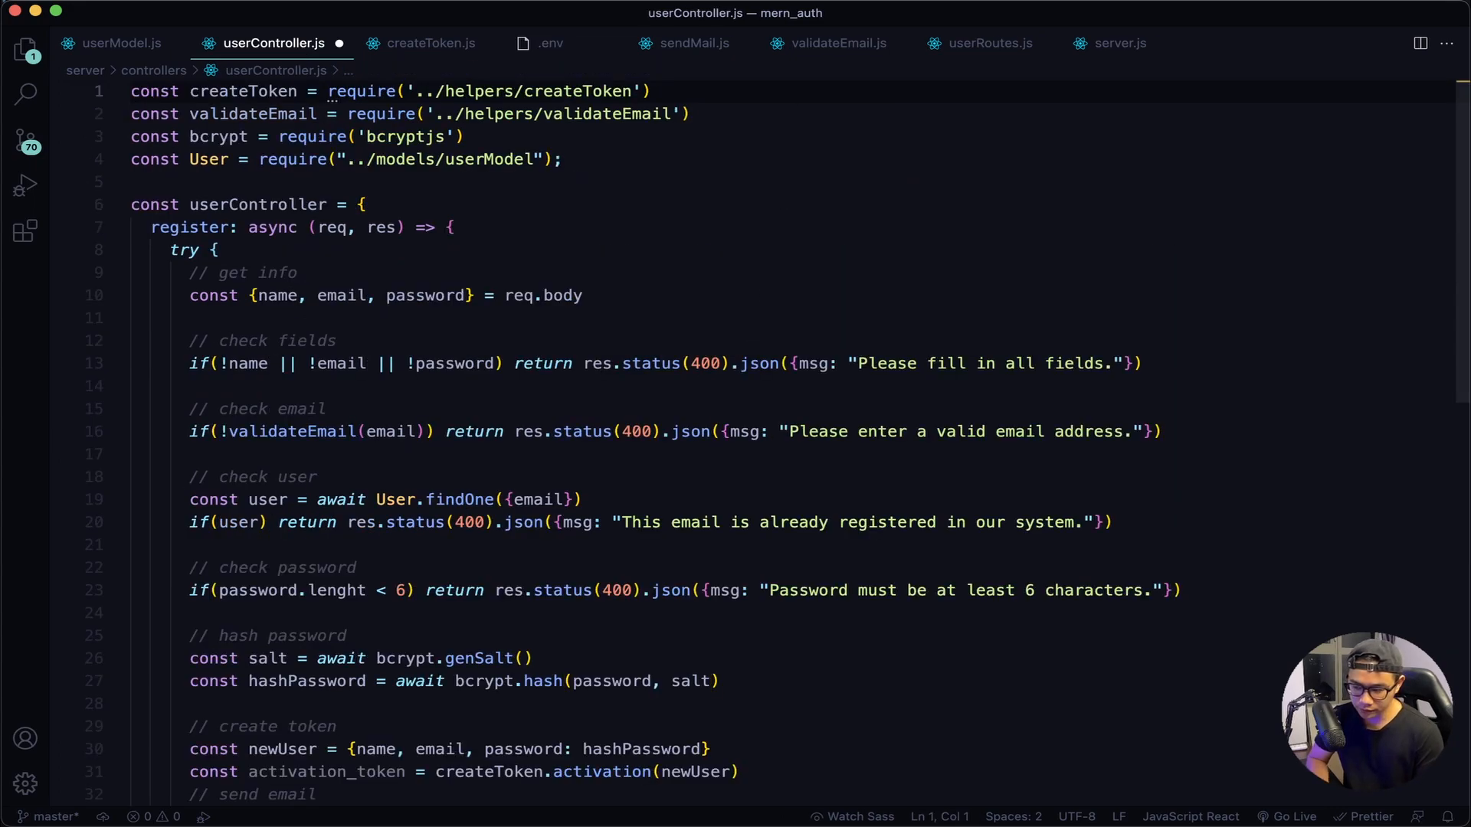
type("const")
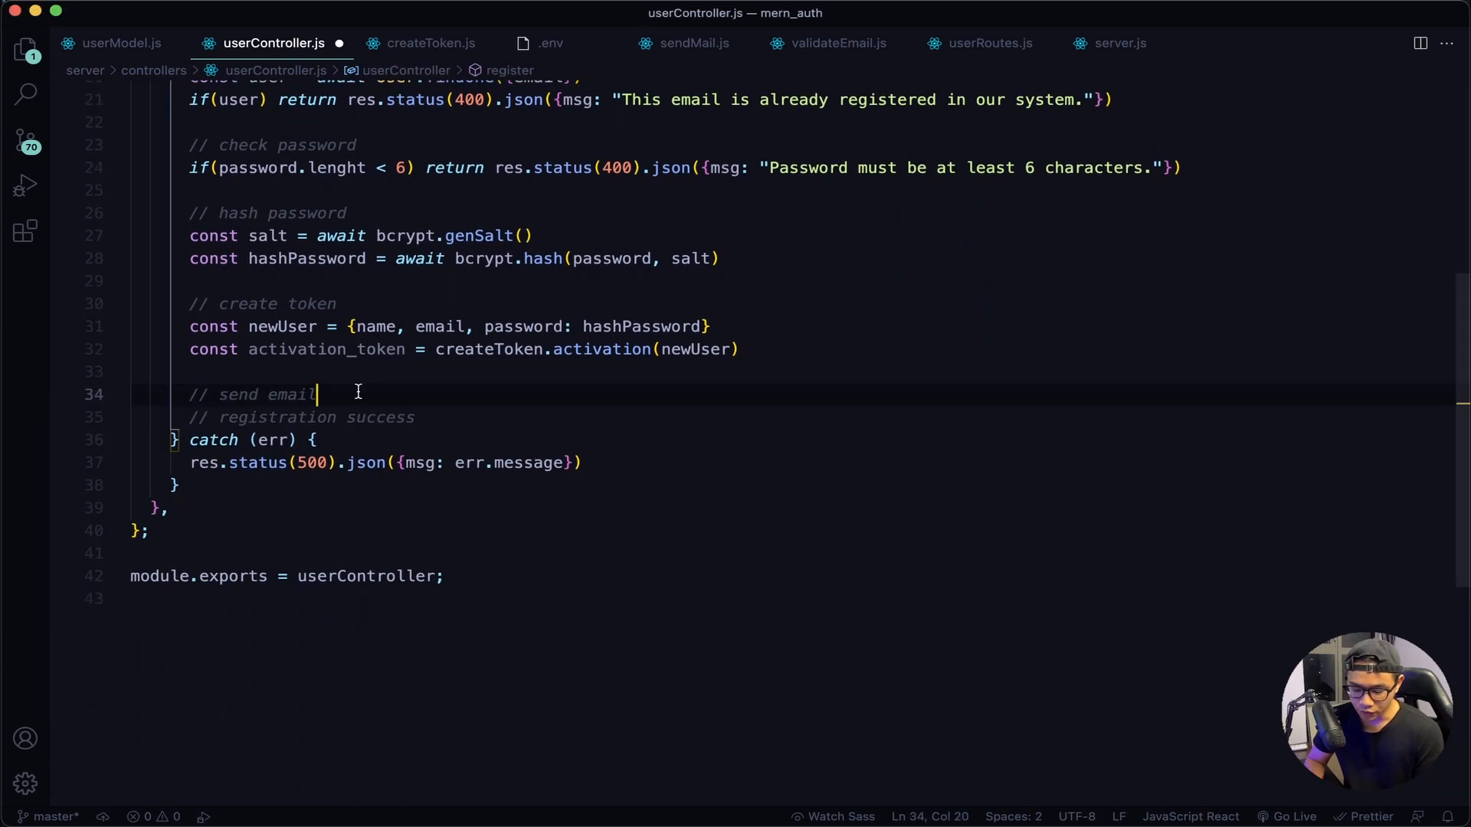
key("Enter")
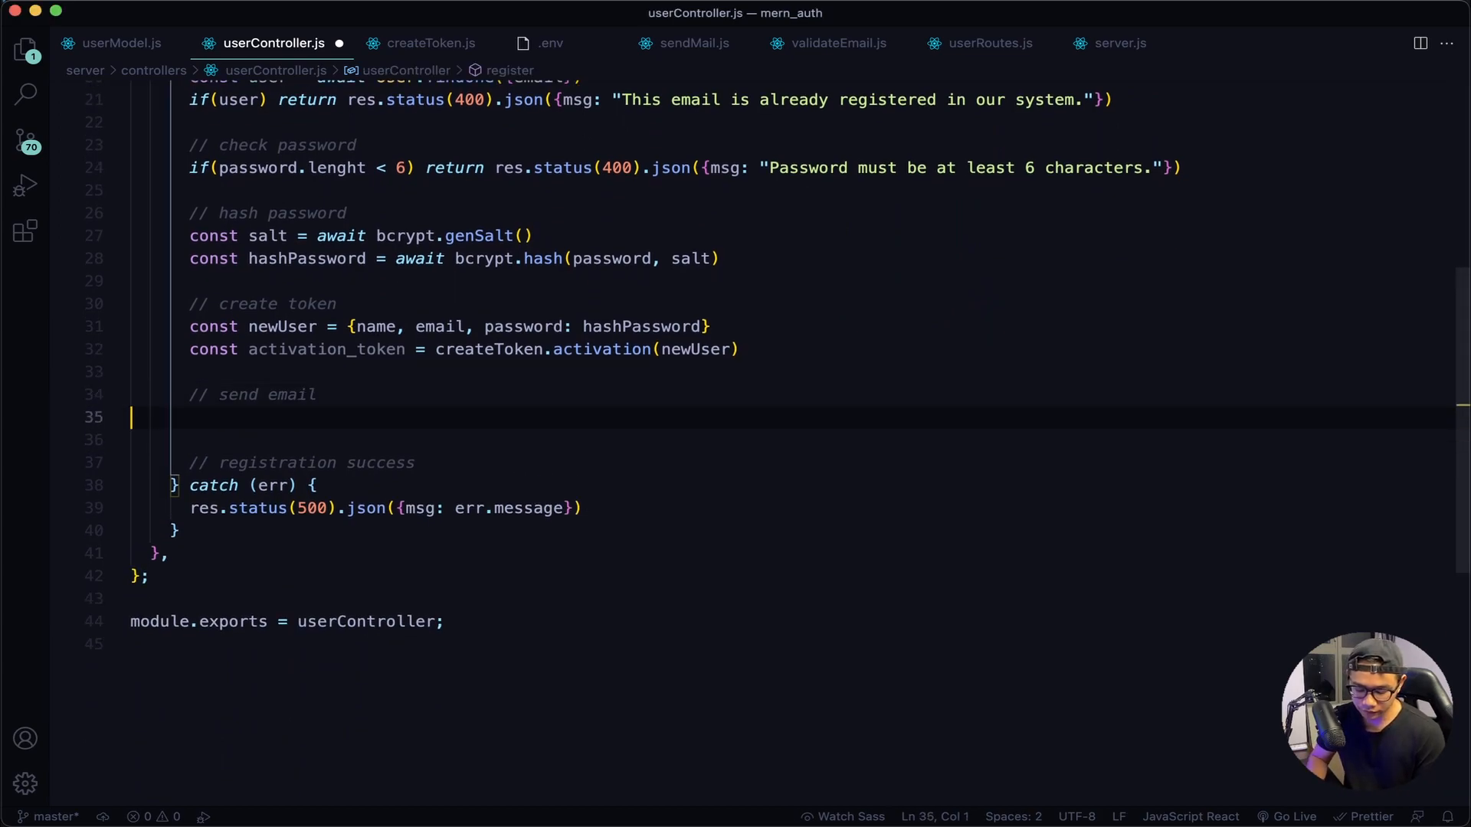
type("const url")
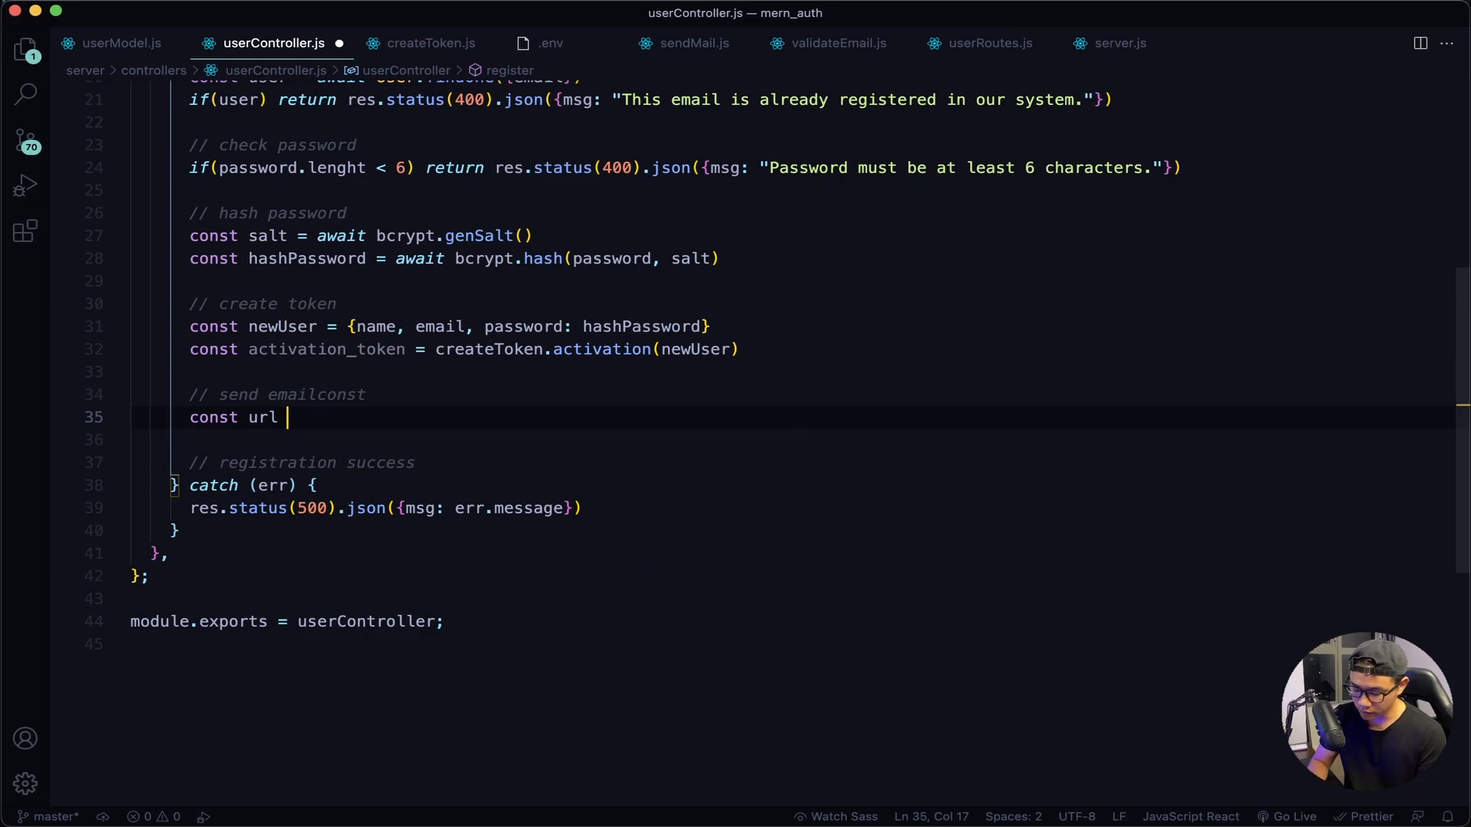
type("=")
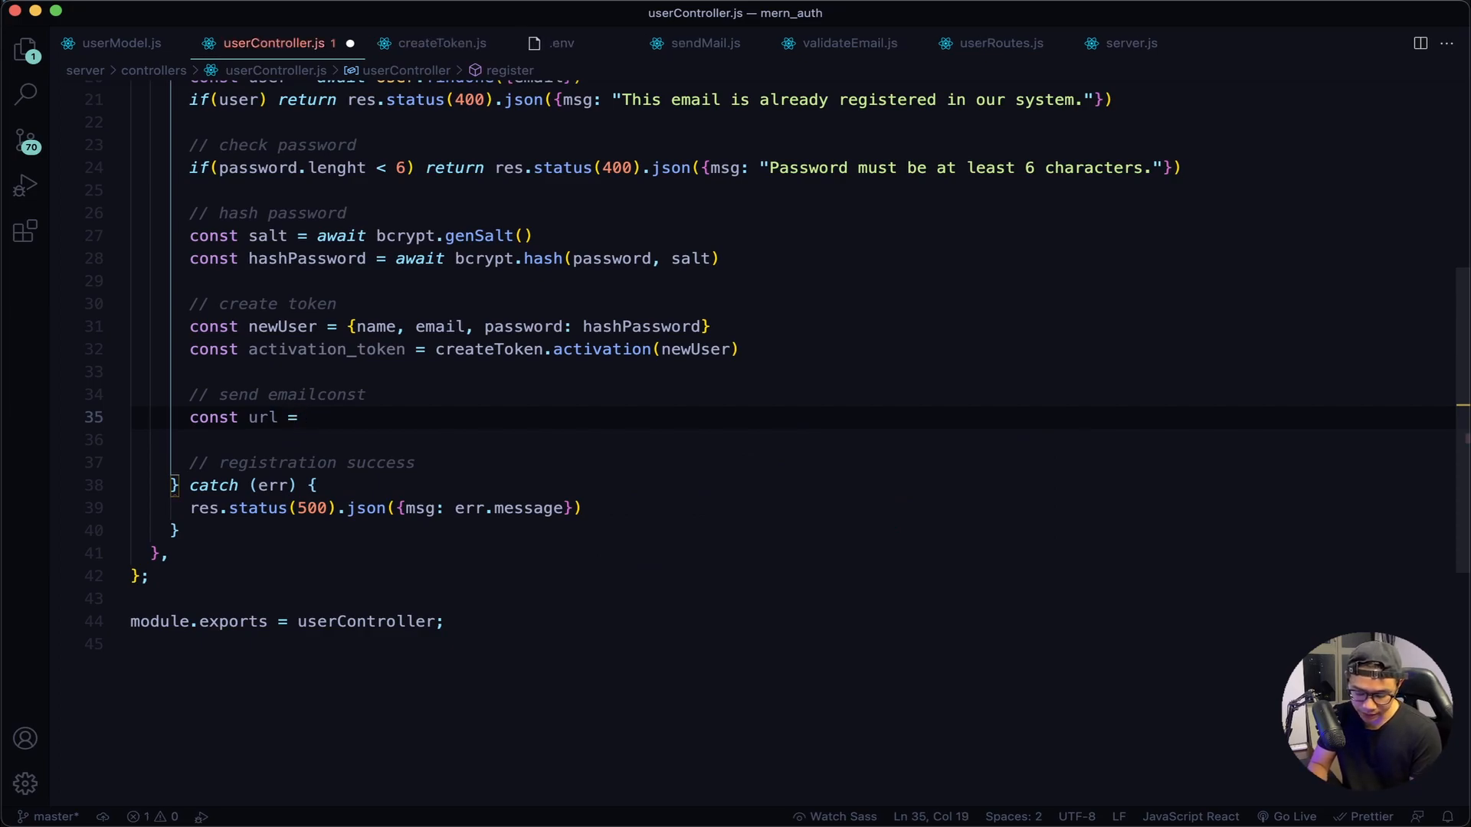
type("`http")
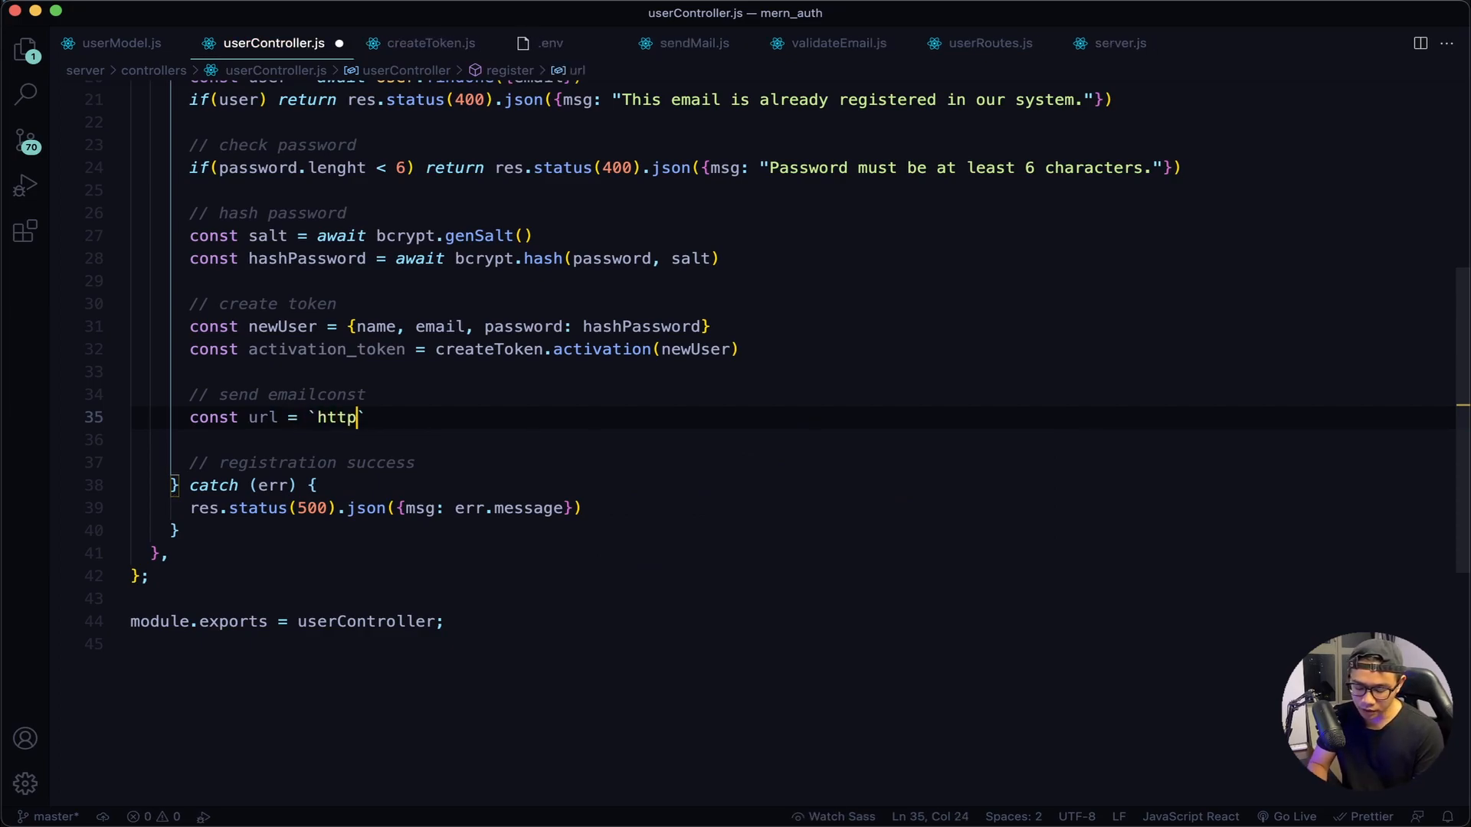
type("://local")
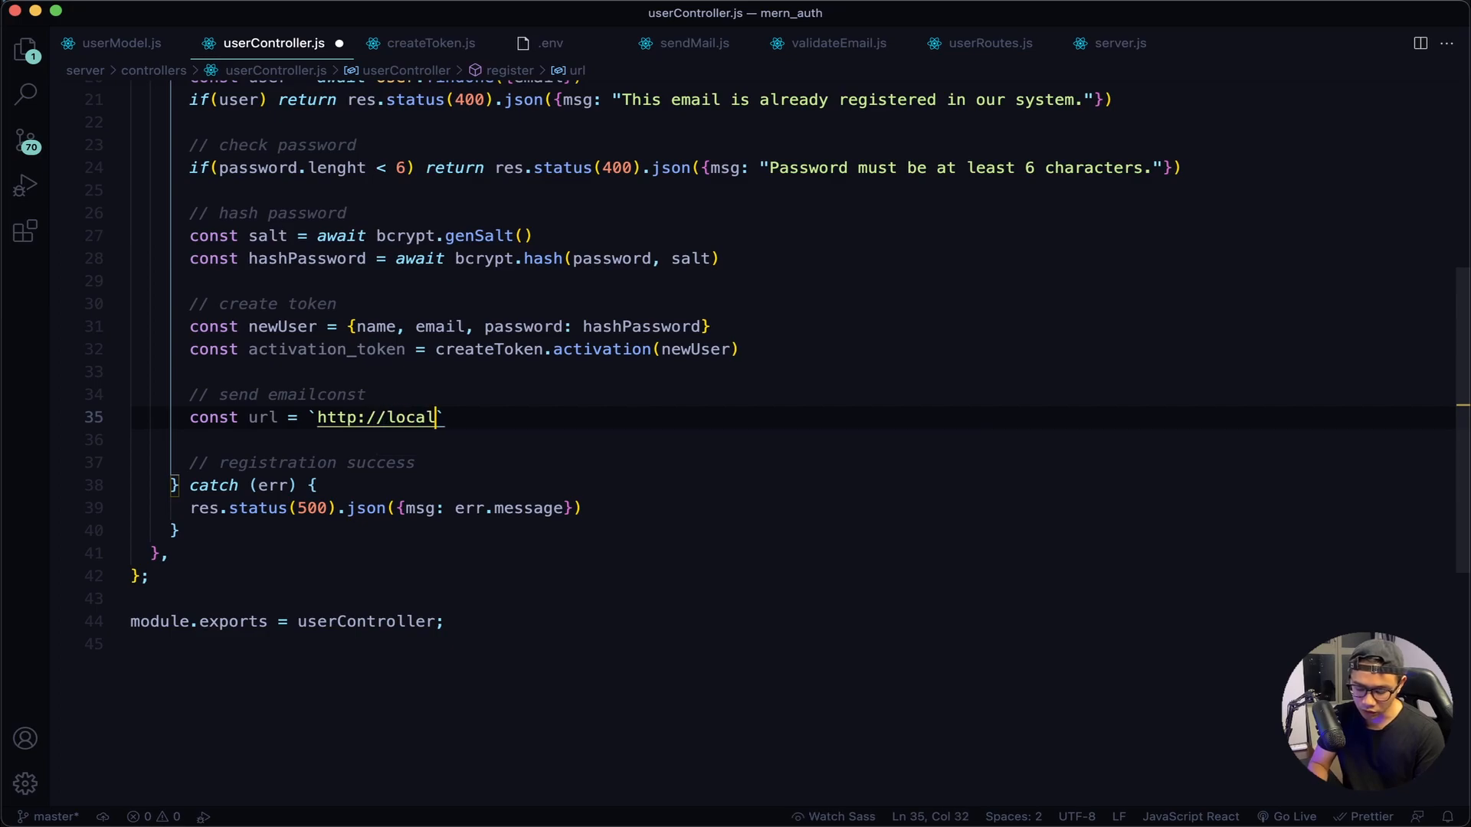
type("host:3000/")
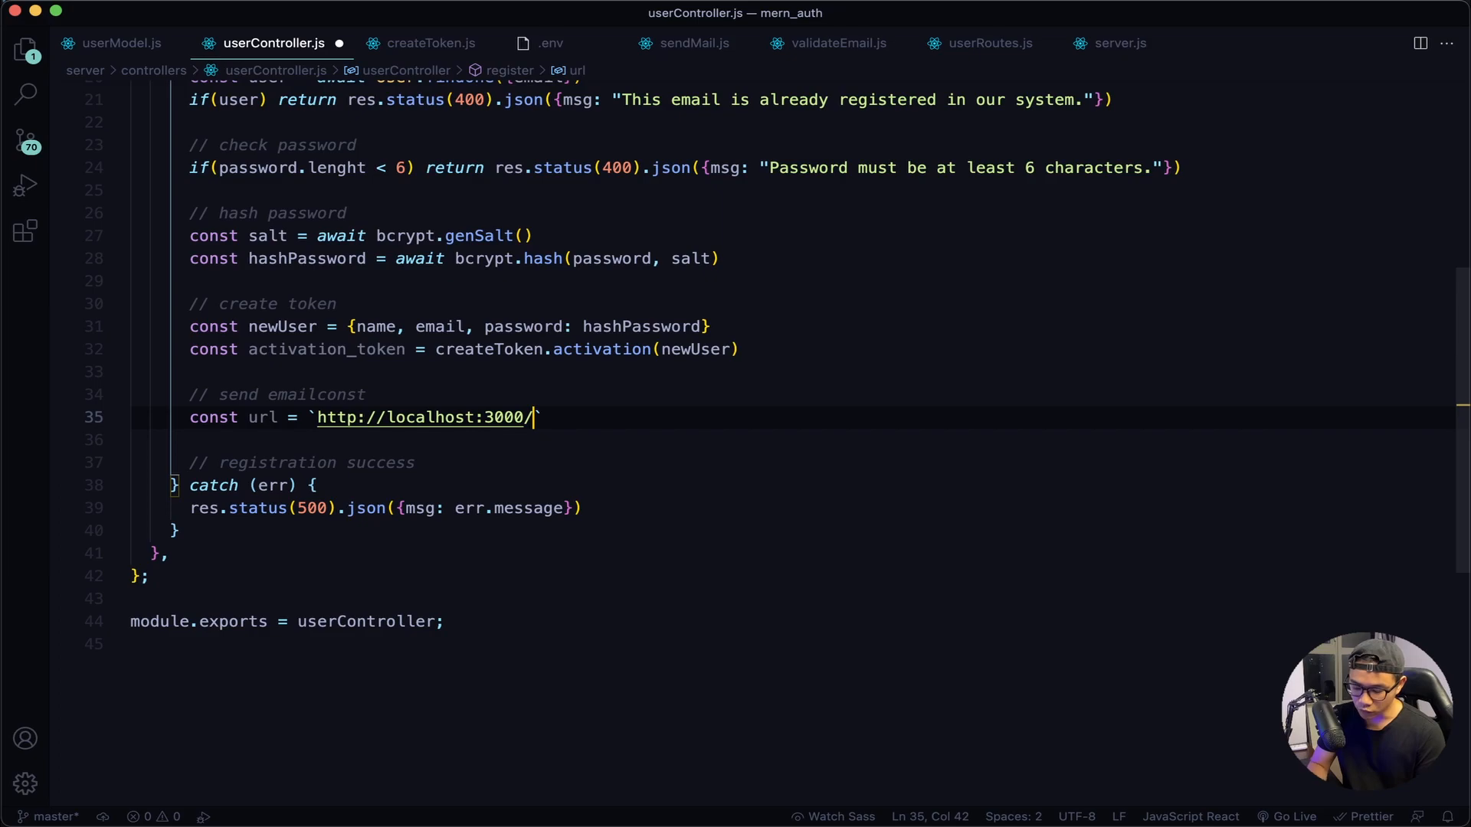
type("api/auth")
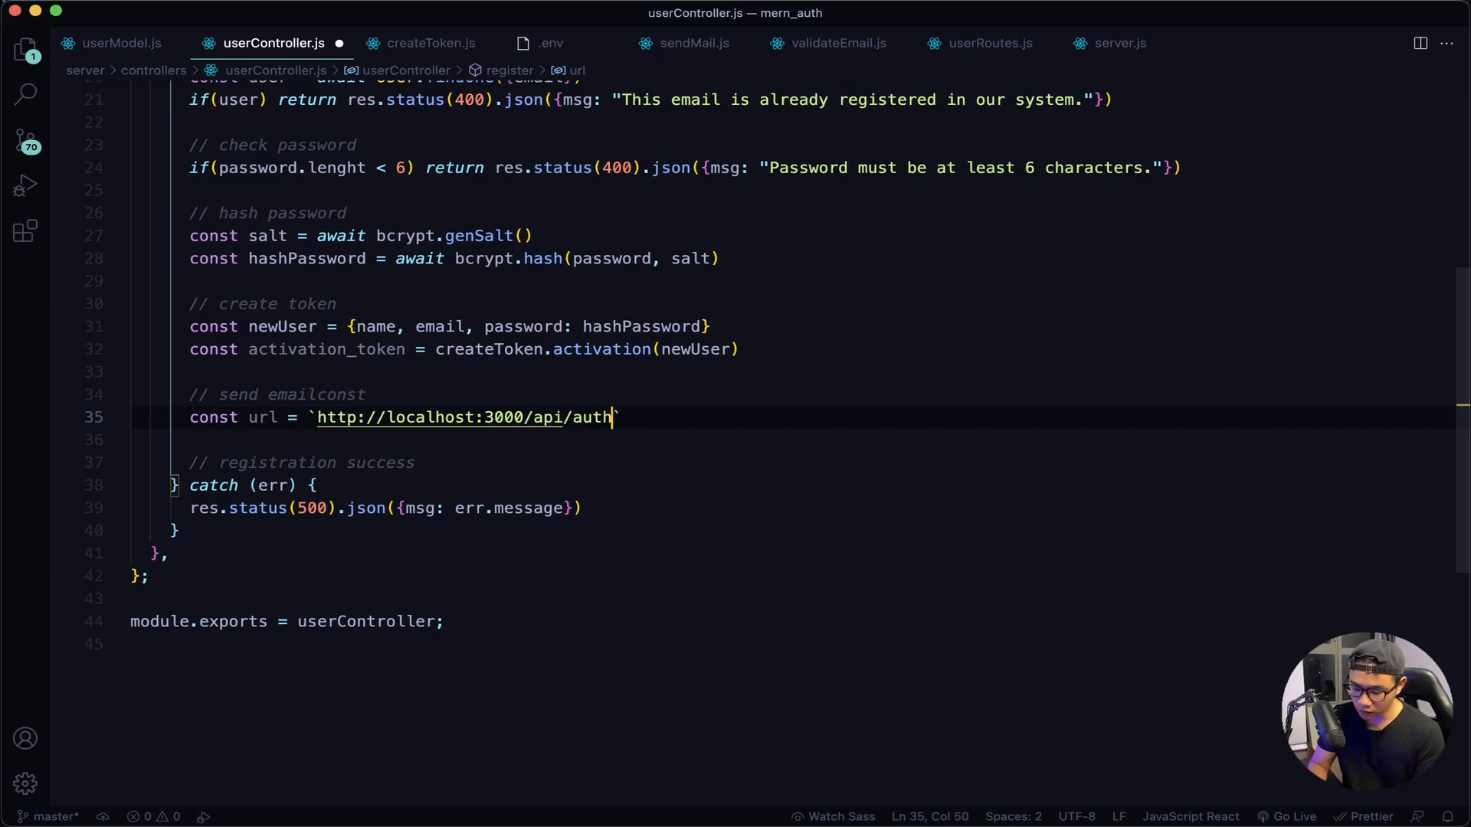
type("/acti")
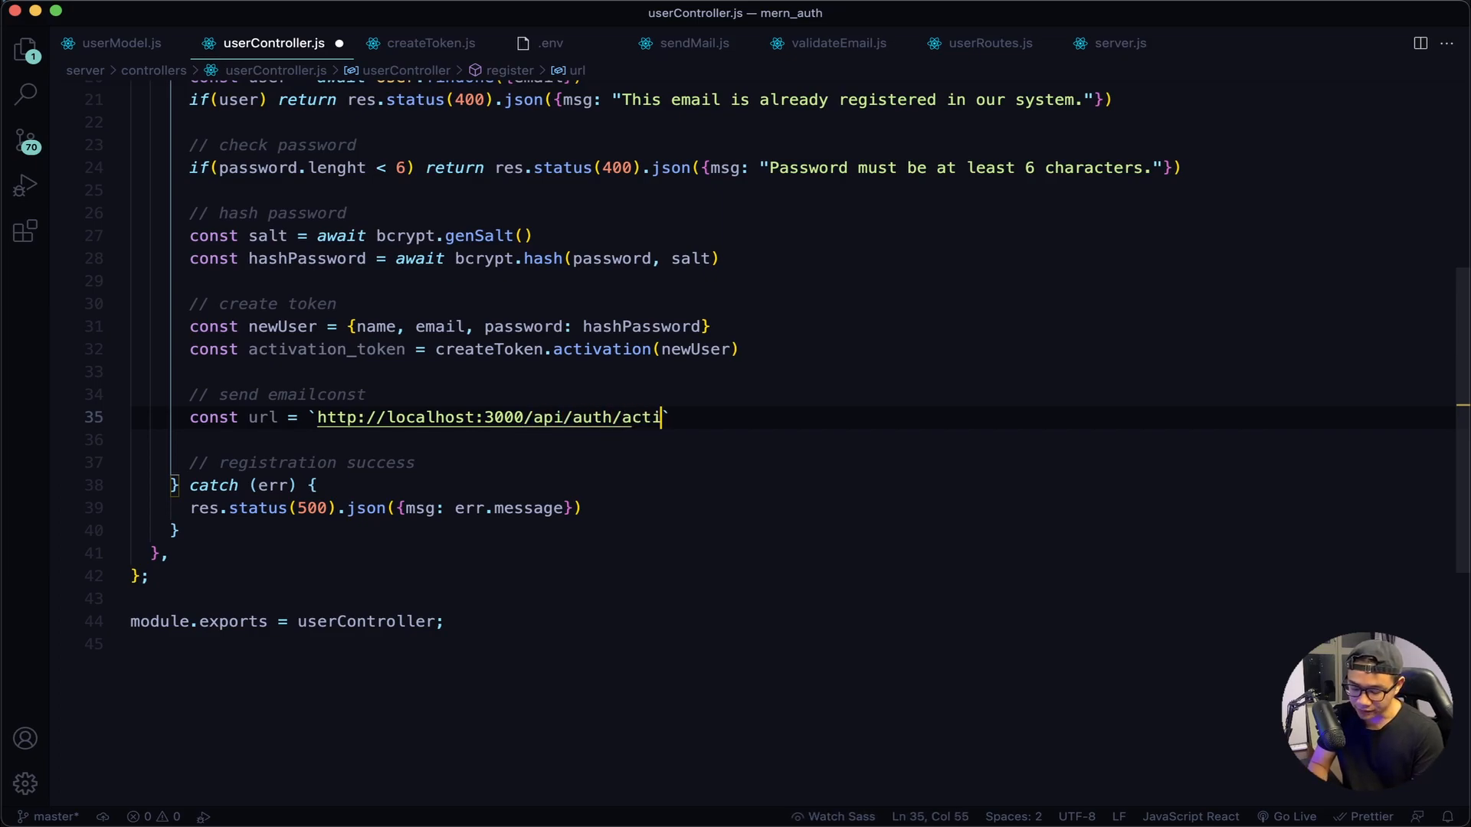
type("vate/`")
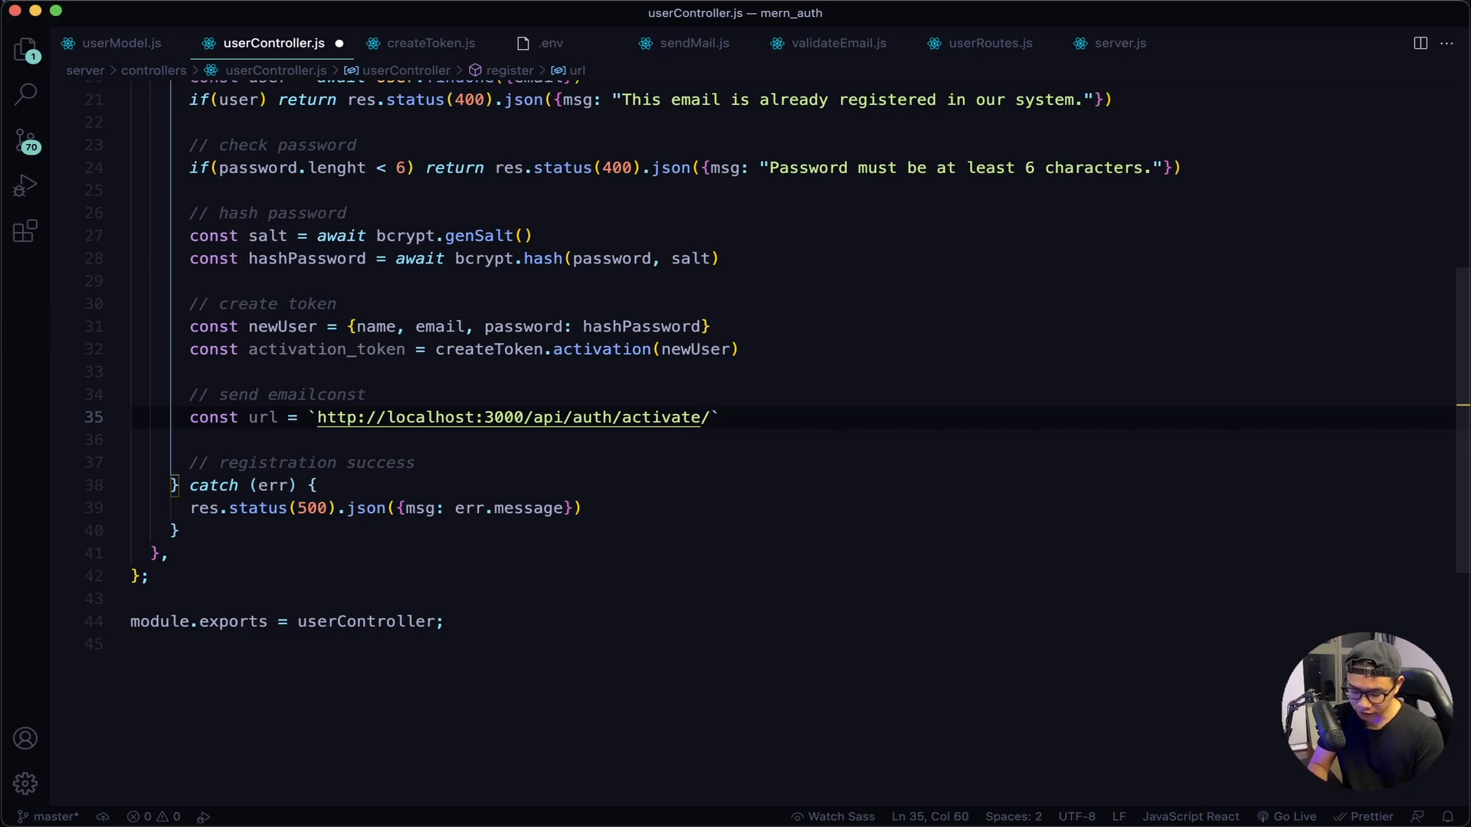
type("$")
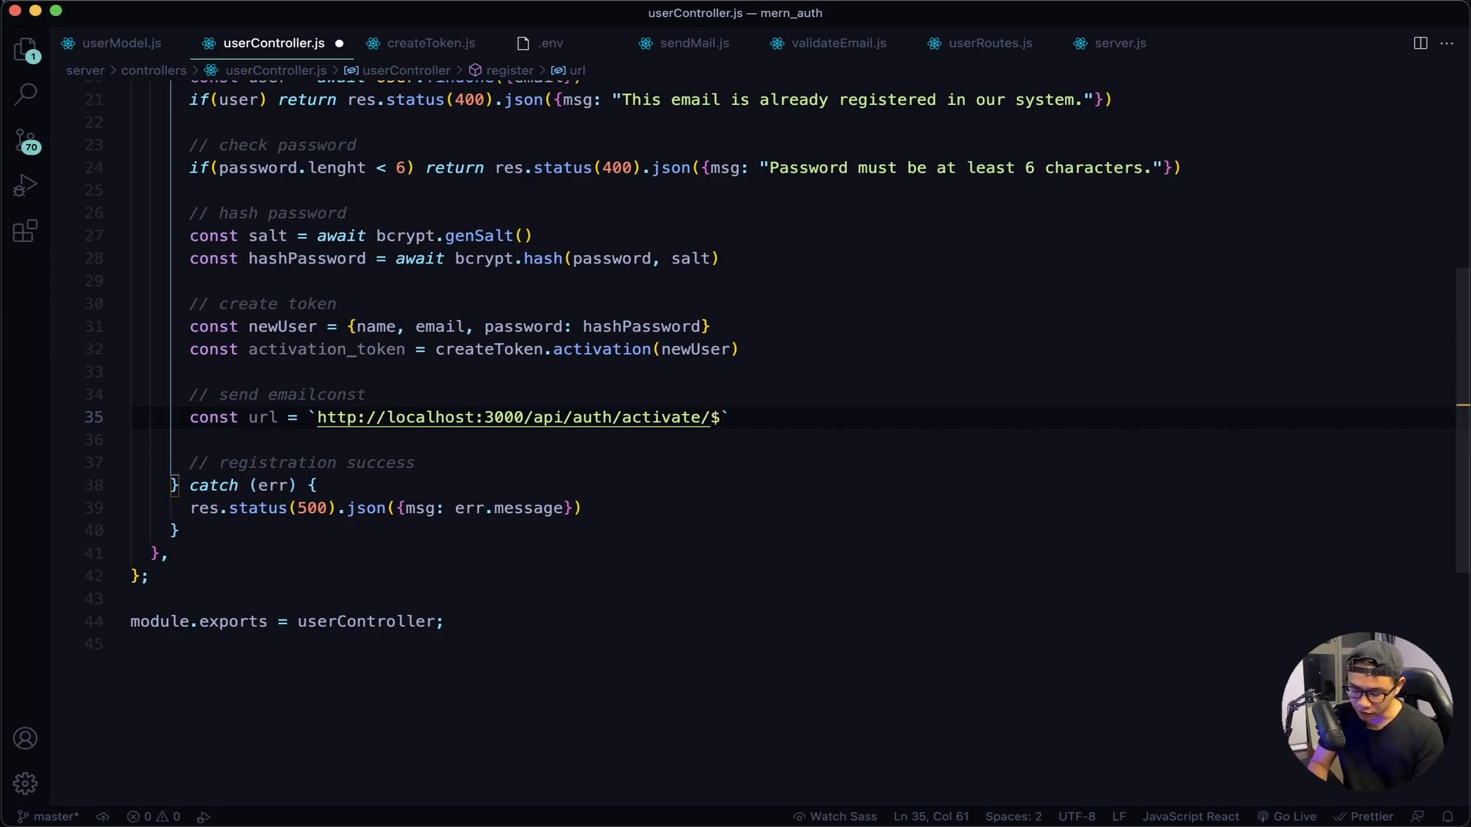
type("${activate")
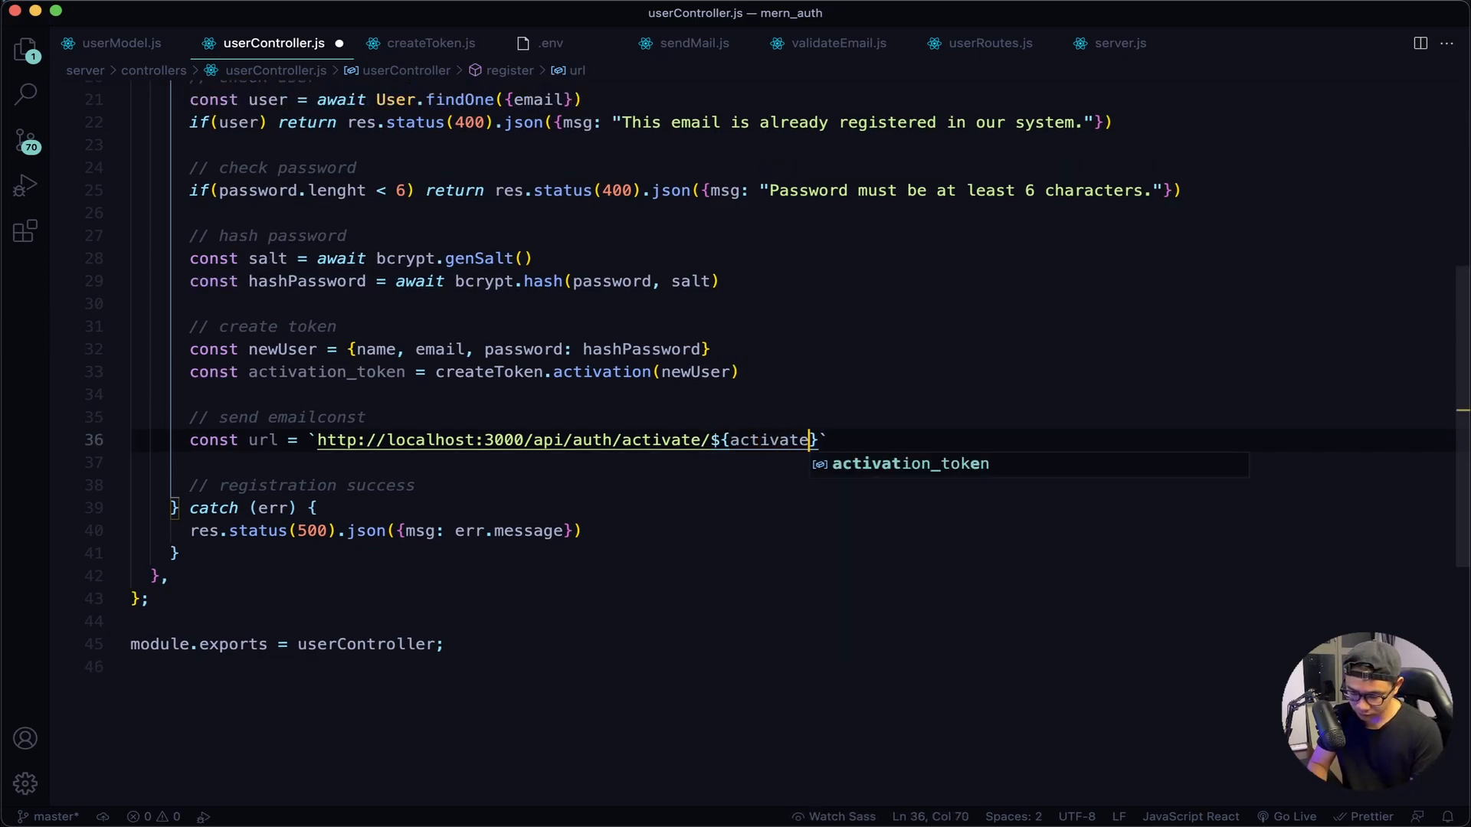
key("Tab")
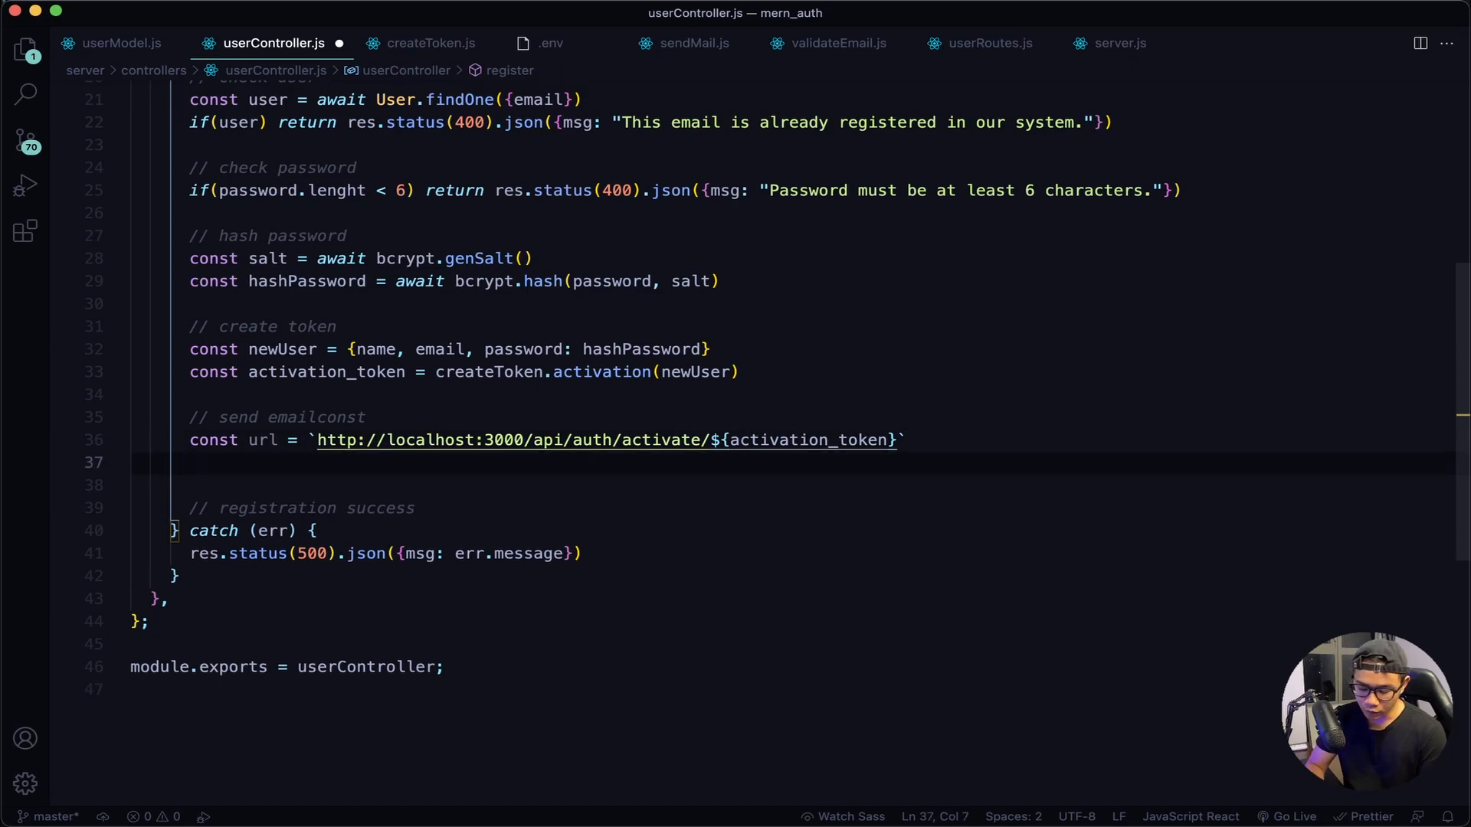
Call sendMail.sendEmailRegister(email, url, "Verify your email") in the register controller
type("send")
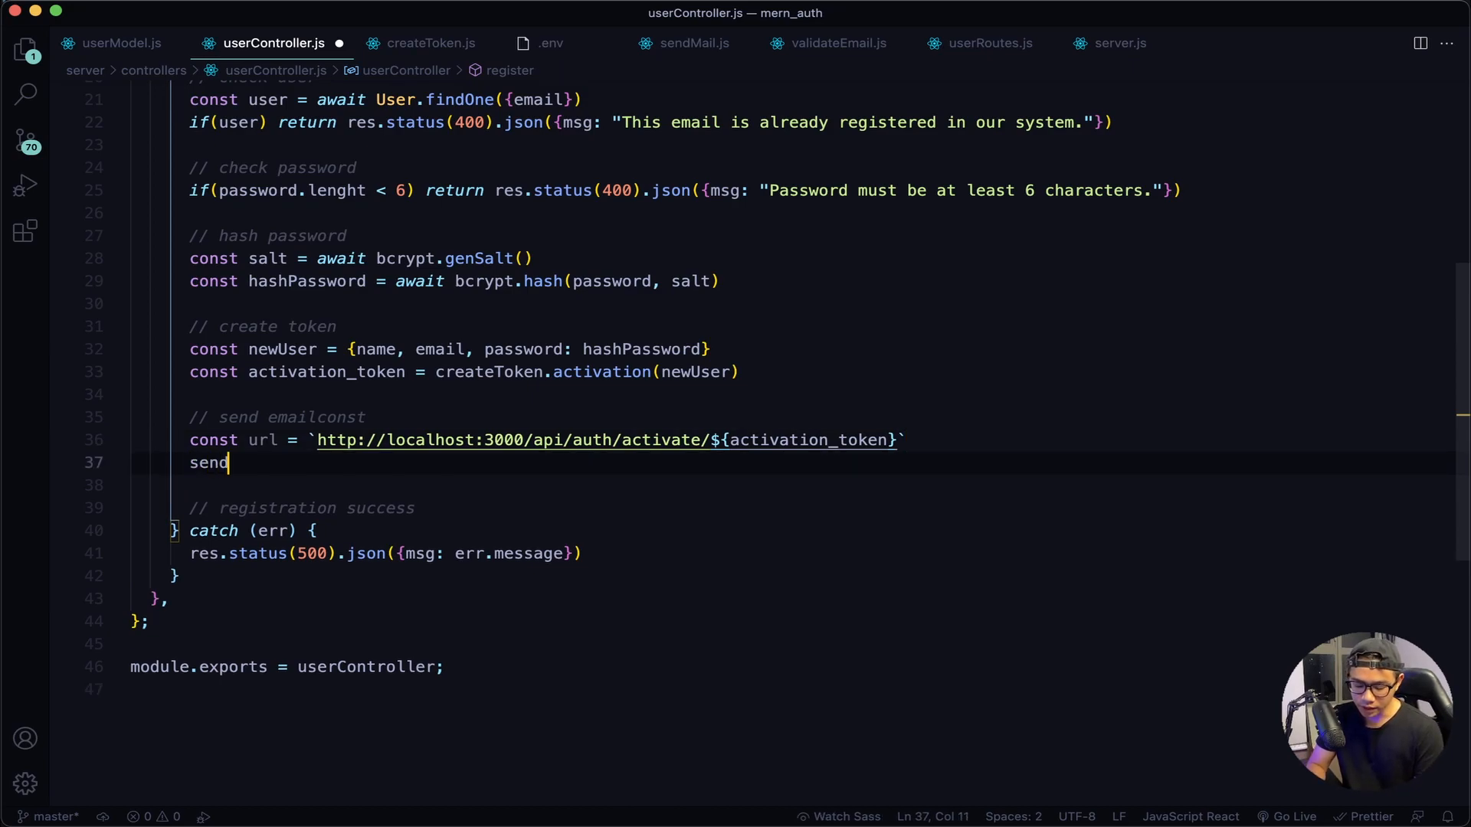
type("Mail.")
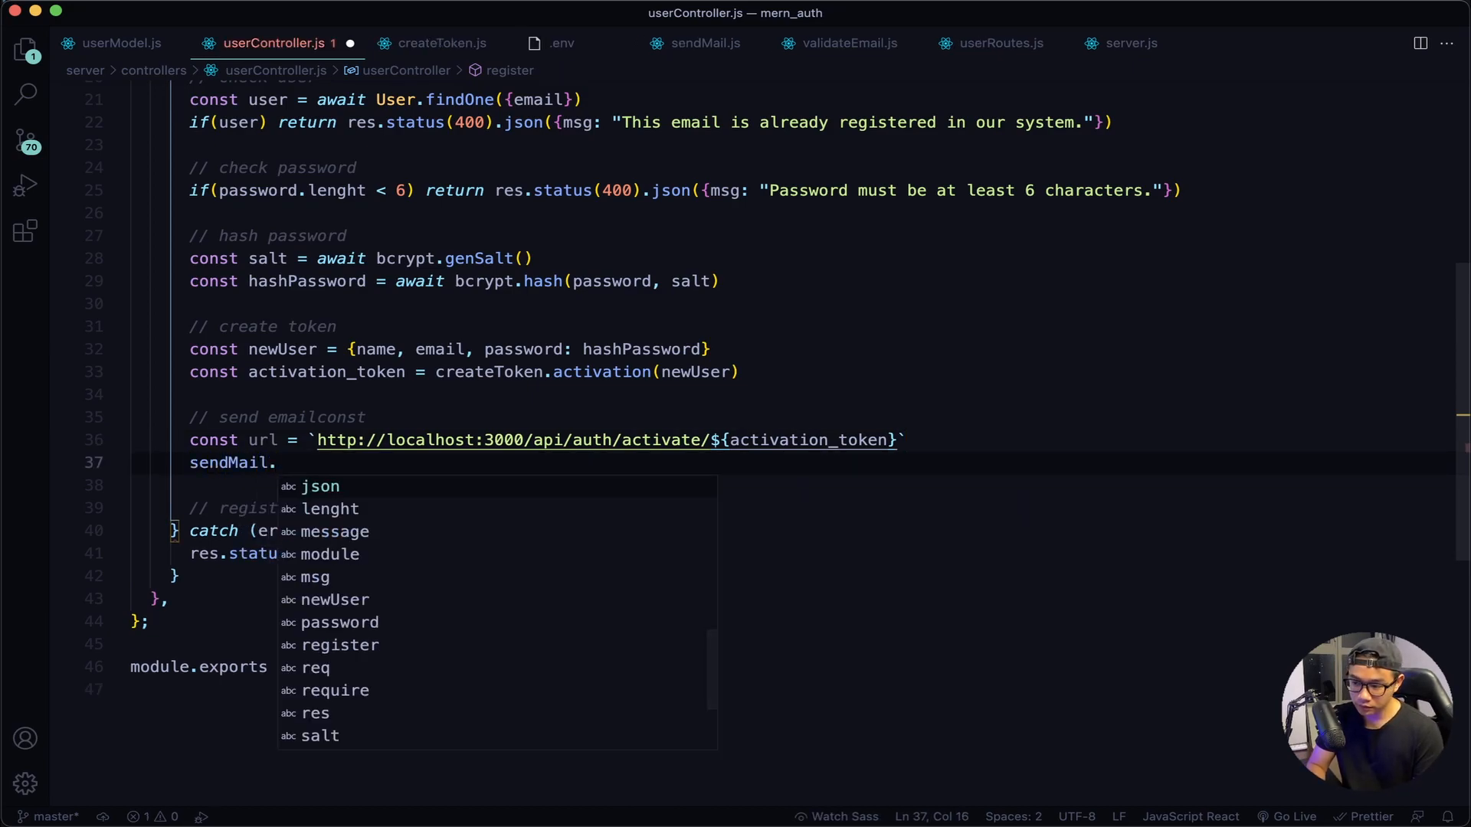
type("sendEmailRegiste")
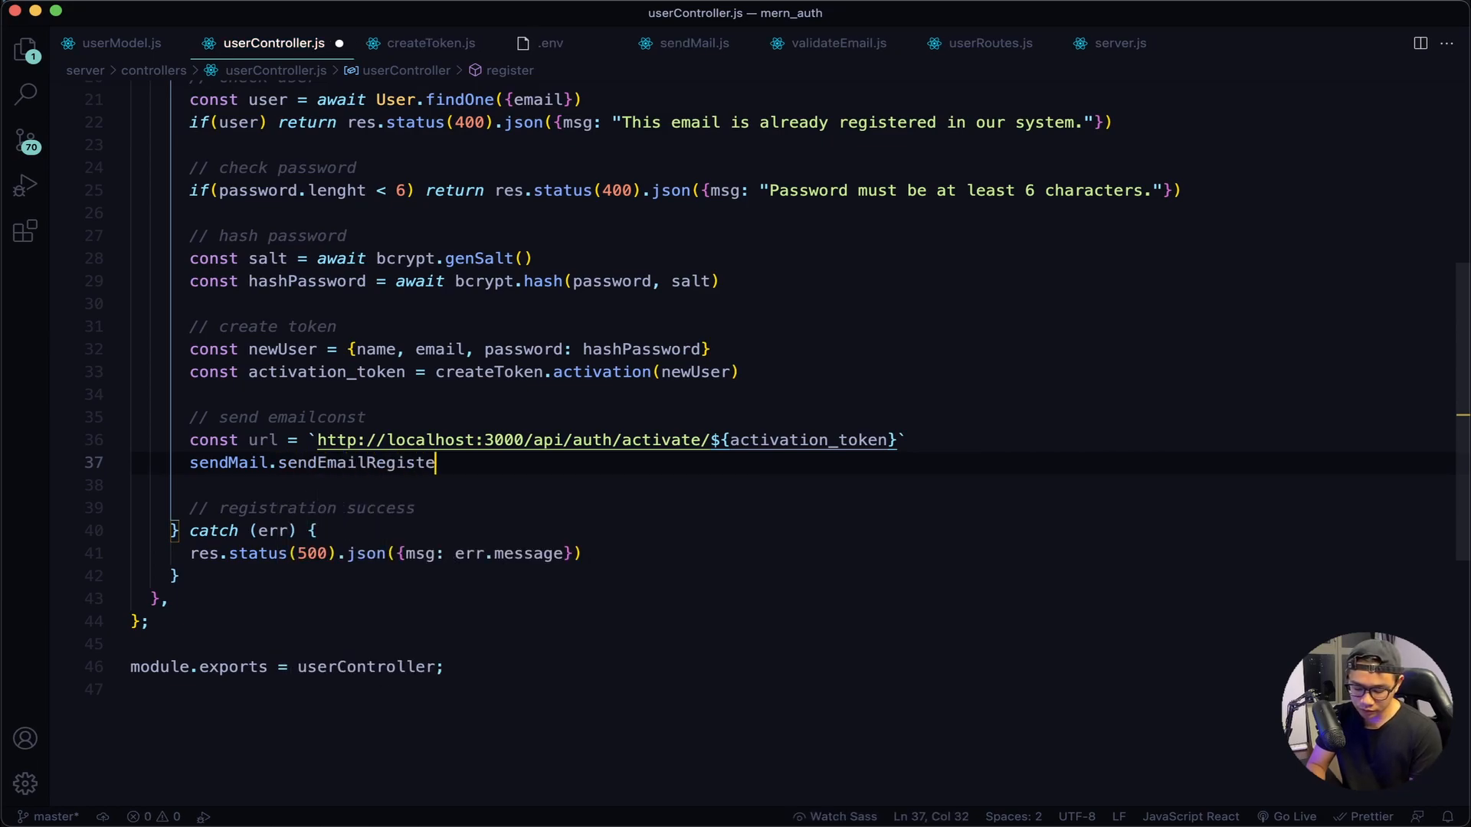
type("(email")
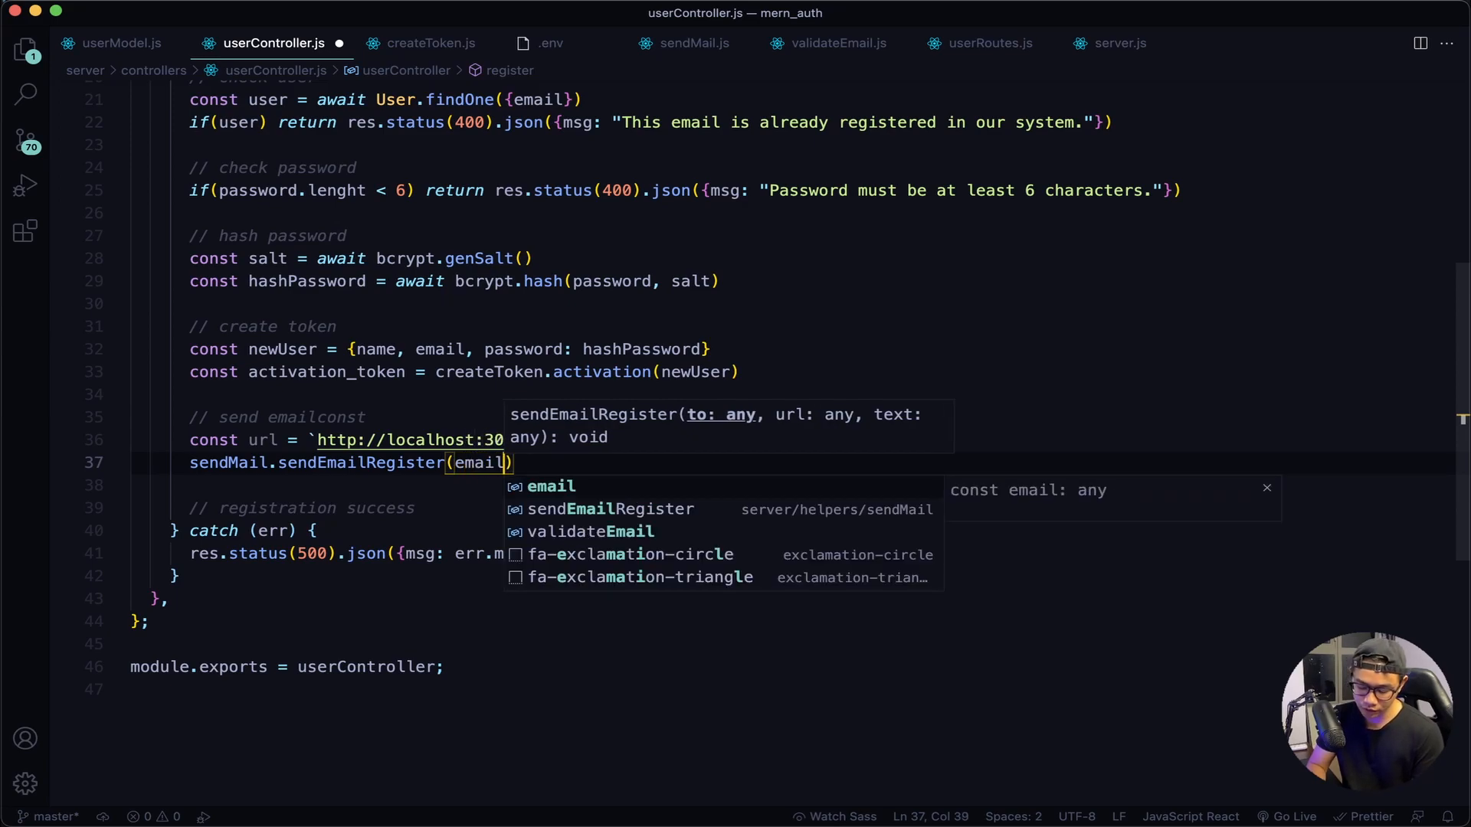
type(", url, \"")
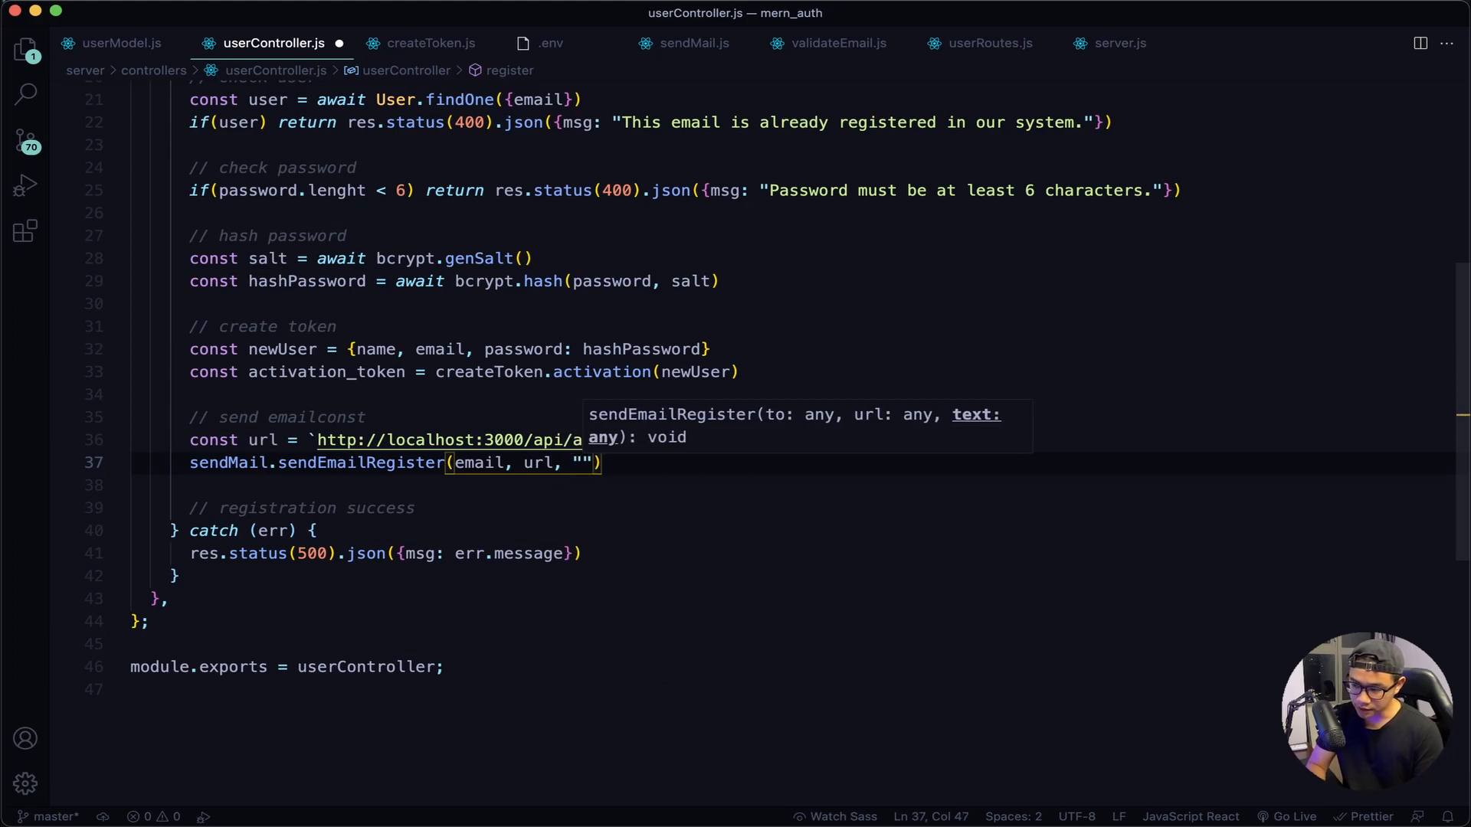
type("Verify your email")
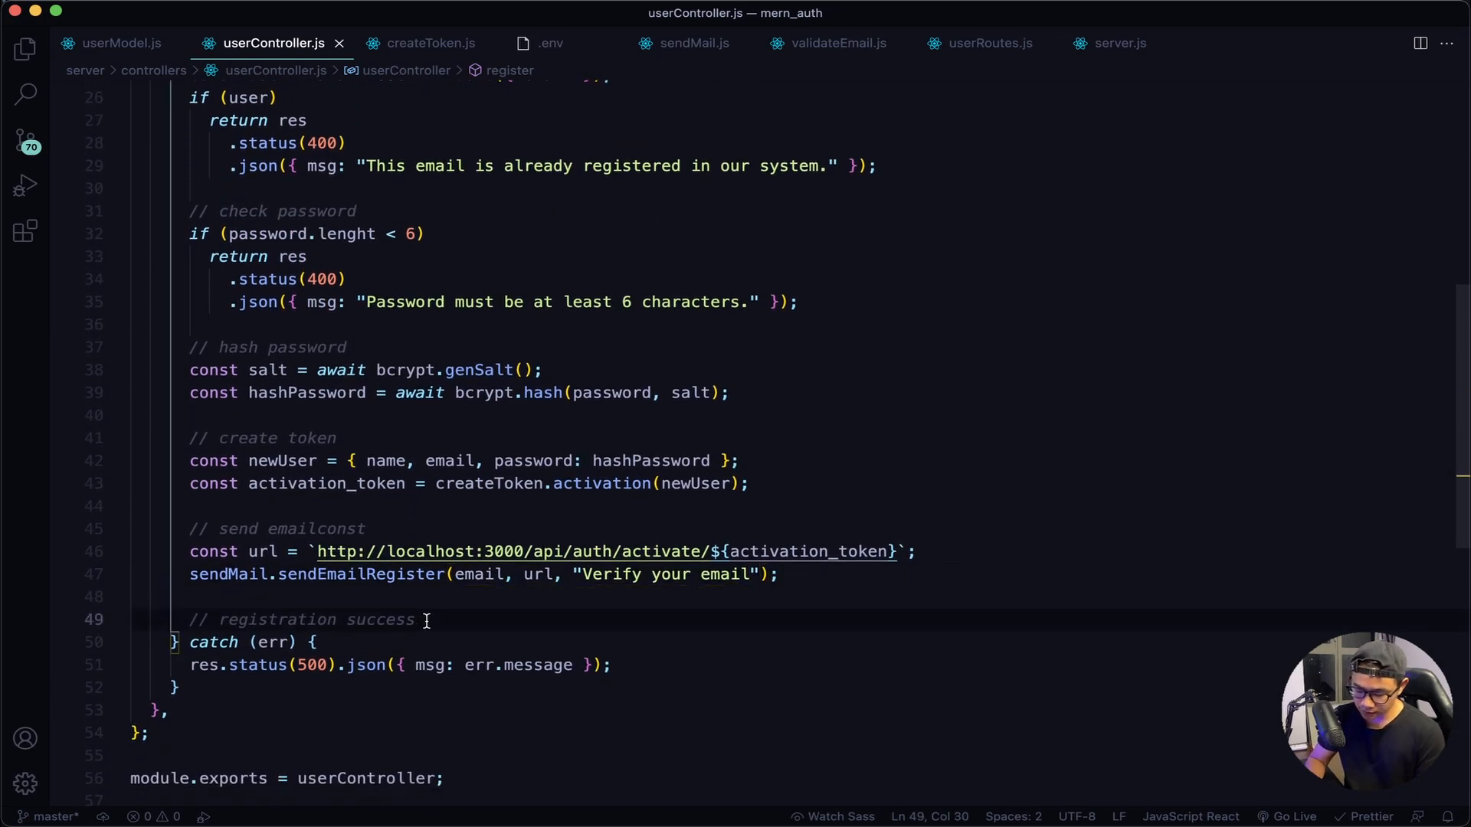
Respond with res.status(200).json({msg: "Welcome! Please check your email."}) on successful registration
type("res")
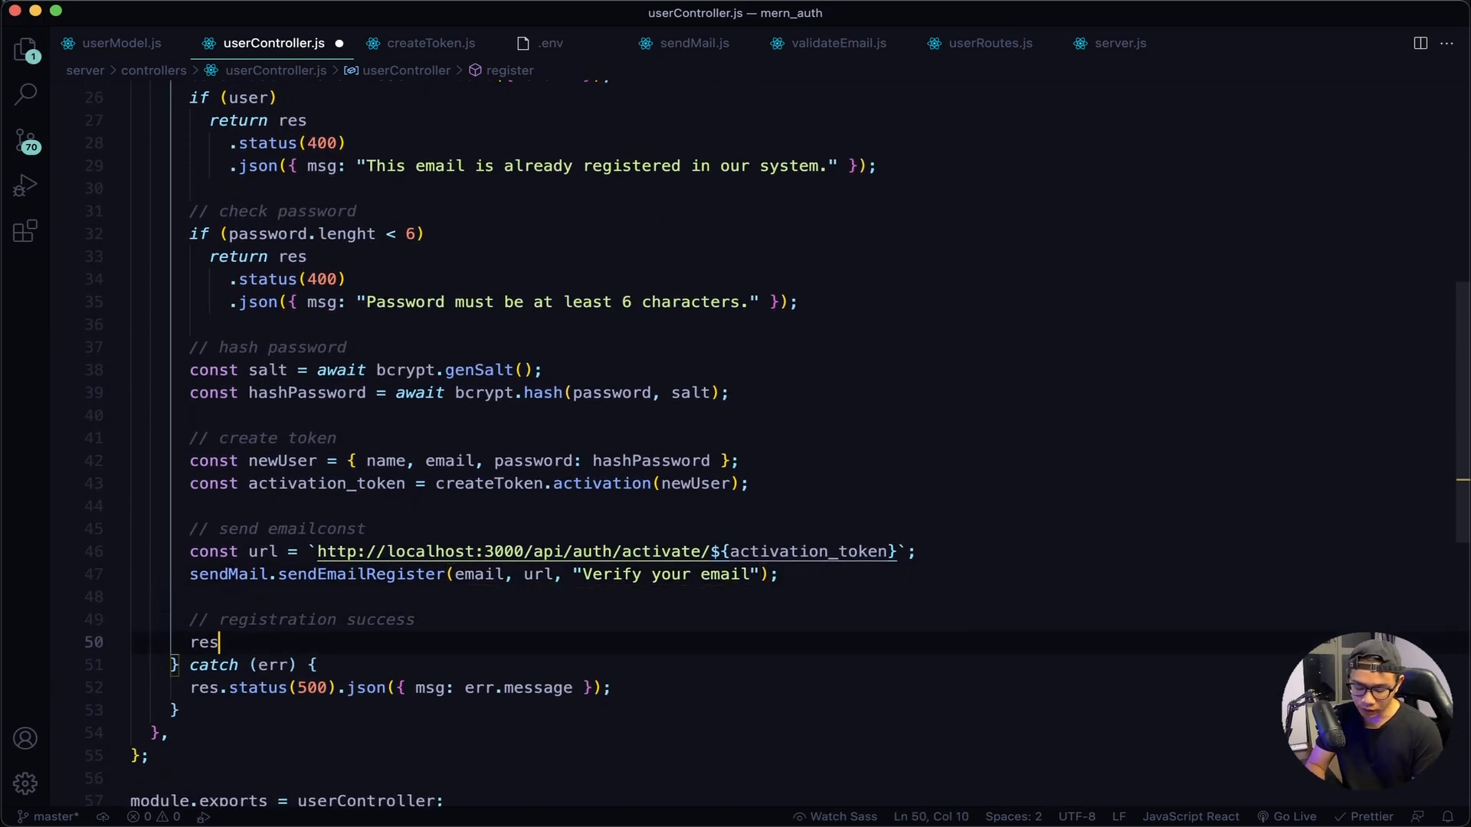
type(".status(")
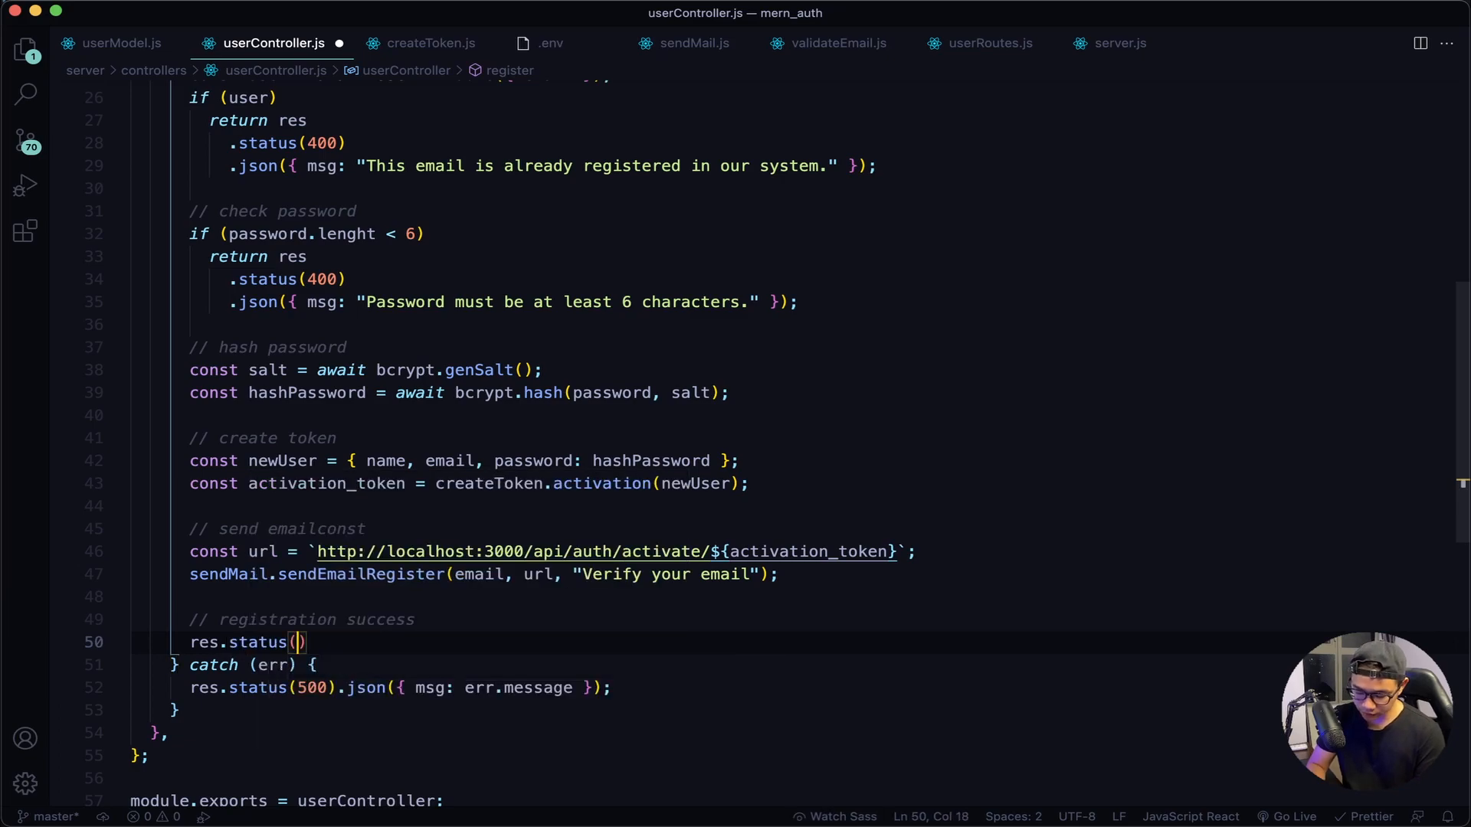
type("200")
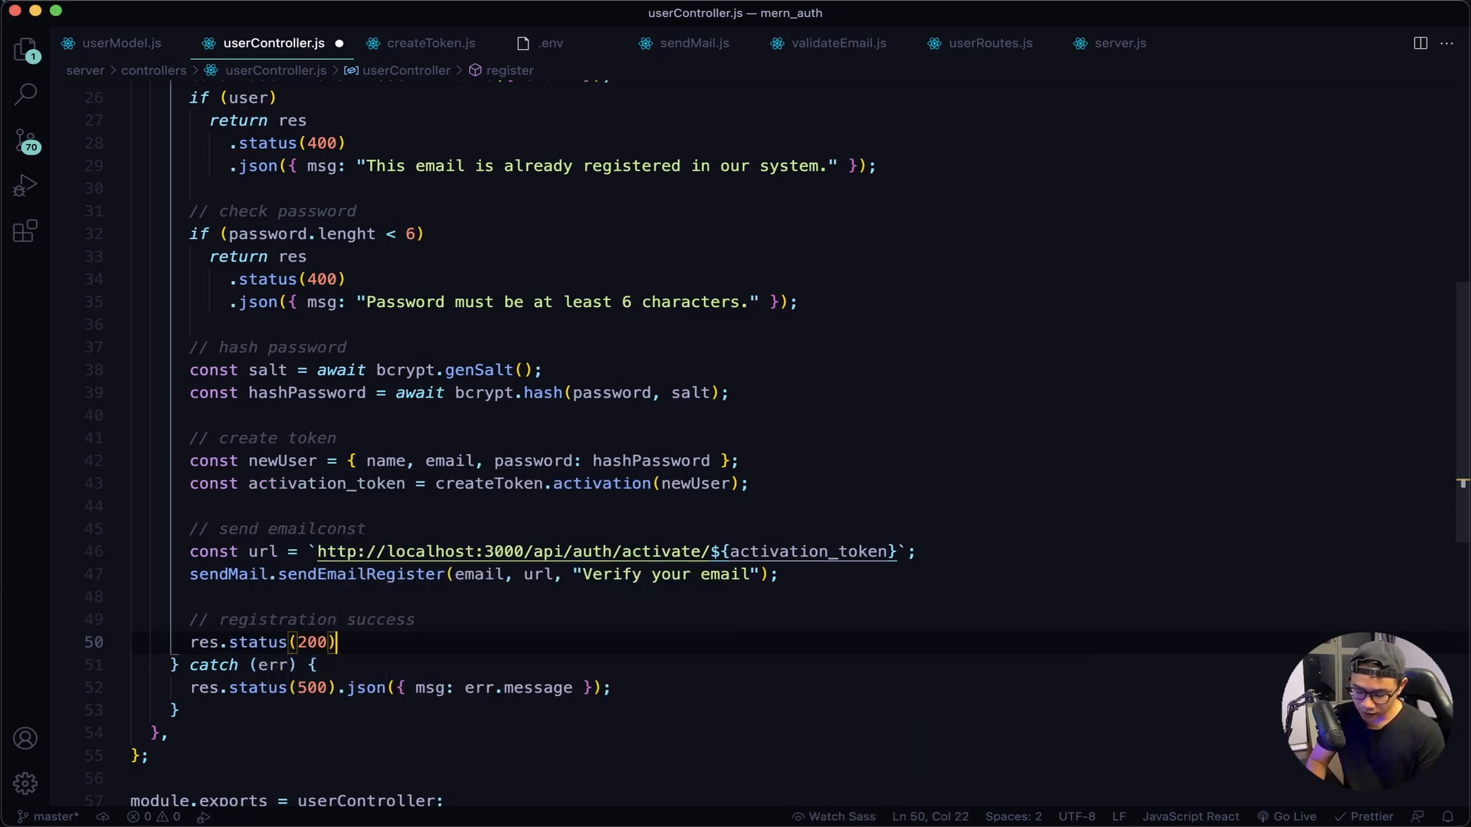
type(".json()")
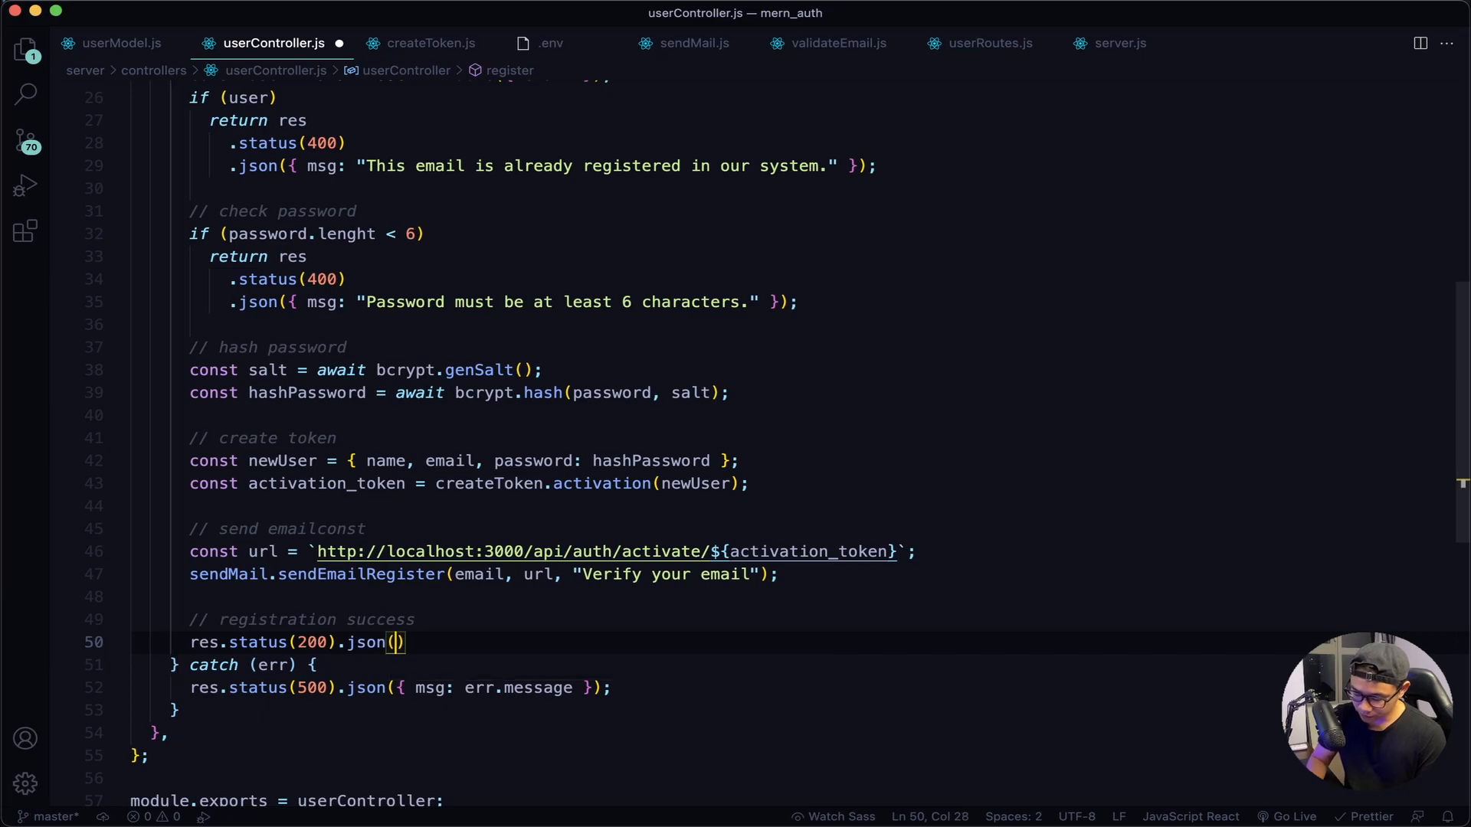
type("{msg: \"Welcome! Please")
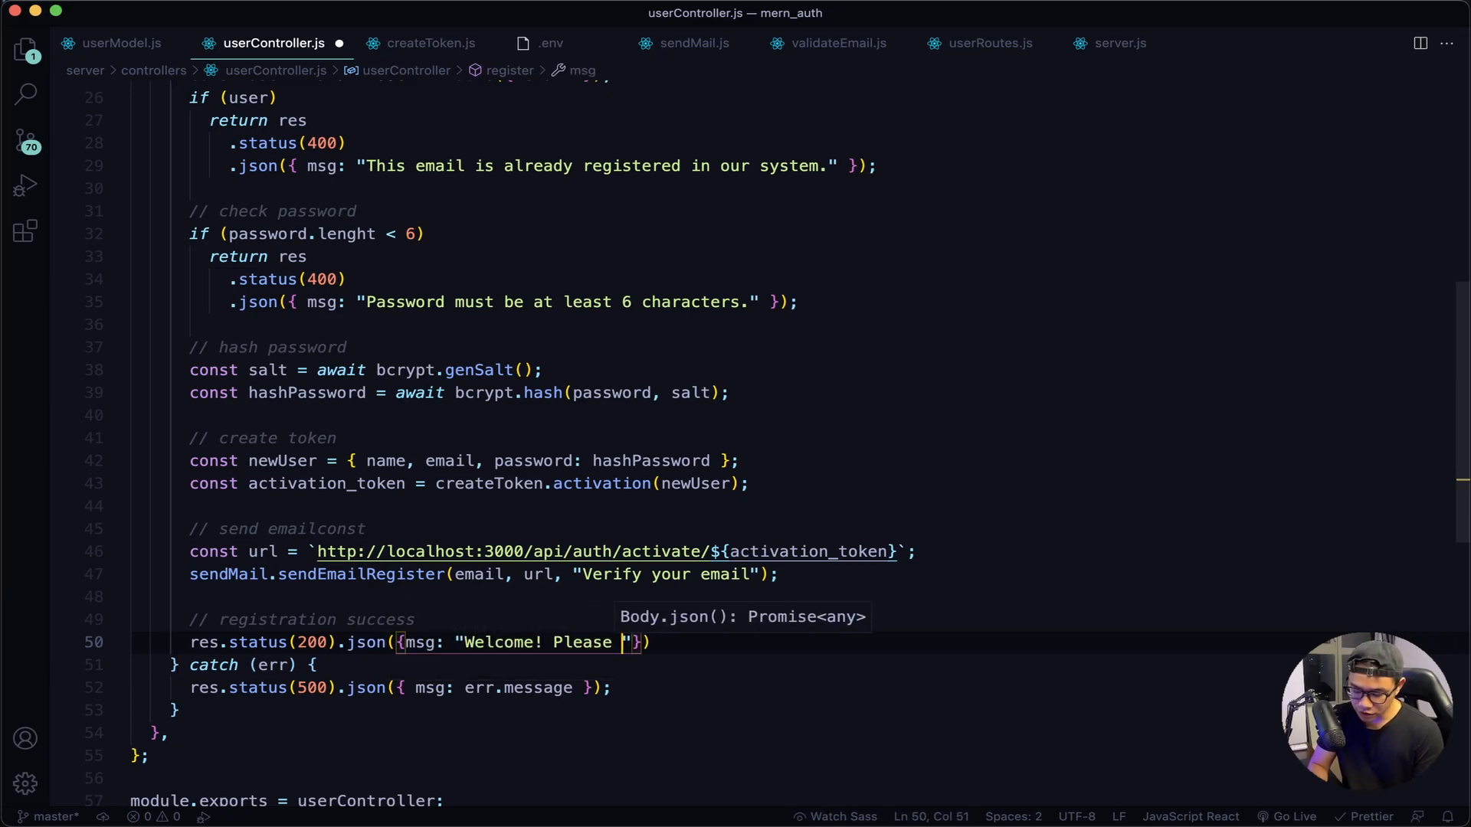
type("check your email")
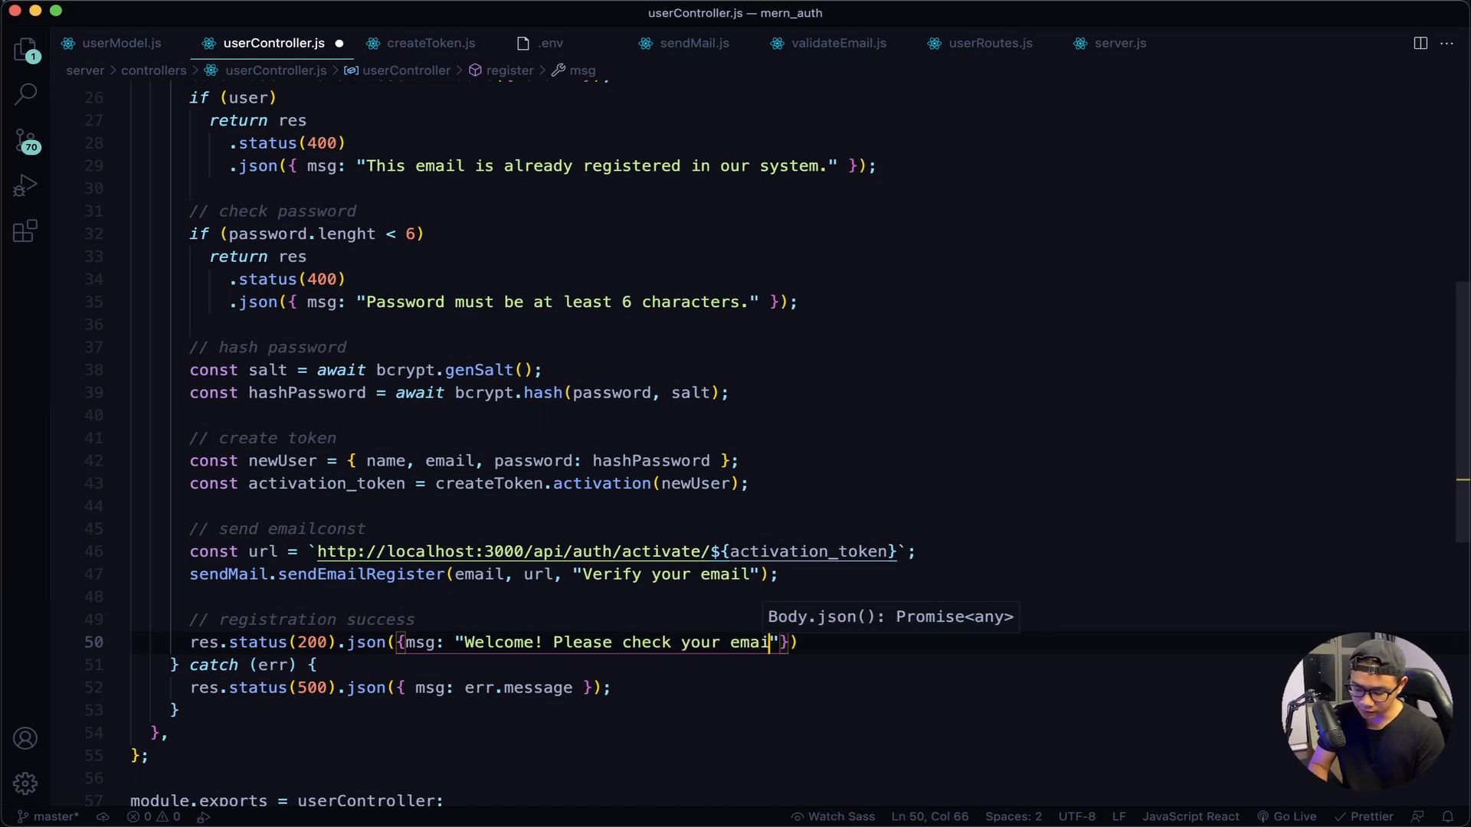
type(".")
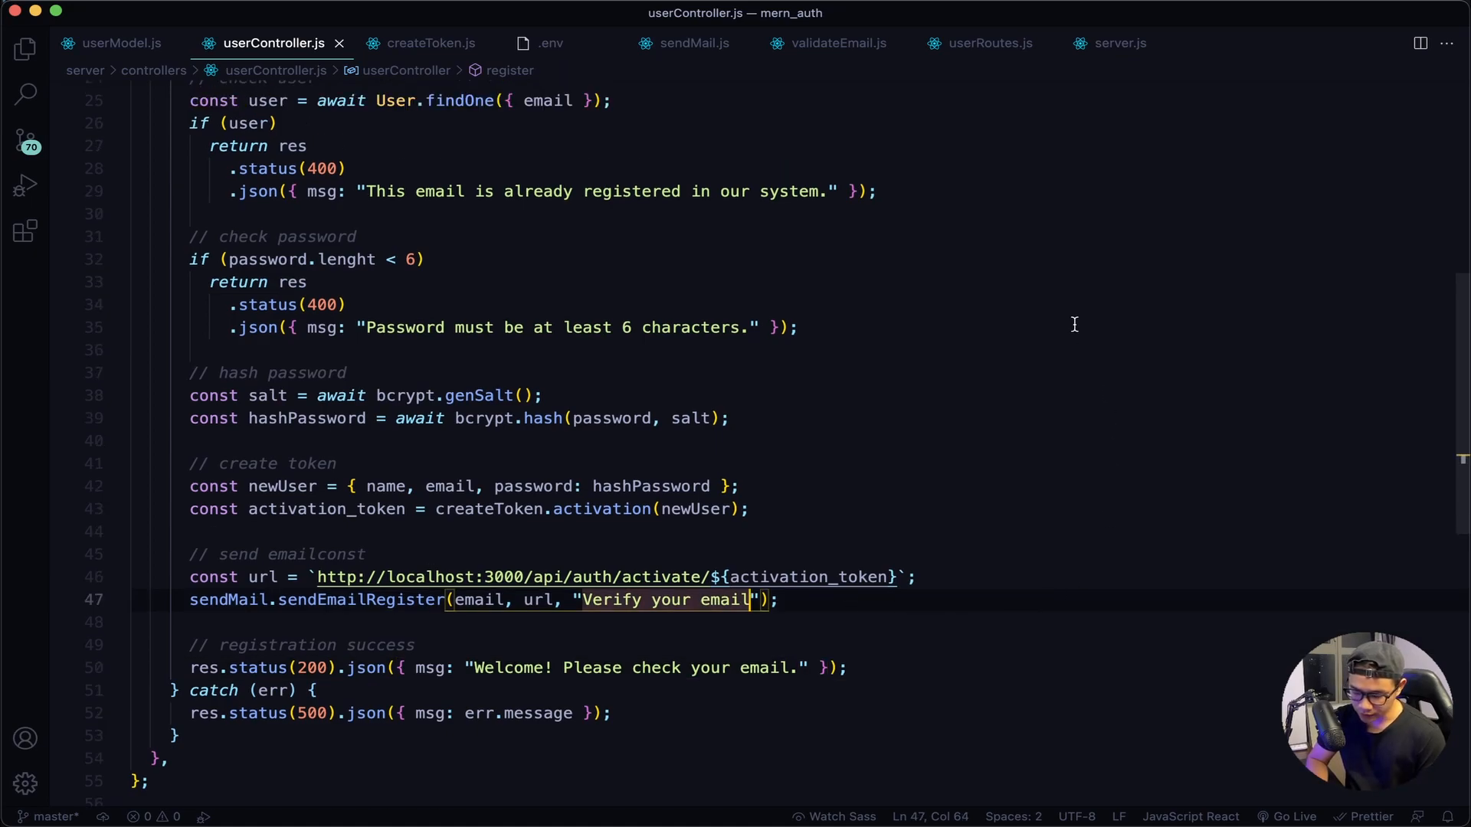
In sendMail.js fix ADMA_EMAIL to ADMIN_EMAIL and check the module.exports line
left_click(693, 43)
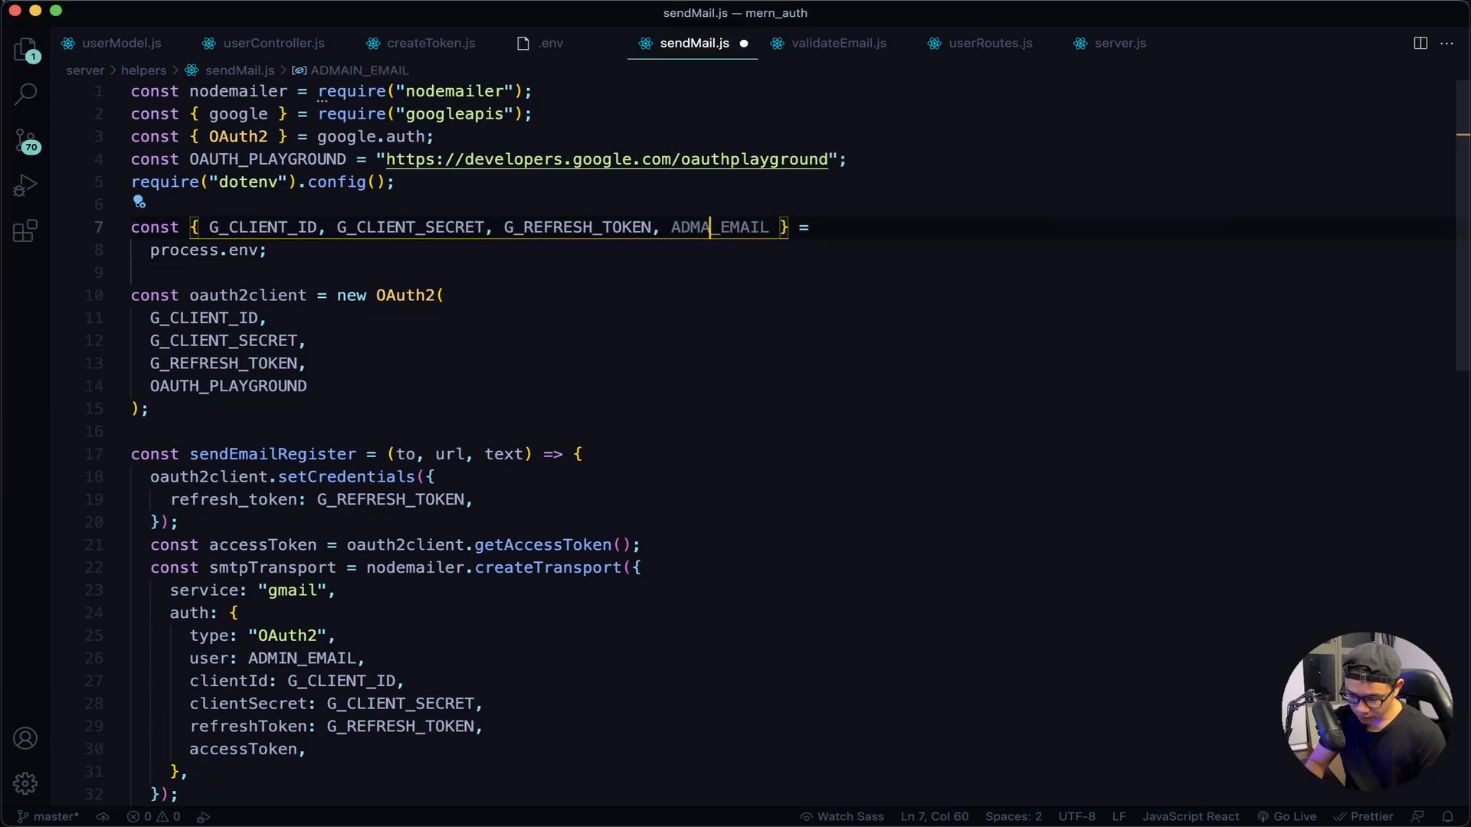
type("IN")
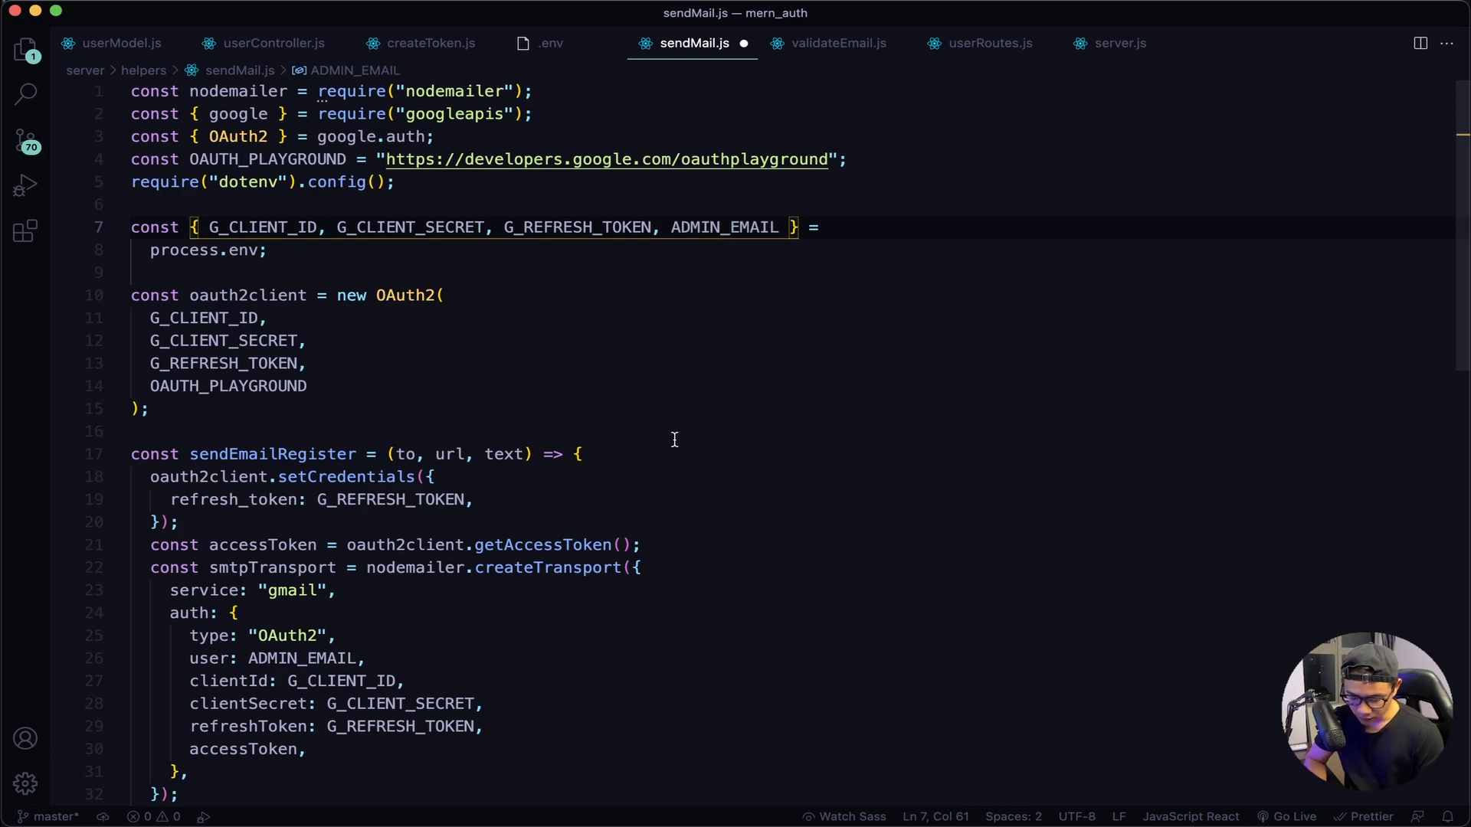
scroll("down", 3)
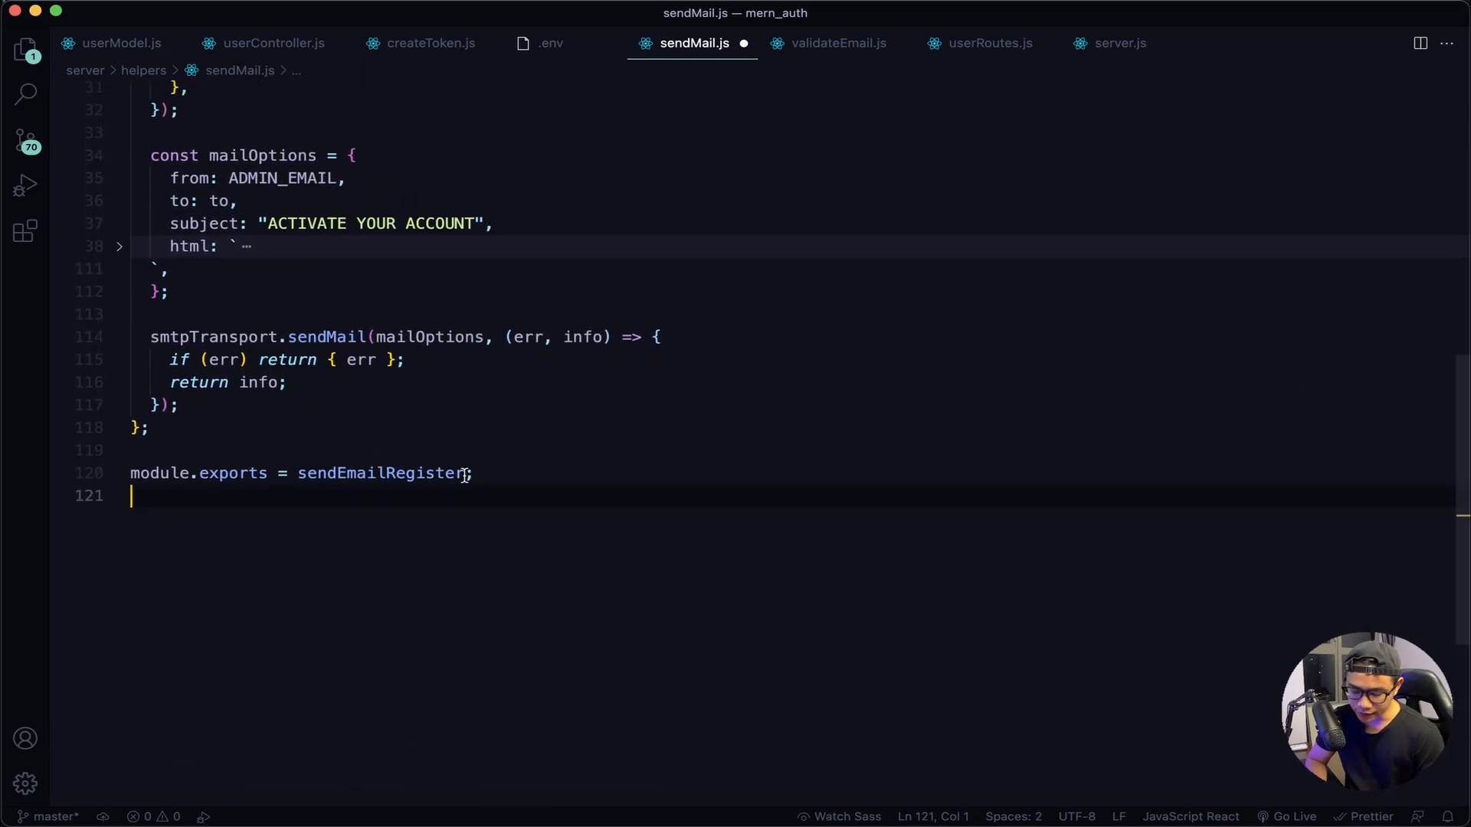
double_click(380, 473)
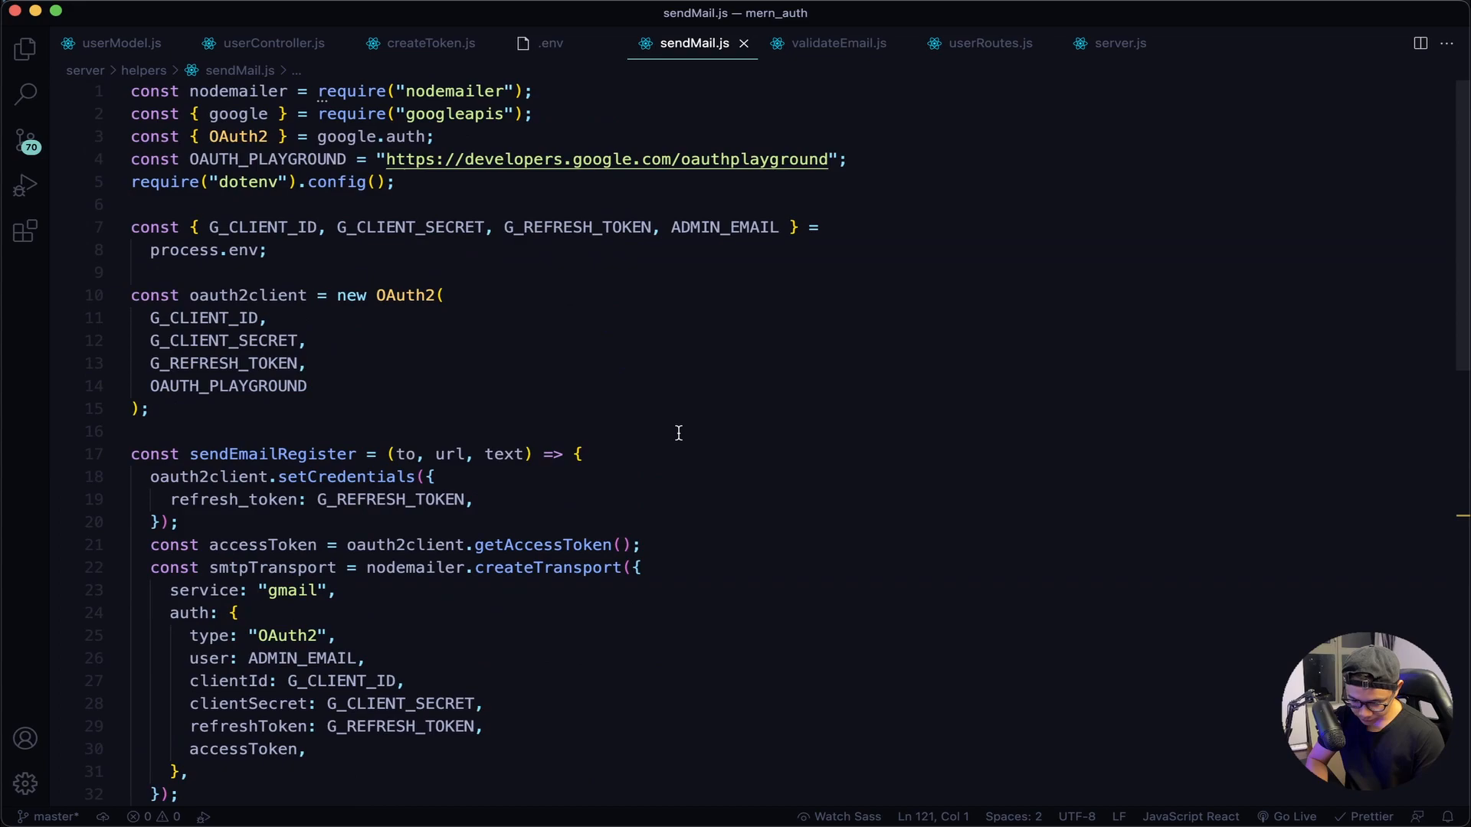
In server.js add app.use(express.json()) under // mw and begin express.urlencoded({extended
left_click(1118, 43)
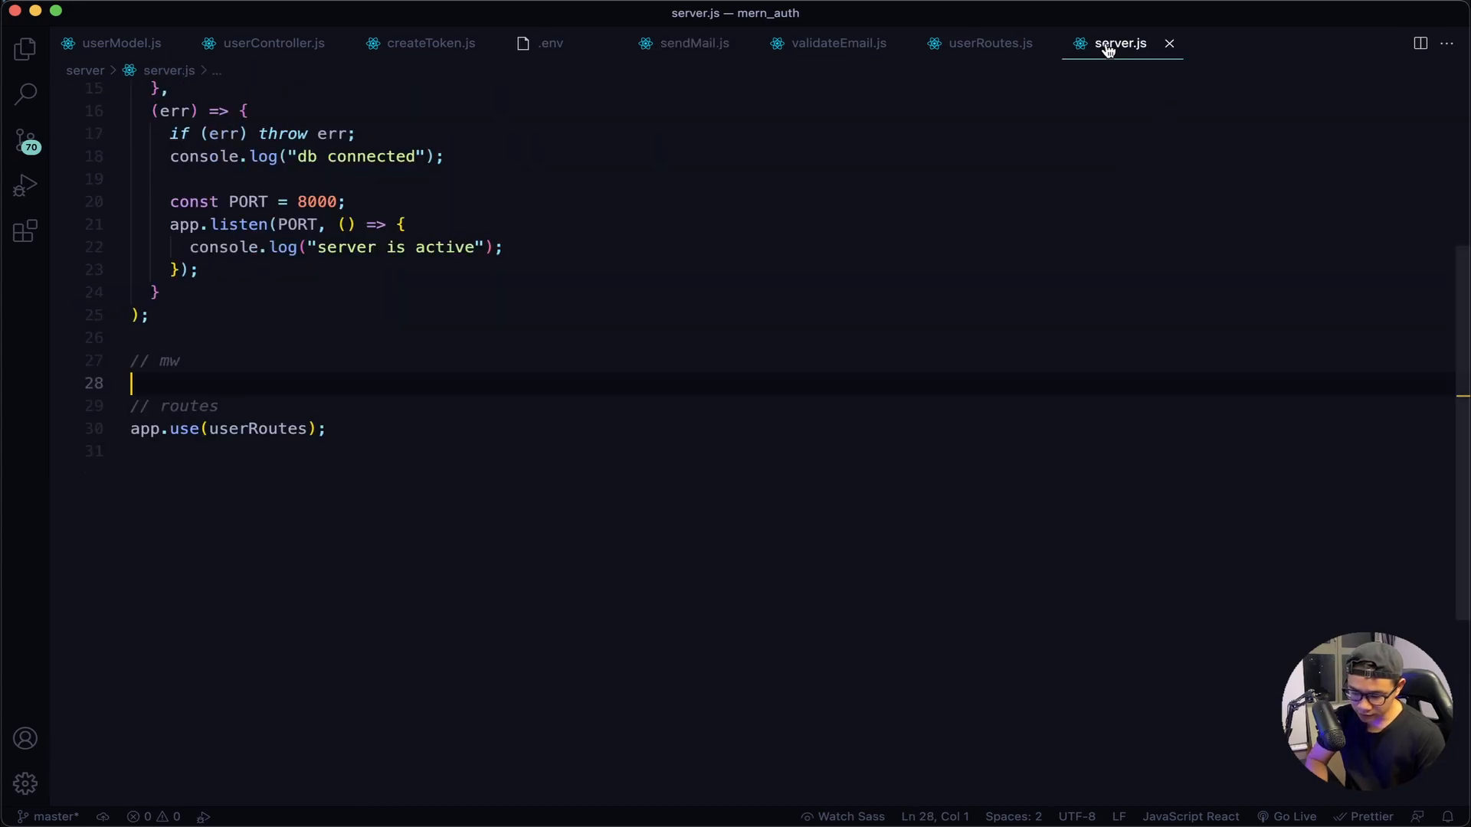
mouse_move(323, 358)
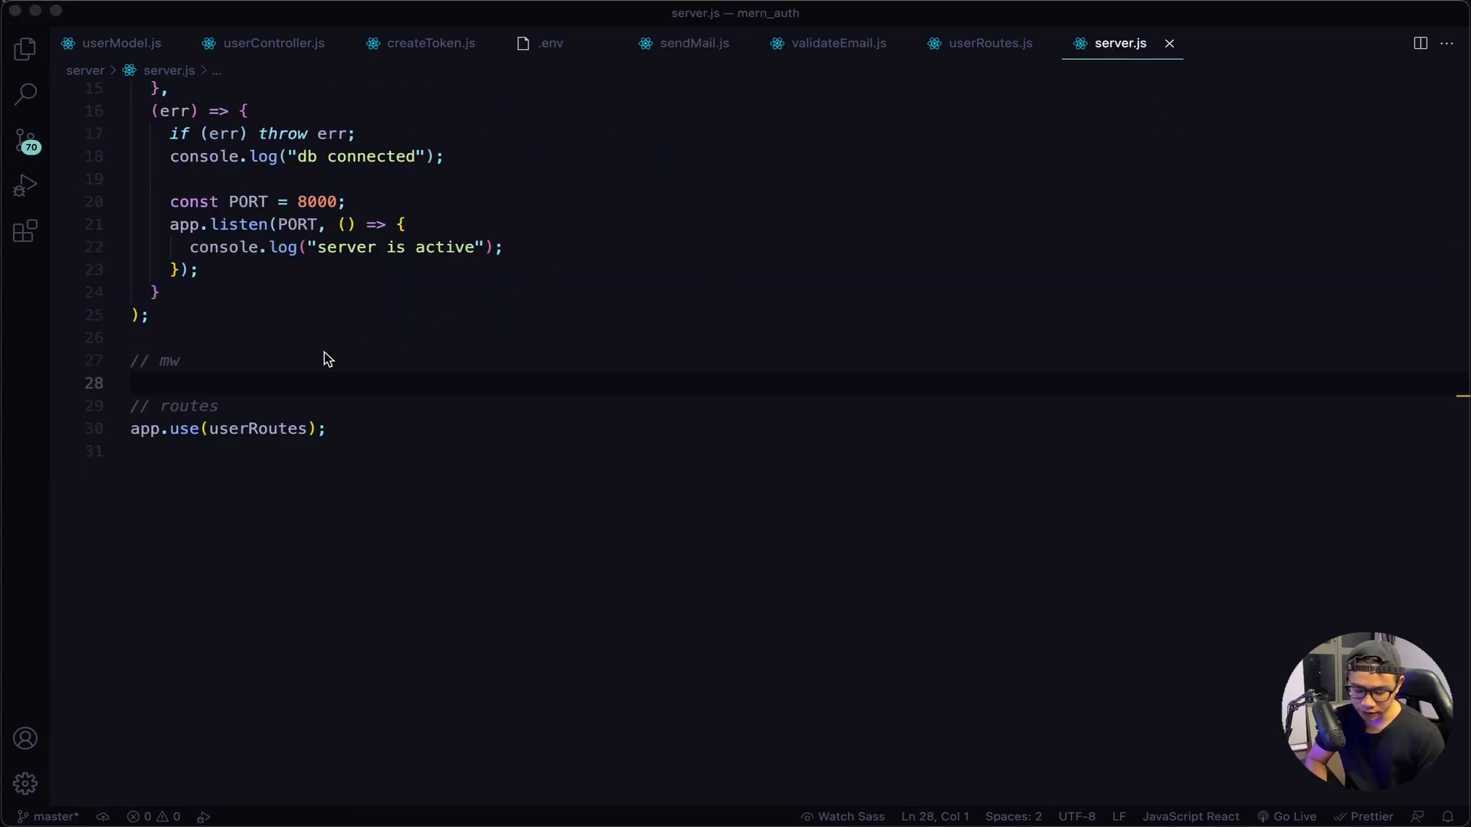
key("enter")
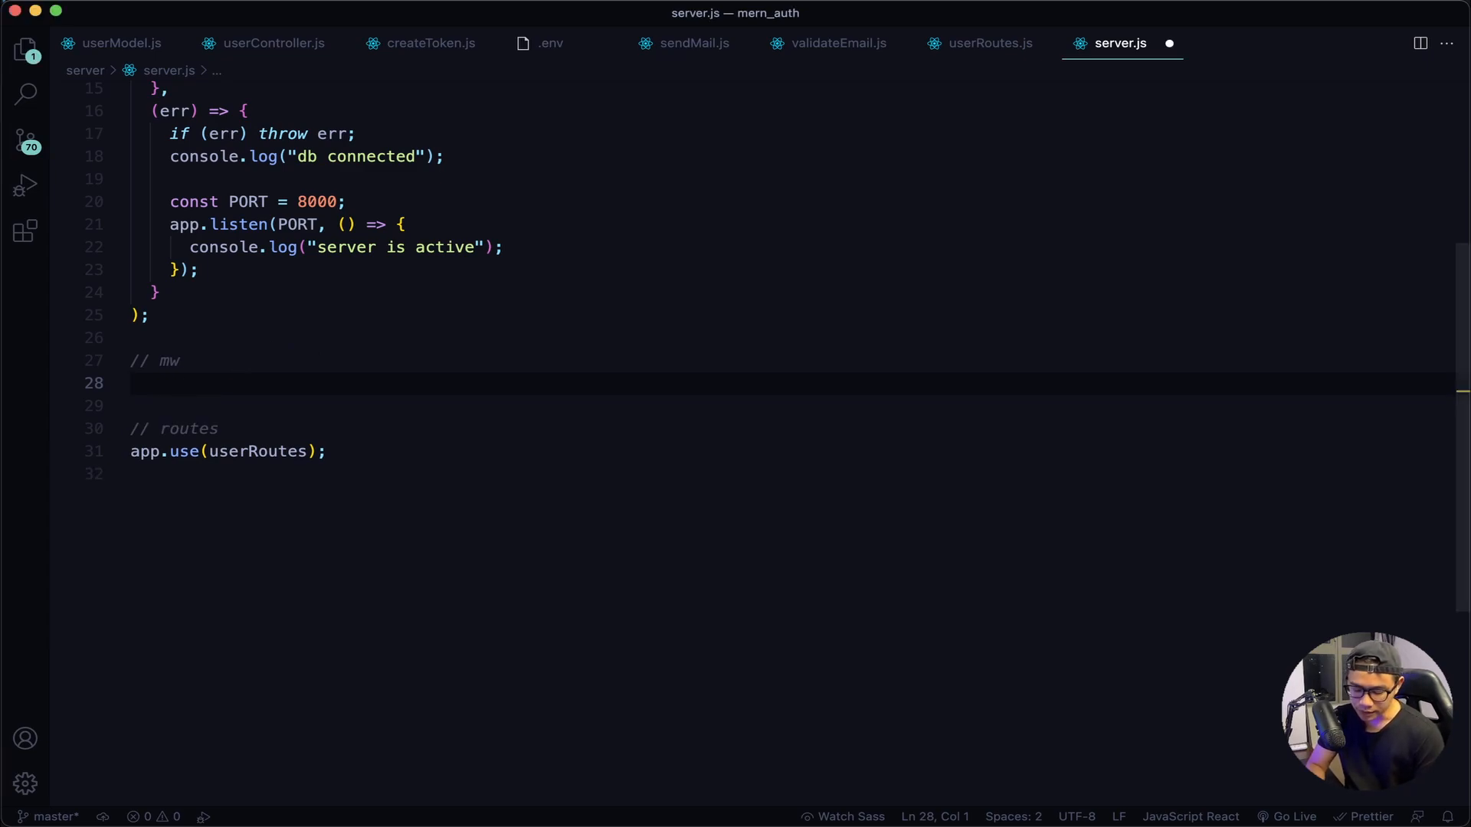
type("app.use(express.json(")
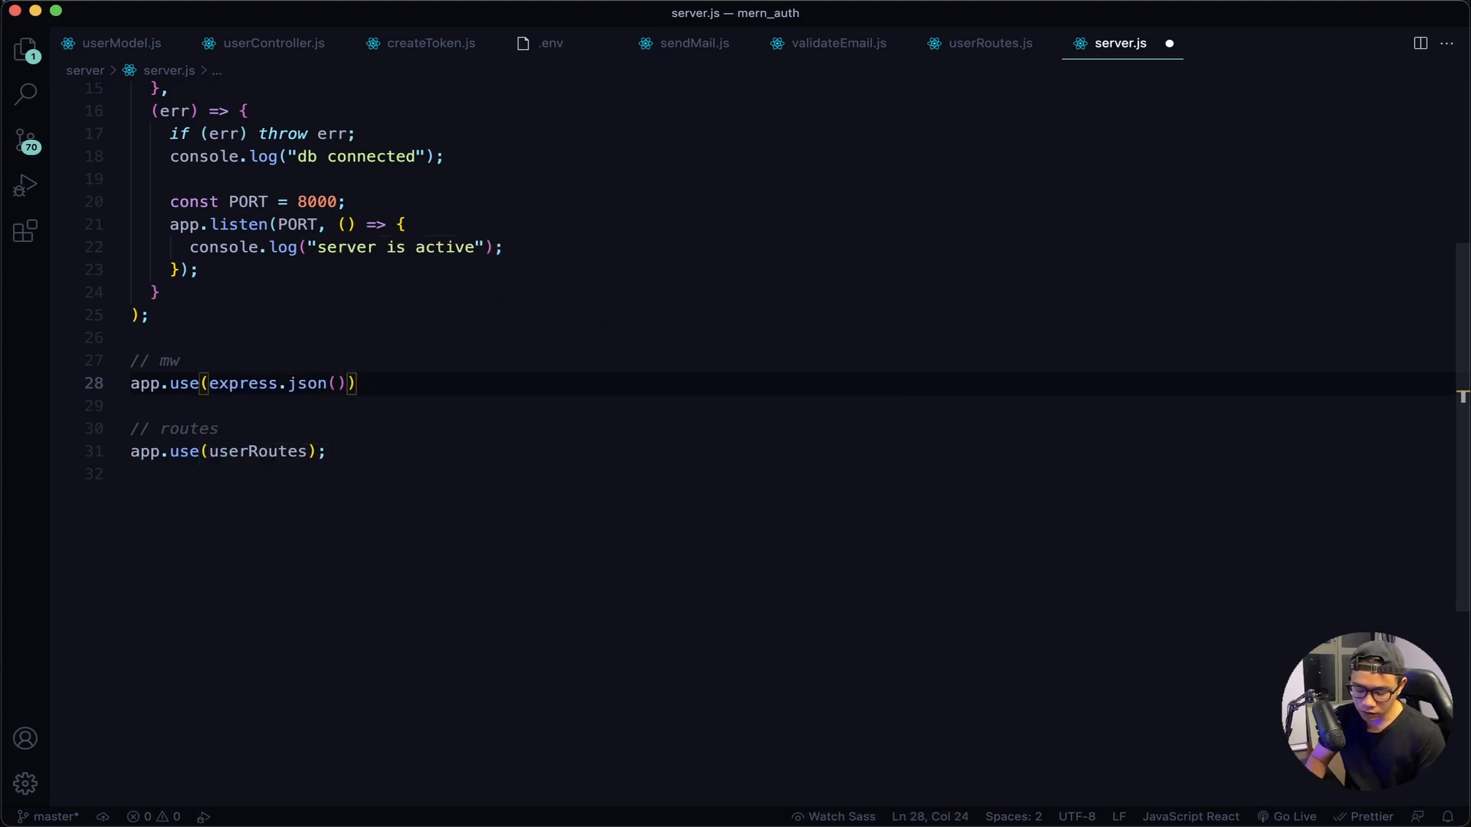
type("express")
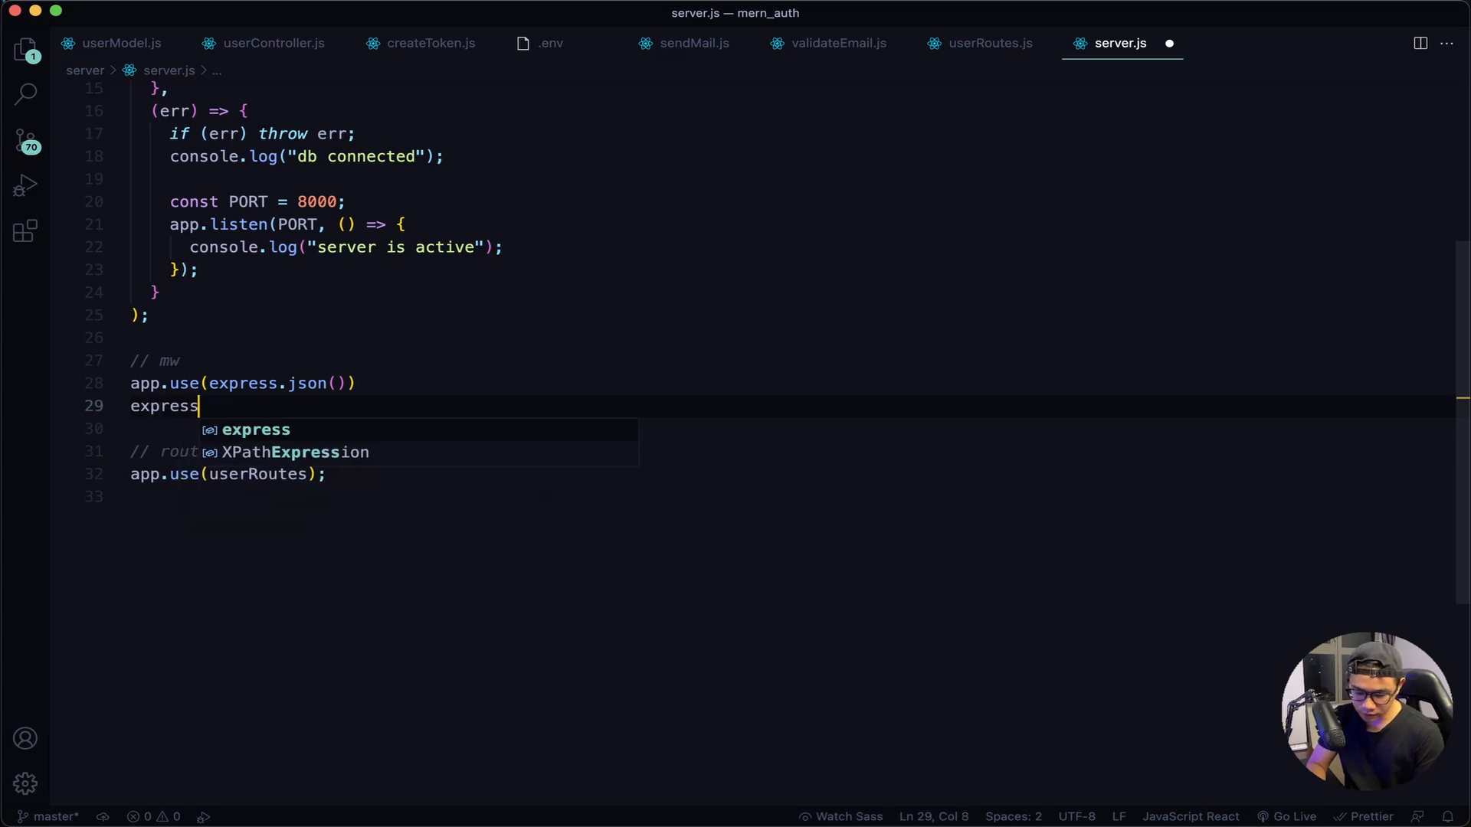
type(".urlencoded")
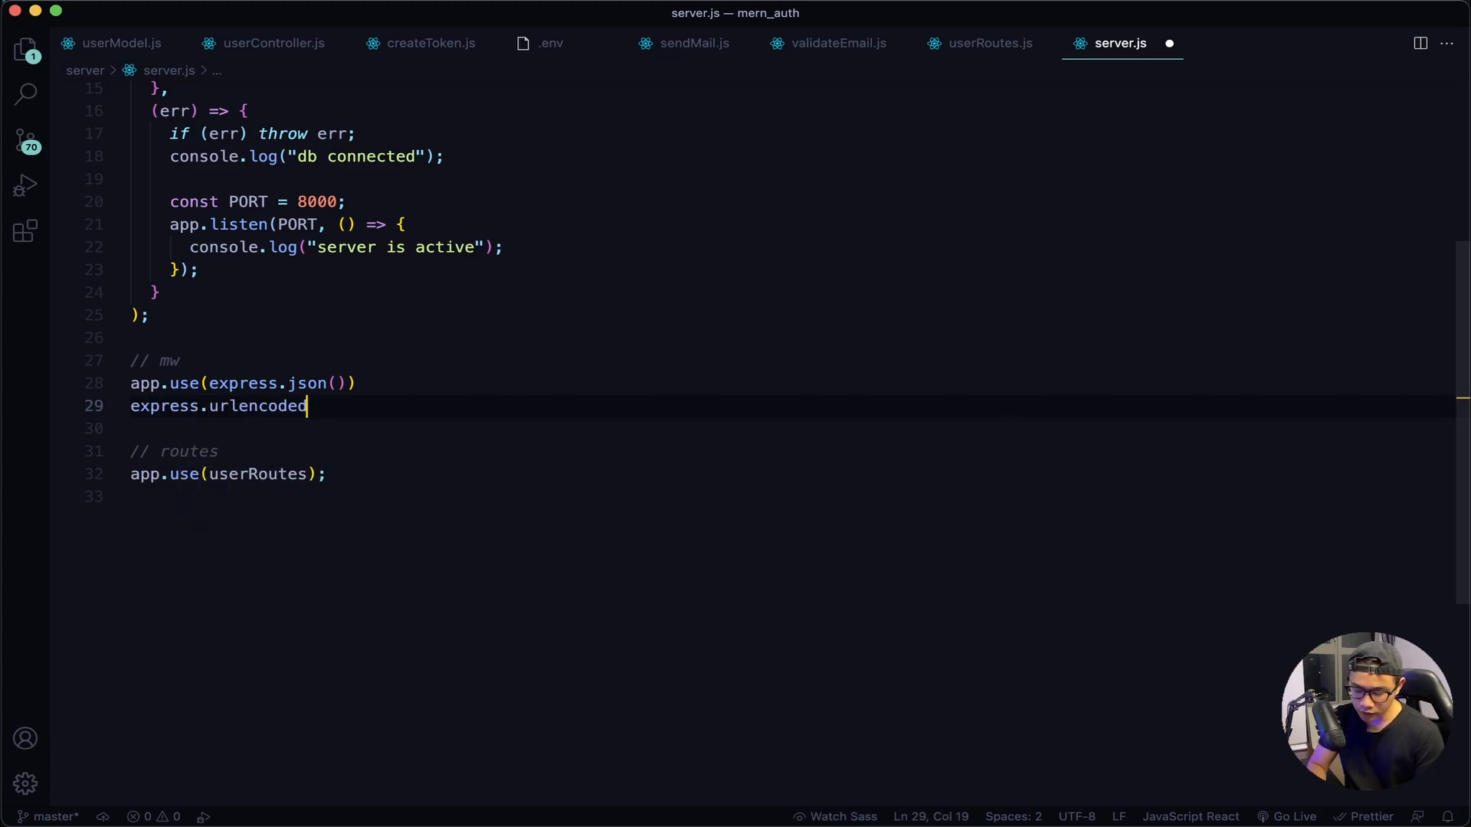
type("({exted")
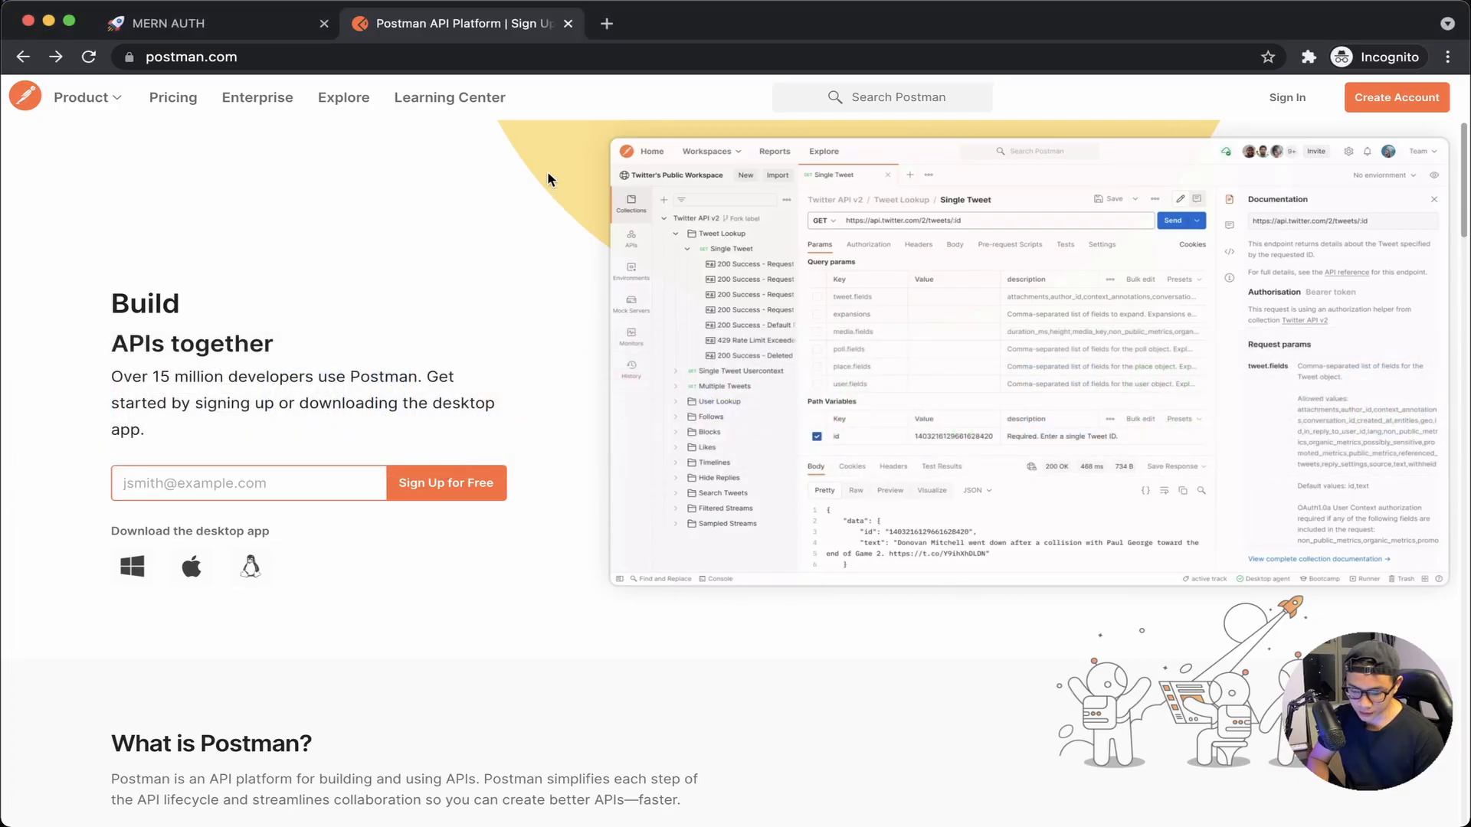
mouse_move(410, 129)
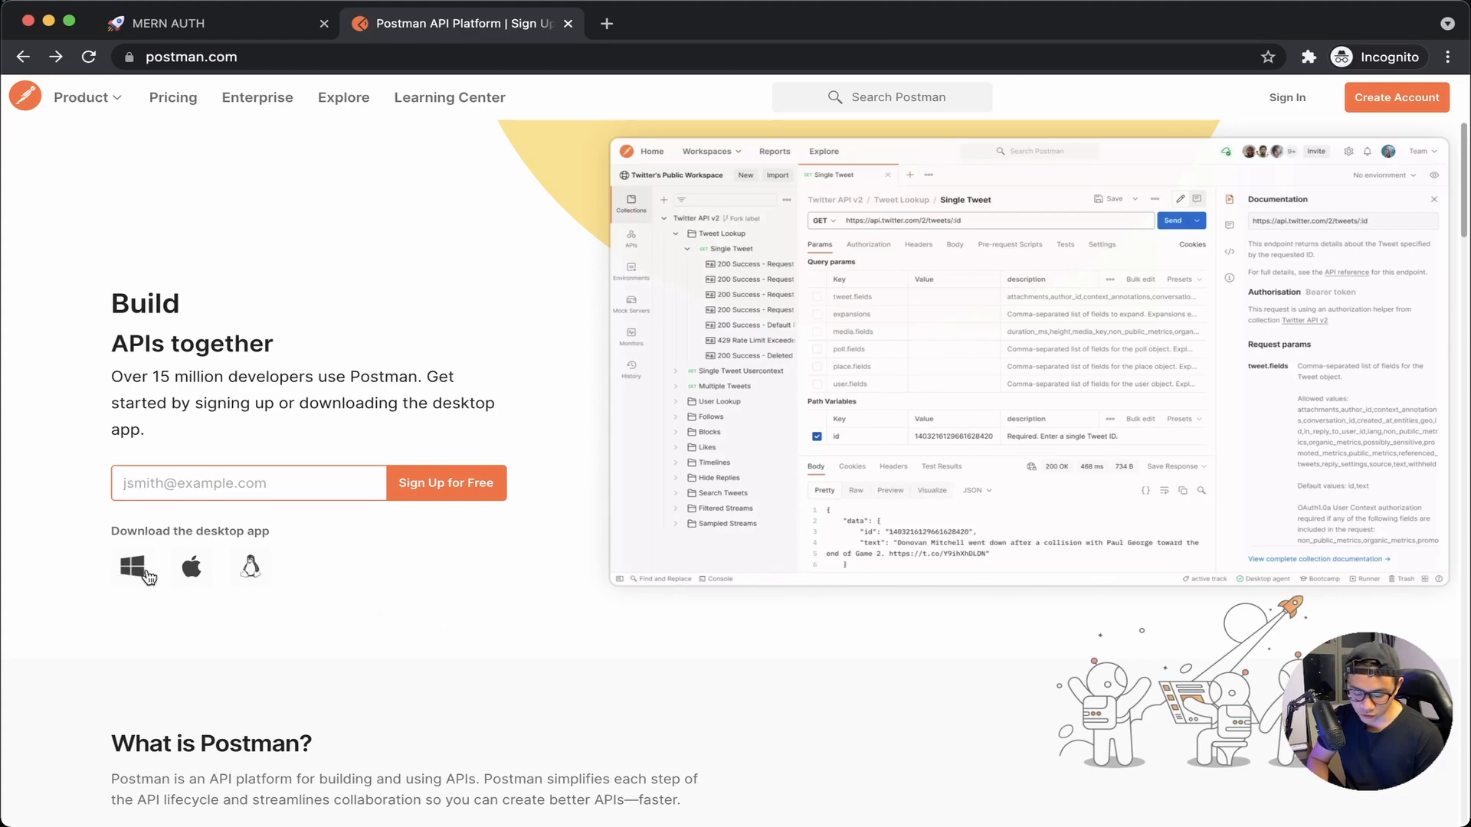
mouse_move(399, 596)
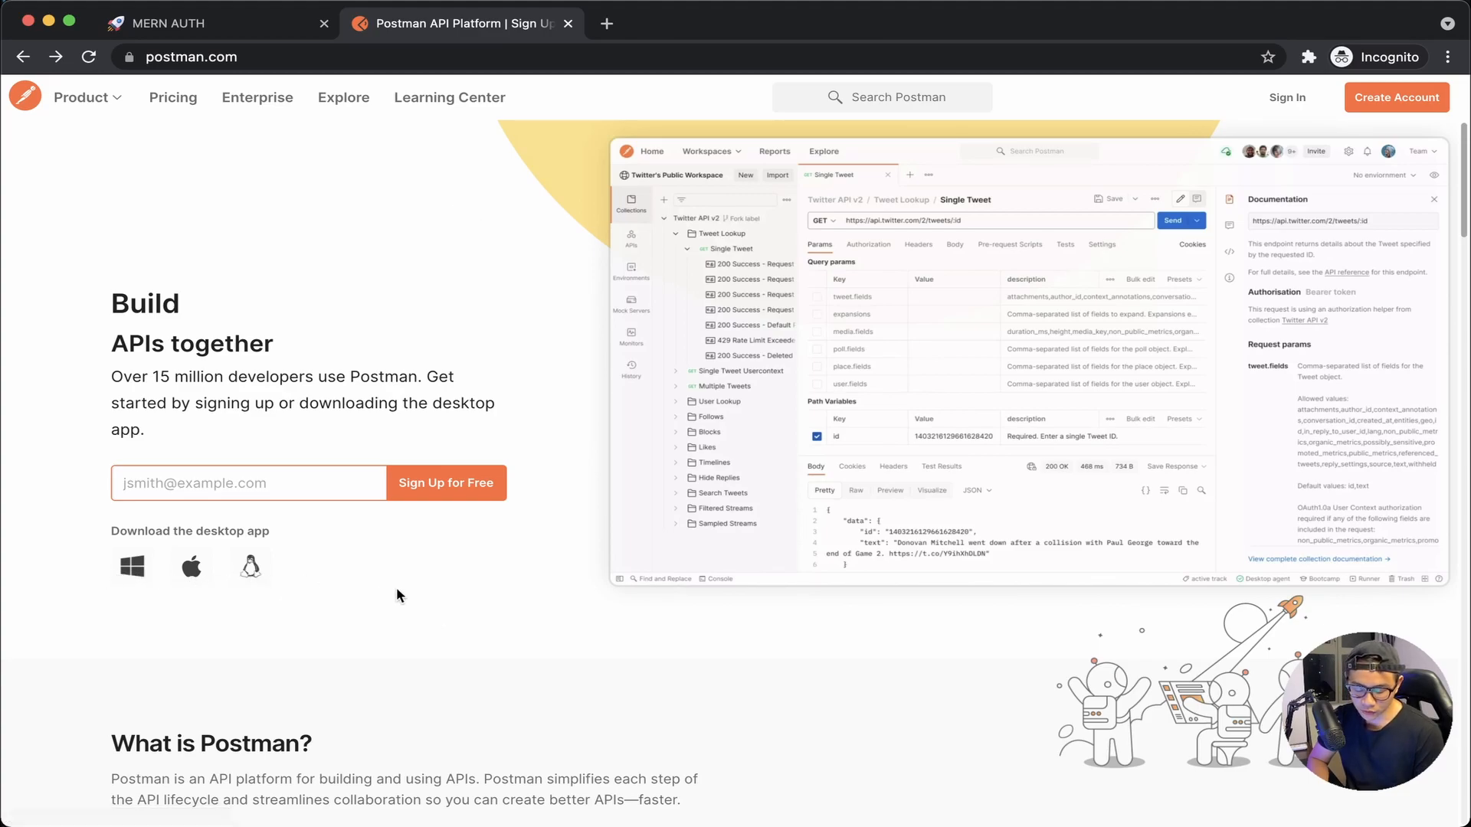
mouse_move(424, 596)
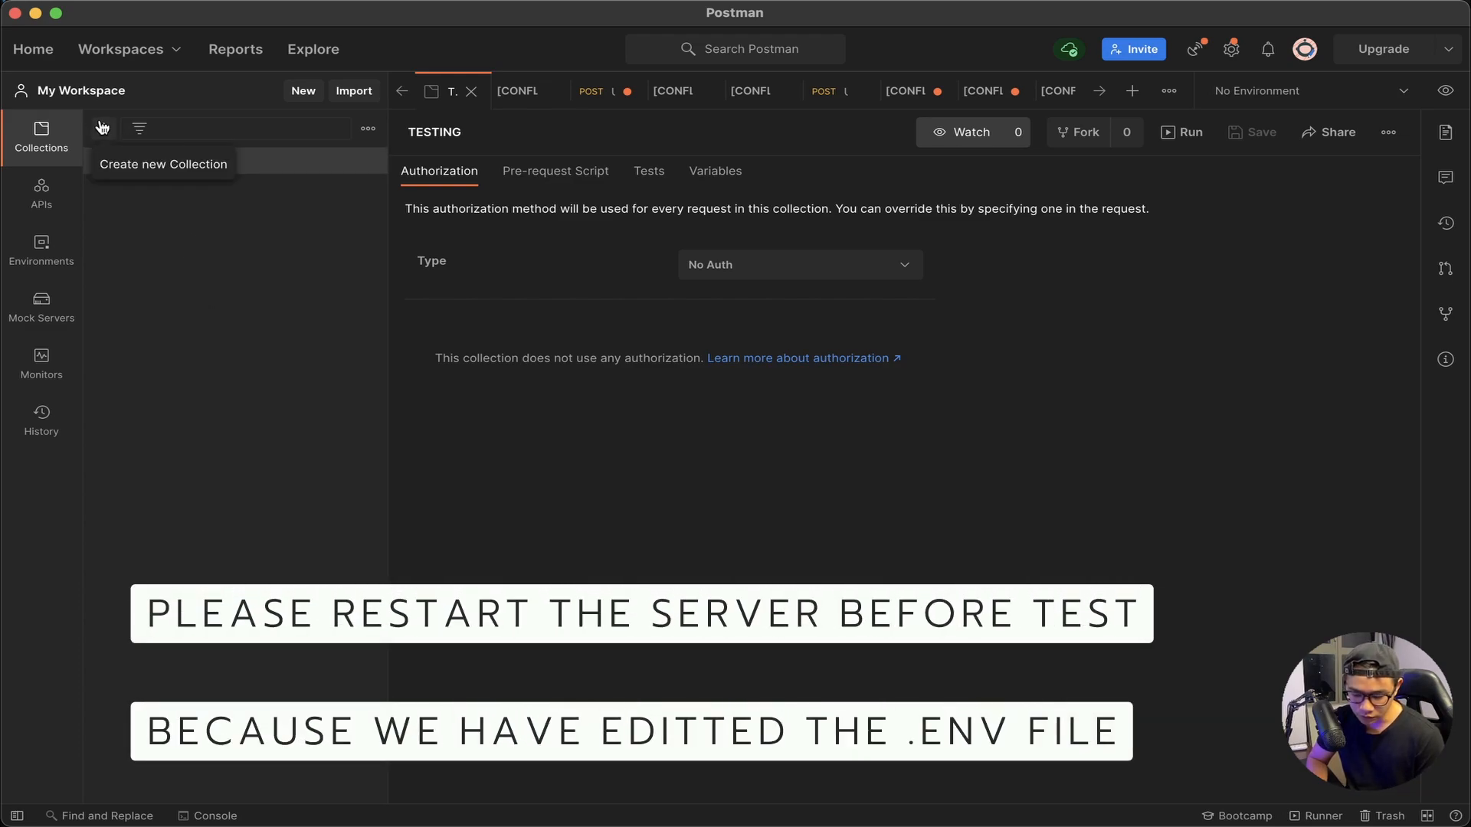
Rename the new collection to MERN AUTH, expand it and show its actions menu
left_click(103, 128)
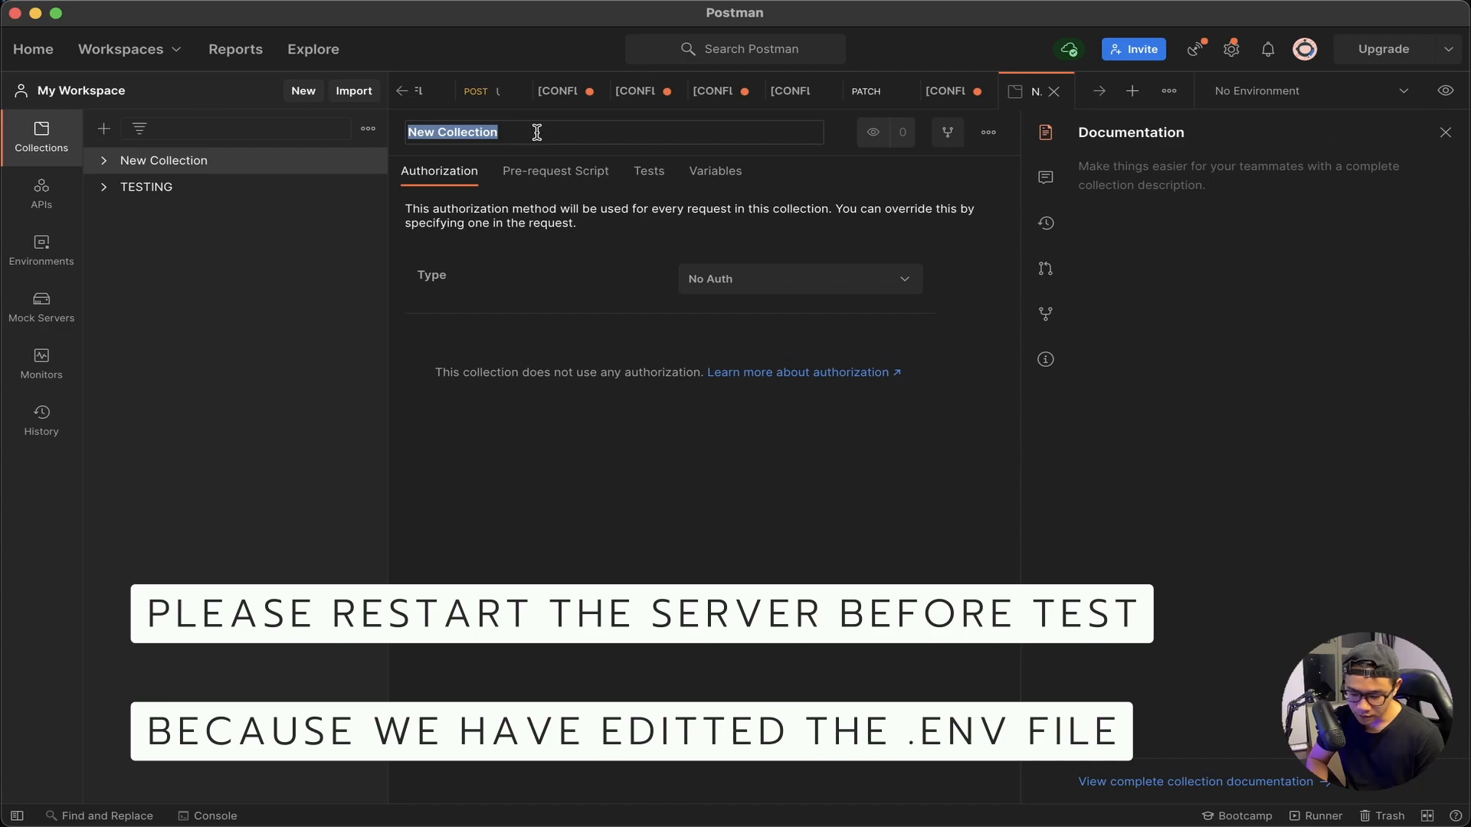
type("MERN AUTH")
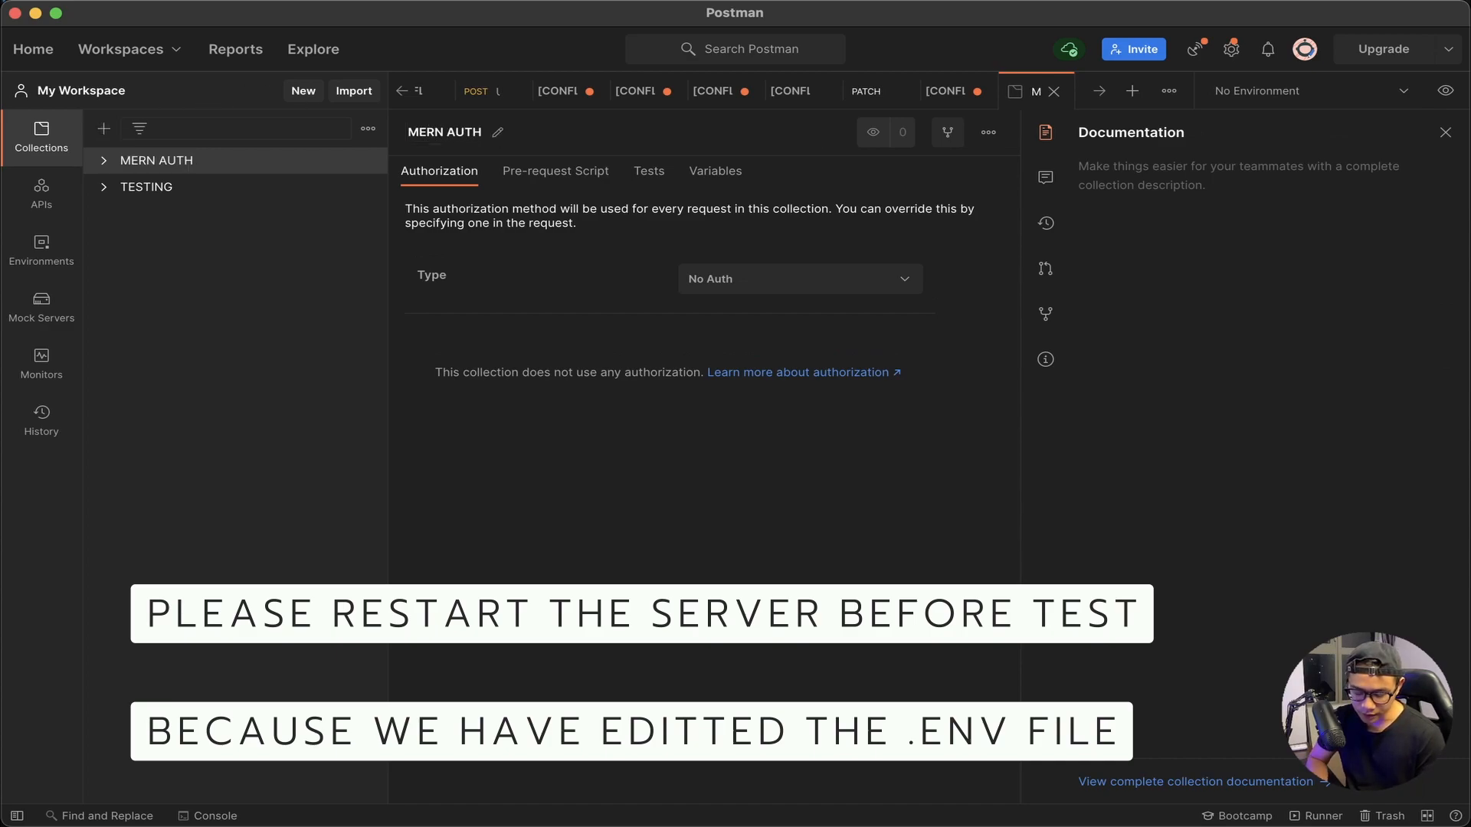
left_click(103, 161)
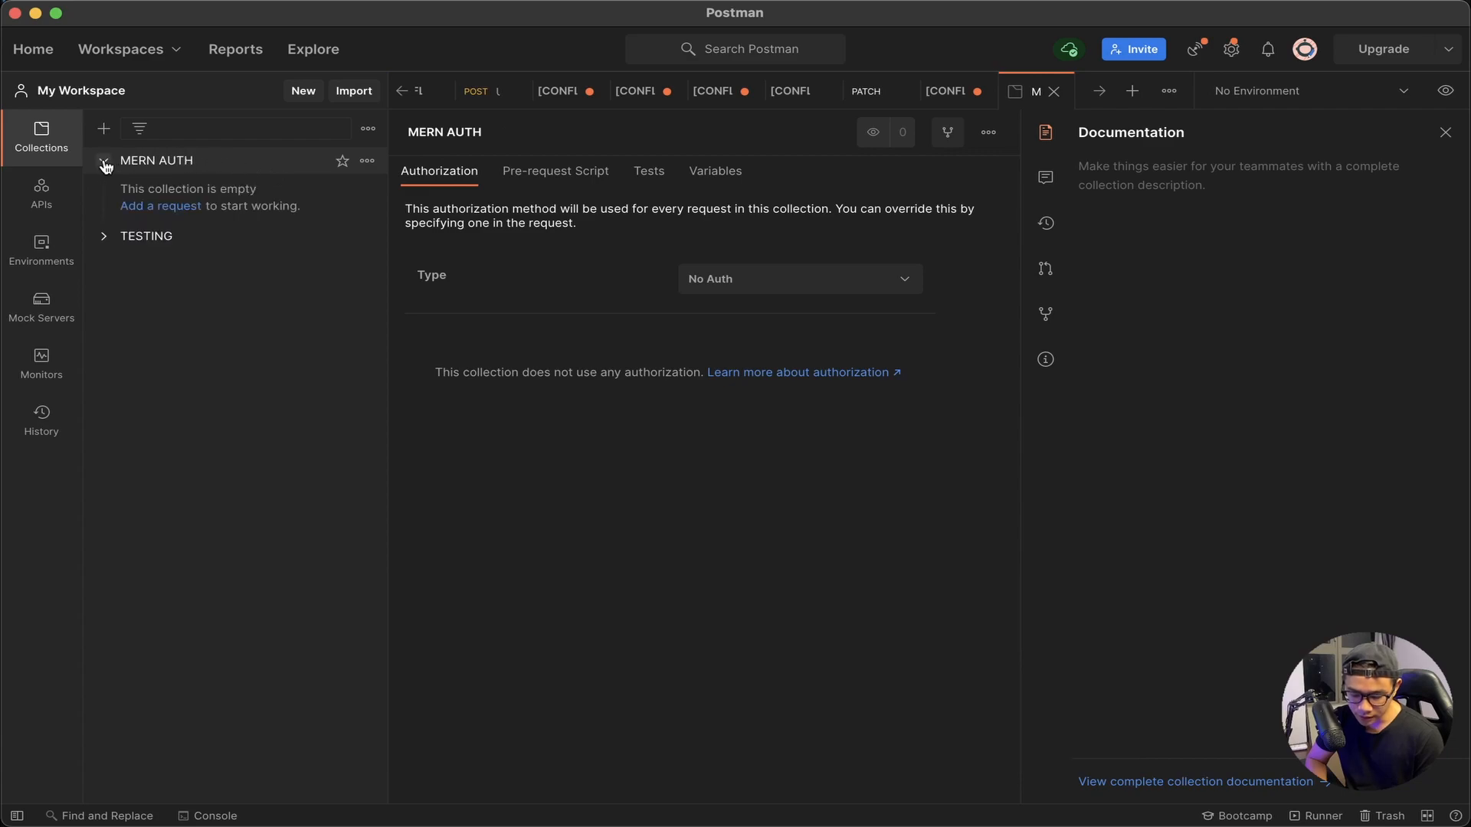
left_click(367, 161)
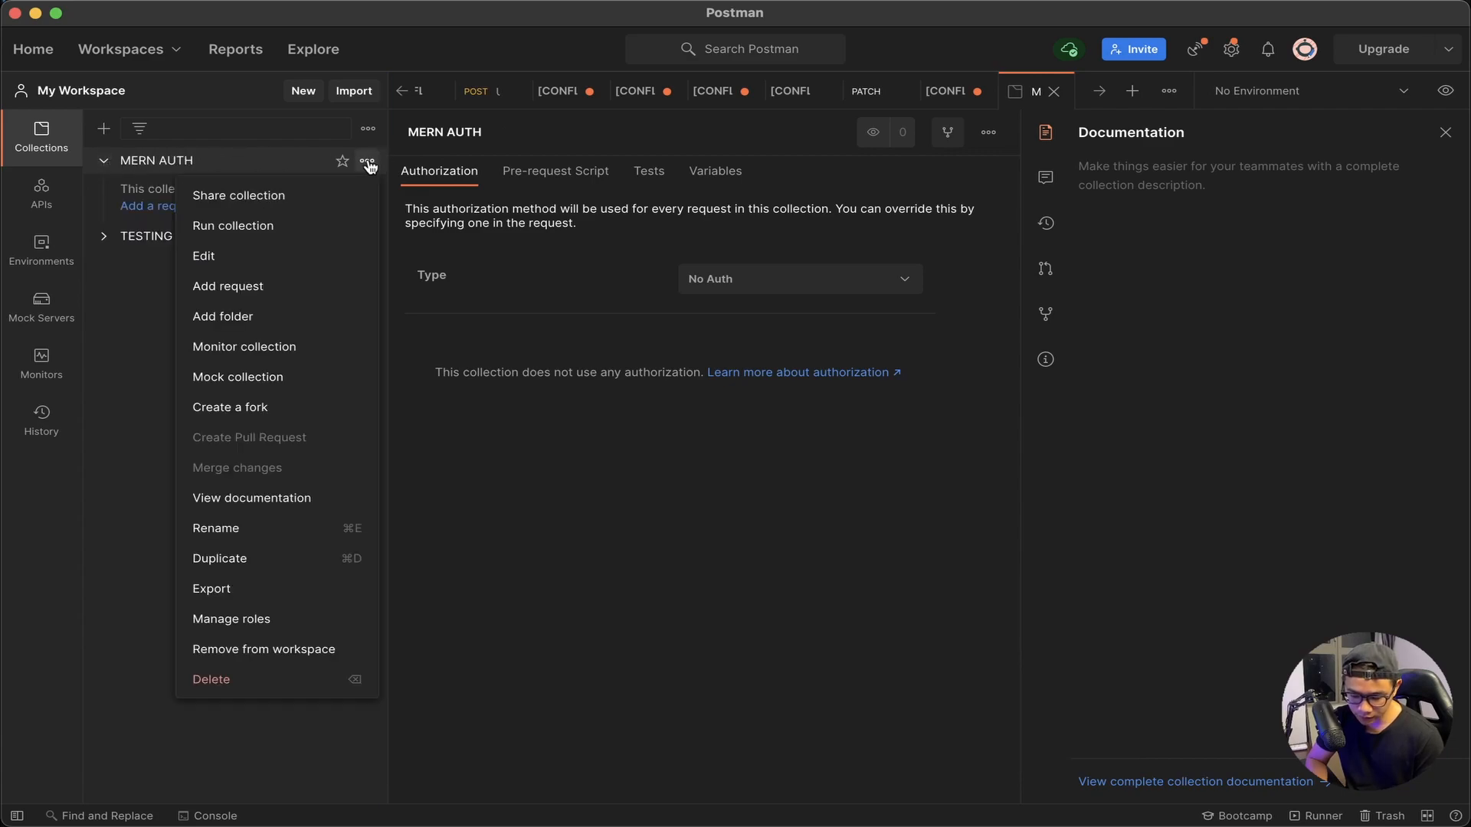
left_click(227, 287)
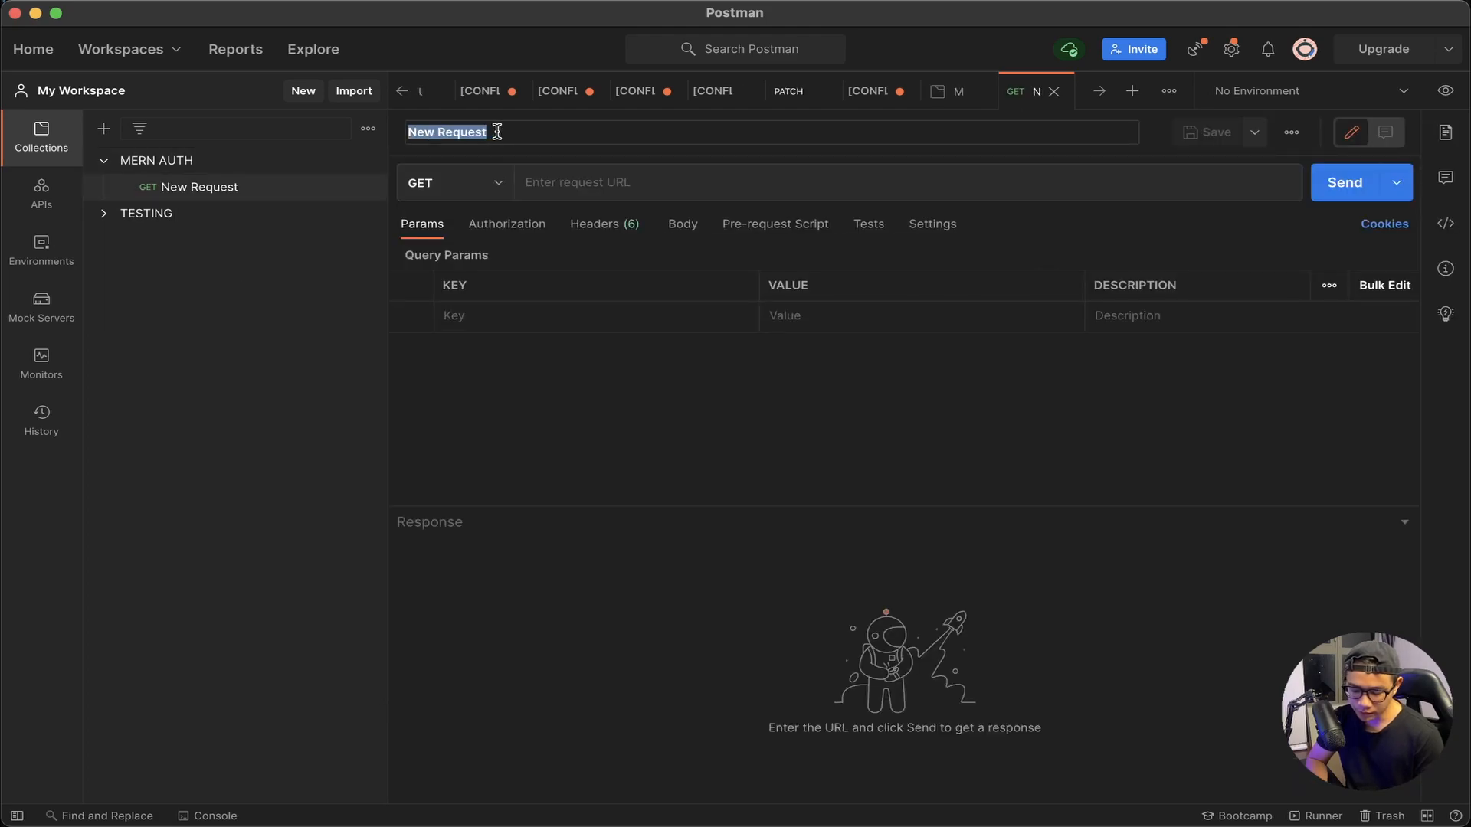
type("User regsite")
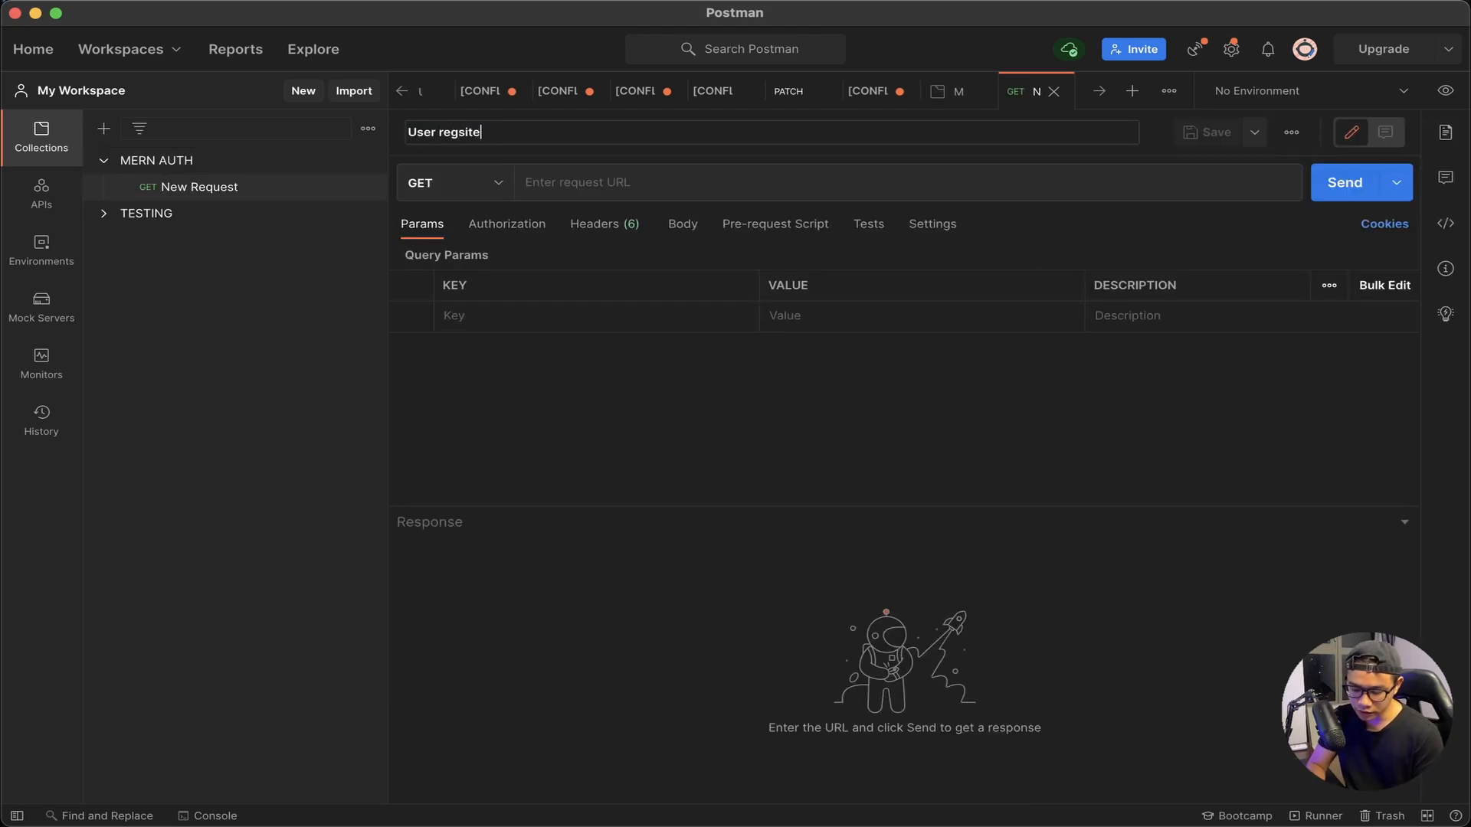
key("Backspace")
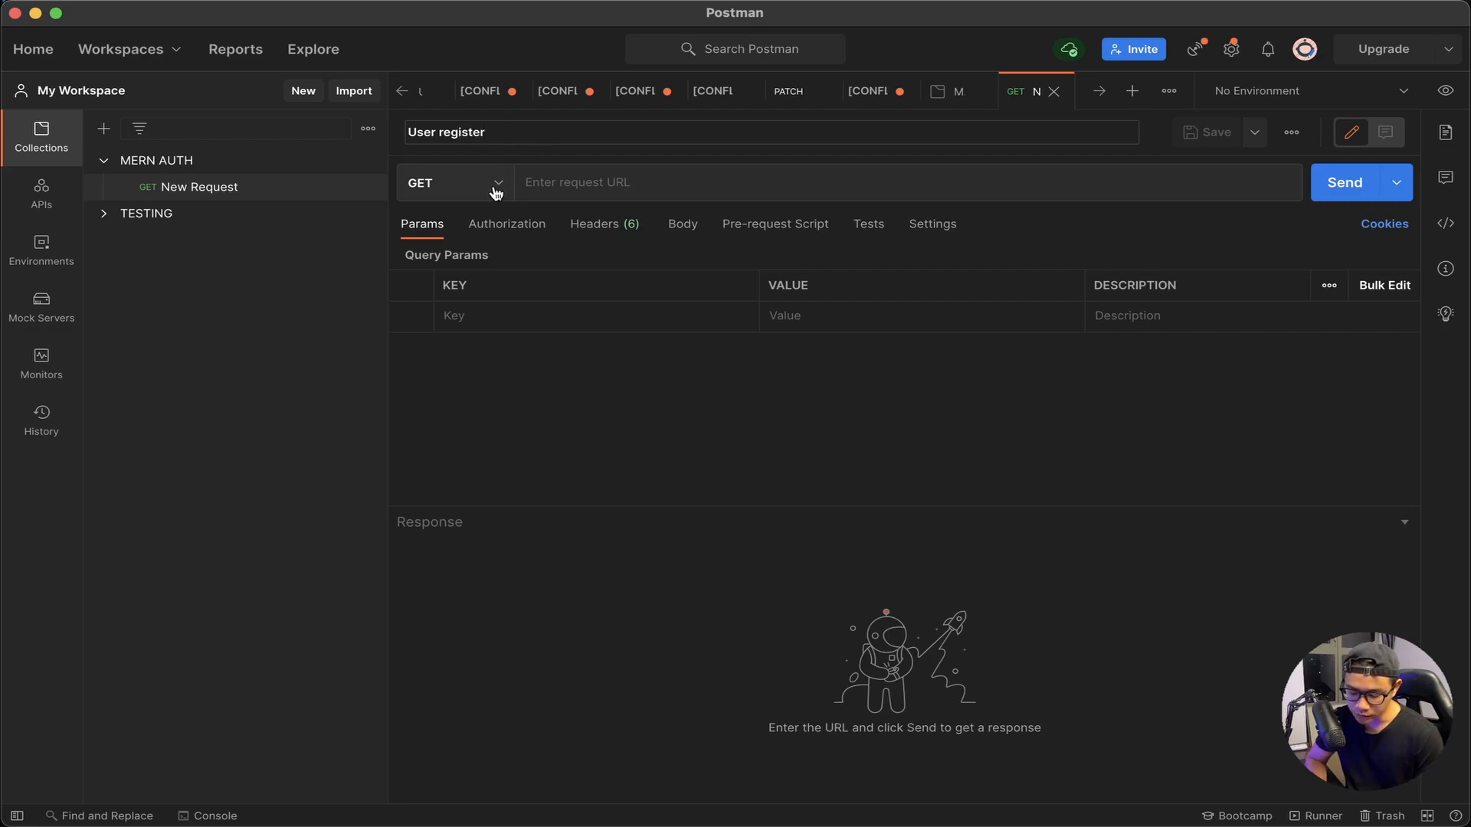
left_click(453, 182)
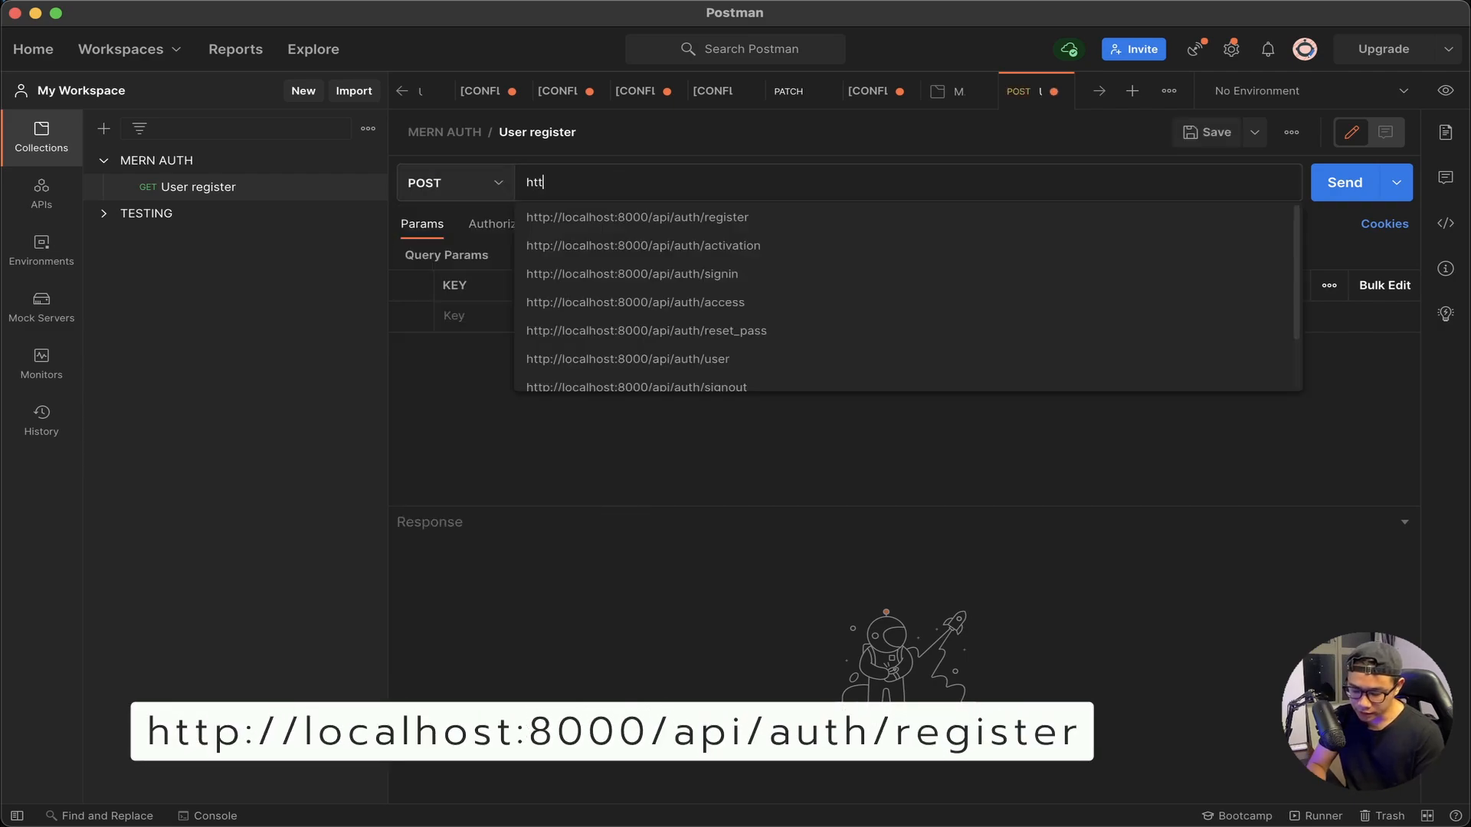
left_click(637, 216)
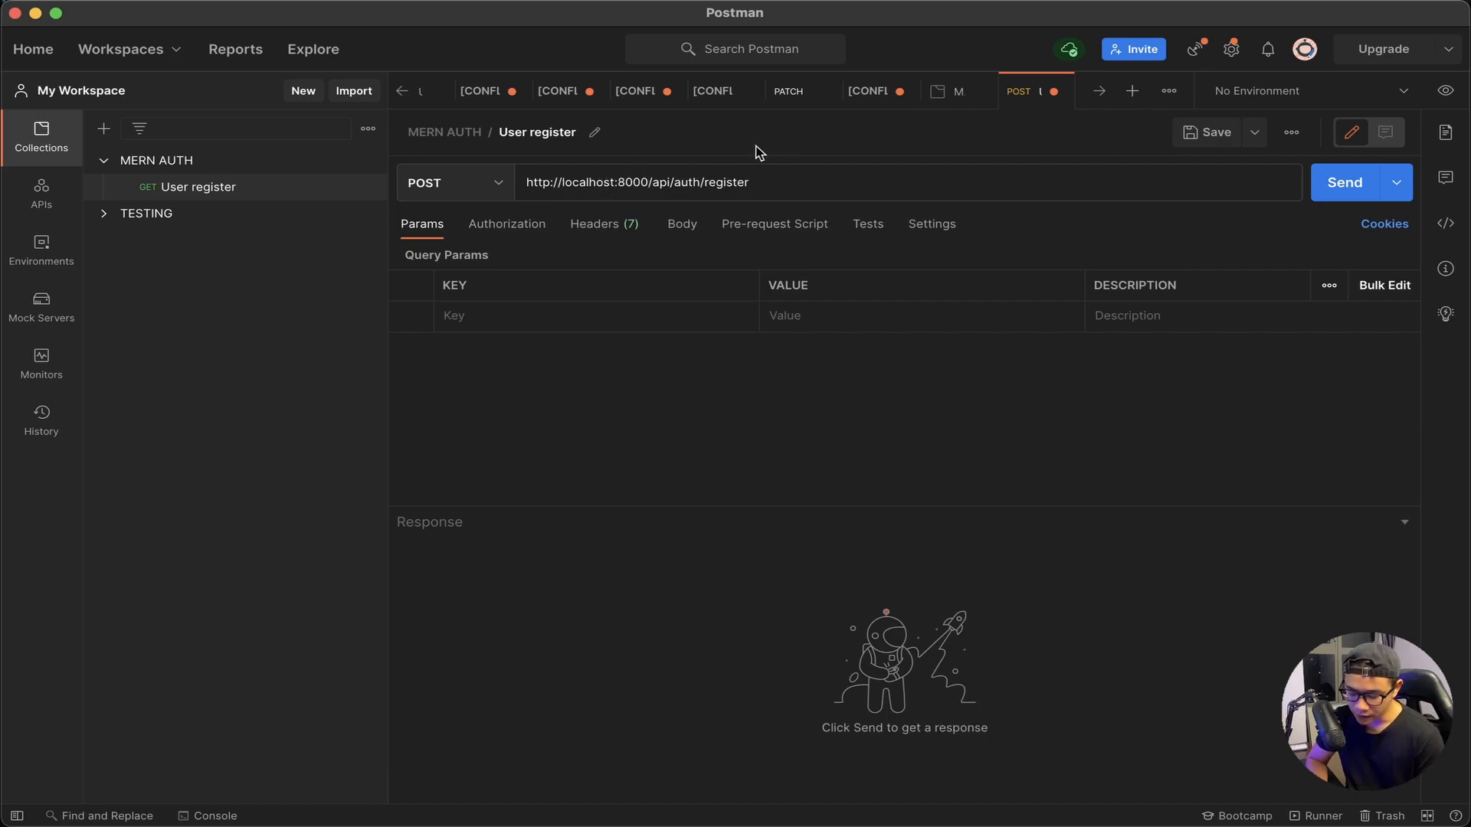
Set the request body to raw input in JSON format
left_click(681, 223)
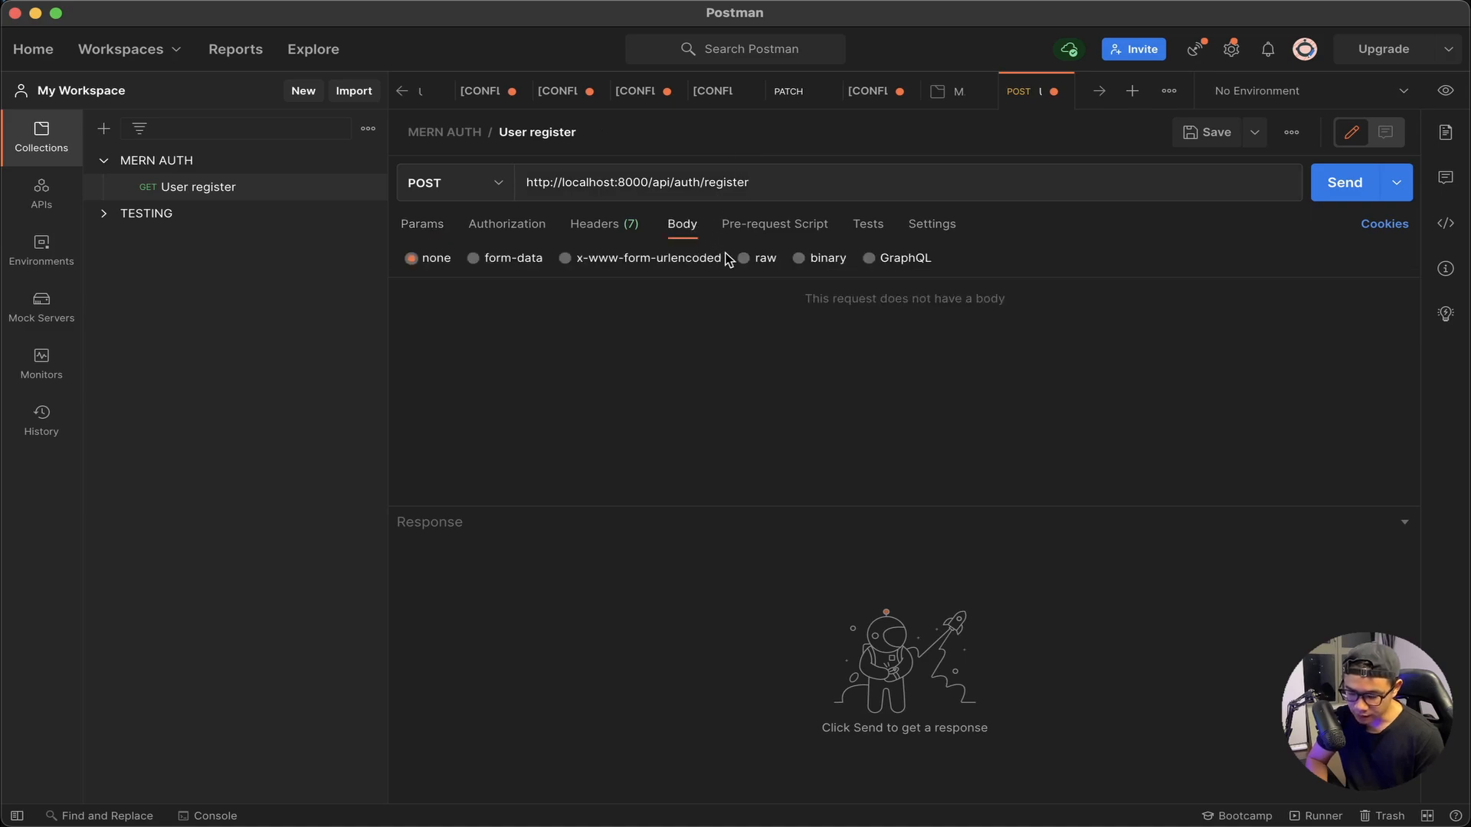
left_click(754, 257)
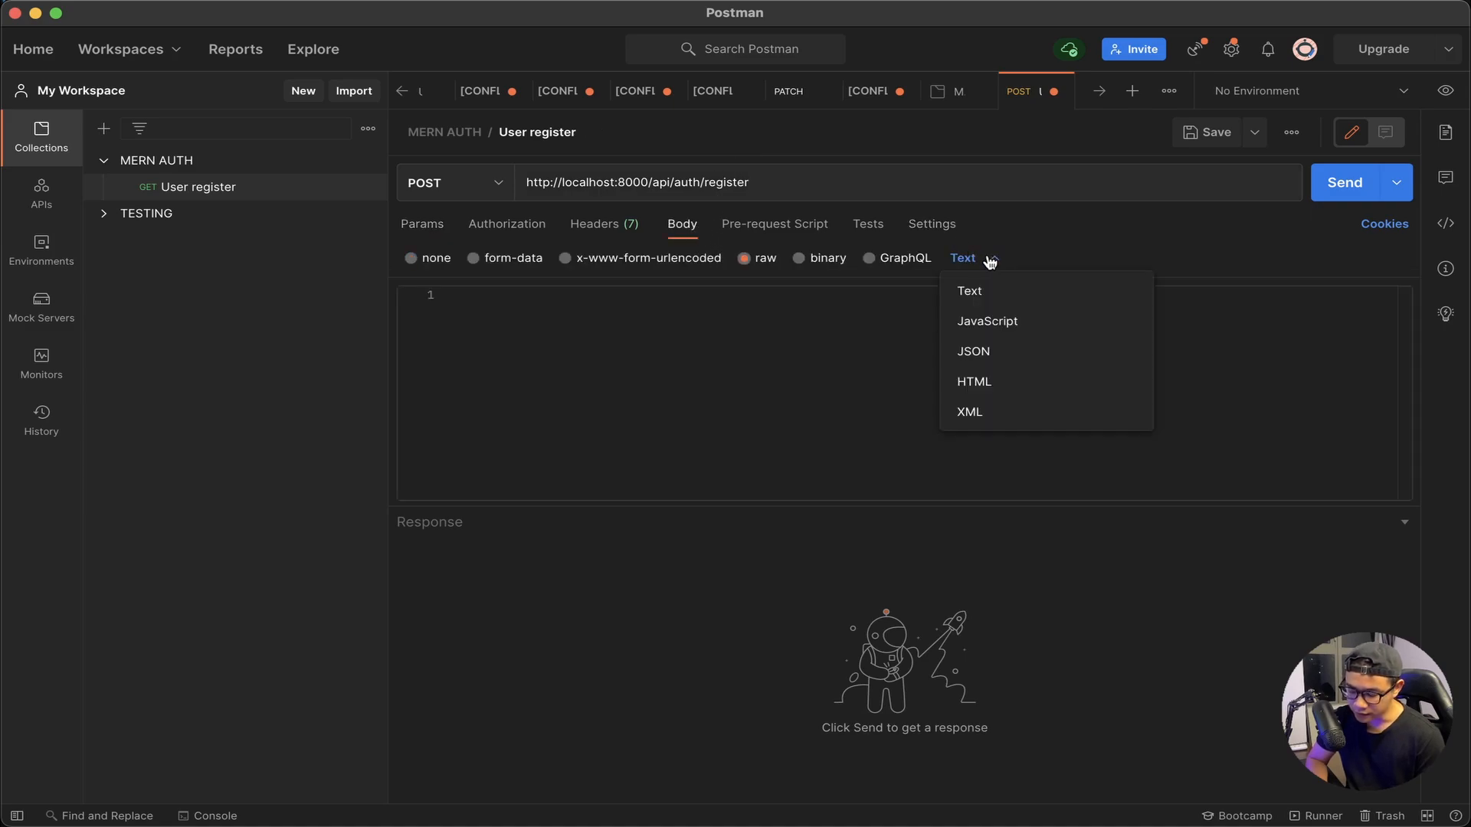
mouse_move(1011, 361)
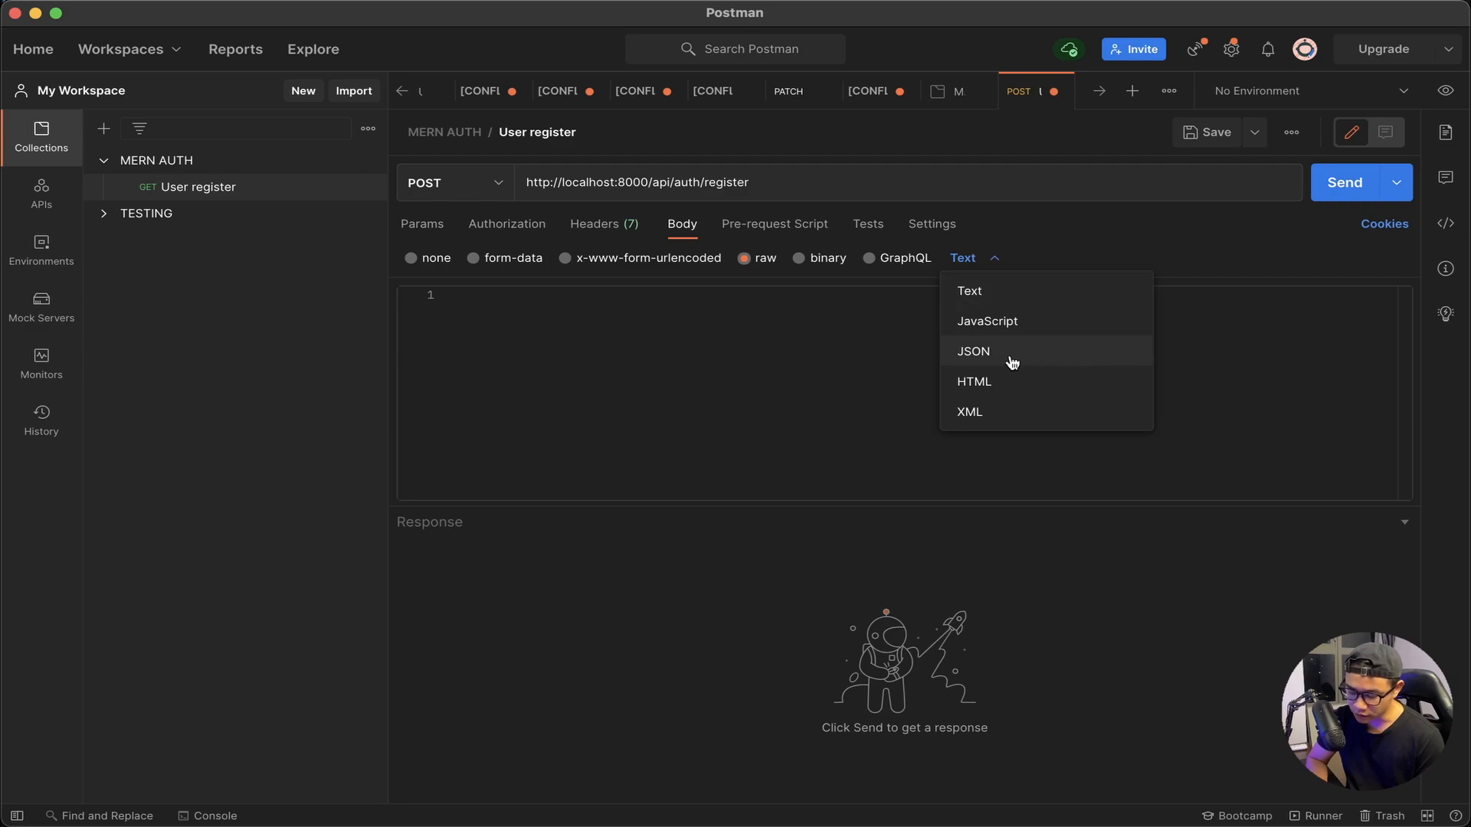
left_click(973, 351)
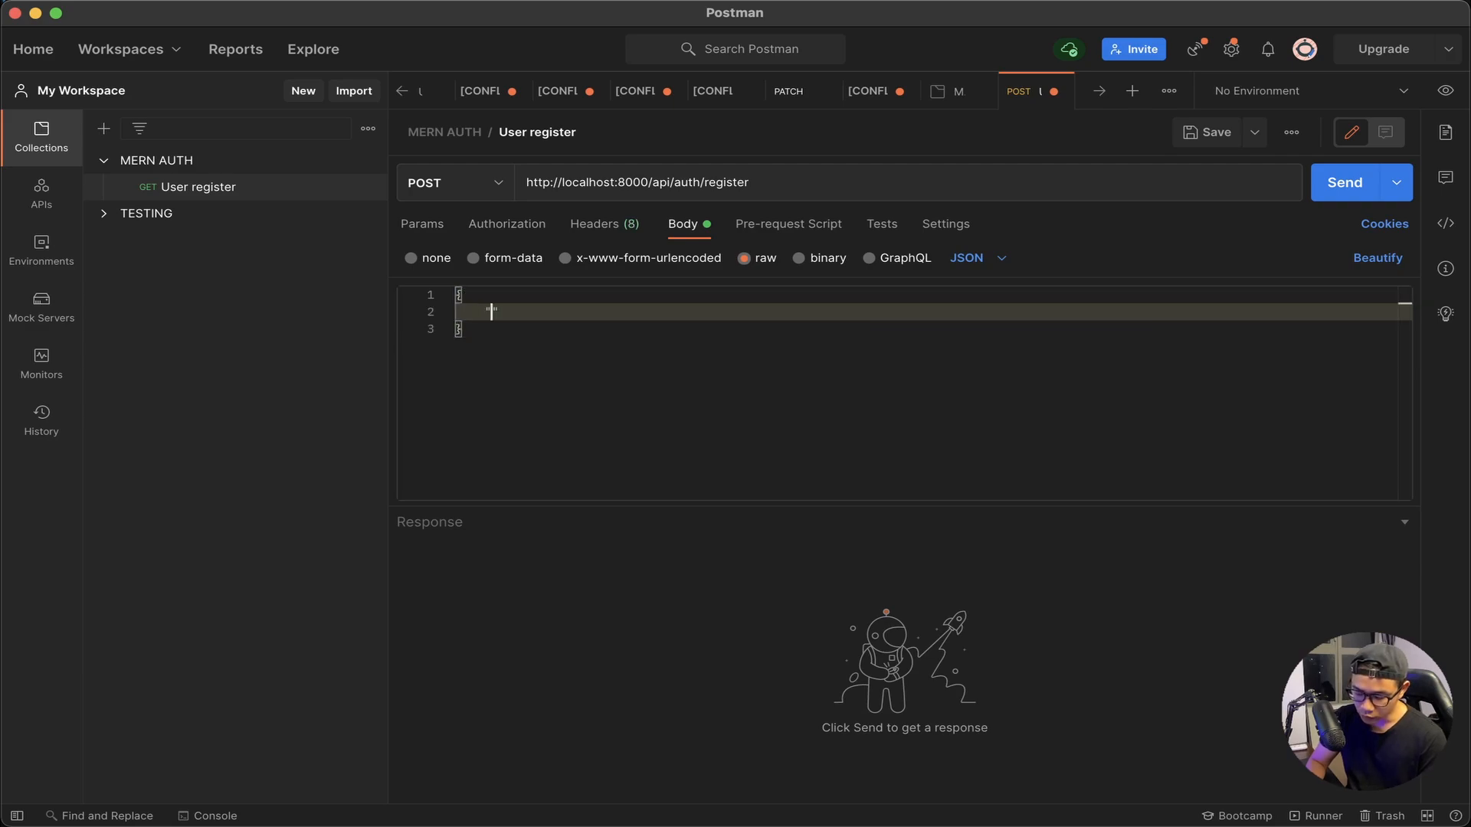
type("\"name\": \"\"")
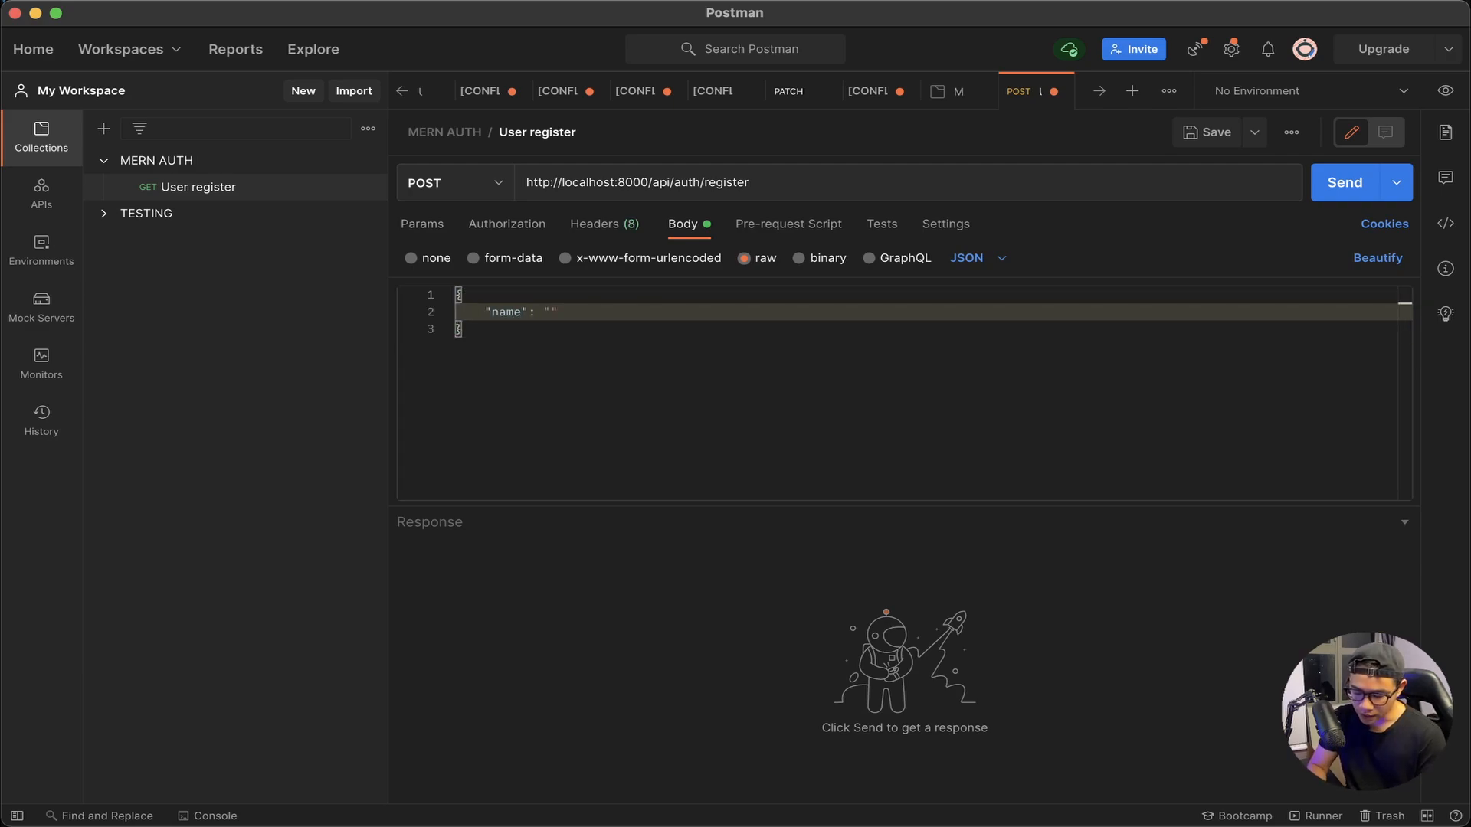
type("User )")
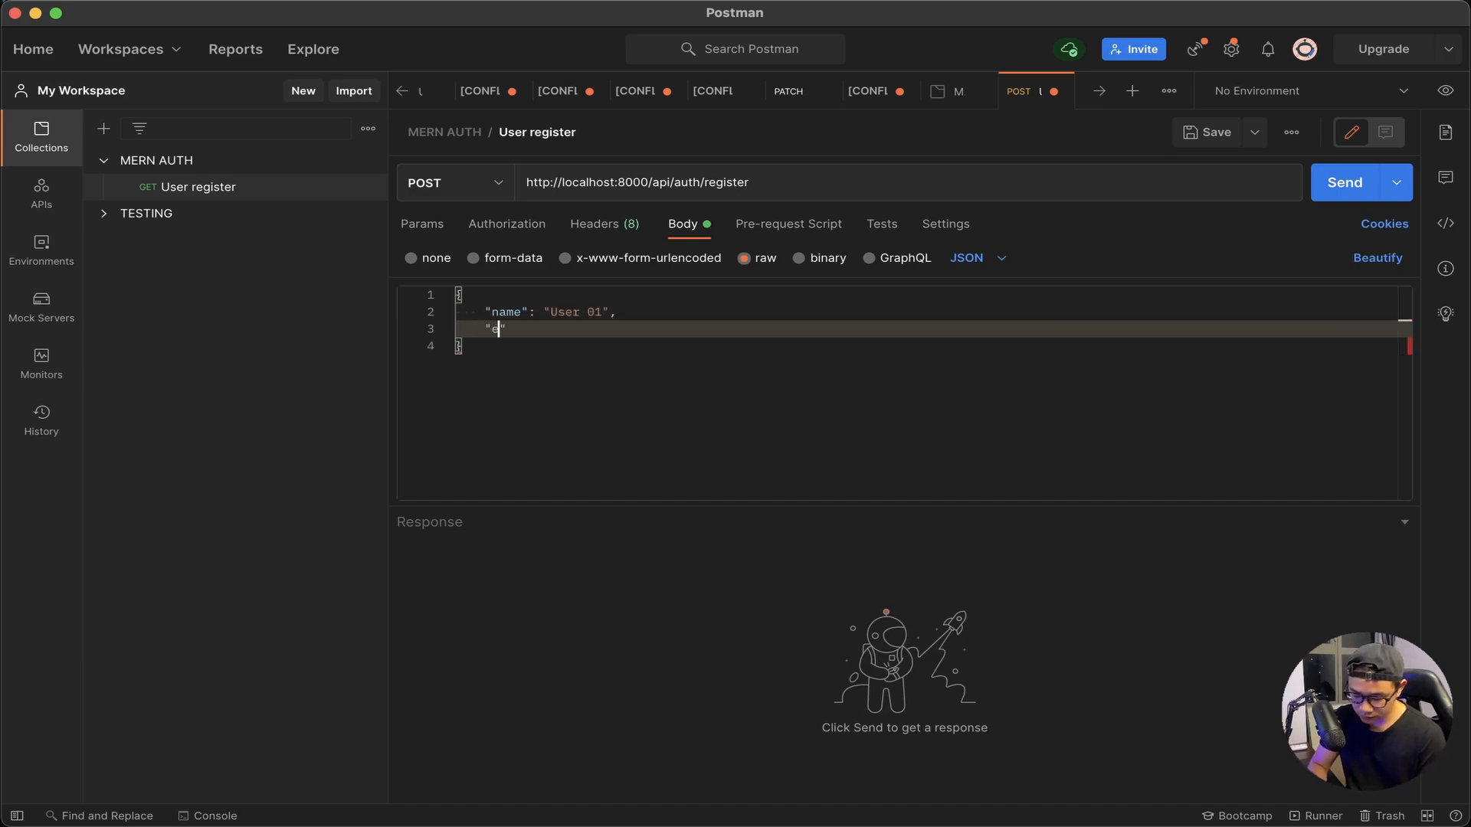
type("mail")
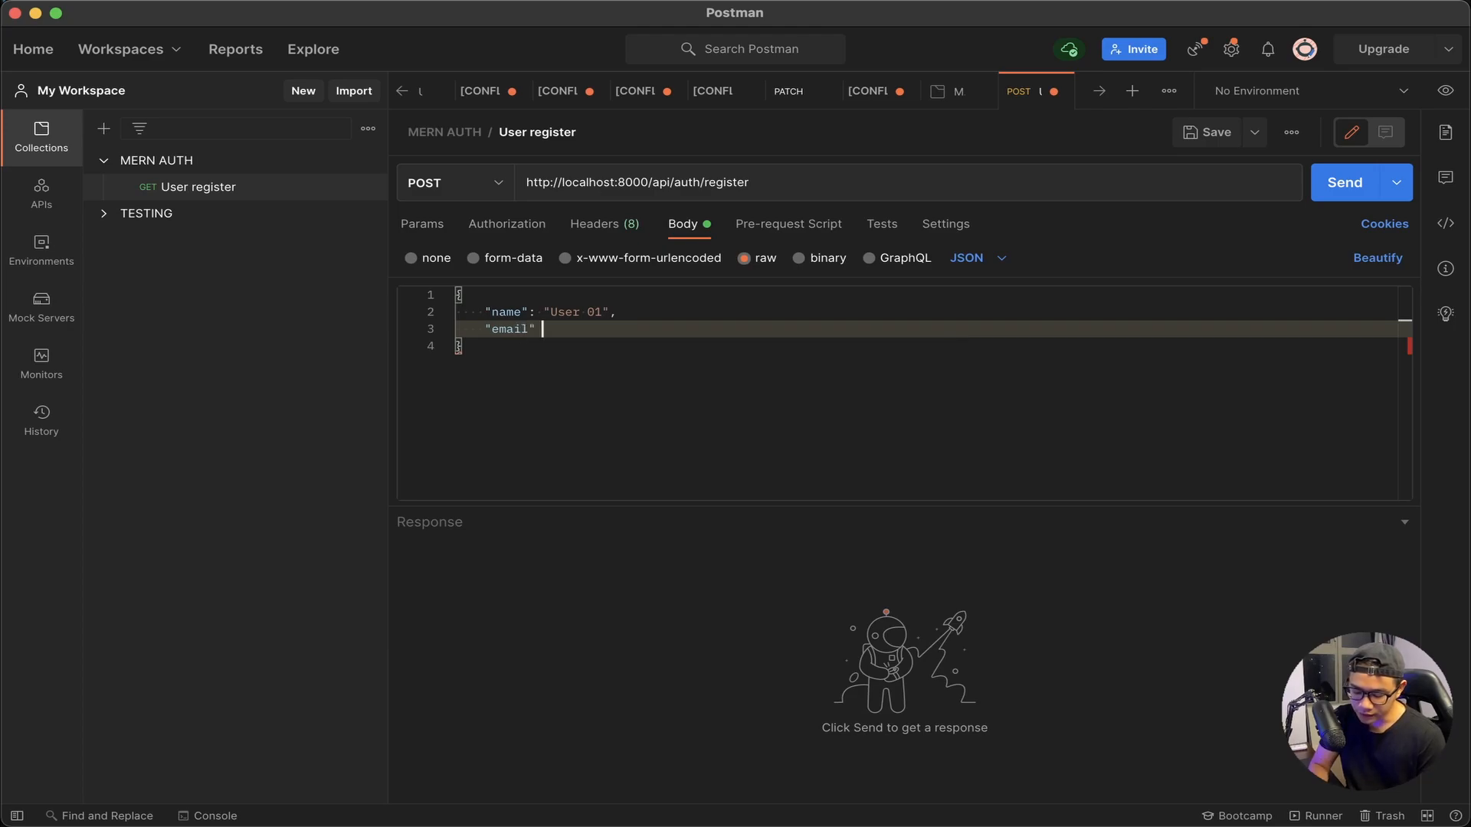
type(": \"\"")
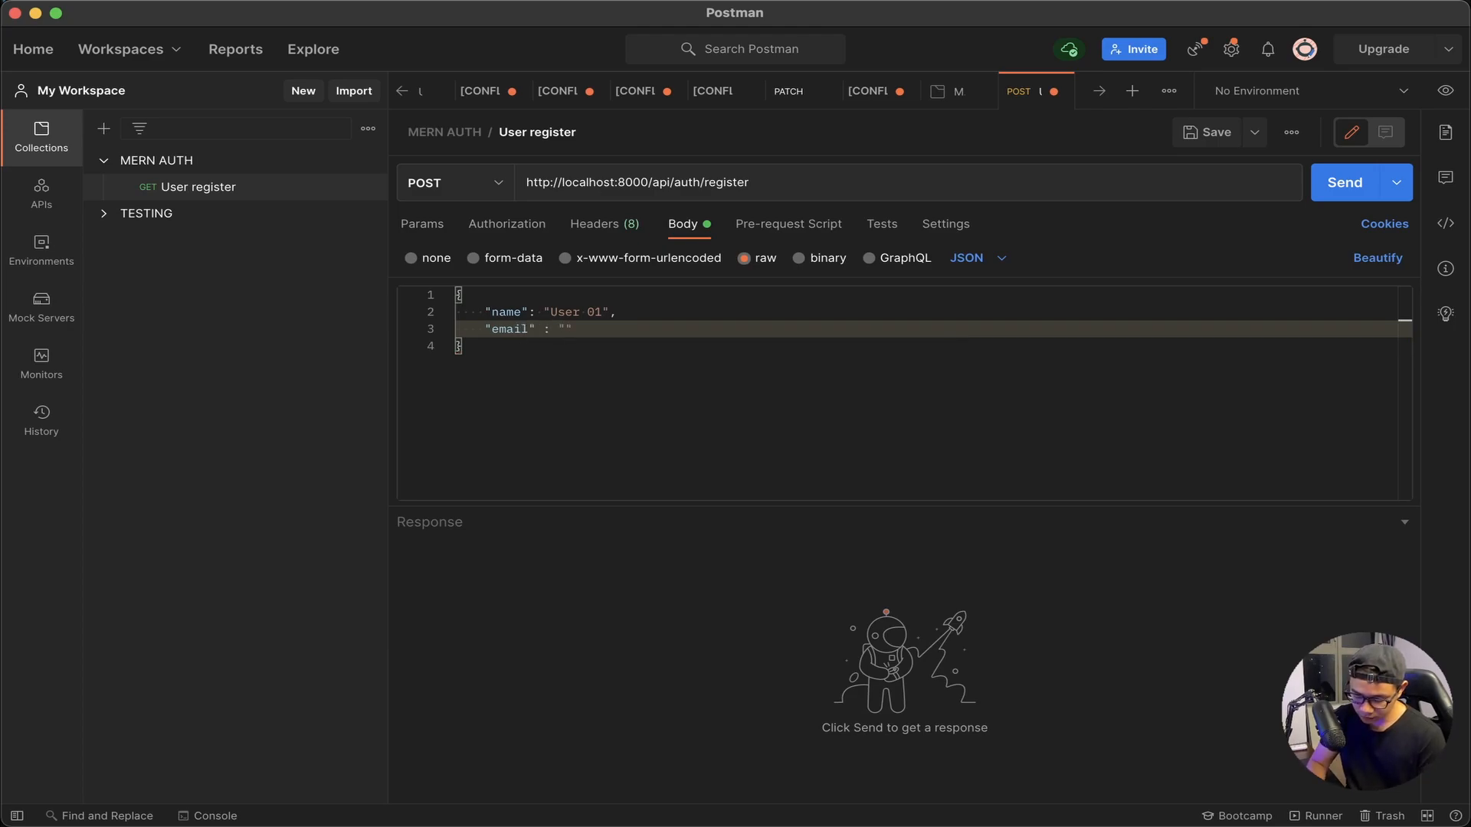
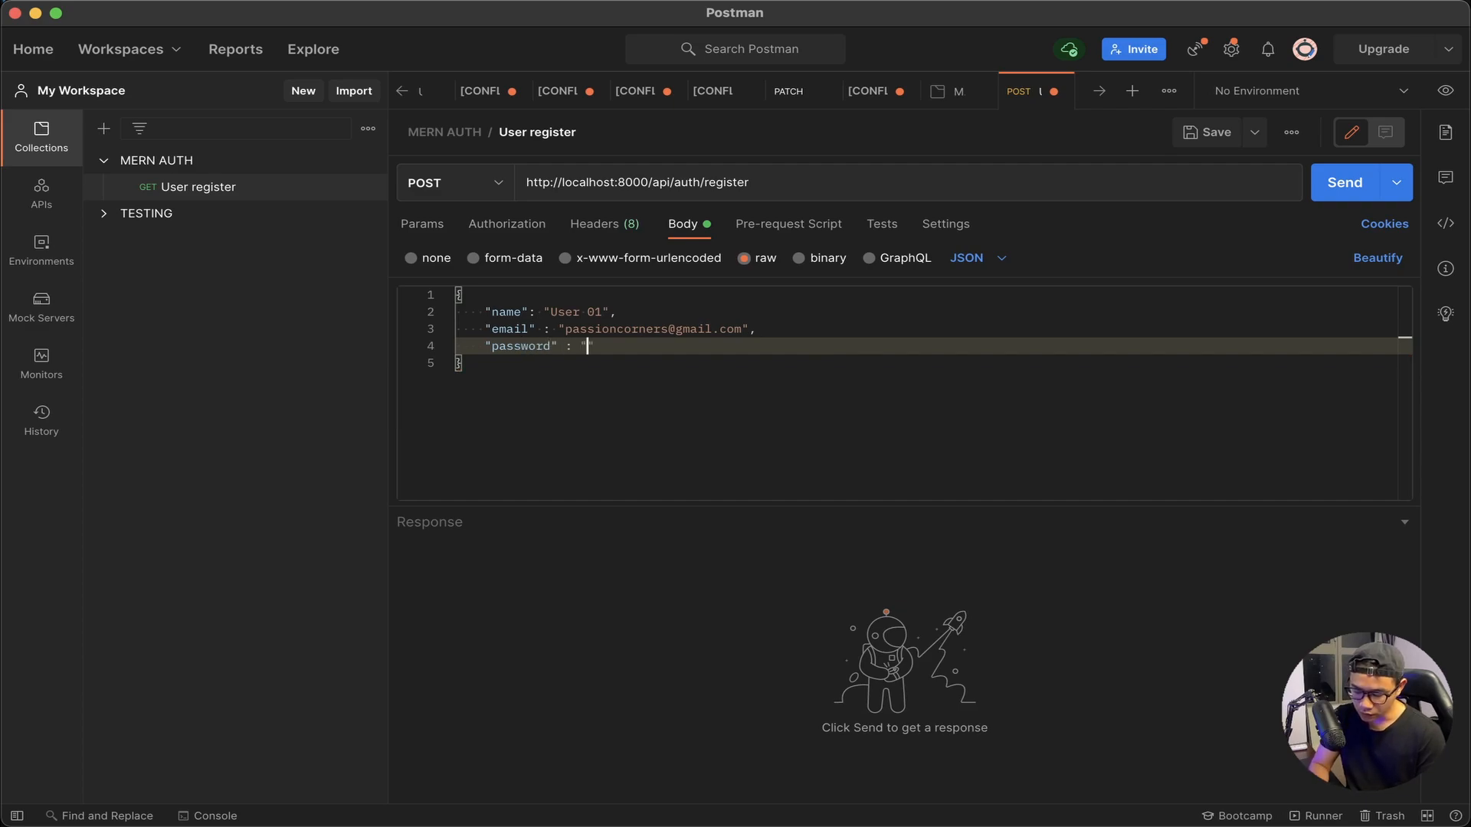
type("HelloWorl")
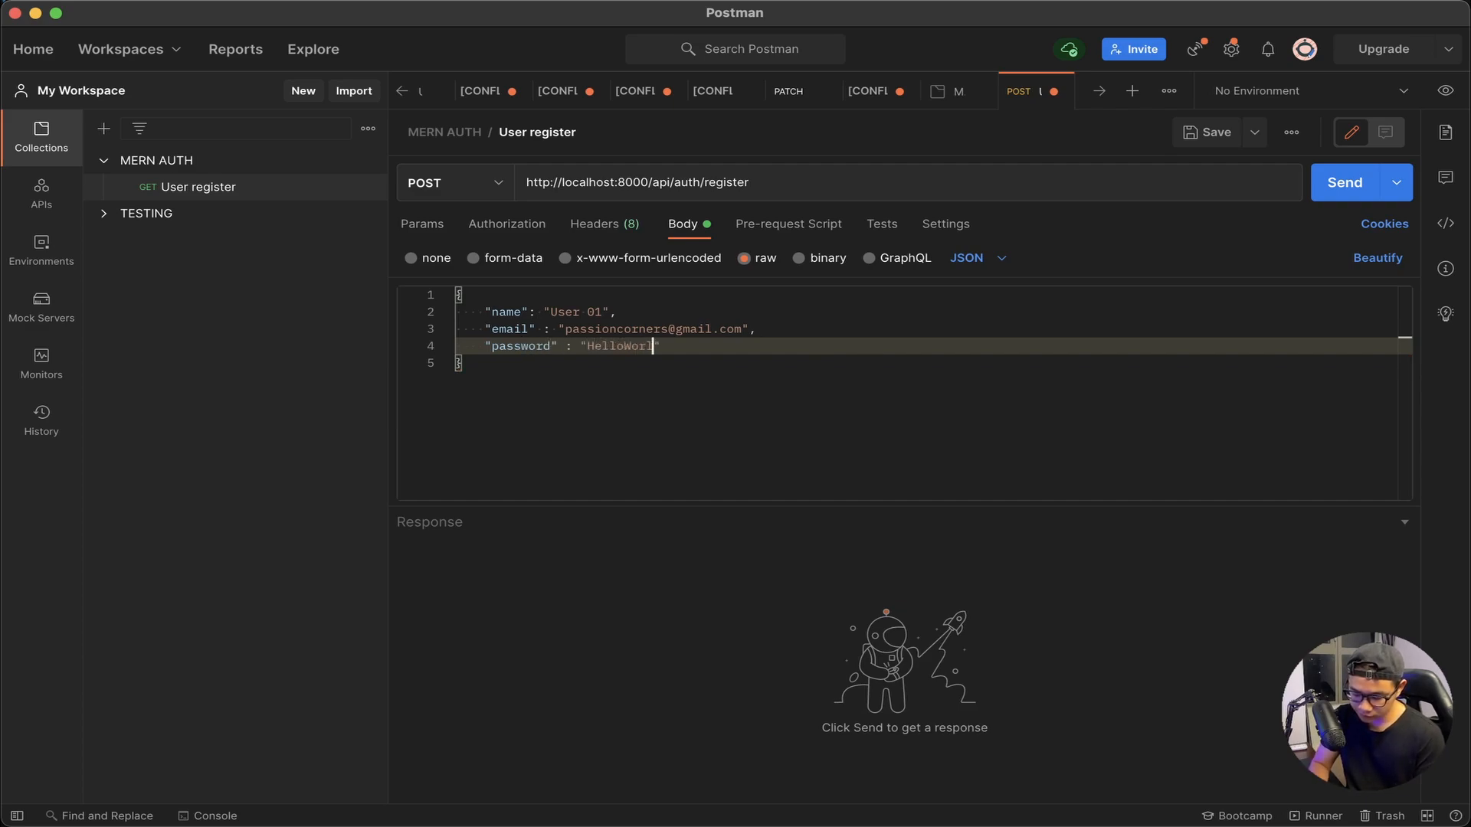
type("d123")
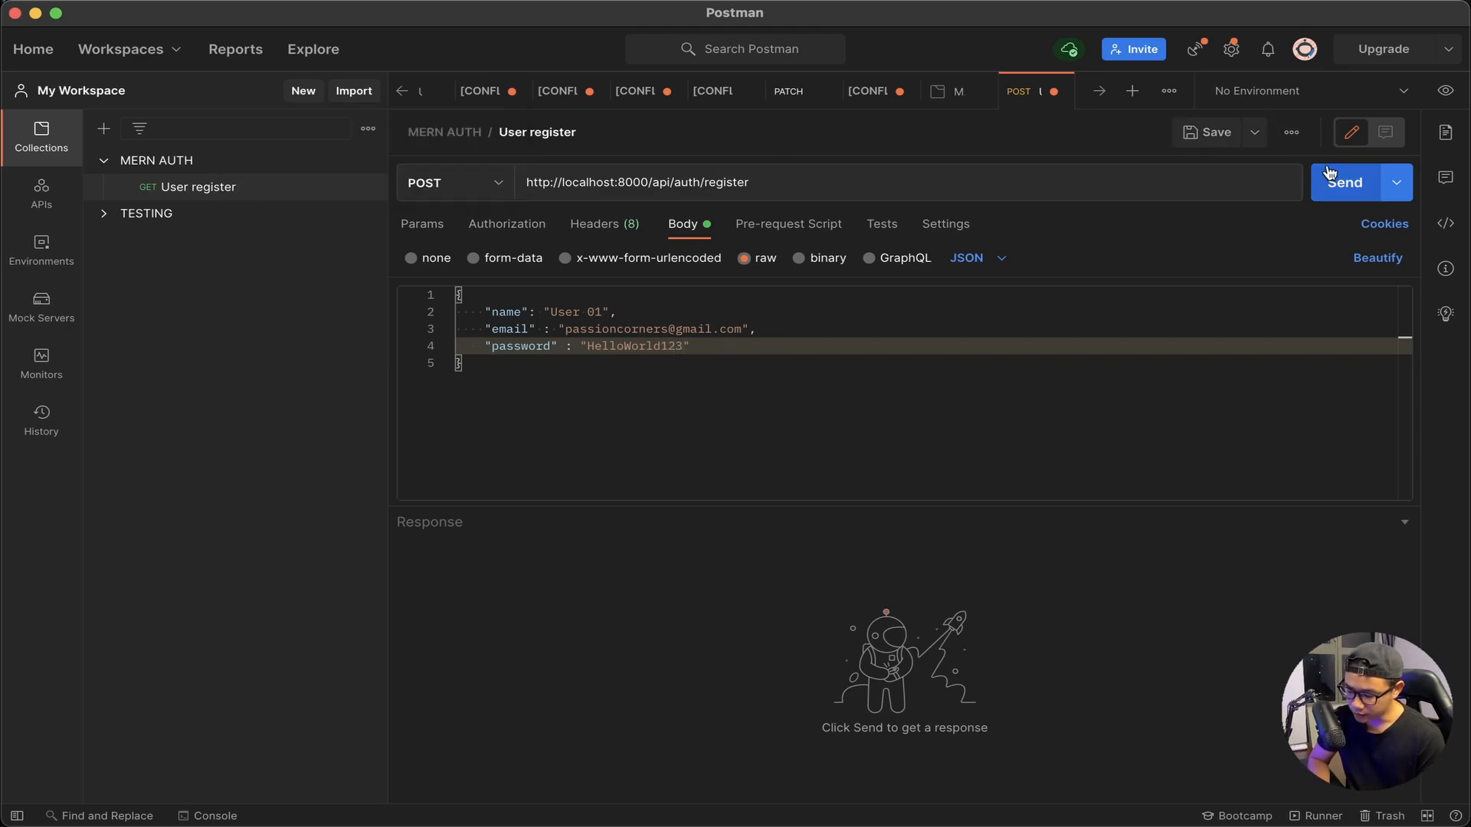
Send the register request and get 200 OK with Welcome! Please check your email
left_click(1342, 182)
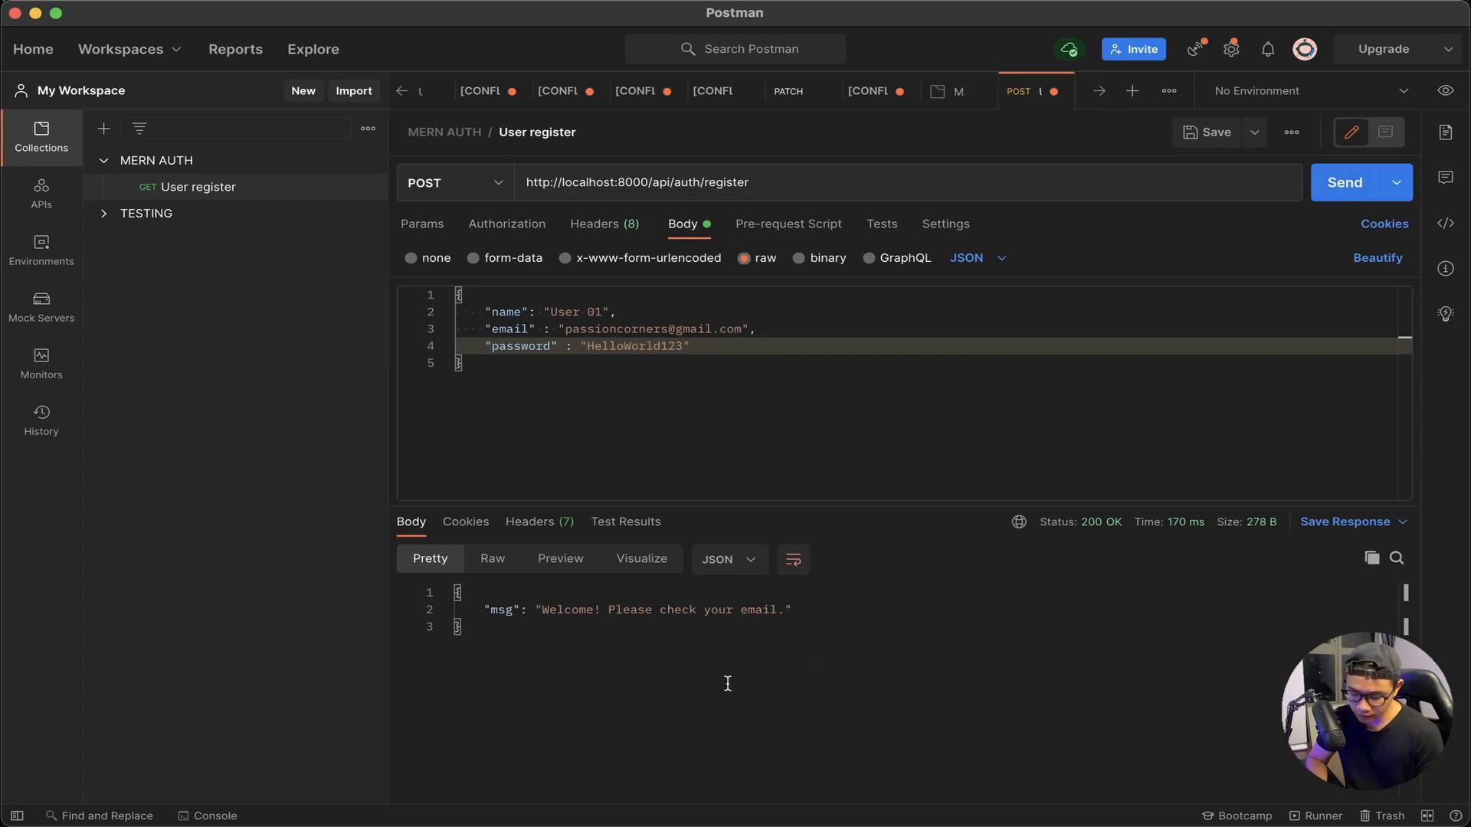
double_click(633, 610)
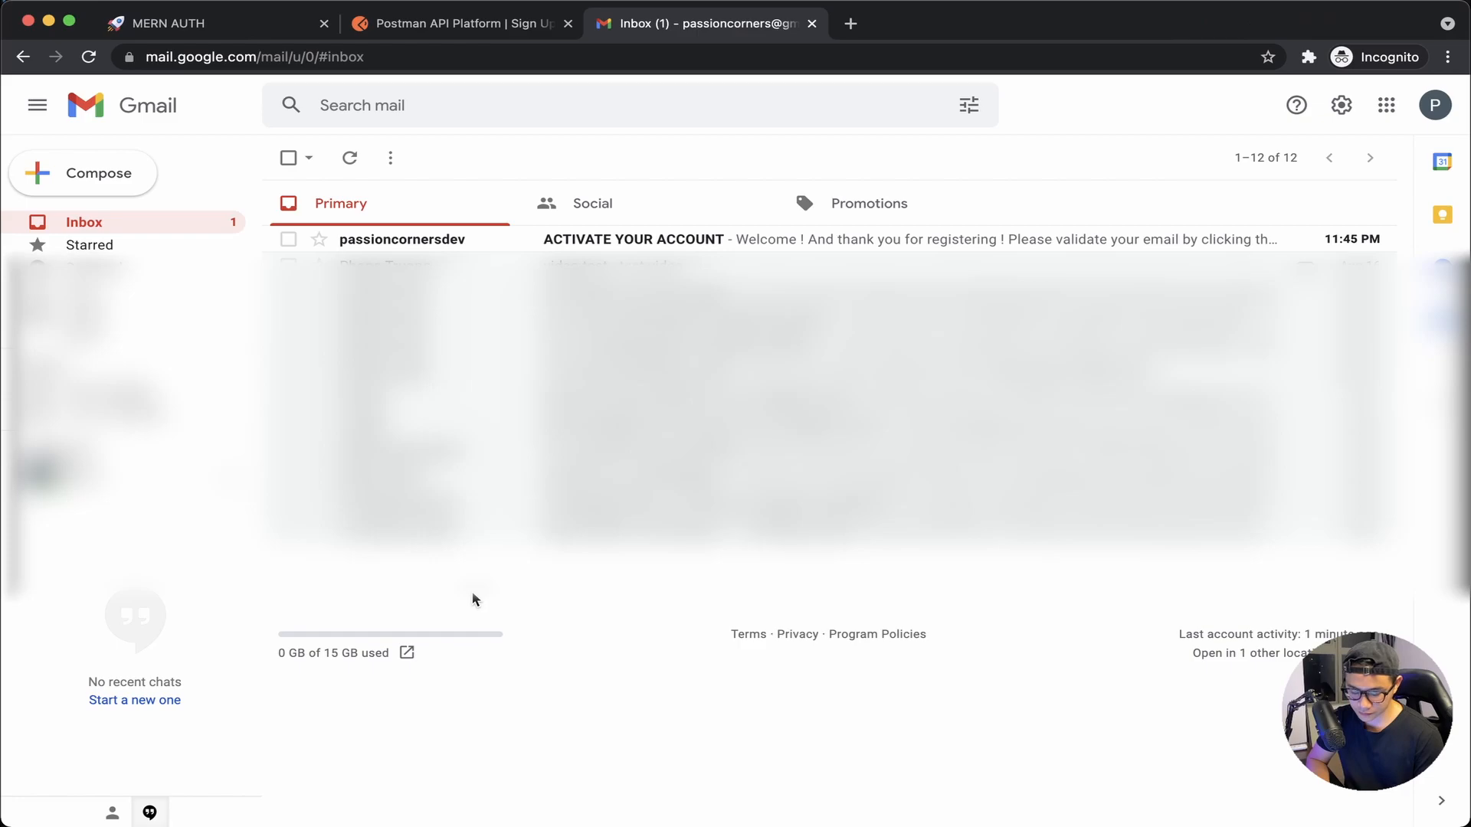
mouse_move(429, 239)
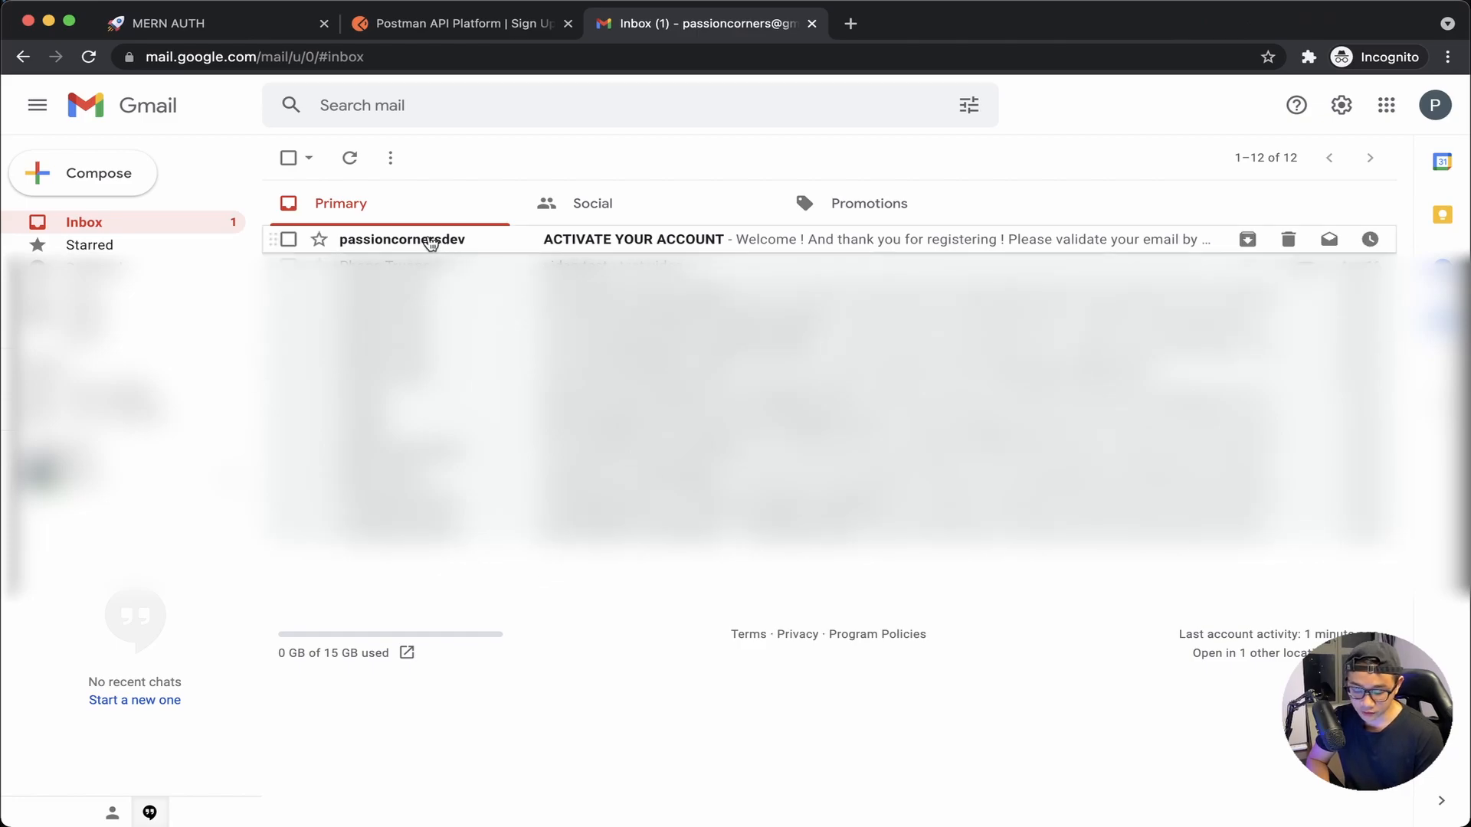